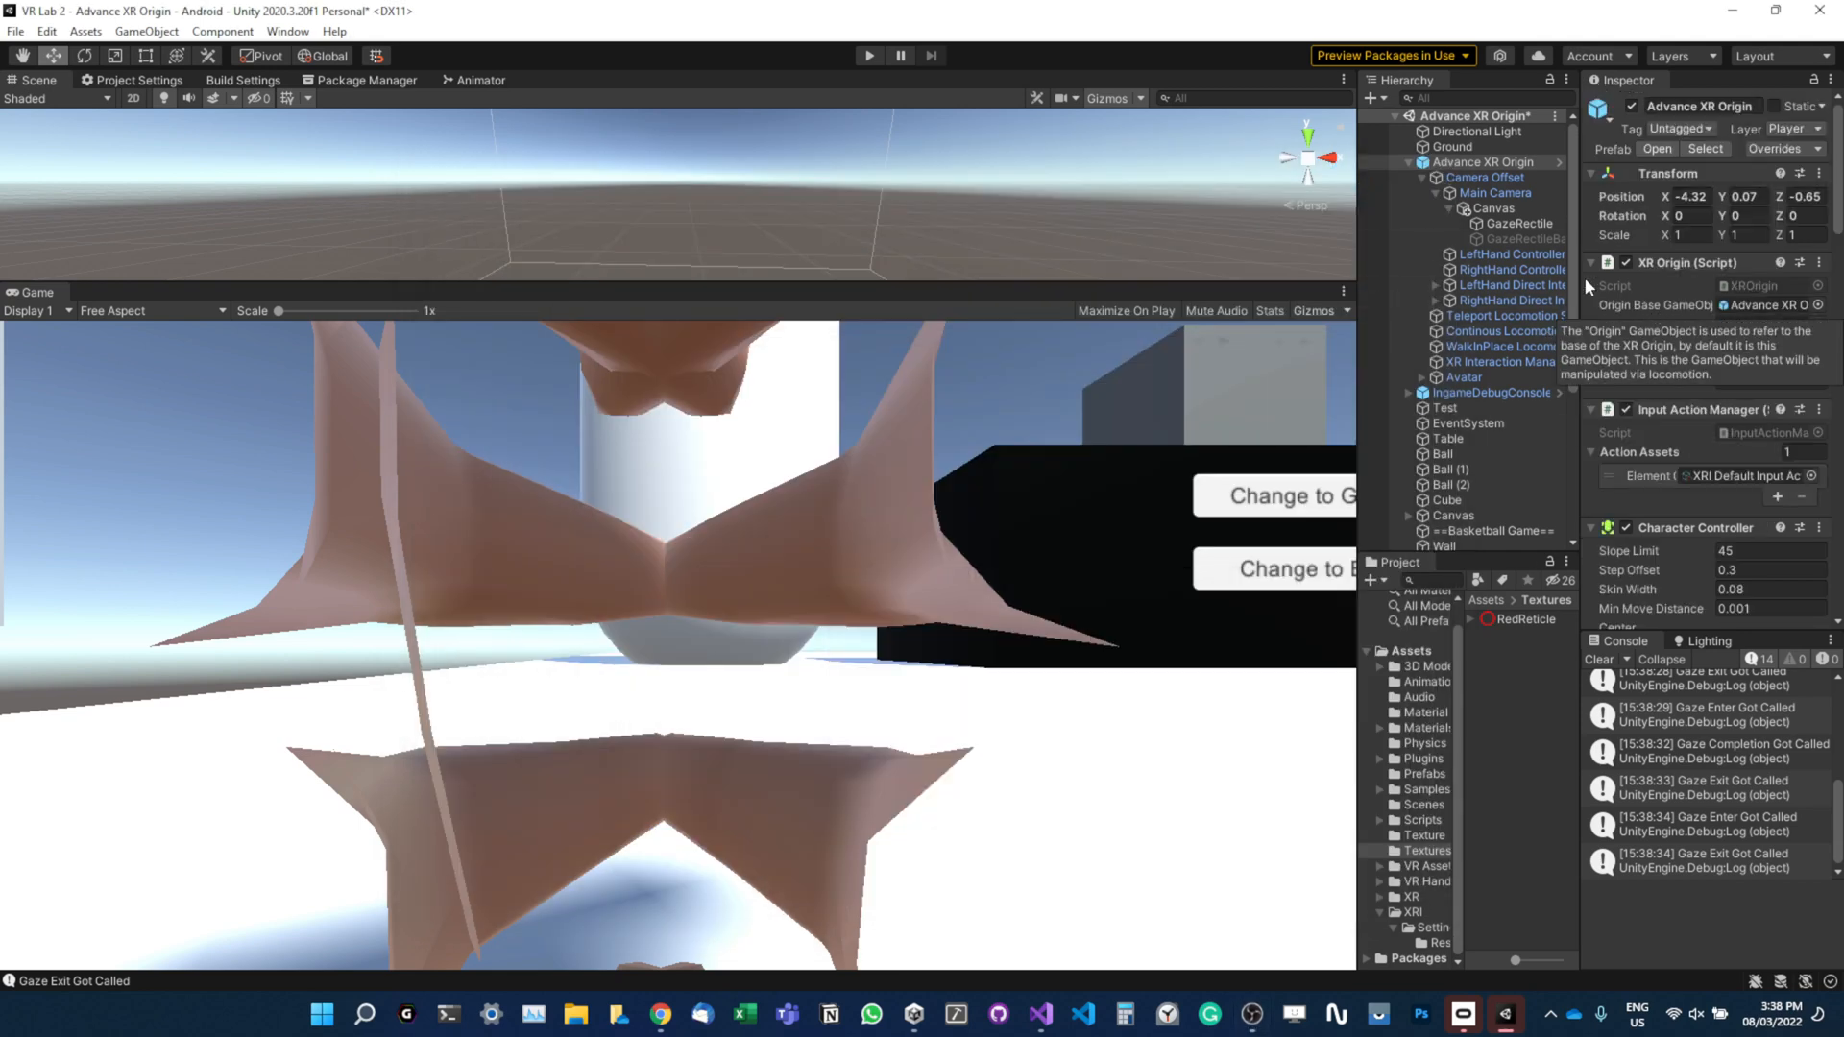
# Inspect the Main Camera and review the canvas render mode options, keeping World Space.
pyautogui.click(1497, 194)
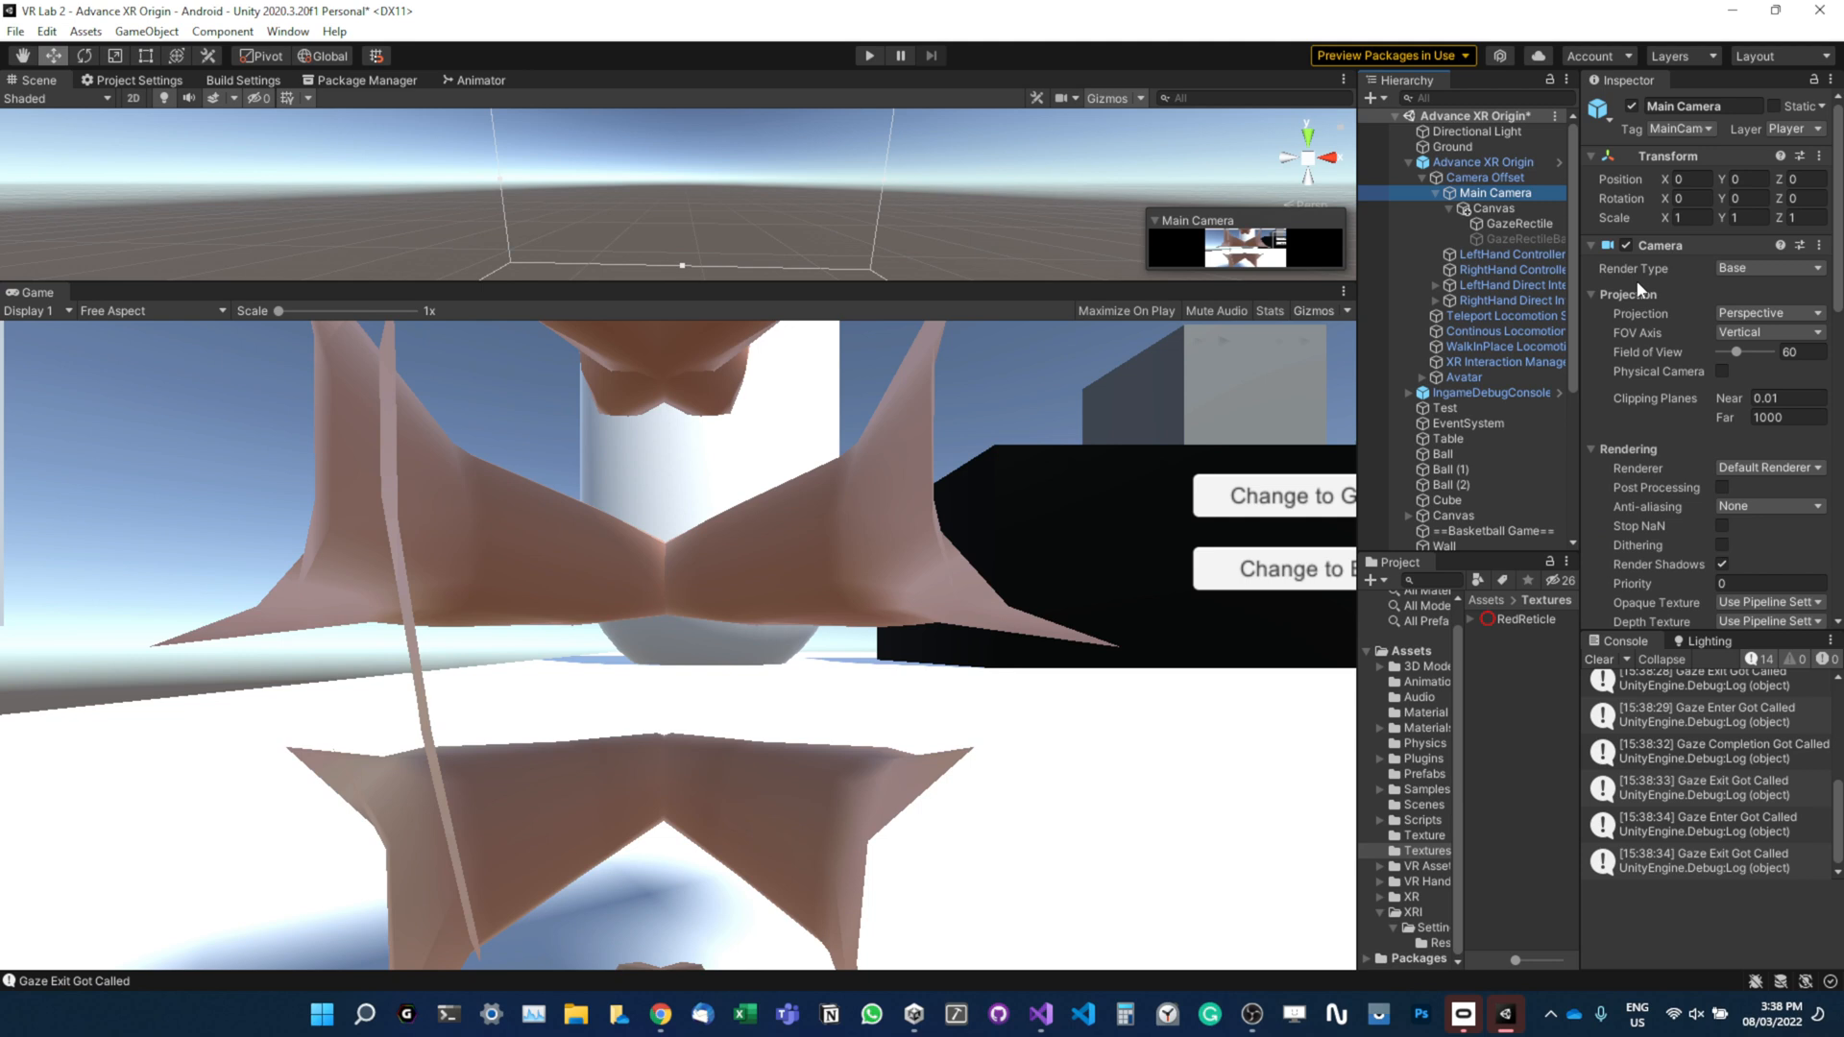
pyautogui.moveTo(1634, 294)
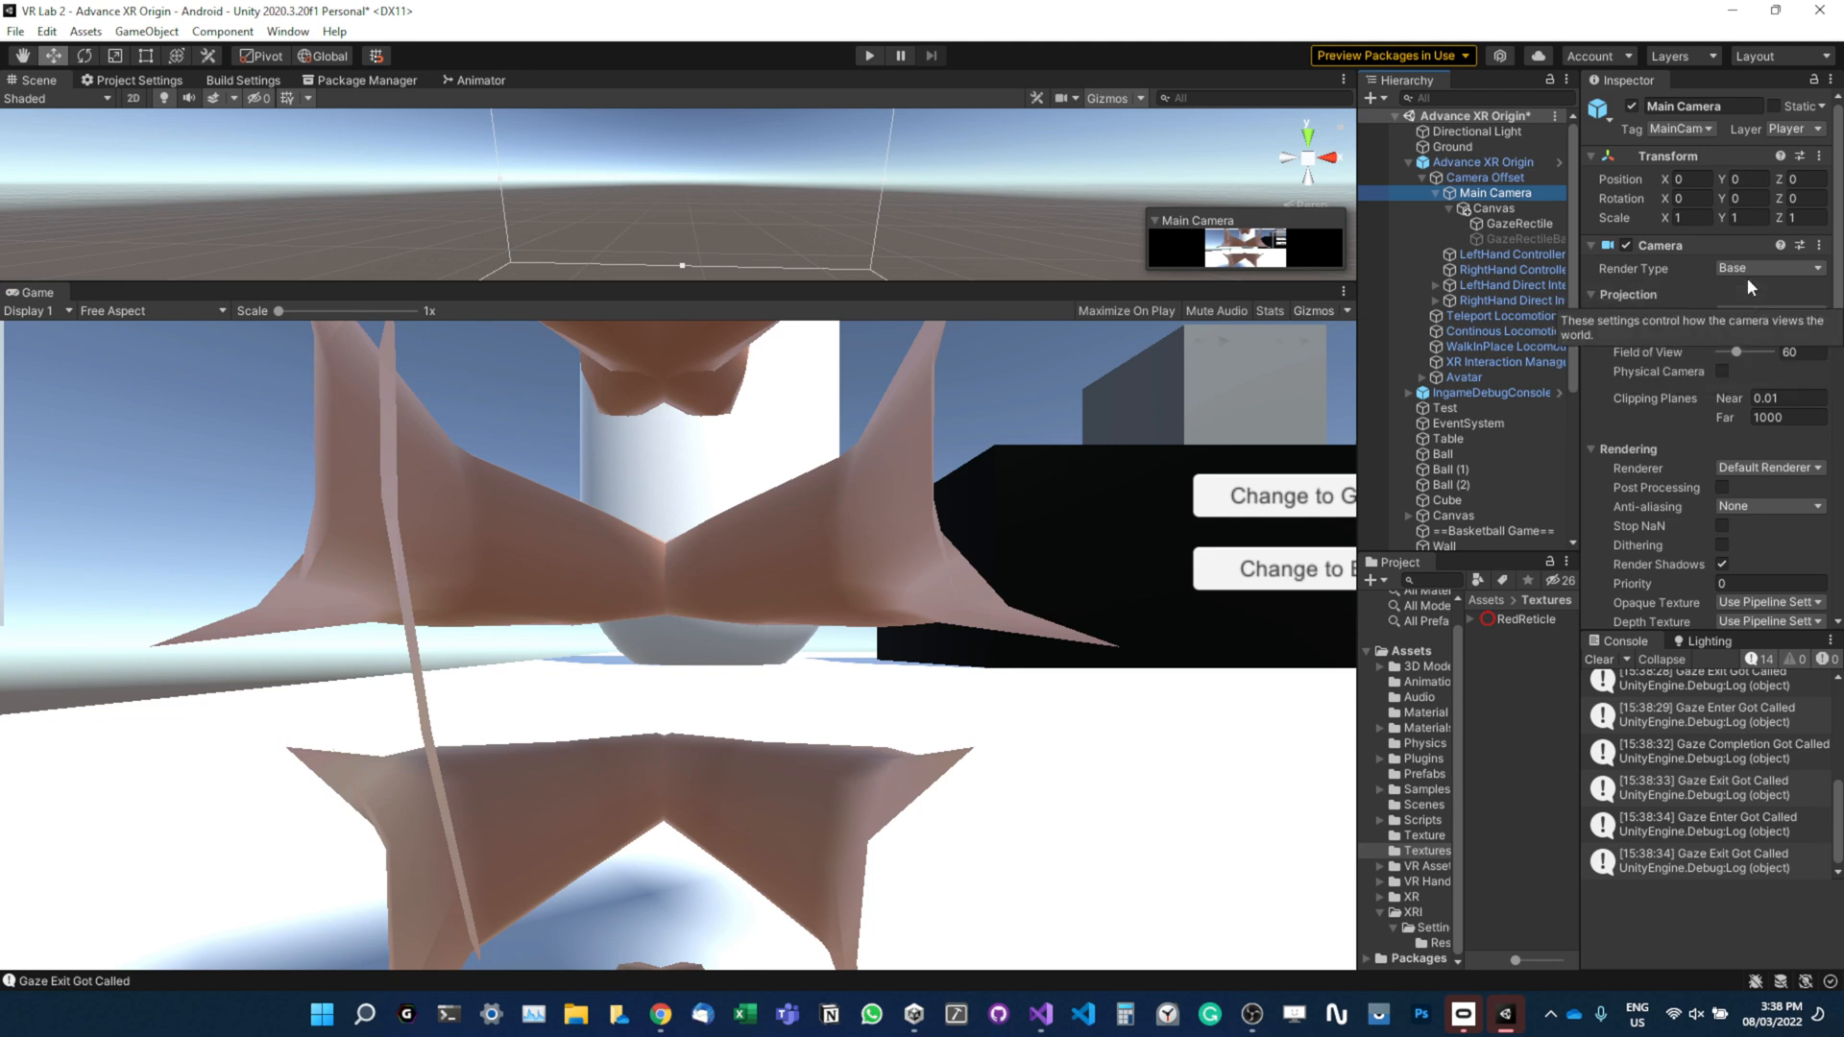
pyautogui.click(1489, 208)
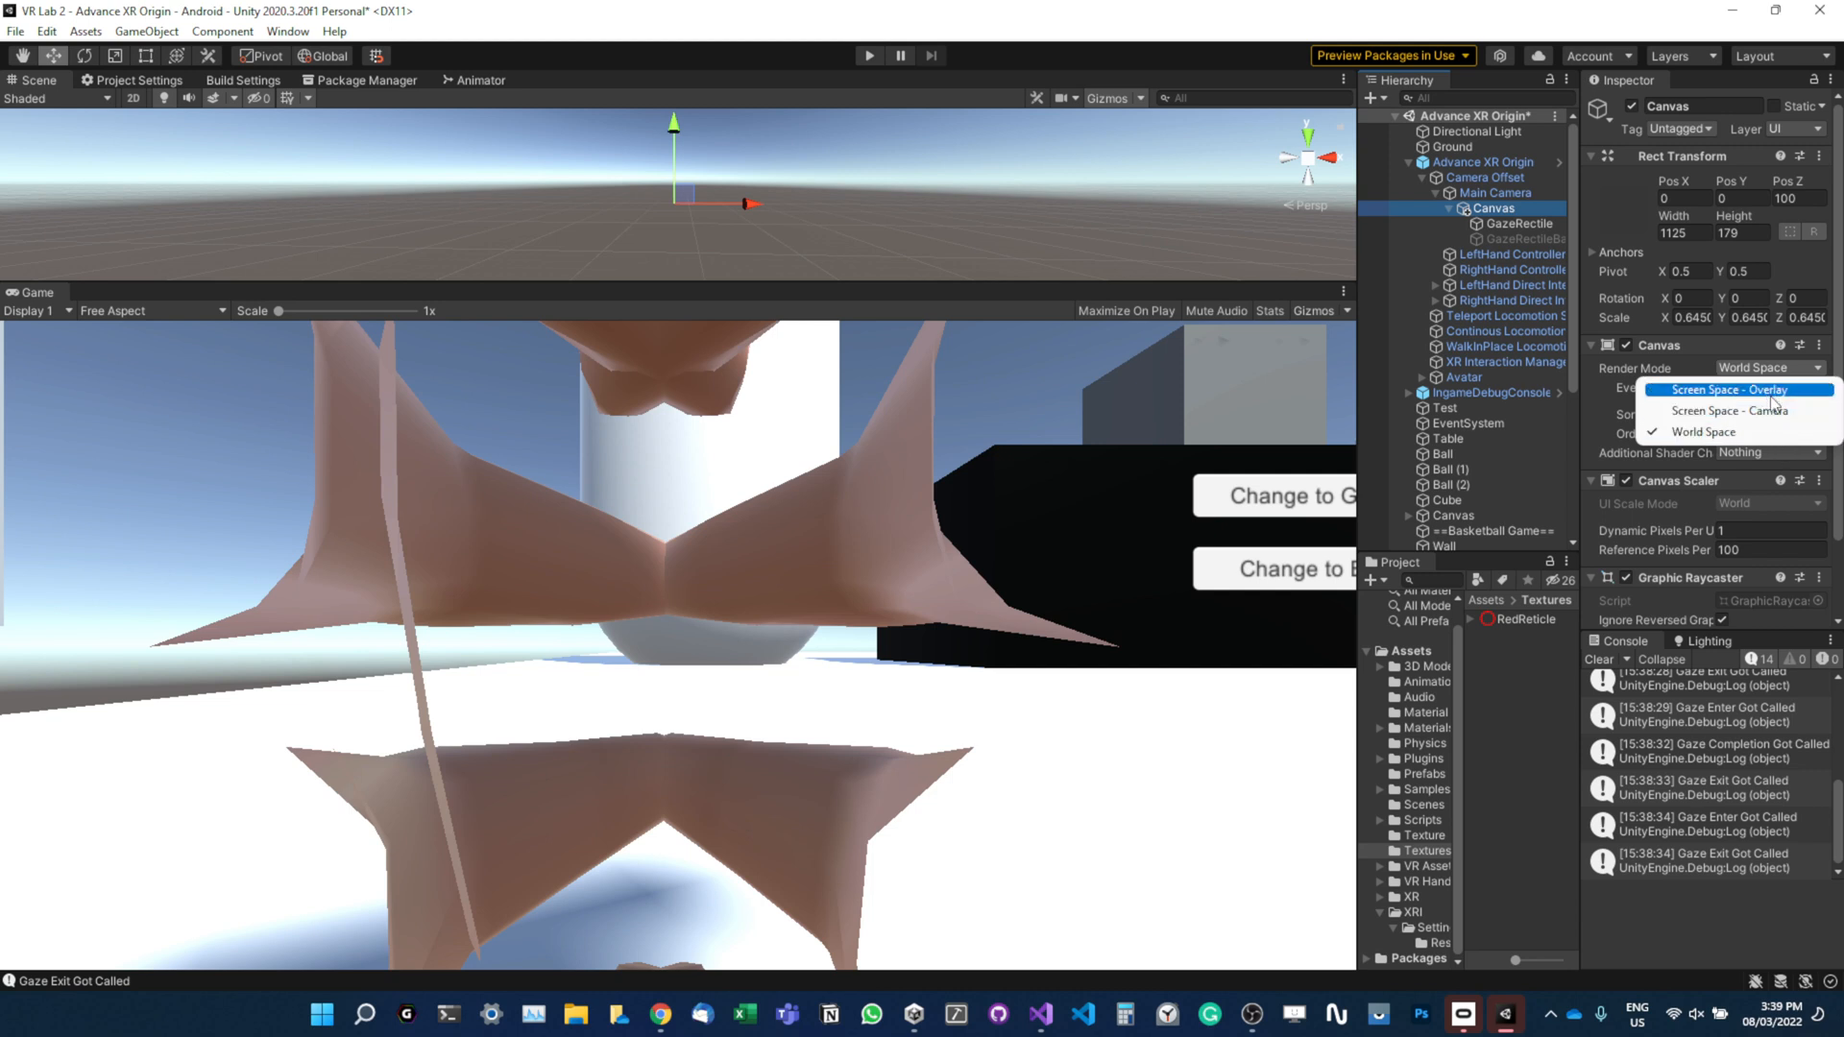
pyautogui.moveTo(1737, 410)
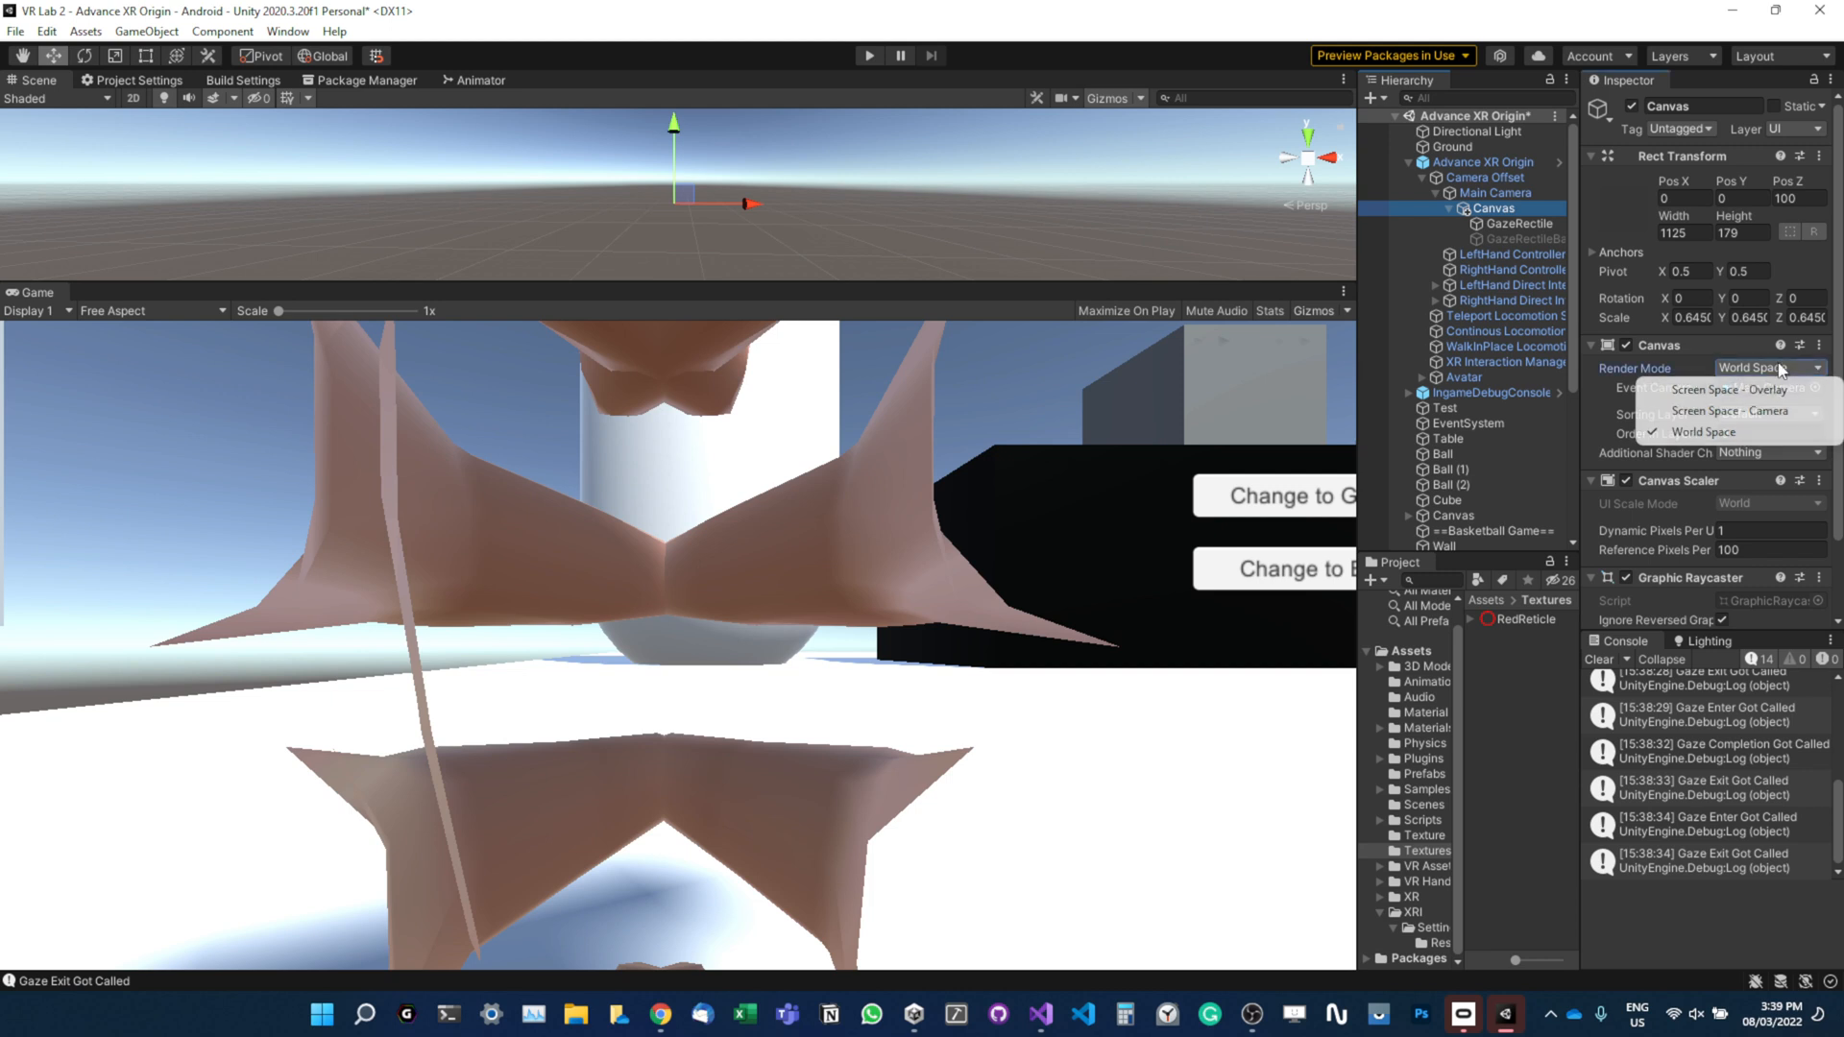
pyautogui.click(1703, 432)
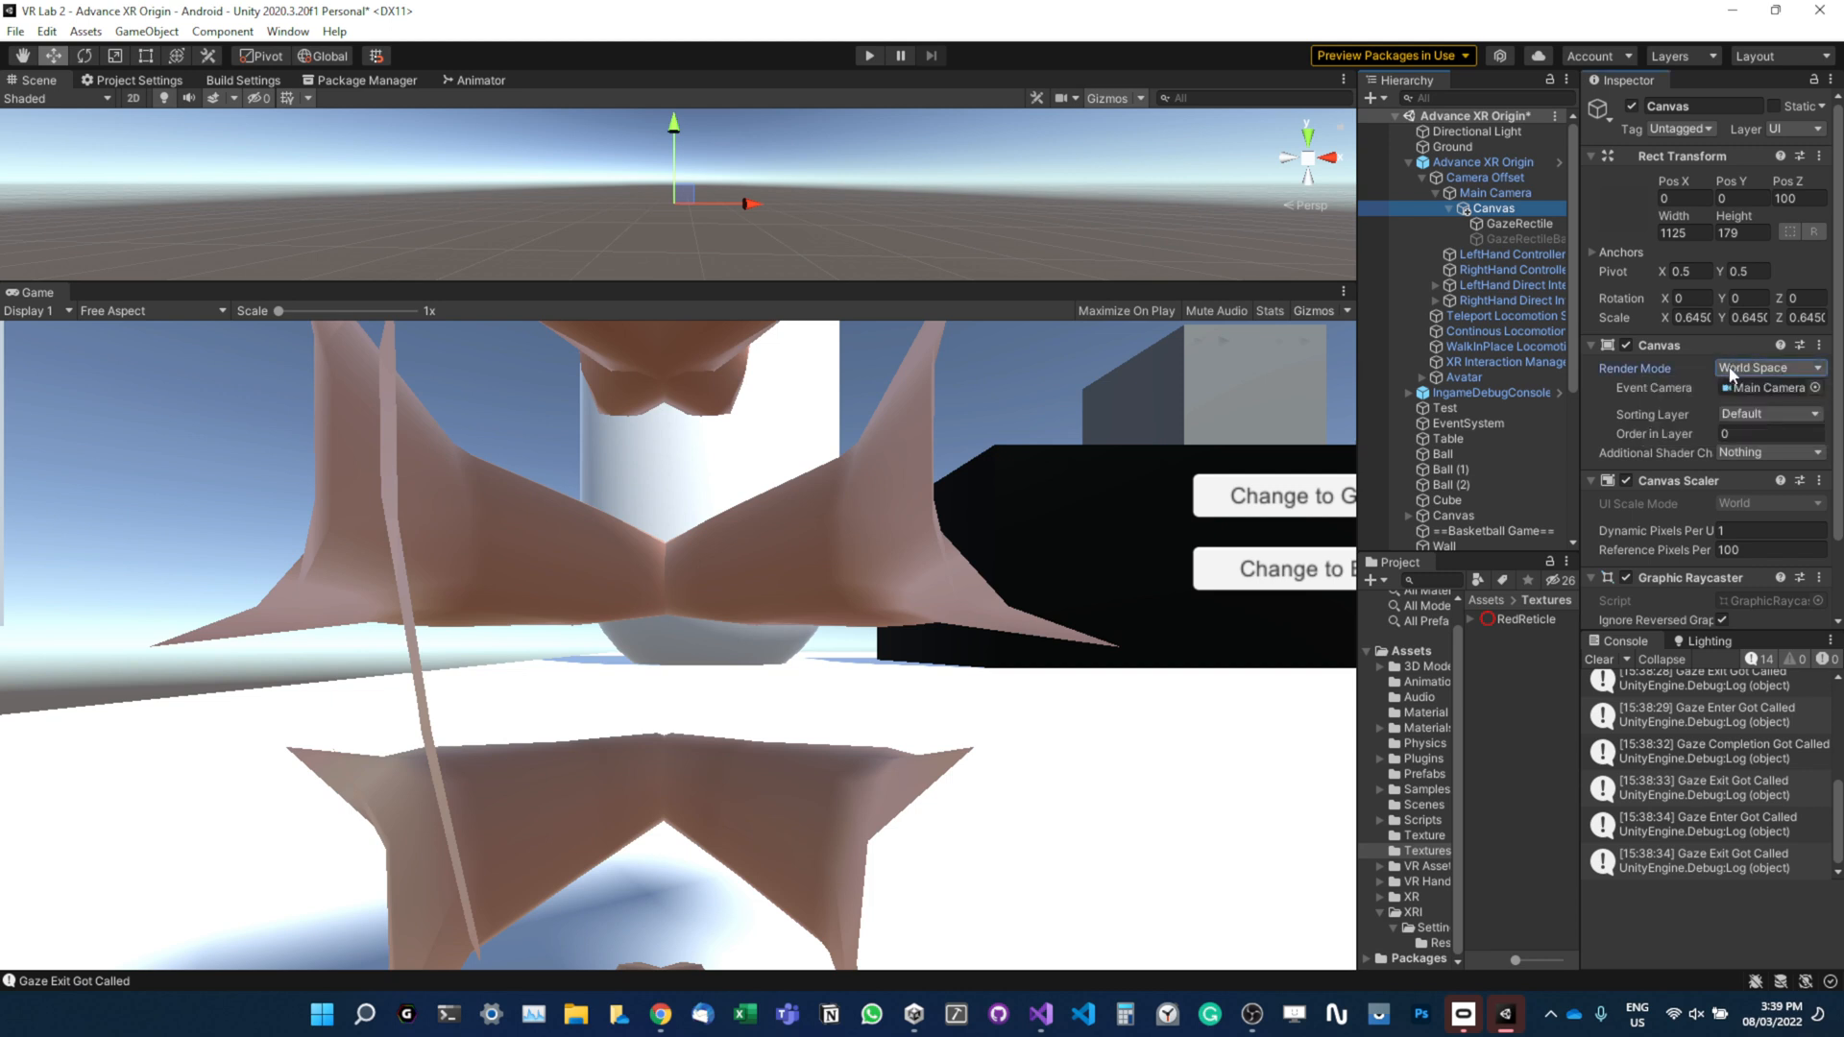
pyautogui.click(1764, 367)
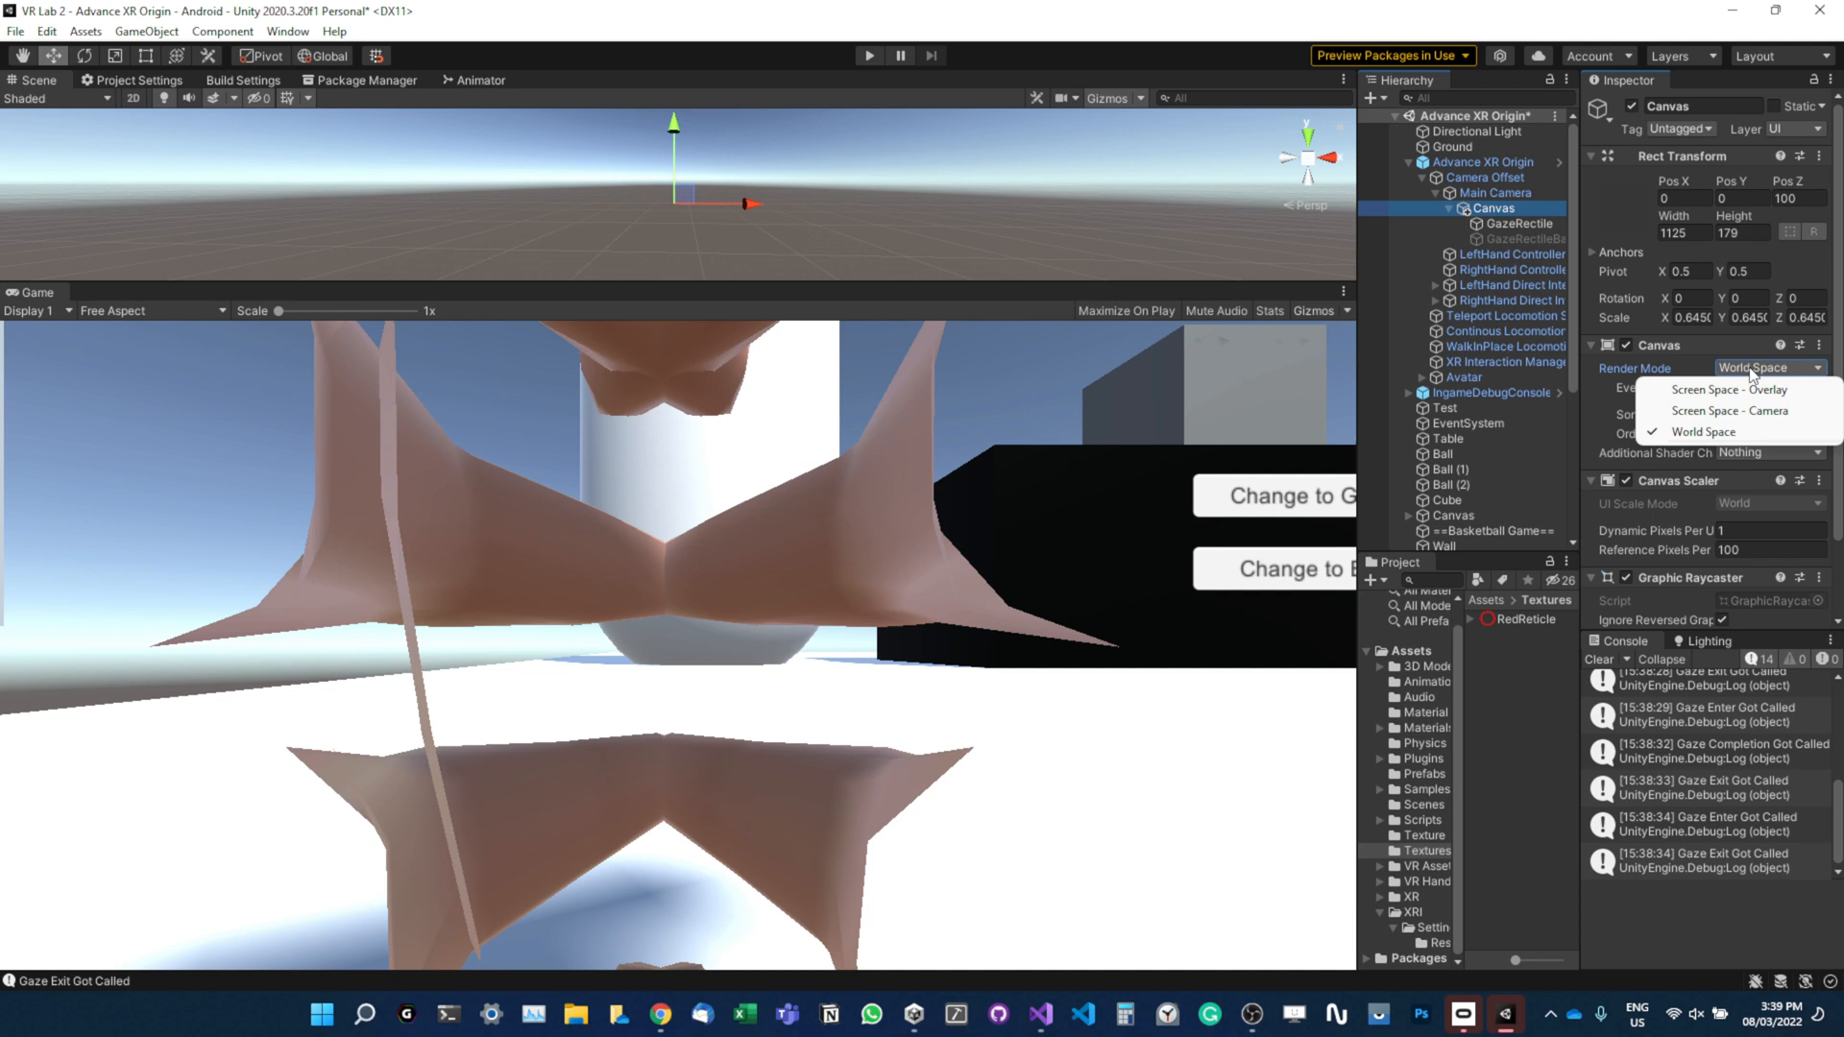
pyautogui.click(1703, 431)
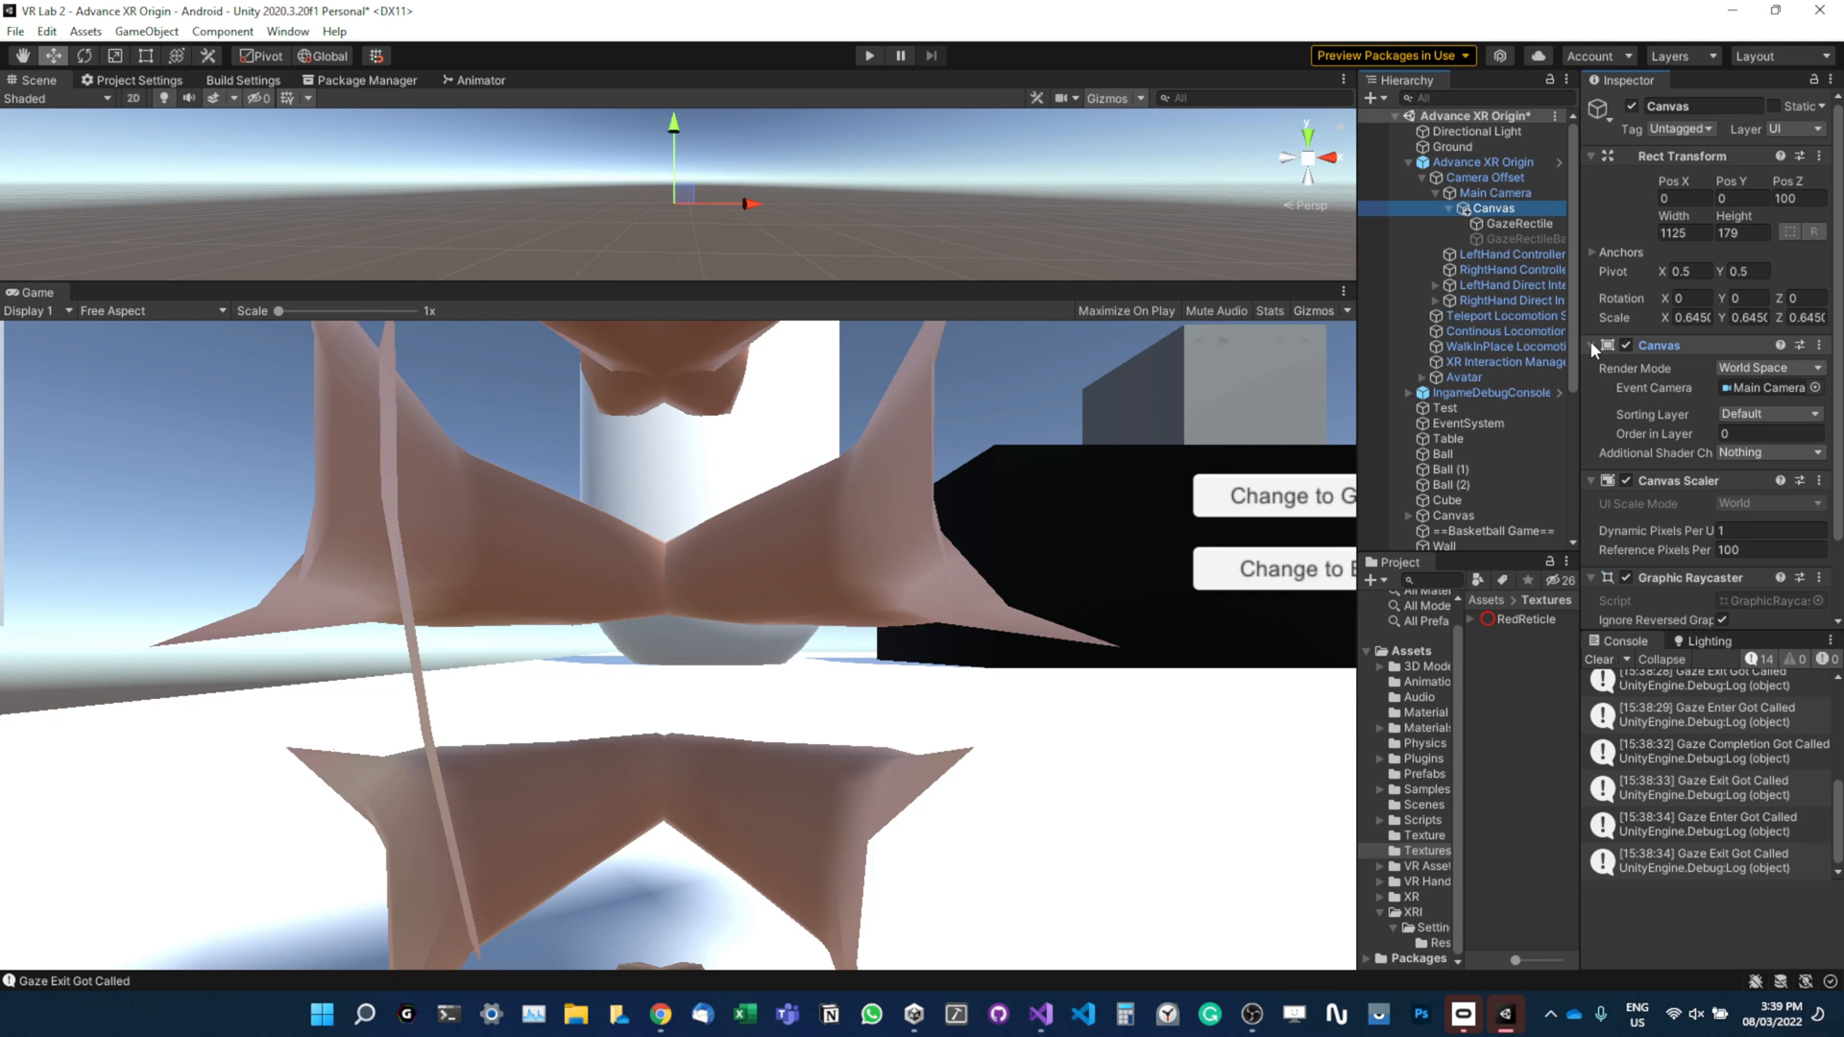
pyautogui.click(1764, 367)
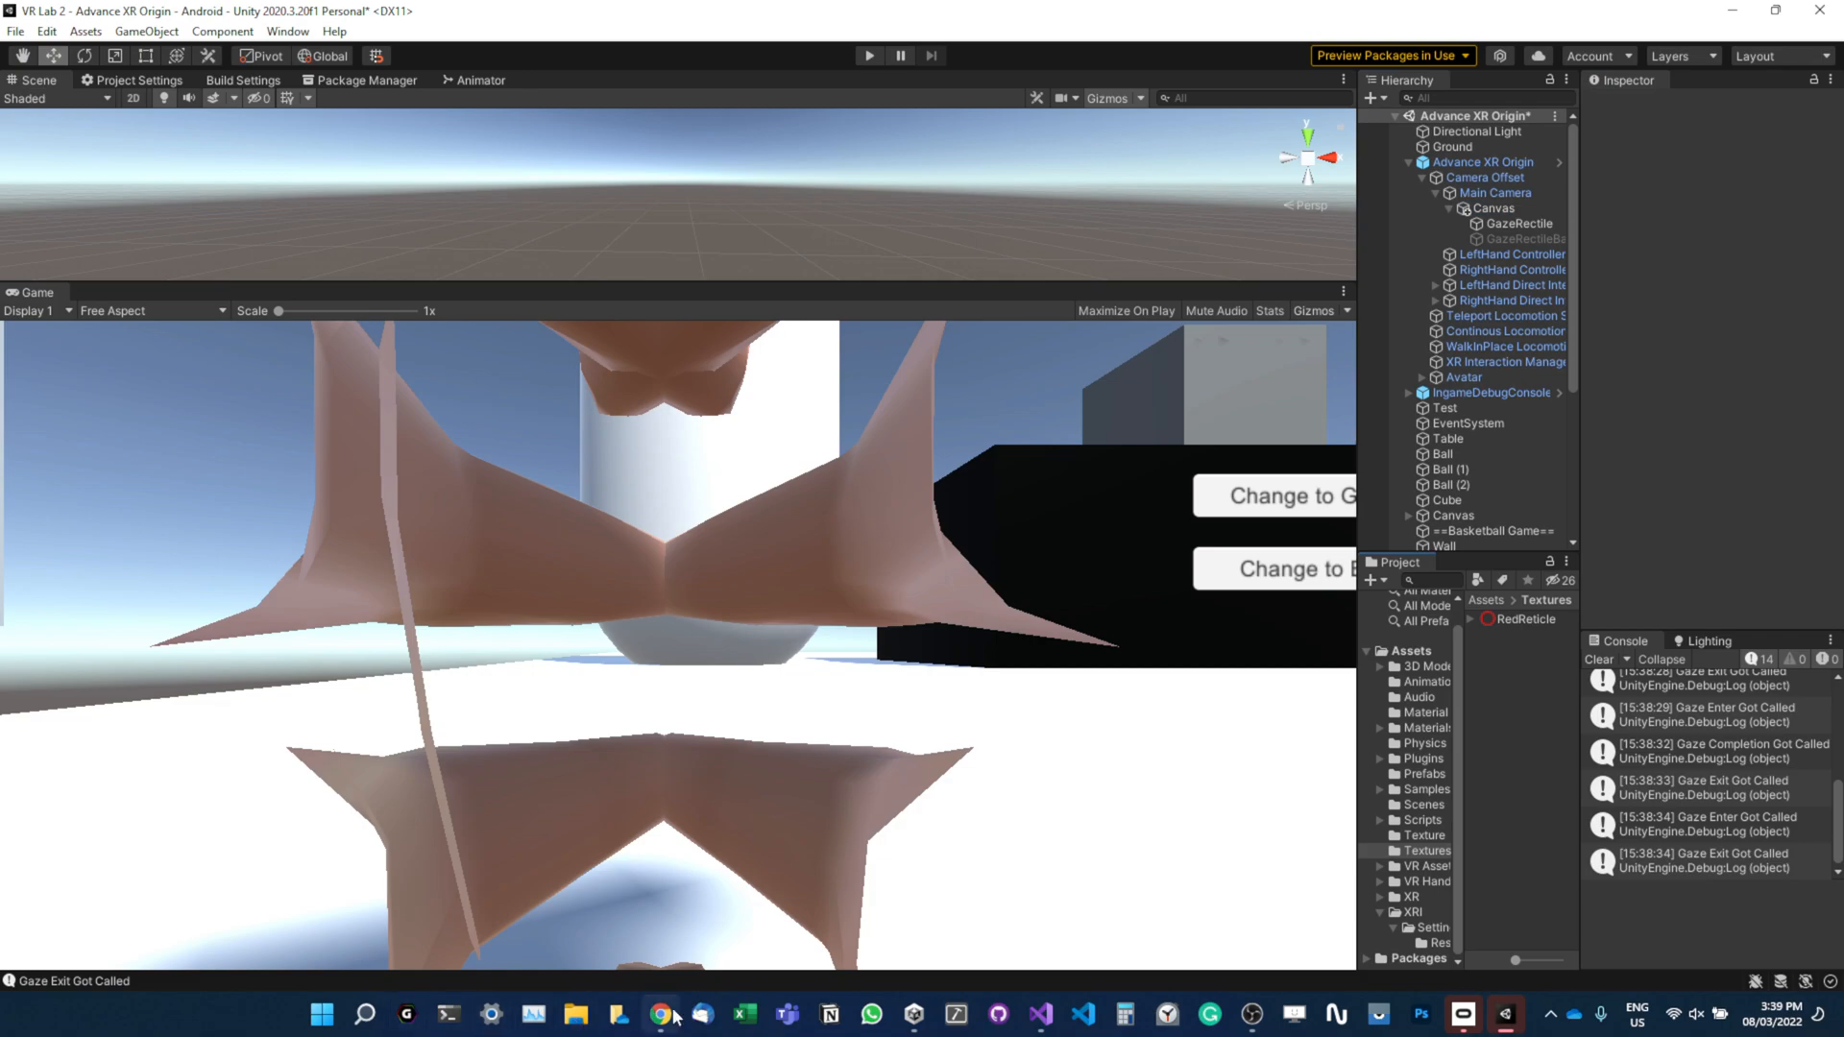
# Search Google in Chrome for 'unity ztest' and open a unity_GUIZTestMode result.
pyautogui.click(660, 1014)
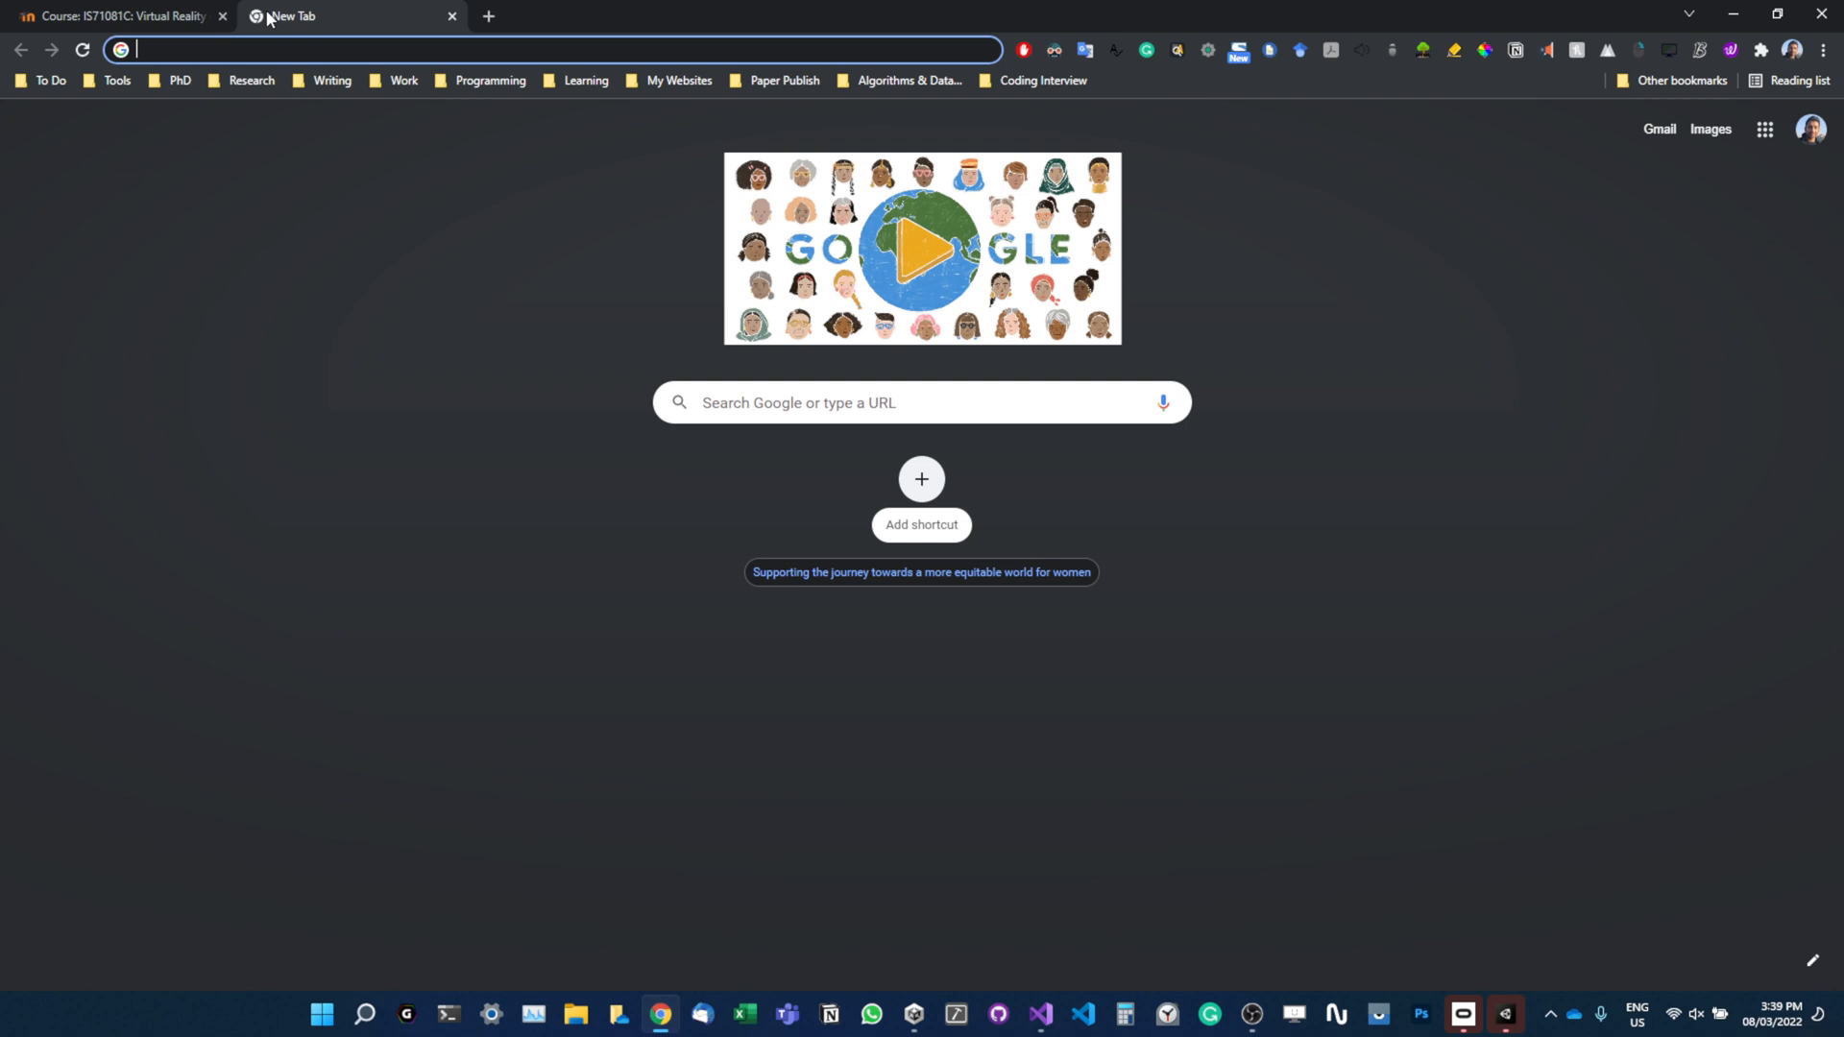
pyautogui.write('unity ztest')
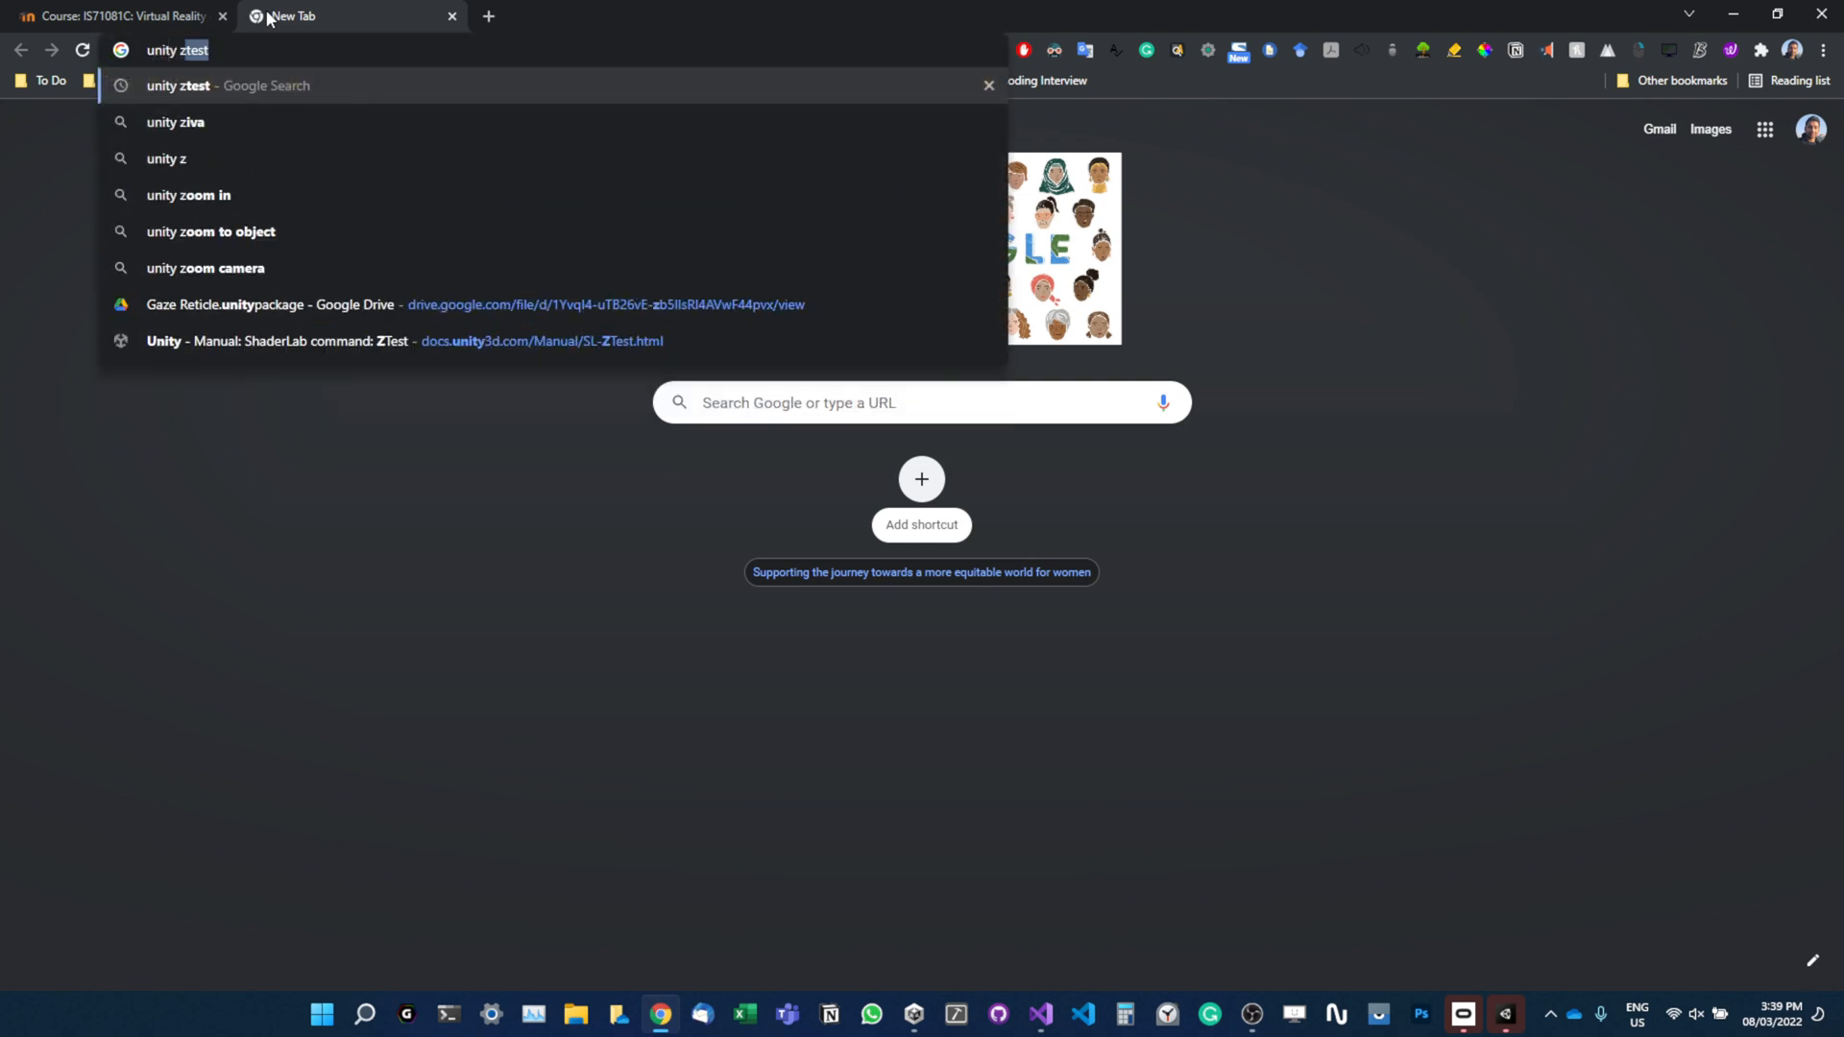
pyautogui.press('enter')
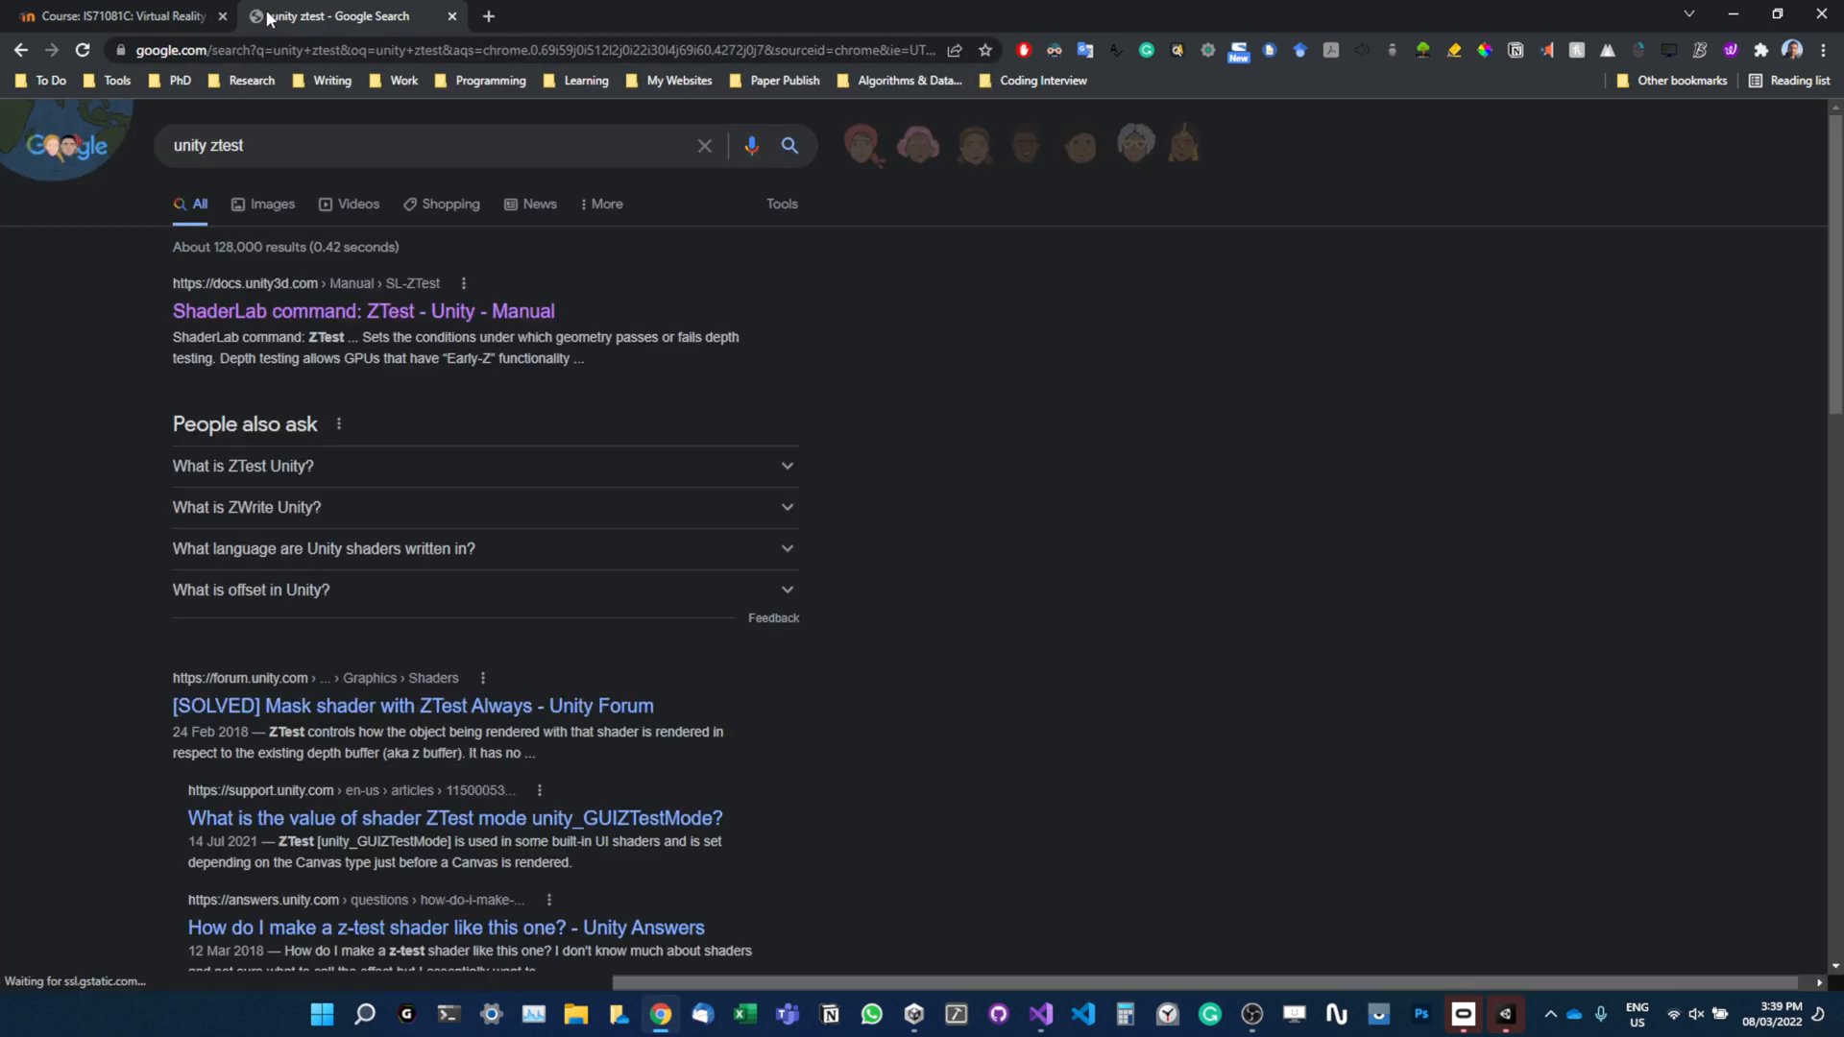
pyautogui.click(362, 311)
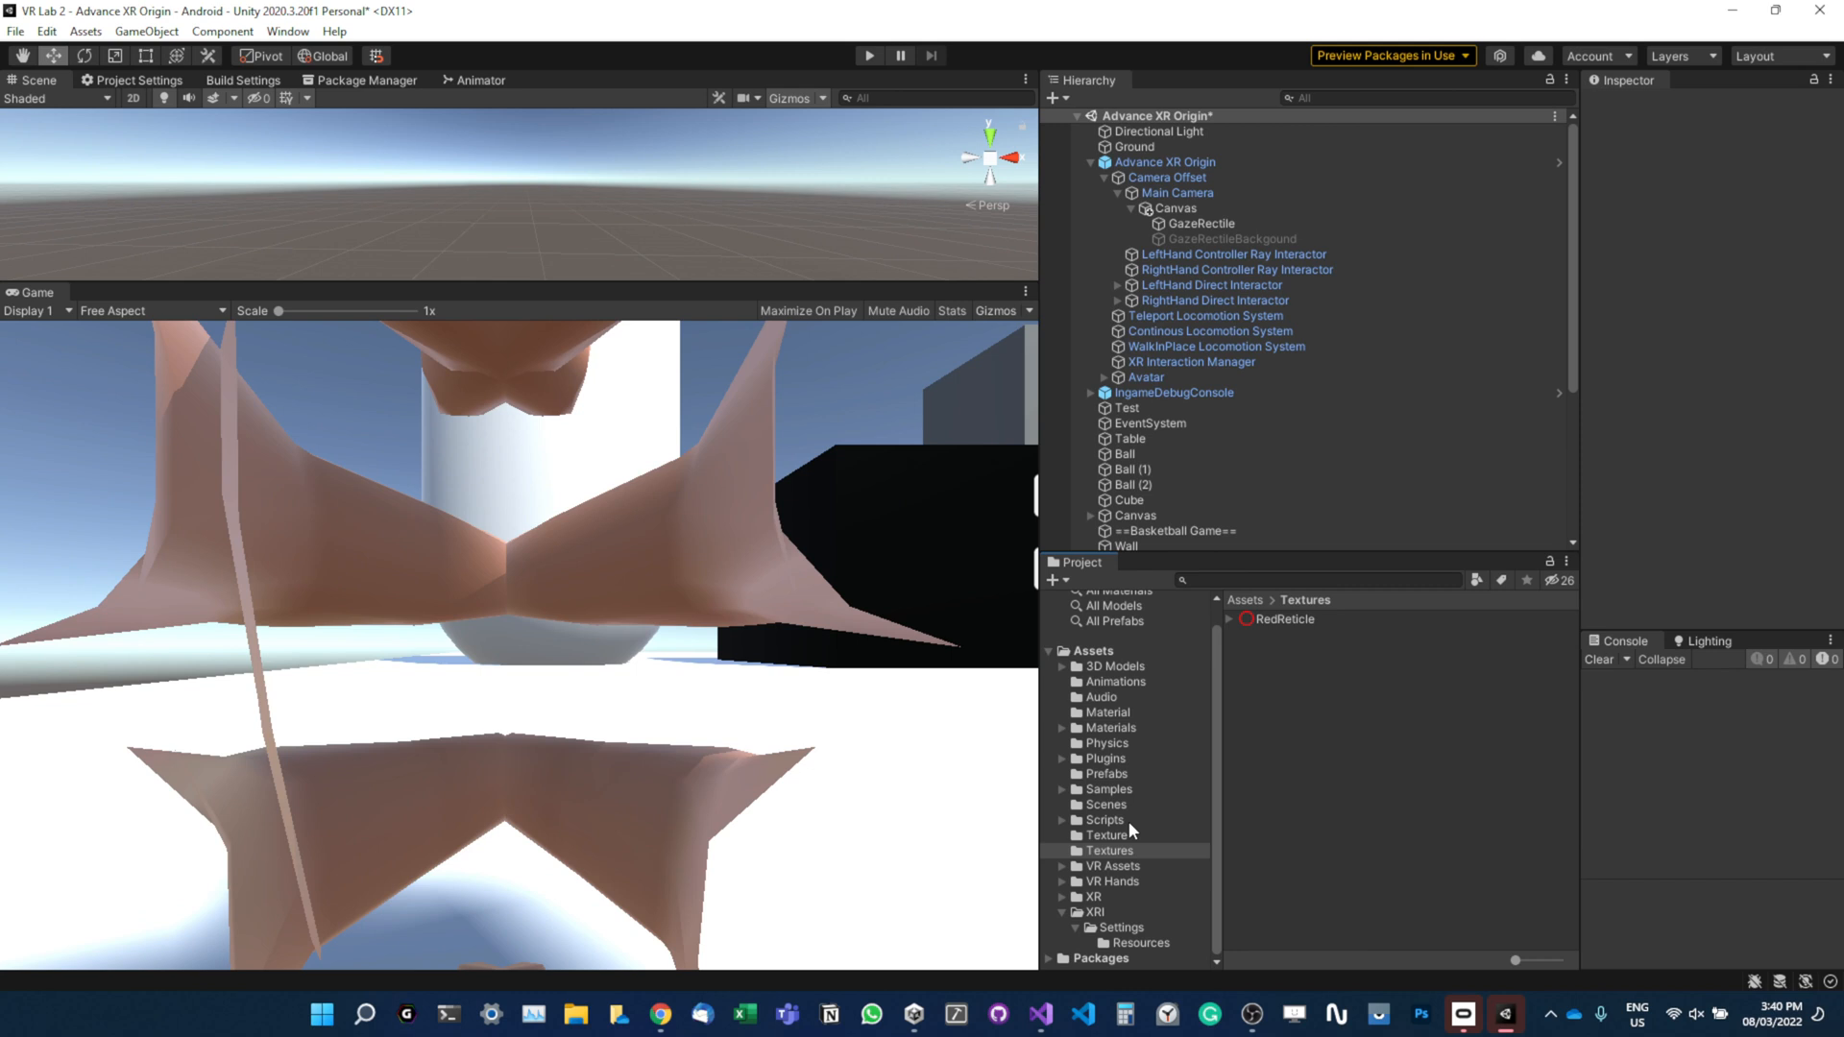
# Create a C# script in Assets/Scripts named WorldSpaceOverlayUI.
pyautogui.click(1105, 805)
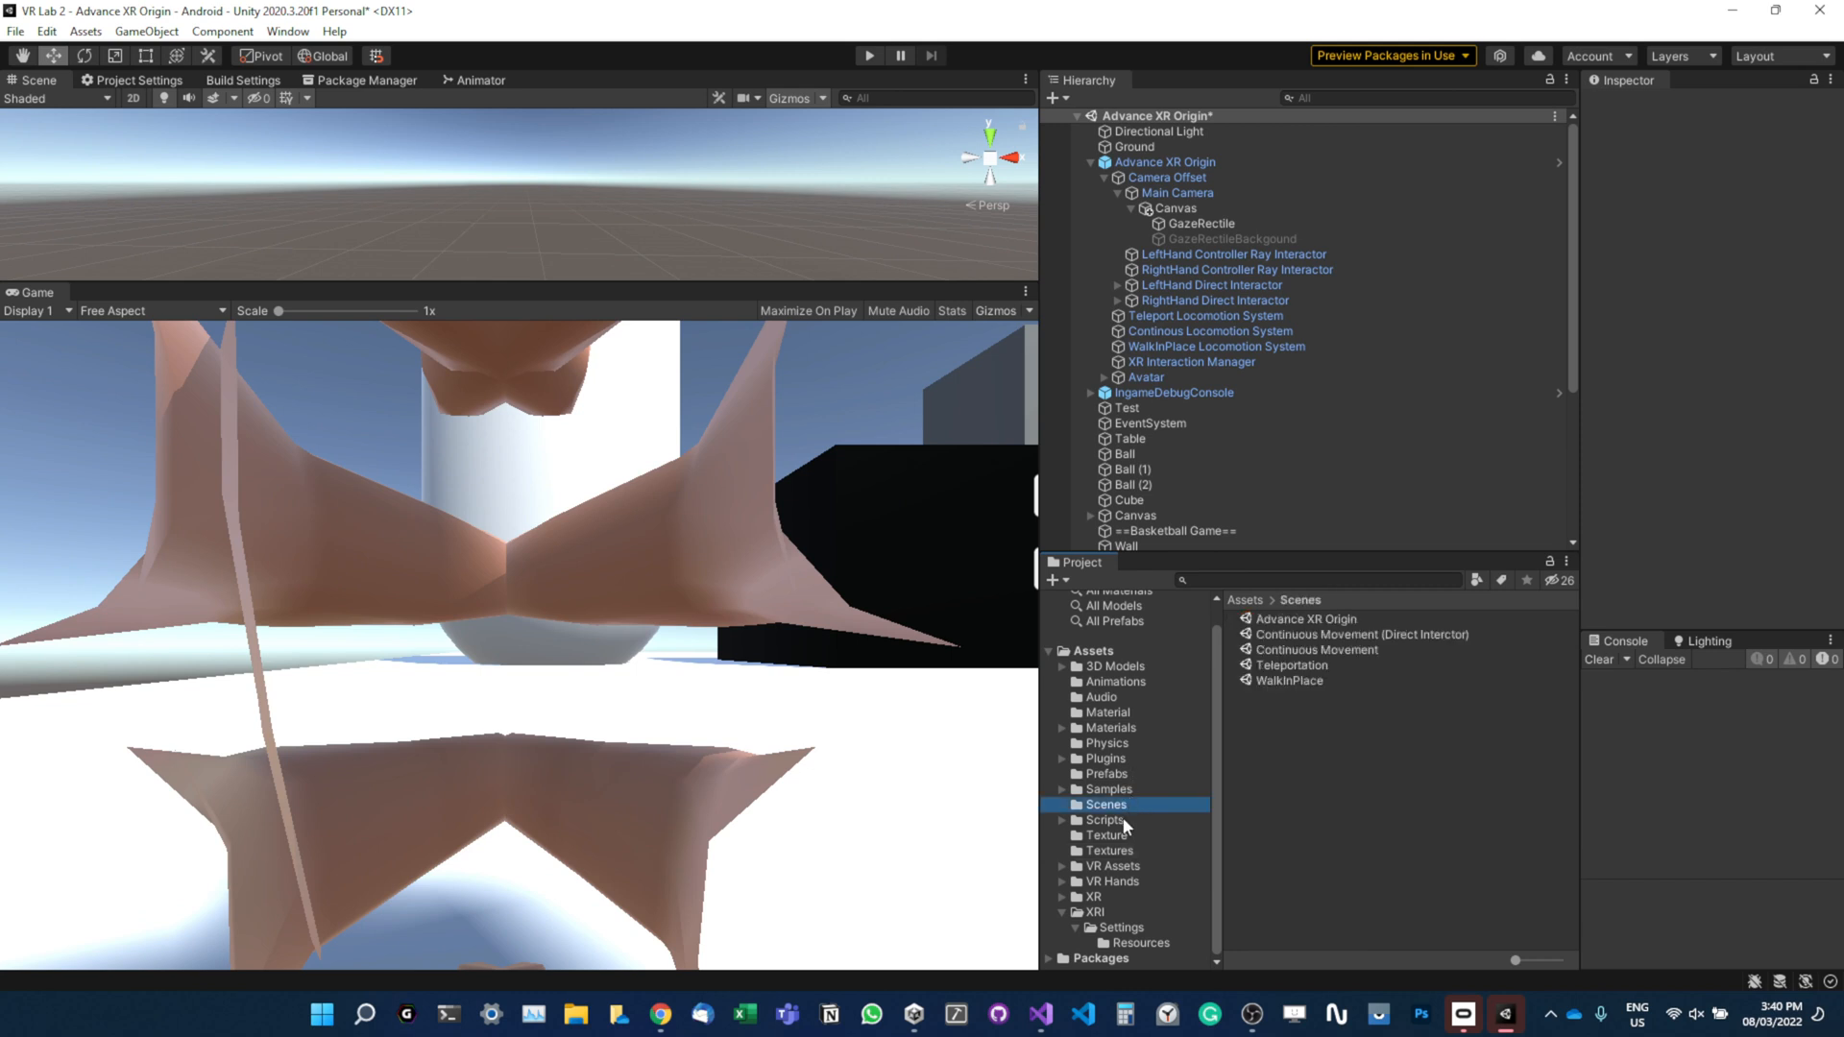
pyautogui.rightClick(1103, 819)
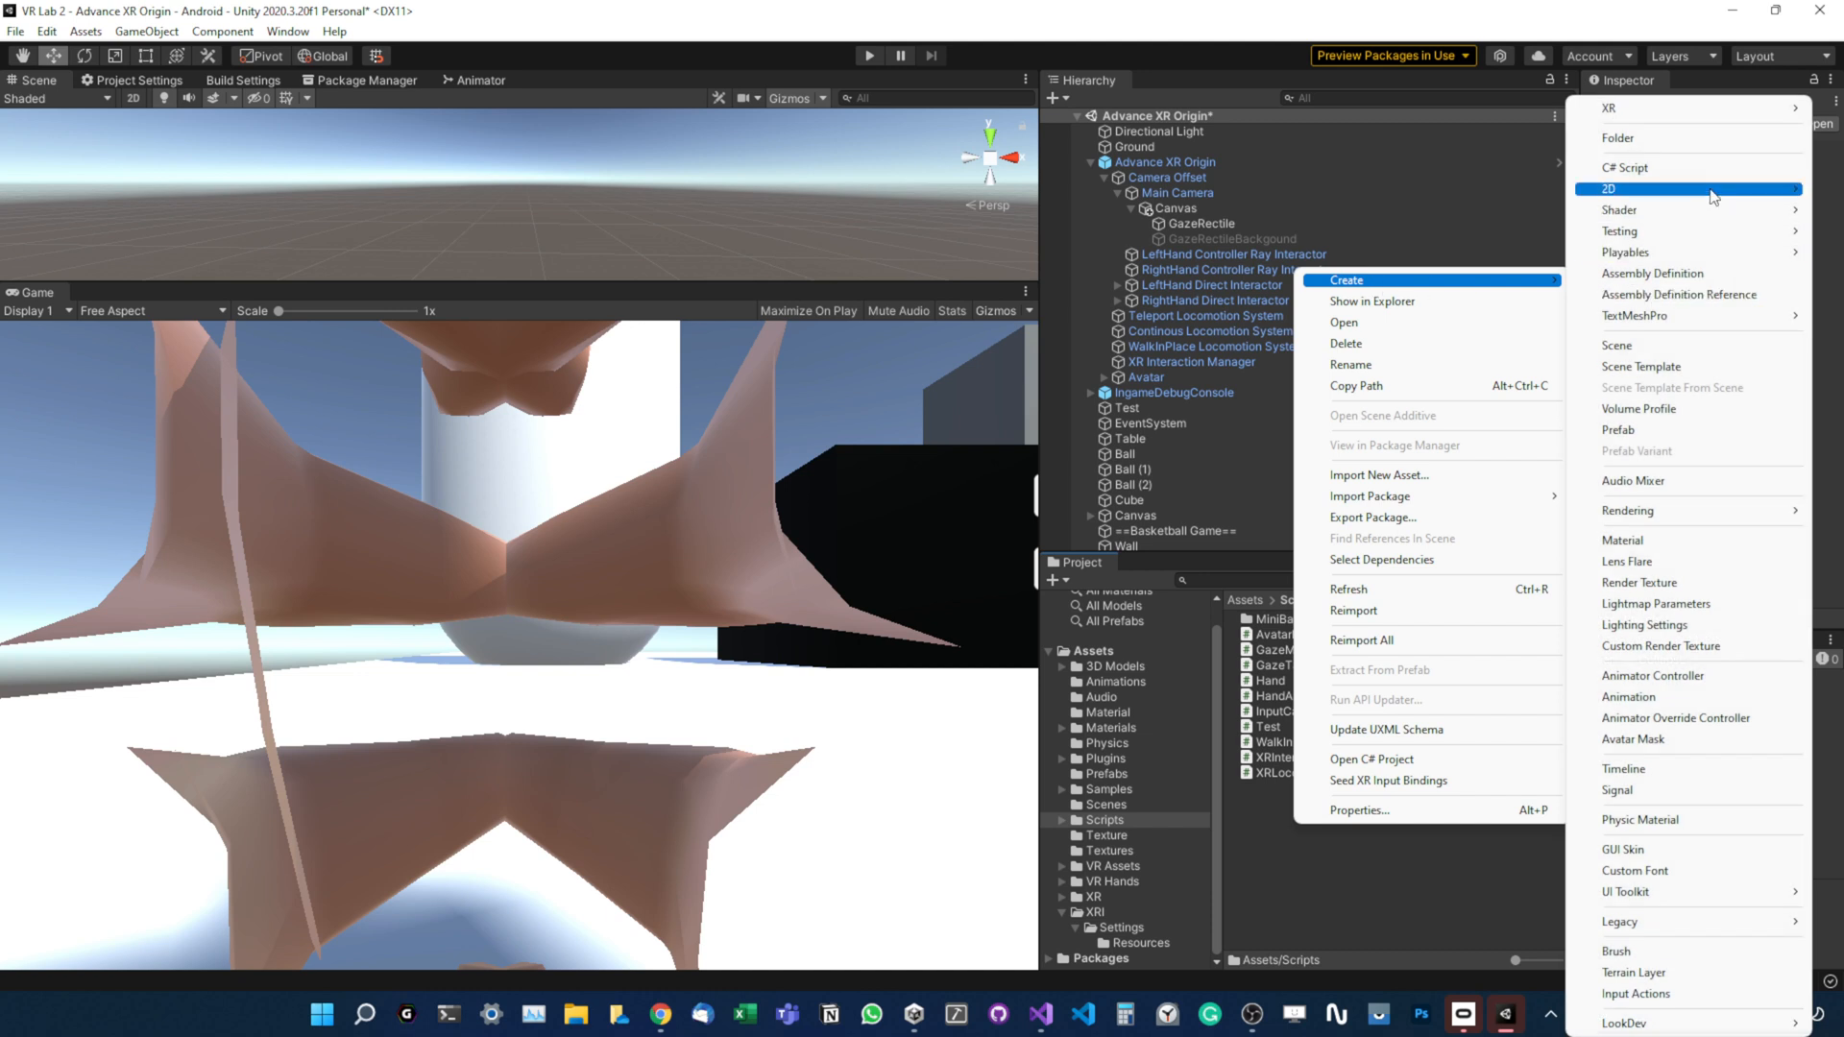
pyautogui.click(1625, 167)
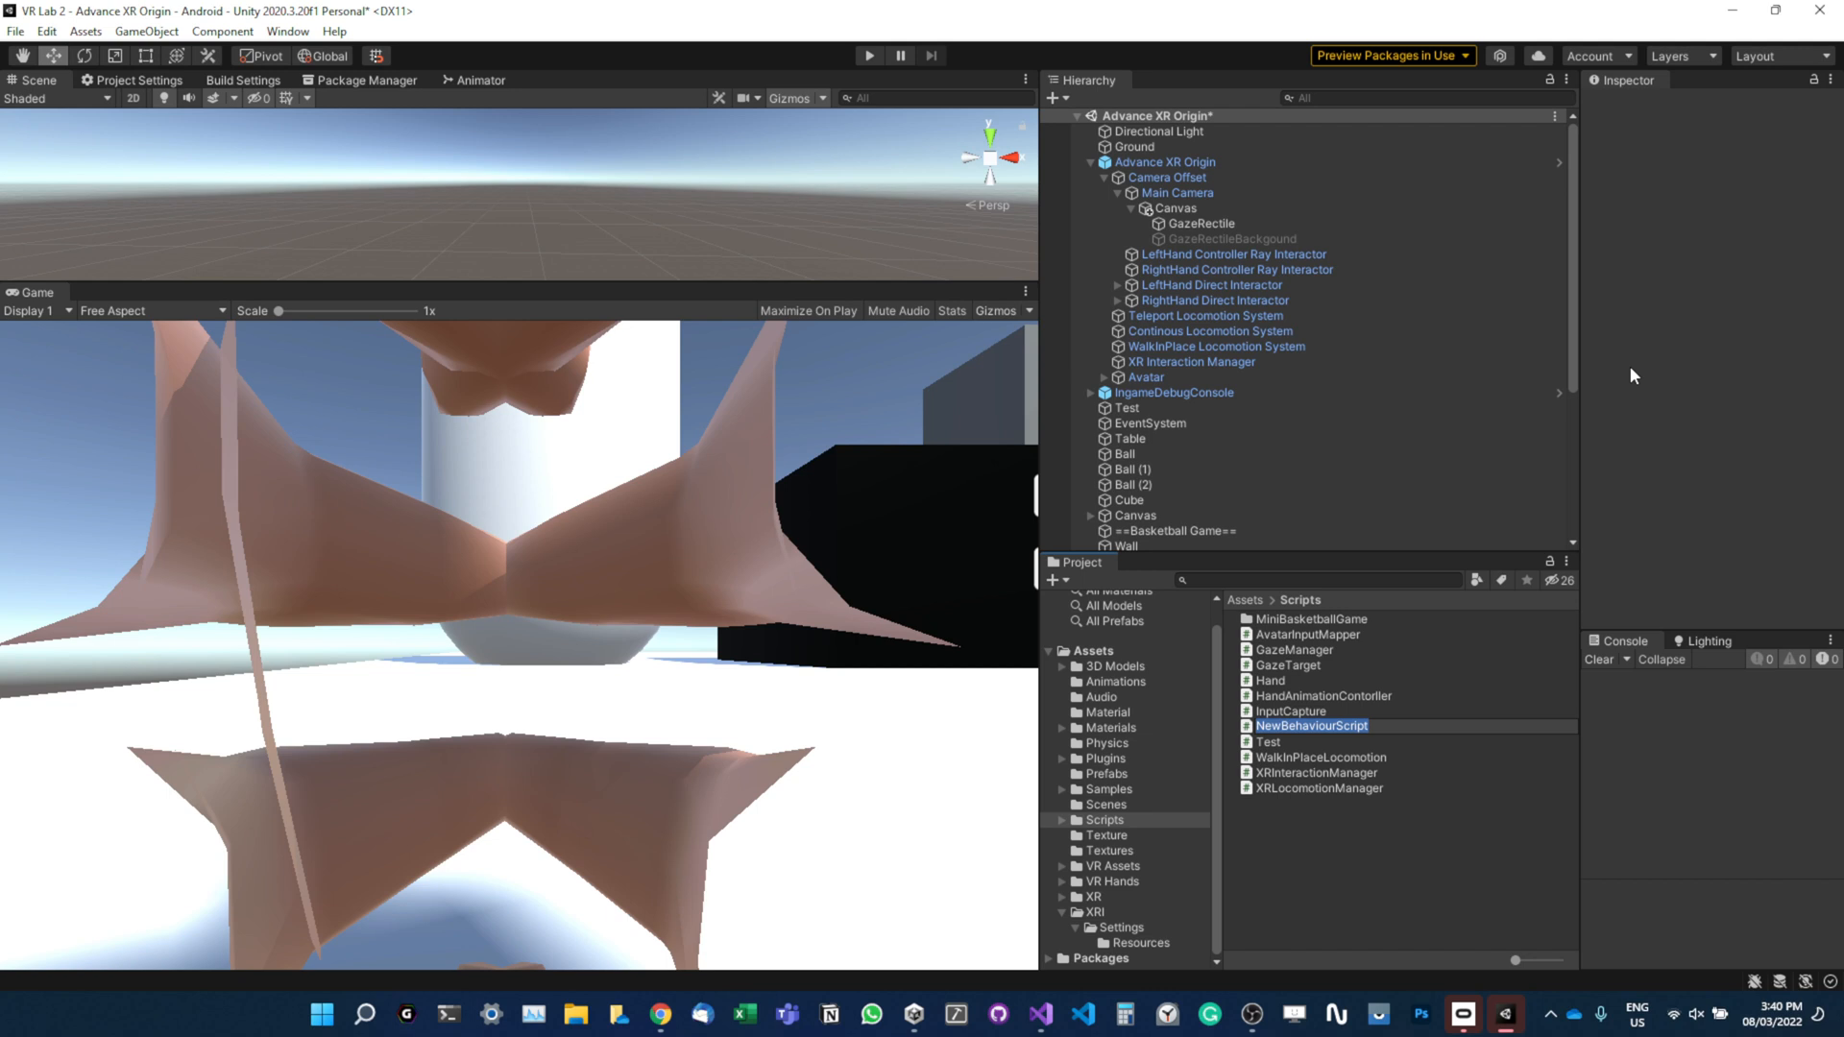
pyautogui.write('WorldSpaceO')
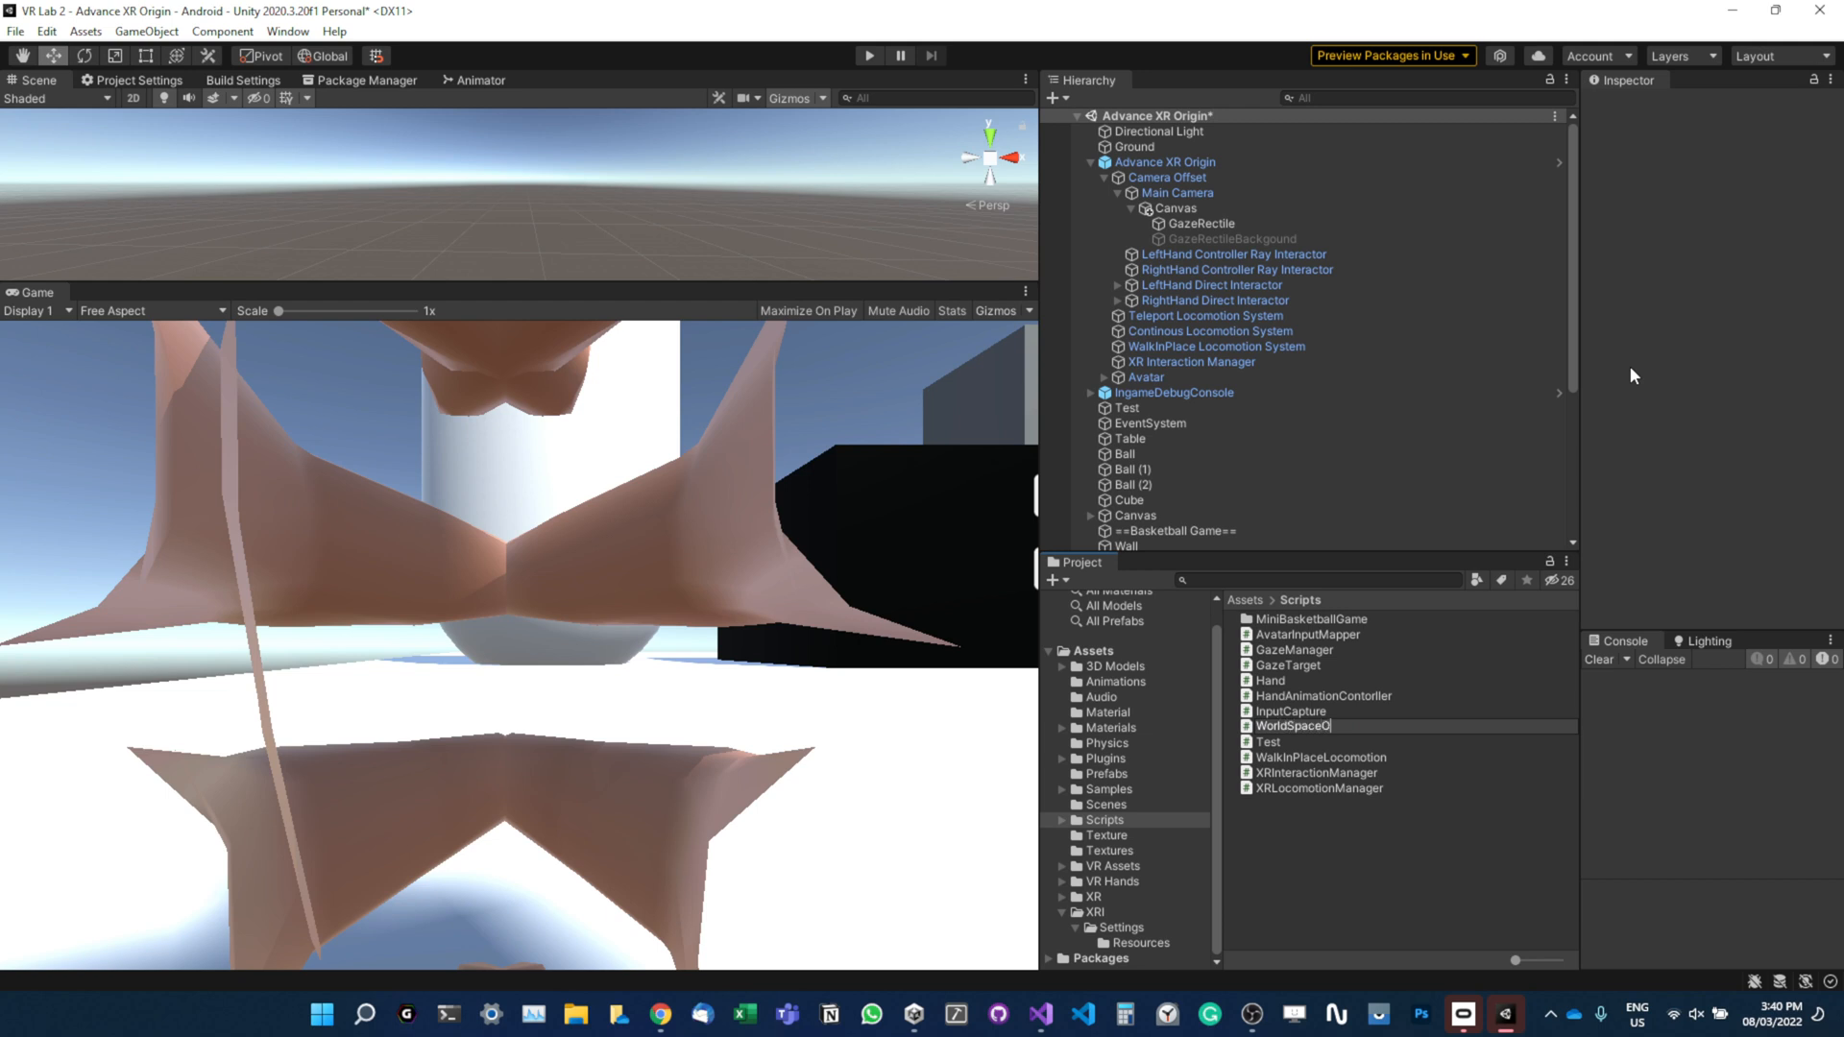
pyautogui.write('verlayUI')
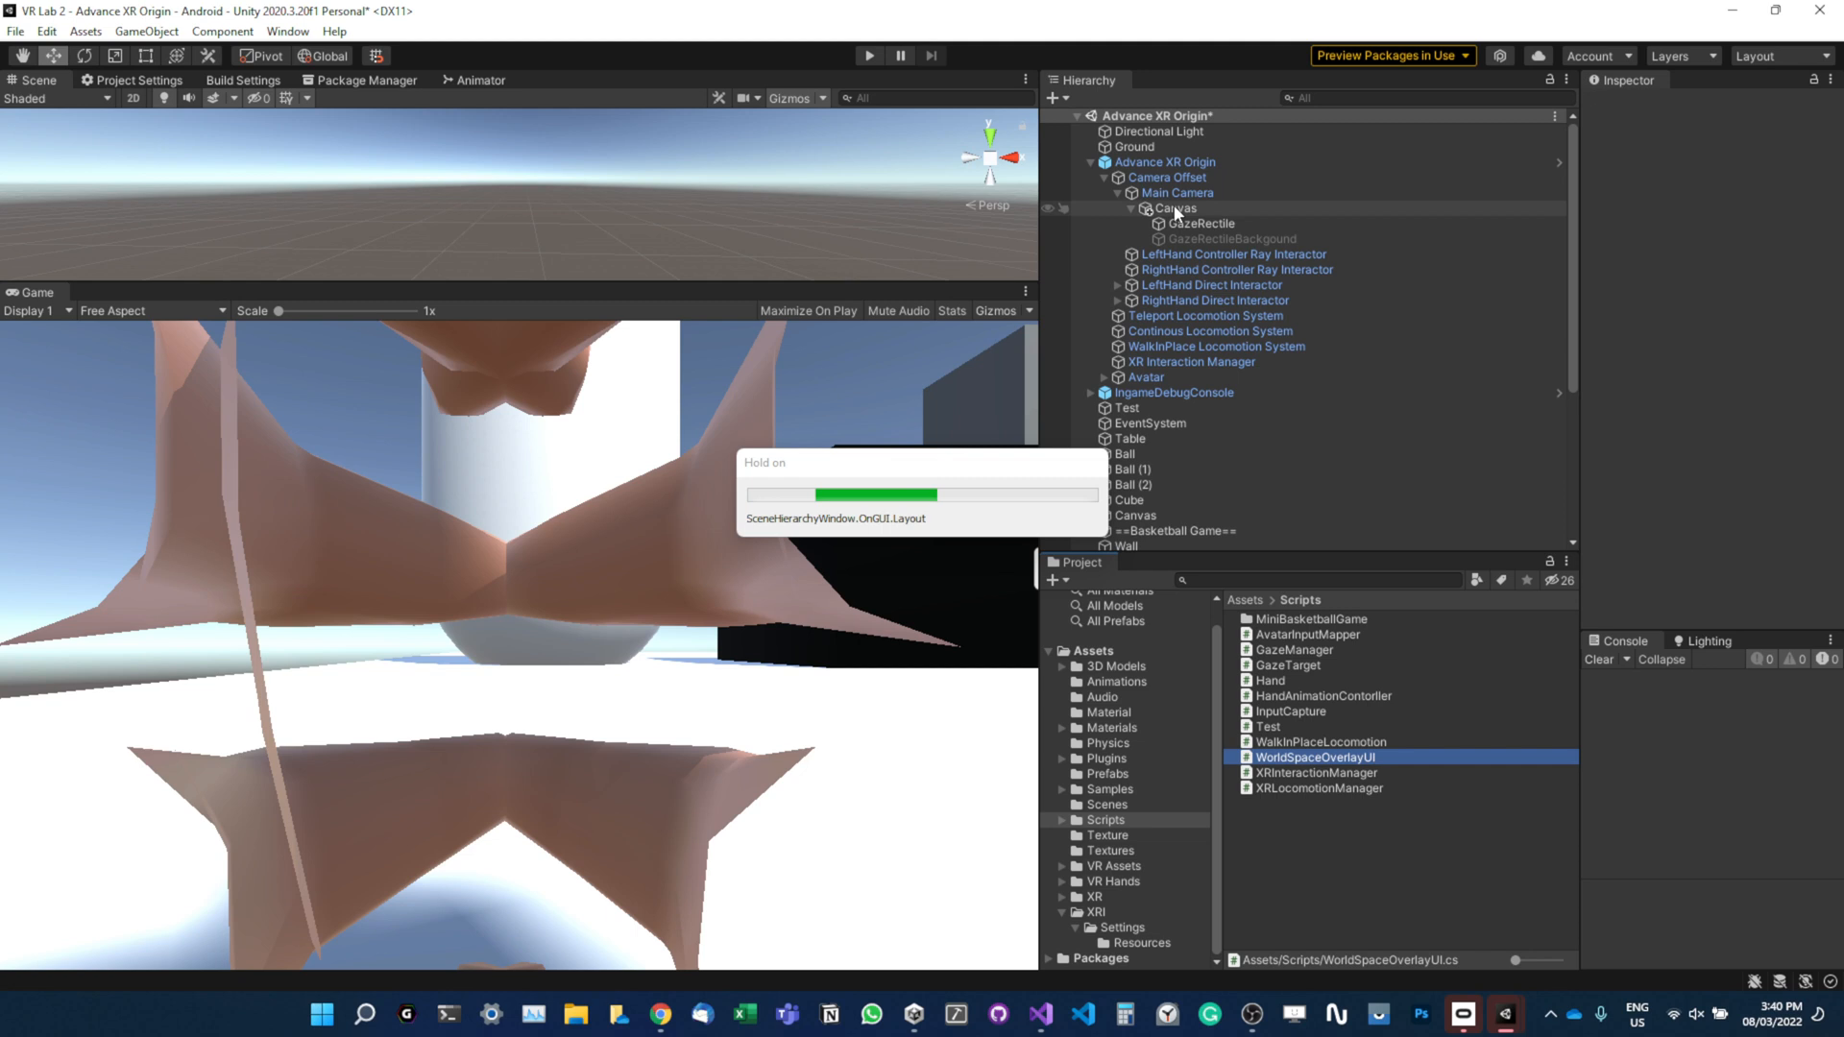
# Select Advance XR Origin in the Hierarchy and attach the WorldSpaceOverlayUI component.
pyautogui.click(1174, 209)
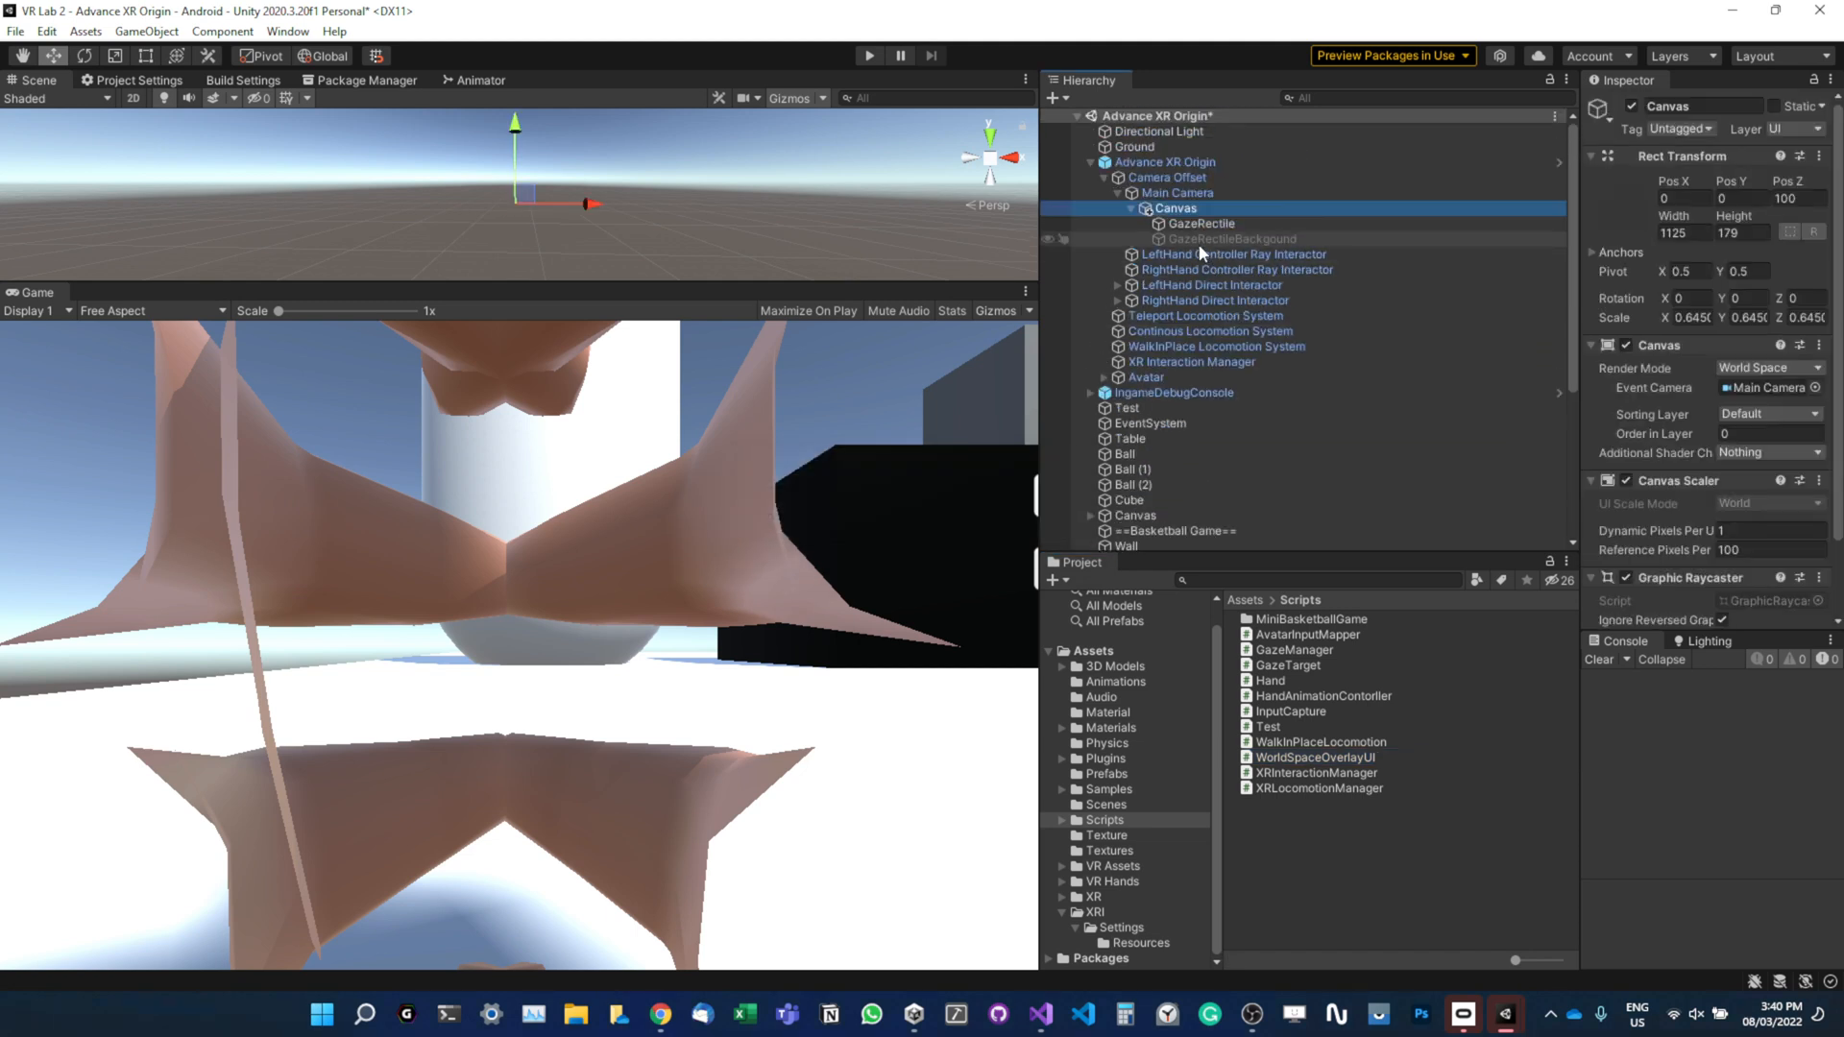
pyautogui.click(1172, 209)
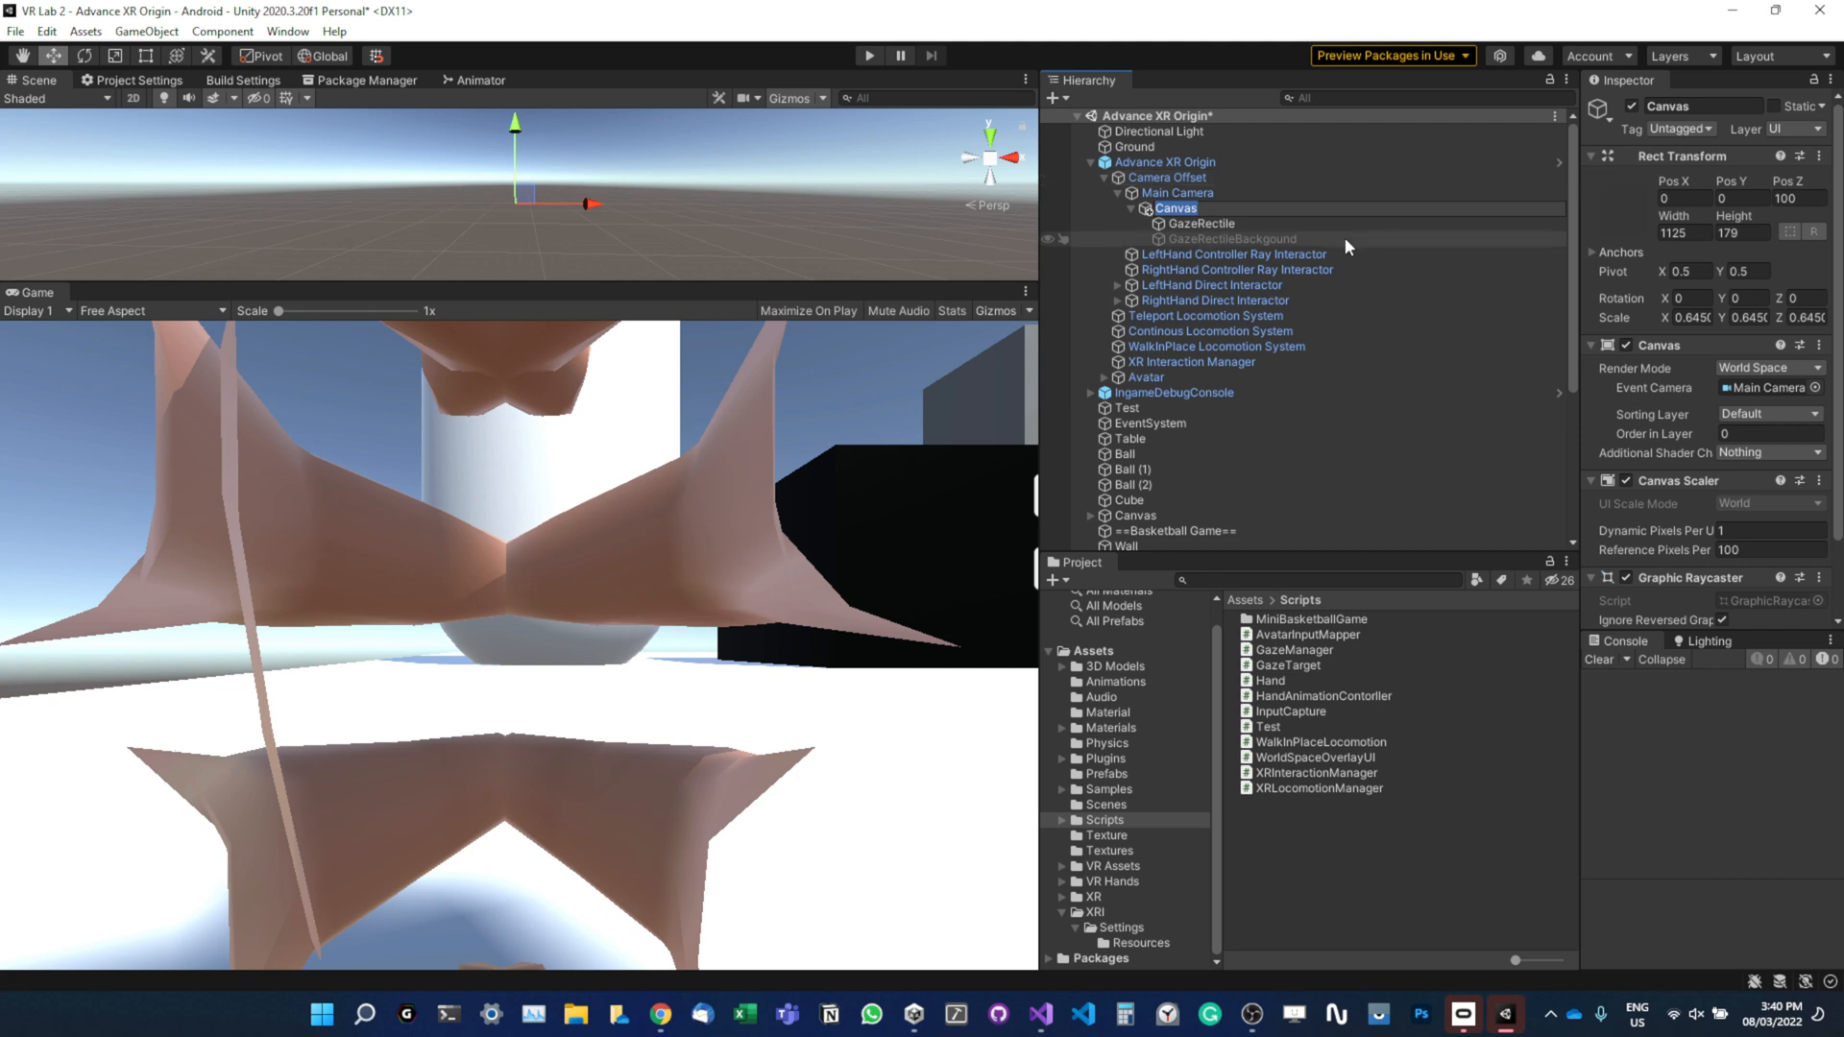
pyautogui.click(1162, 161)
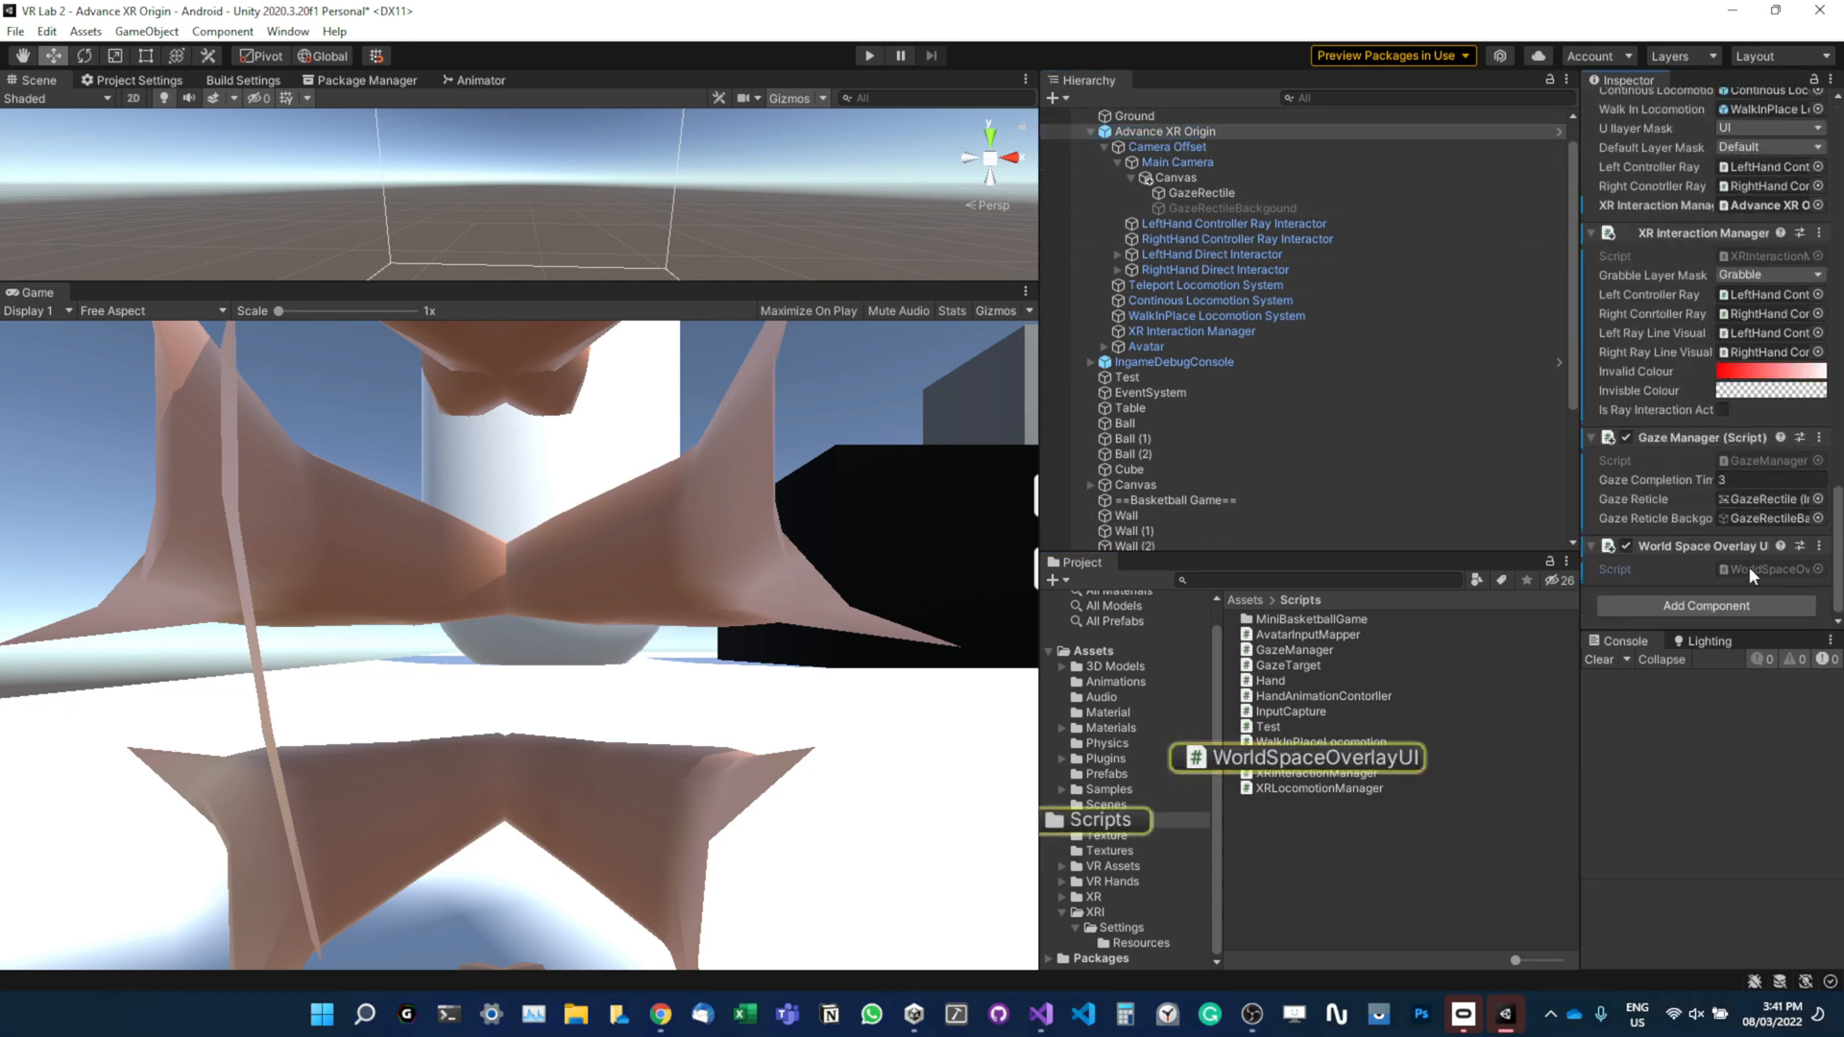
# Open WorldSpaceOverlayUI.cs and add 'using UnityEngine.UI;' below the existing usings.
pyautogui.doubleClick(1294, 759)
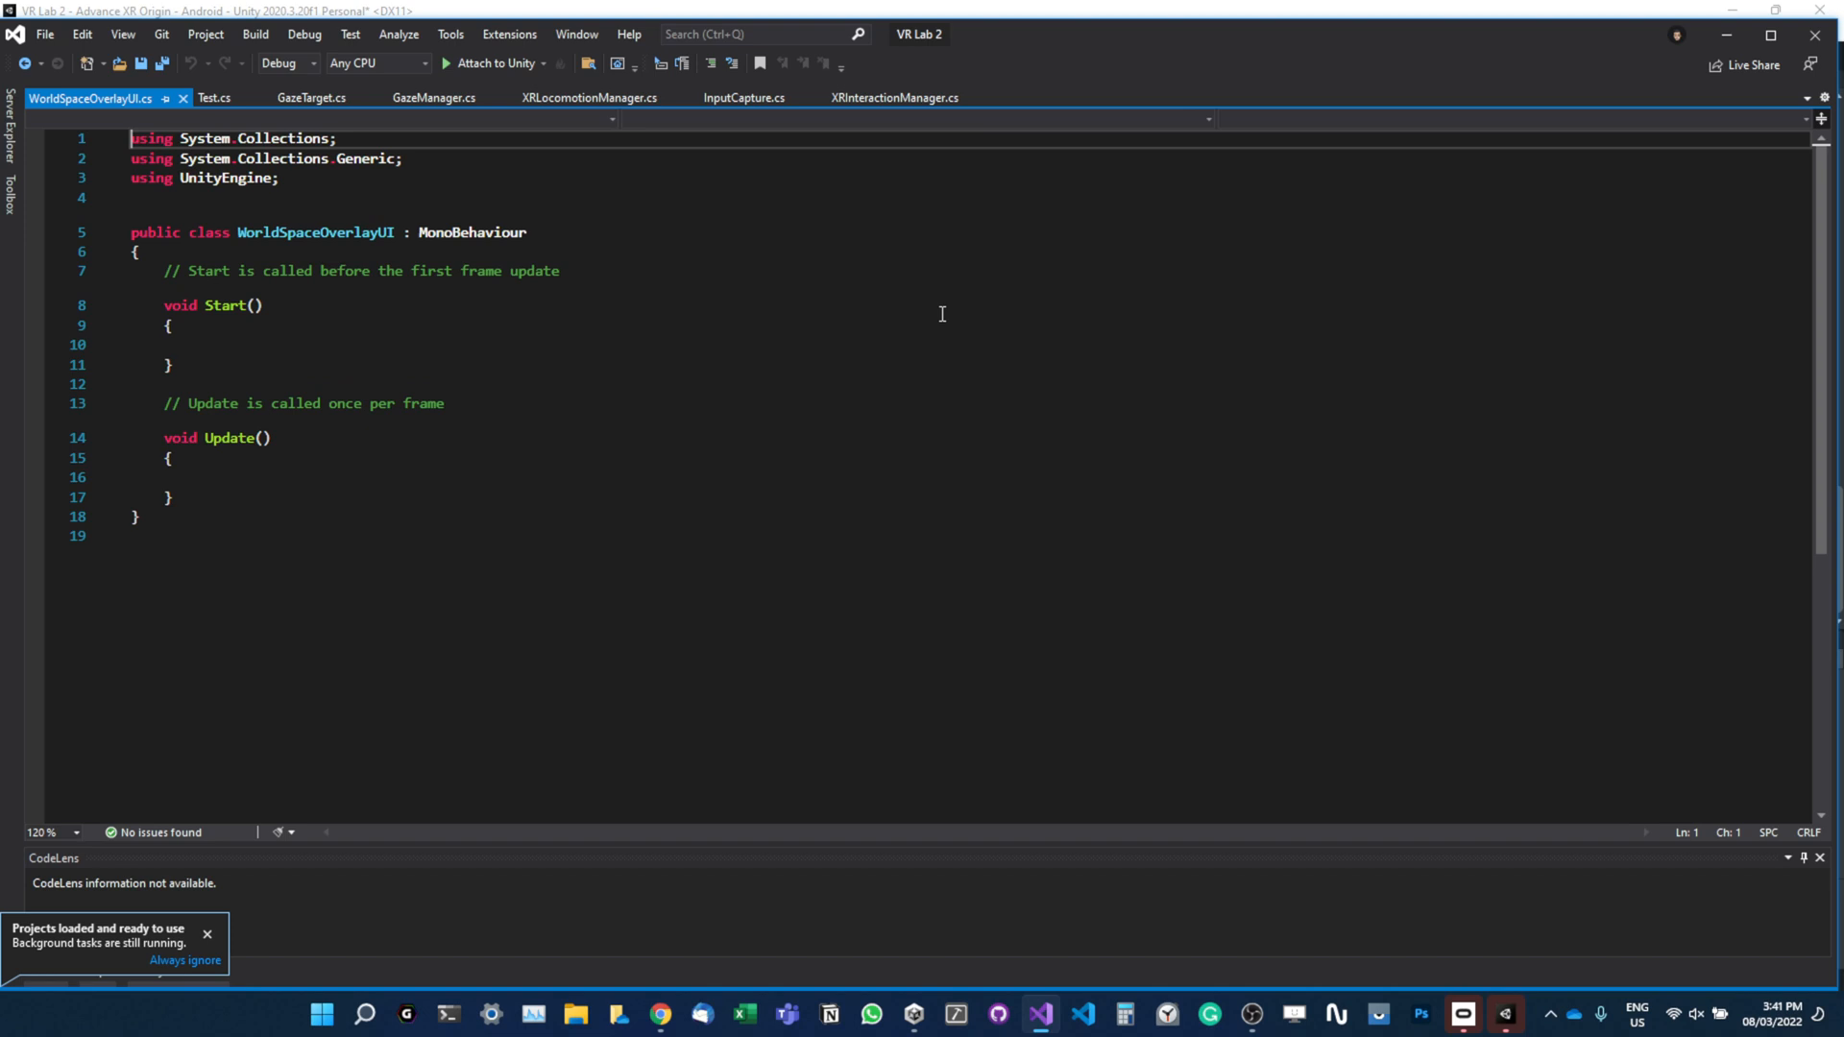
pyautogui.moveTo(924, 299)
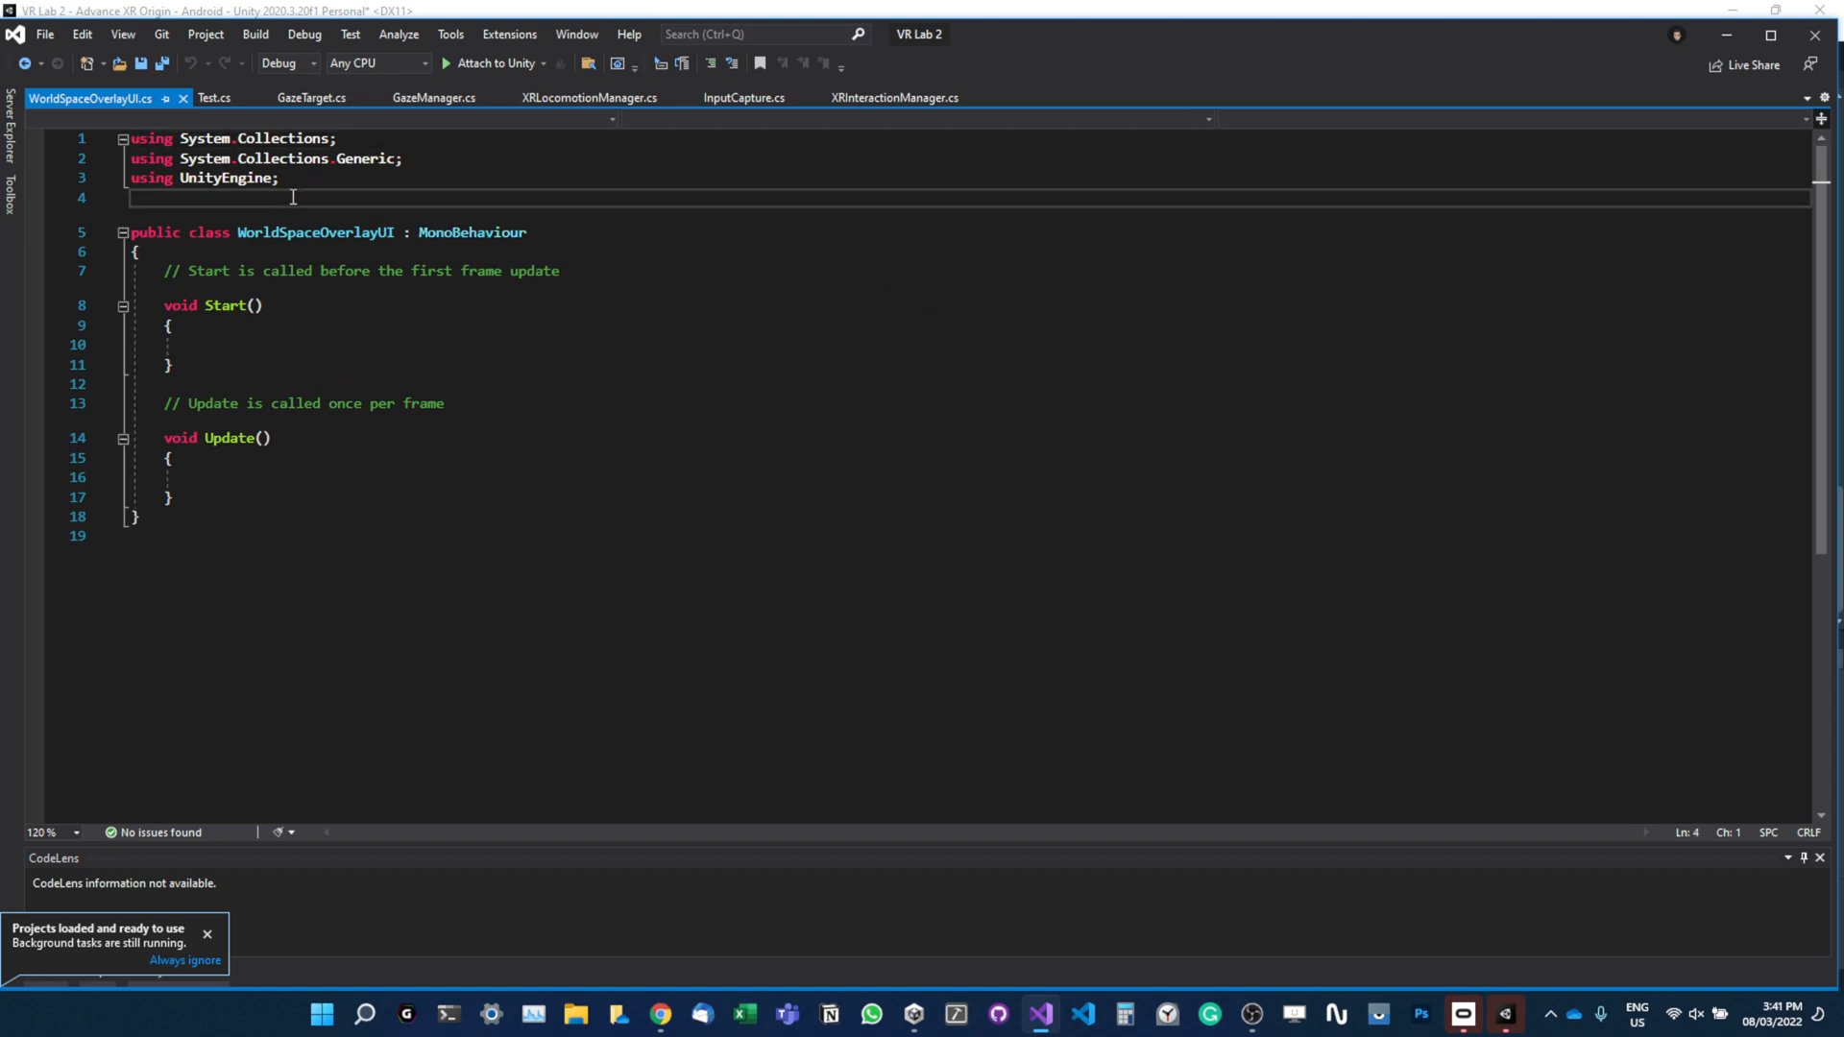
pyautogui.write('using')
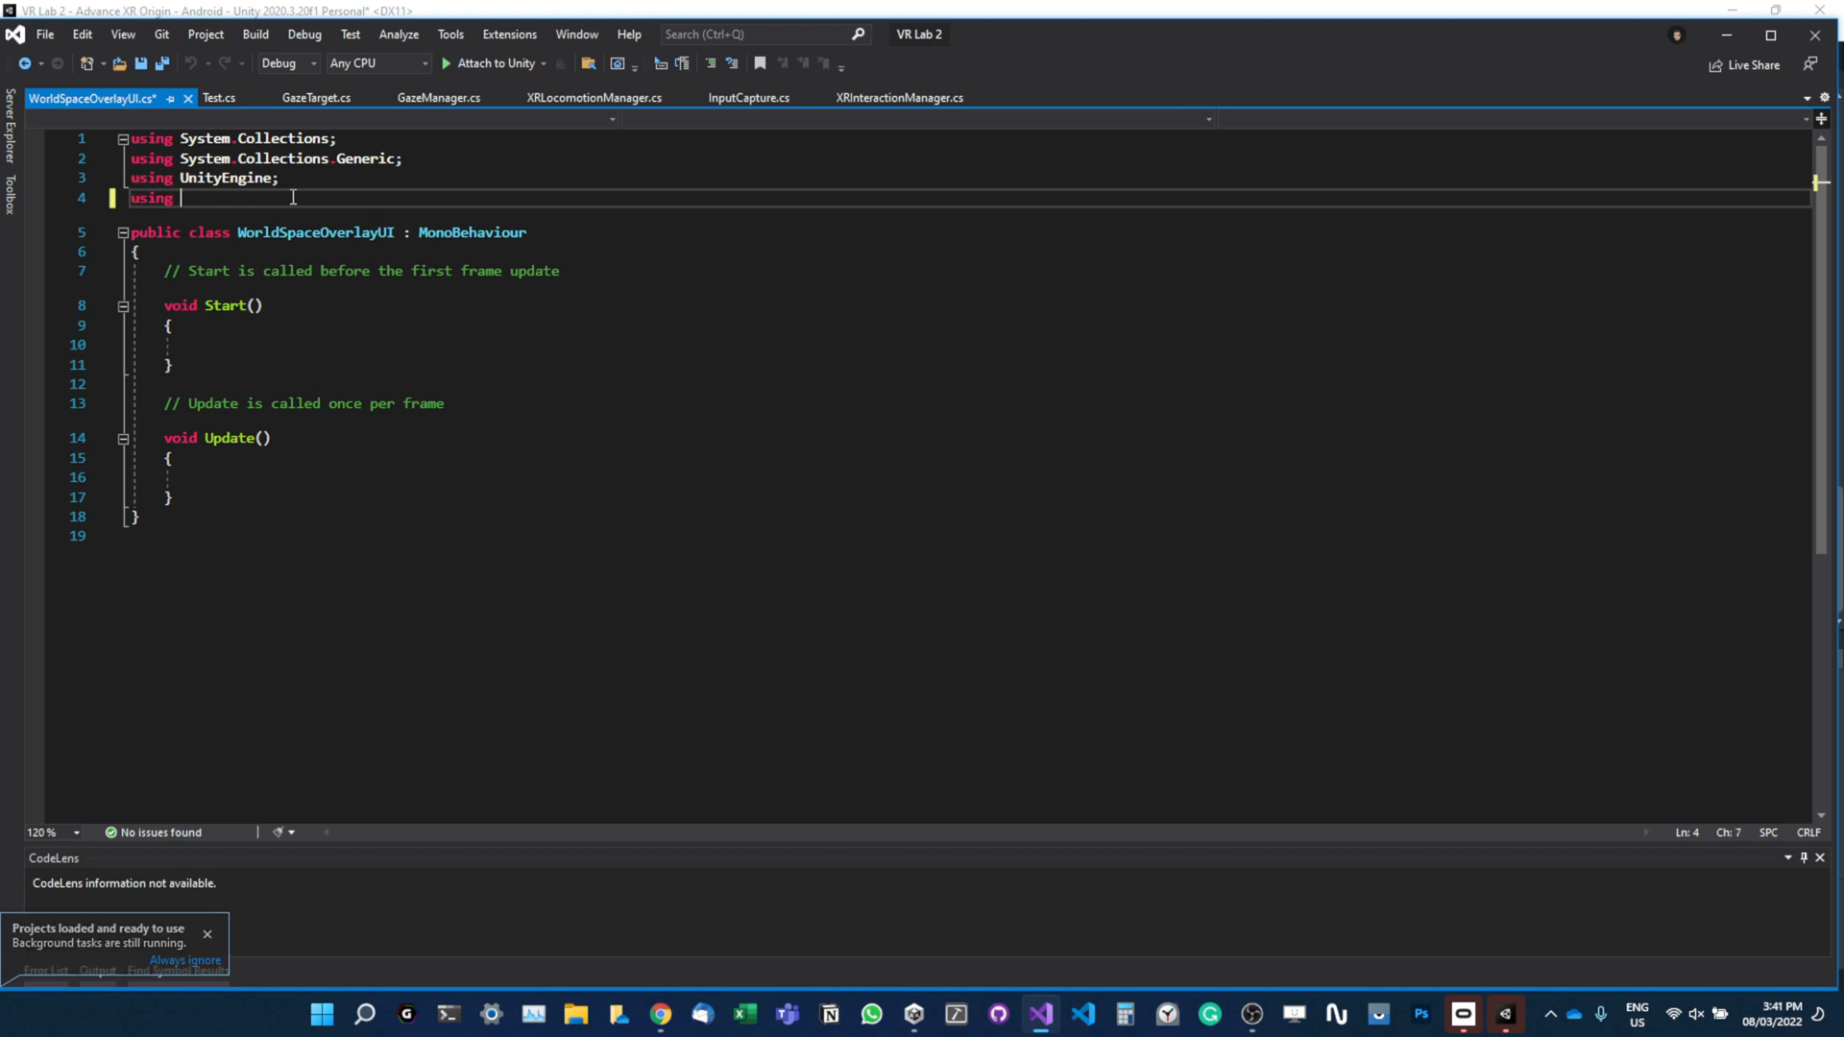
pyautogui.write('unity')
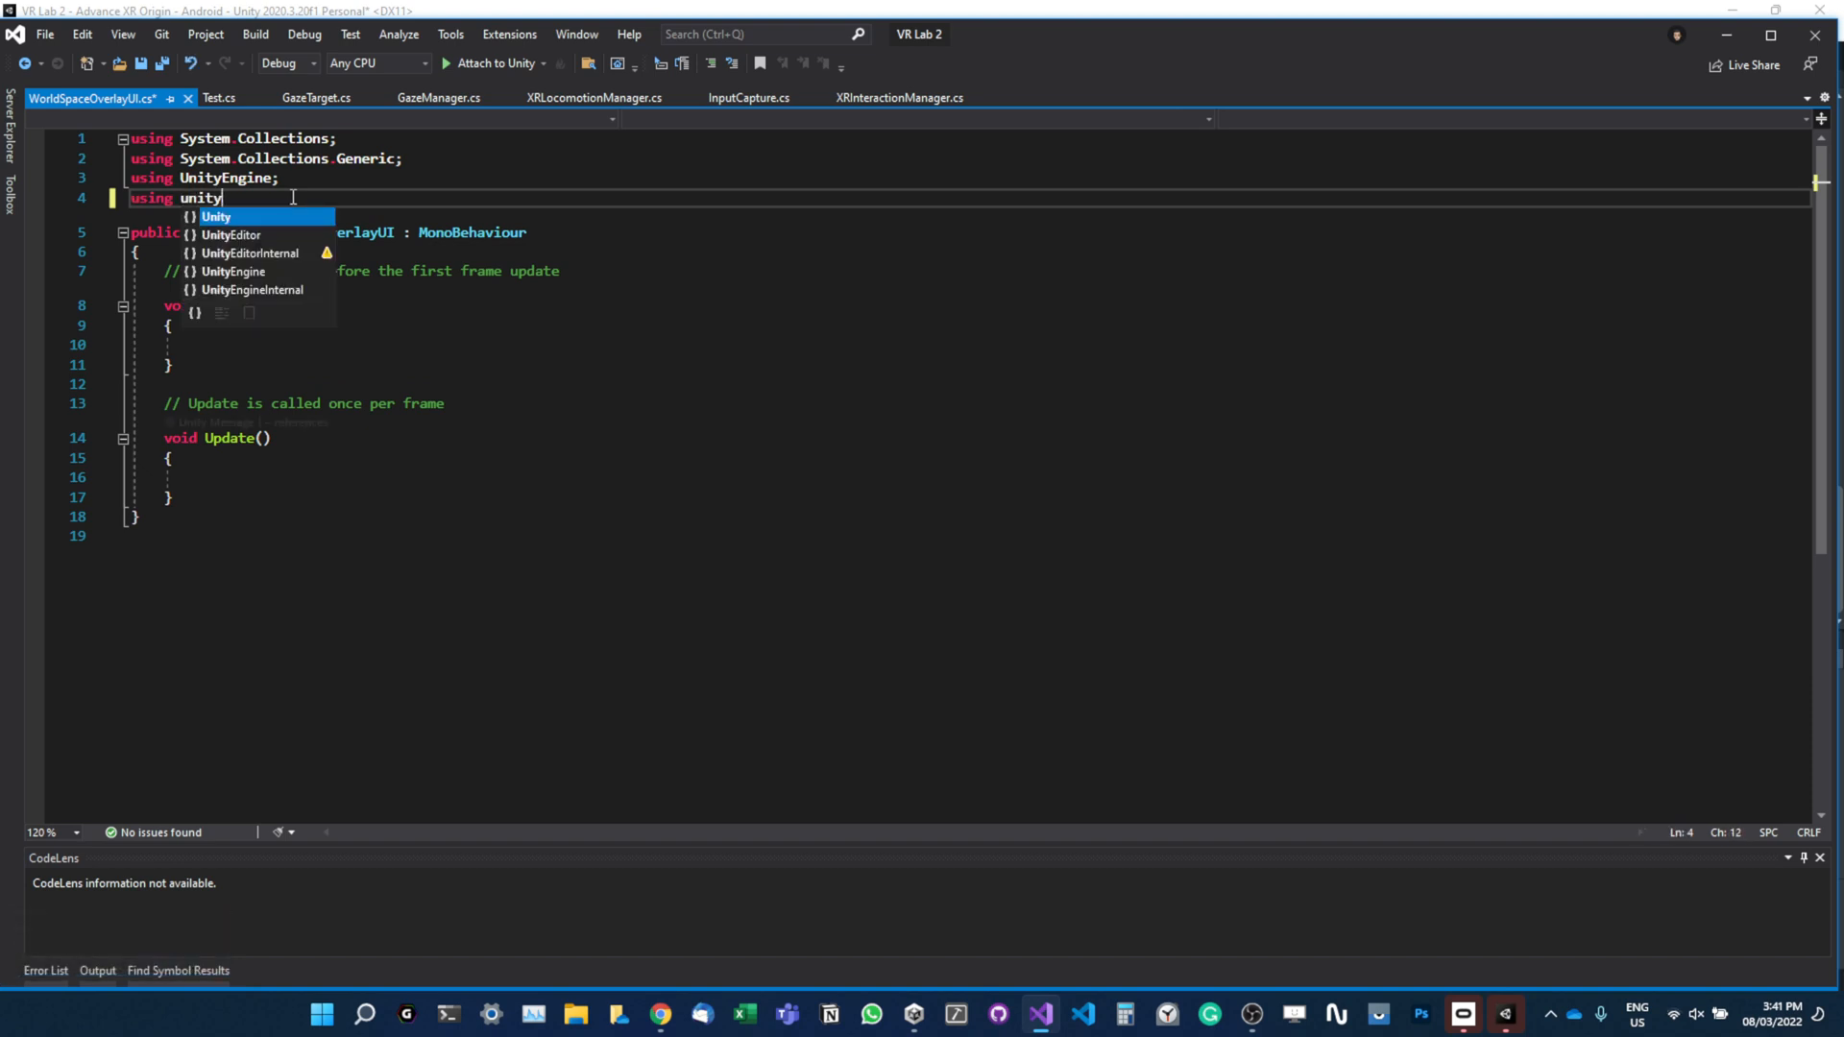
pyautogui.write('Engine')
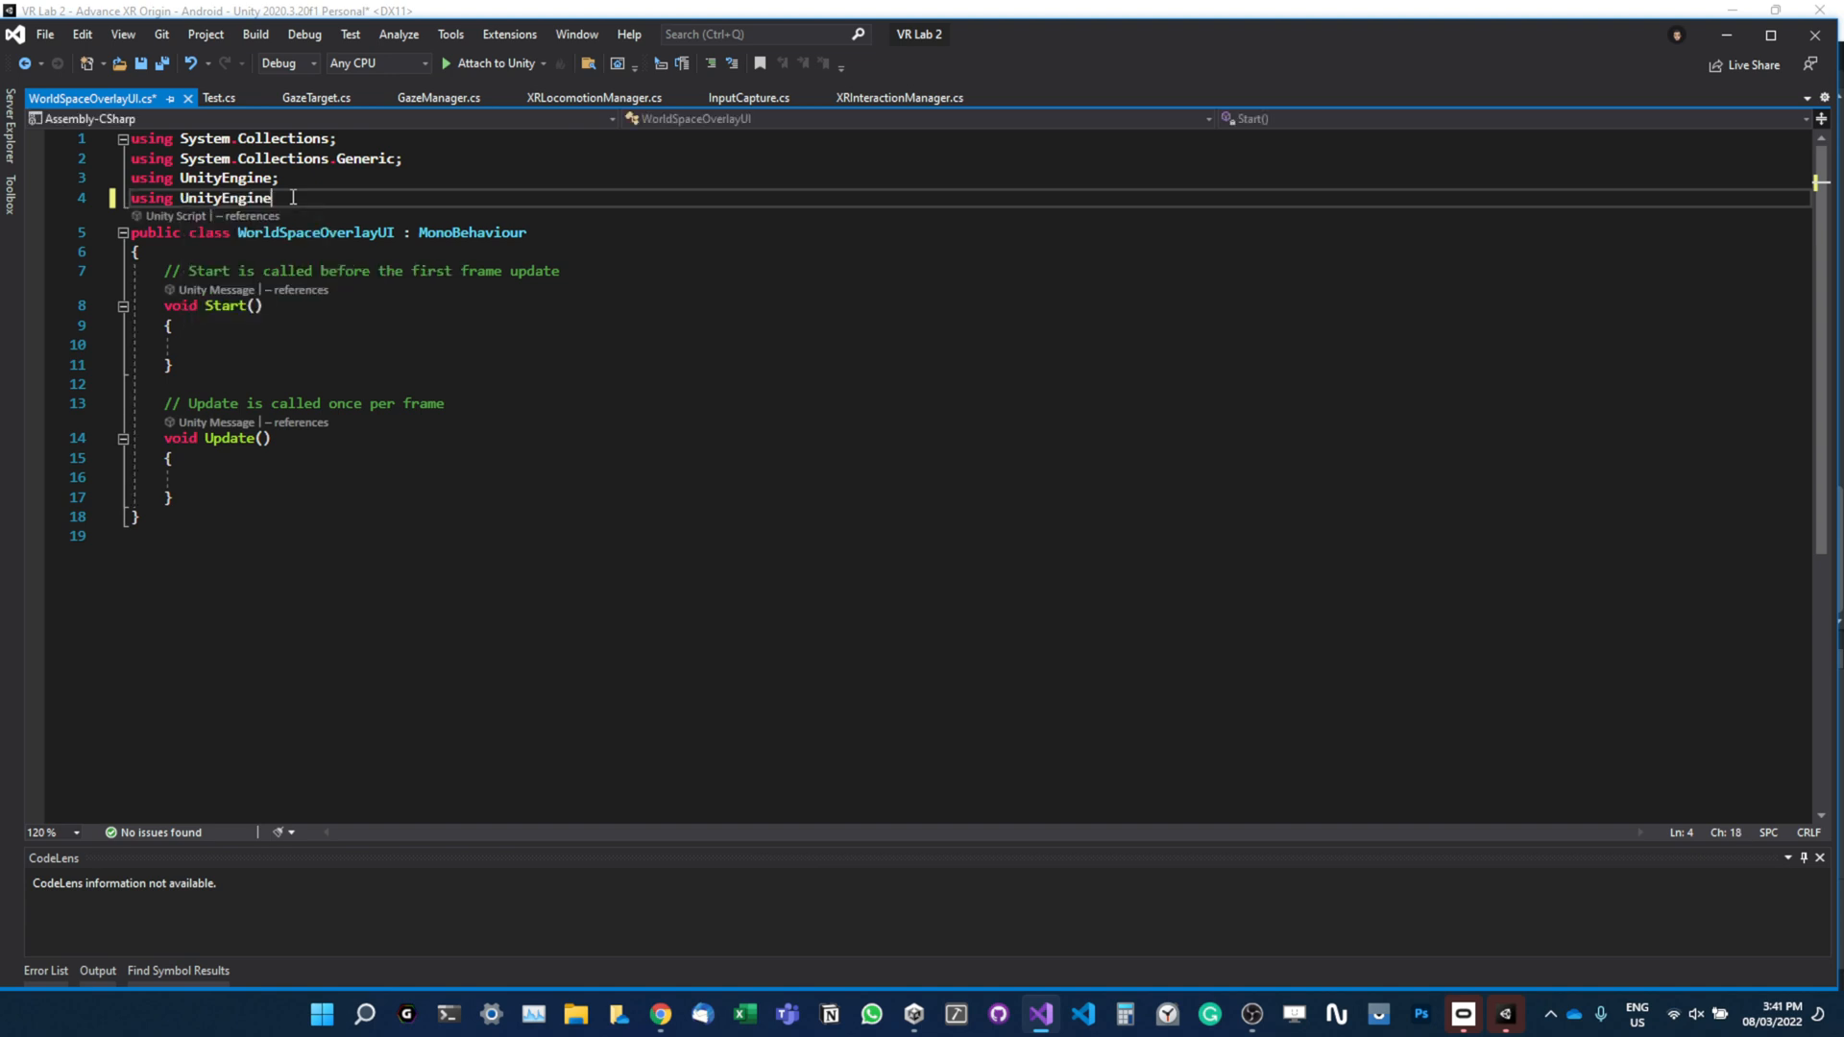
pyautogui.write('.UI;')
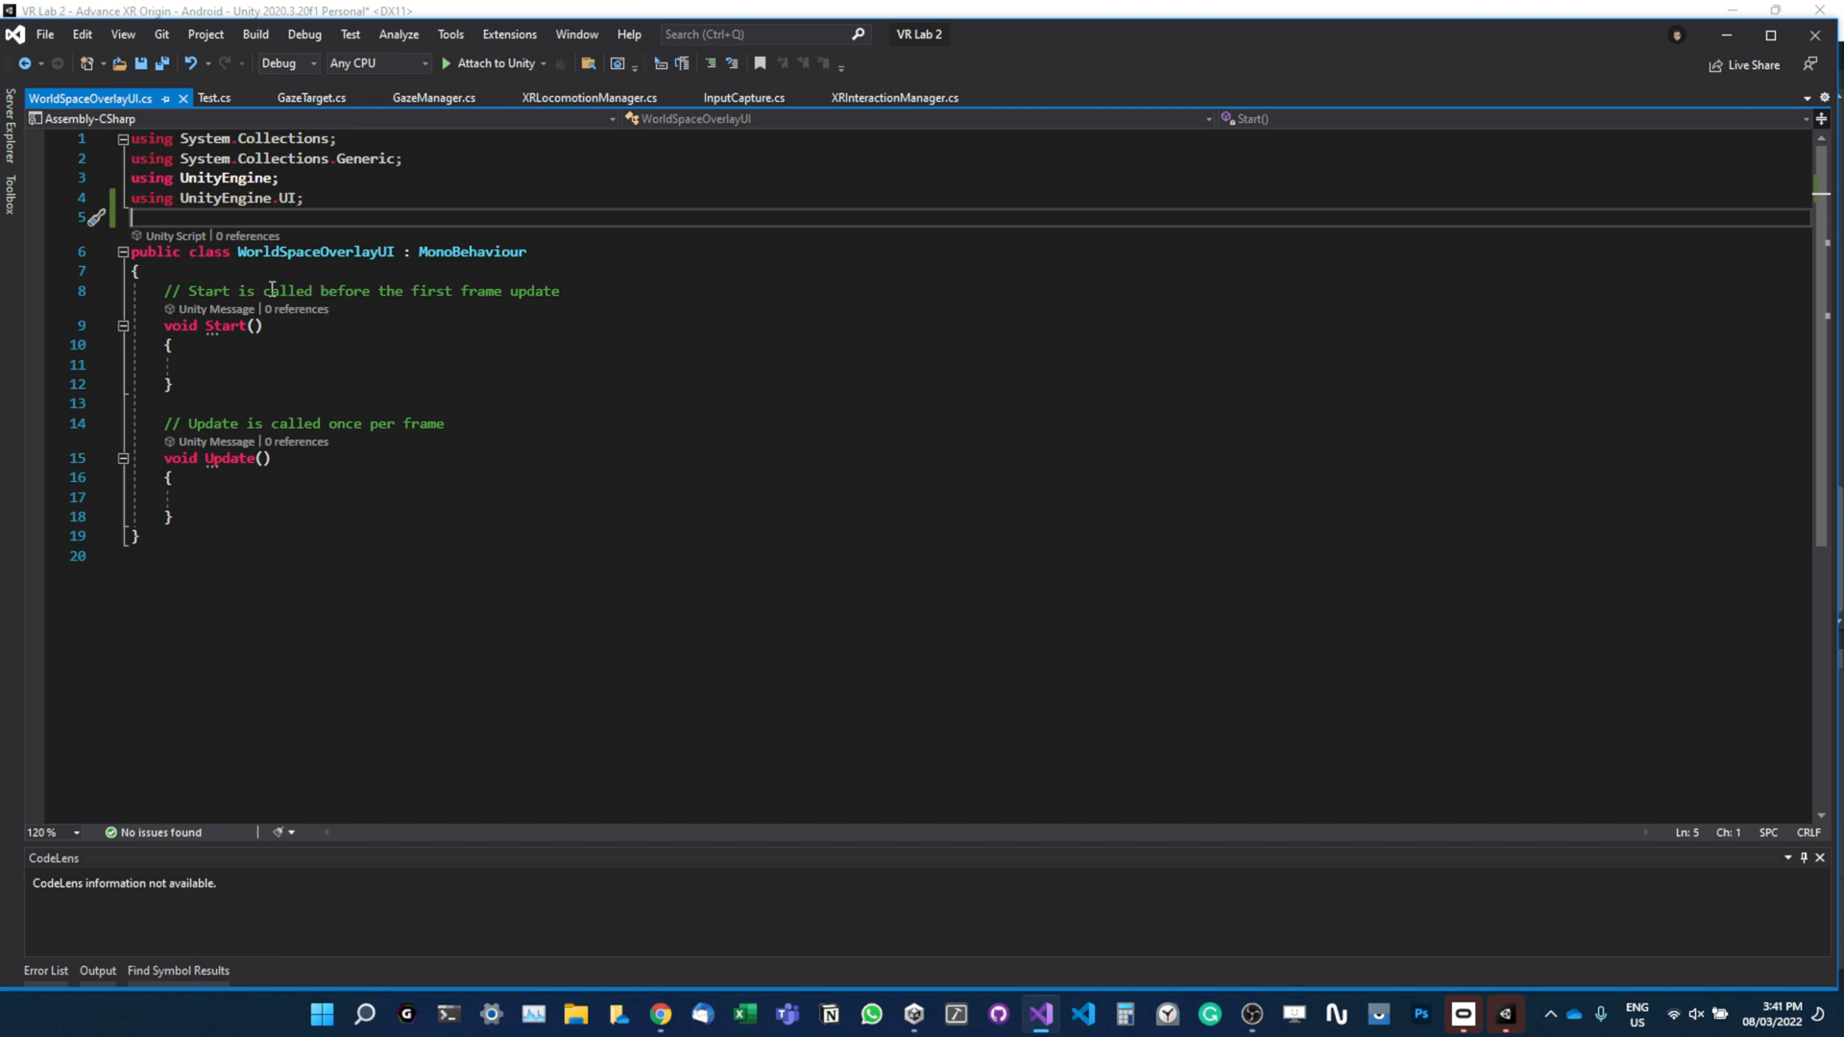
# Start a 'private const string shaderTestMode =' declaration in the class body.
pyautogui.press('enter')
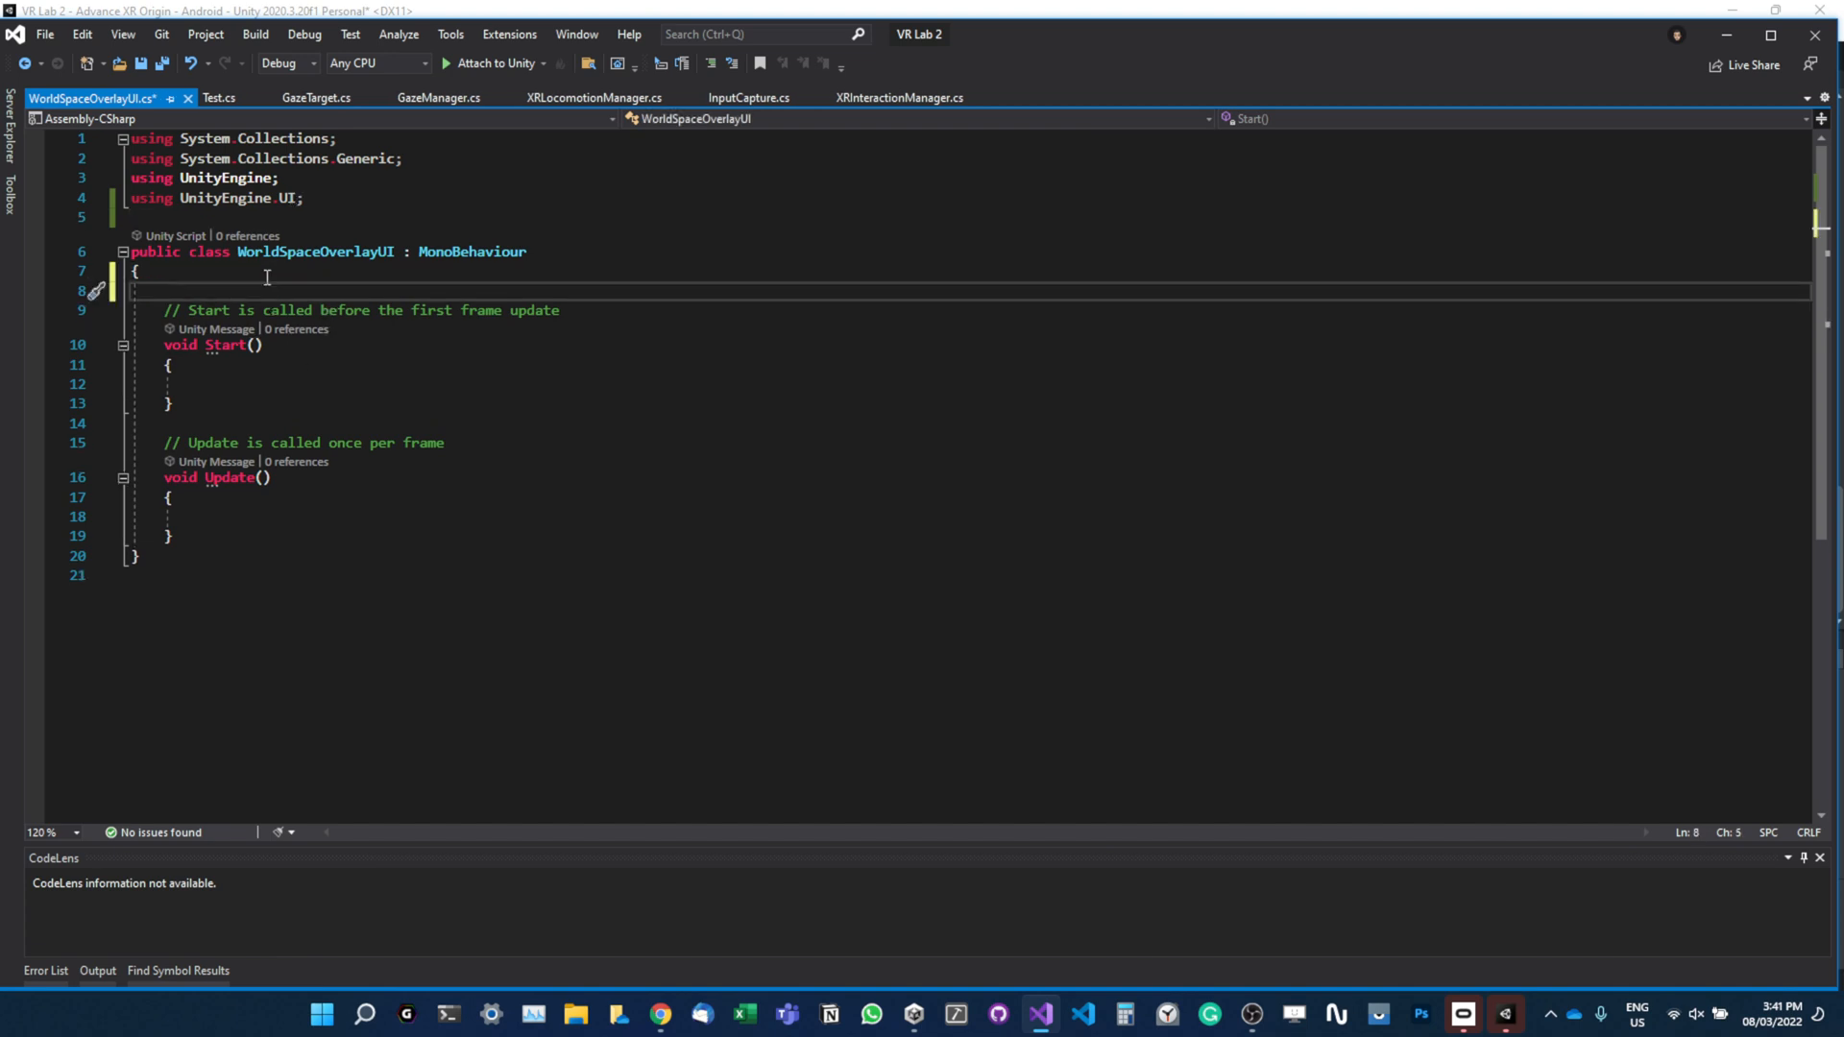
pyautogui.write('private c')
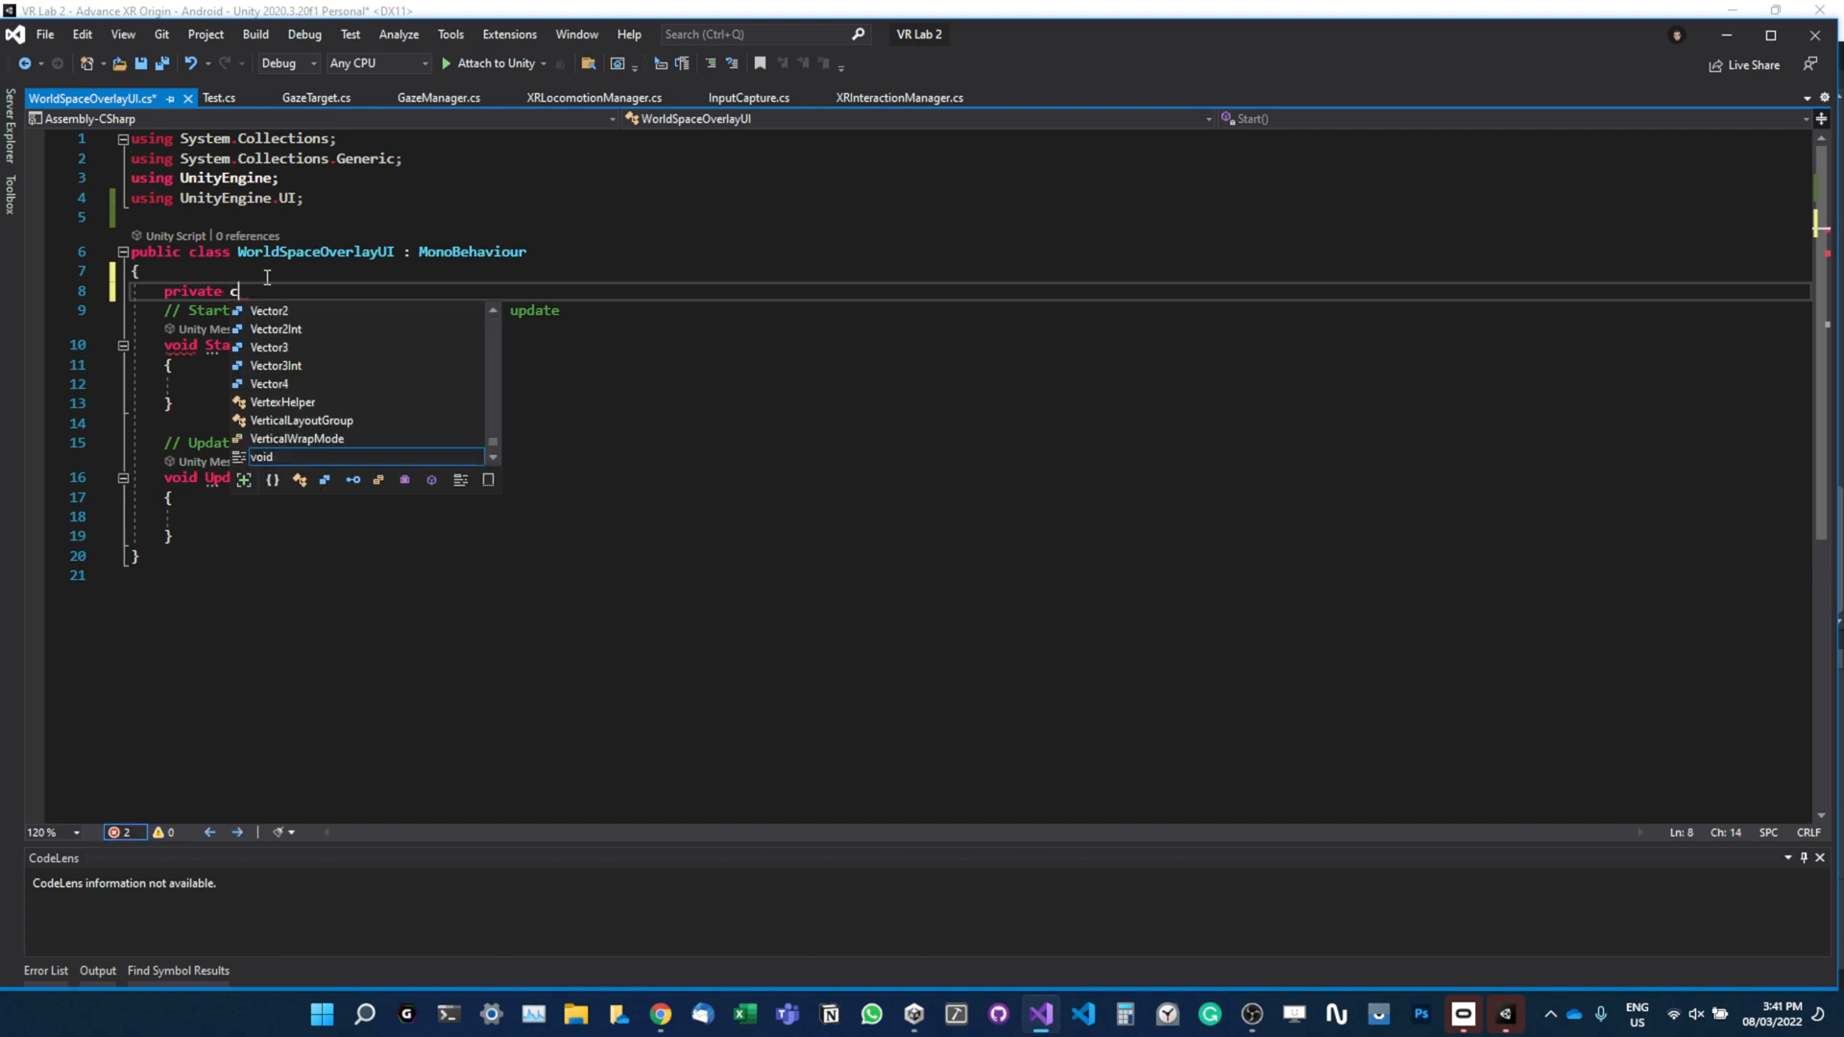
pyautogui.write('const')
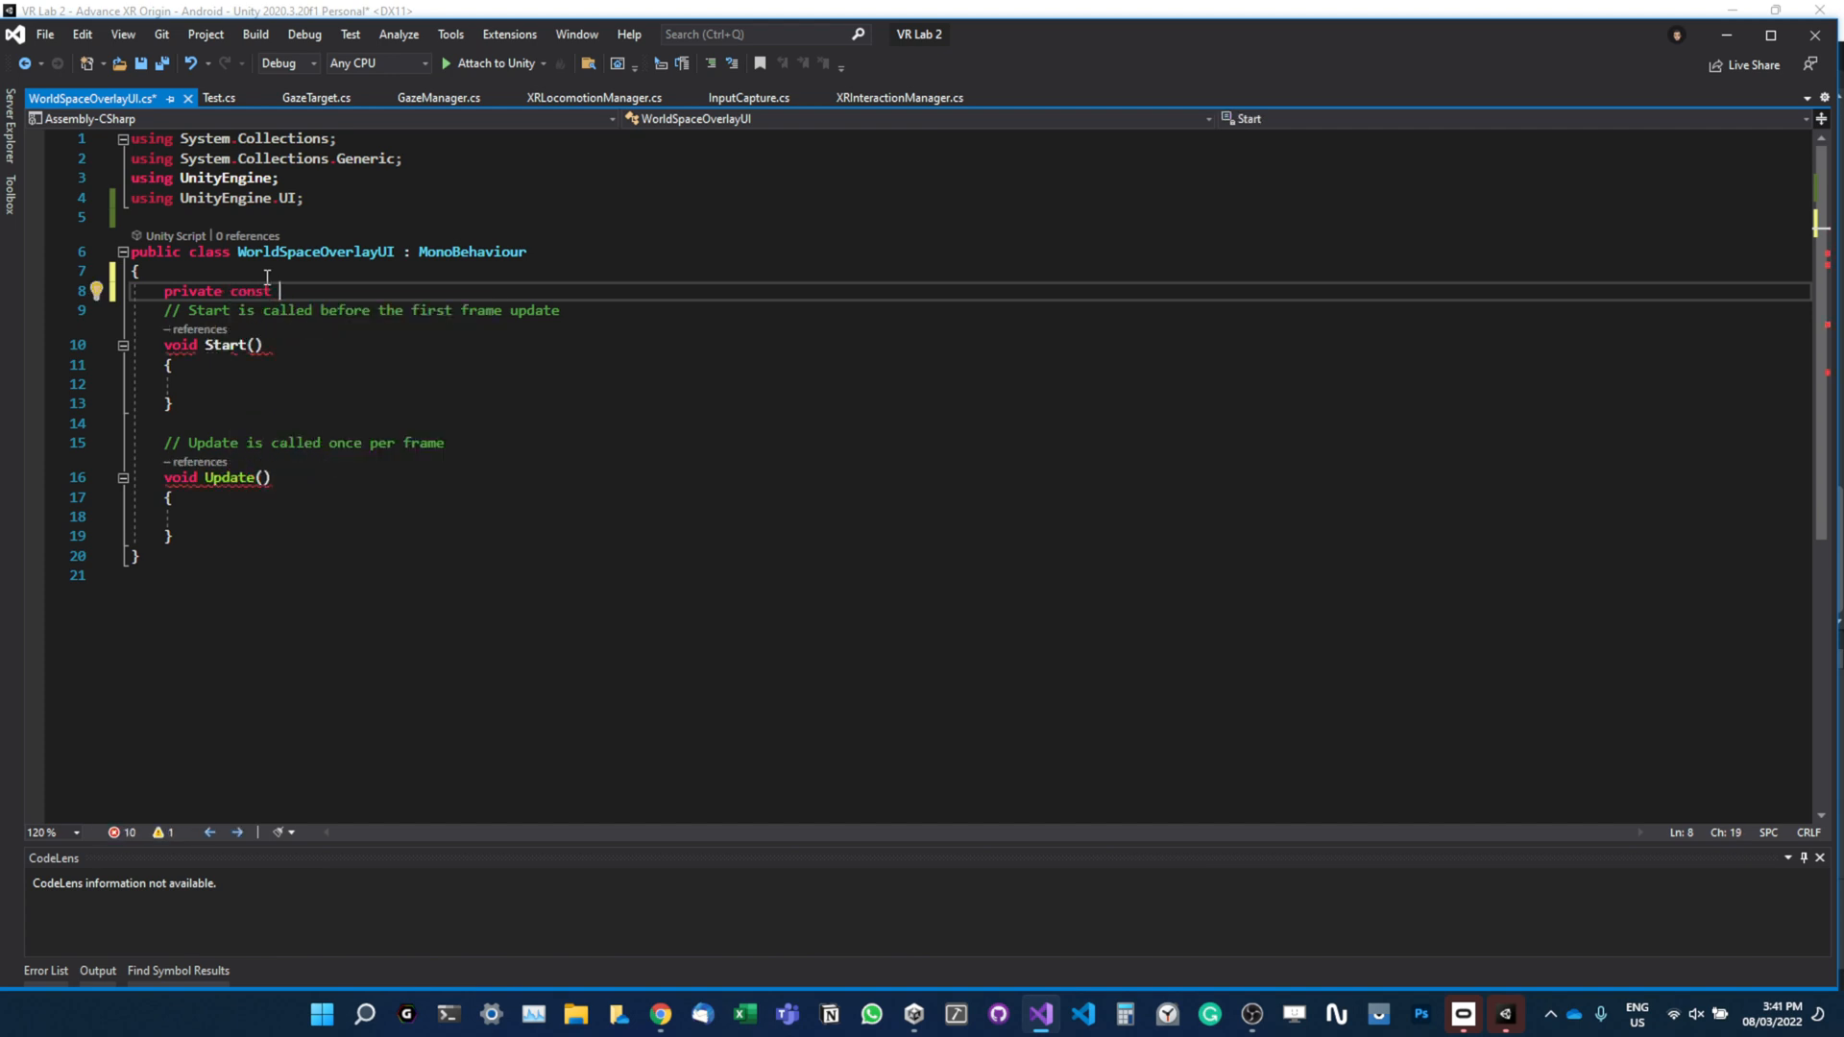
pyautogui.write('string')
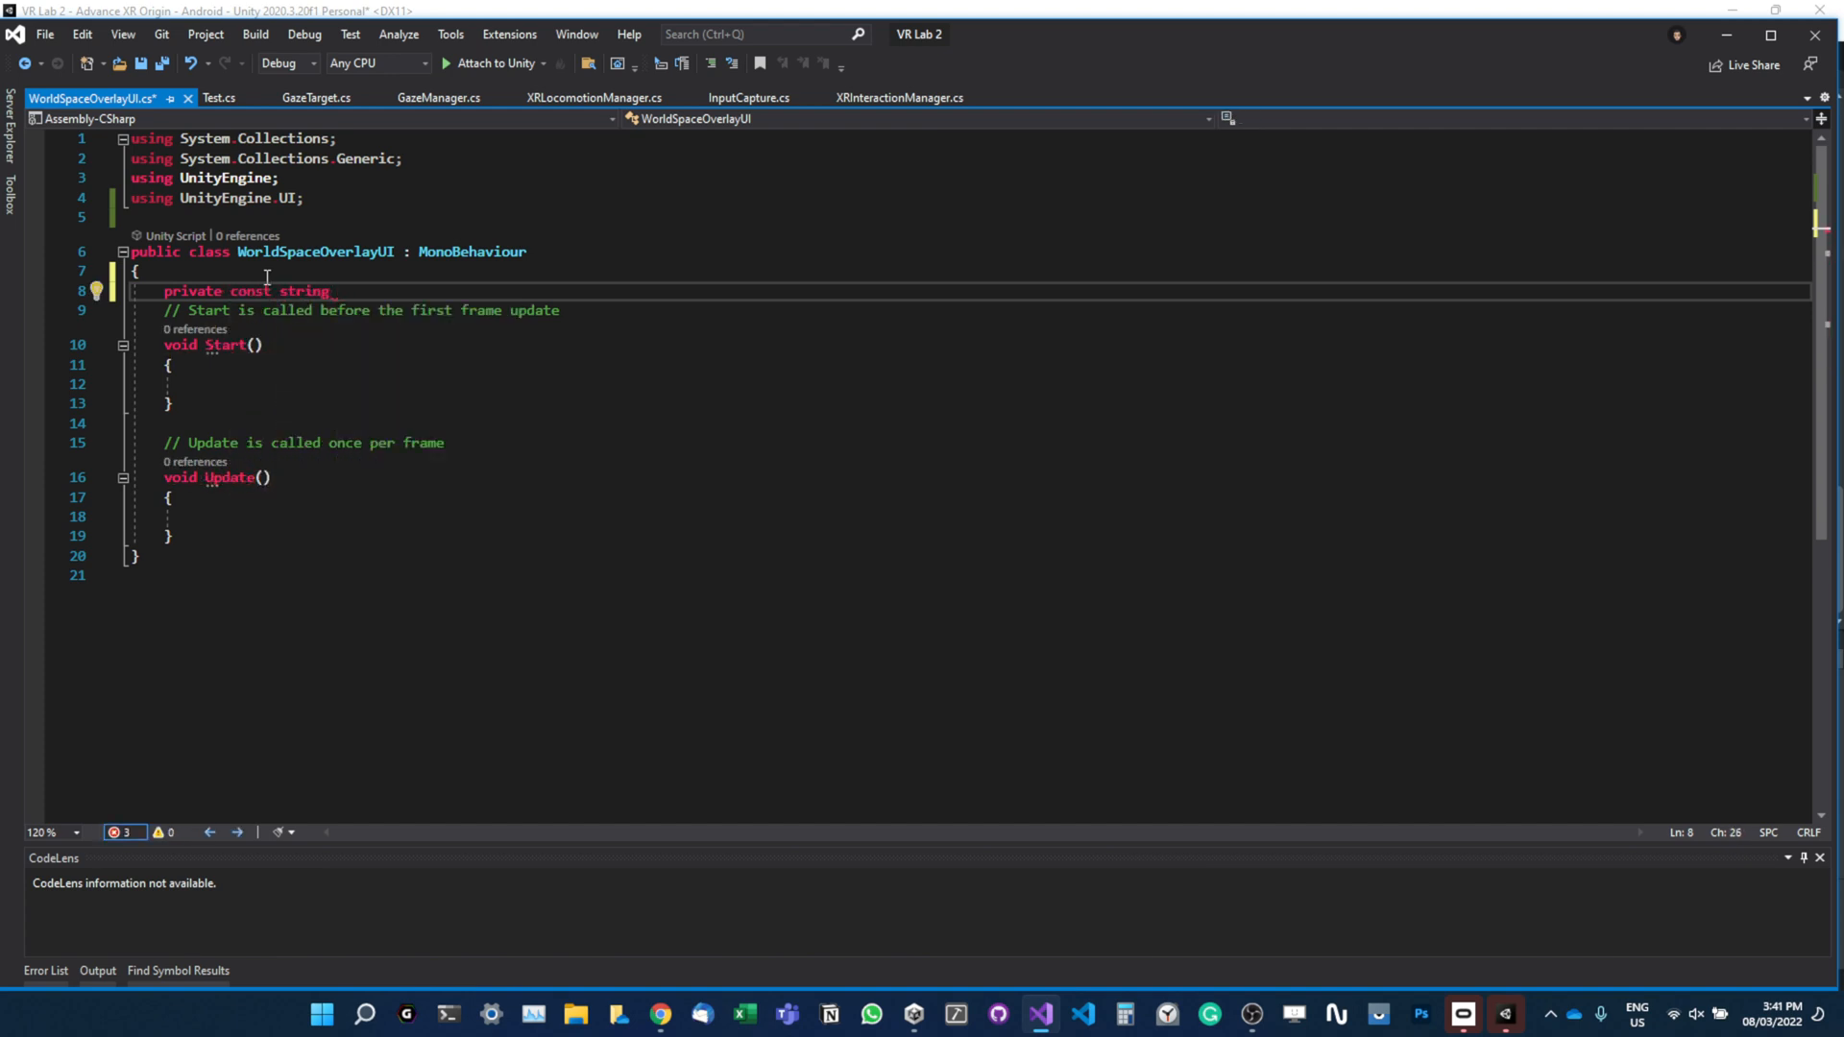
pyautogui.write('shaderT')
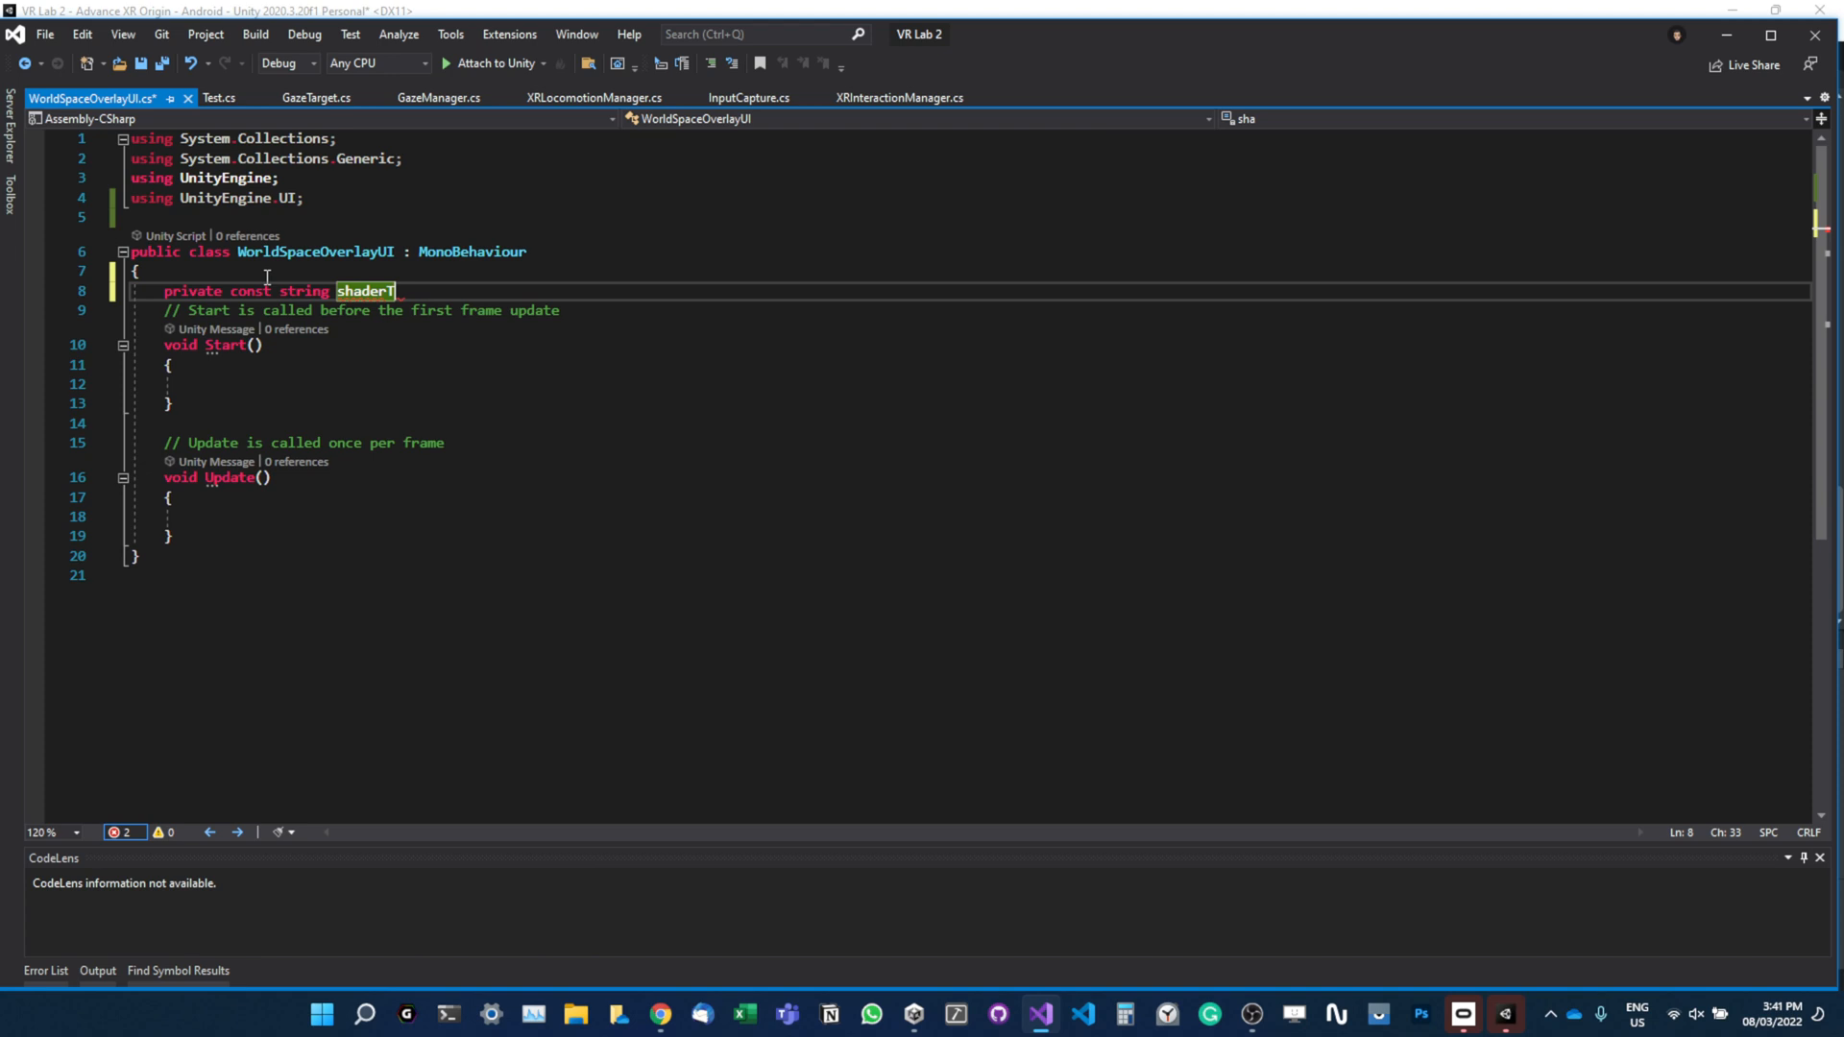
pyautogui.write('estMode')
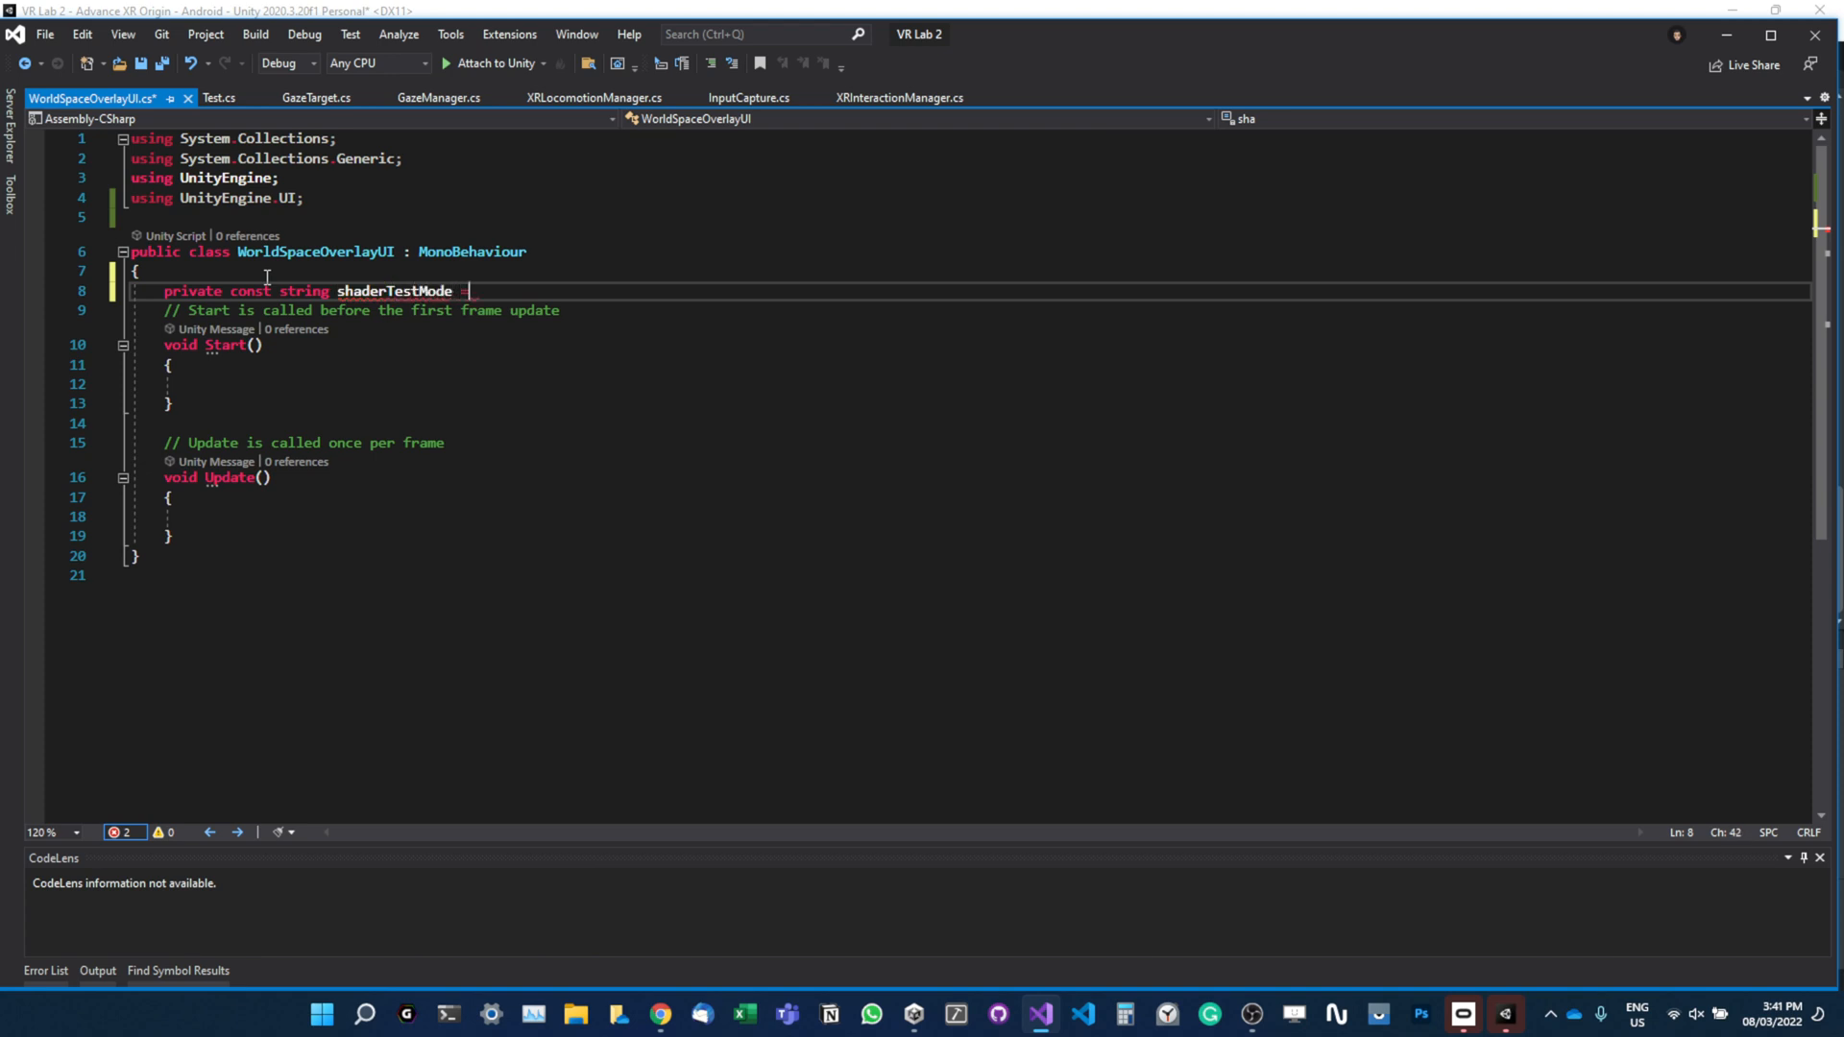
pyautogui.write('=')
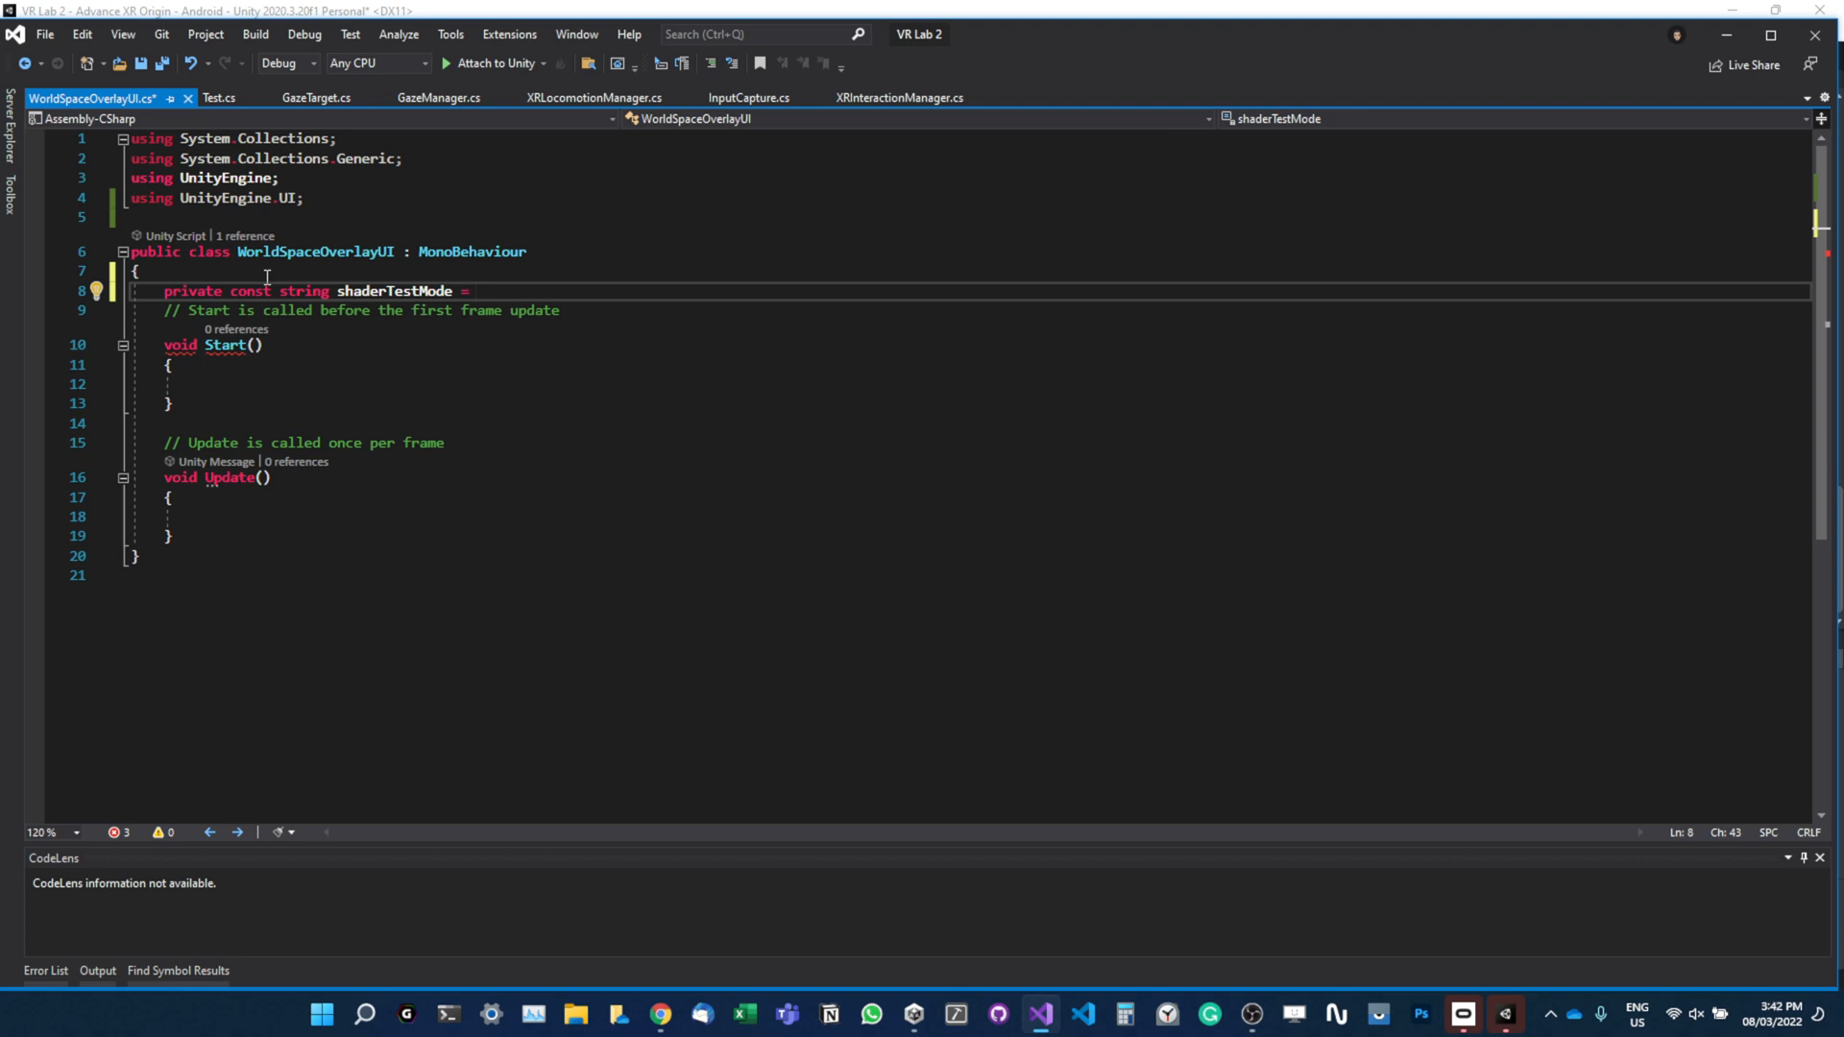
# Assign it "unity_GUIZTestMode" and begin the next line with [SerializeField].
pyautogui.write('@')
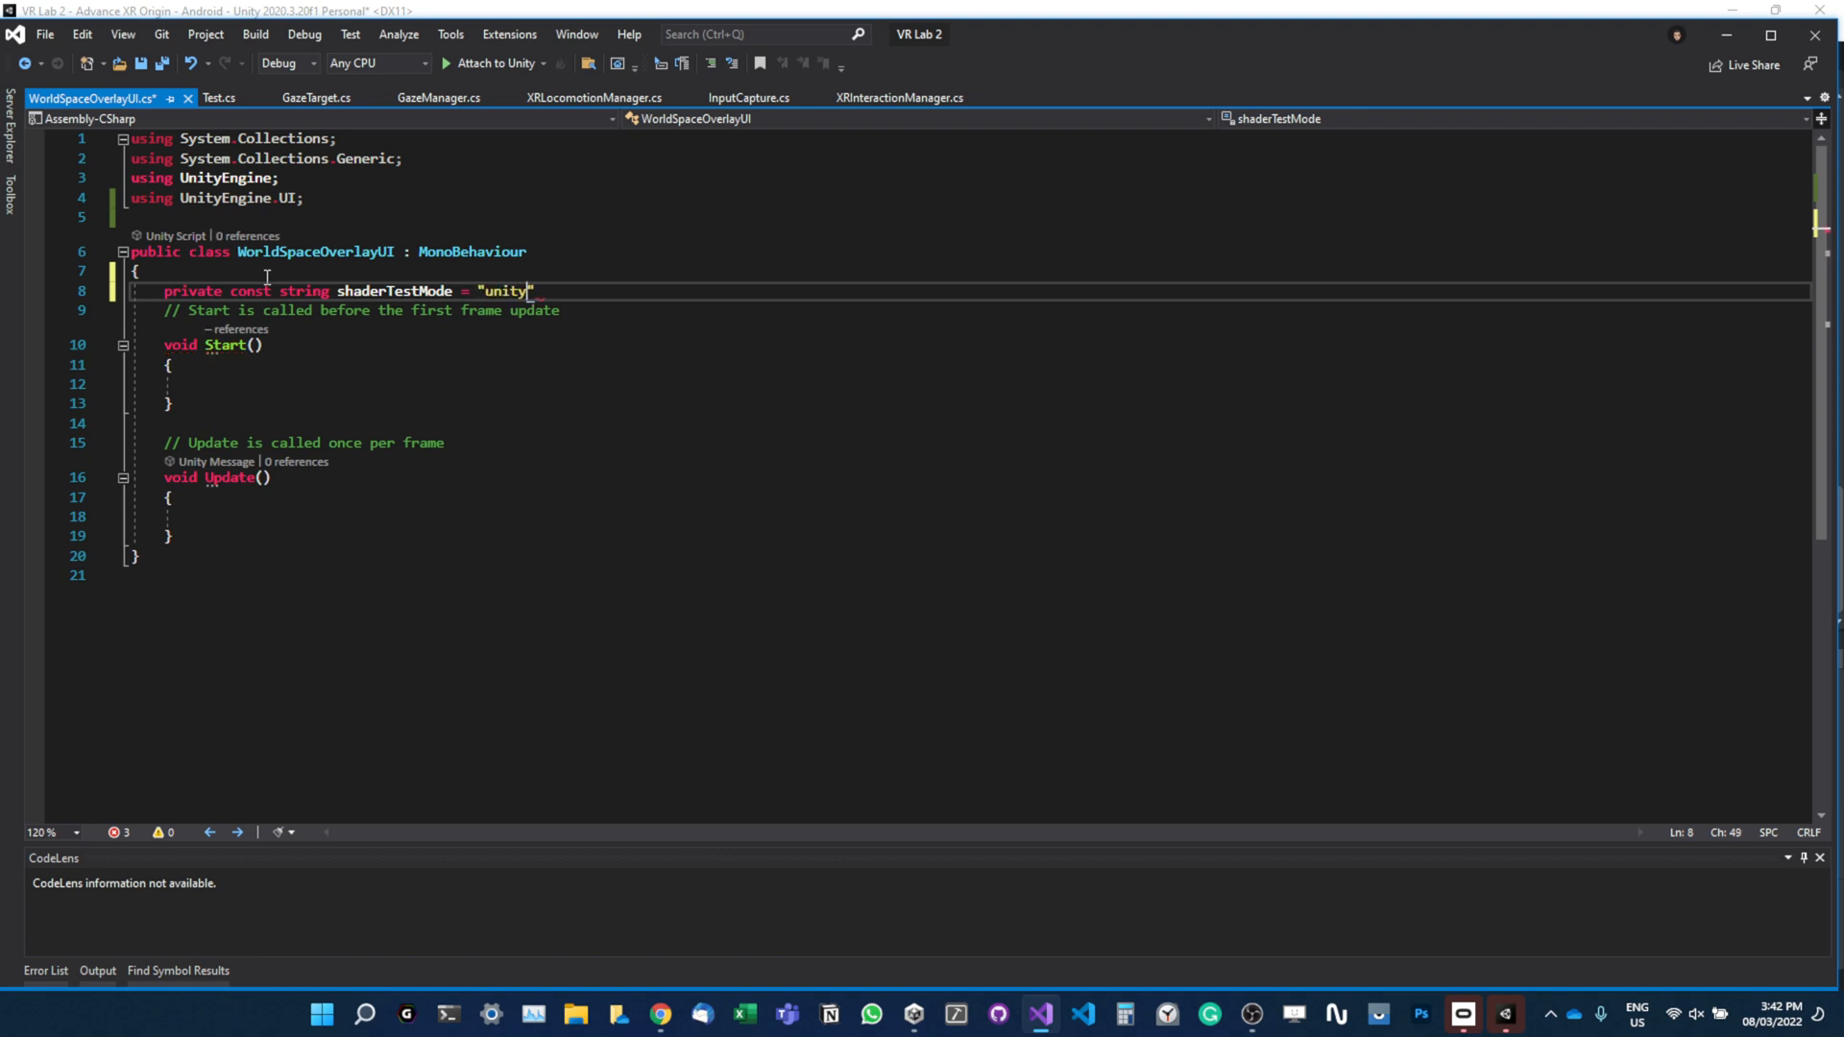
pyautogui.write('_')
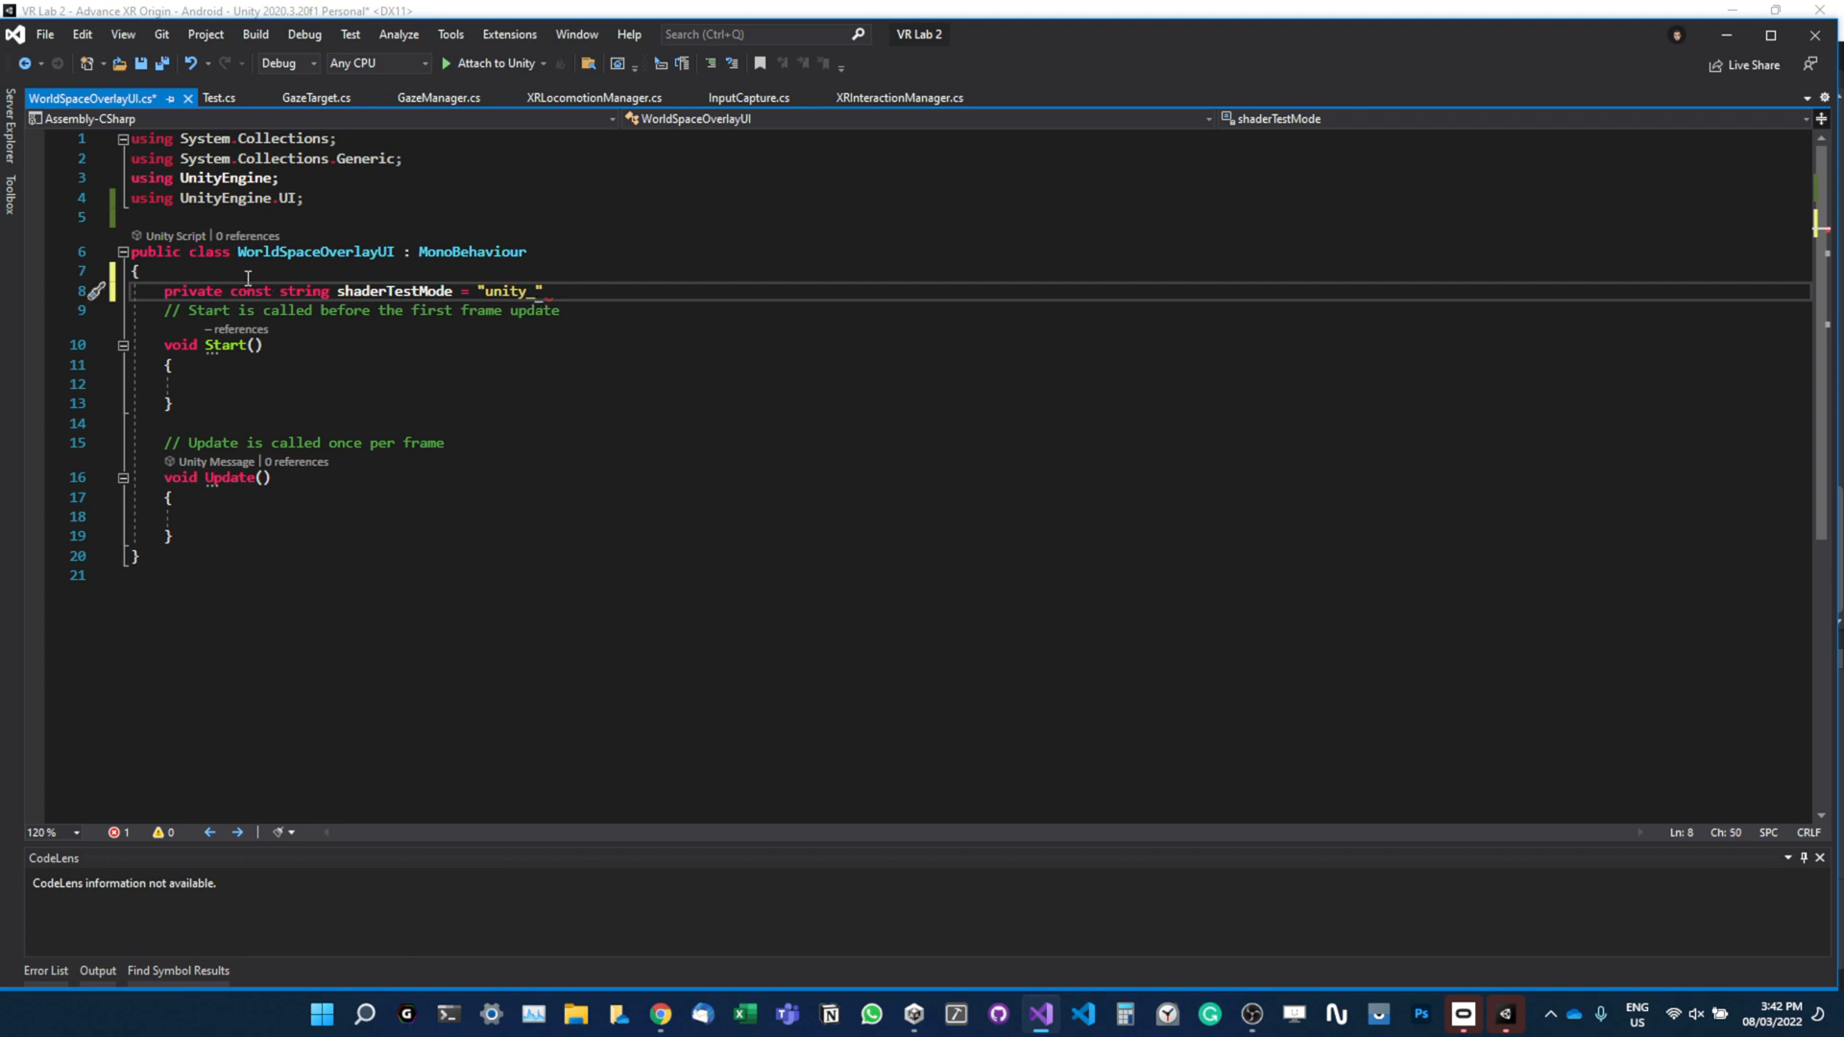
pyautogui.write('GUI')
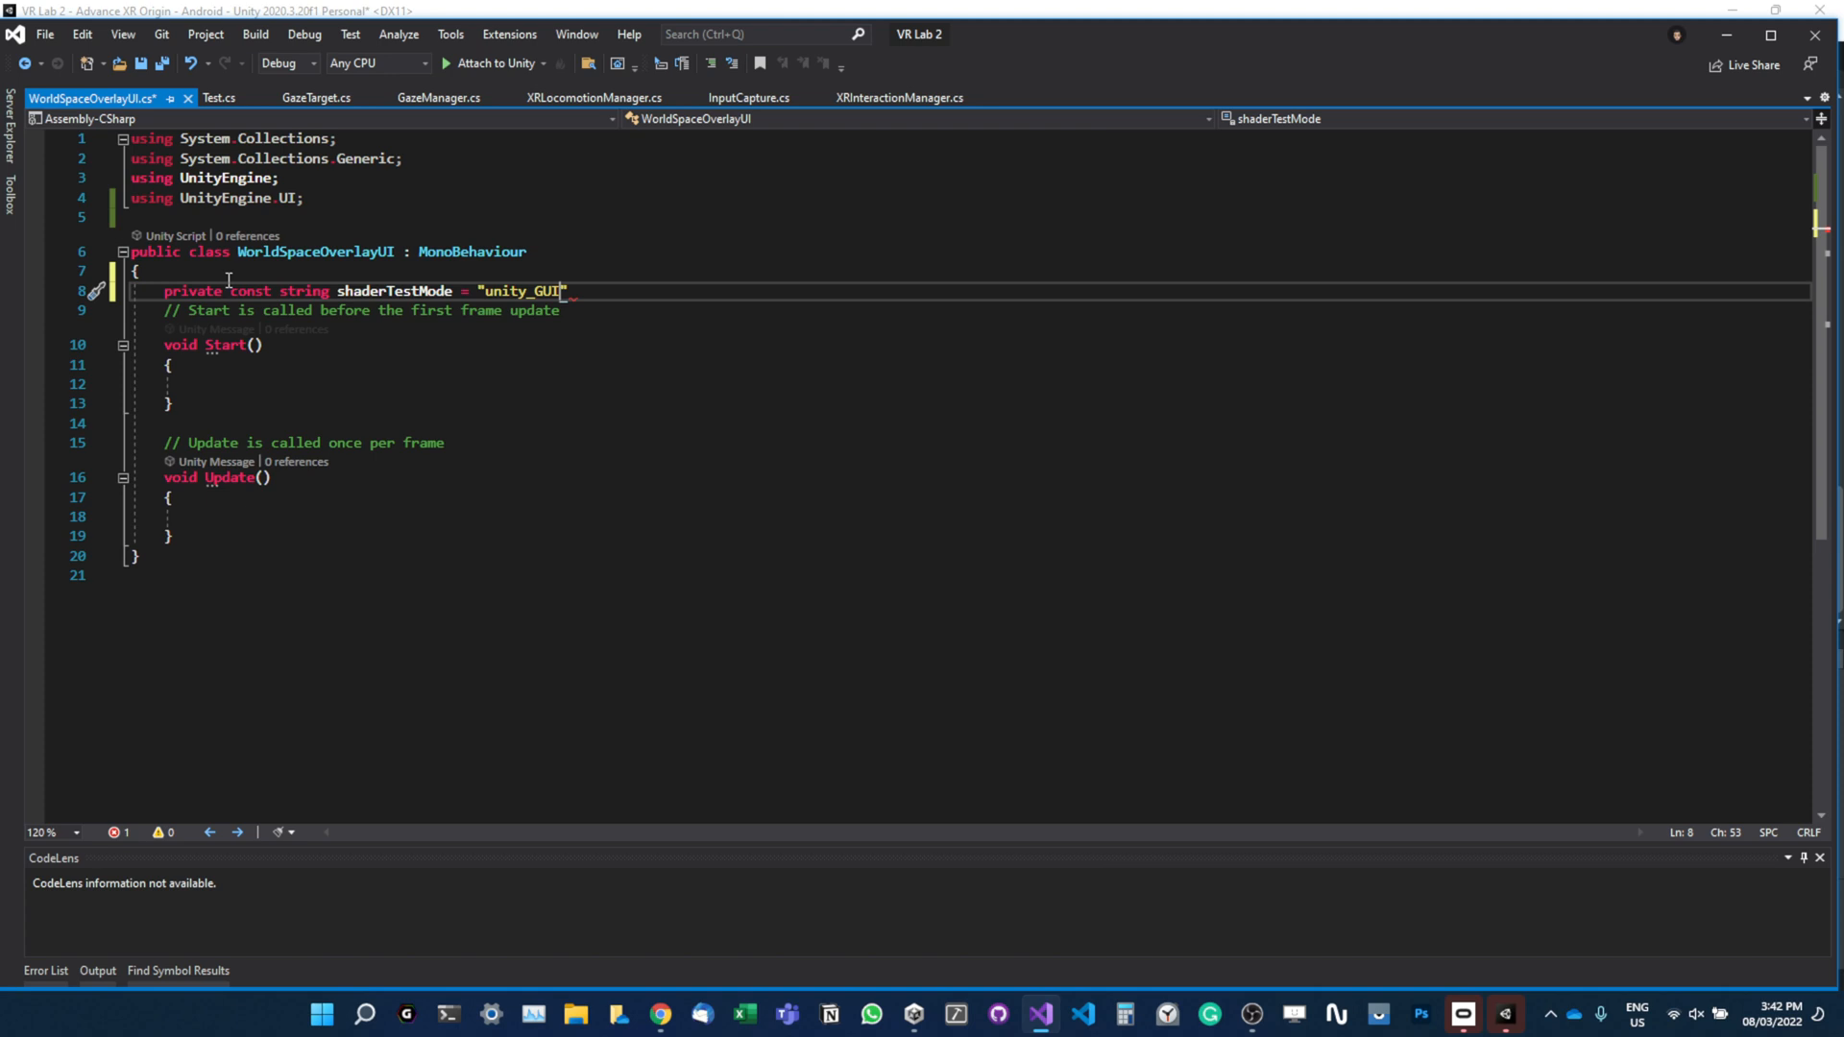
pyautogui.write('TEST')
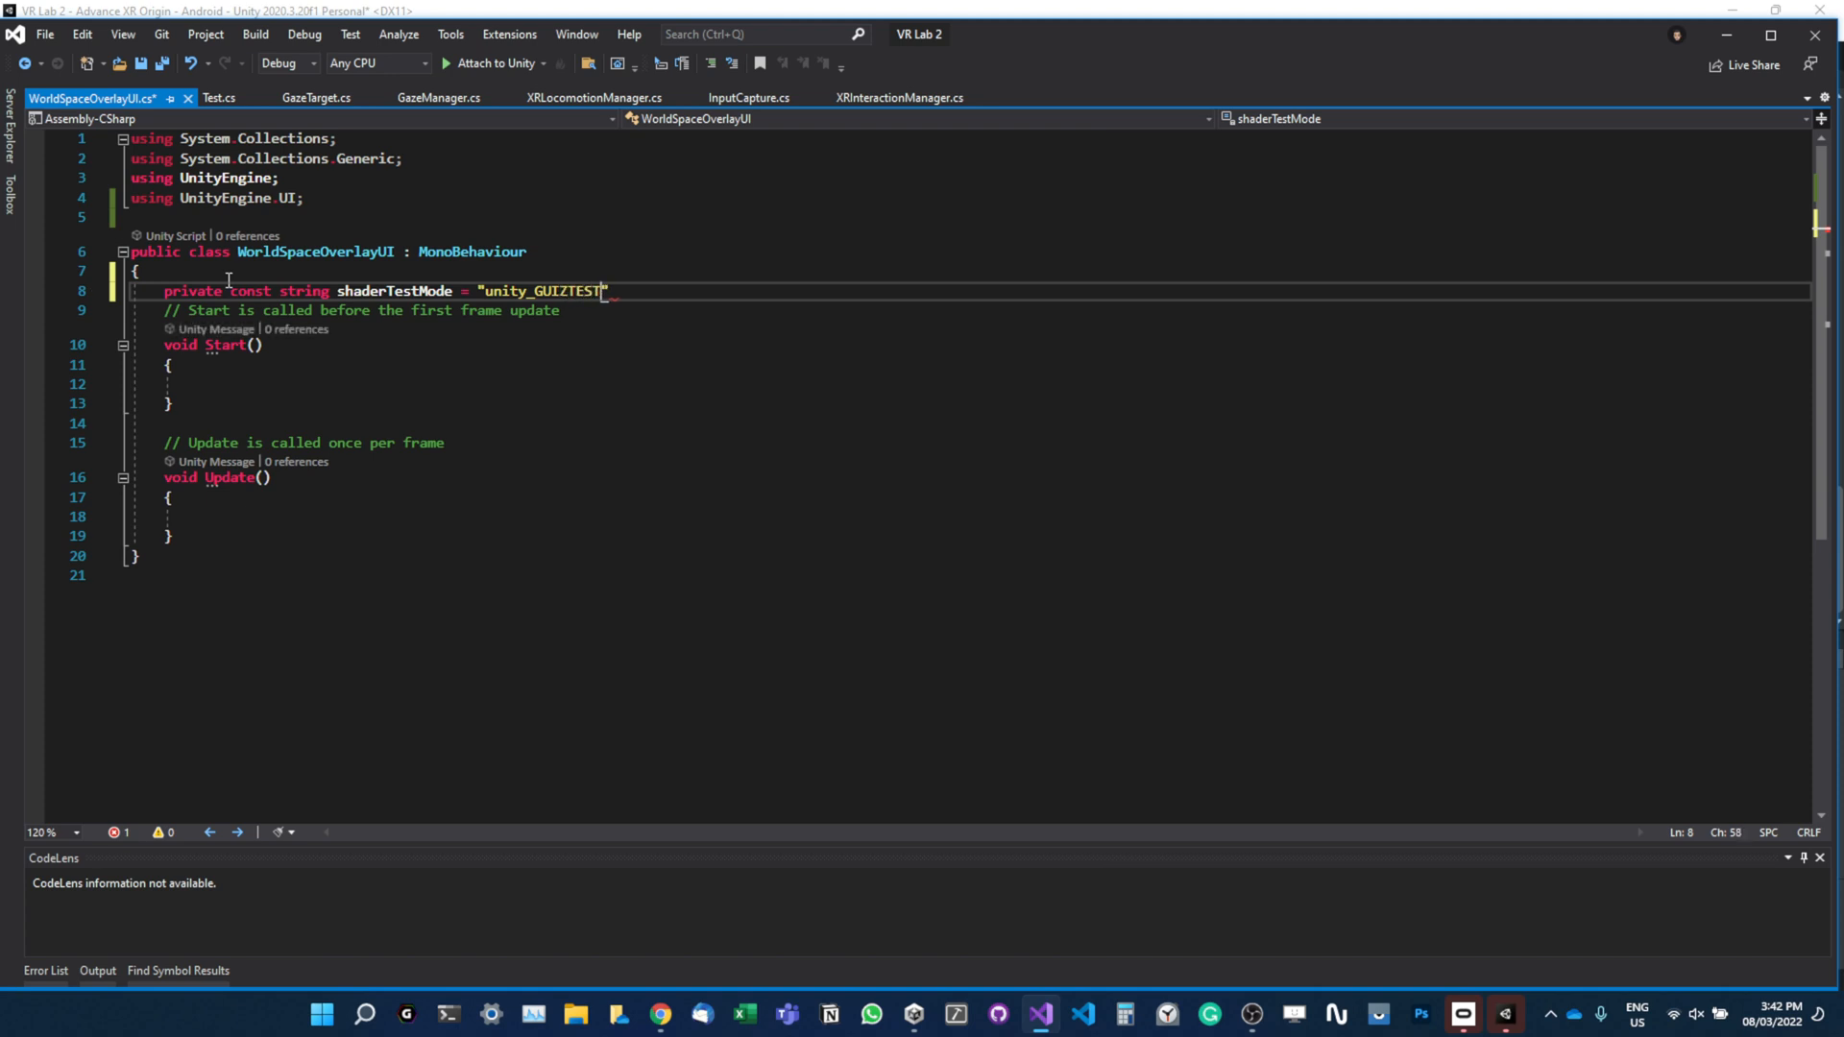
pyautogui.press('BackSpace')
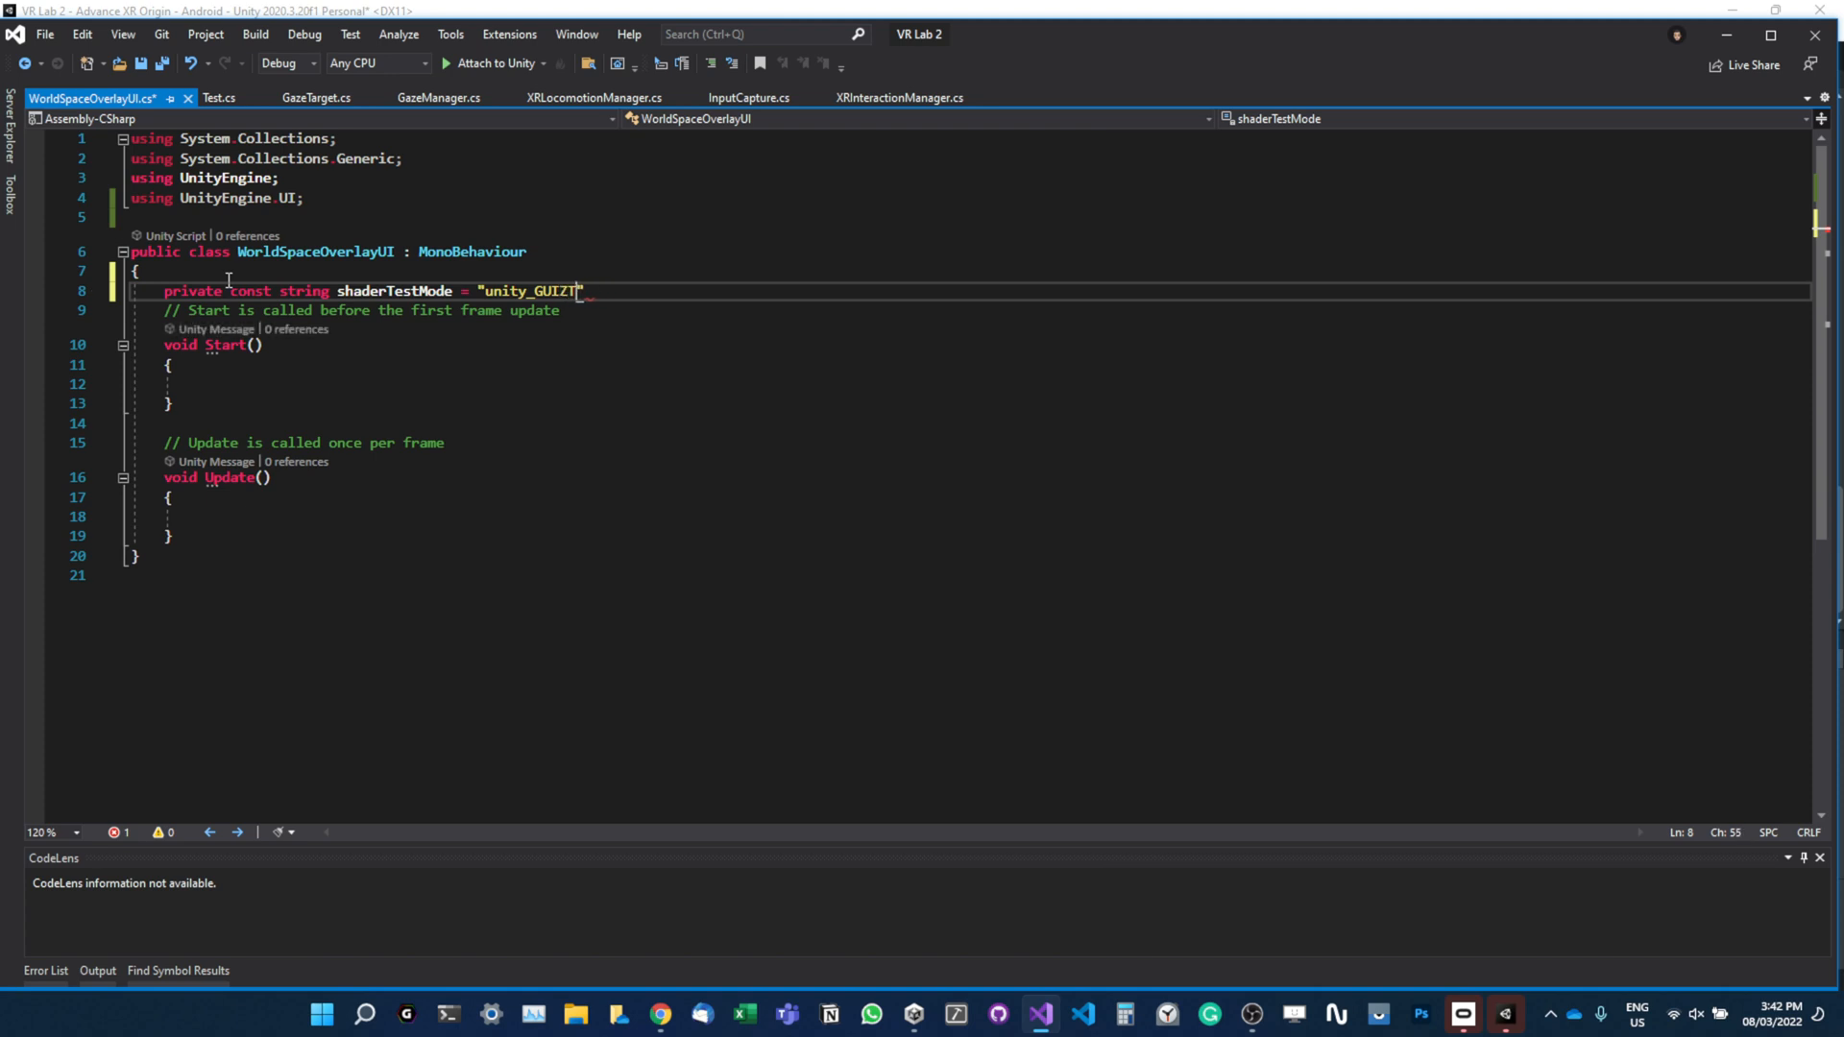
pyautogui.write('est')
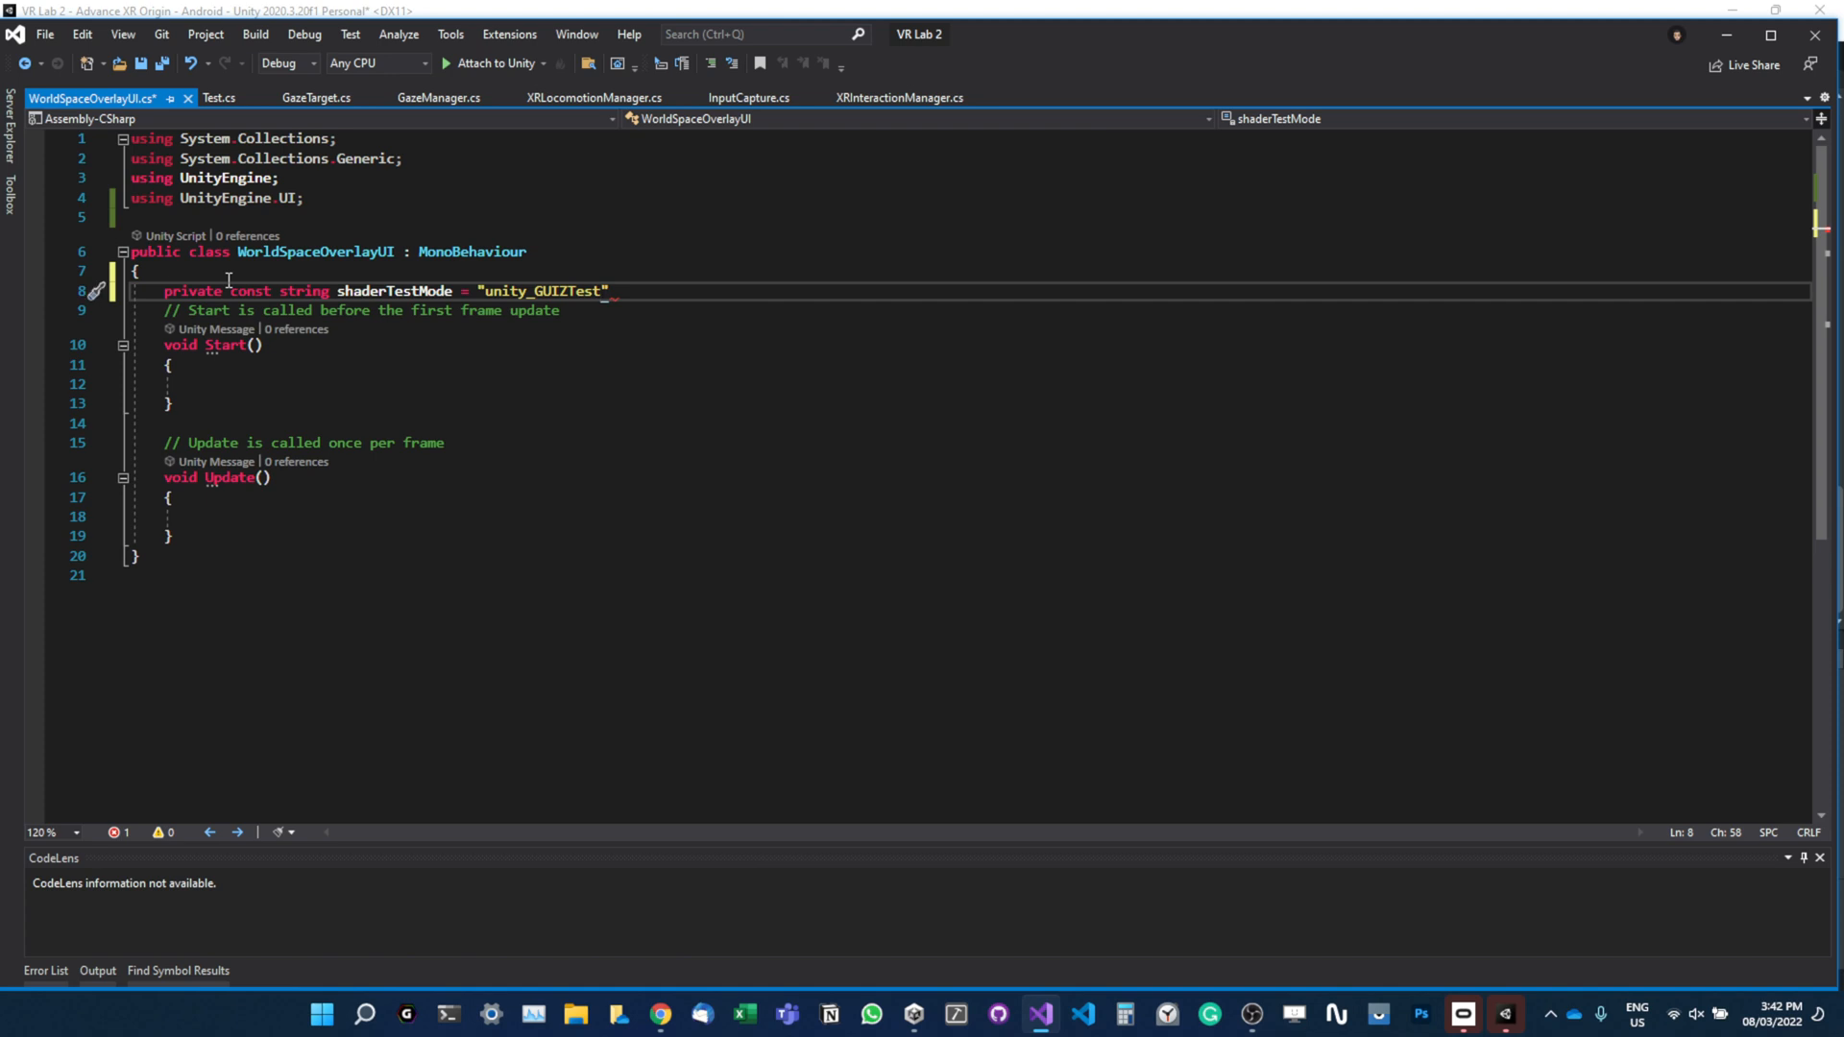
pyautogui.write('Mode')
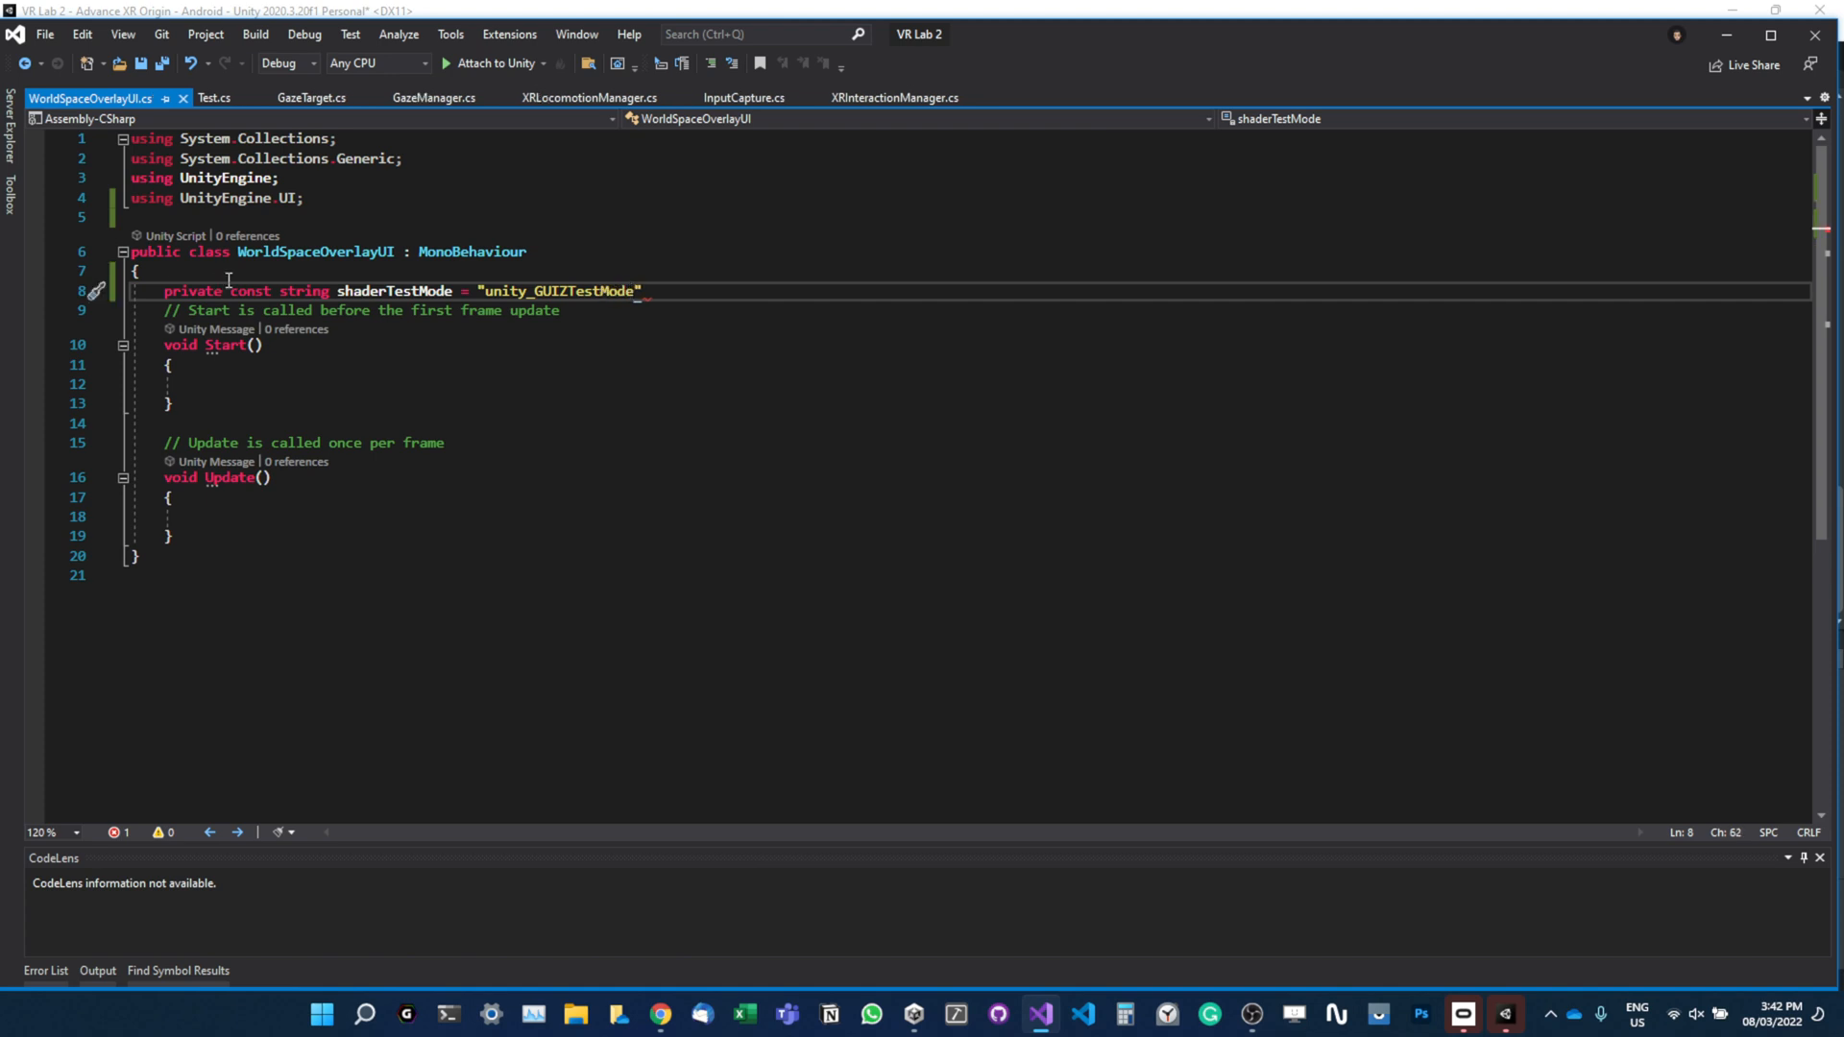
pyautogui.write(';')
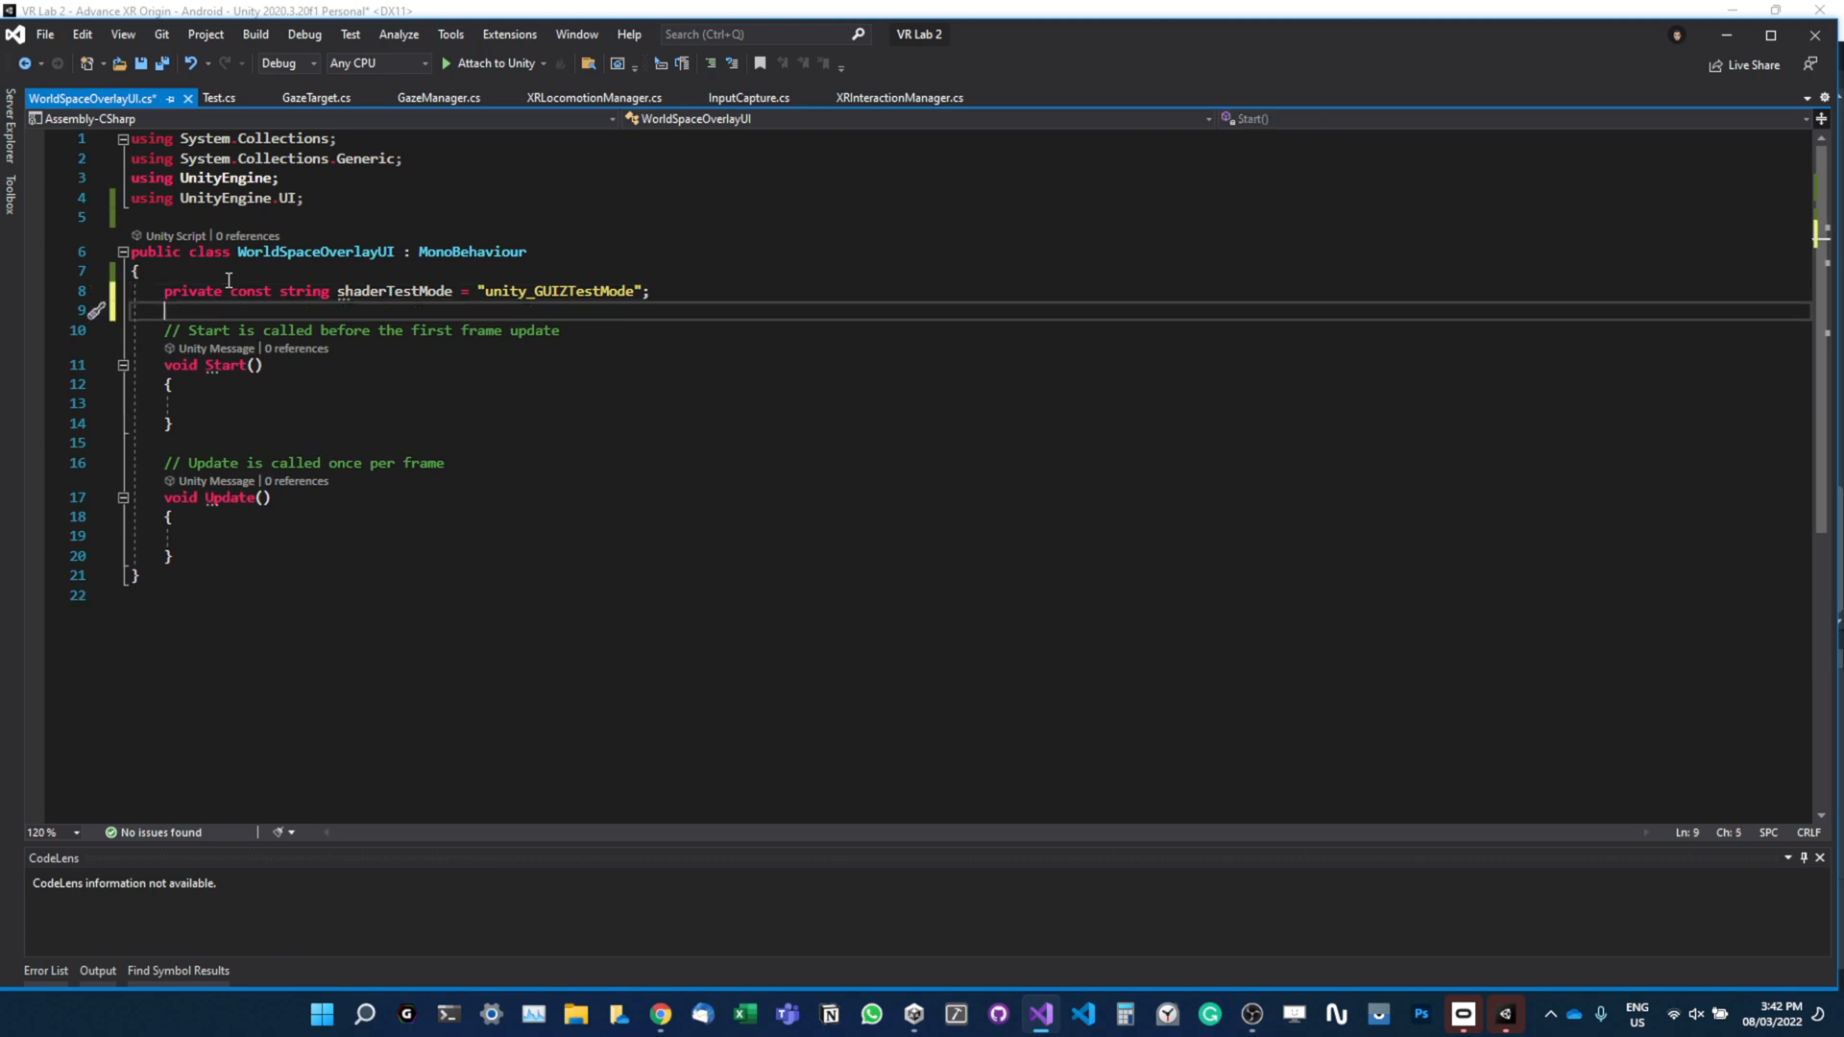
pyautogui.write('[SerializeField]')
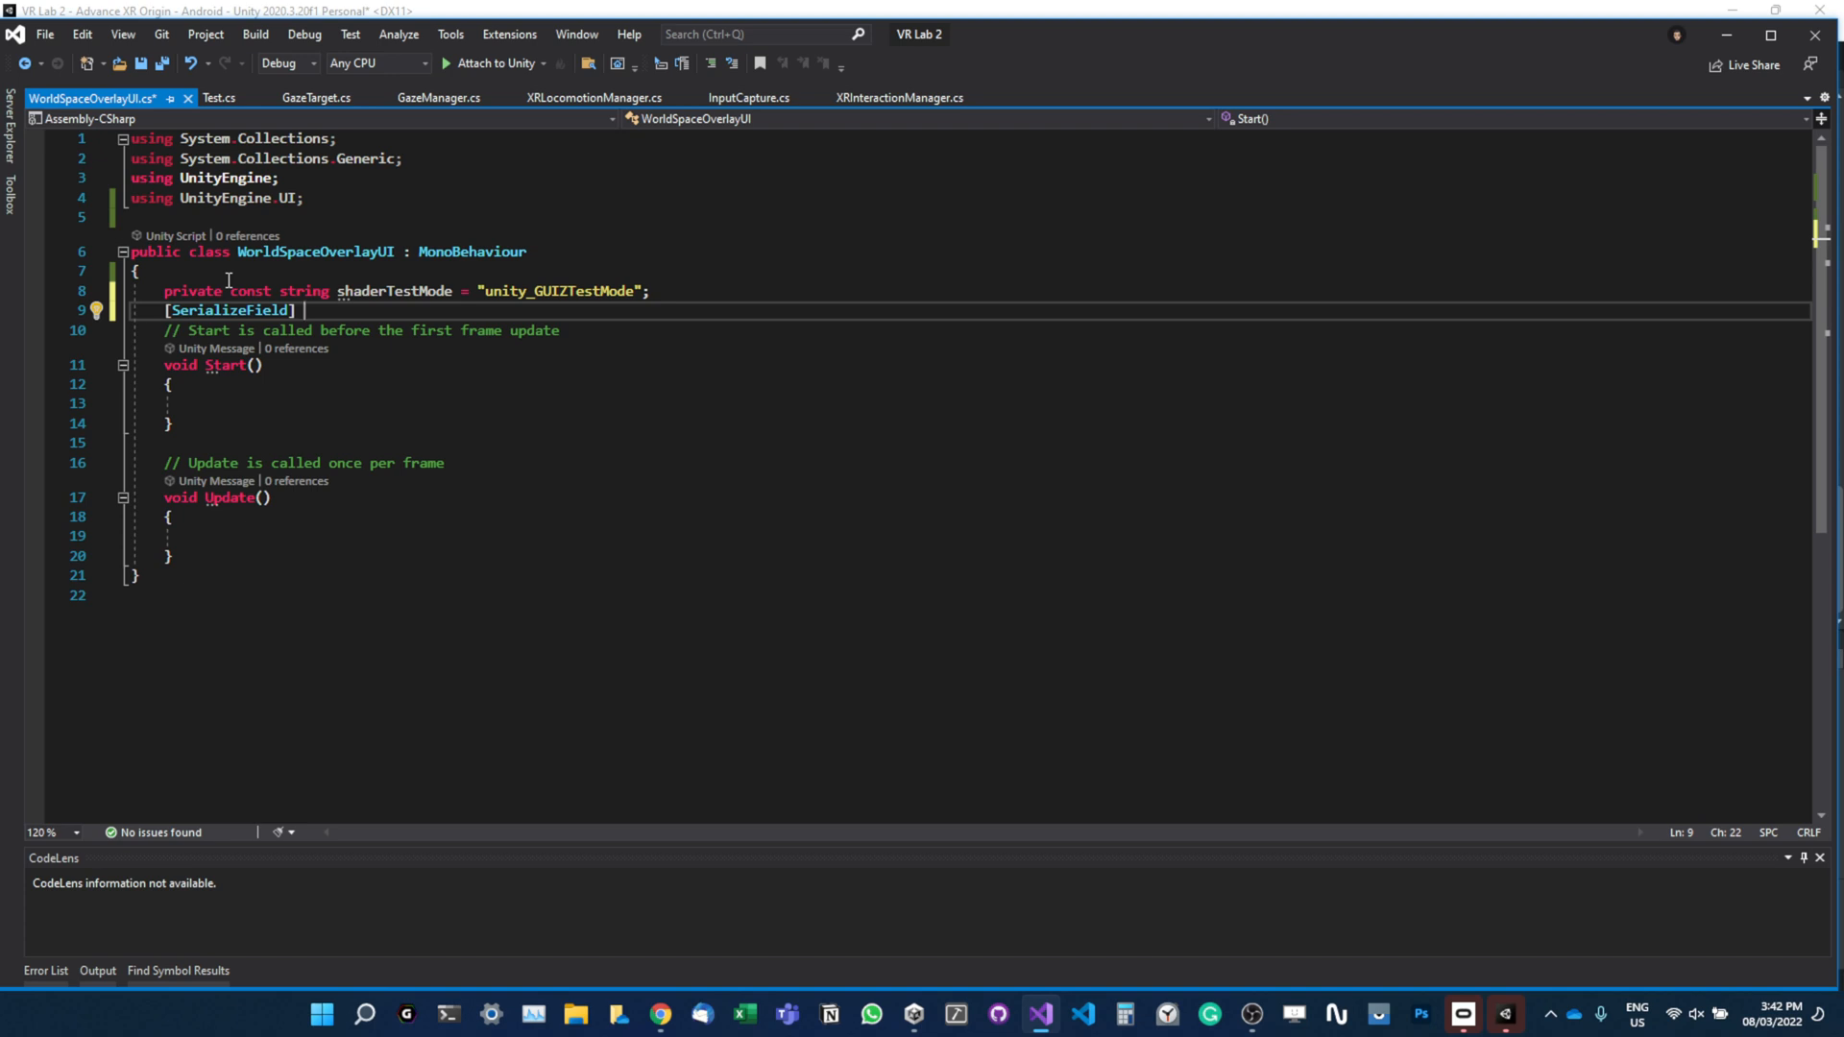
# Type the field type UnityEngine.Rendering.CompareFunction after [SerializeField].
pyautogui.write('unityEditor')
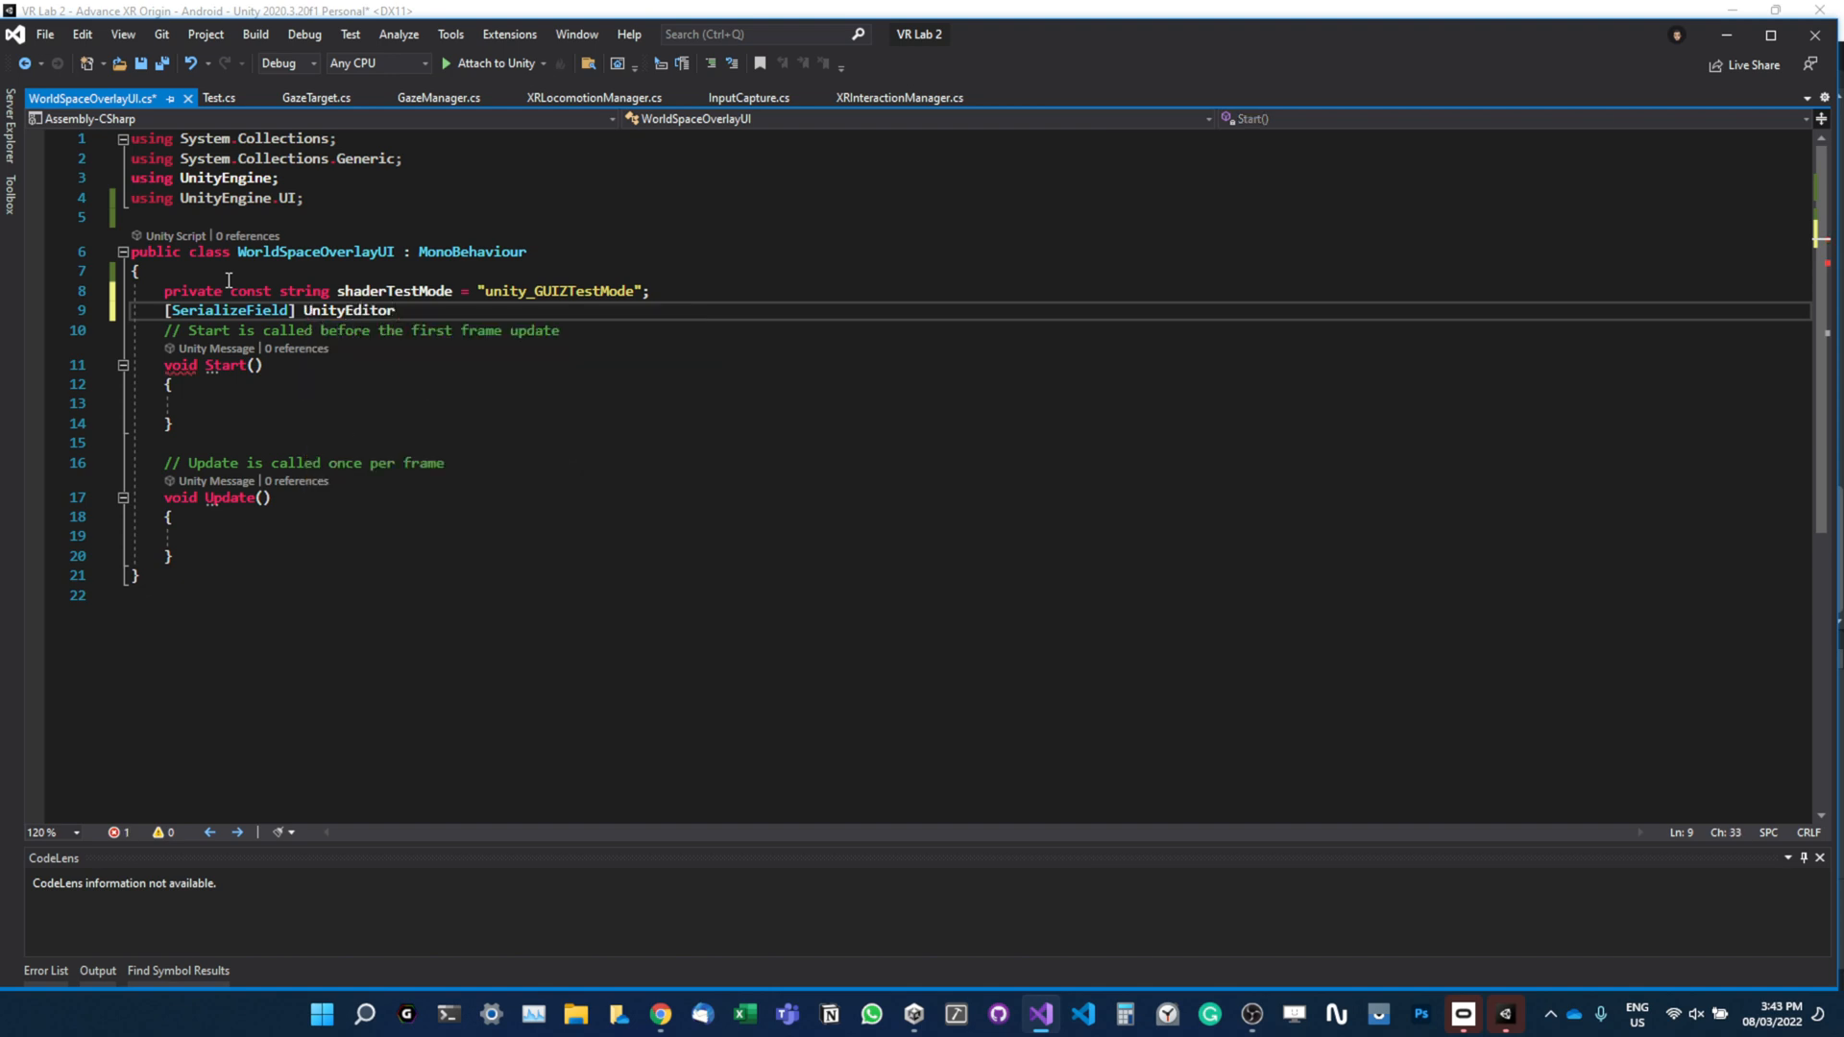
pyautogui.write('.')
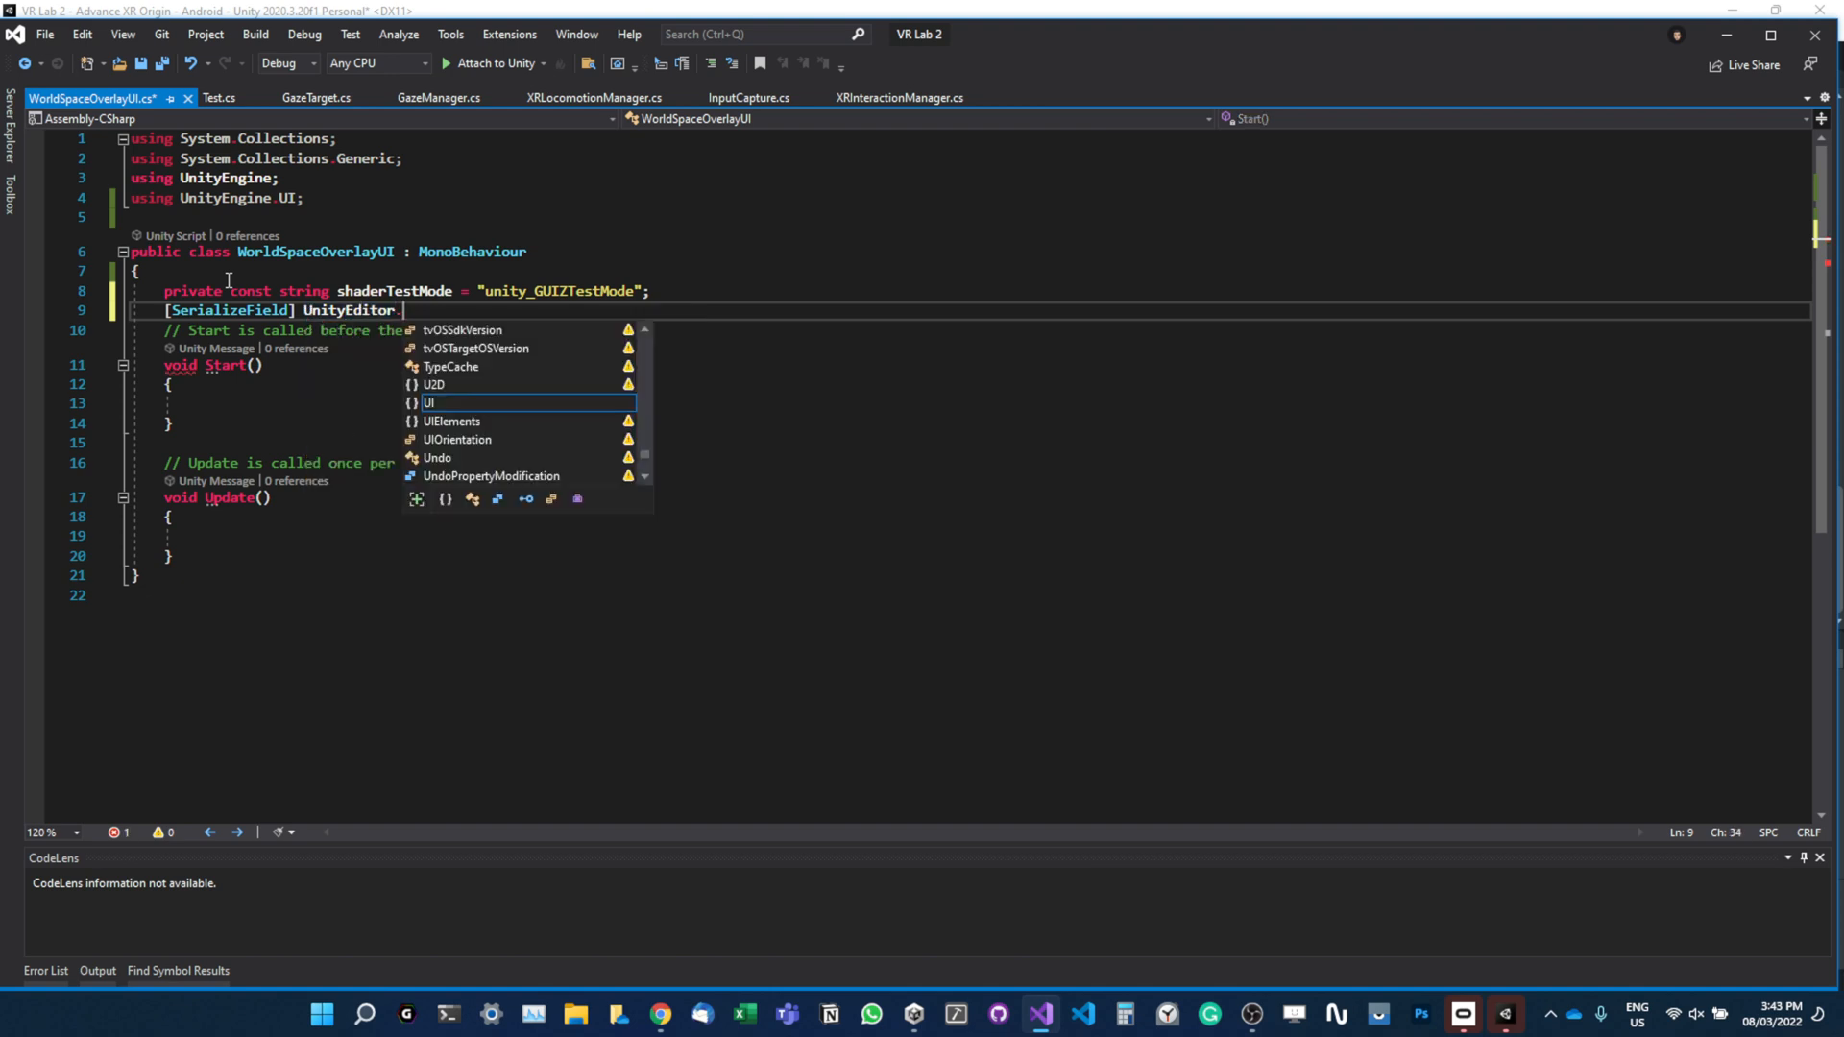
pyautogui.write('rende')
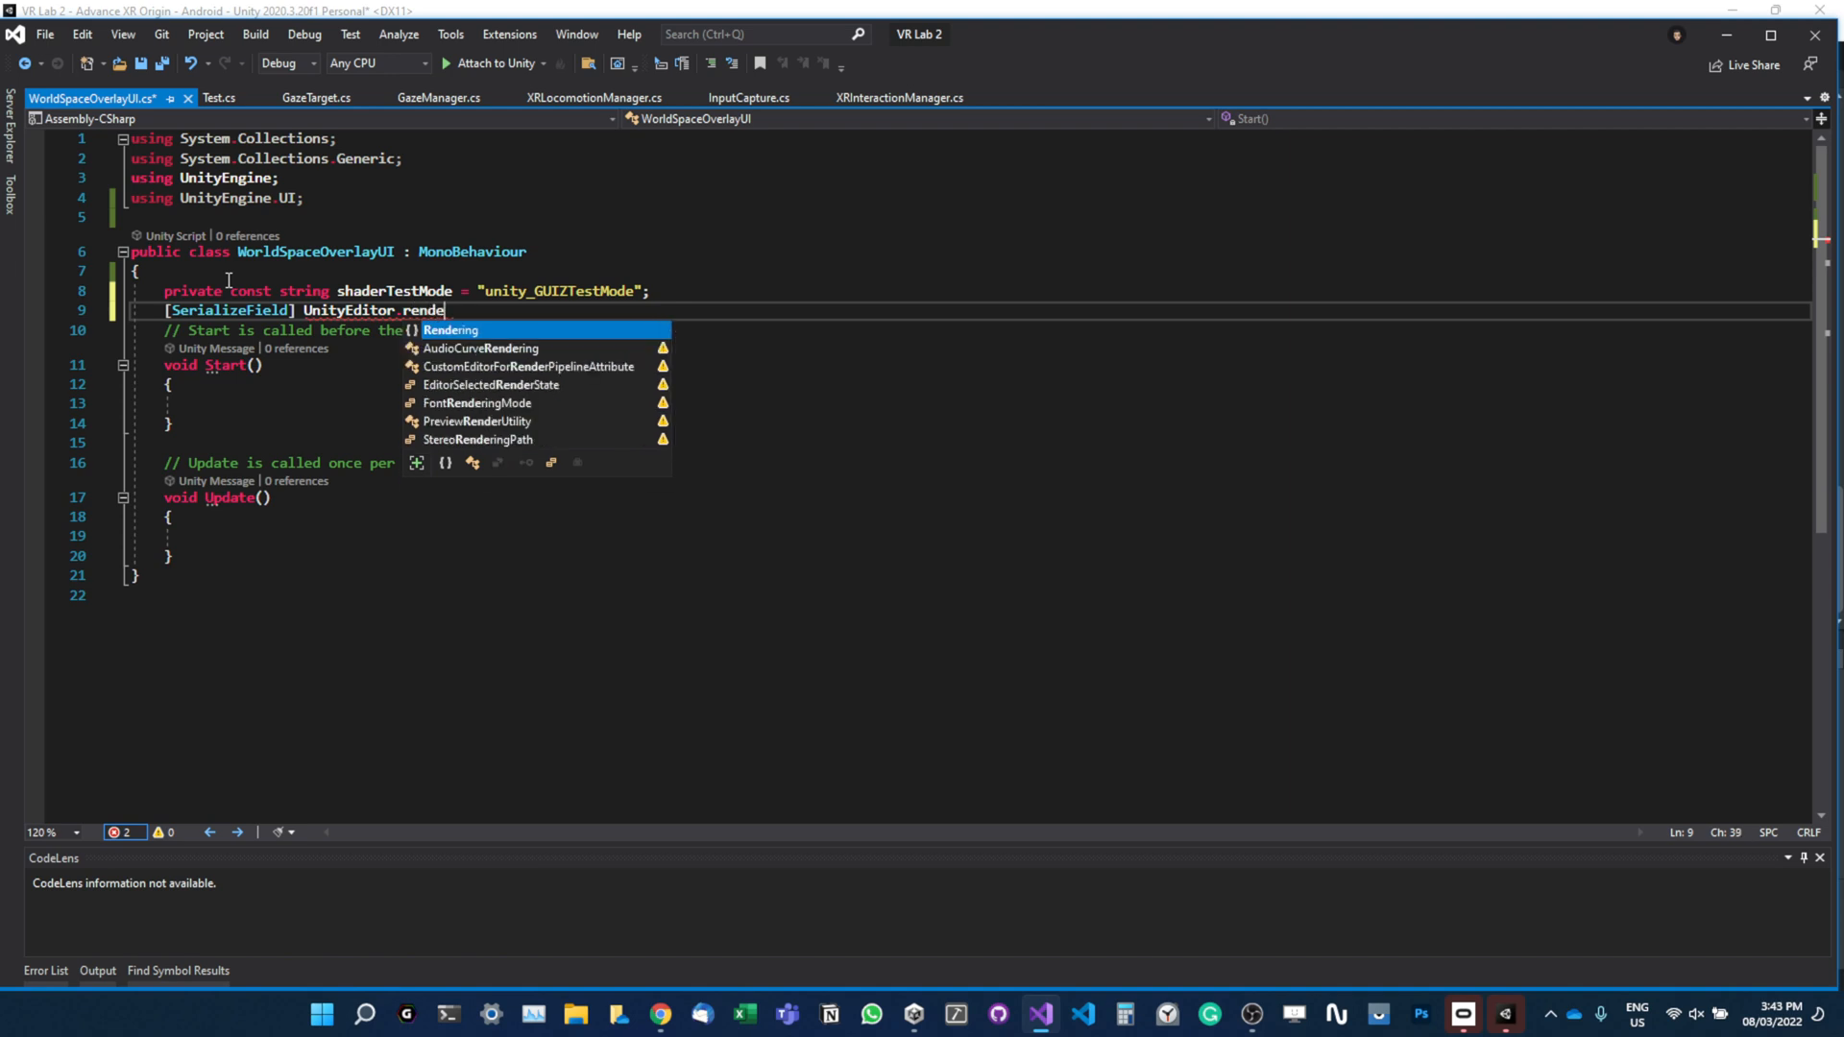
pyautogui.write('Rendering.c')
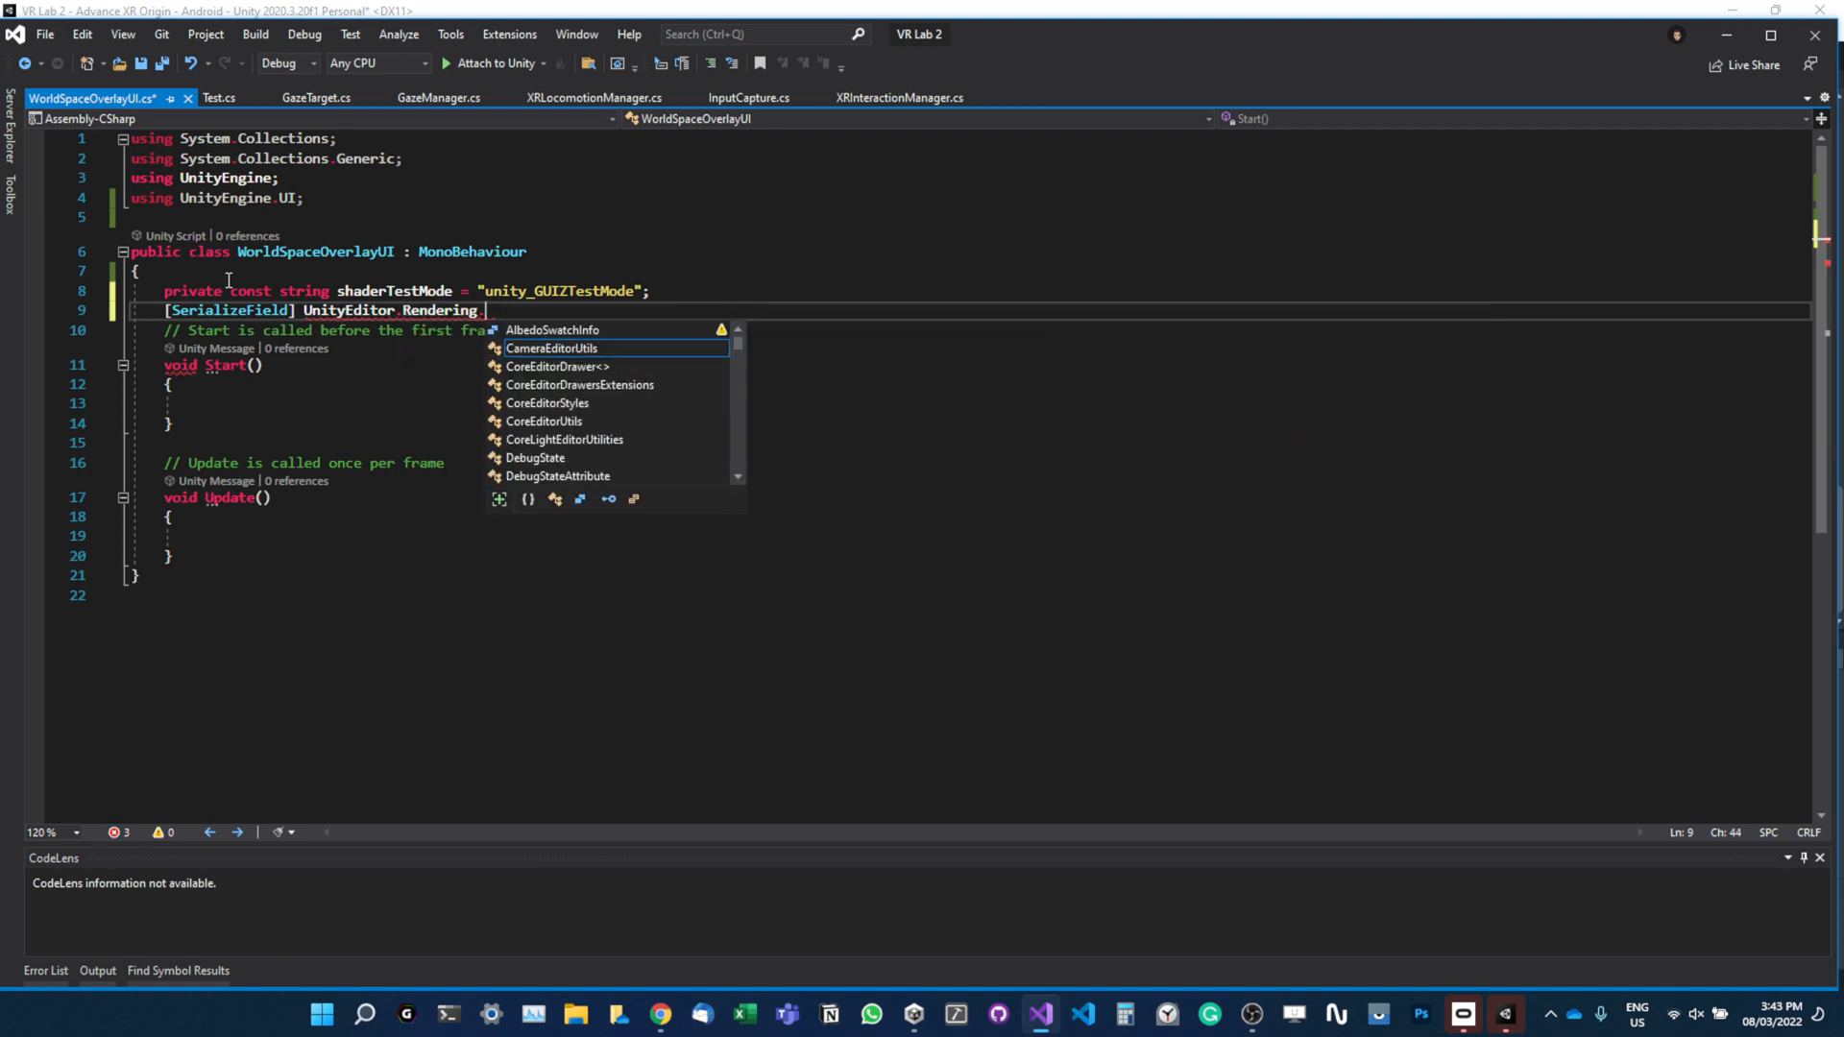
pyautogui.write('co')
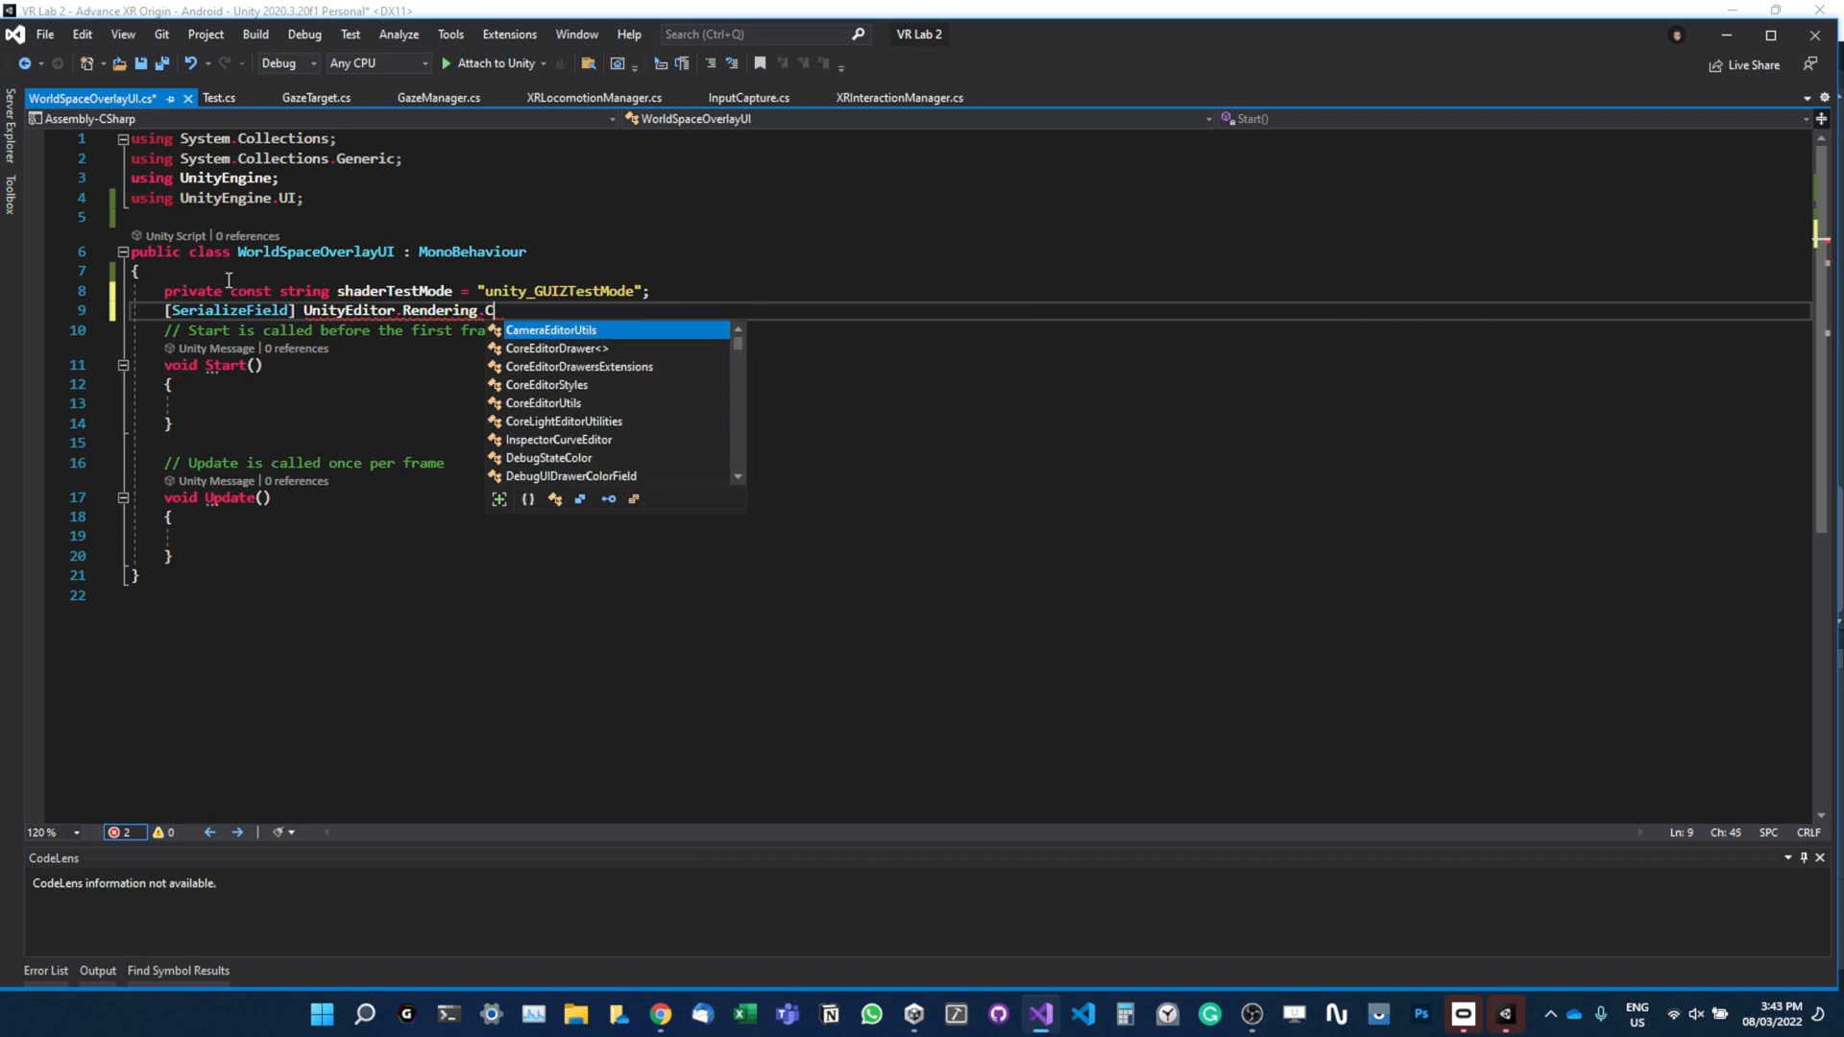
pyautogui.write('om')
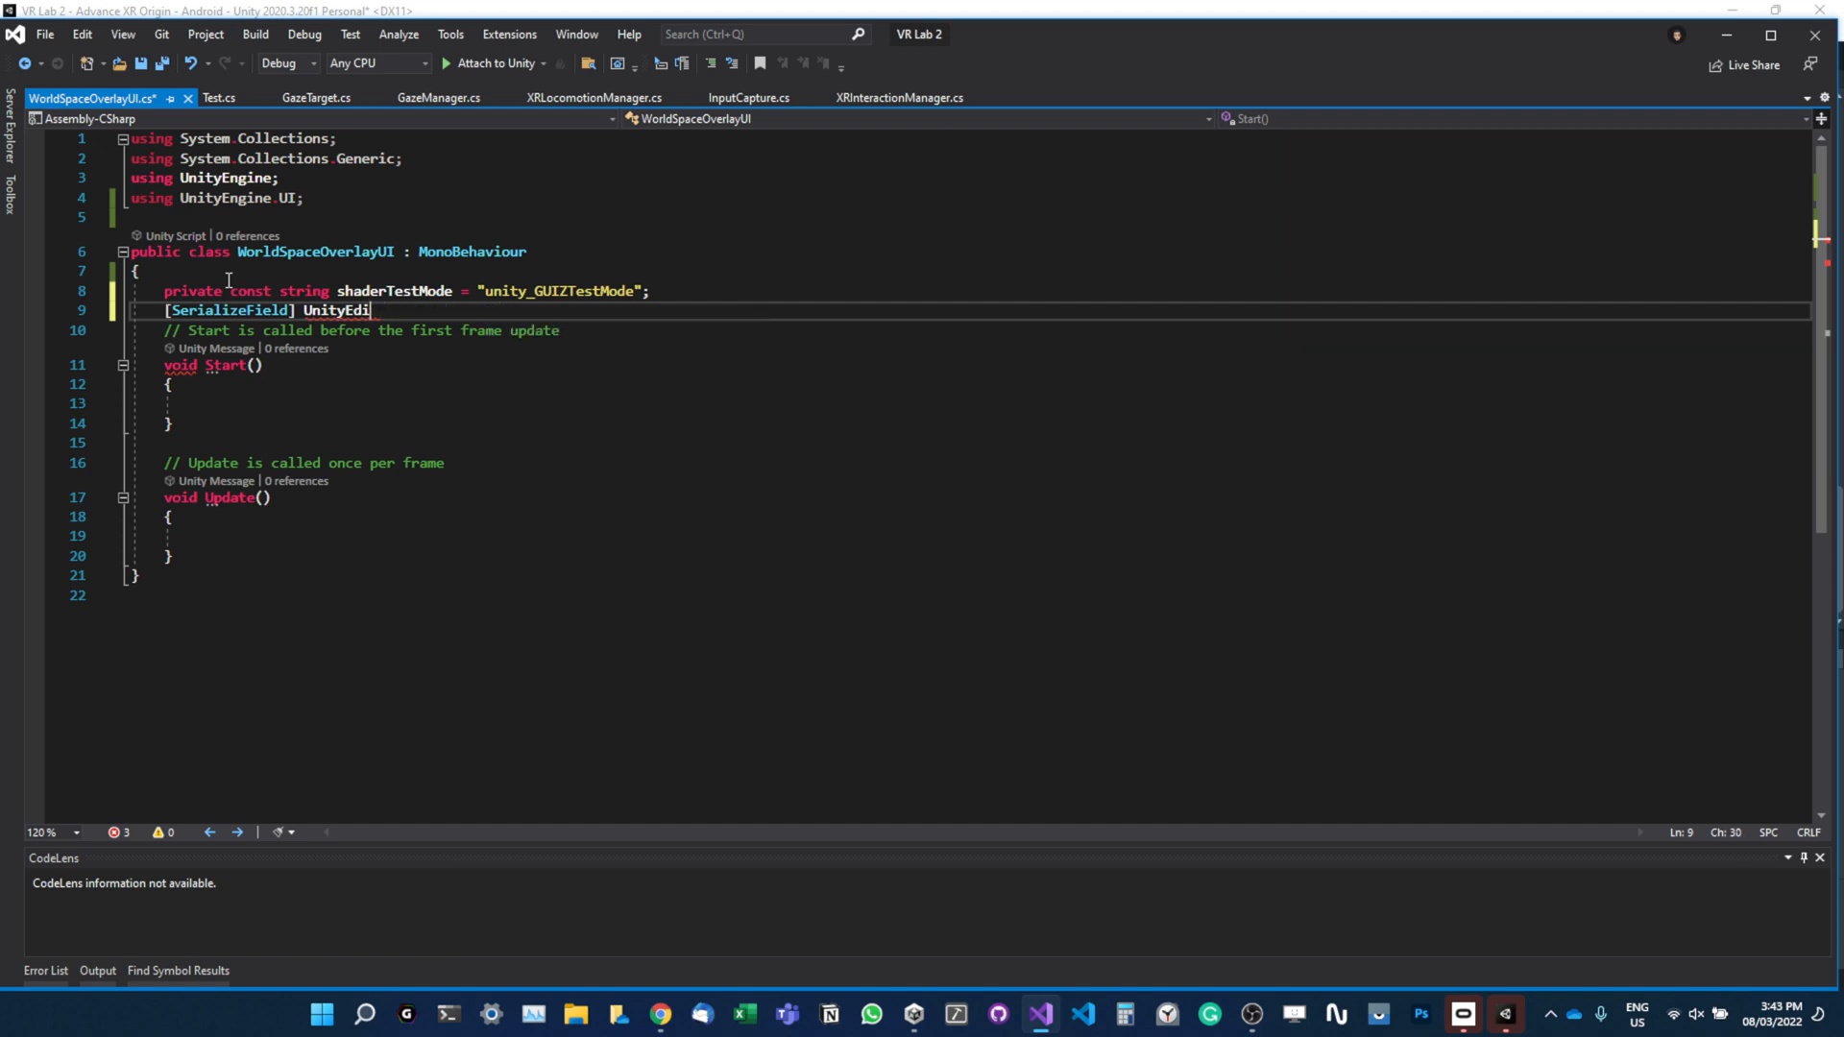
# Name the field desiredUIComprasion, defaulting to CompareFunction.Always, and add a new line.
pyautogui.write('unity')
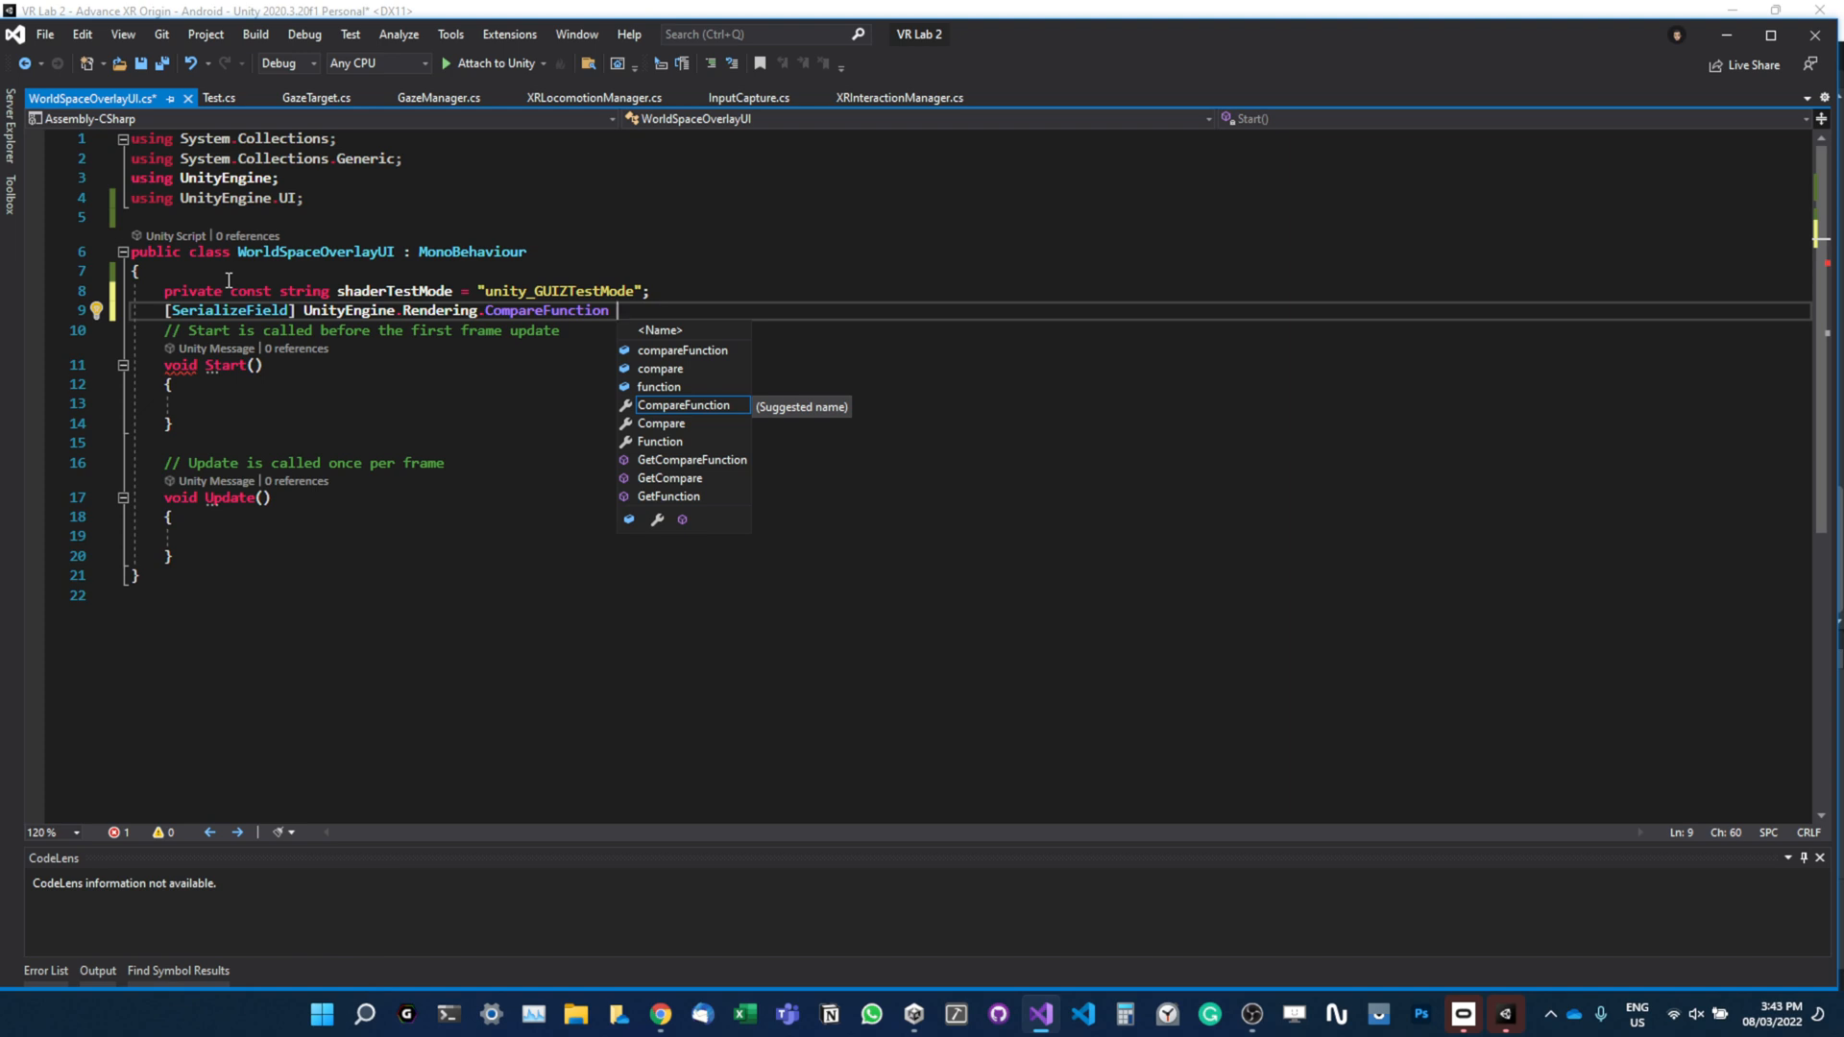
pyautogui.write('d')
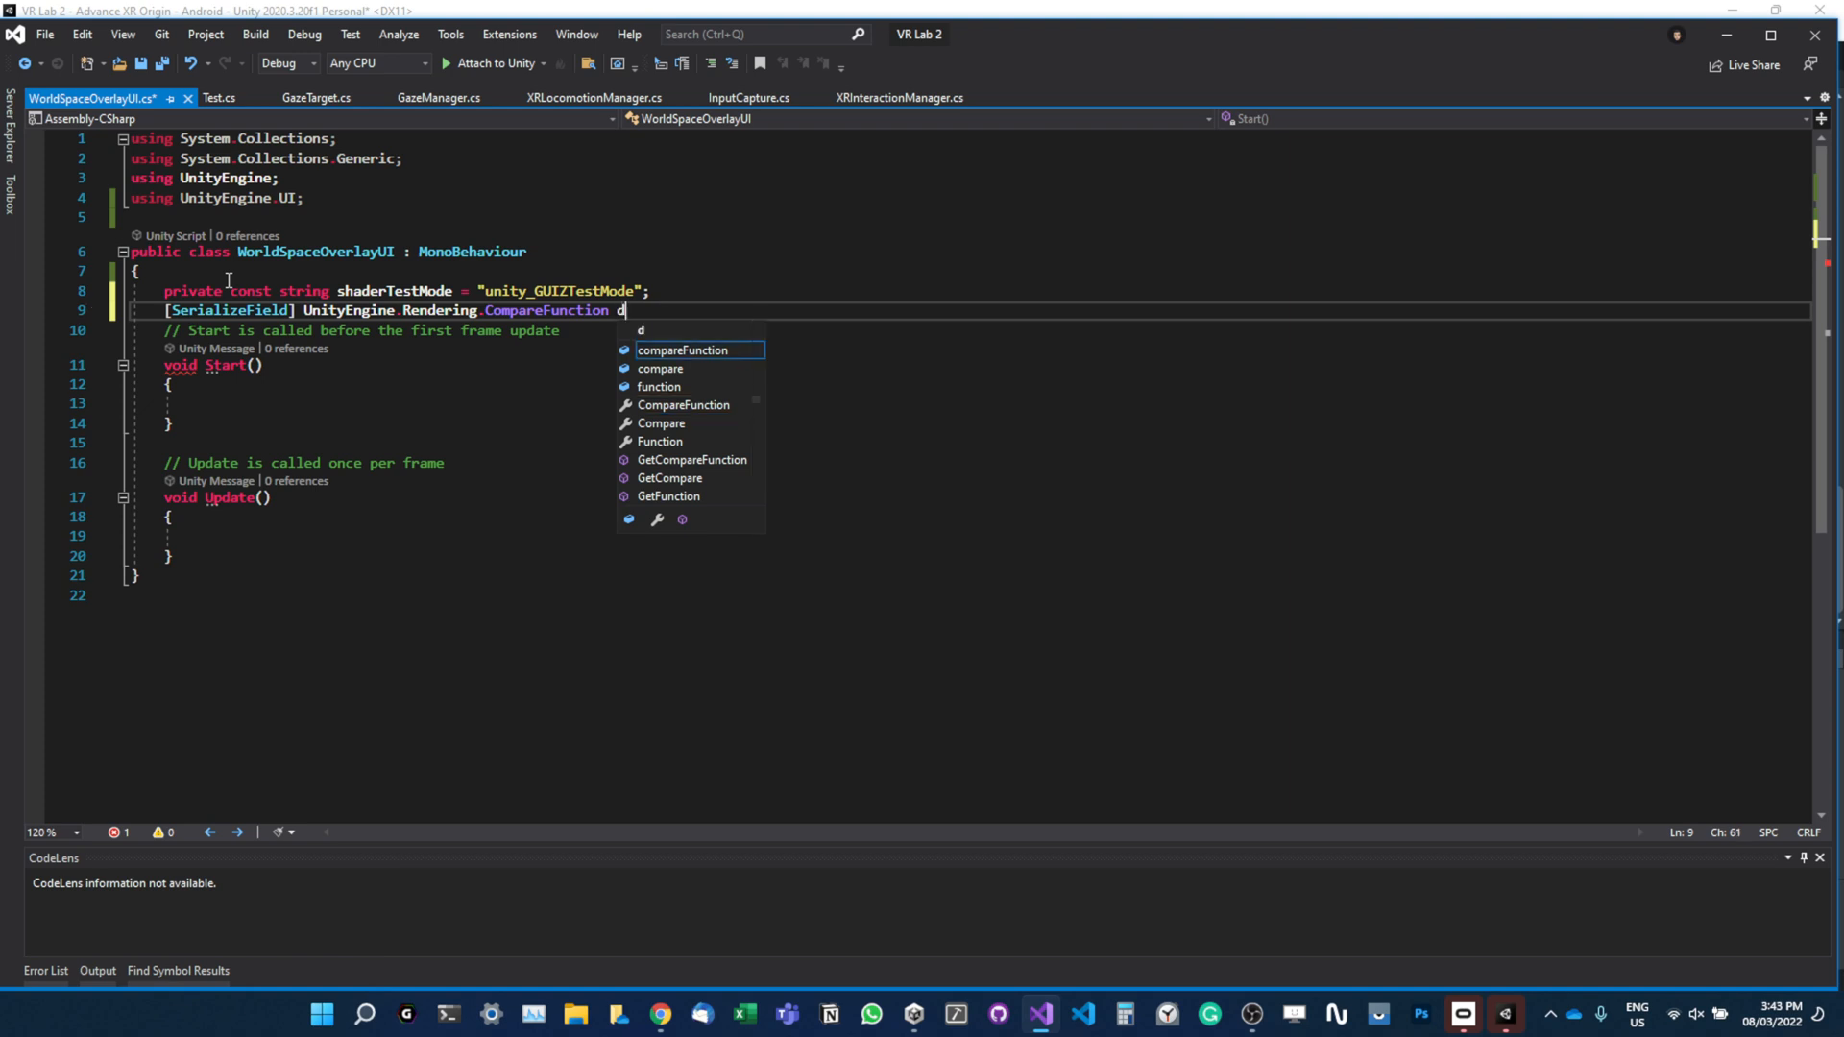
pyautogui.write('esiredUI')
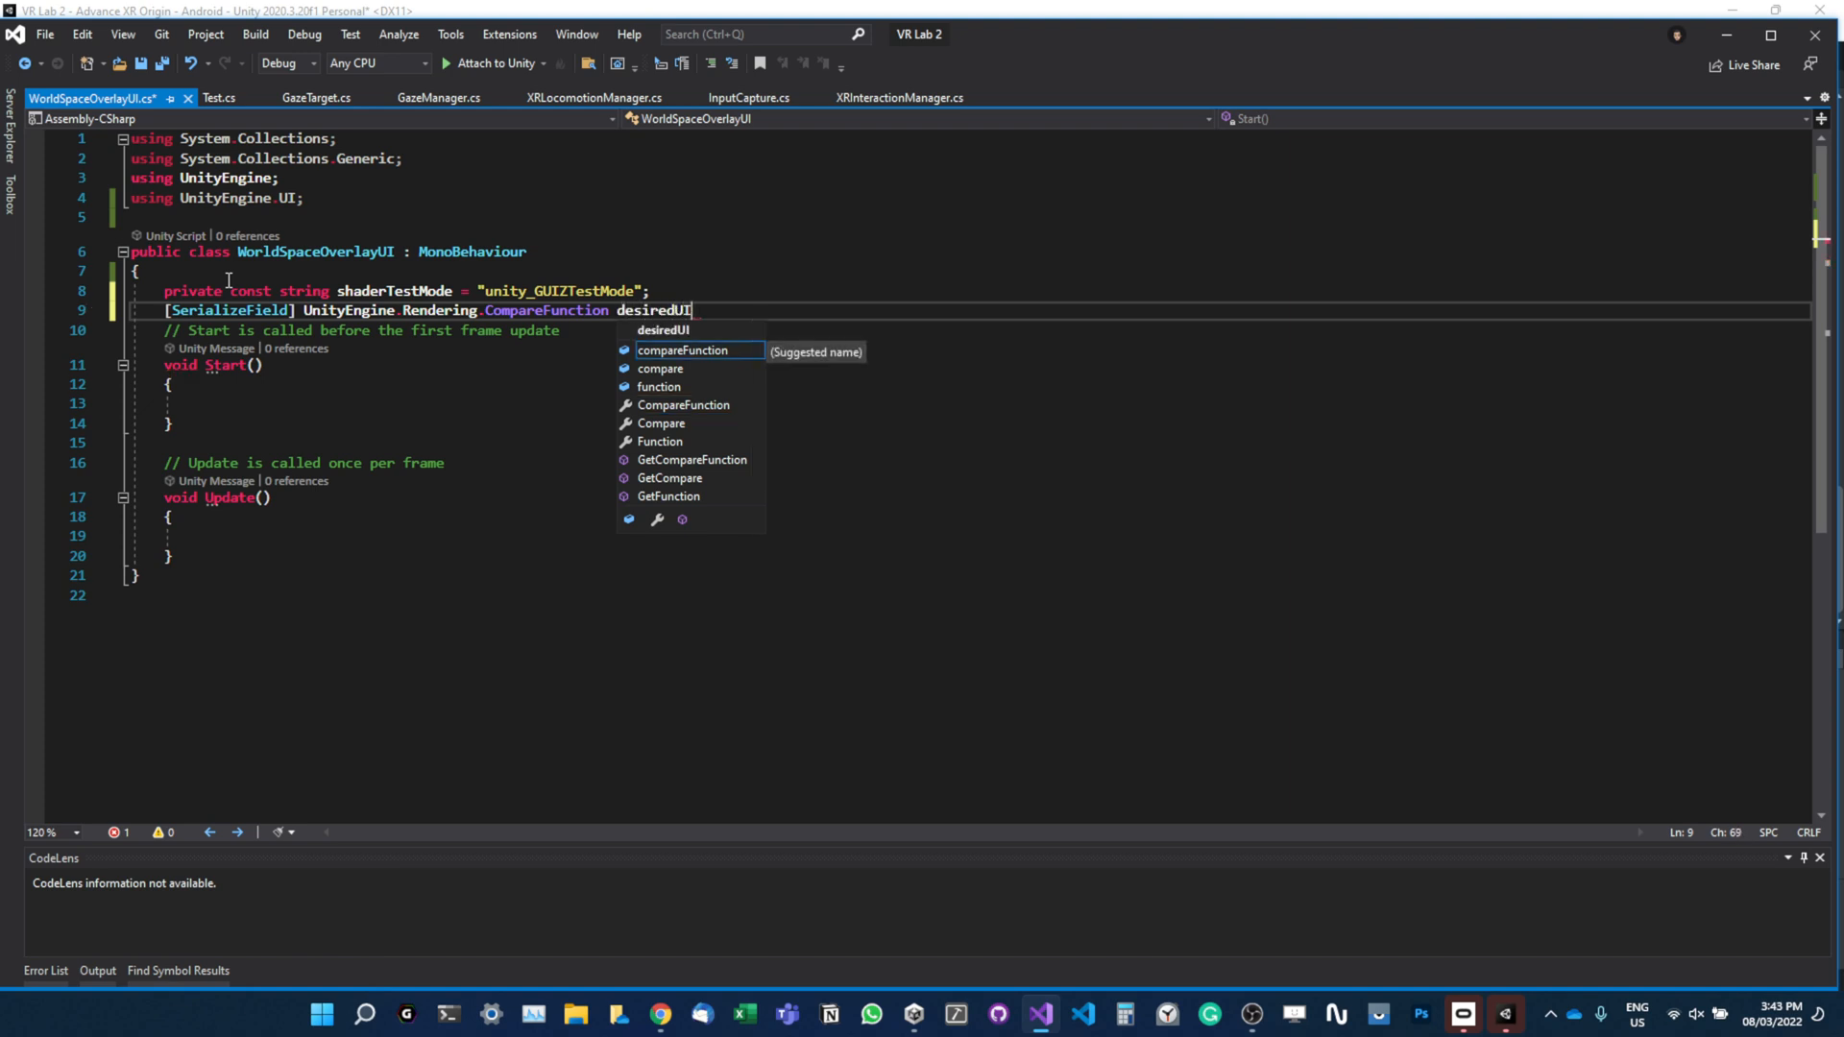
pyautogui.write('Comprasion =')
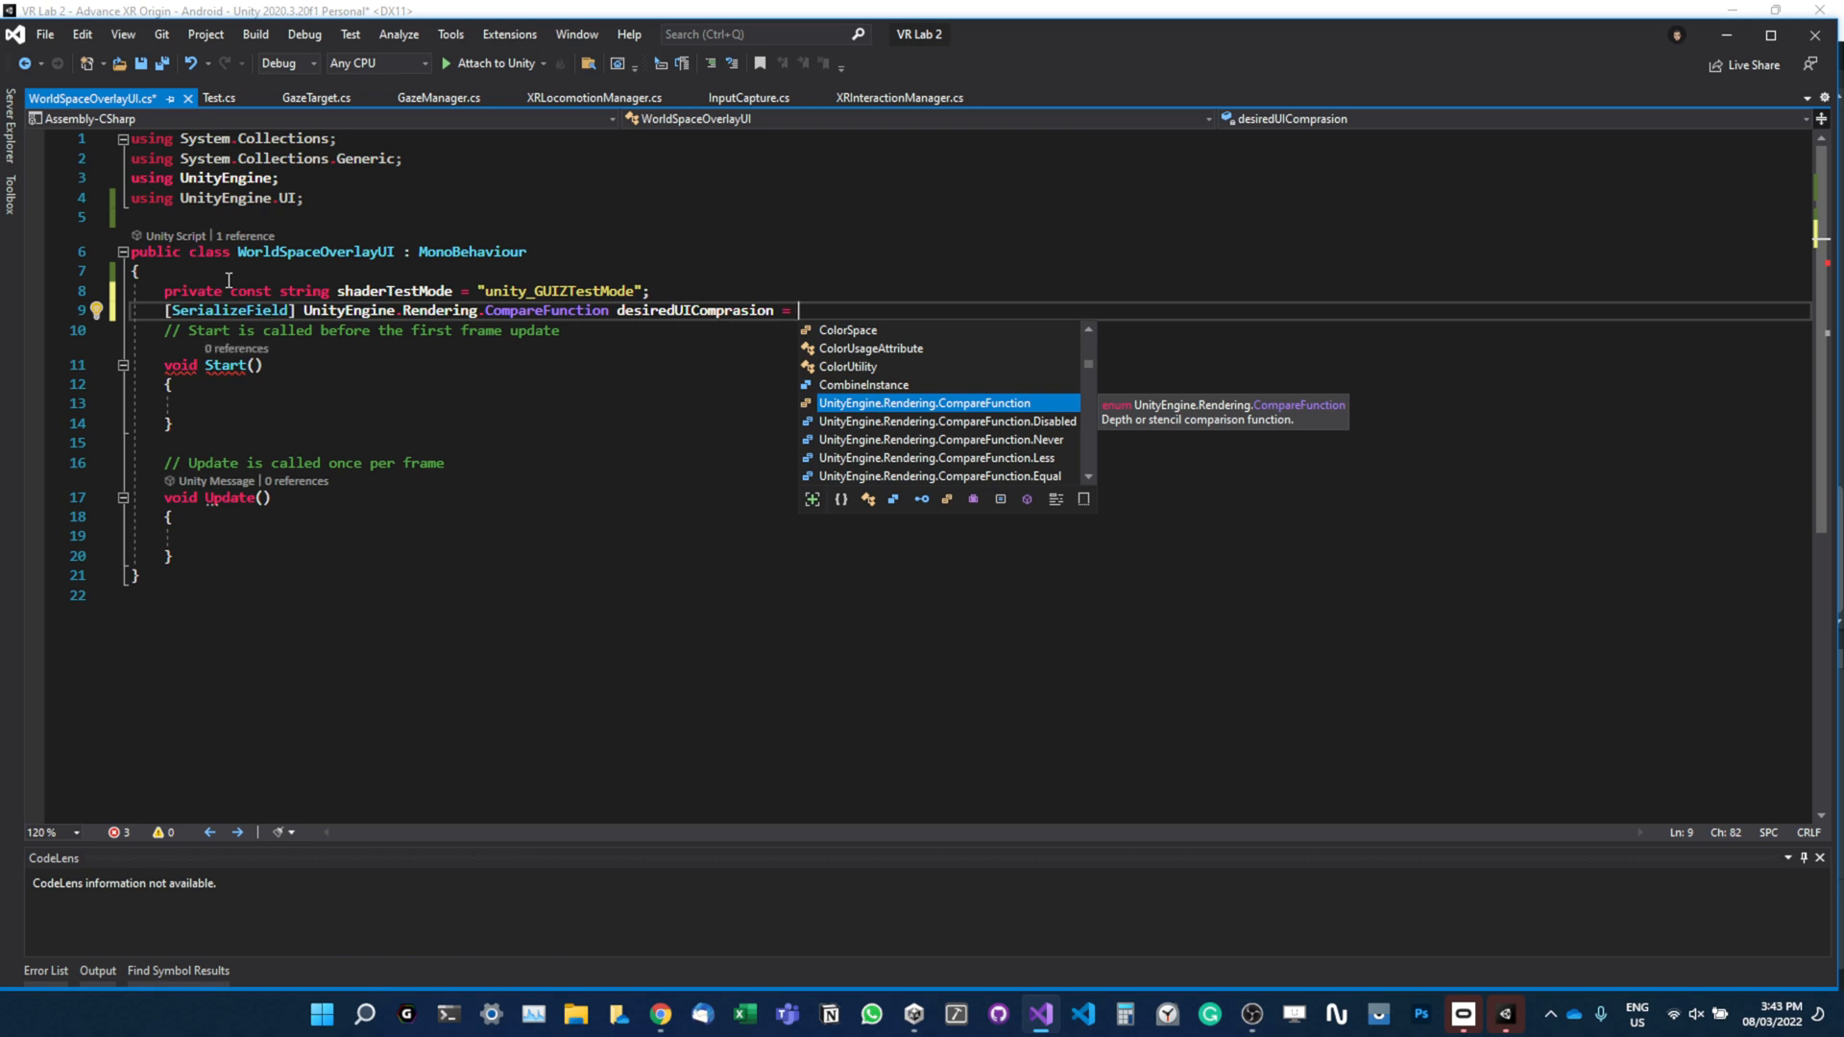
pyautogui.write('u')
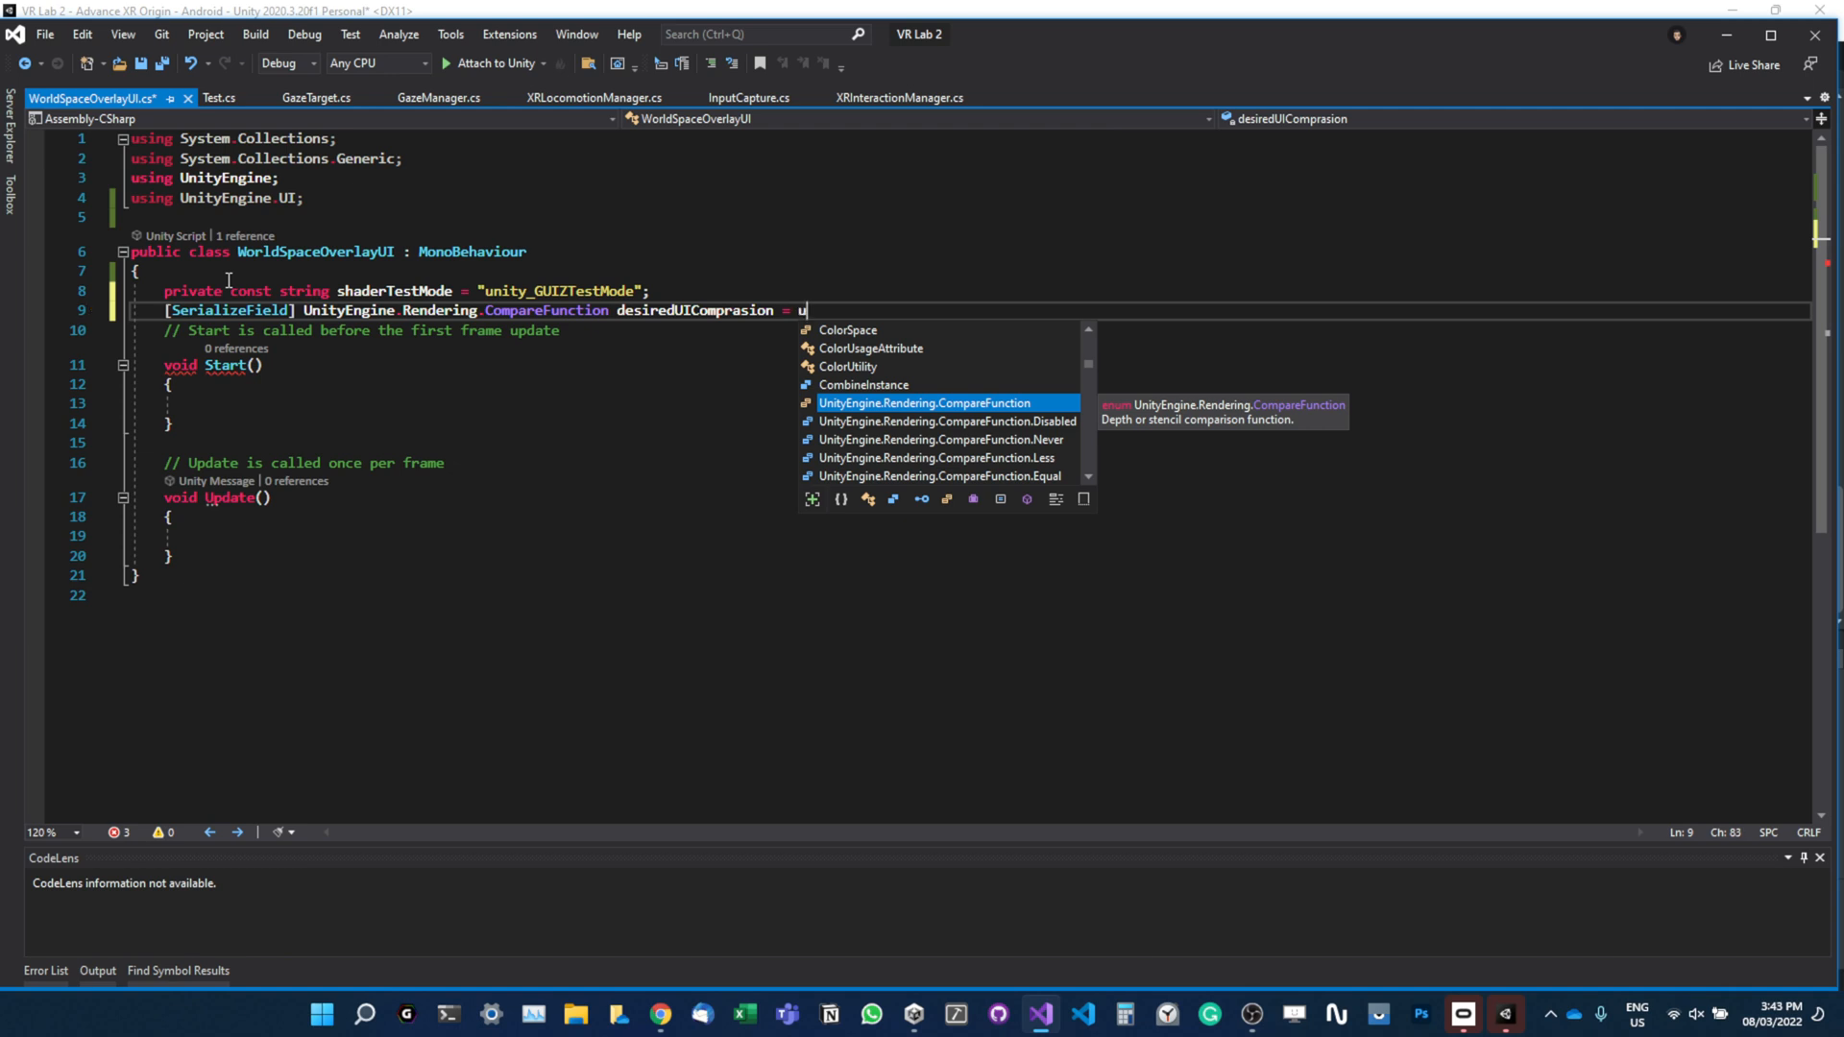
pyautogui.write('nityEngine.Rendering.CompareFunction.Always')
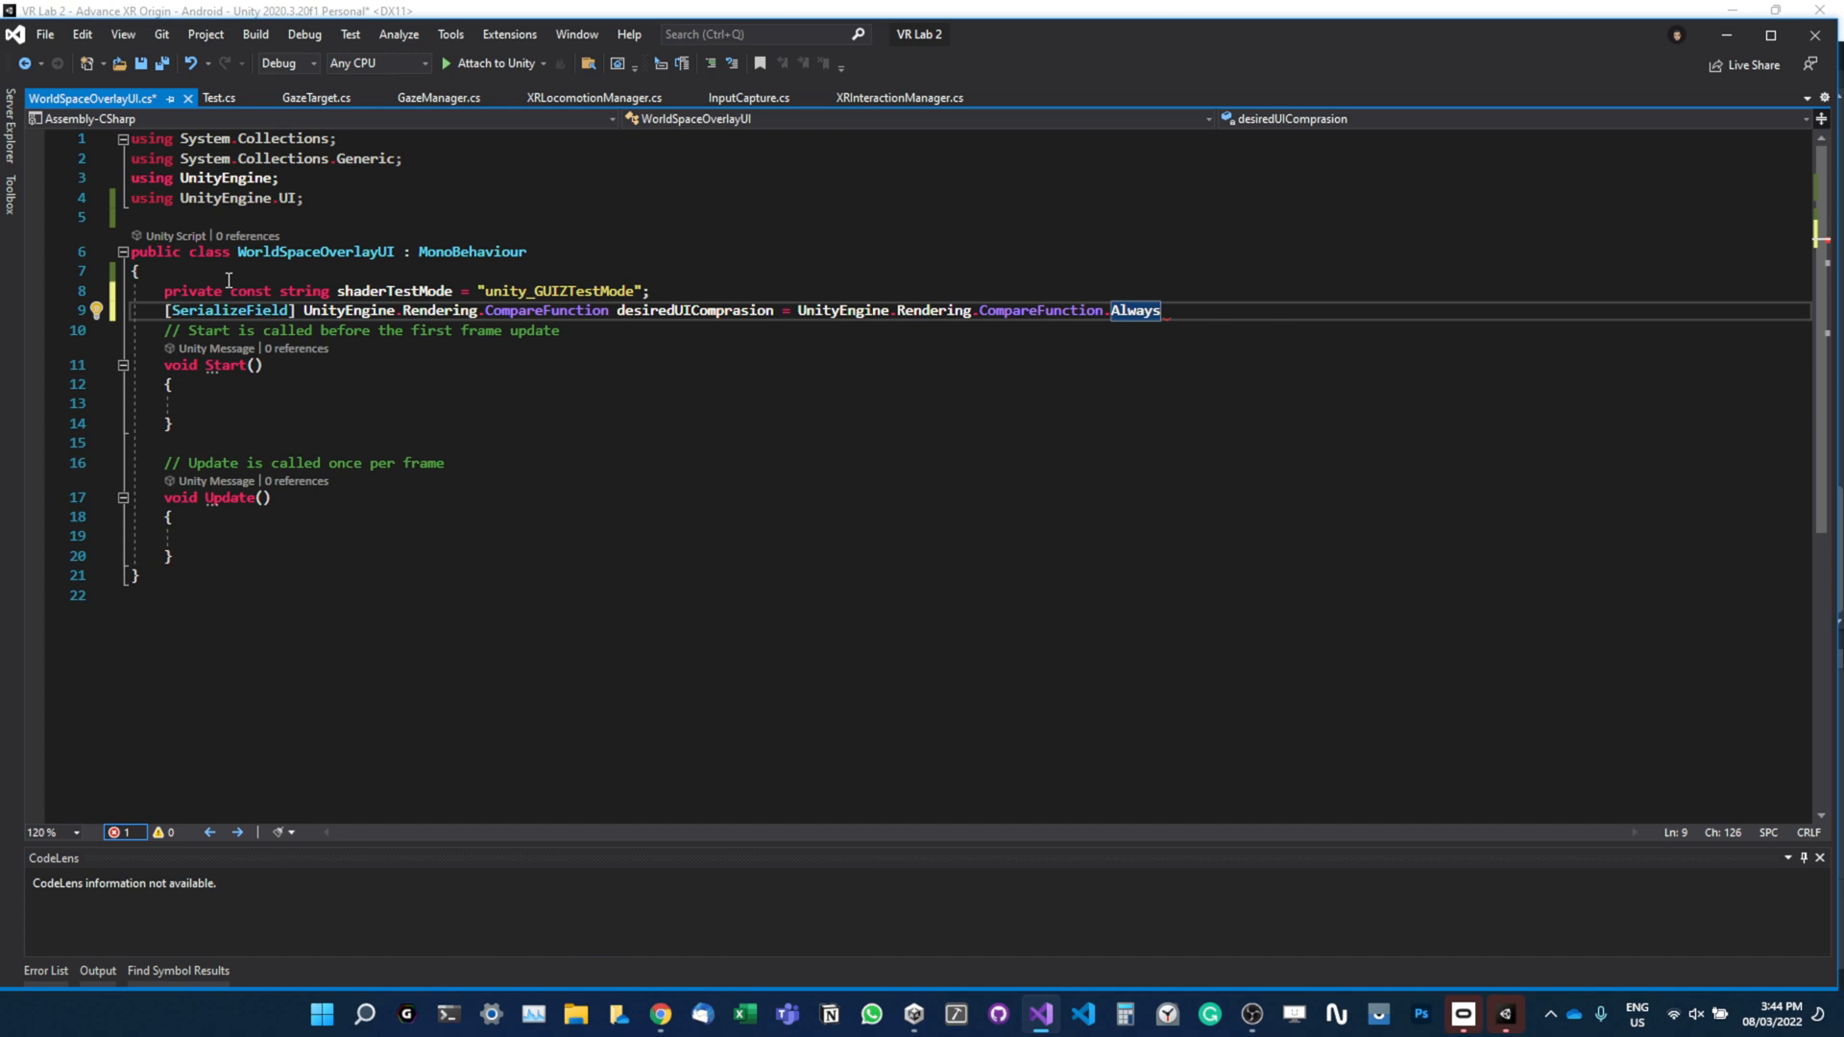
pyautogui.write(';')
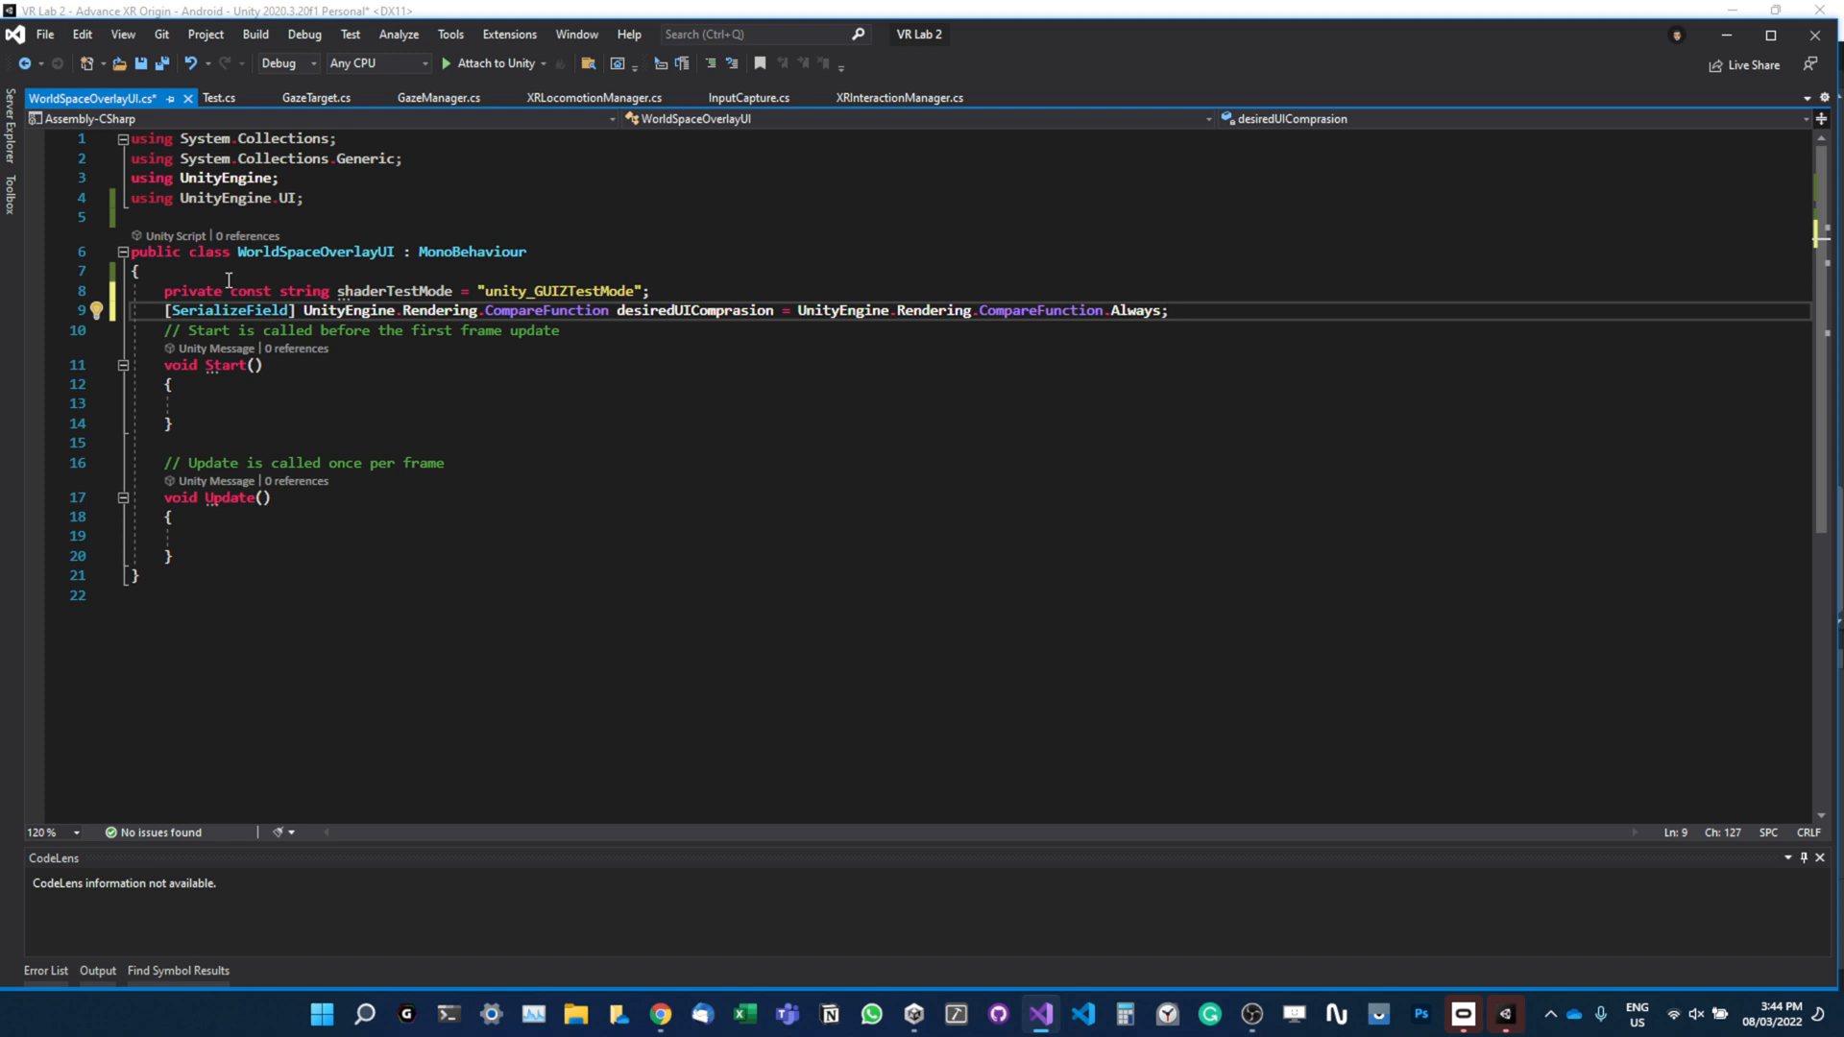
pyautogui.press('enter')
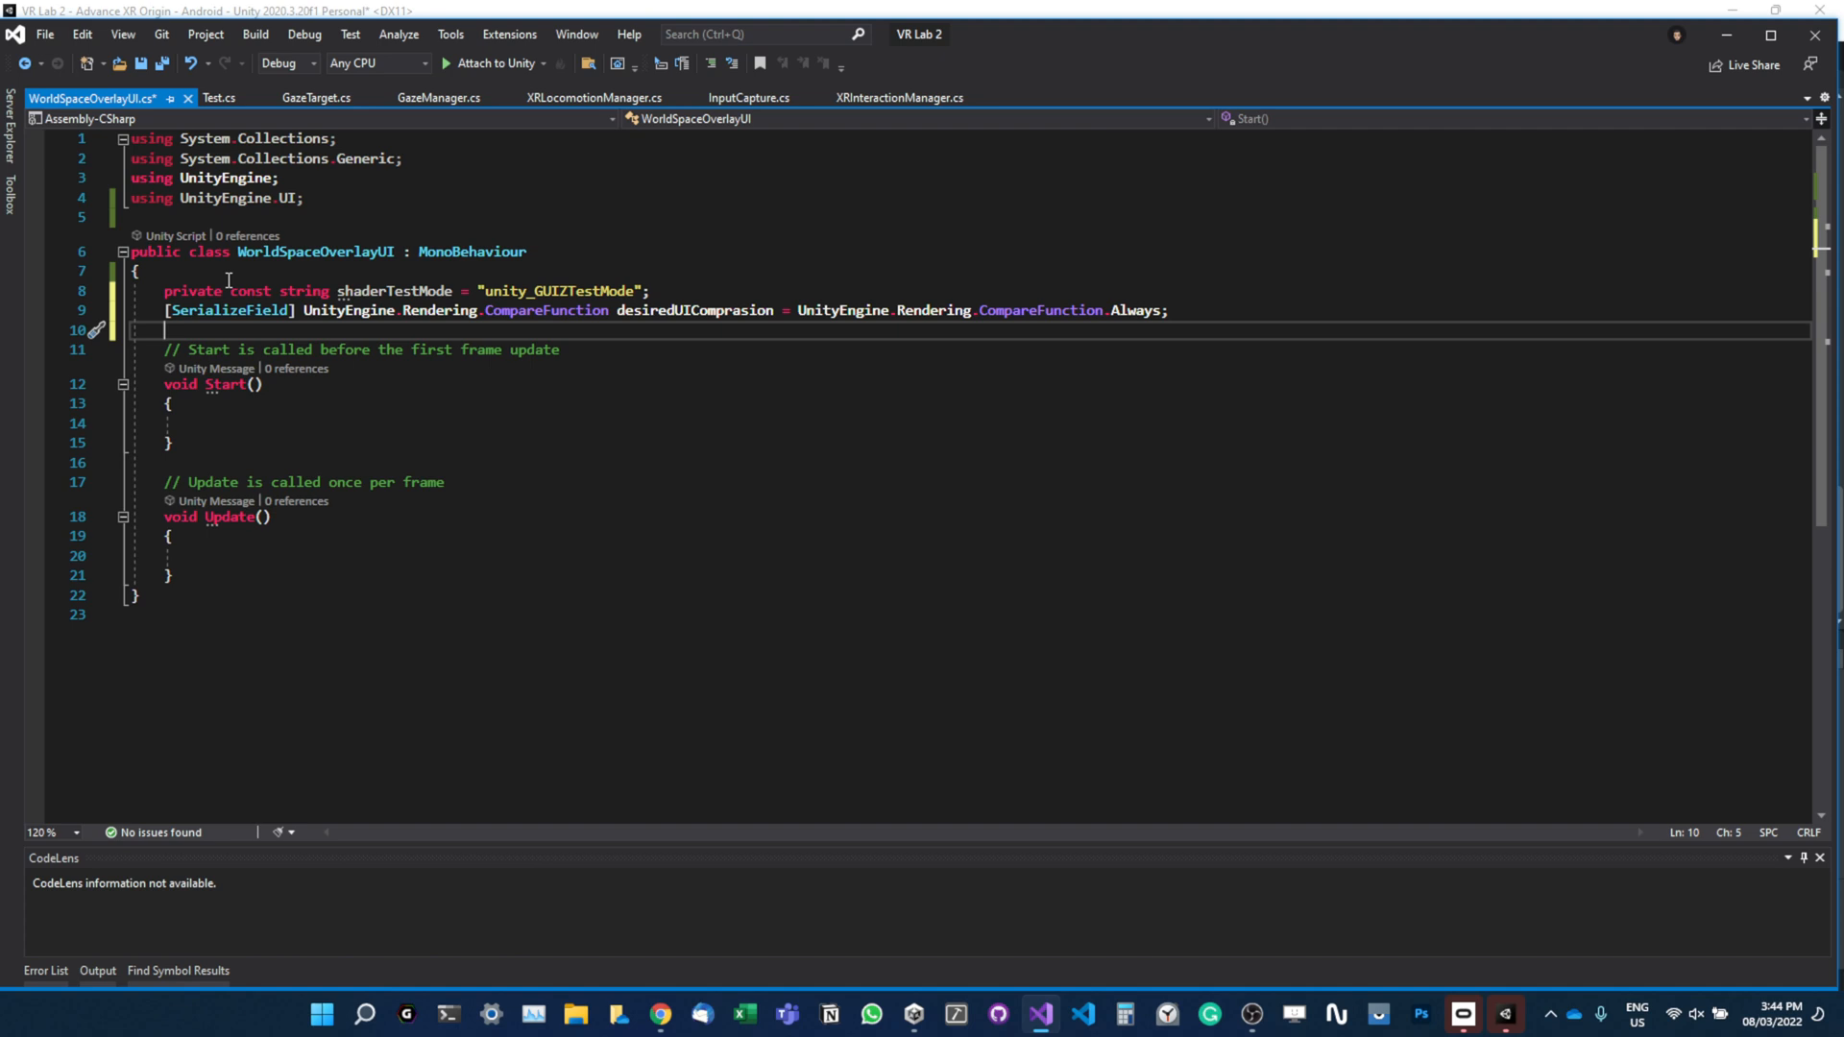
# Declare '[SerializeField] Graphic[] uiElementsToApplyEffectTo;' on line 10.
pyautogui.write('[s')
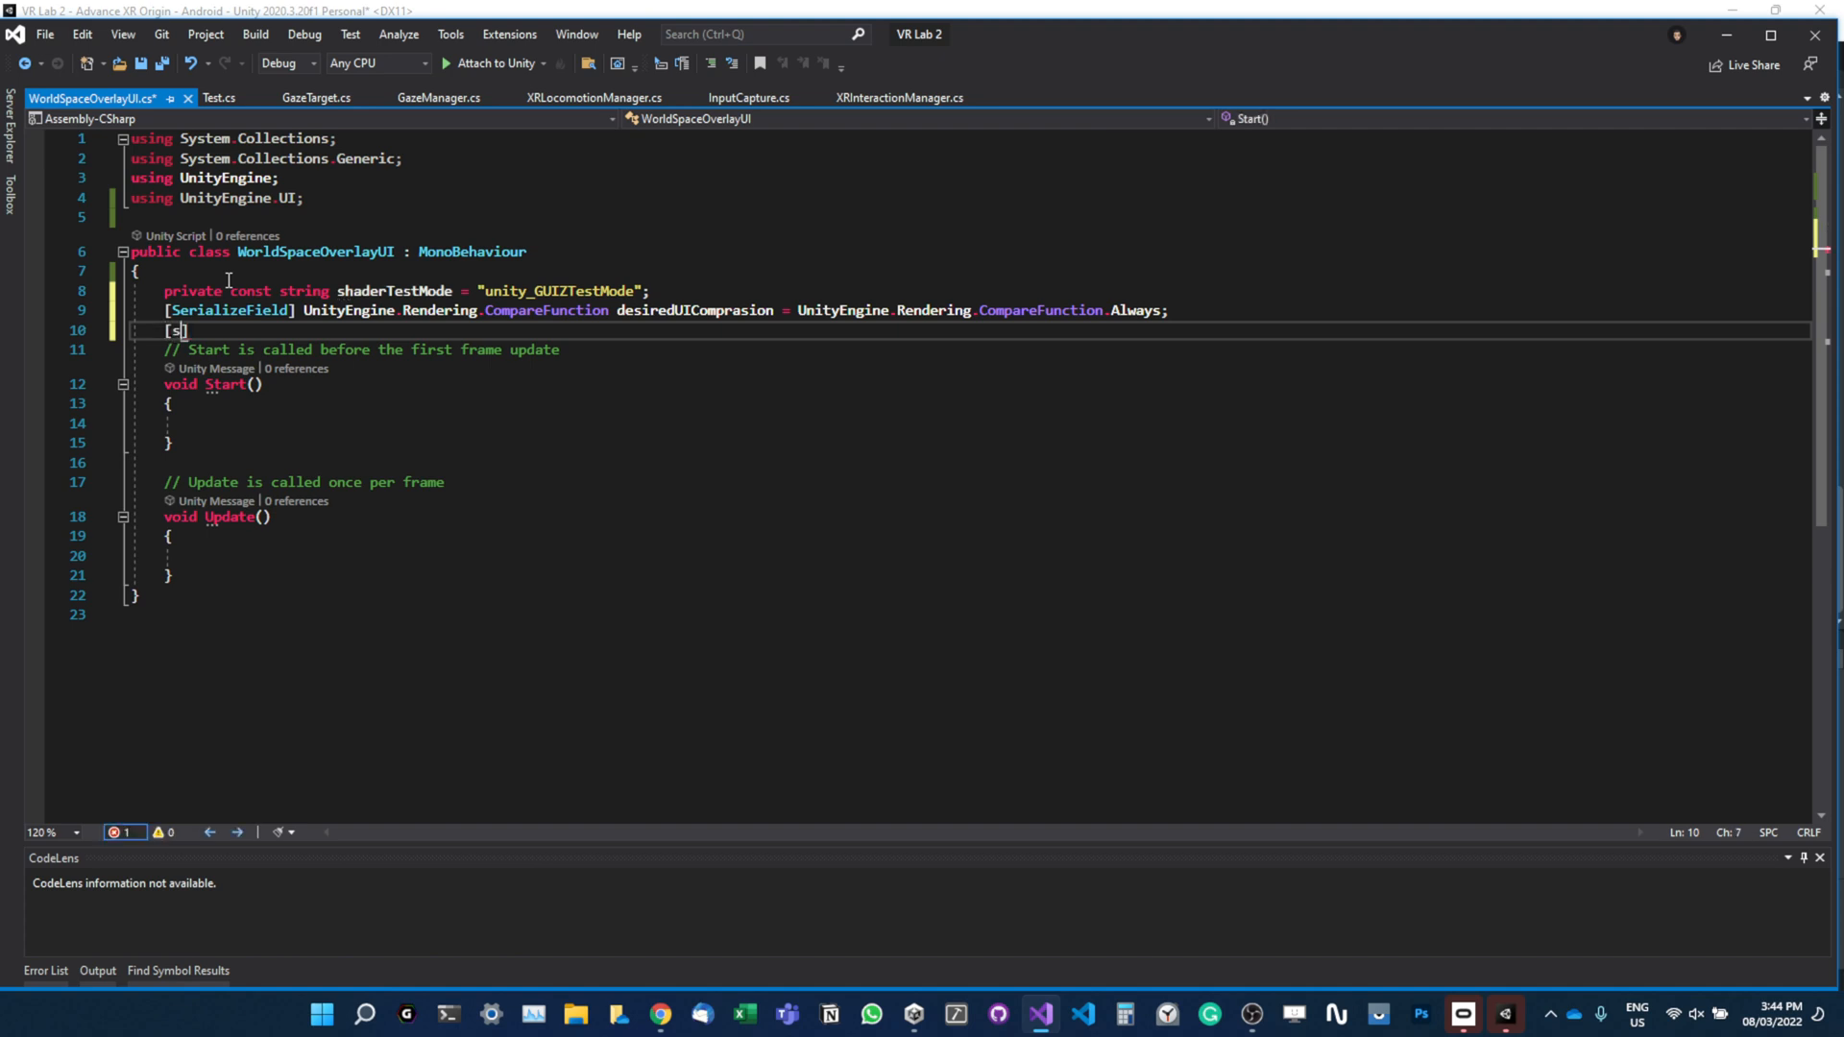
pyautogui.write('[SerializeField] graphic[')
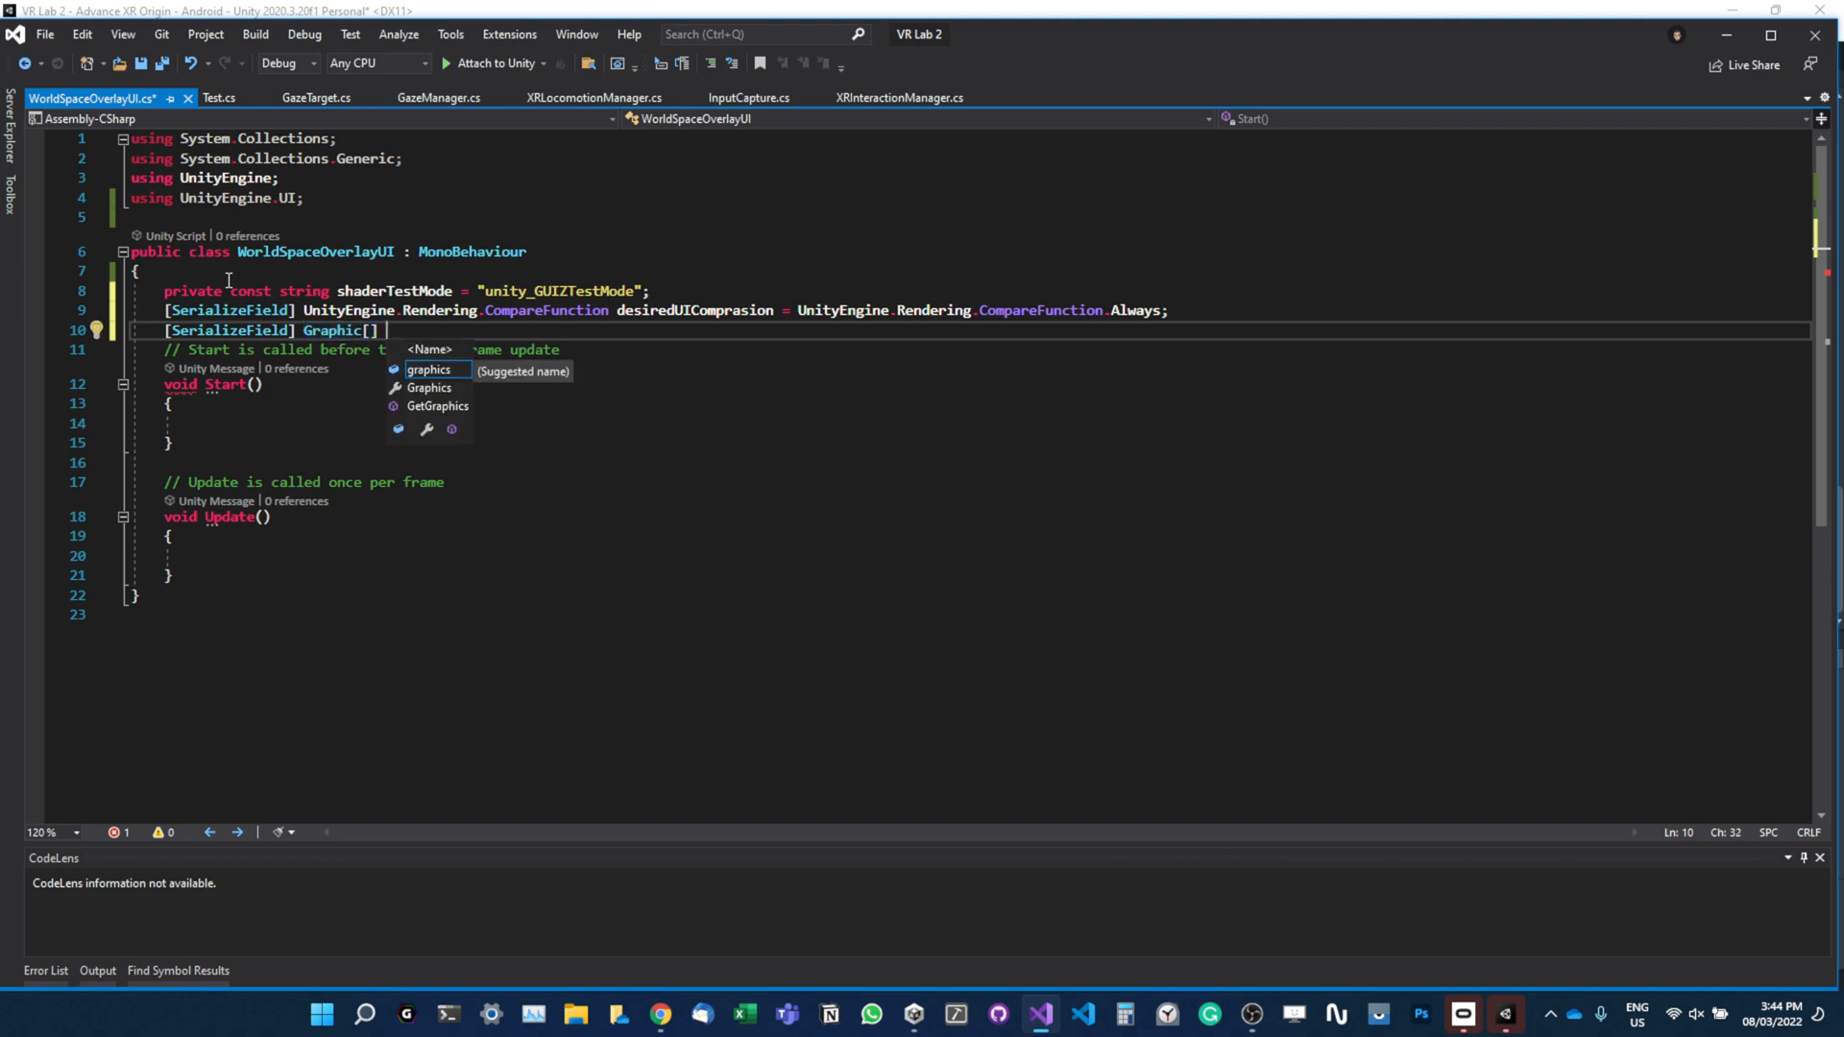
pyautogui.write('u')
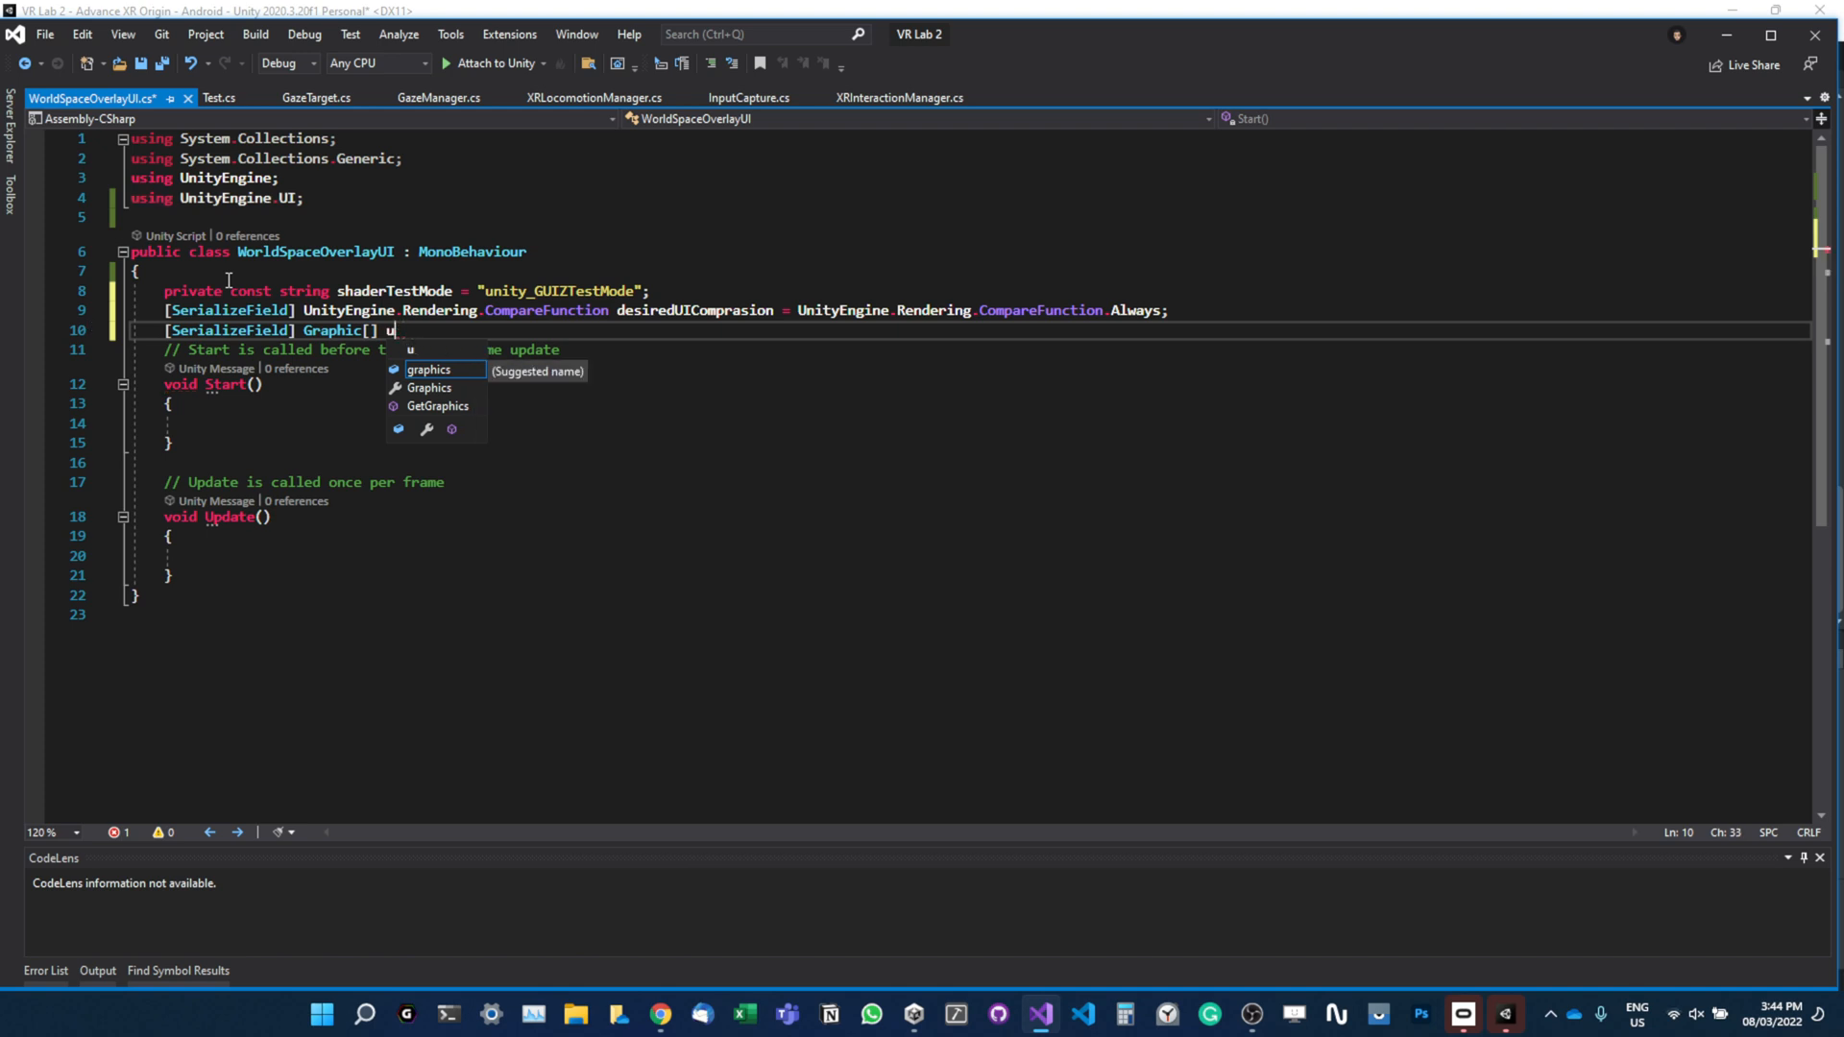
pyautogui.press('backspace')
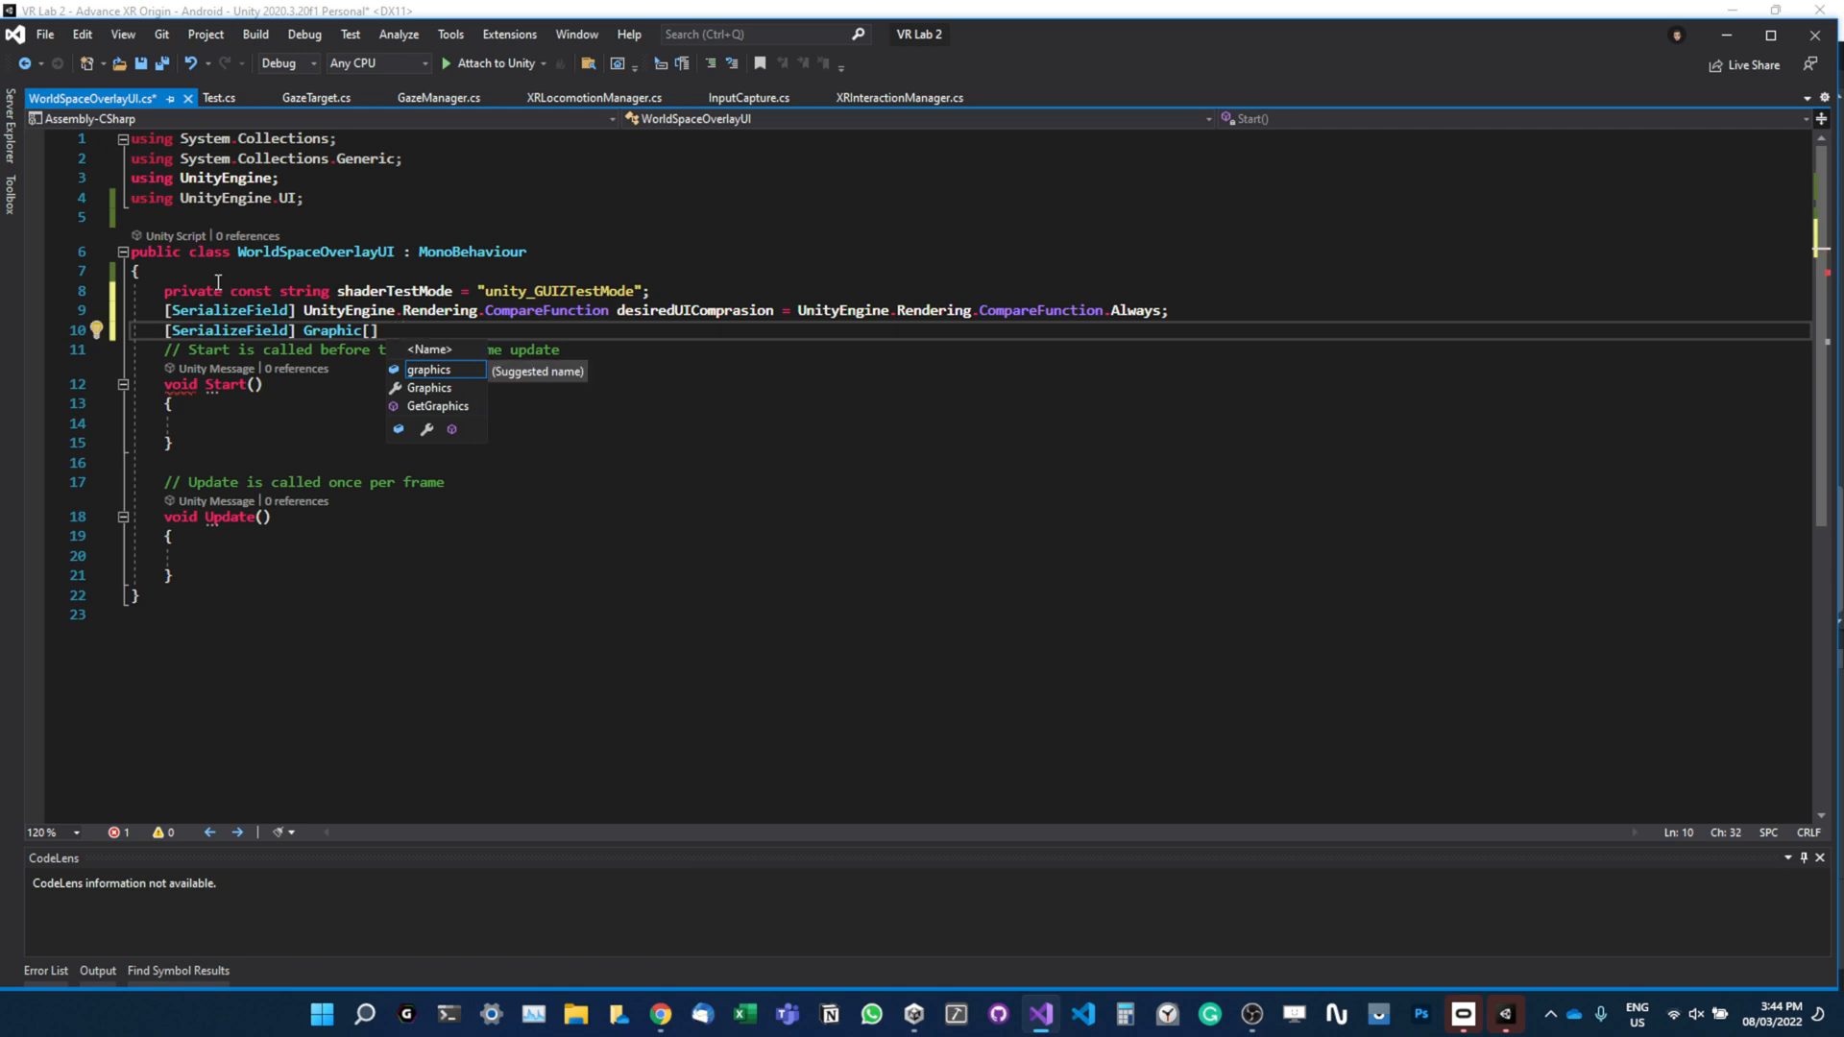
pyautogui.write('uiElemen')
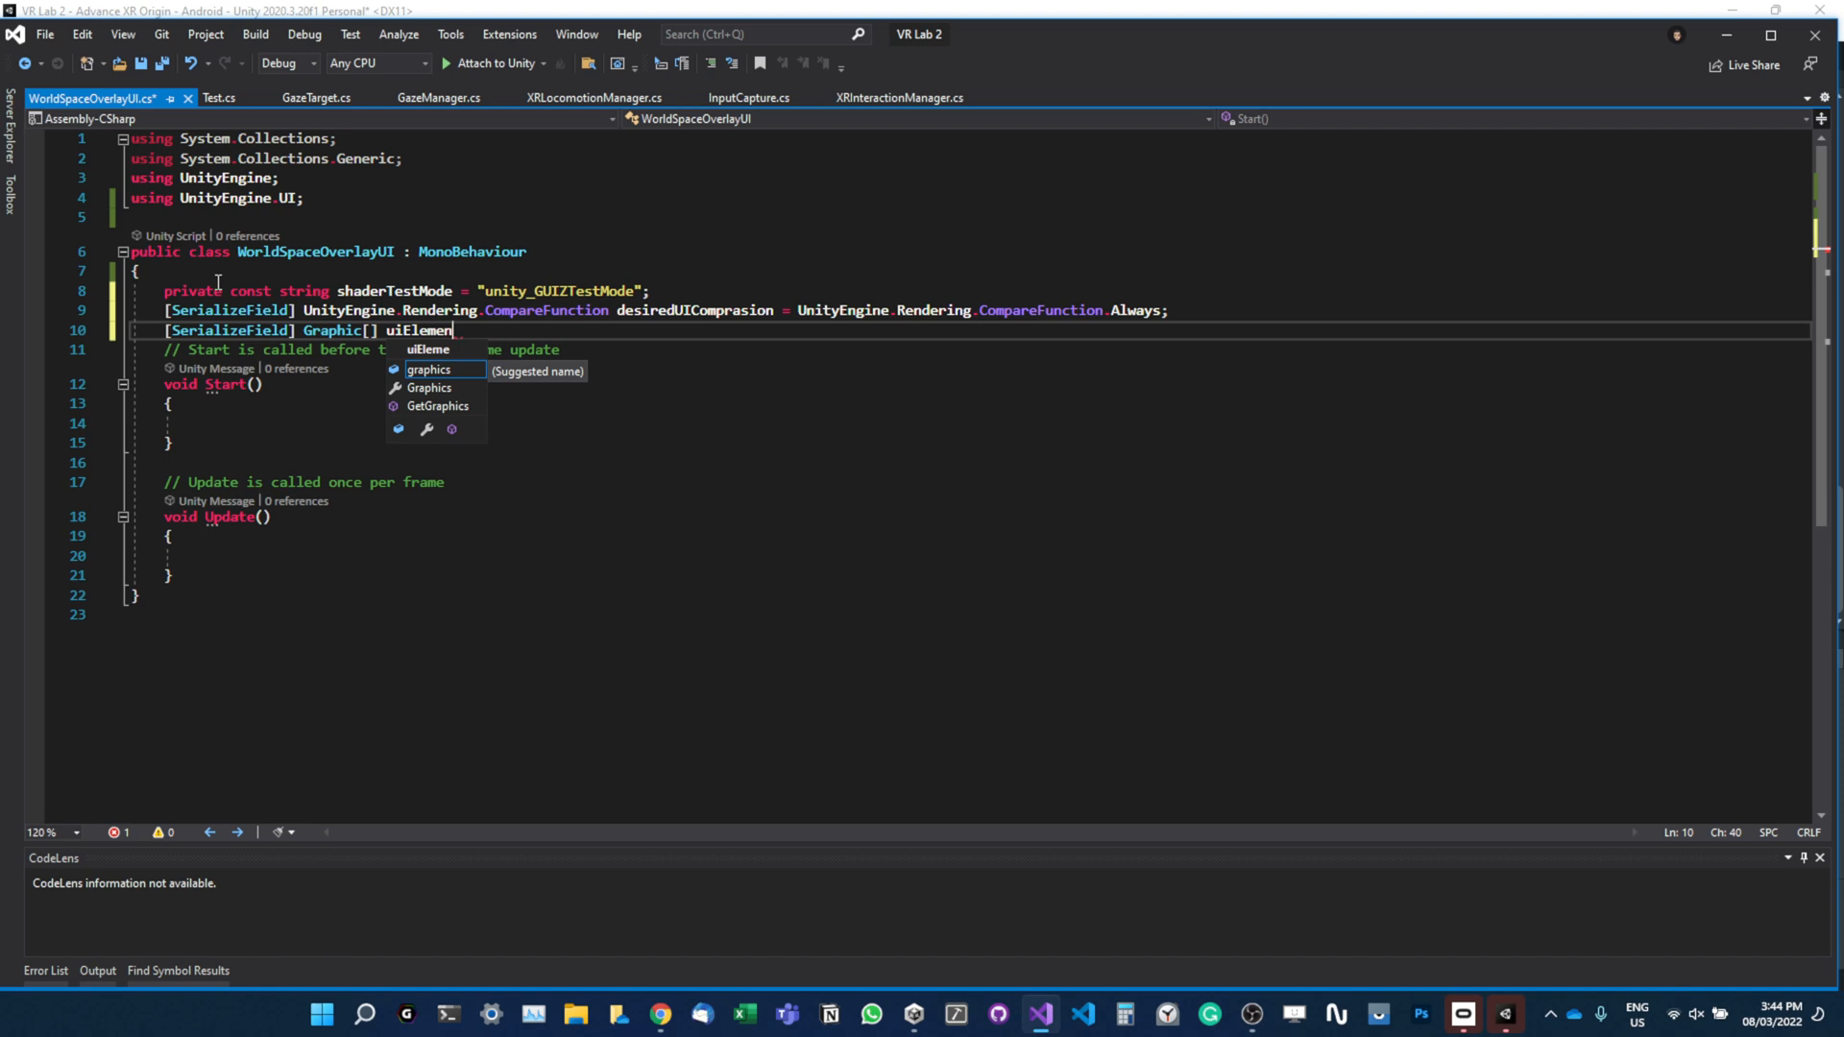
pyautogui.write('ts')
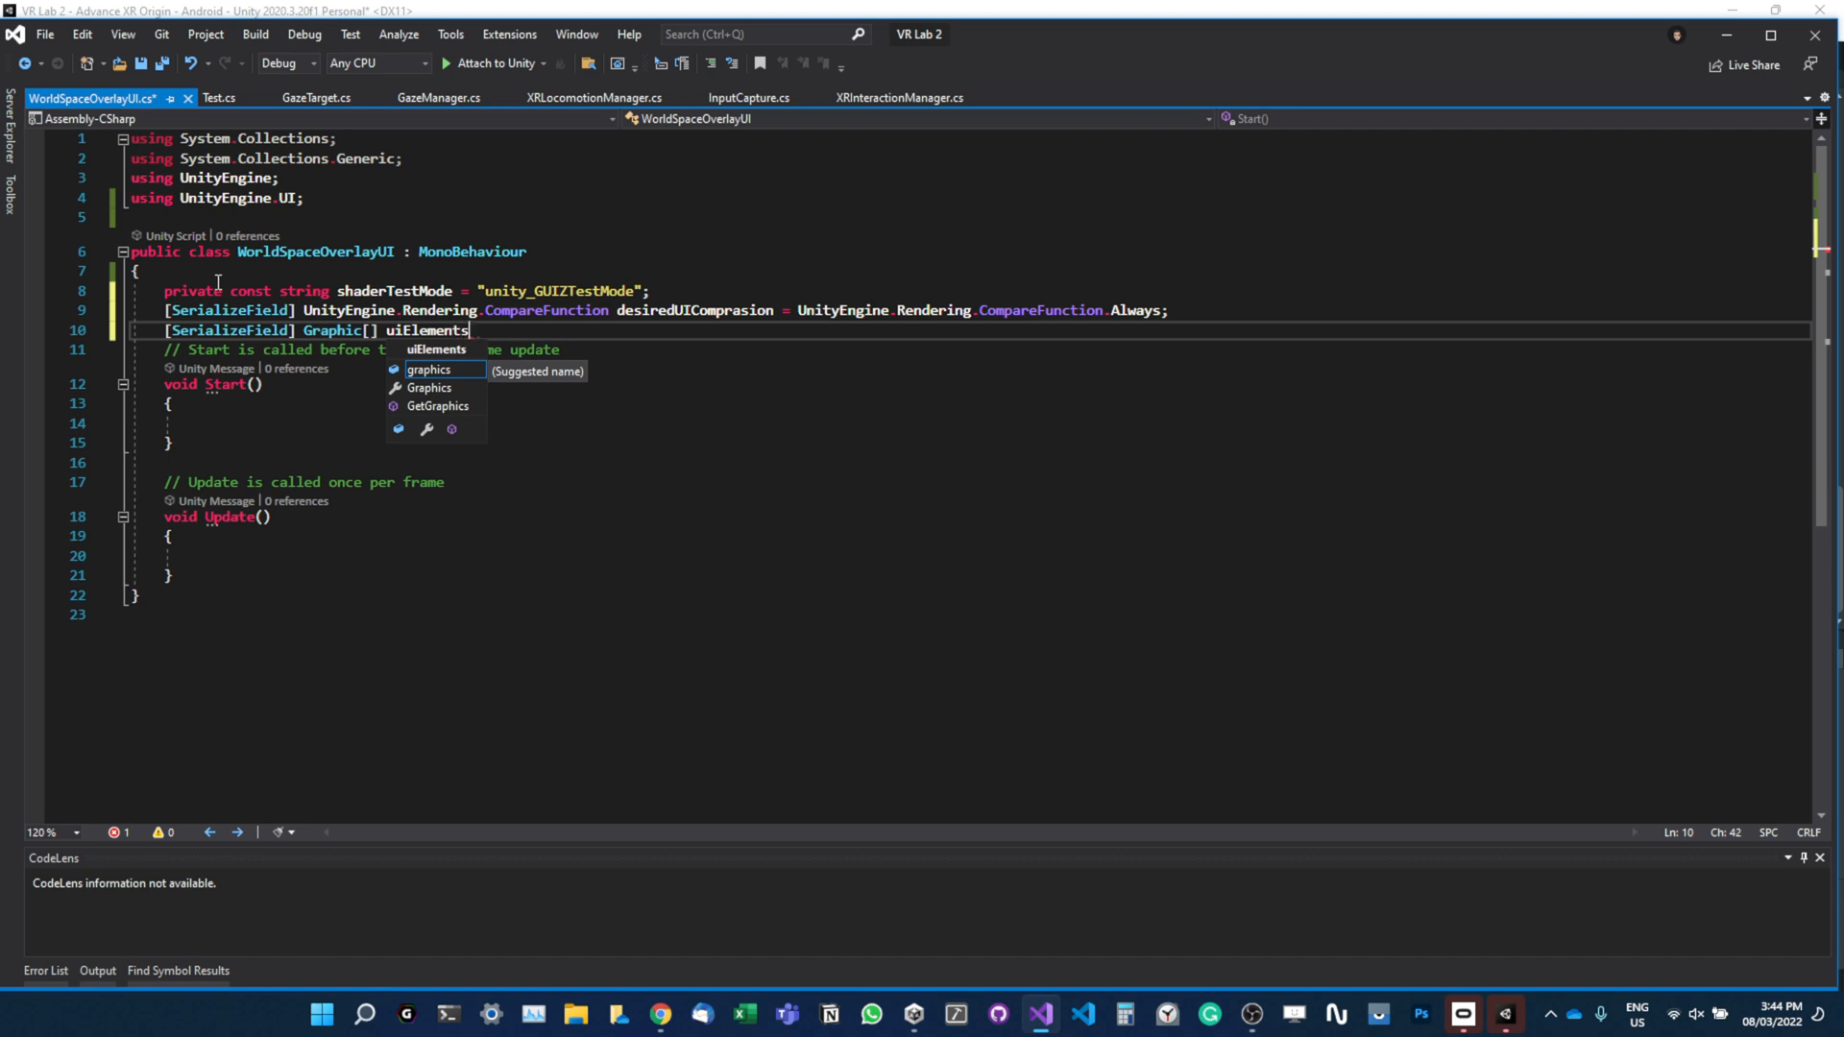
pyautogui.write('ToAppl')
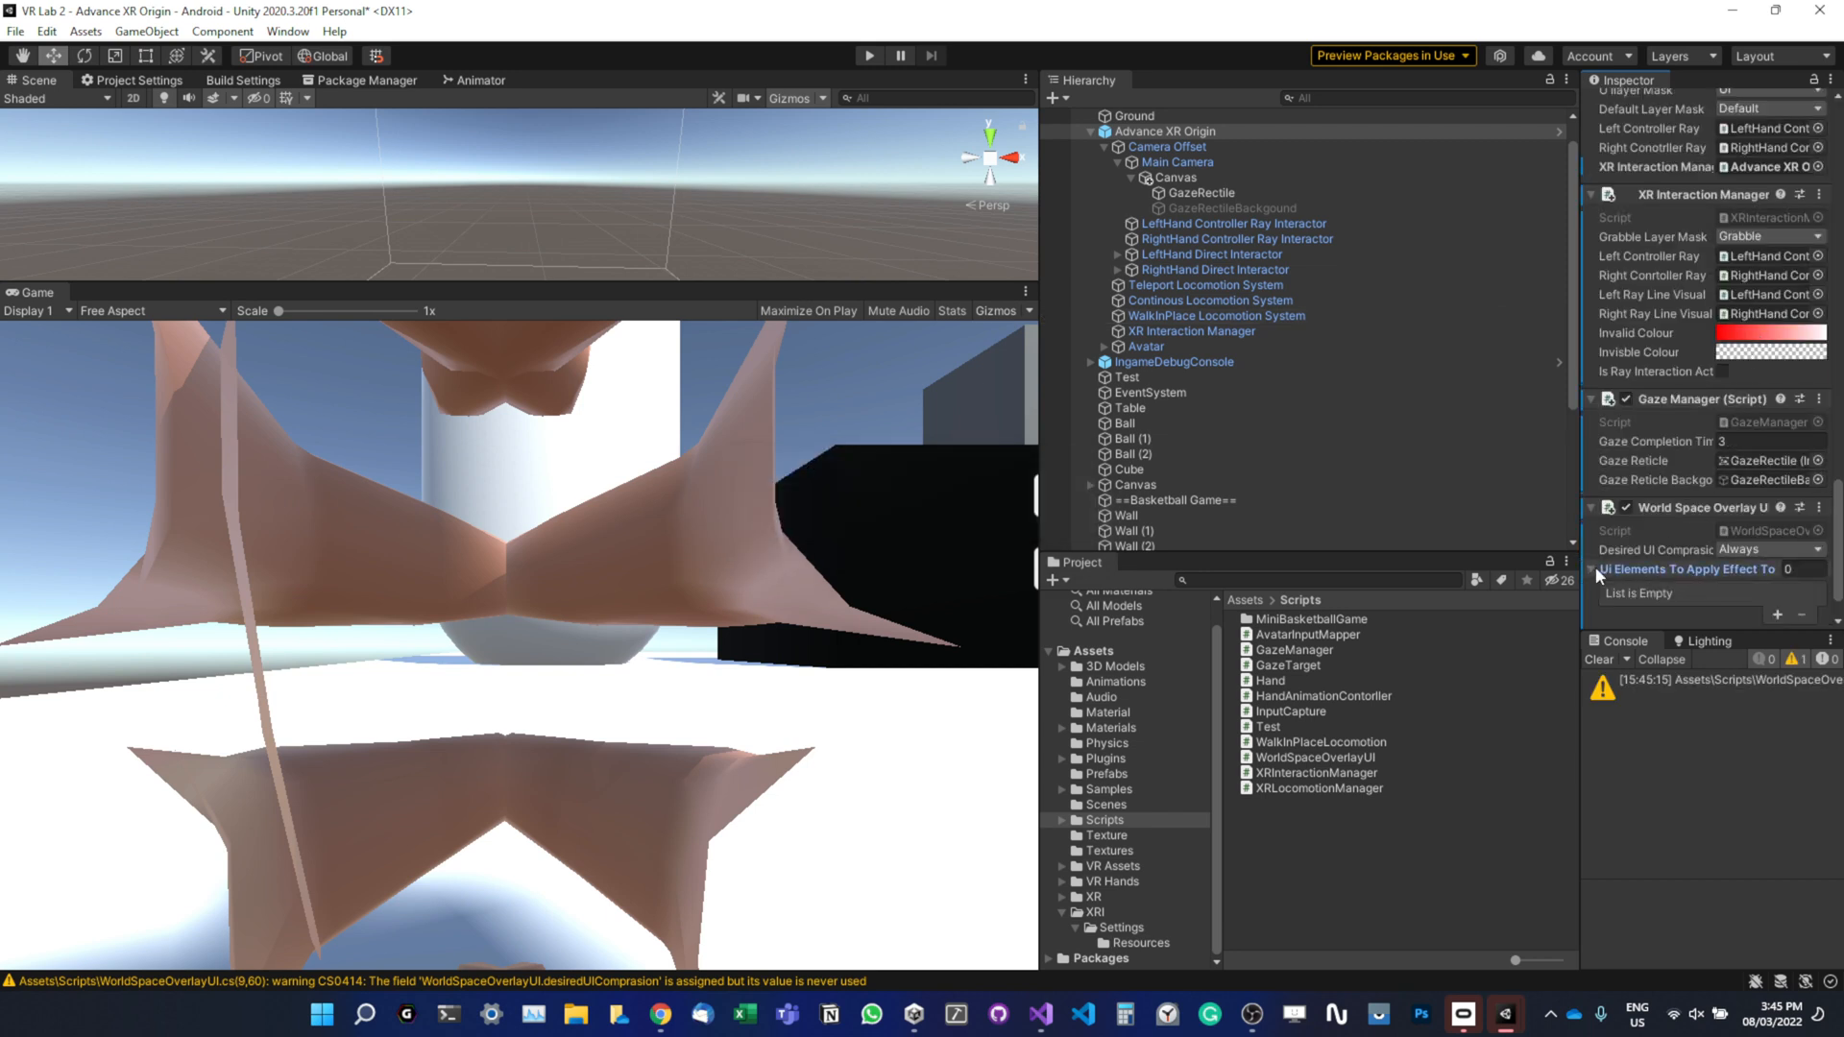
# Open the WorldSpaceOverlayUI script from its Inspector component in Visual Studio.
pyautogui.click(1199, 192)
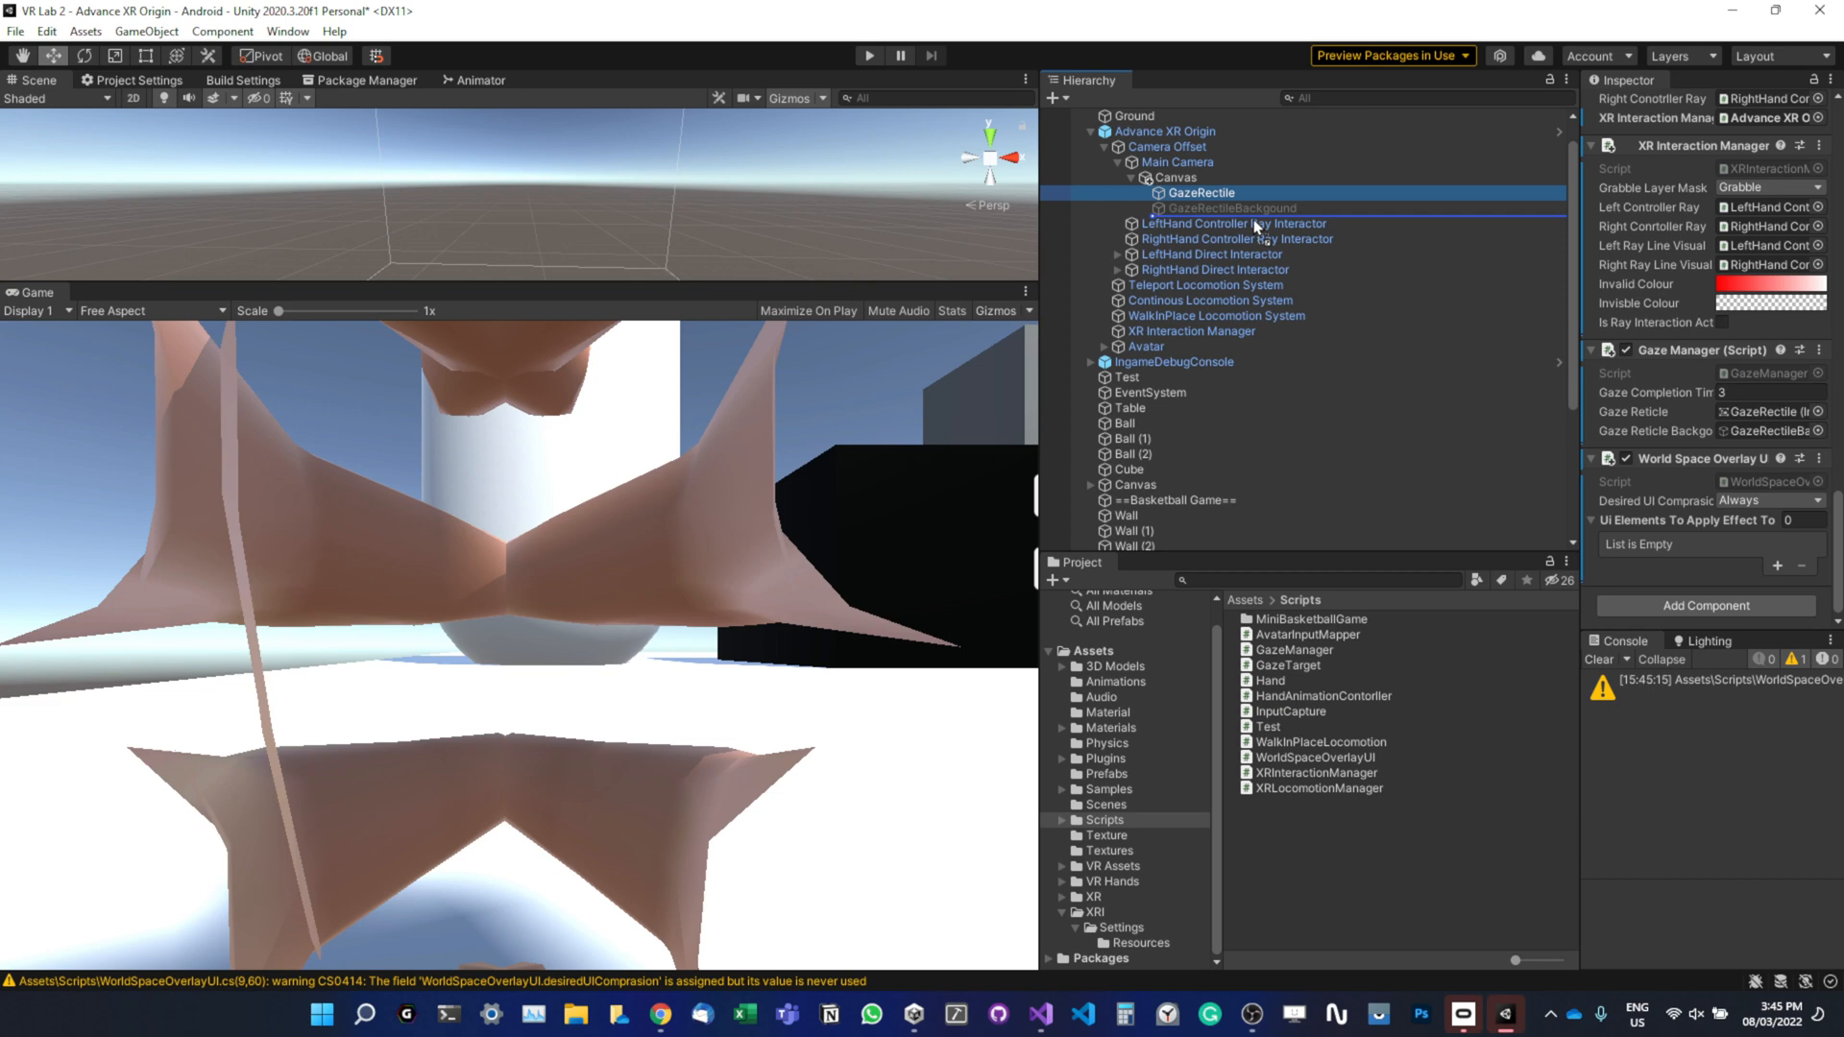
pyautogui.click(1231, 208)
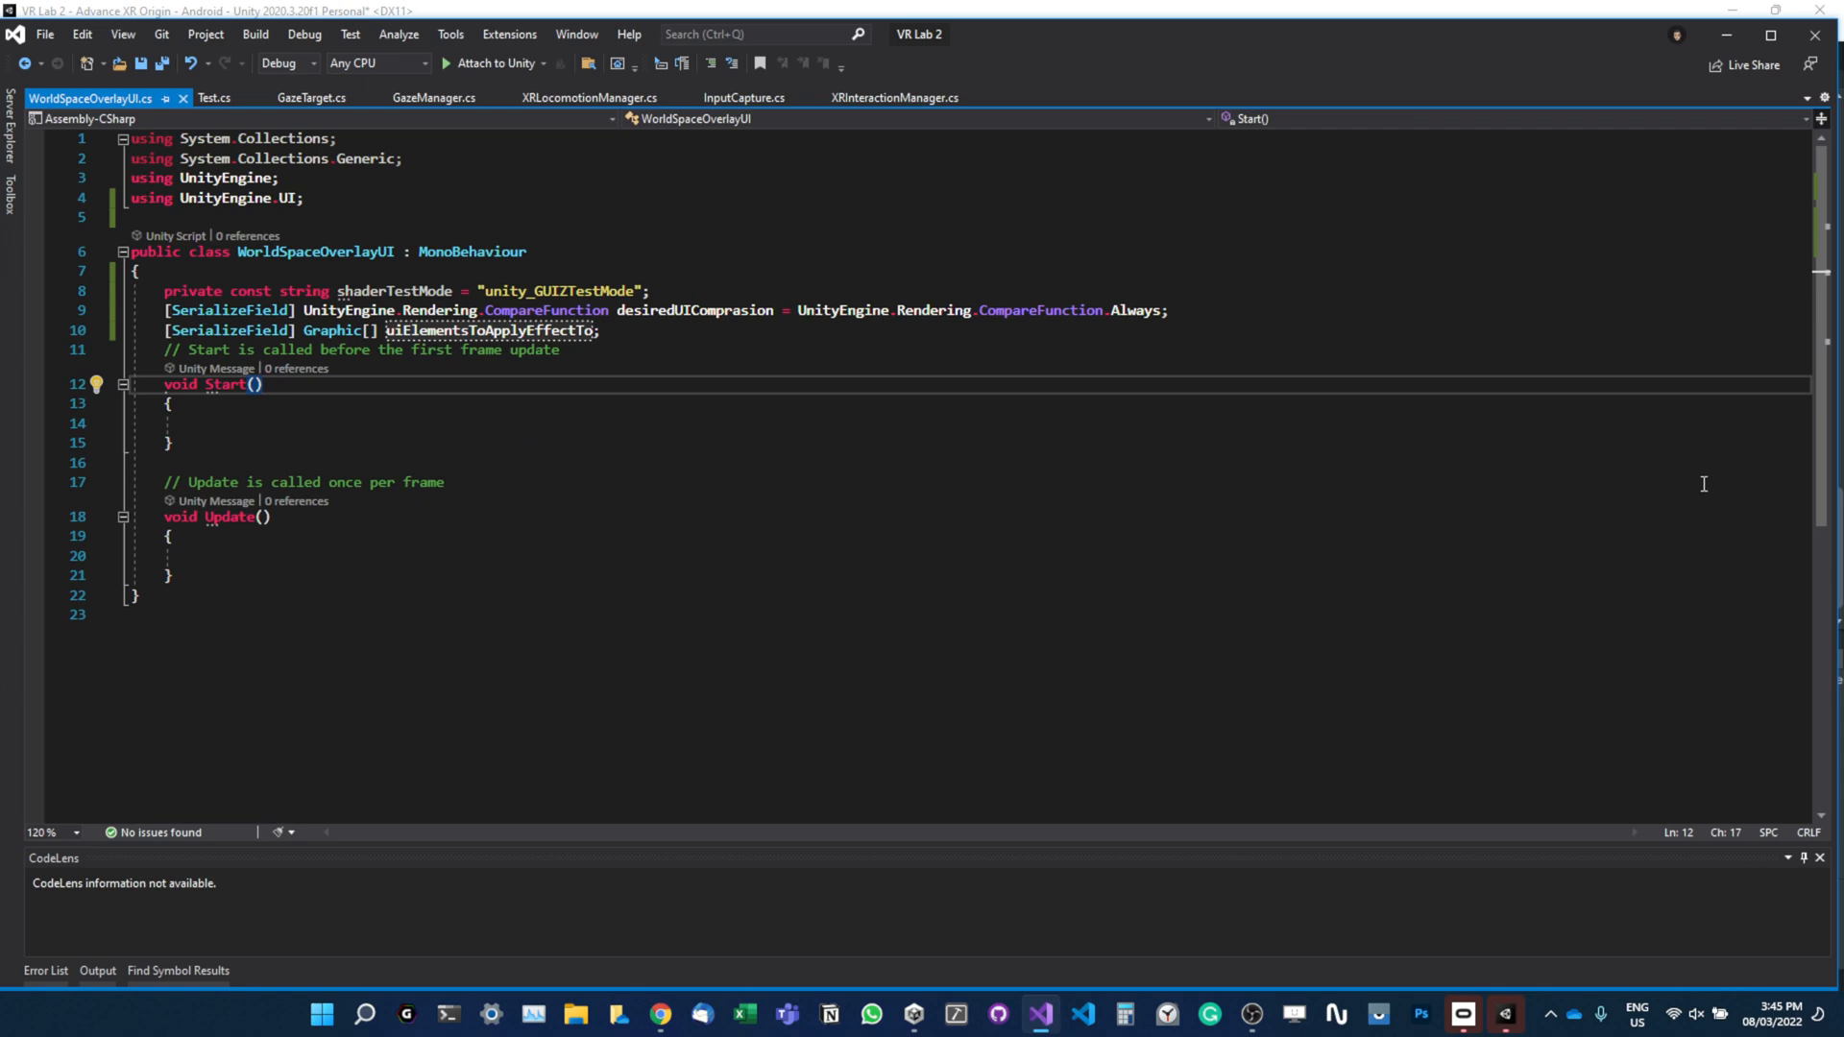
# Add a new line after the uiElementsToApplyEffectTo field declaration.
pyautogui.click(599, 331)
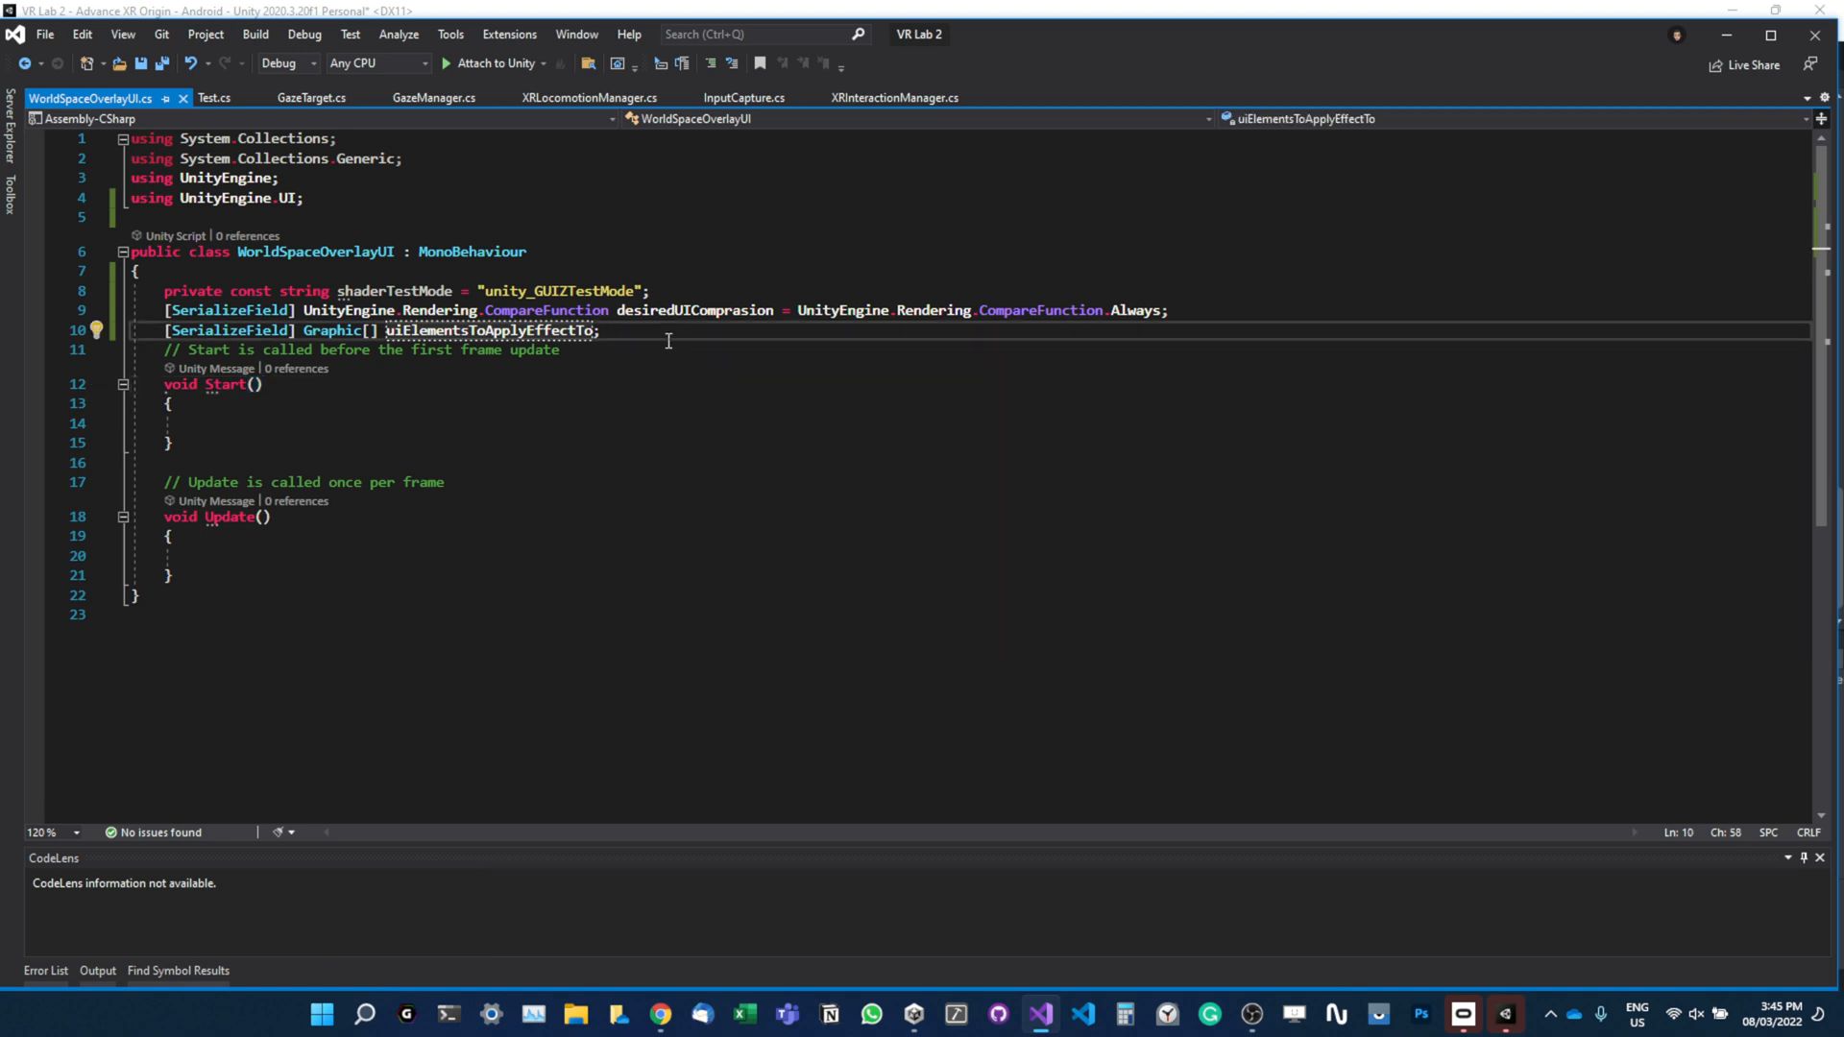
pyautogui.press('enter')
pyautogui.write('private')
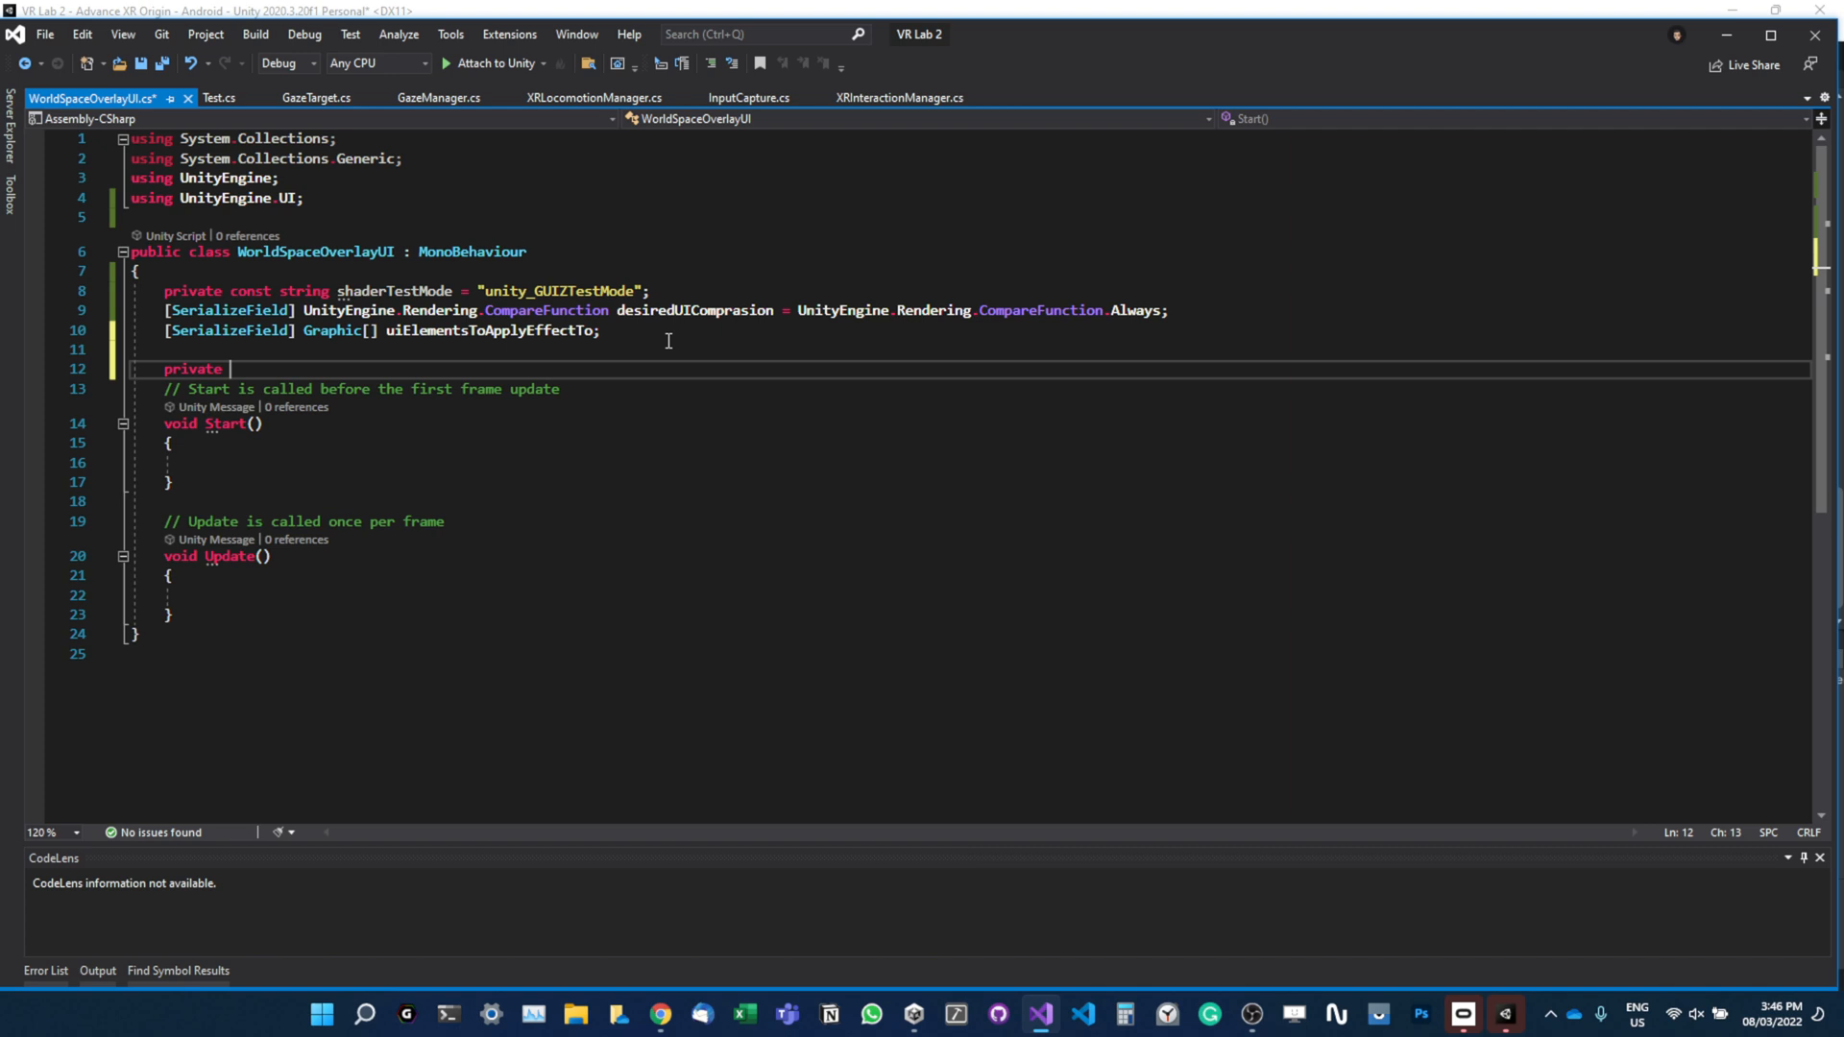
# Declare 'Dictionary<Material, Material> materialsMappings = new Dictionary<Material, Material>();'.
pyautogui.write('d')
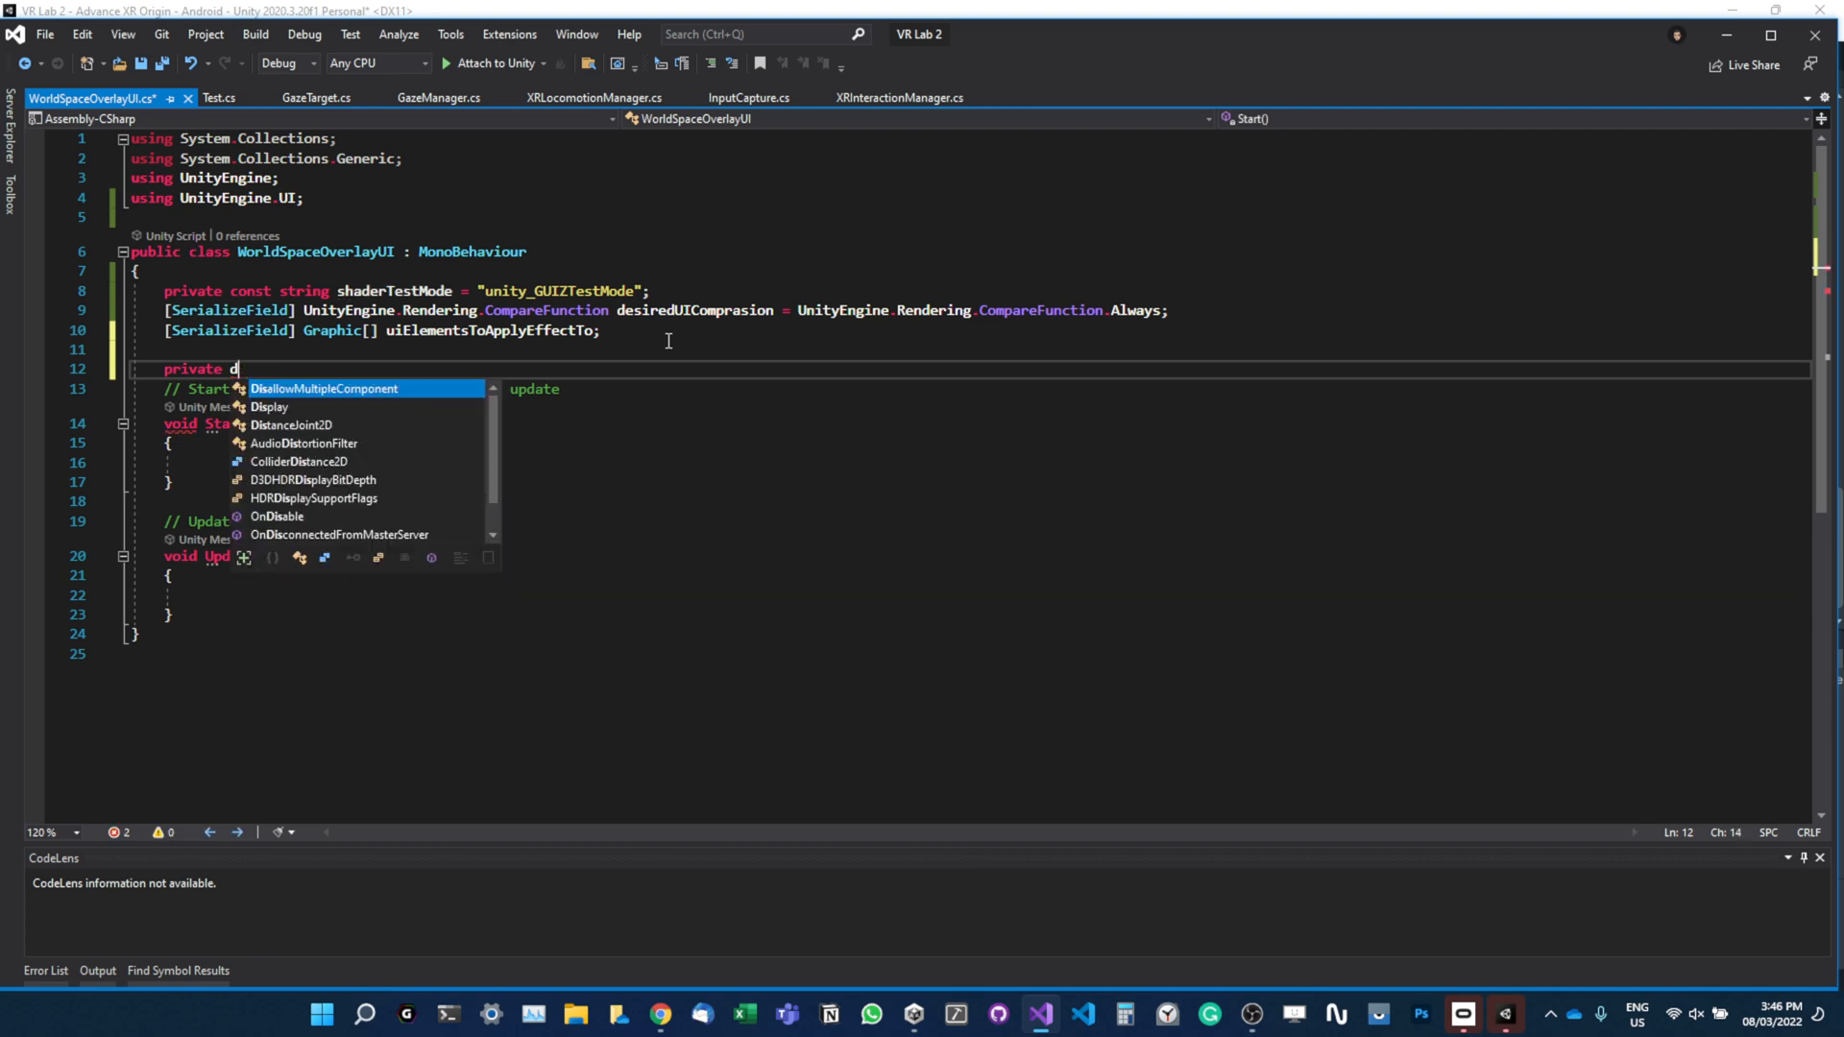
pyautogui.write('ictionary')
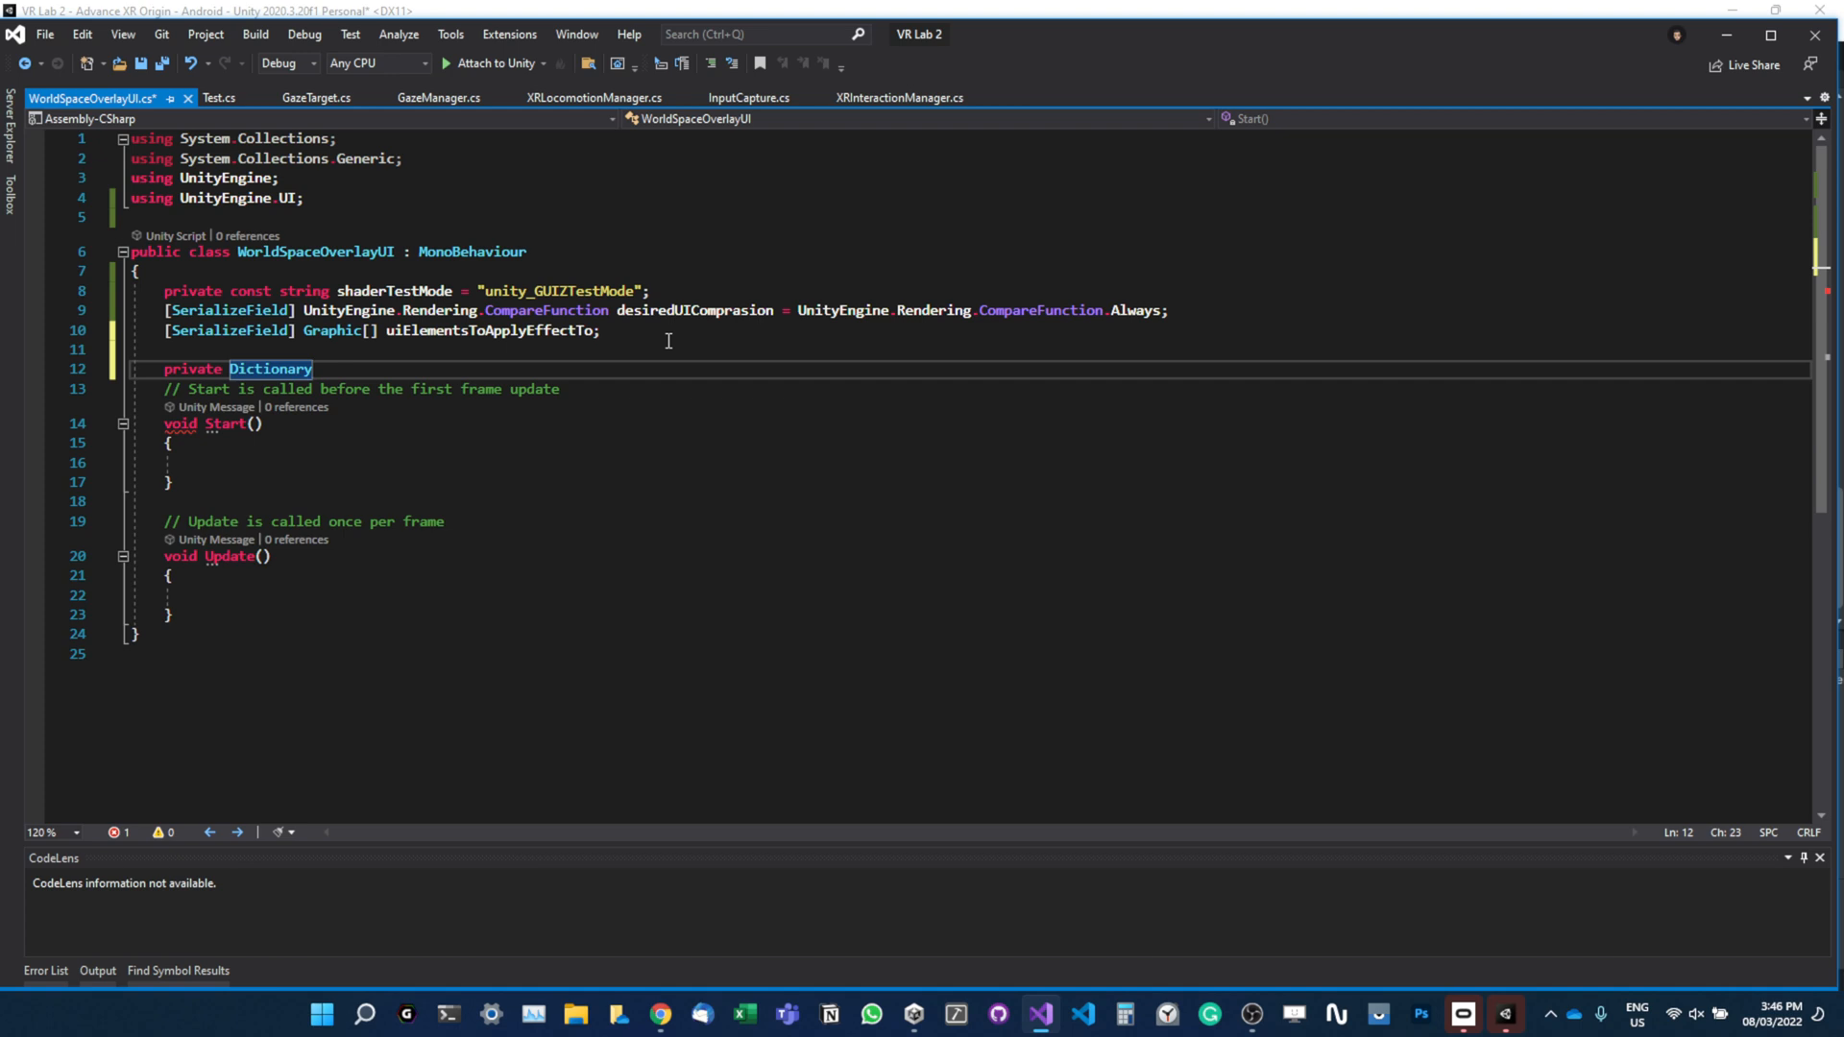
pyautogui.write('<>')
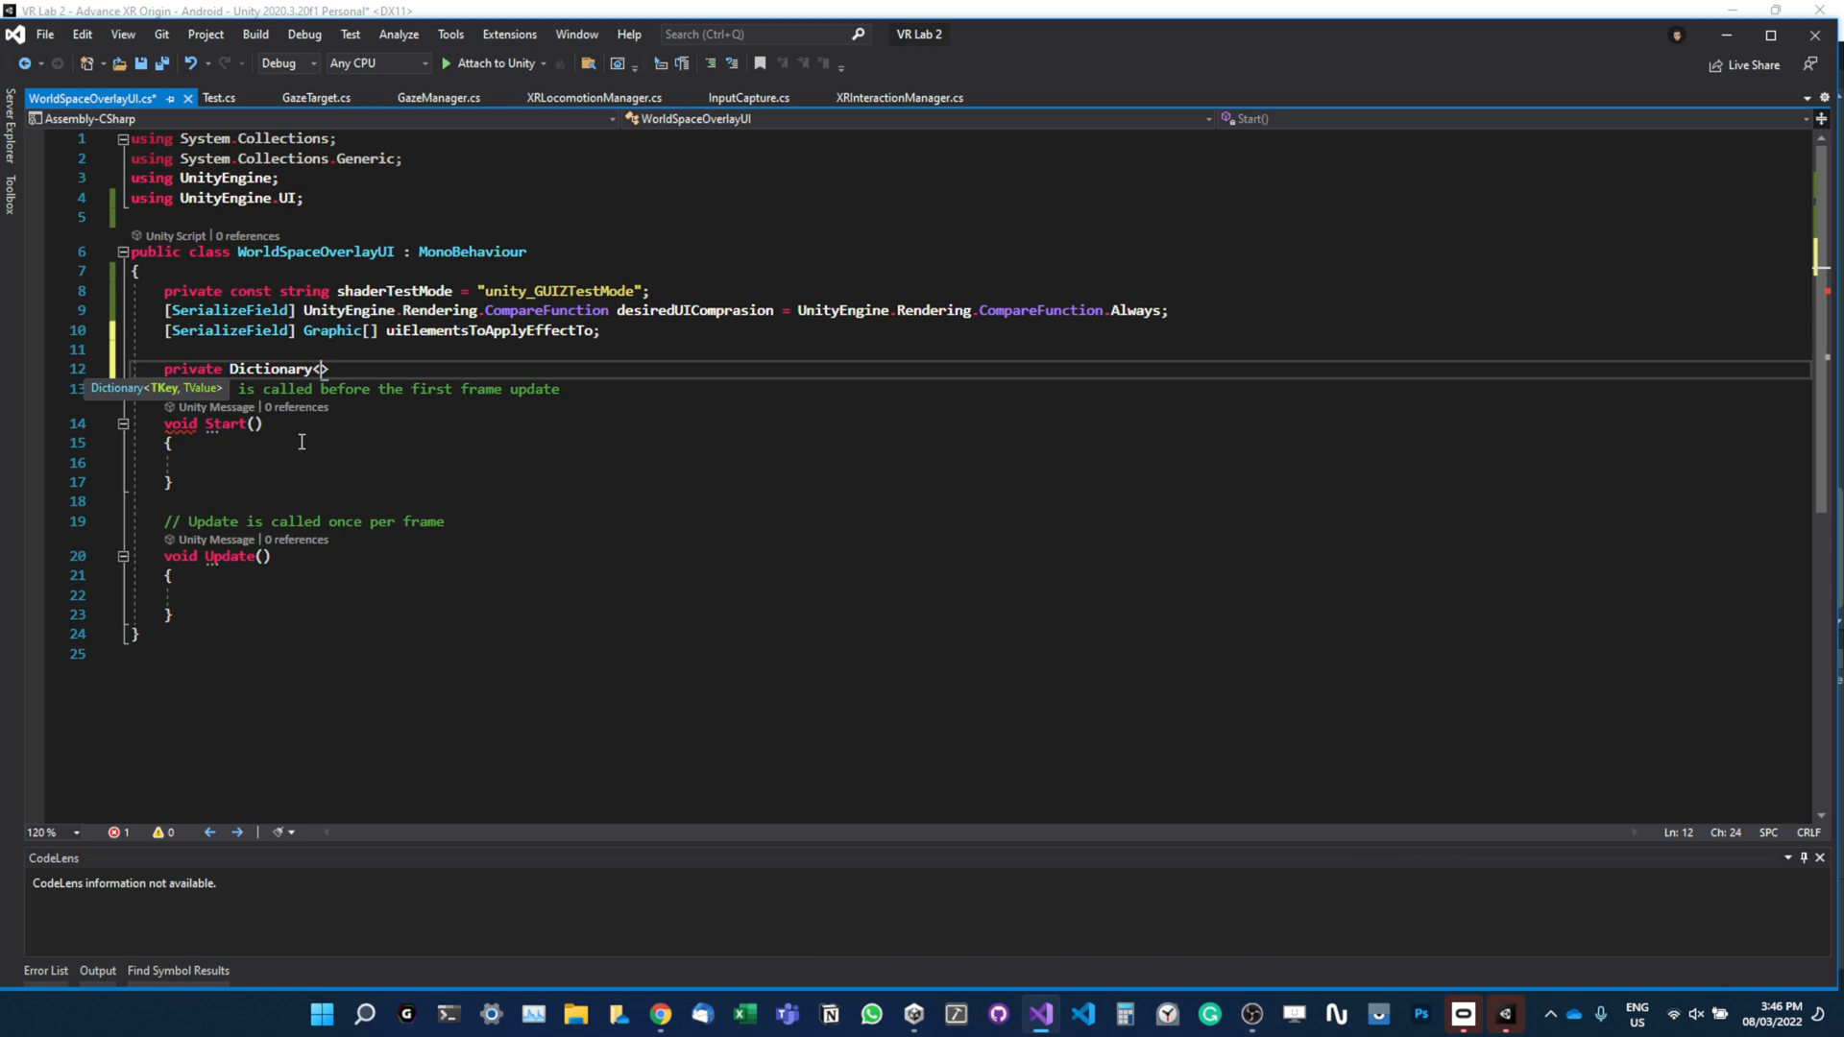
pyautogui.write('matri')
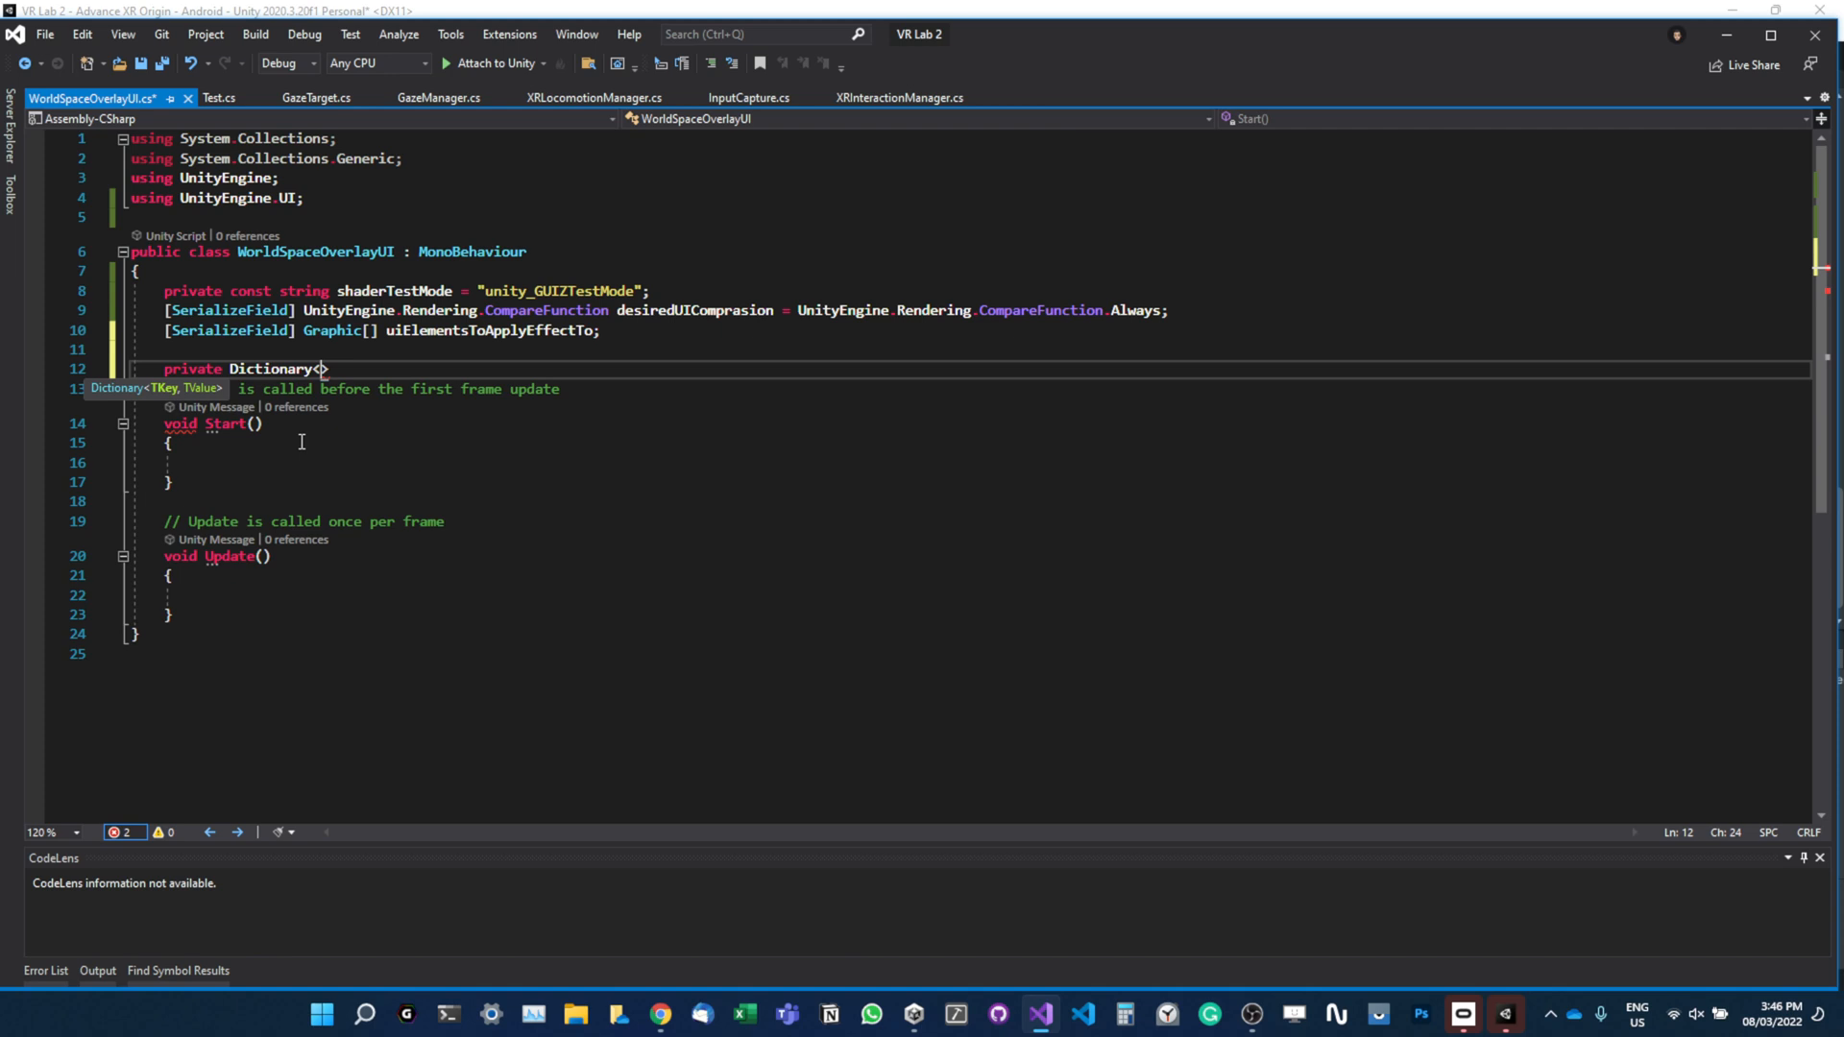
pyautogui.write('Material')
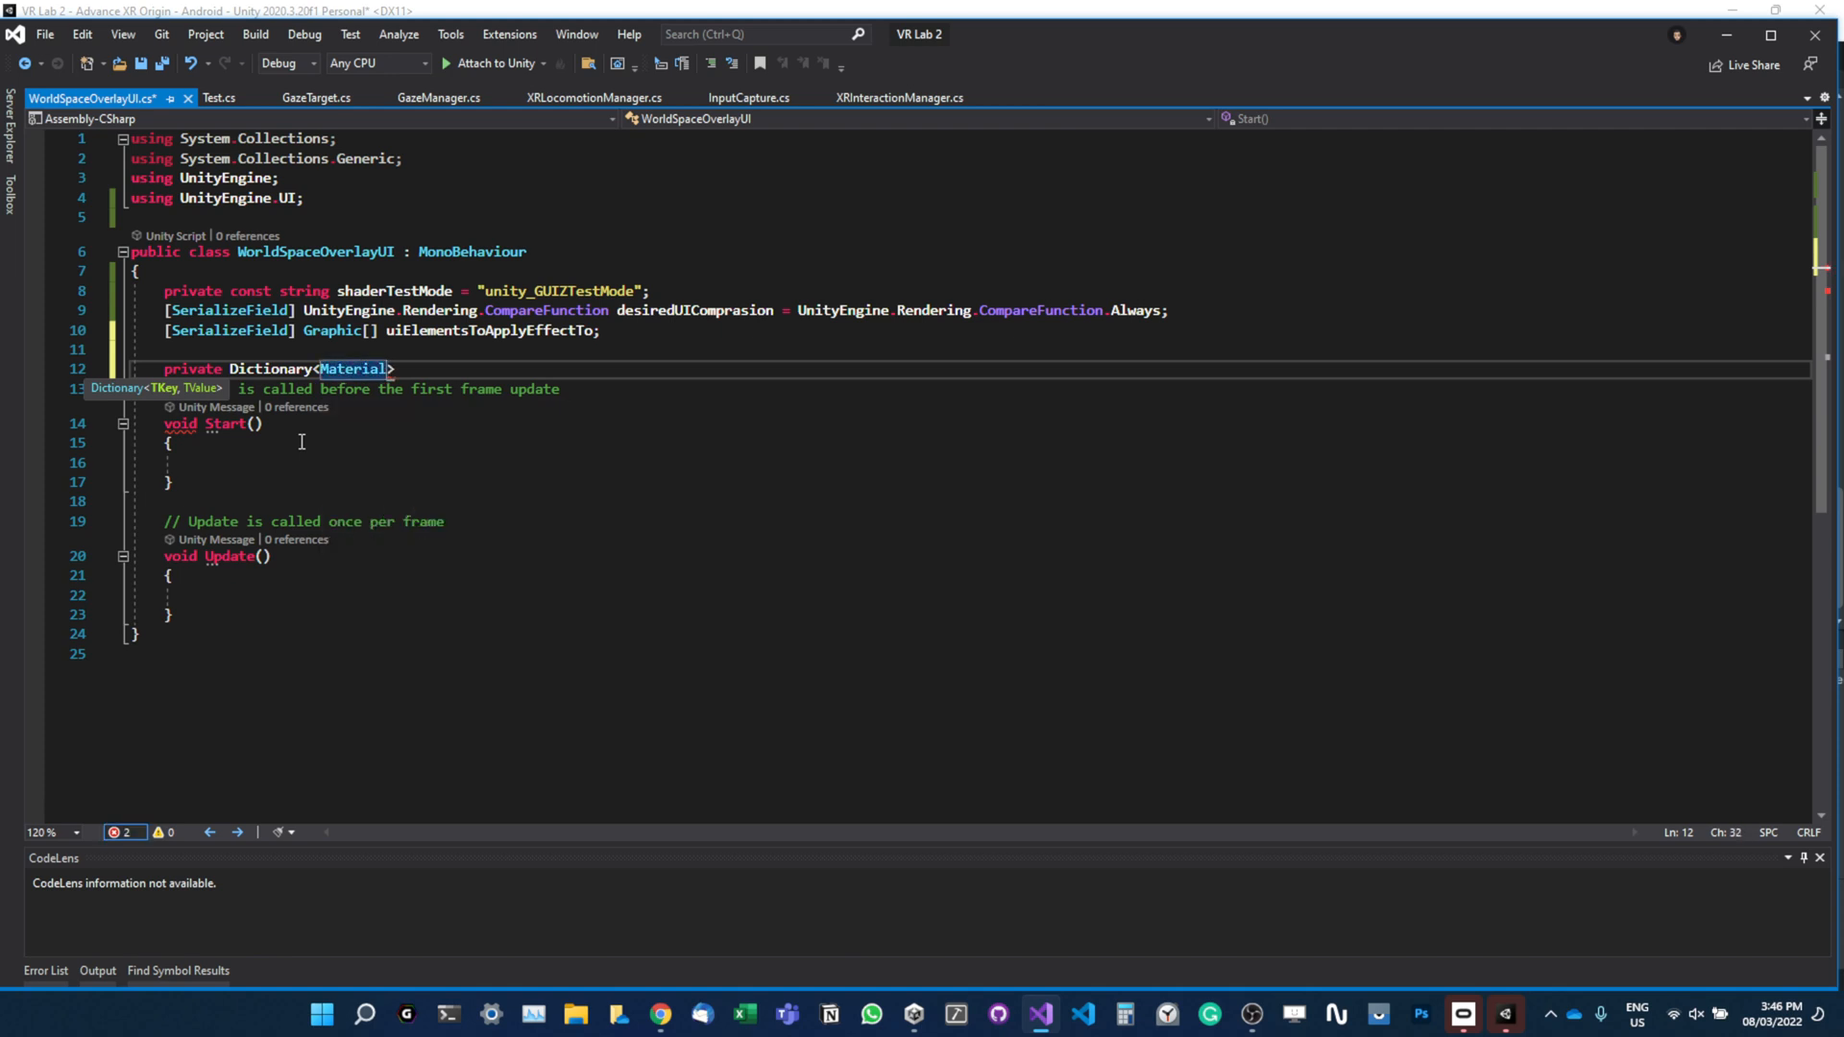
pyautogui.write(', ma')
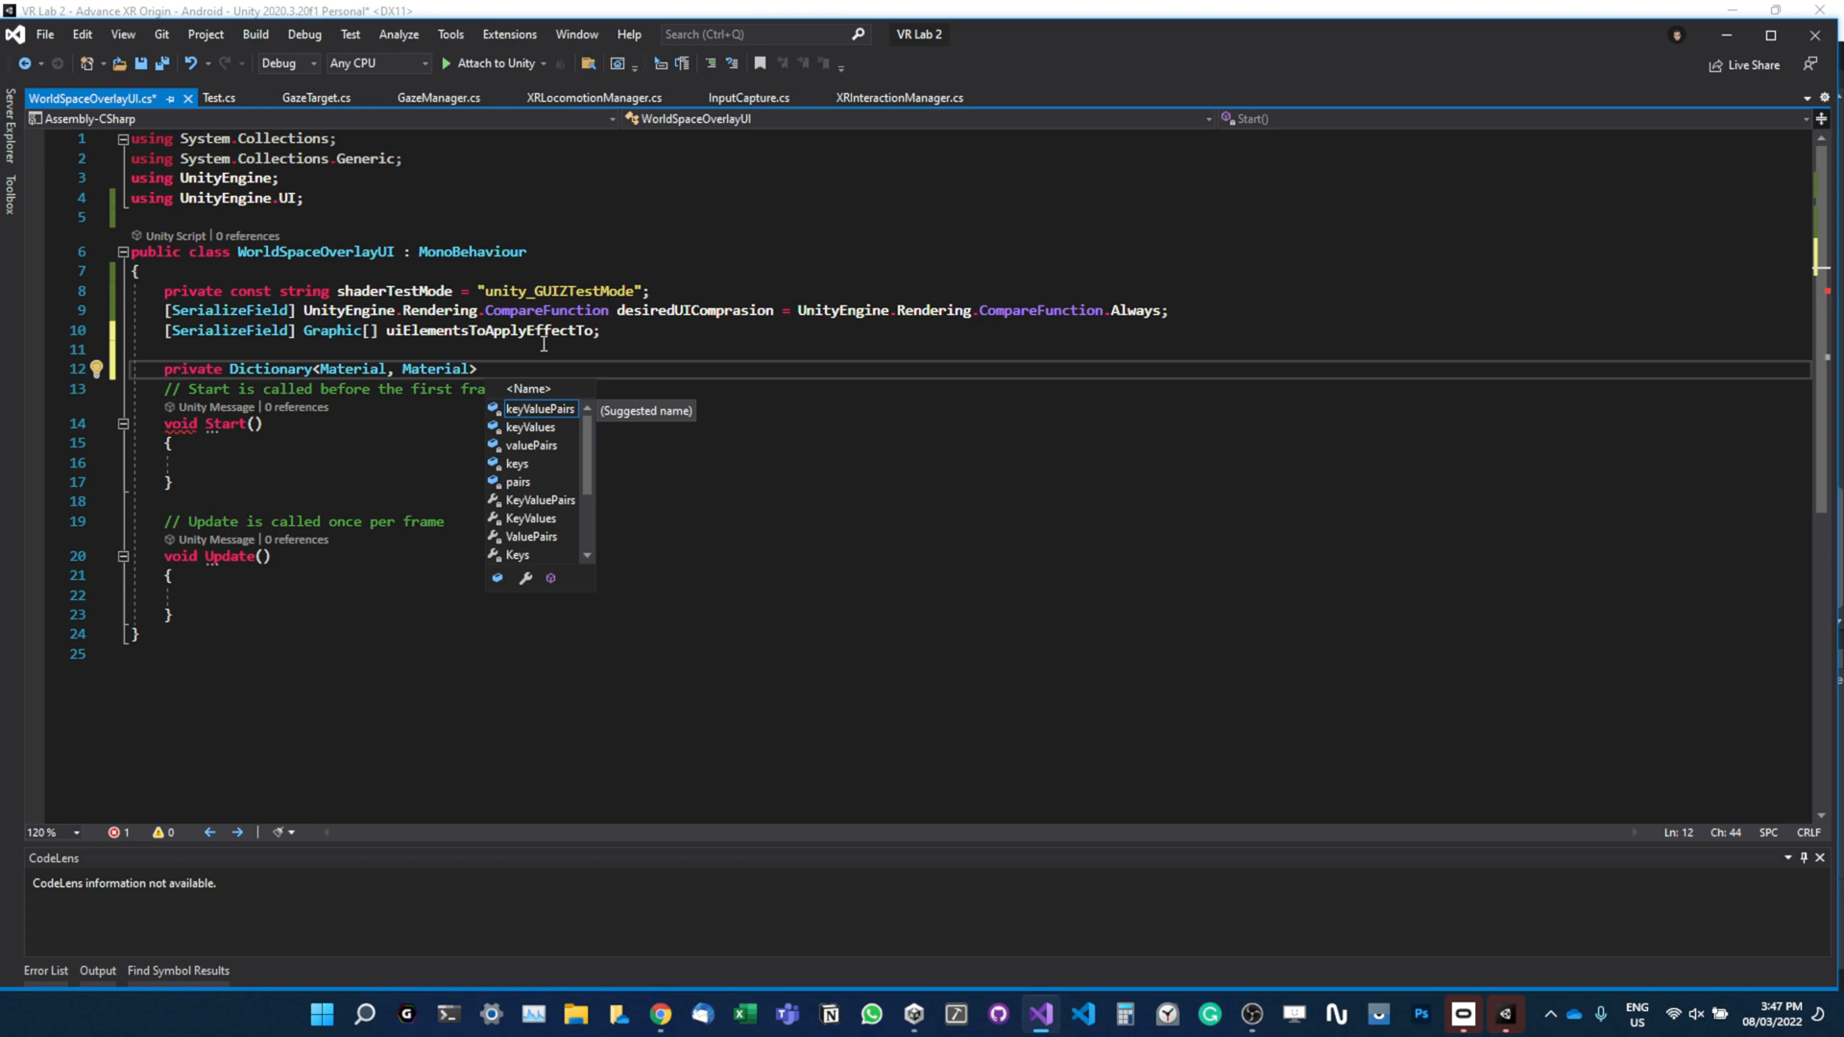
pyautogui.write('materials')
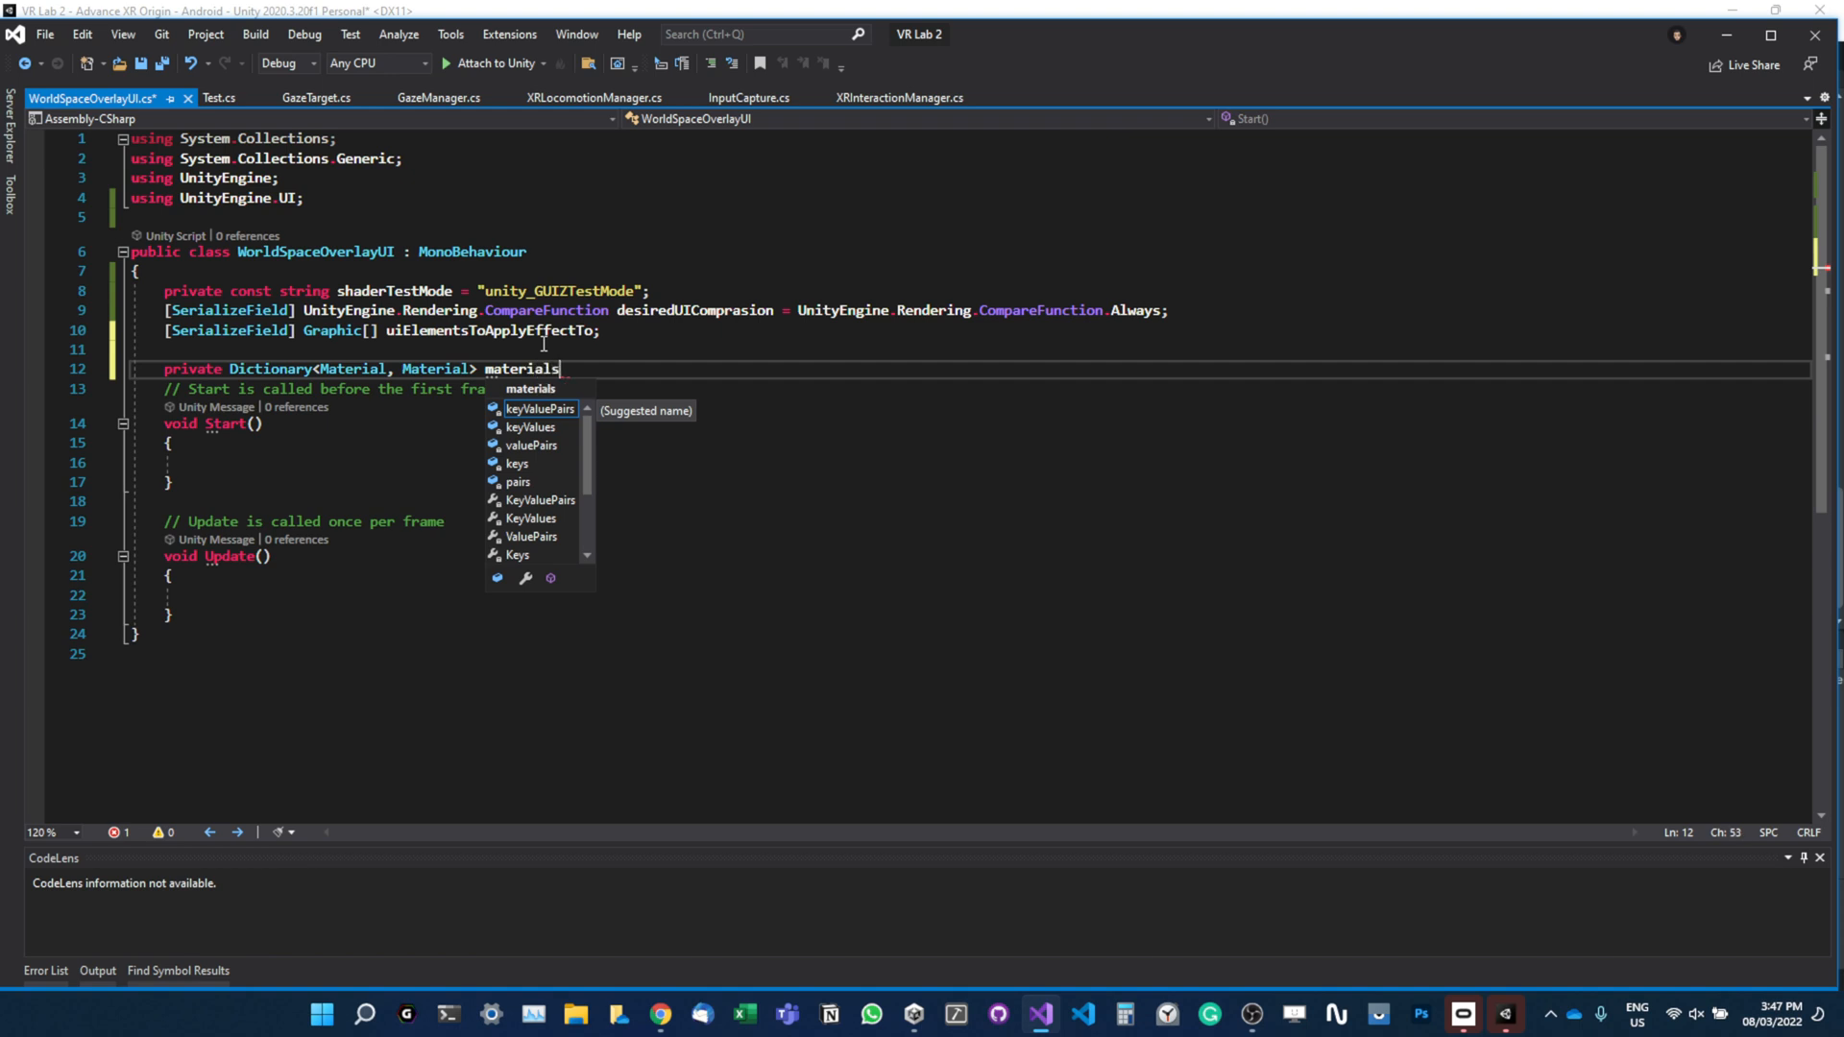
pyautogui.write('Mapping')
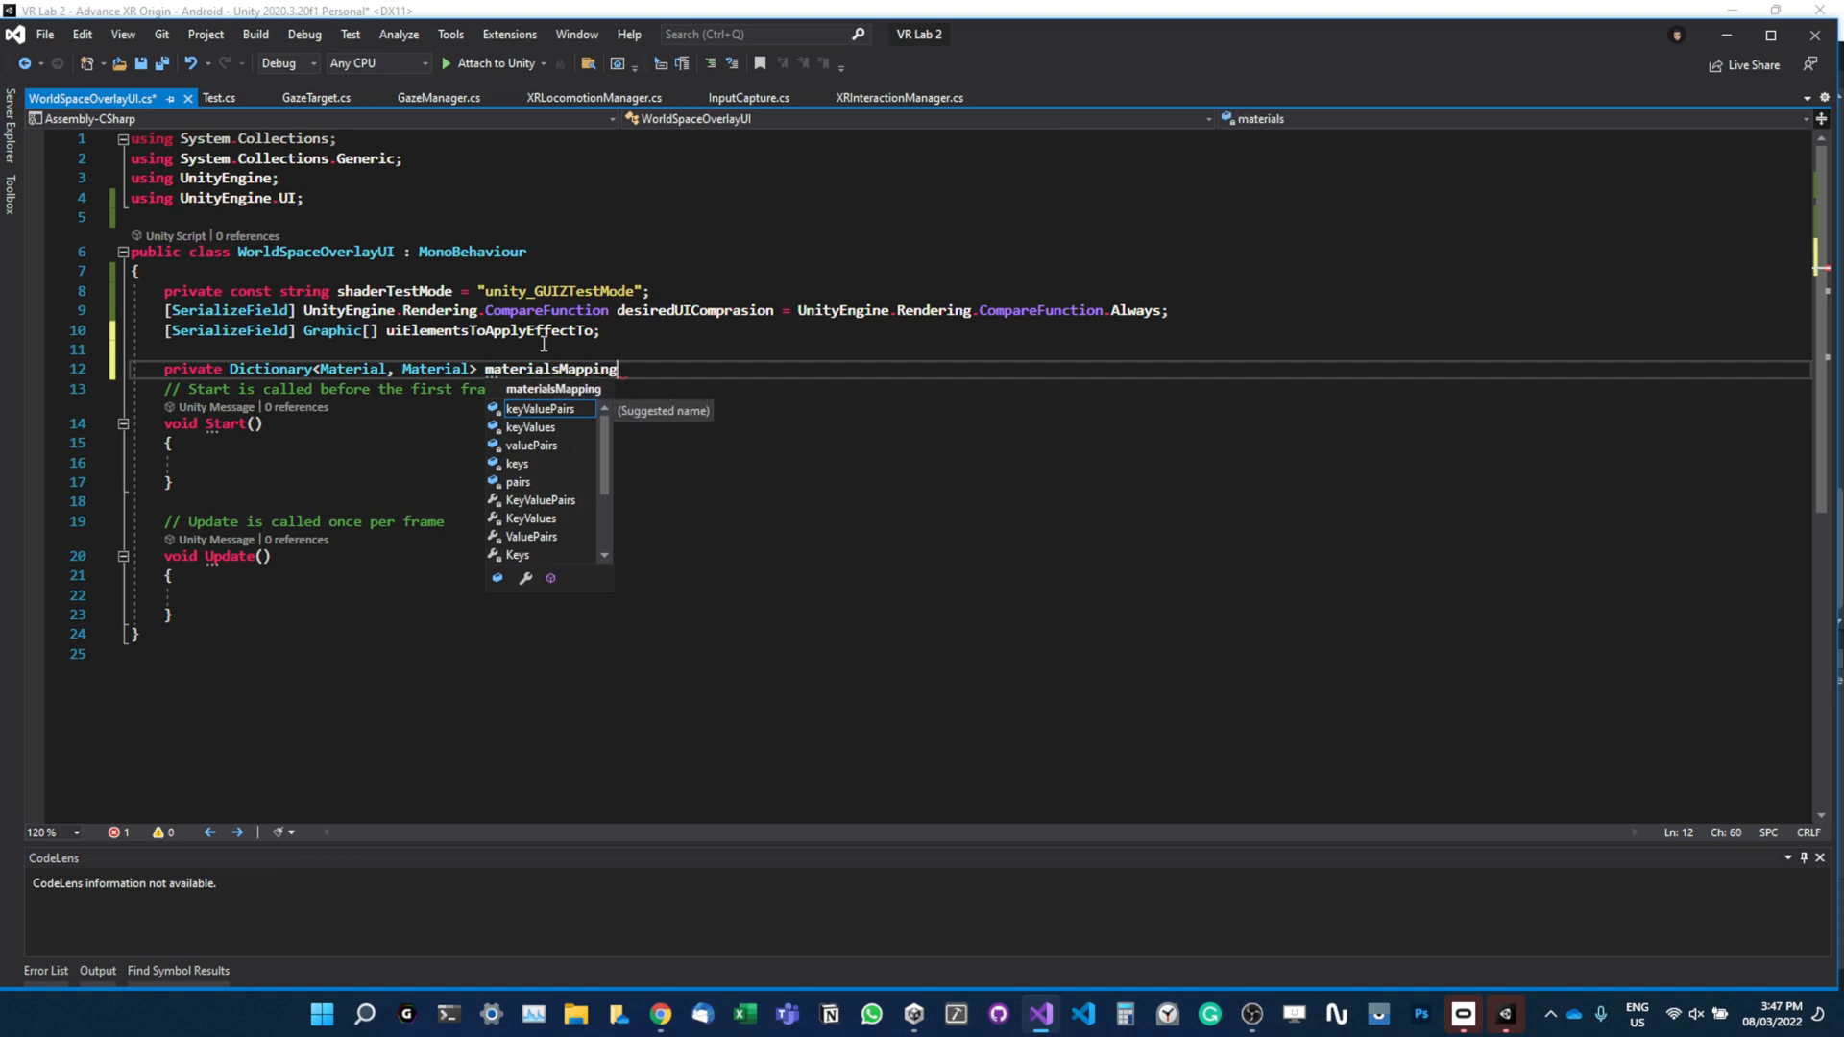
pyautogui.write('s')
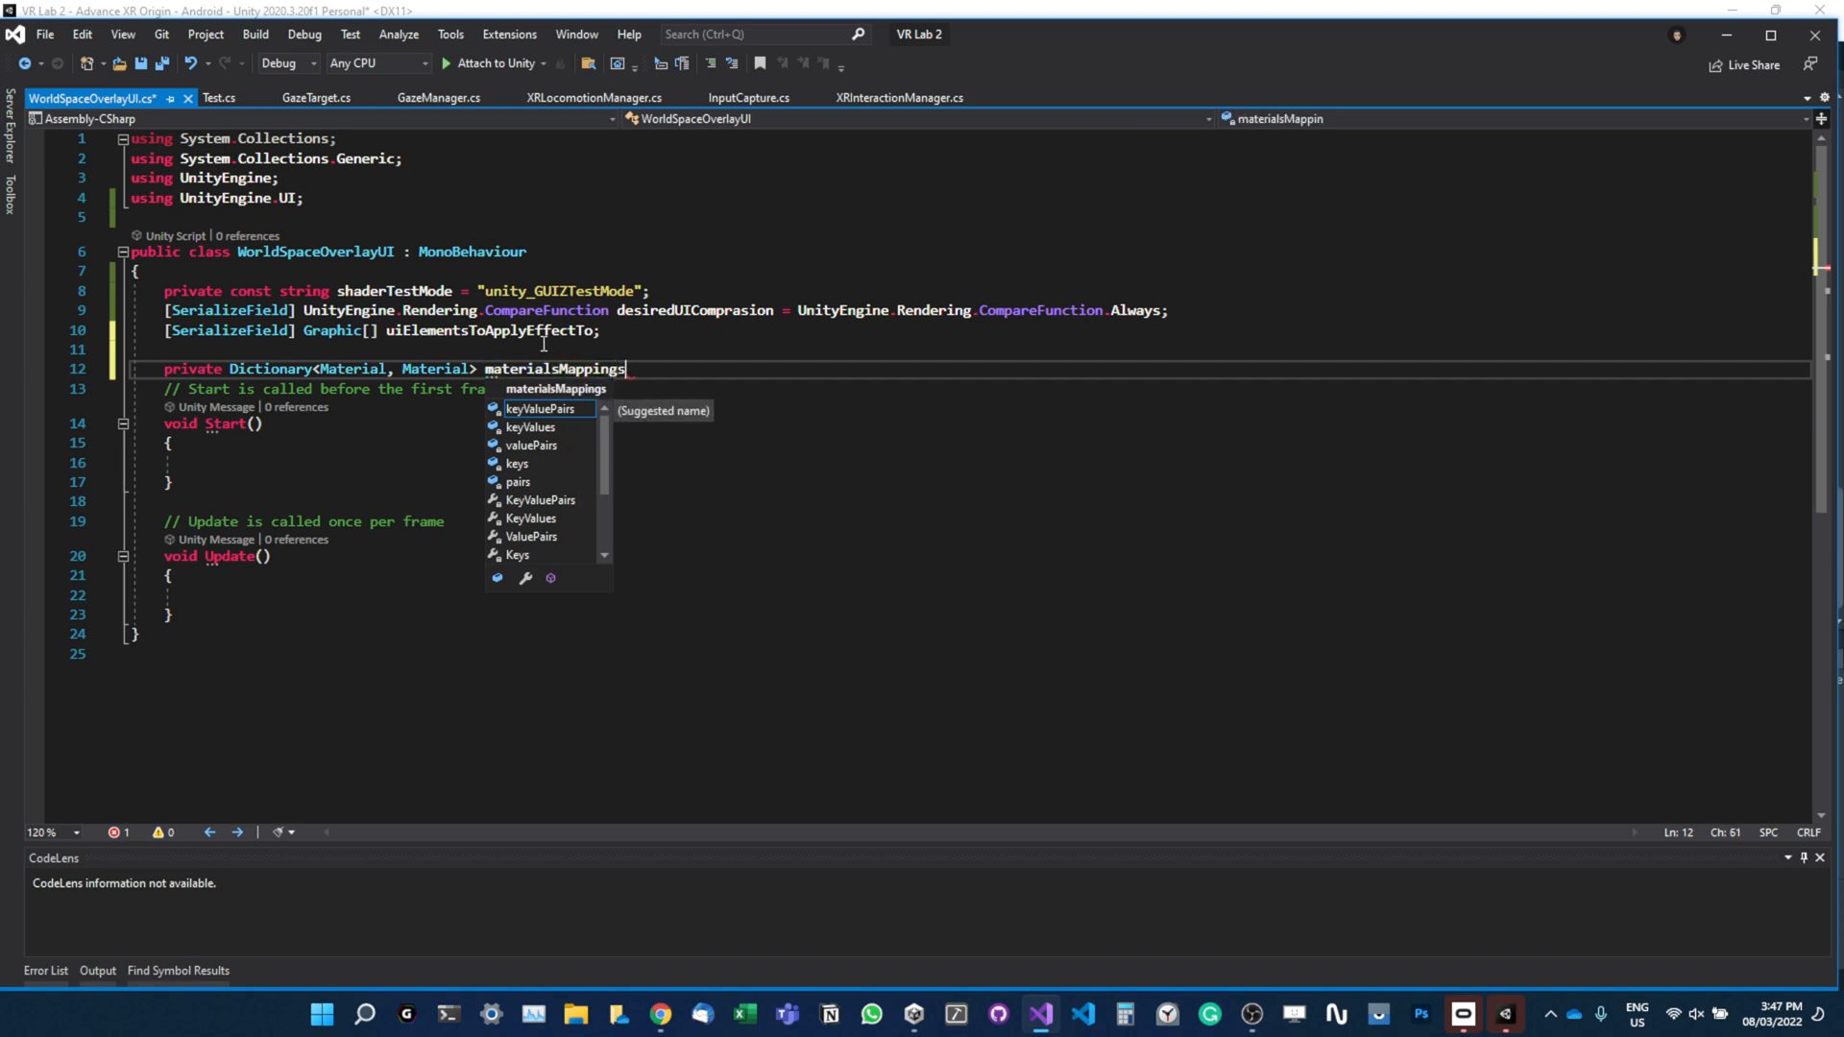
pyautogui.write('= new ds')
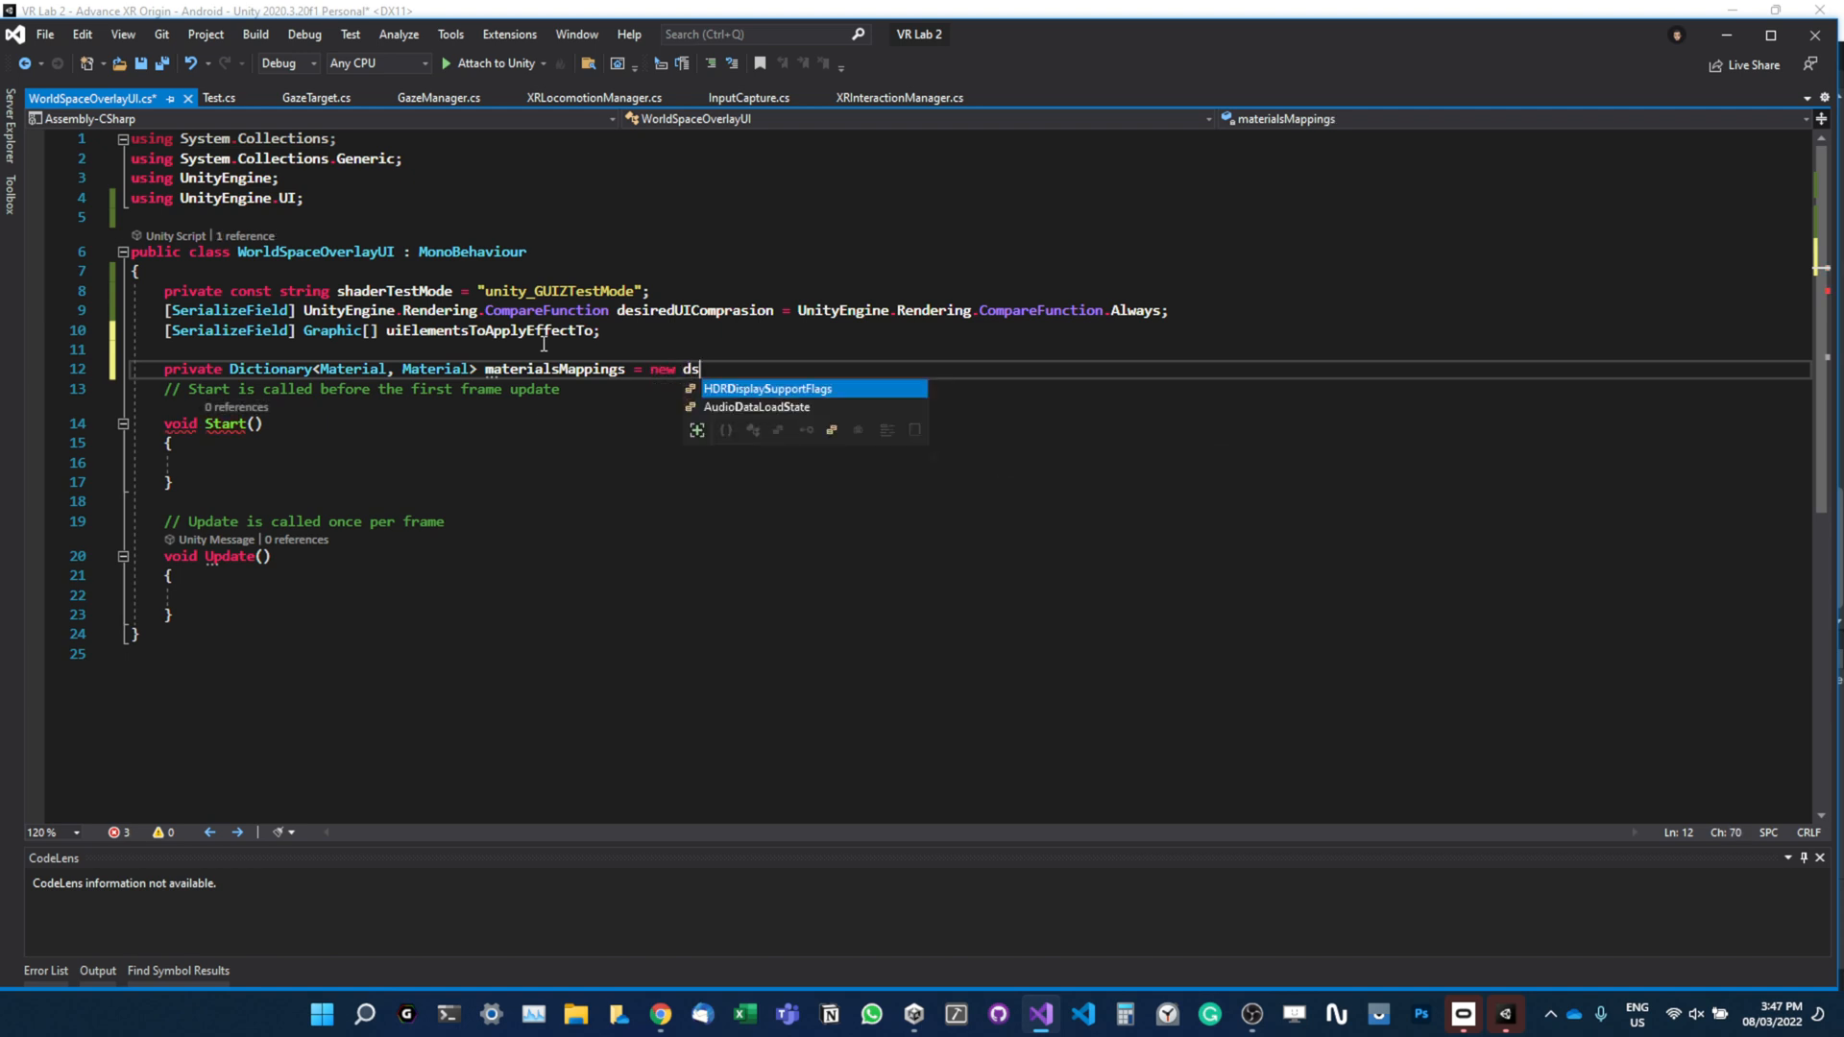
pyautogui.press('backspace')
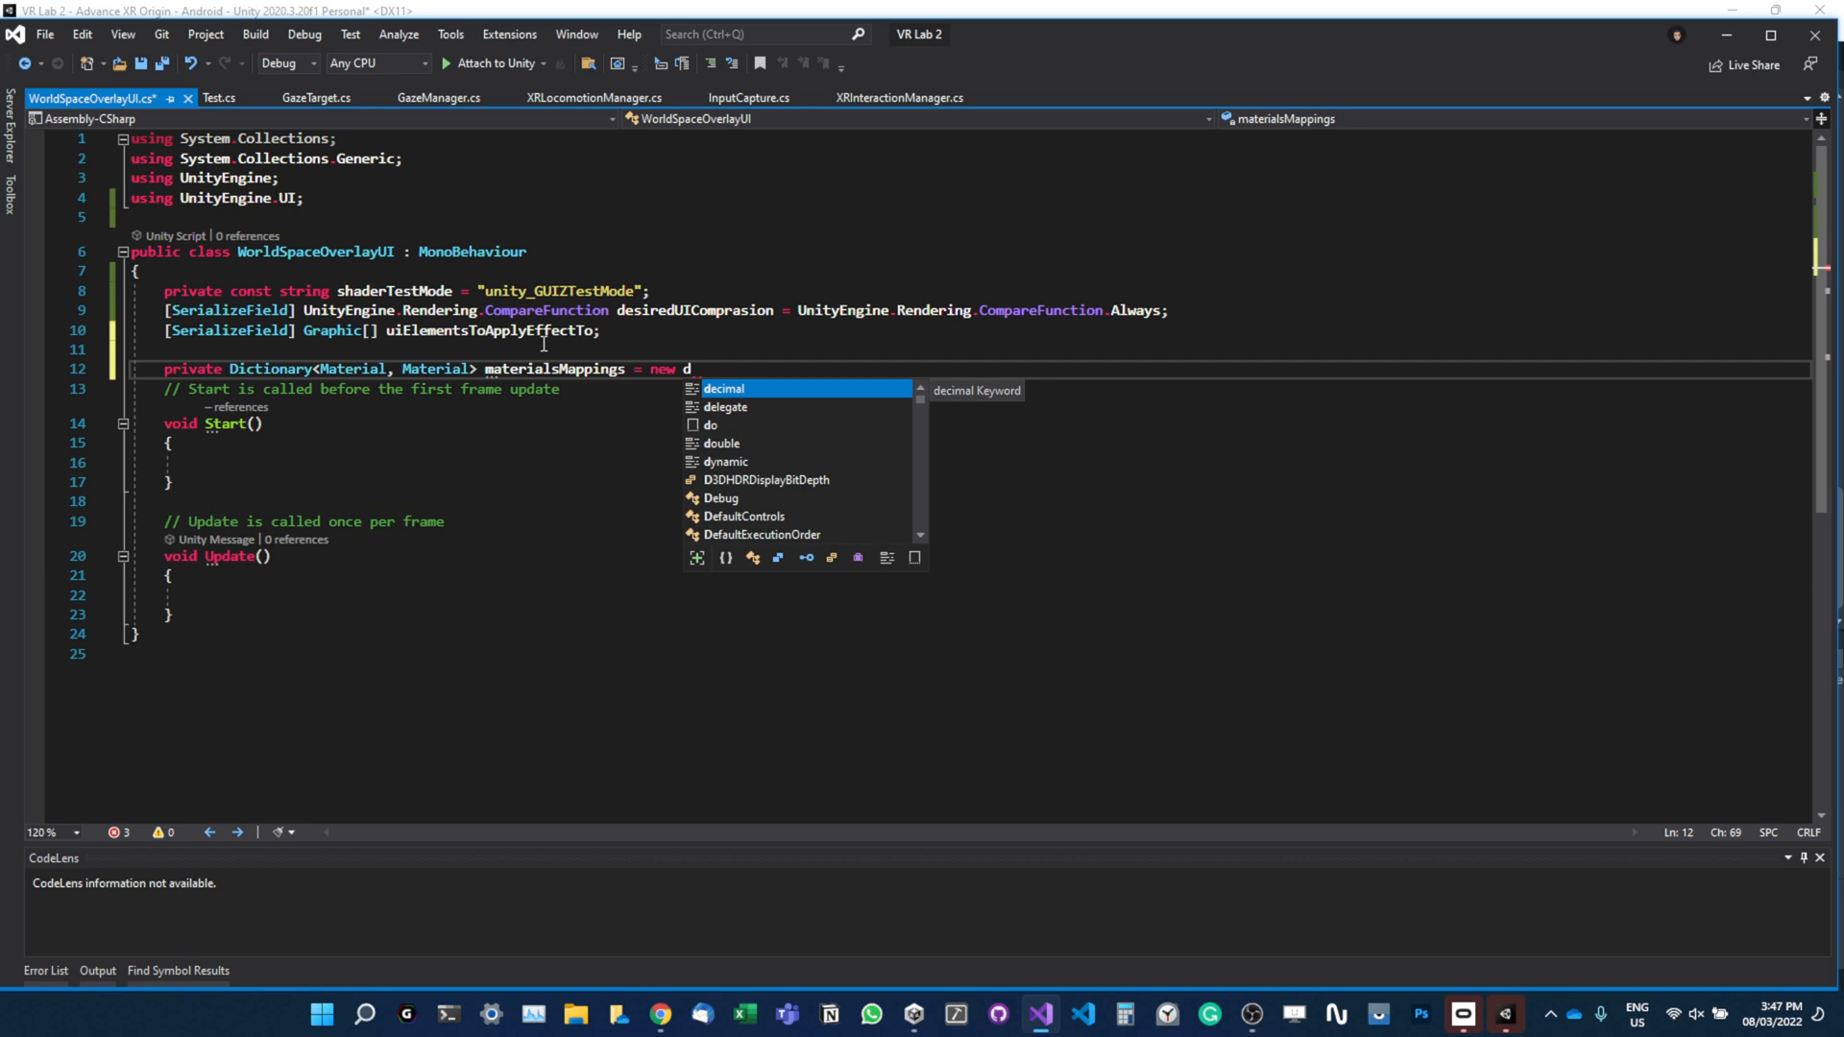
pyautogui.write('ictionary<Material, Material>();')
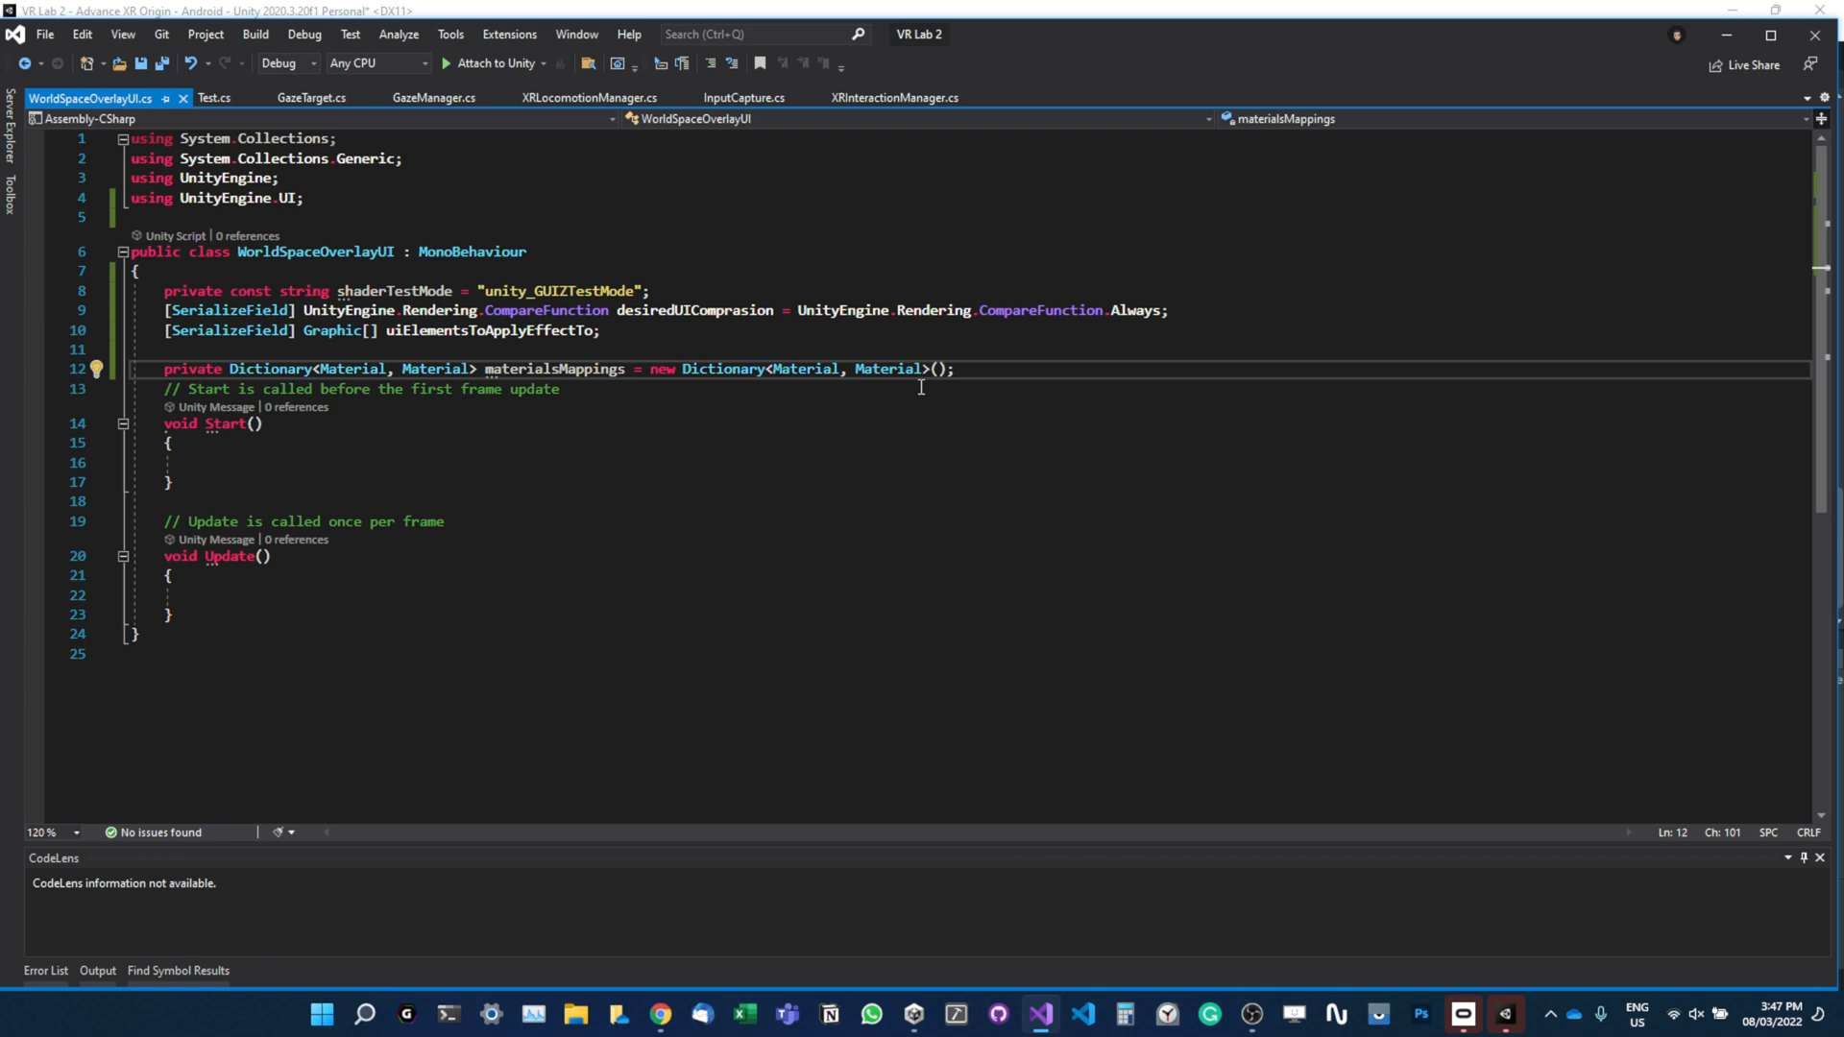
pyautogui.moveTo(611, 420)
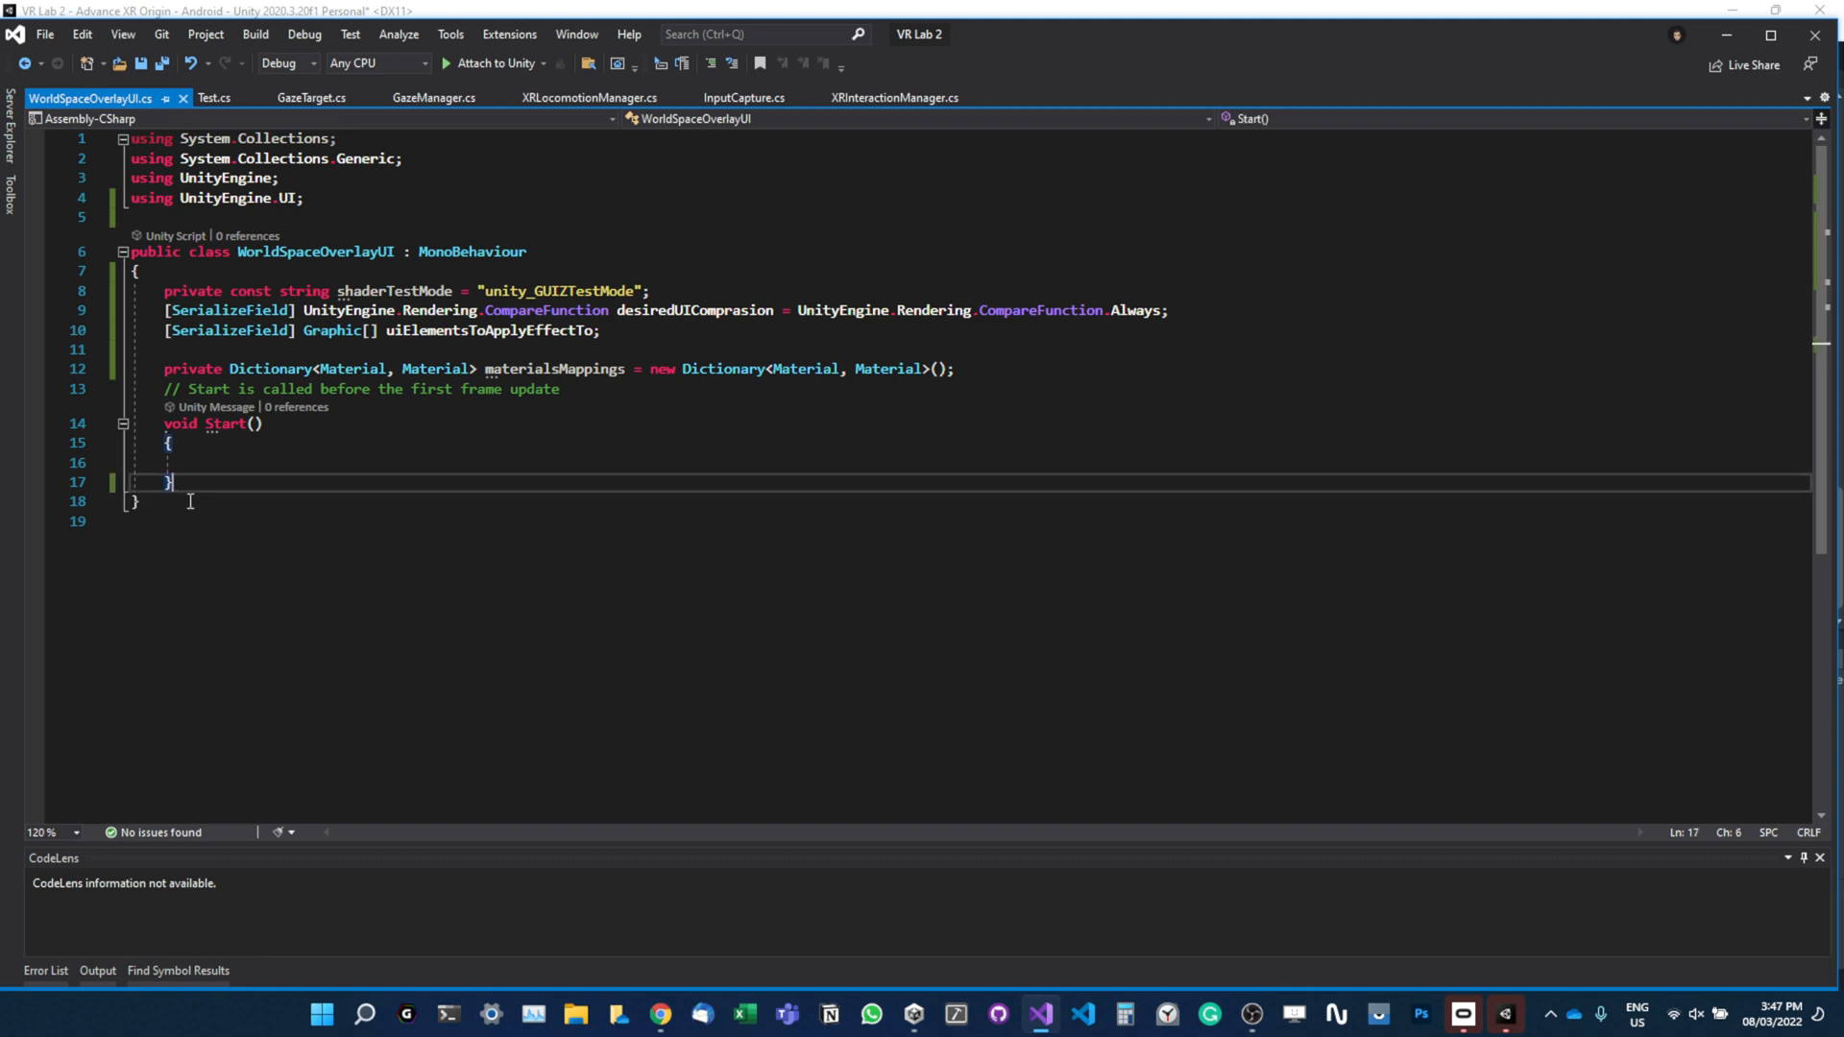
# Inside Start, write an empty foreach (var graphic in uiElementsToApplyEffectTo) loop.
pyautogui.click(257, 461)
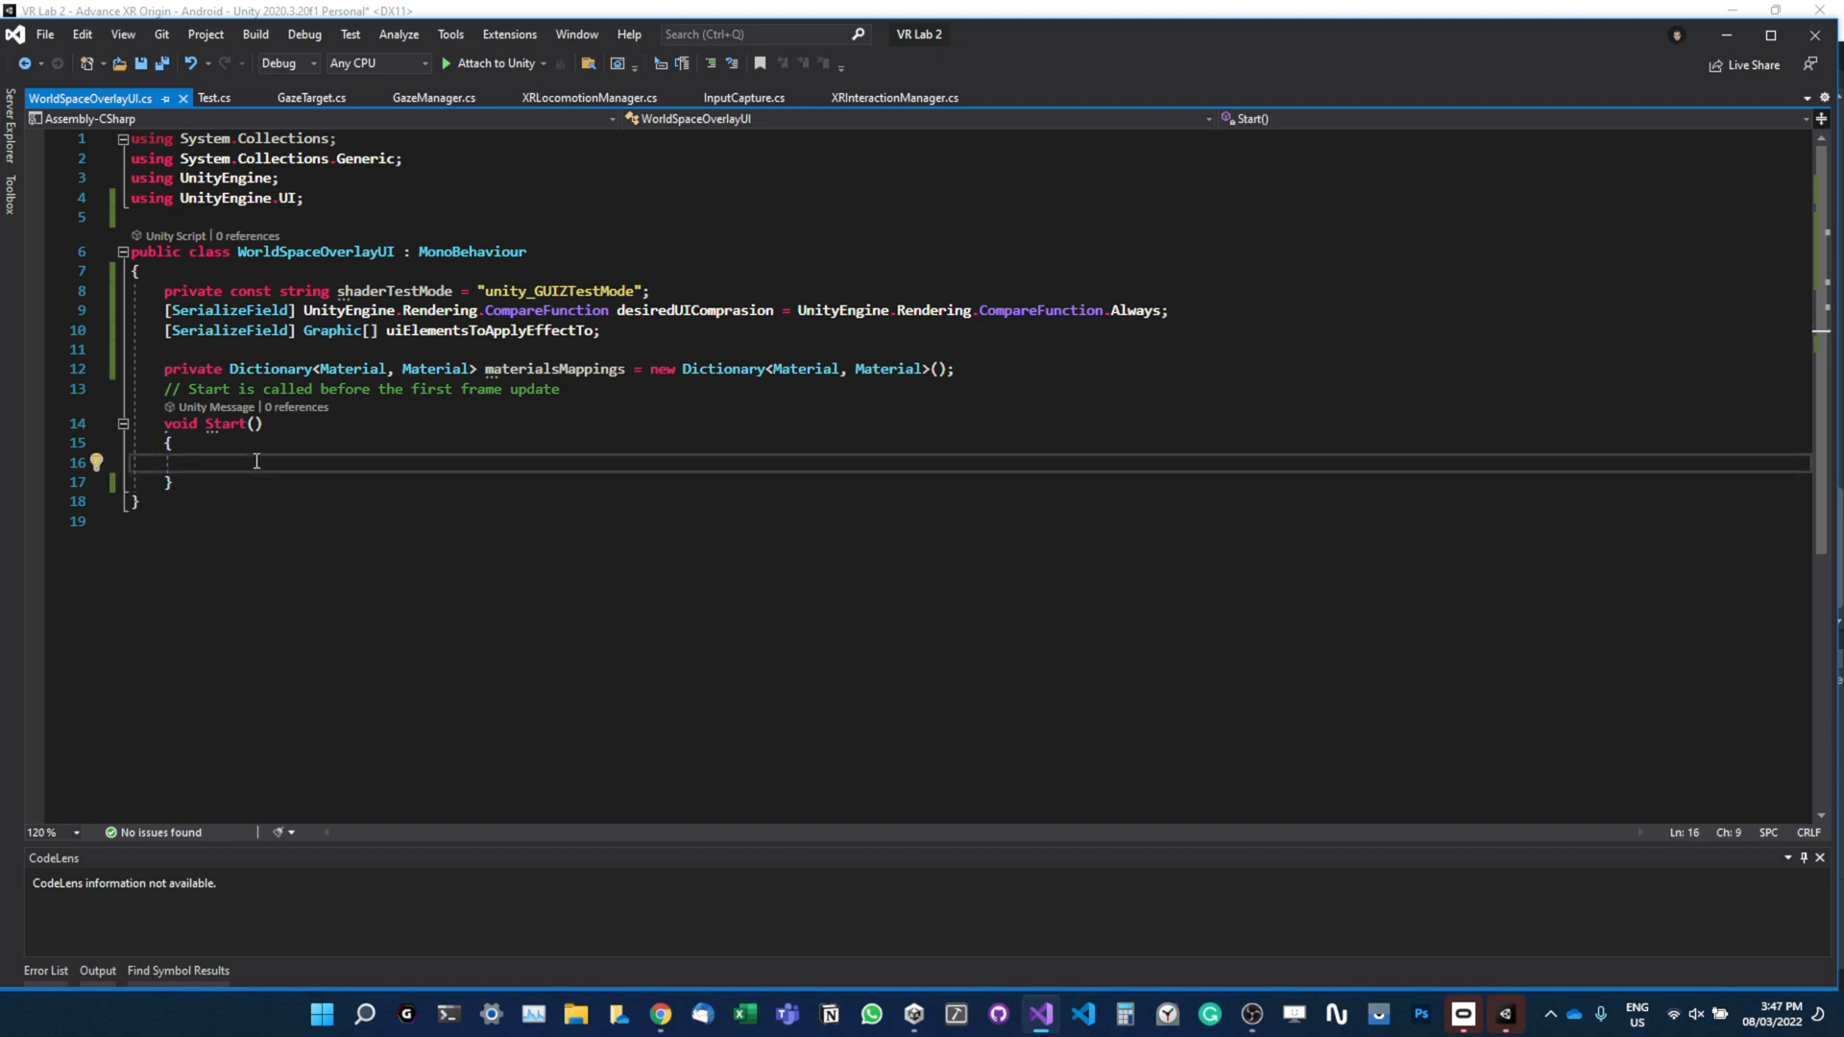
pyautogui.write('f')
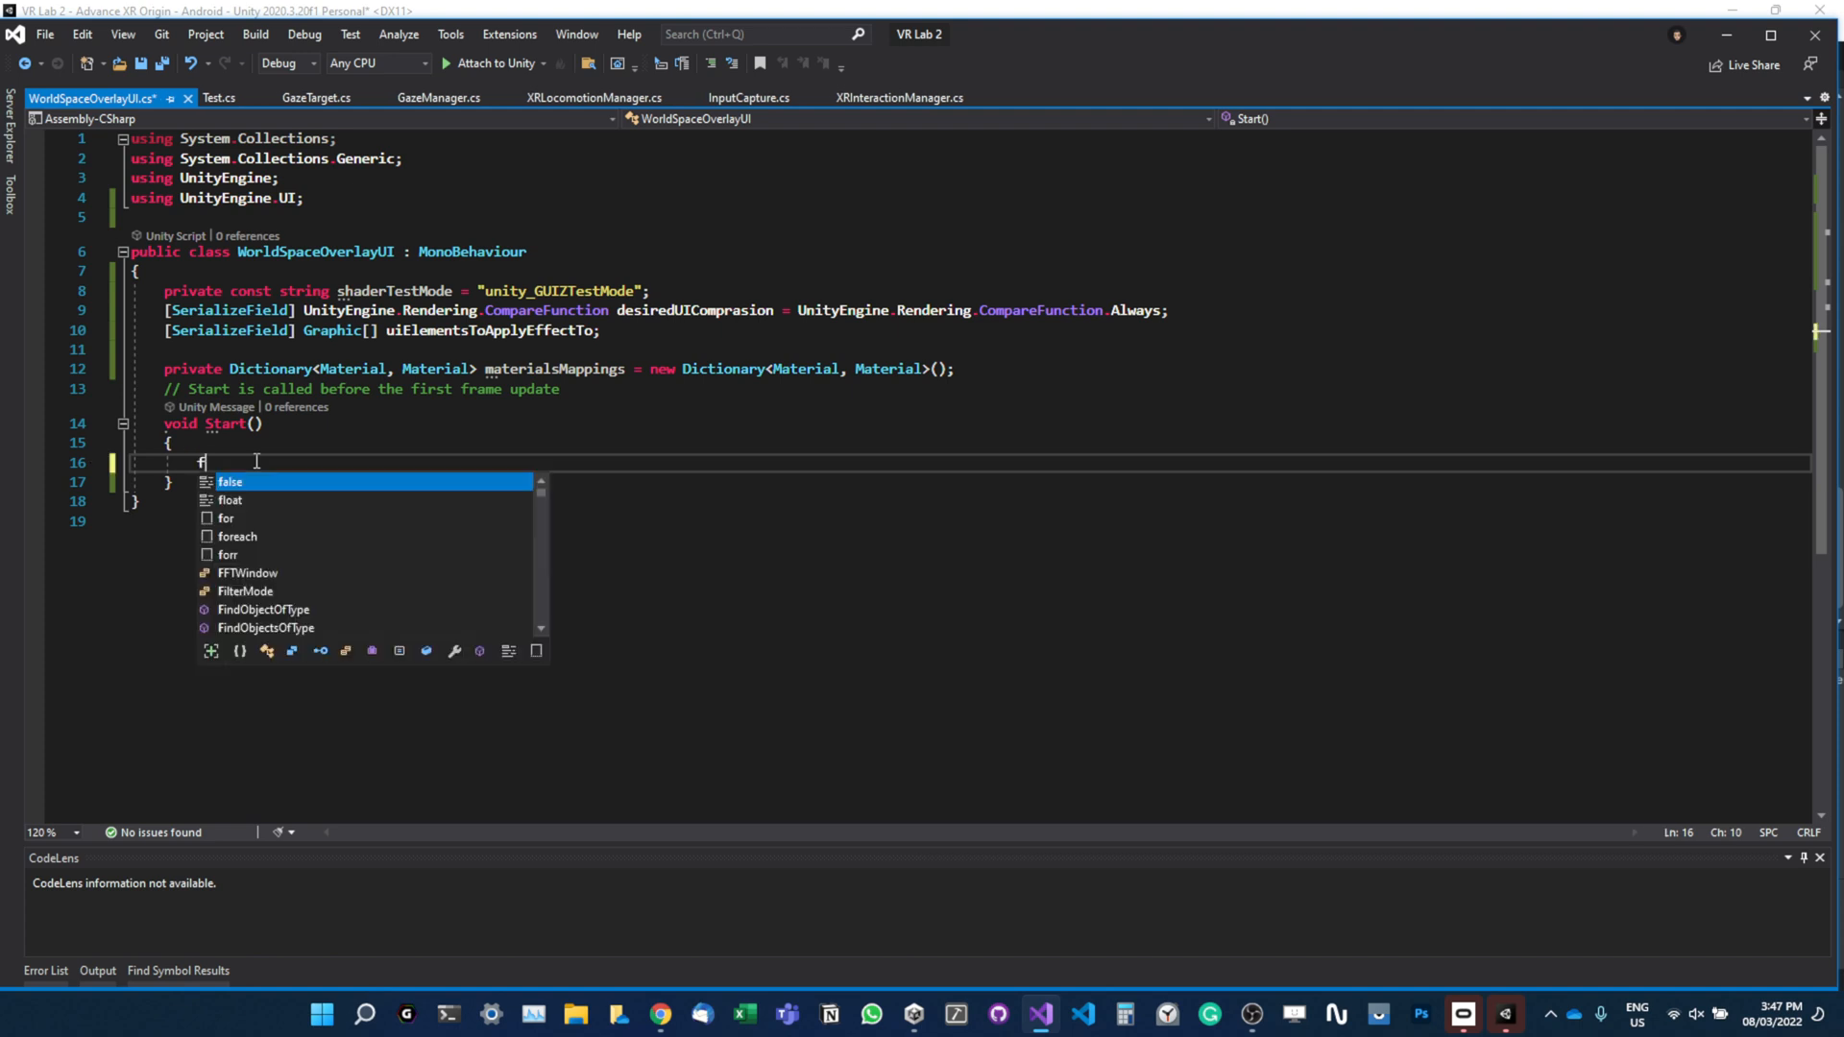
pyautogui.write('oreach()')
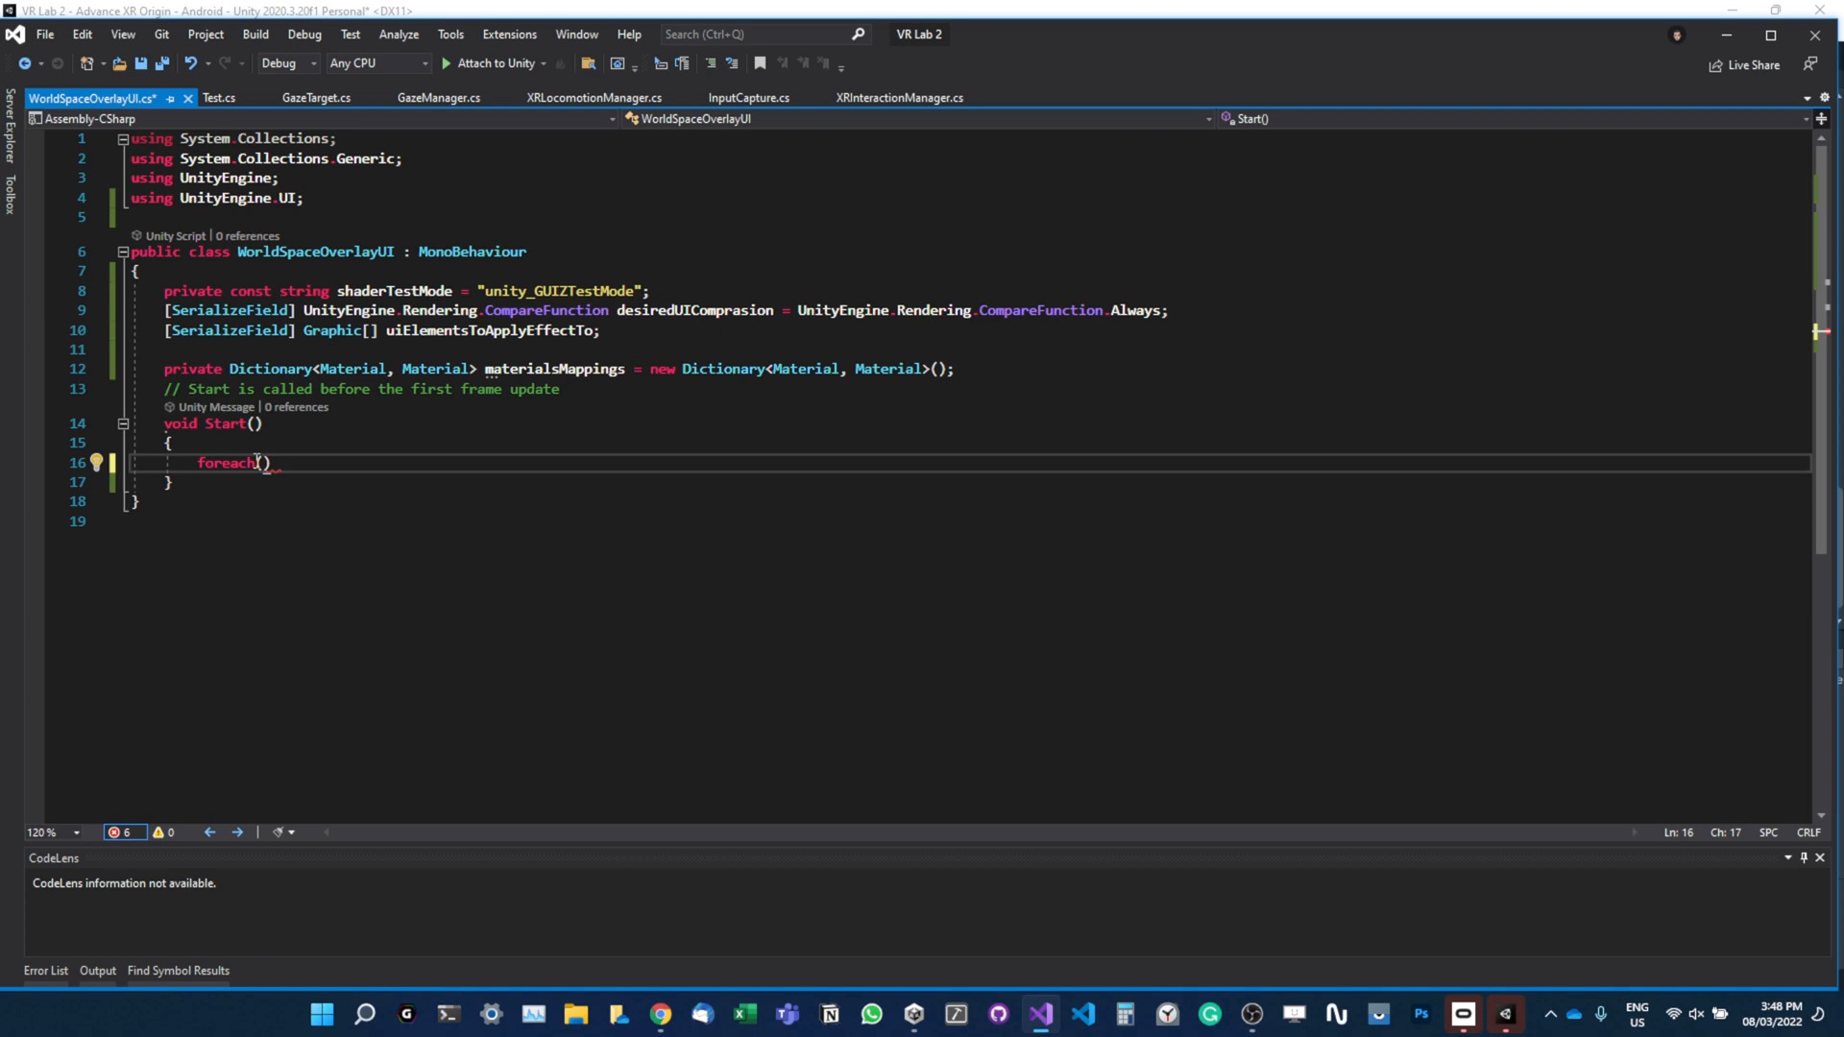
pyautogui.write('var graphic')
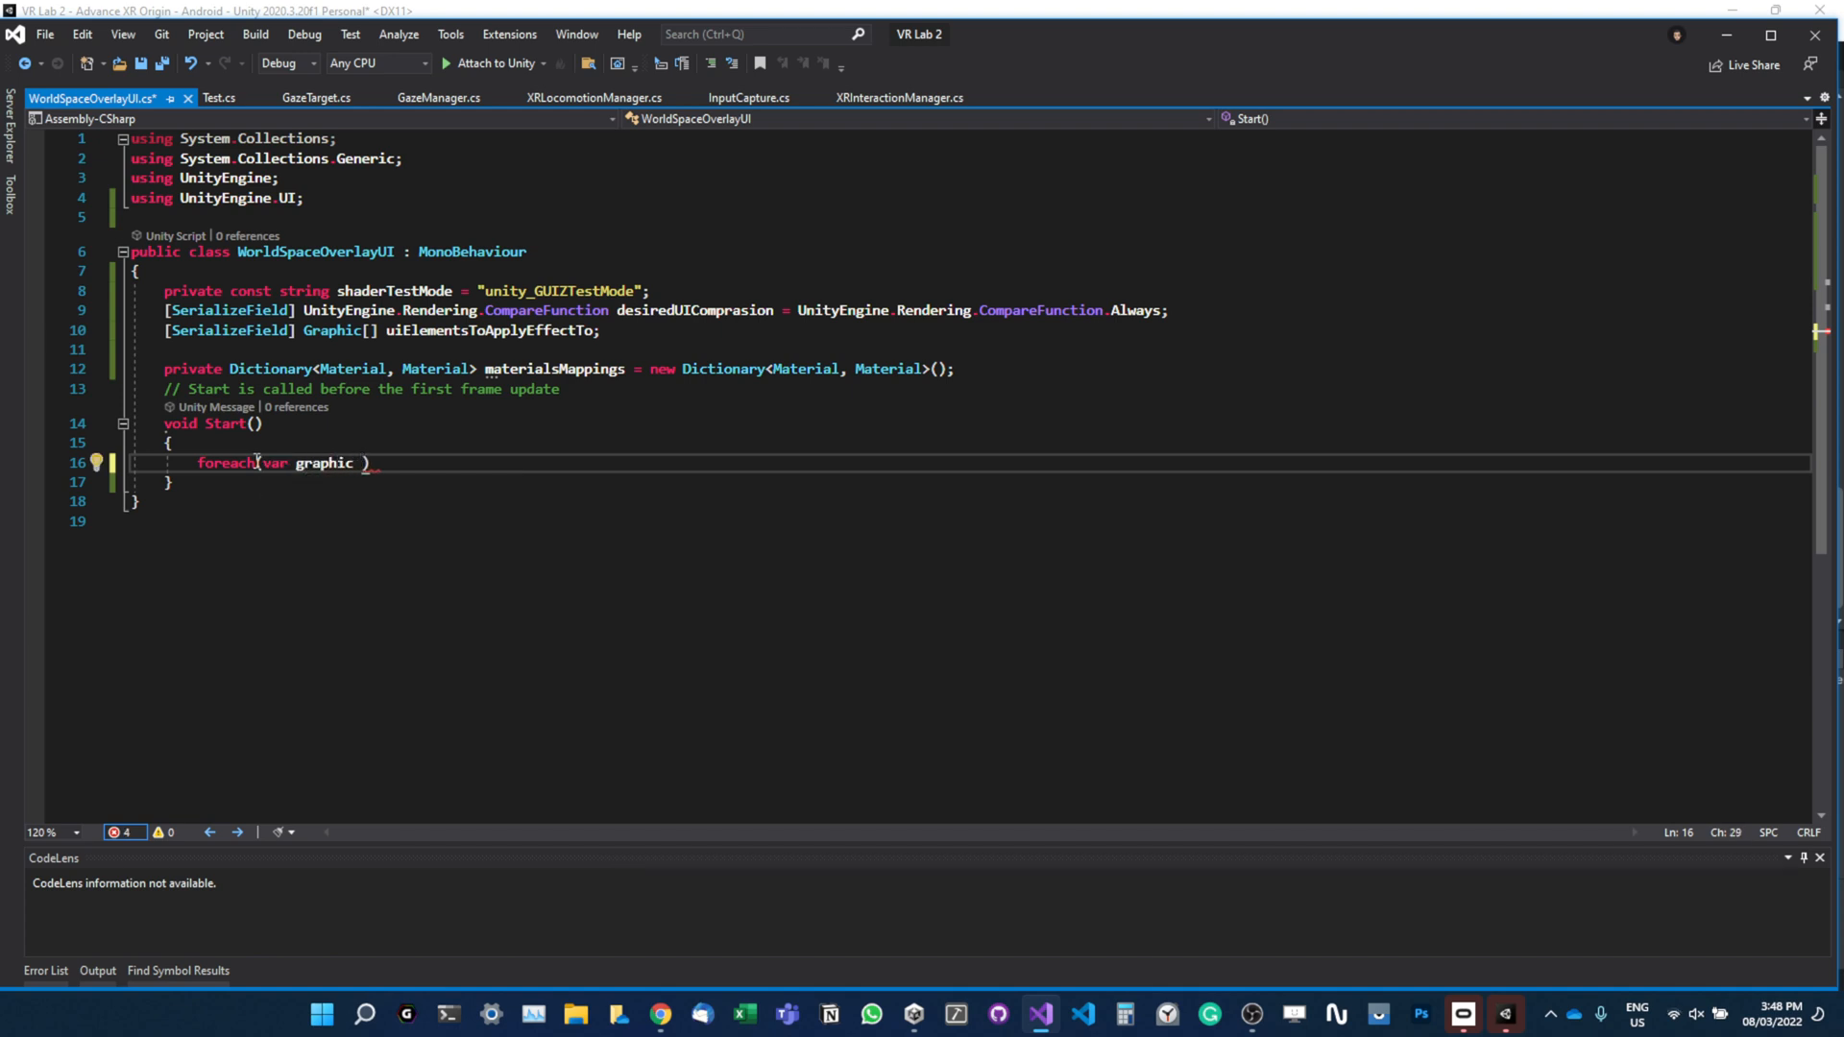
pyautogui.write('in')
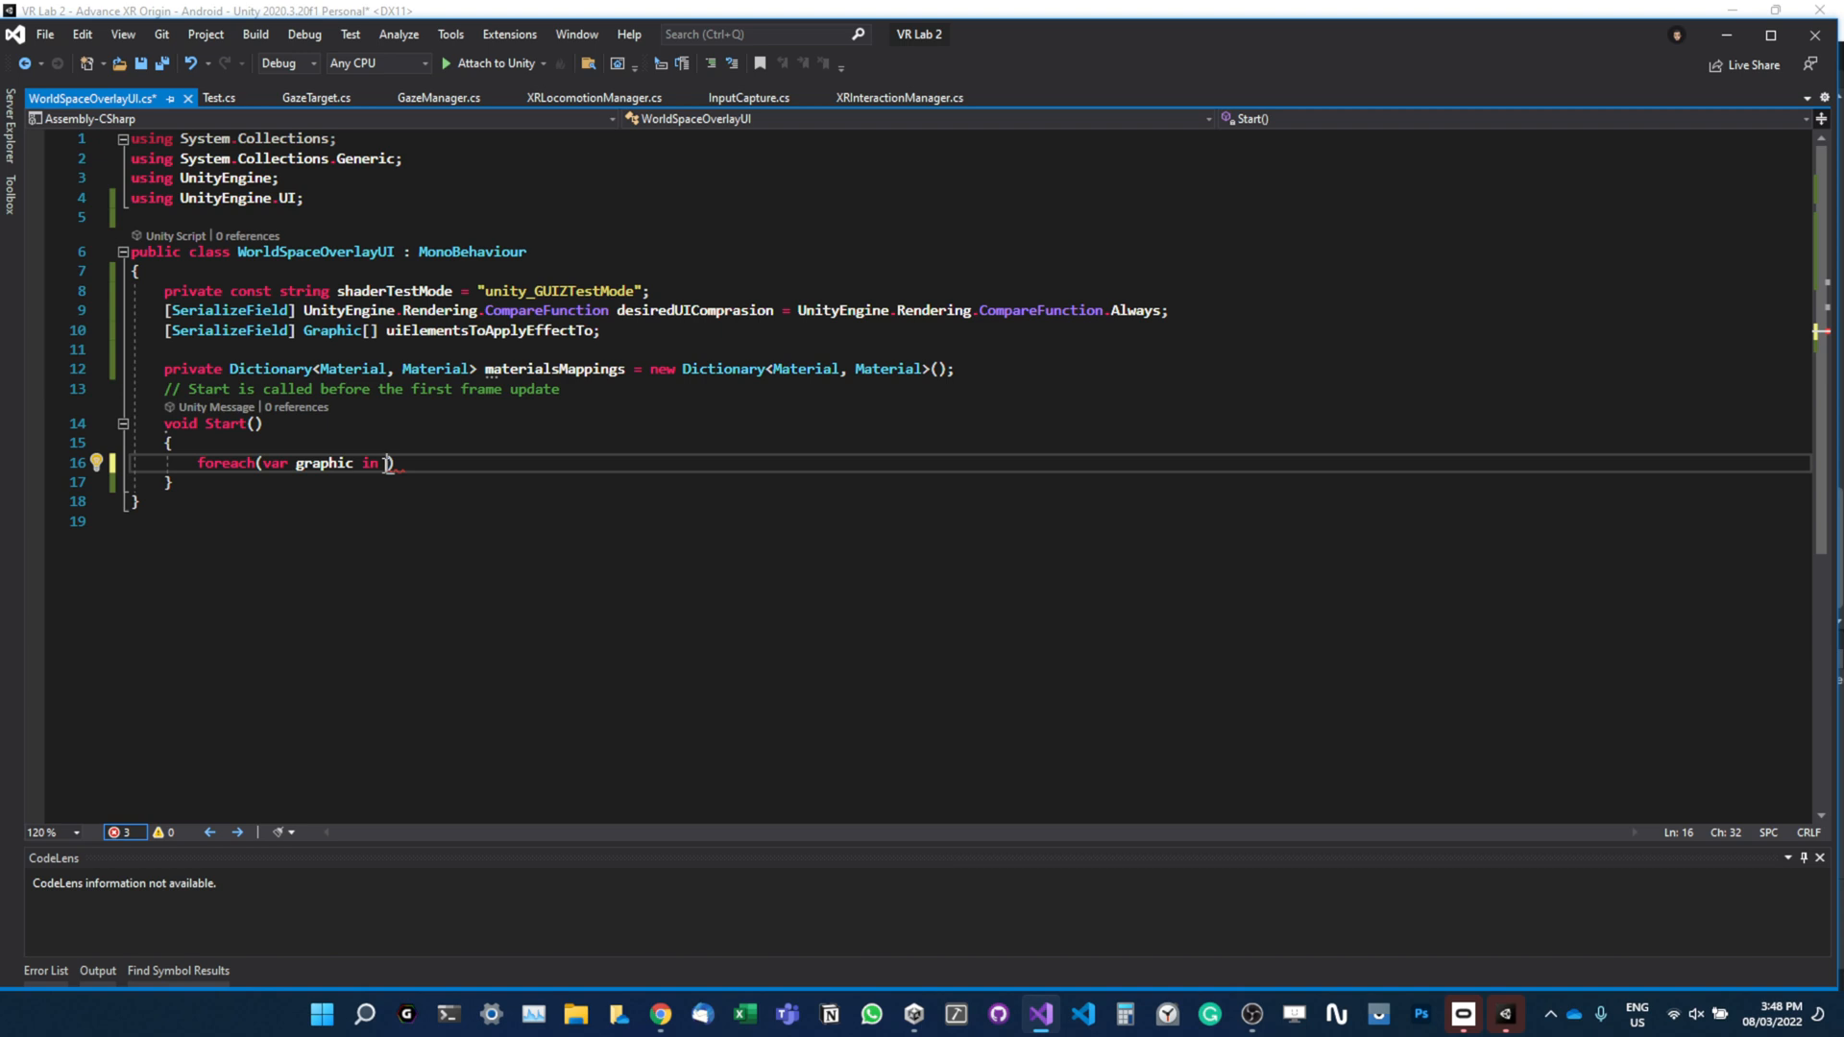
pyautogui.write('uie')
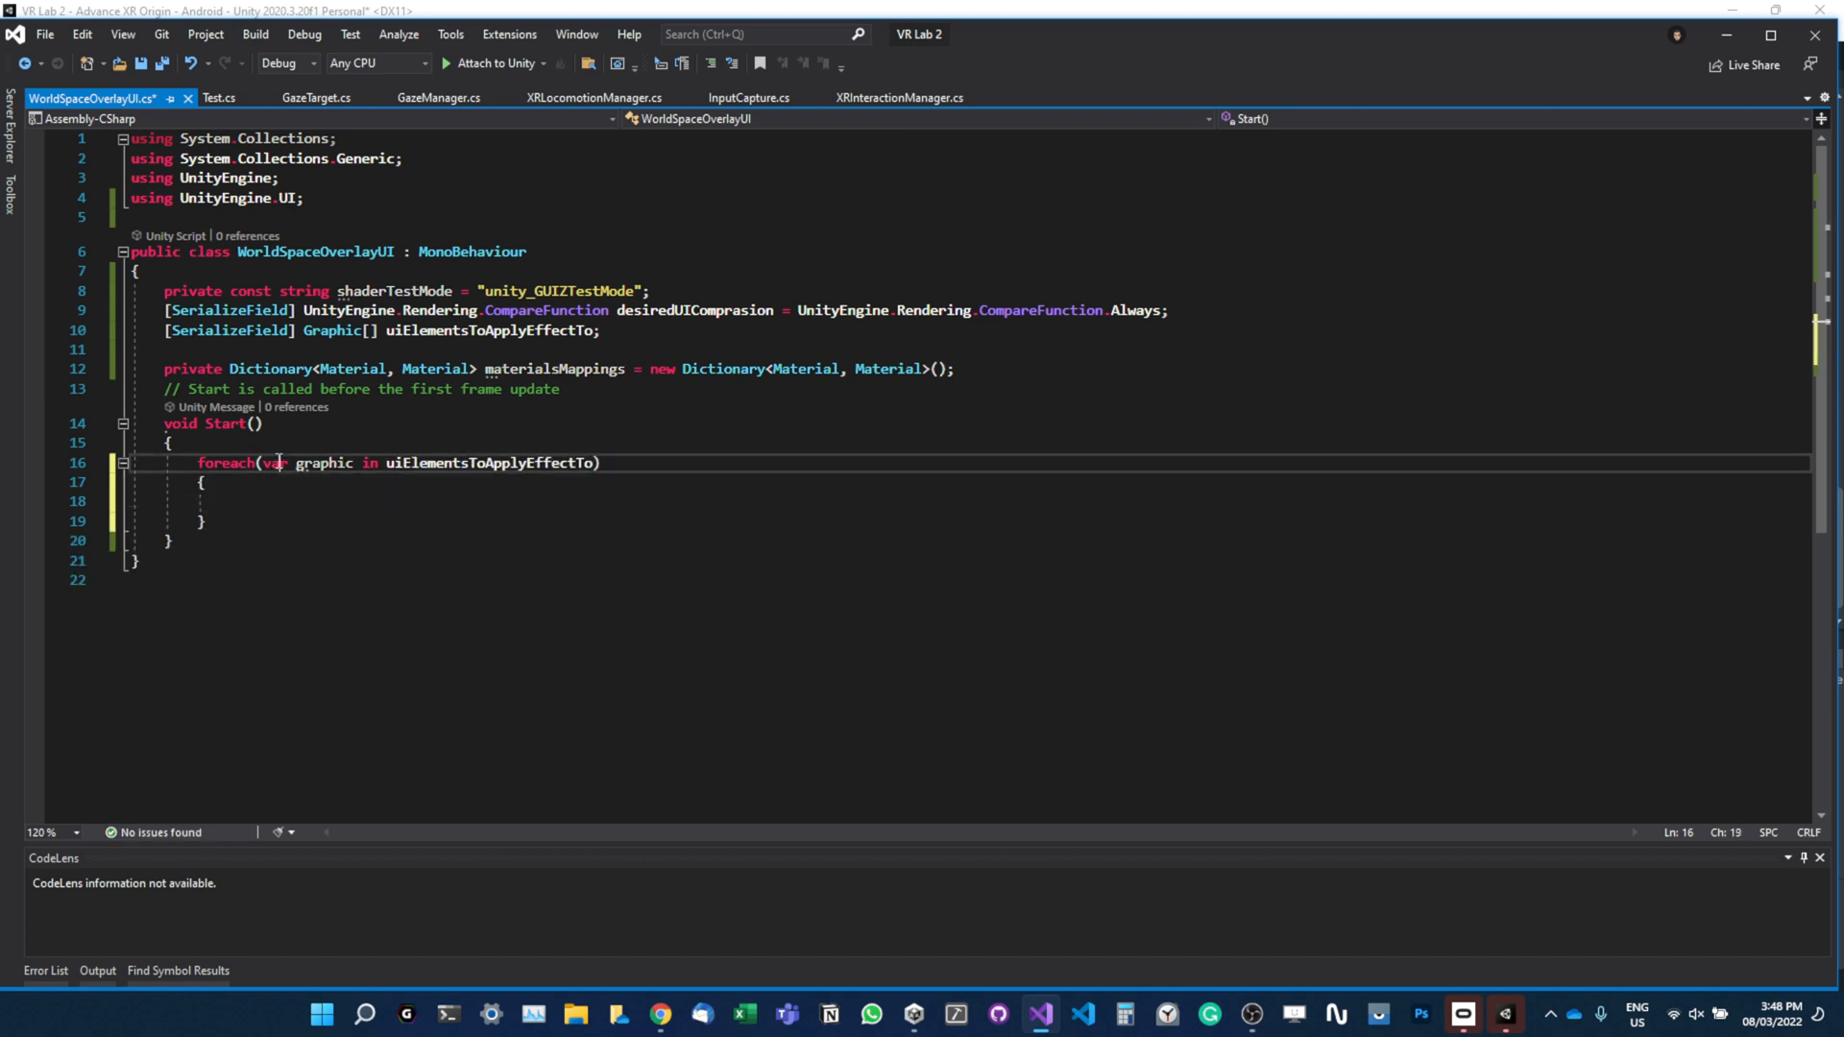
pyautogui.doubleClick(272, 462)
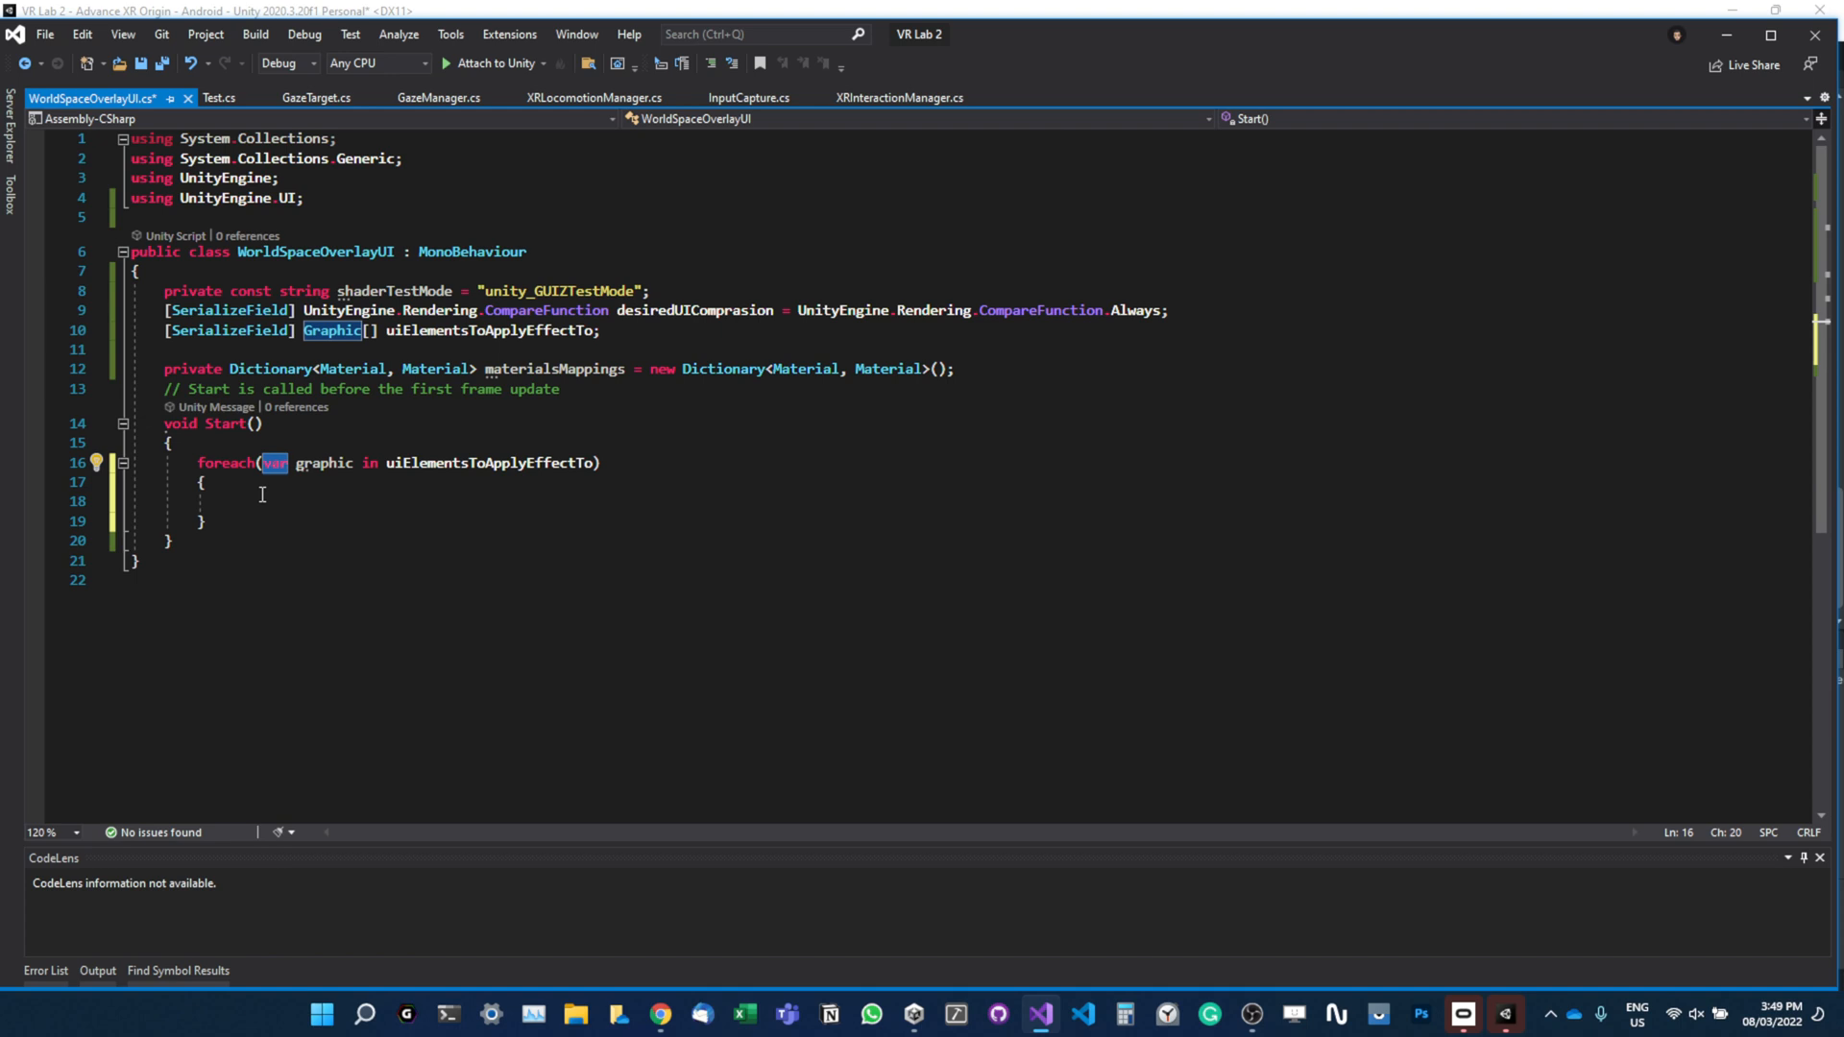
pyautogui.moveTo(273, 461)
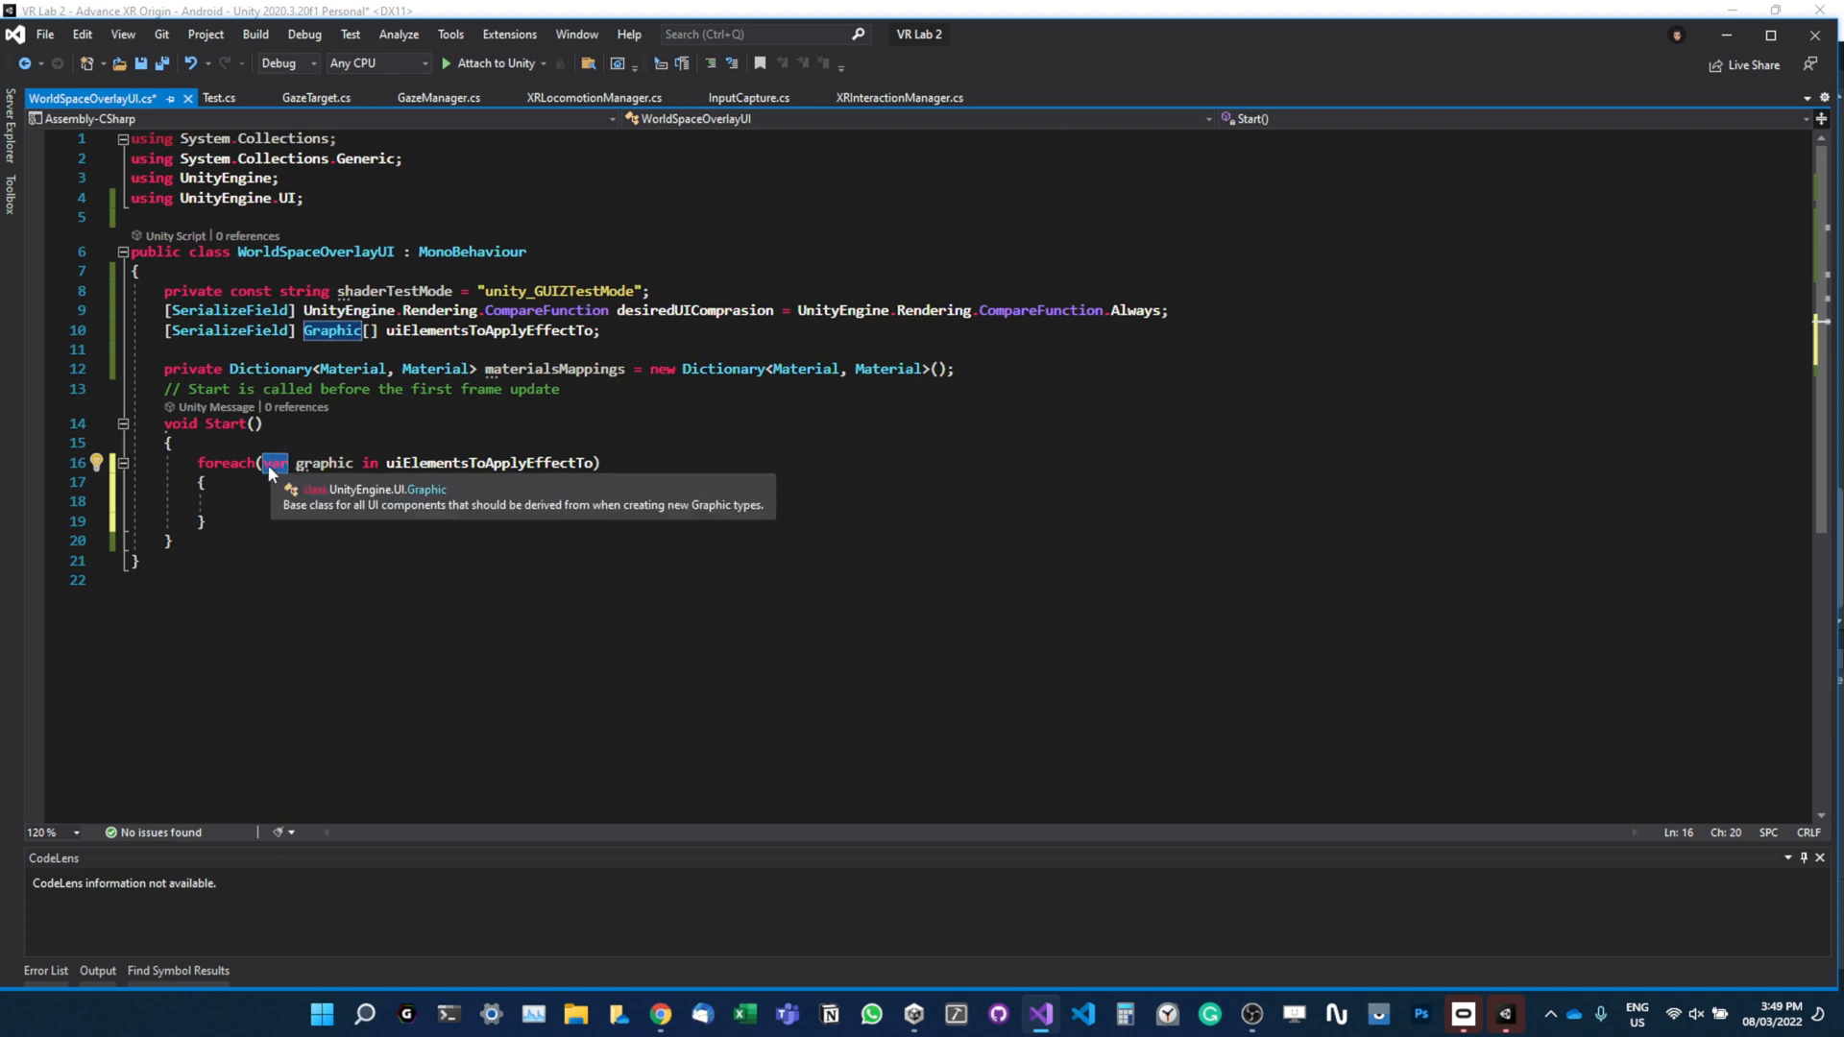
pyautogui.moveTo(266, 493)
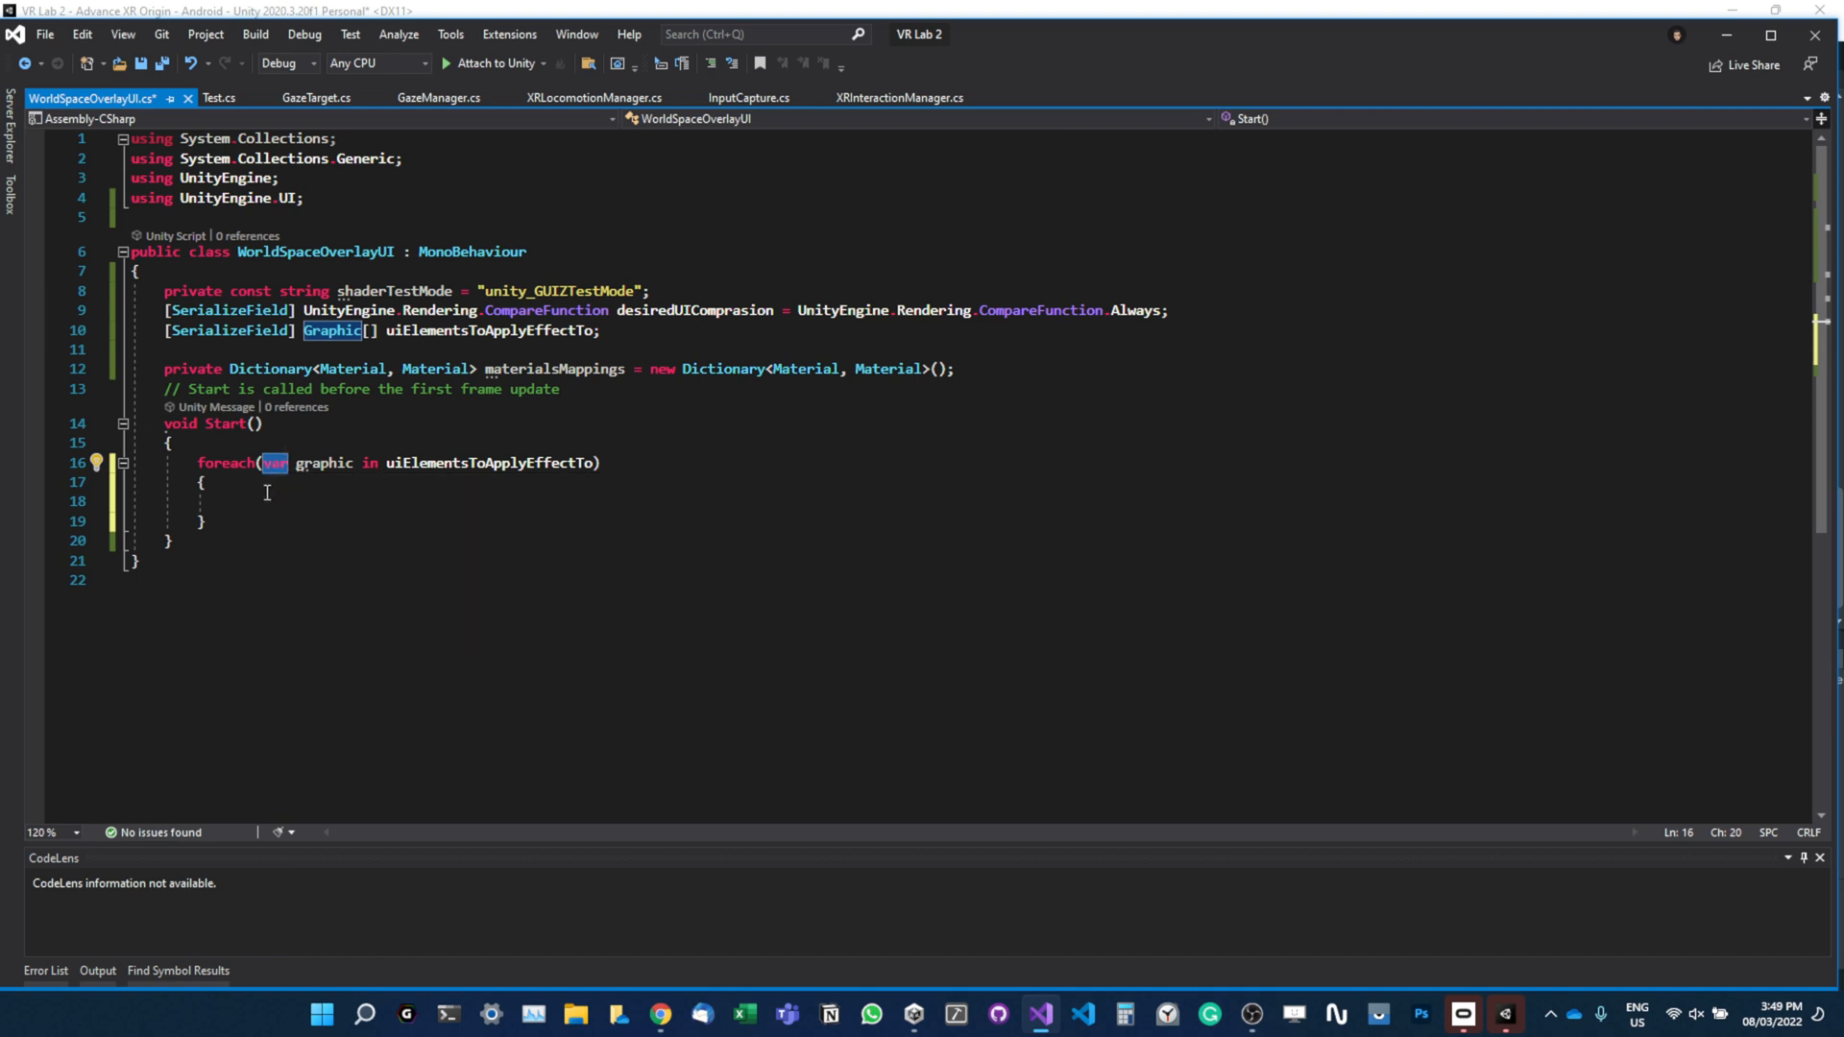
pyautogui.moveTo(233, 431)
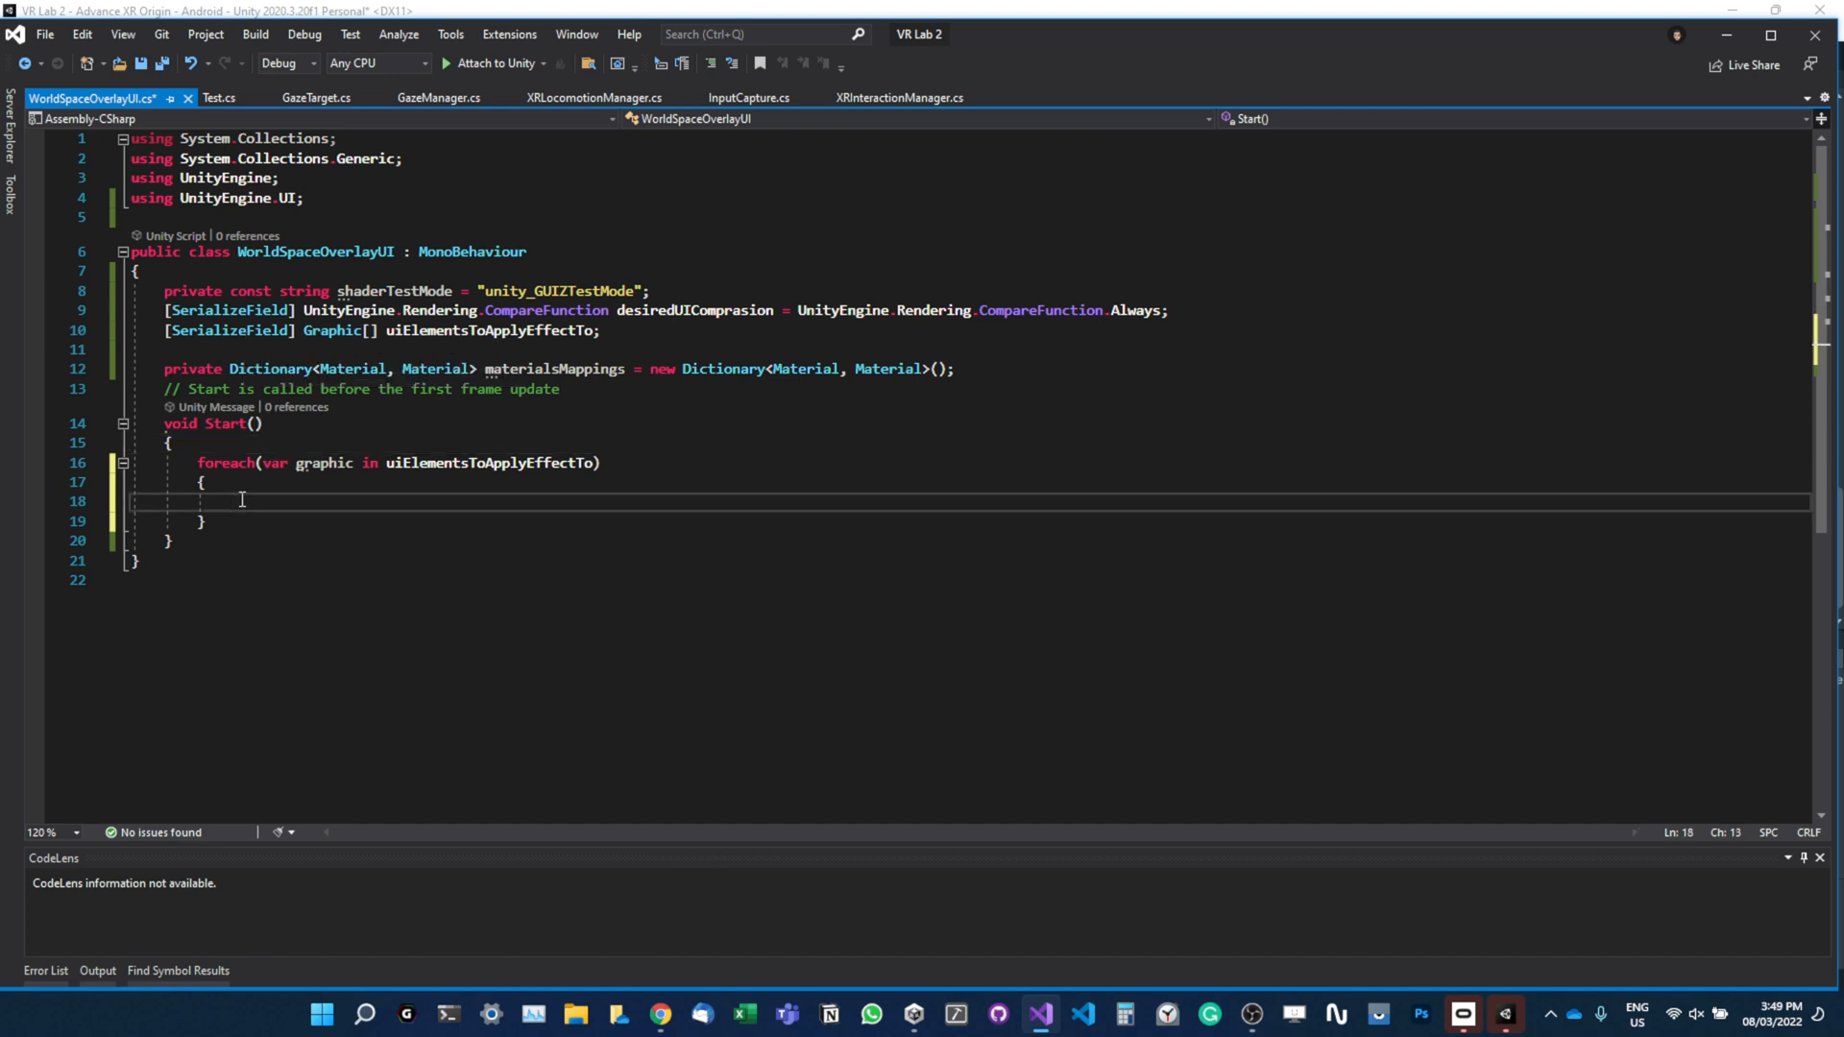
# In the loop, assign material = graphic.materialForRendering;.
pyautogui.write('m')
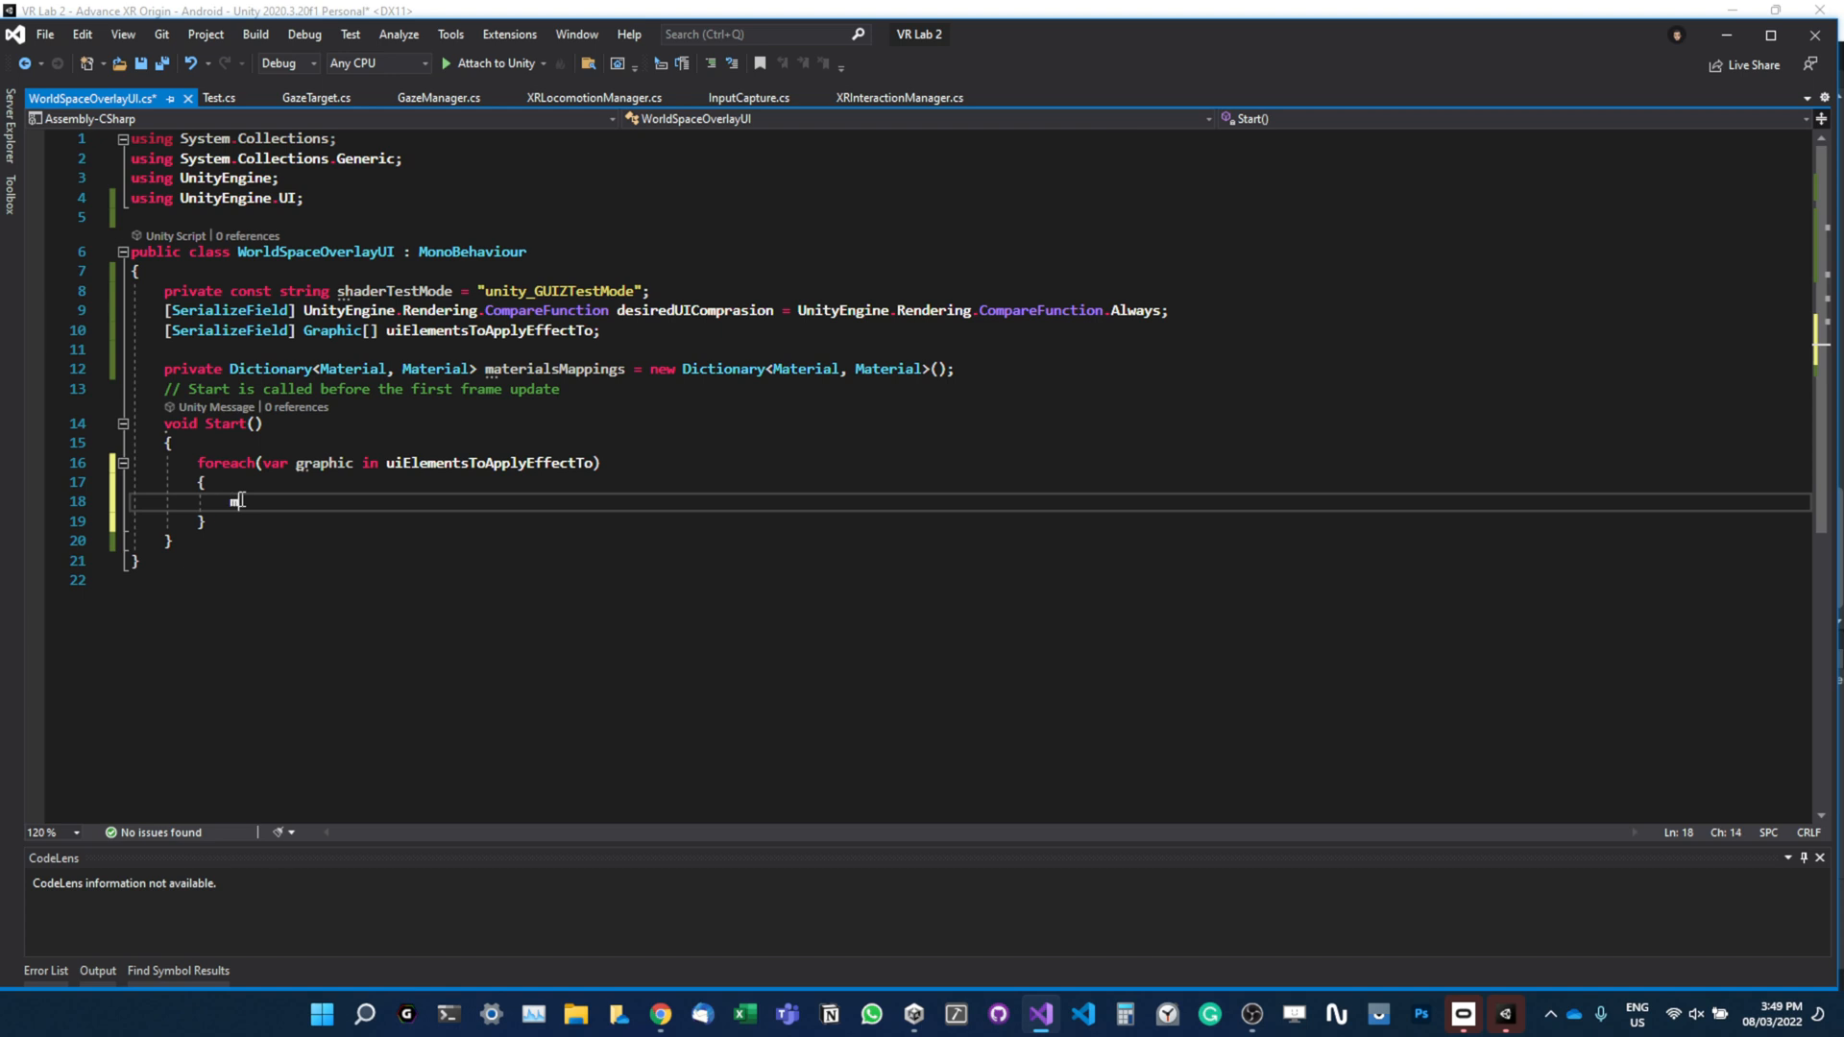
pyautogui.write('m')
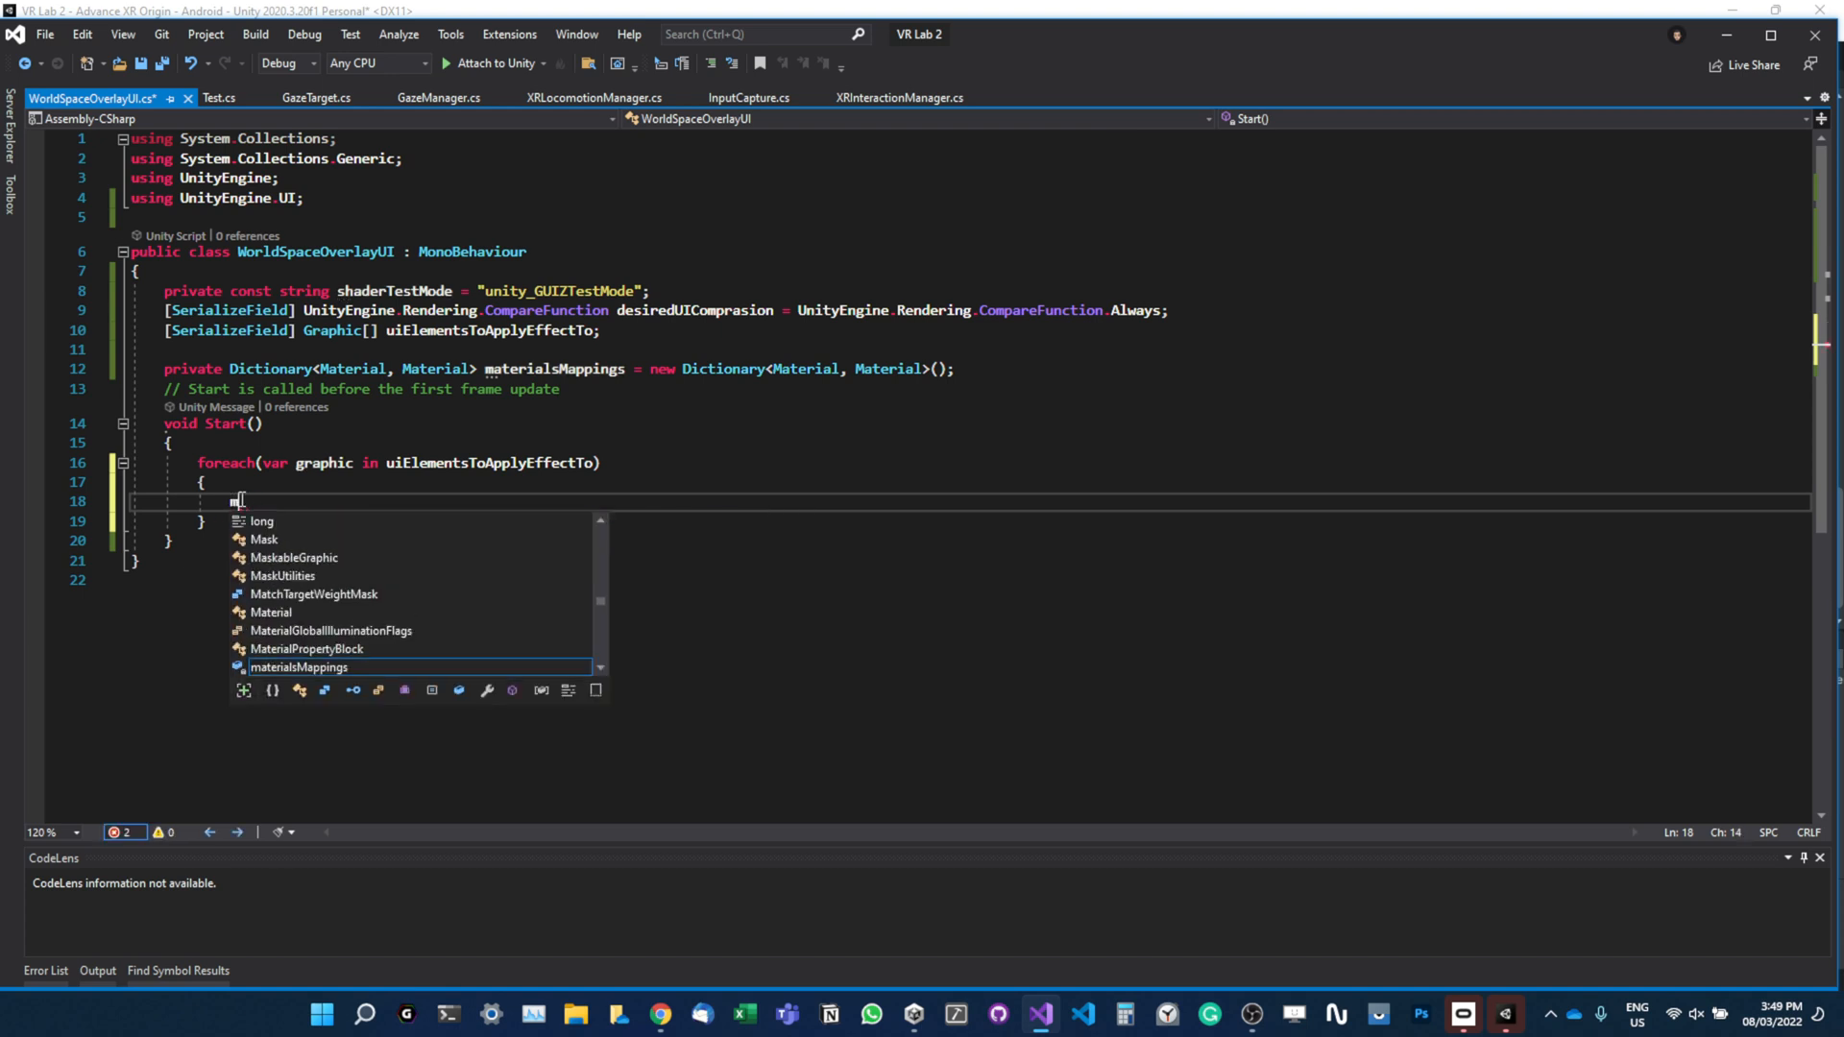
pyautogui.write('aterial')
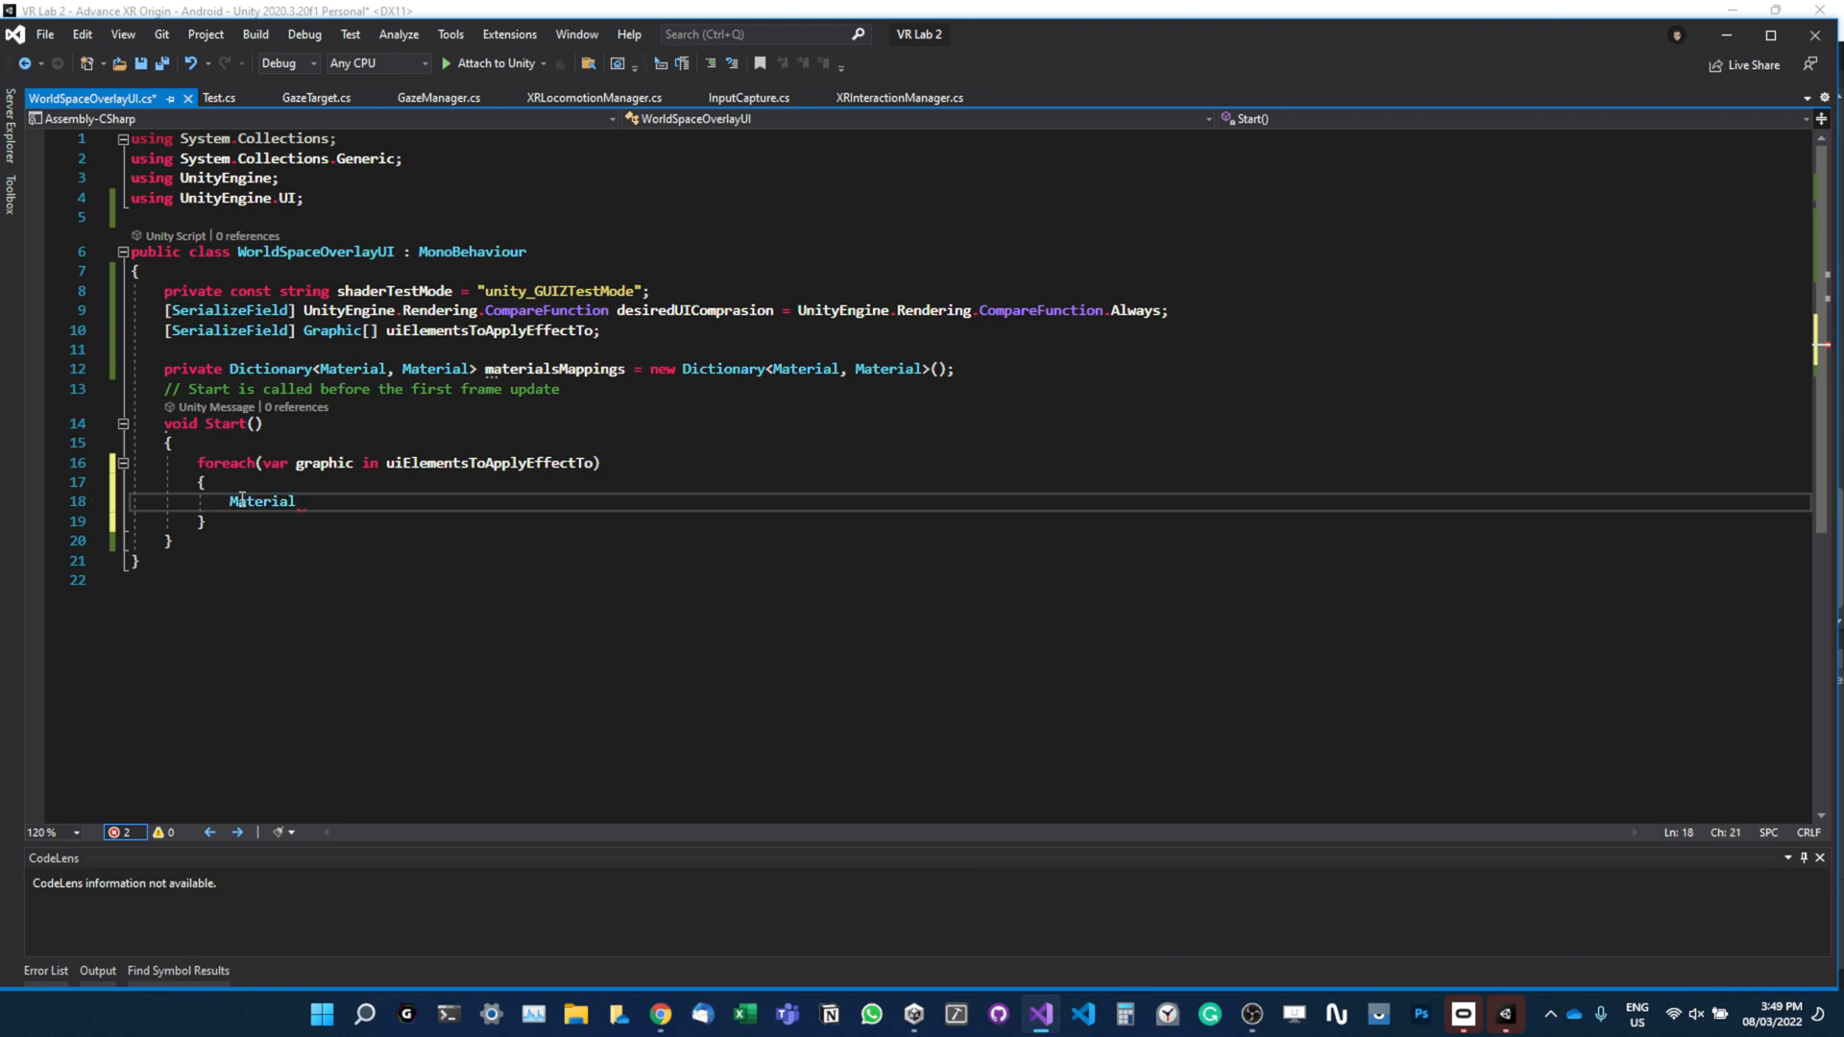
pyautogui.write('material =')
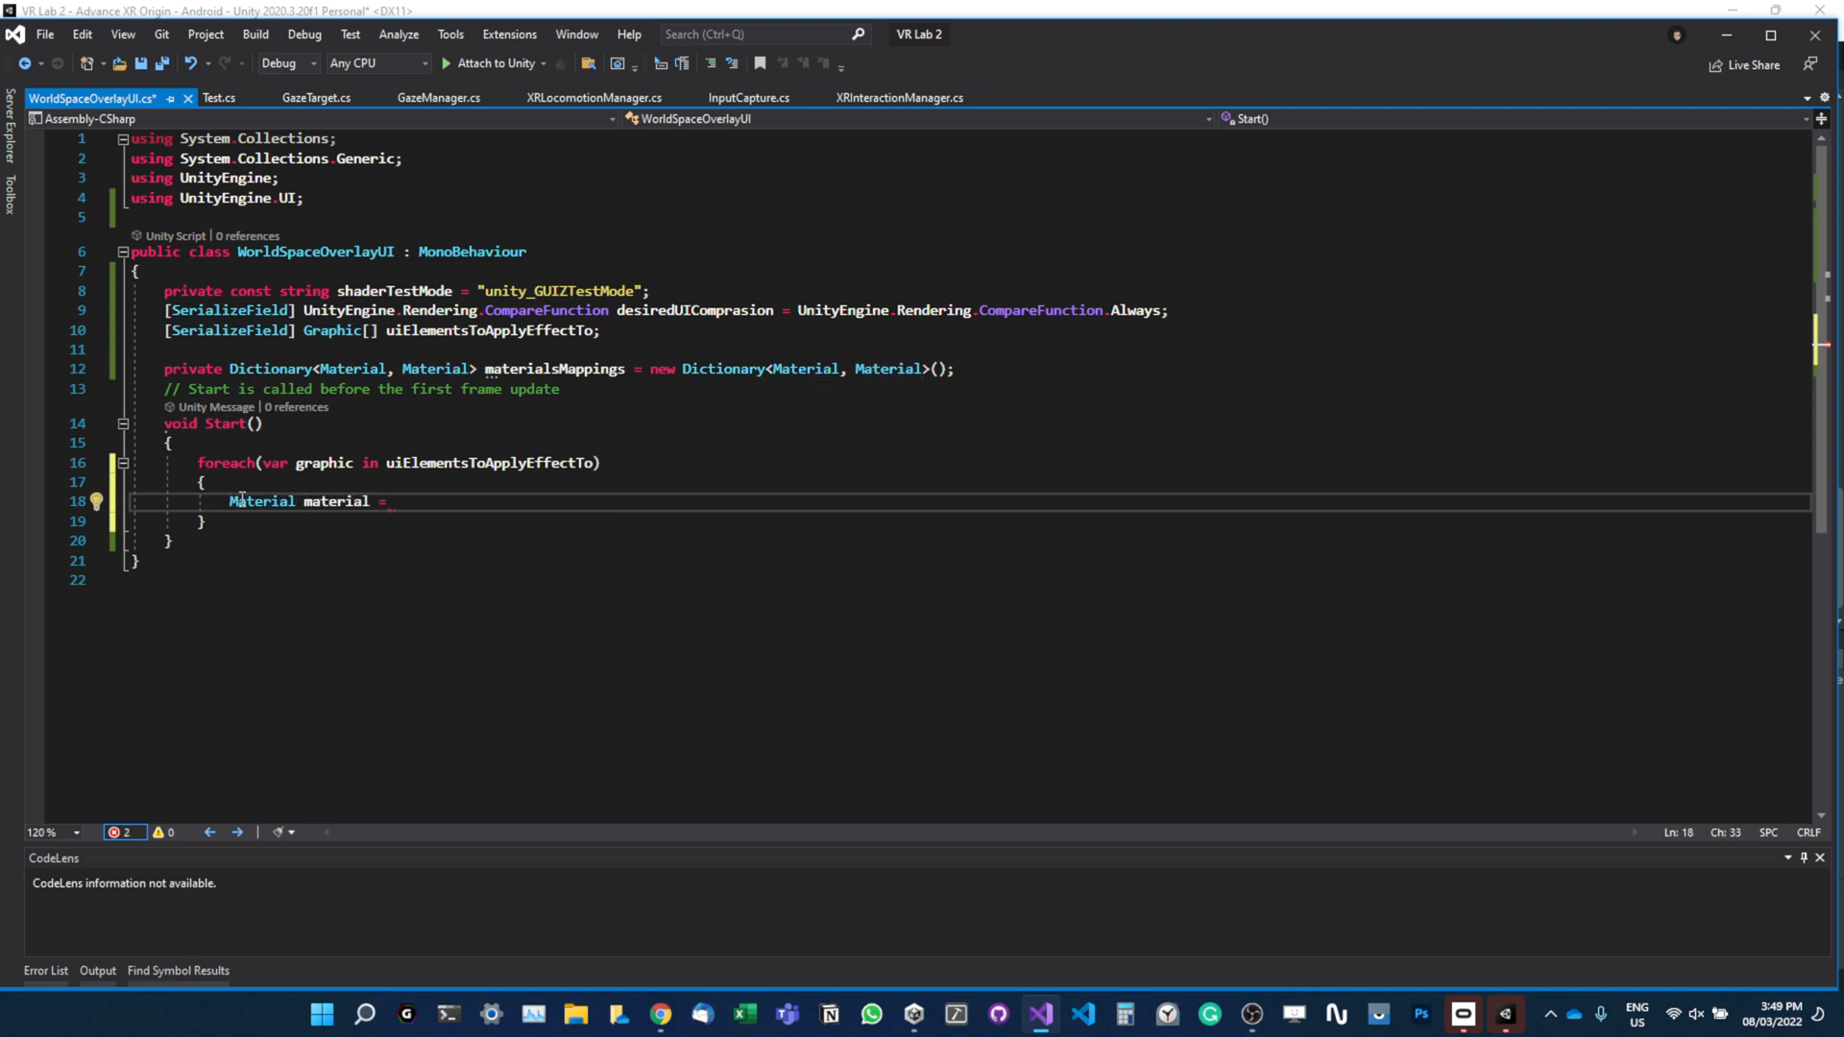
pyautogui.write('graphic')
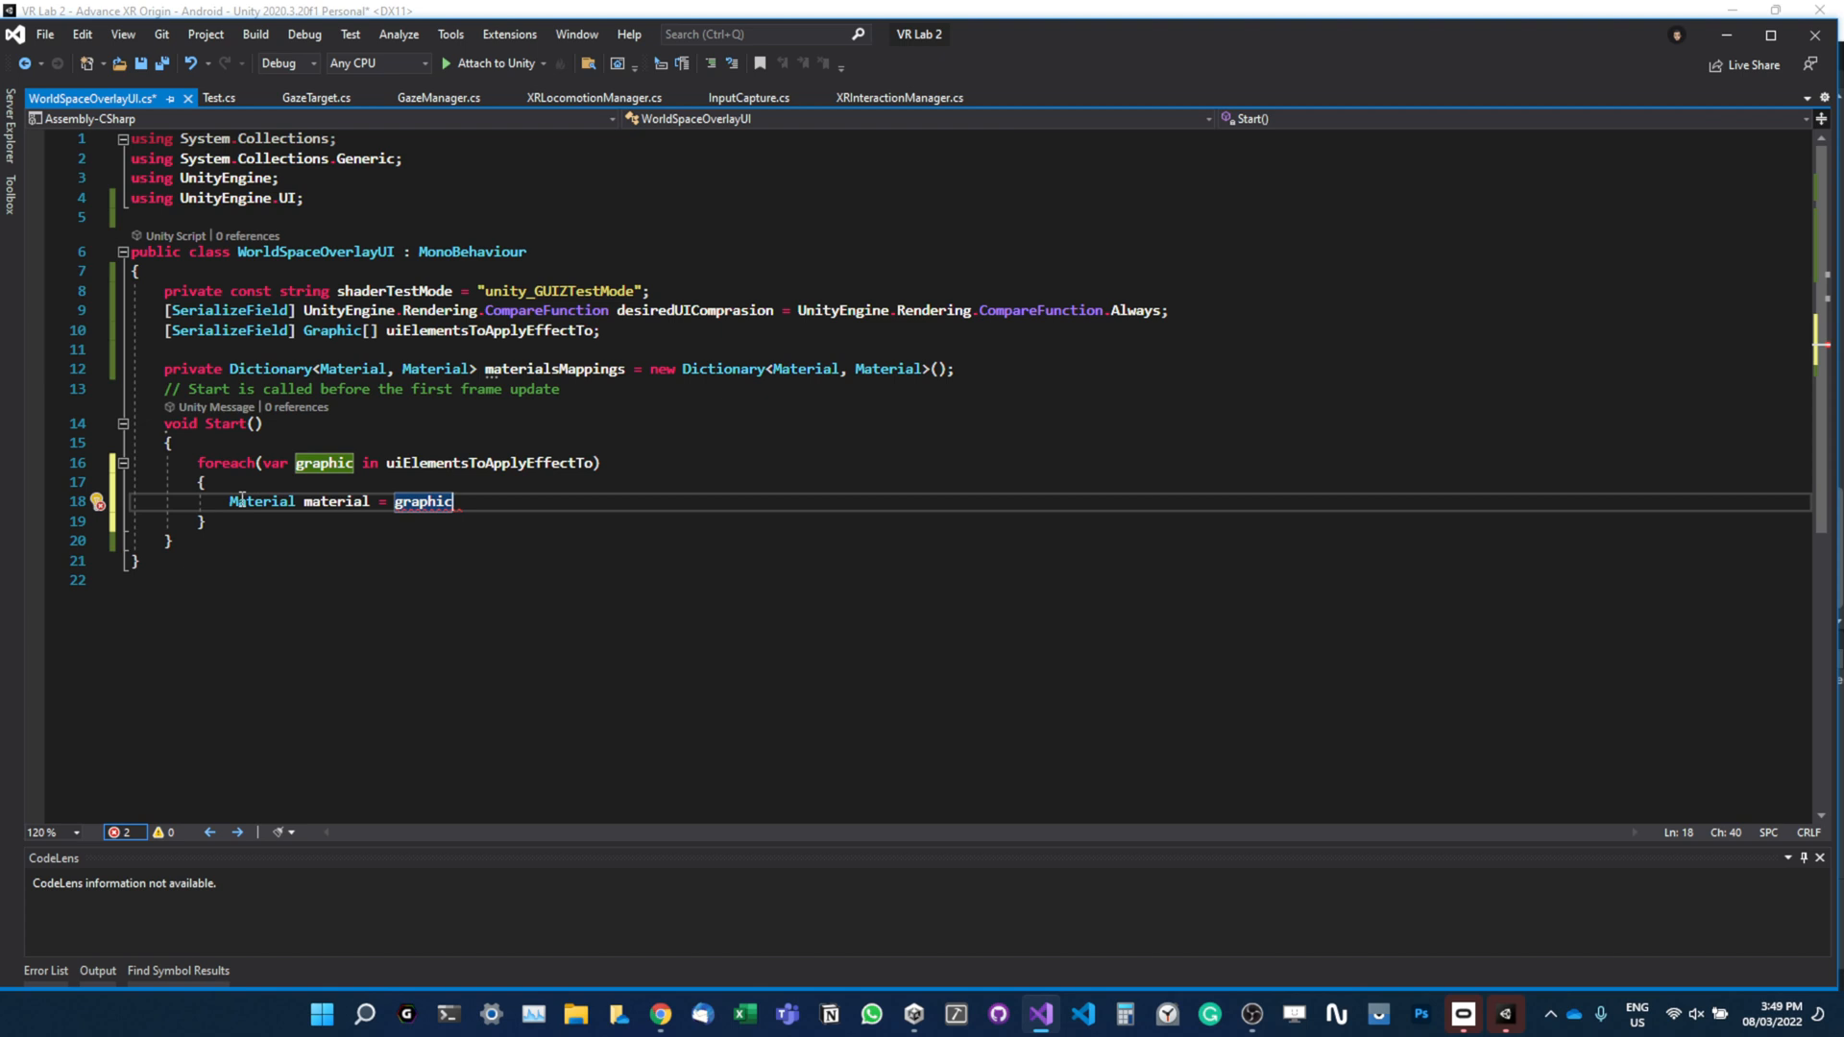
pyautogui.write('.materialForRendering')
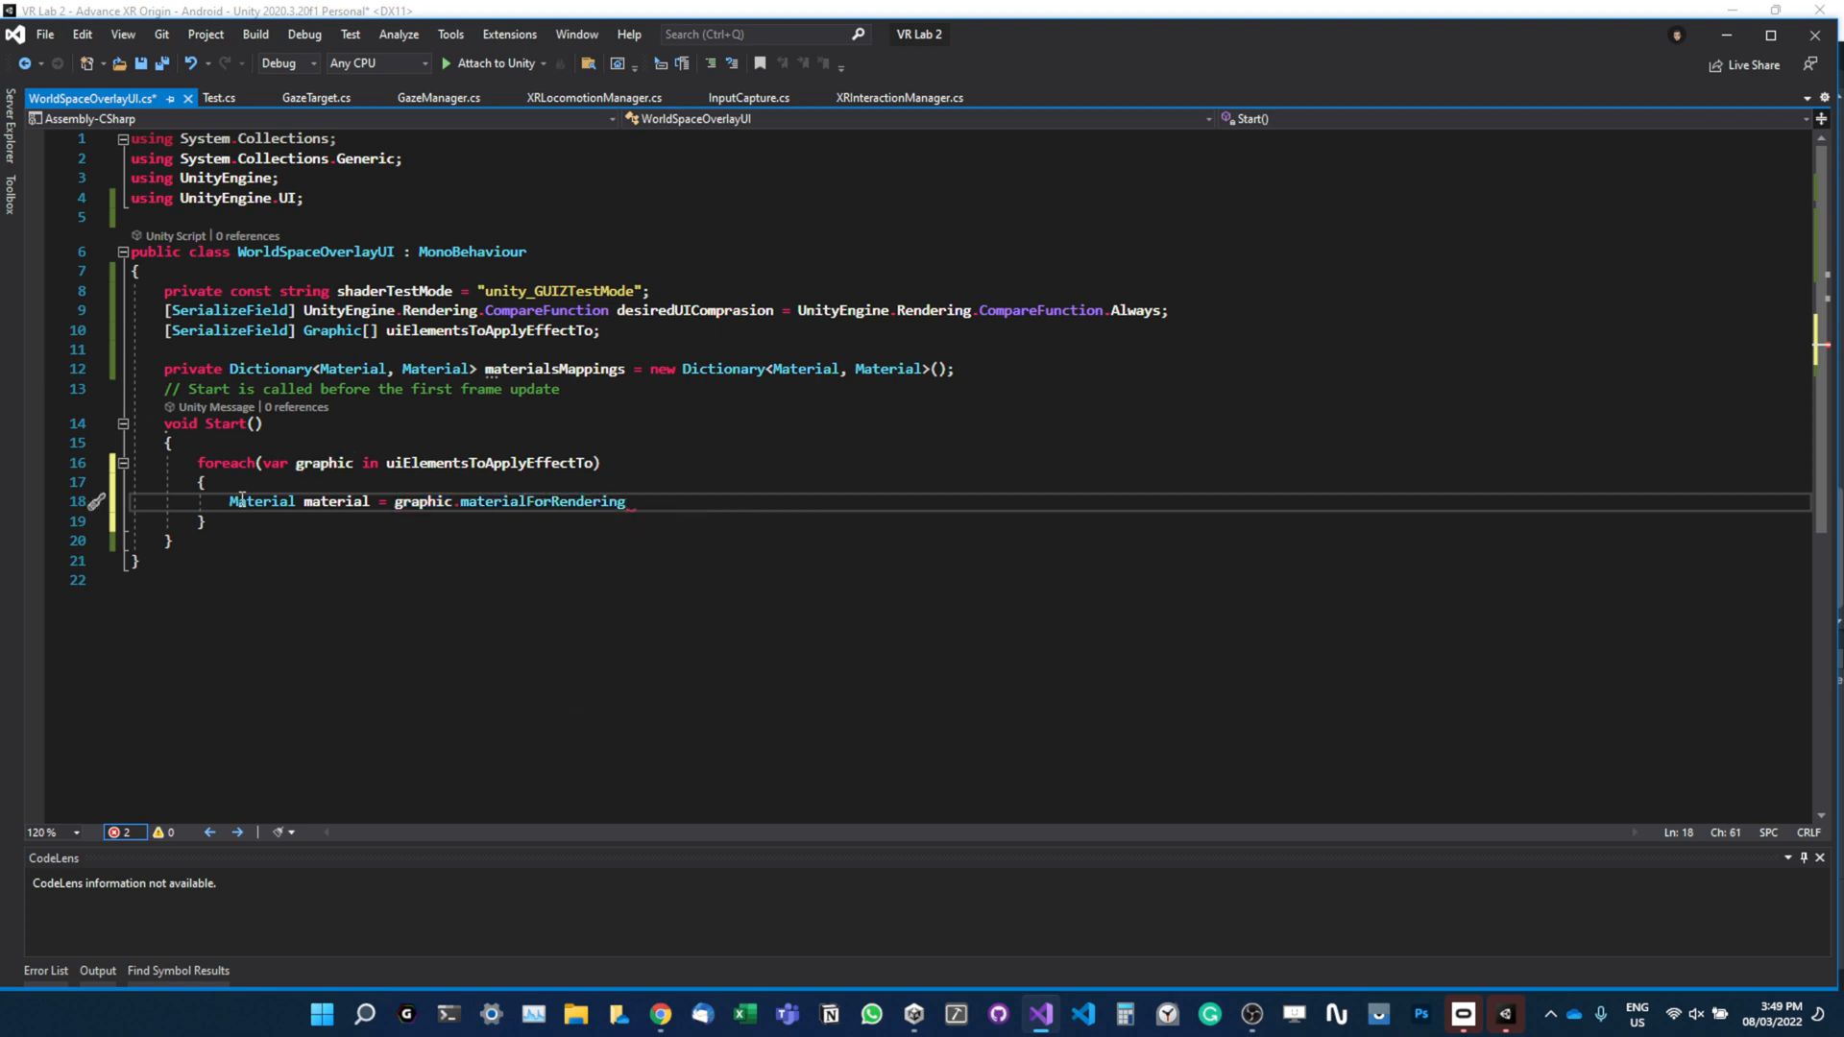
pyautogui.write(';')
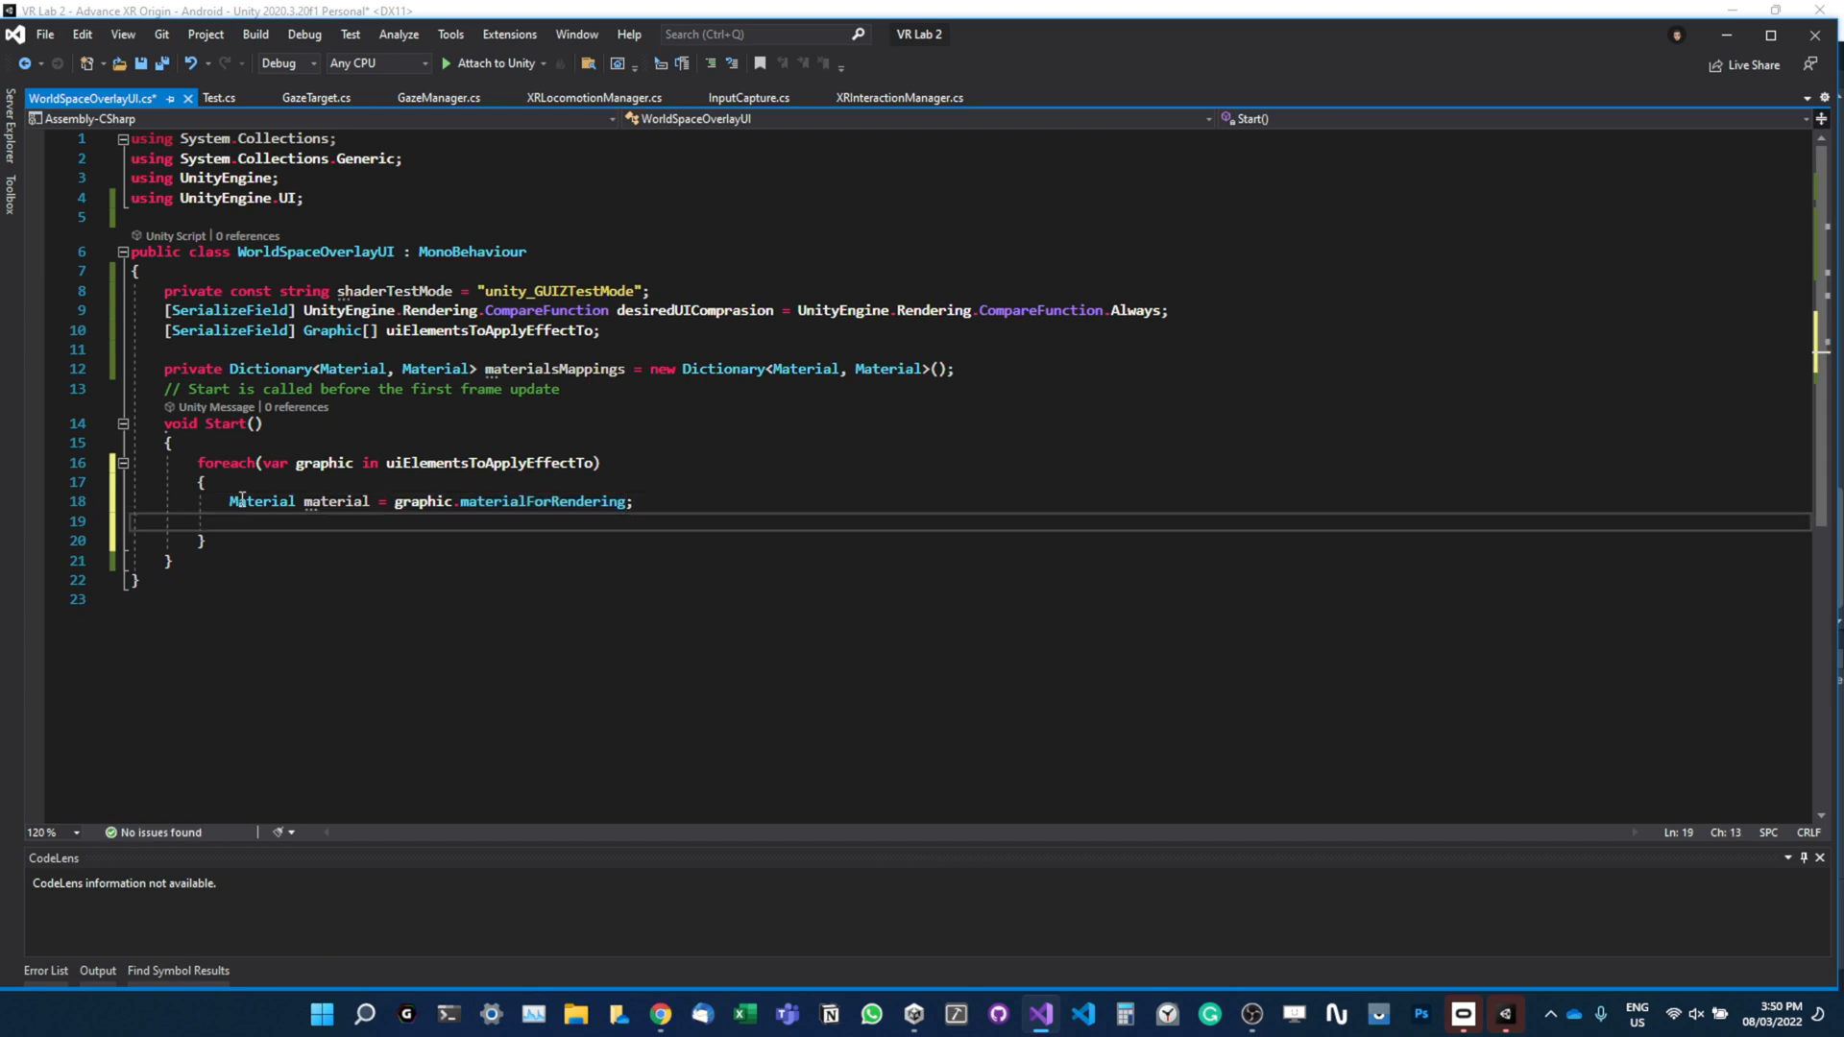
# Add an empty if (material == null) block below it.
pyautogui.write('if(material')
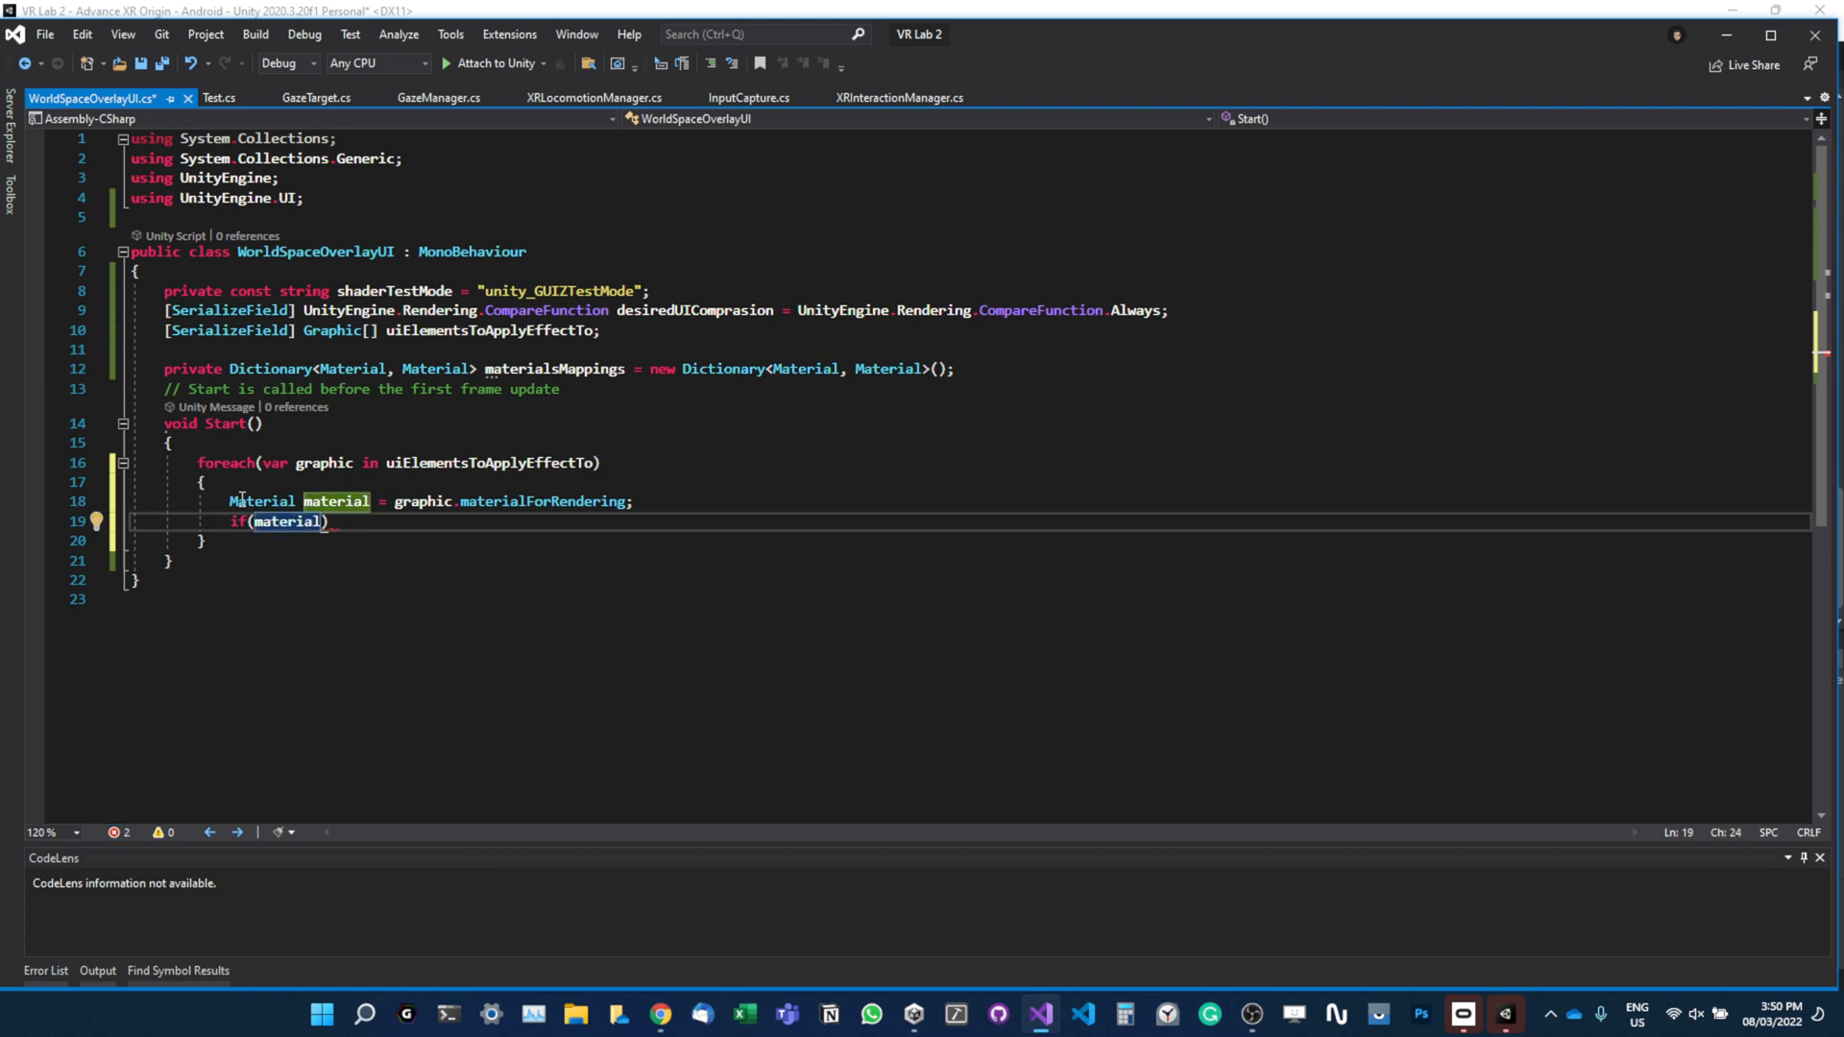
pyautogui.write('==')
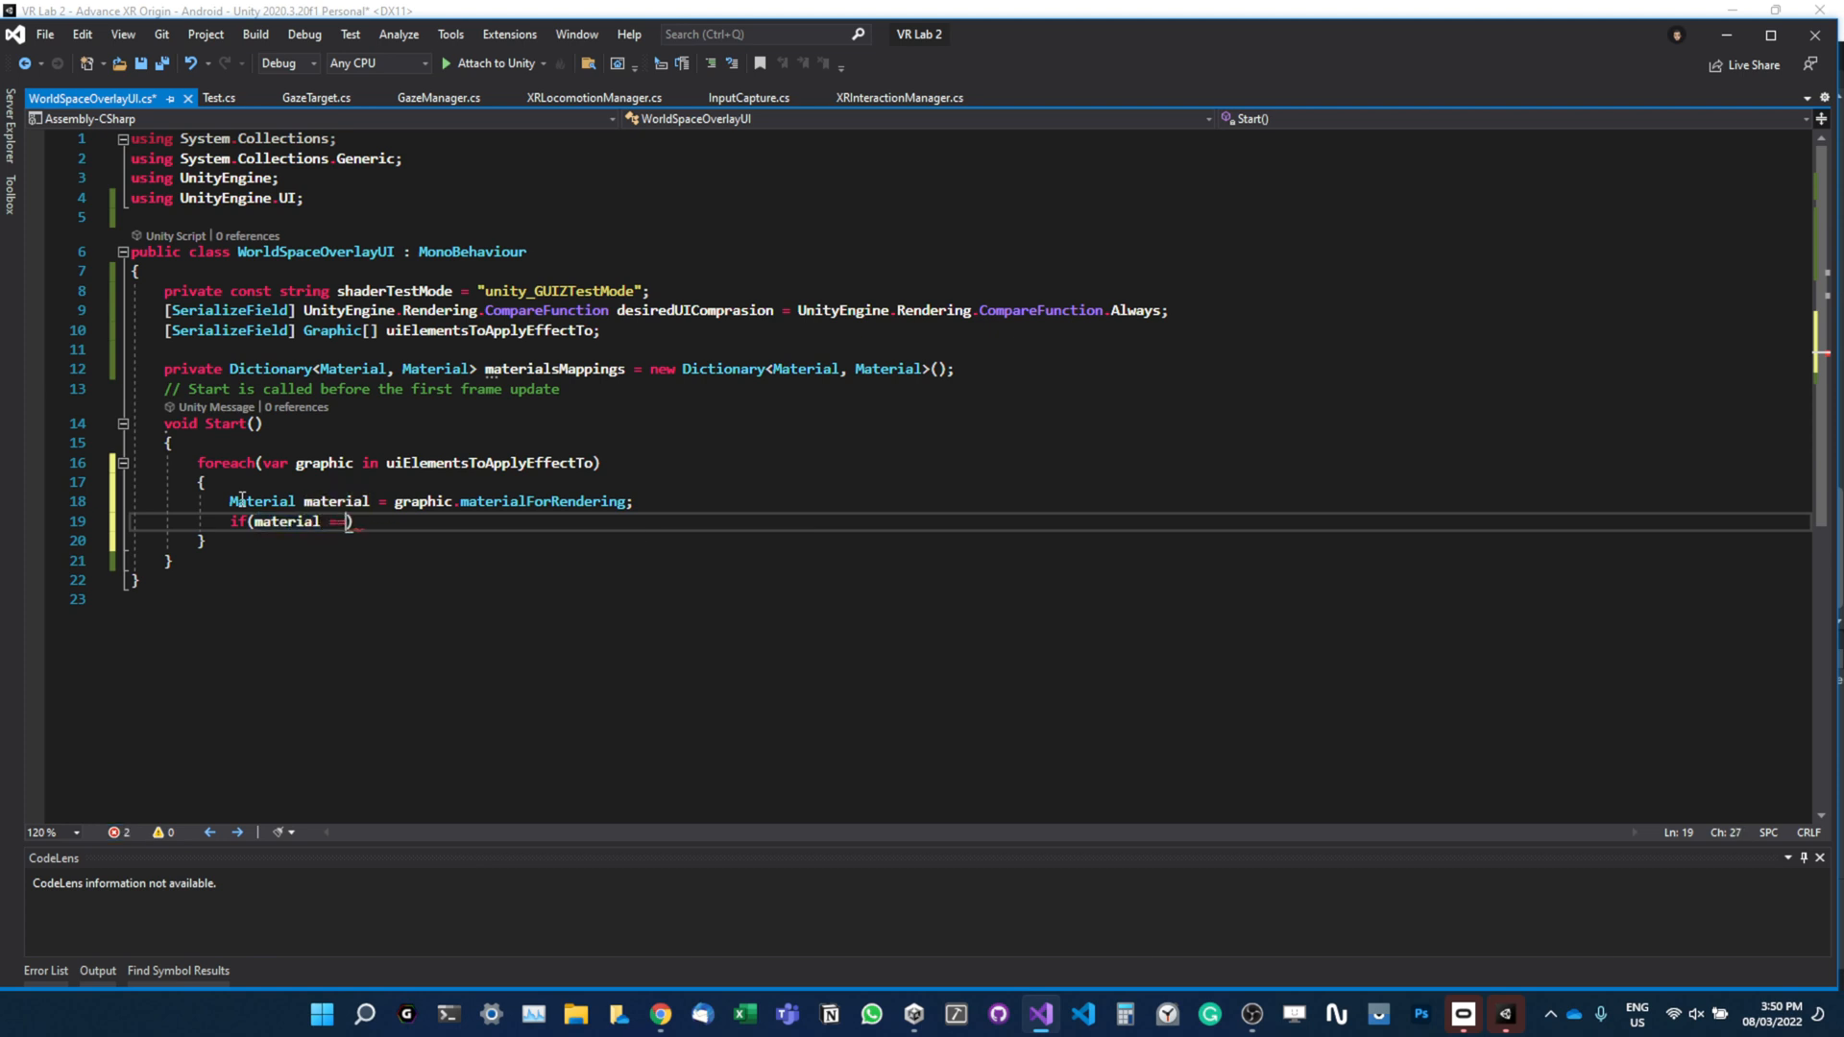
pyautogui.write('null)')
pyautogui.write('{')
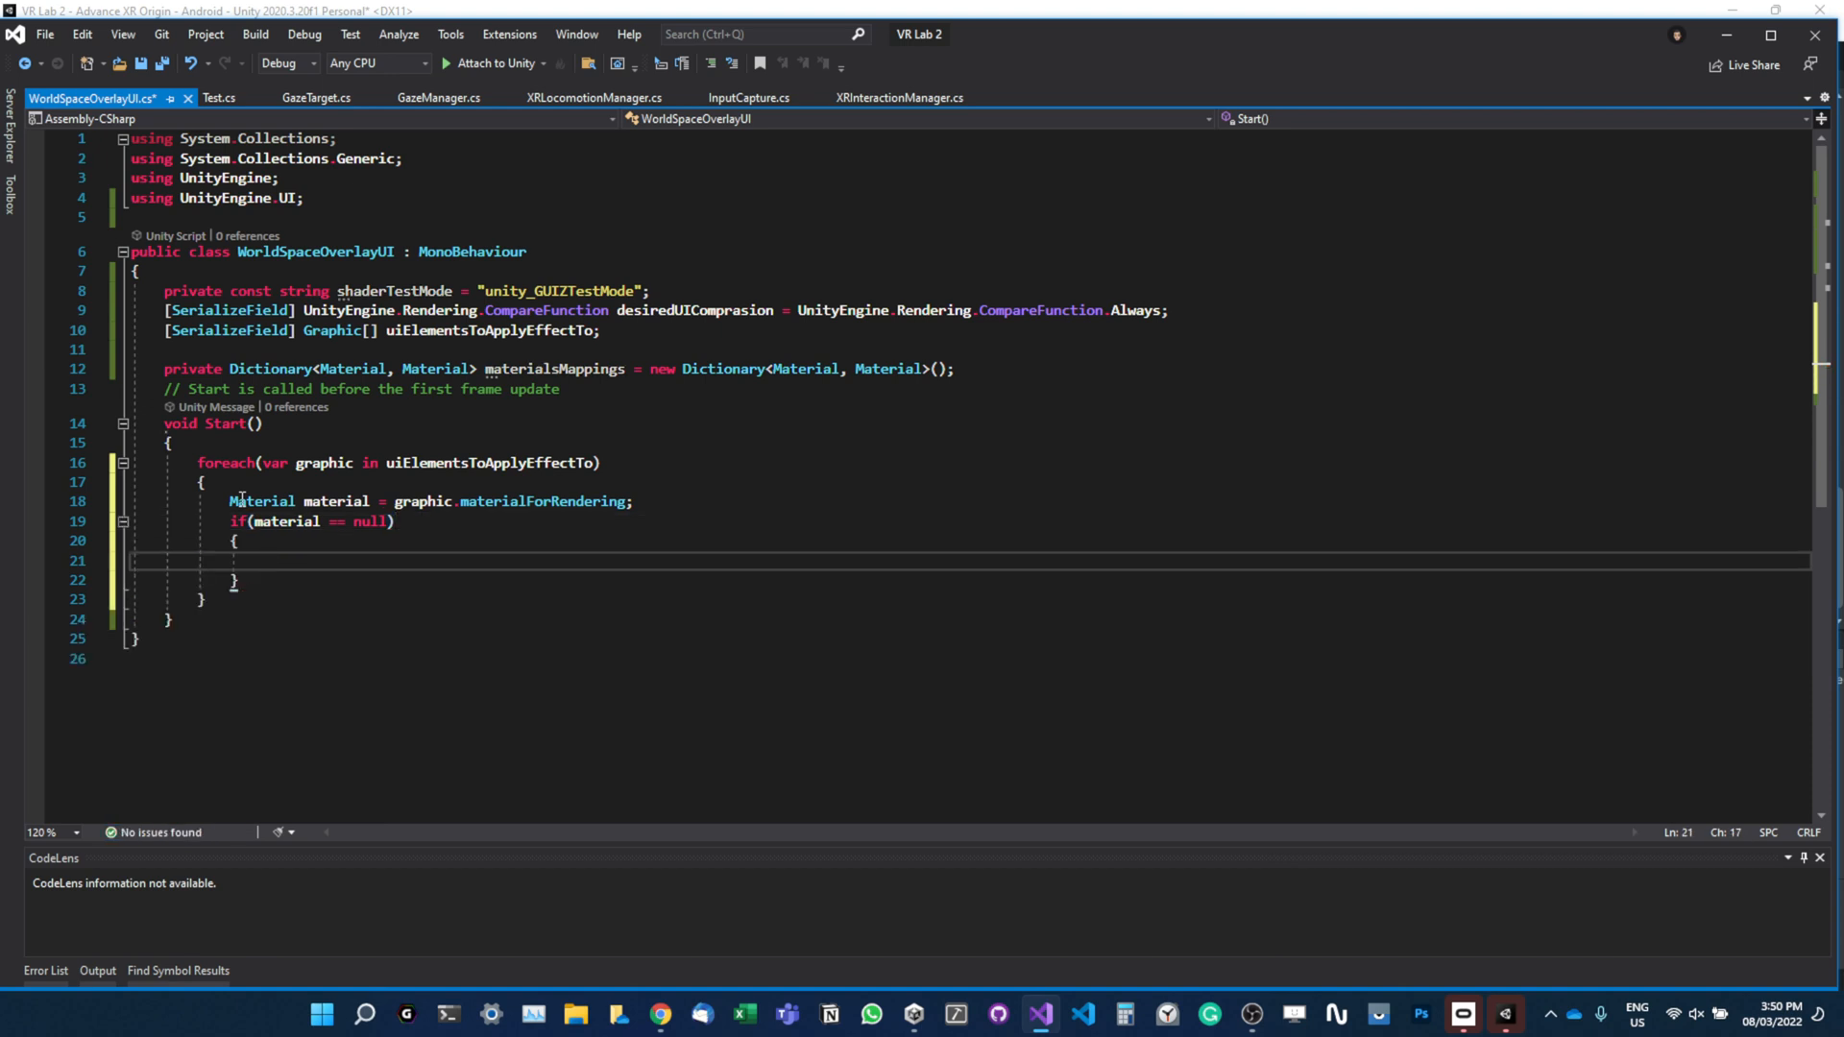
# In the null check, log 'Target material does not have rendering component', continue, and begin another if.
pyautogui.click(262, 561)
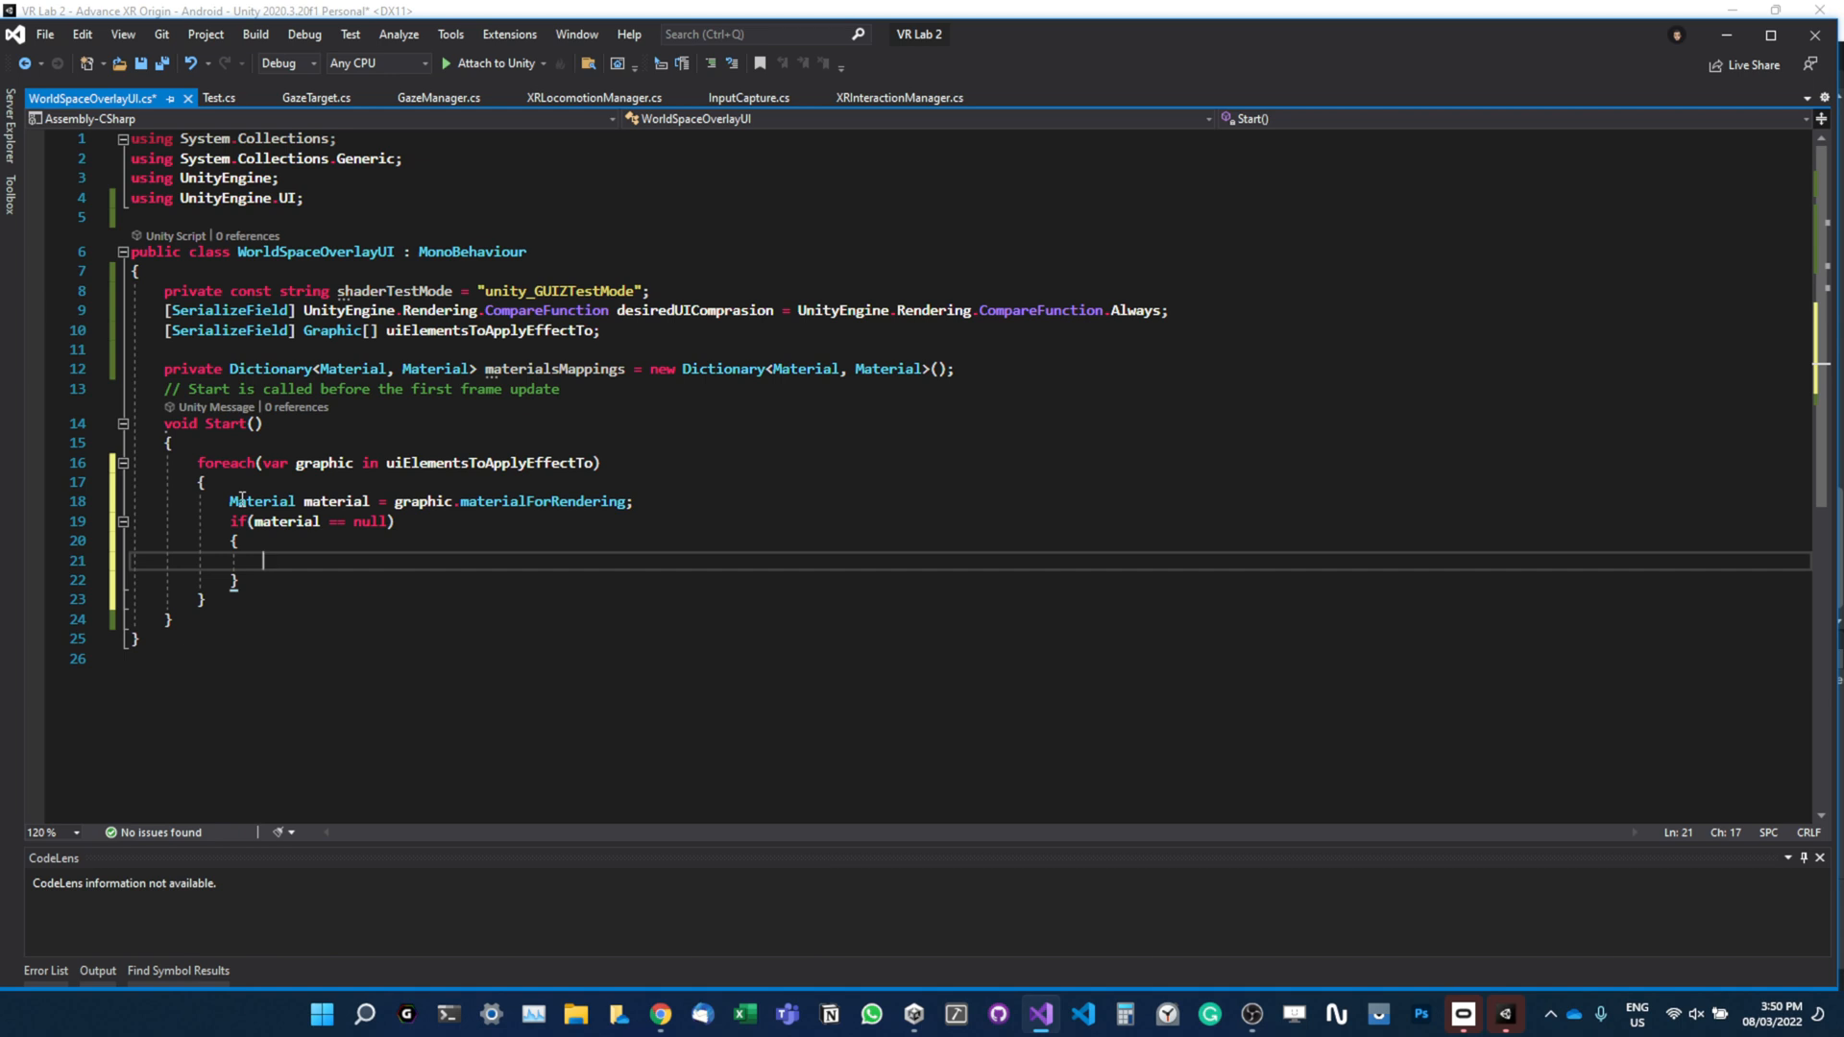
pyautogui.write('d')
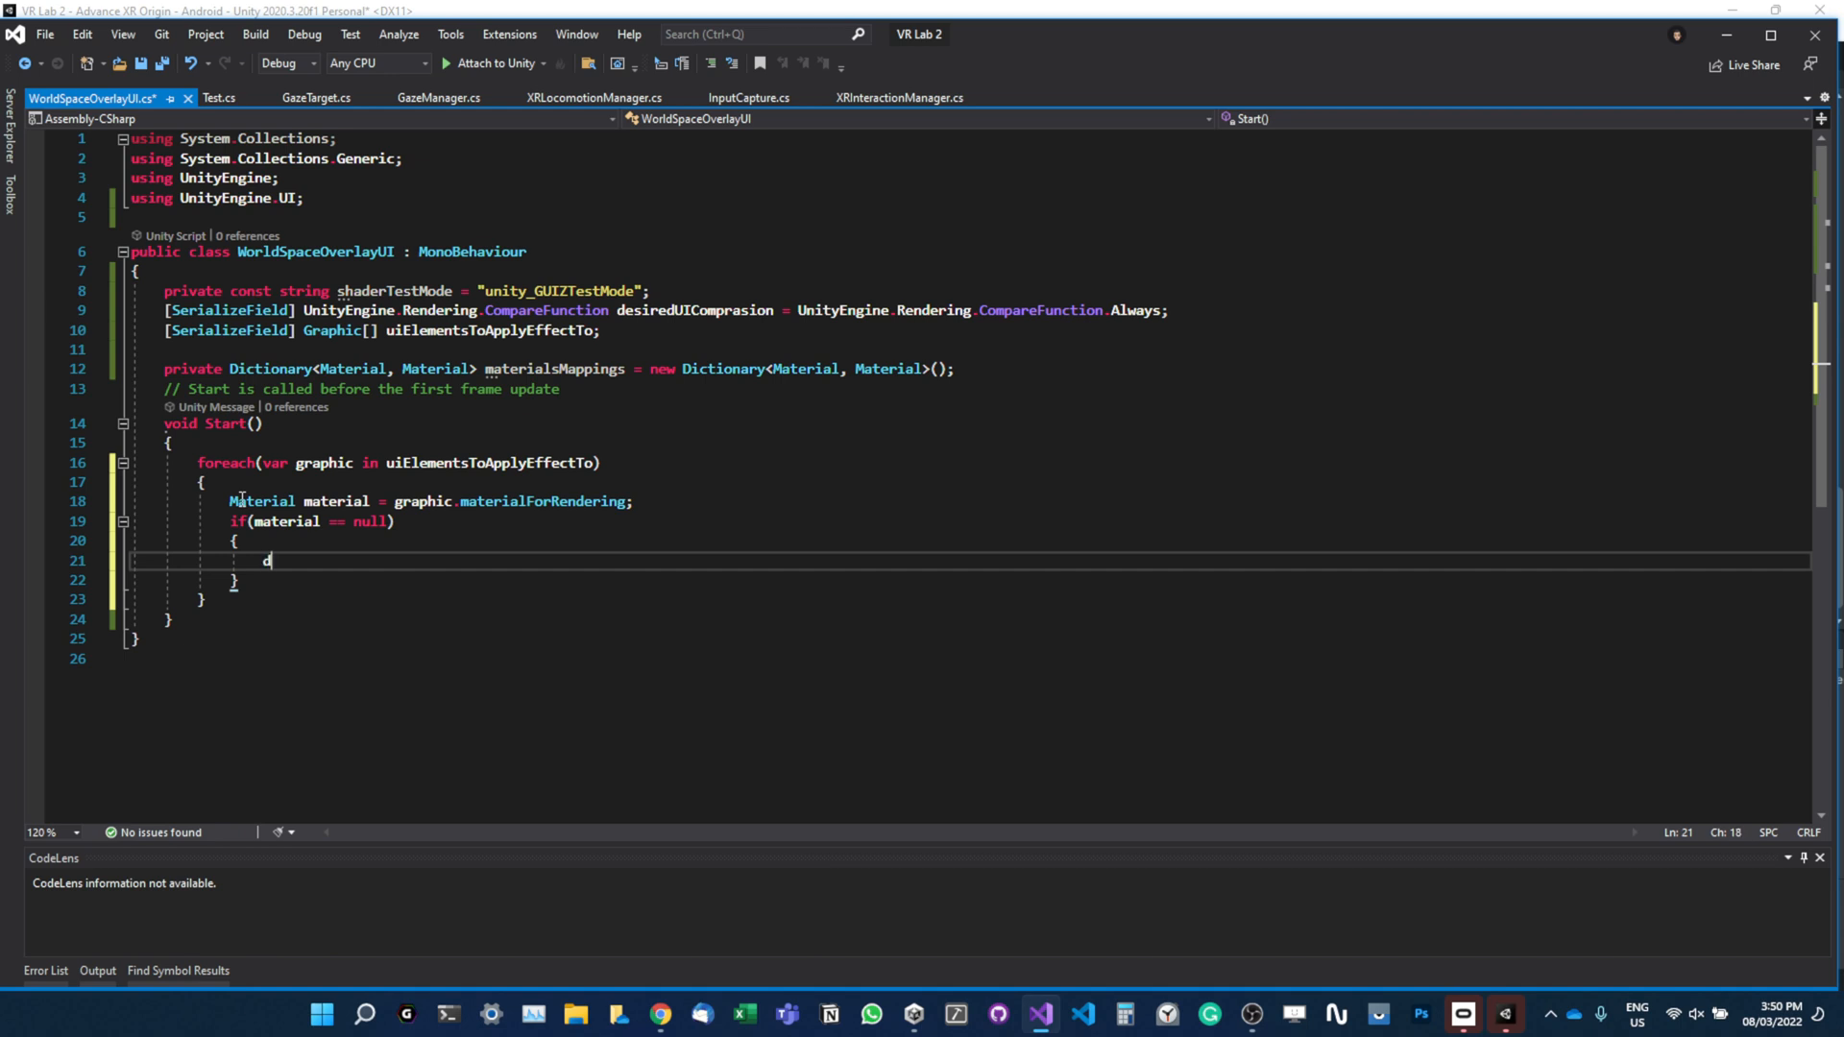
pyautogui.write('Debug.lo')
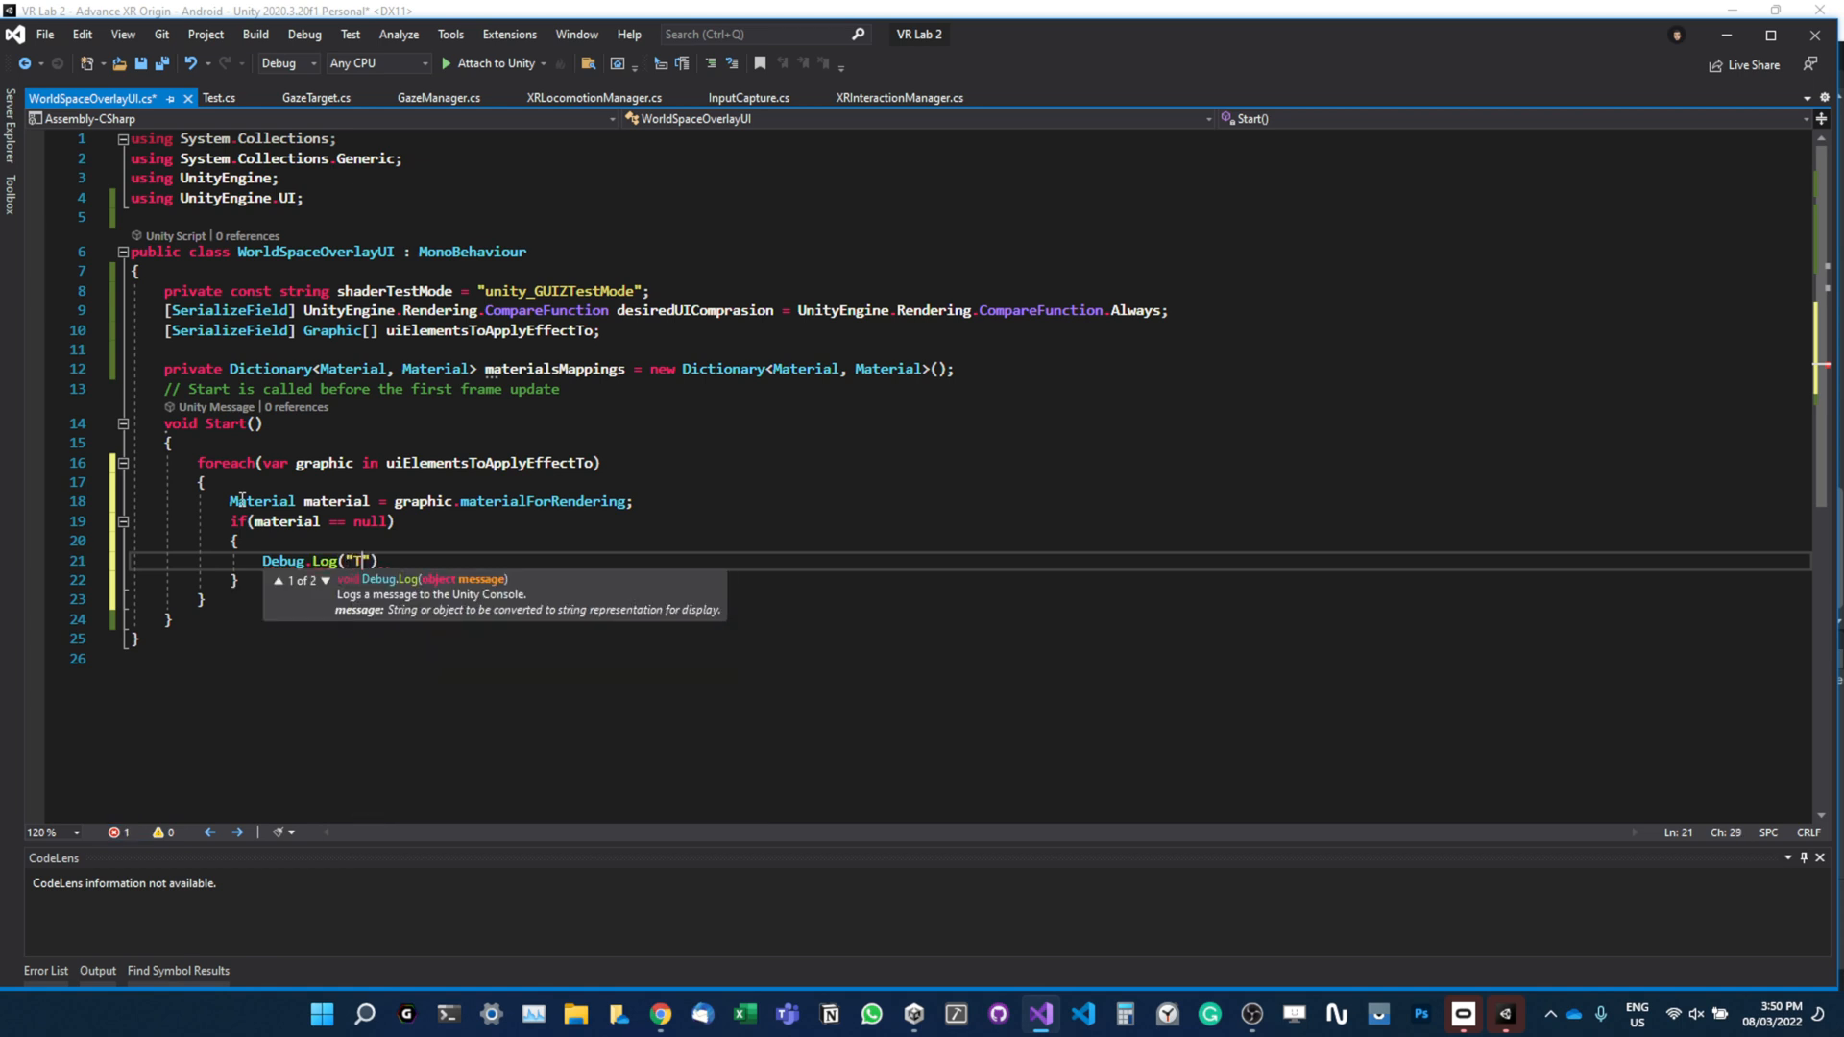
pyautogui.write('arget Material does not have rendering component')
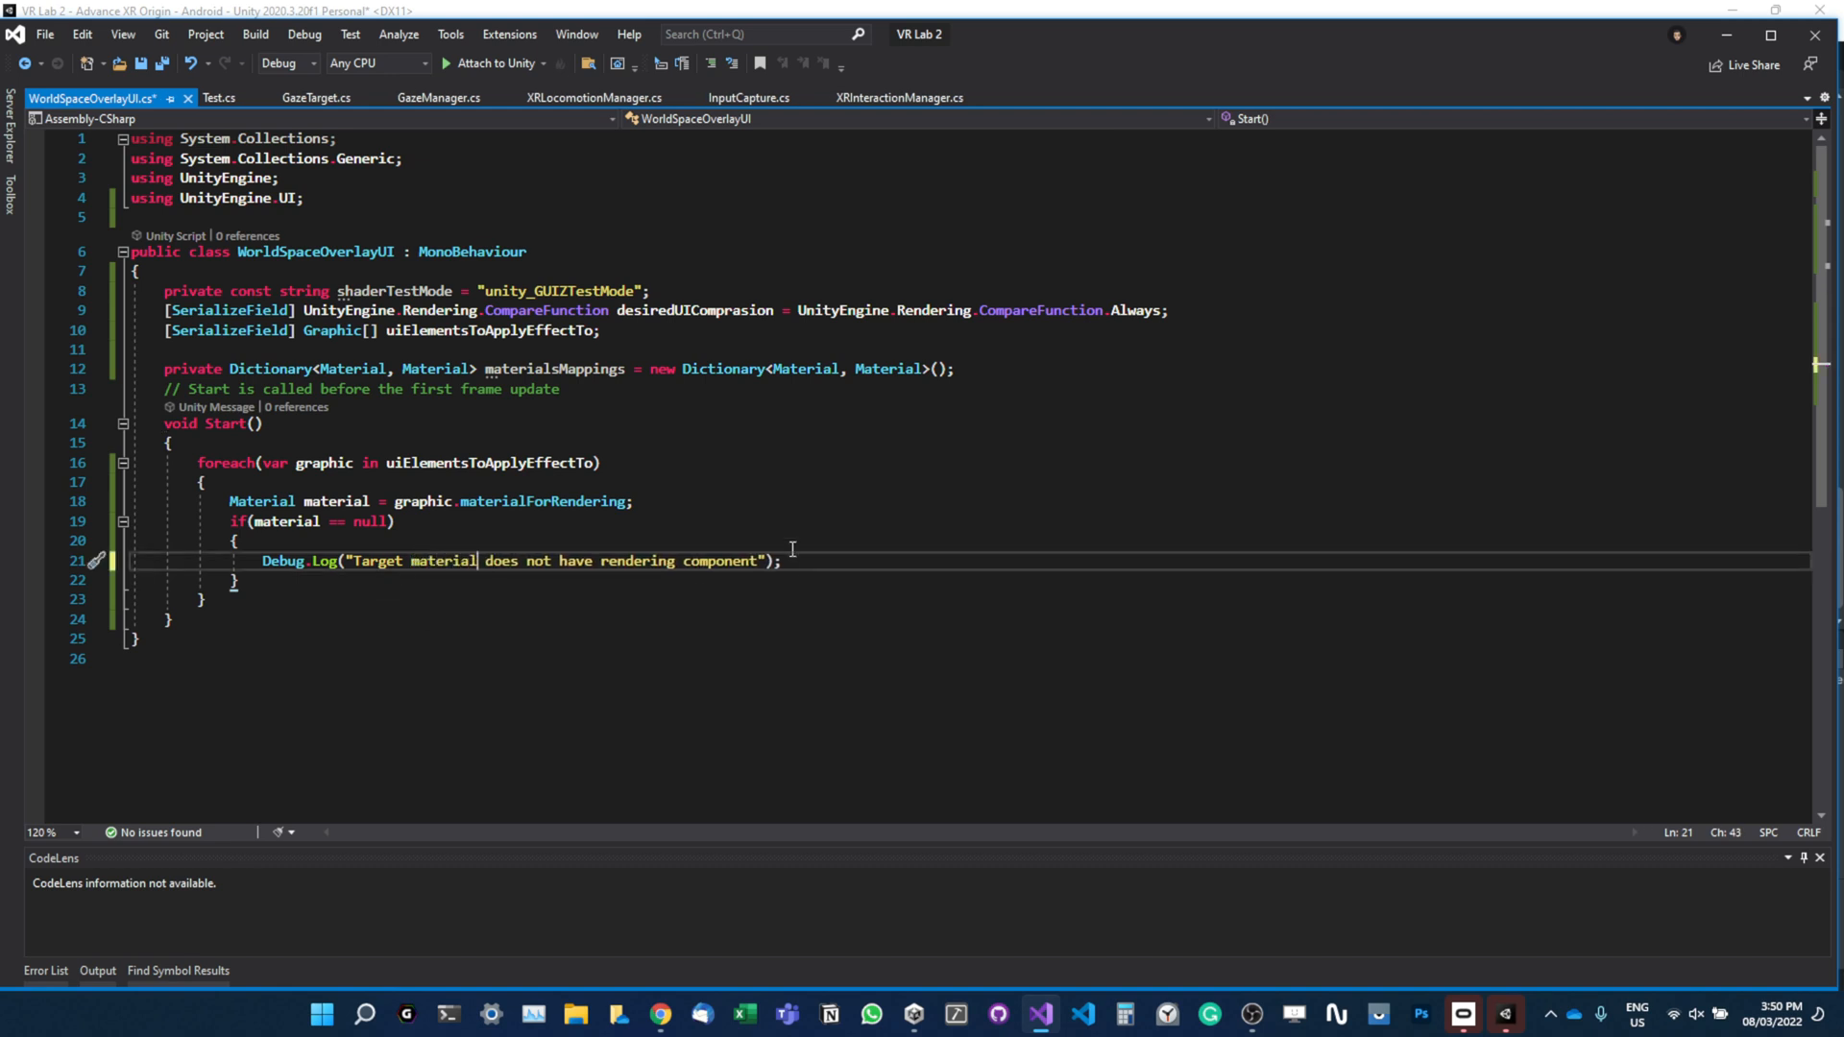
pyautogui.moveTo(748, 614)
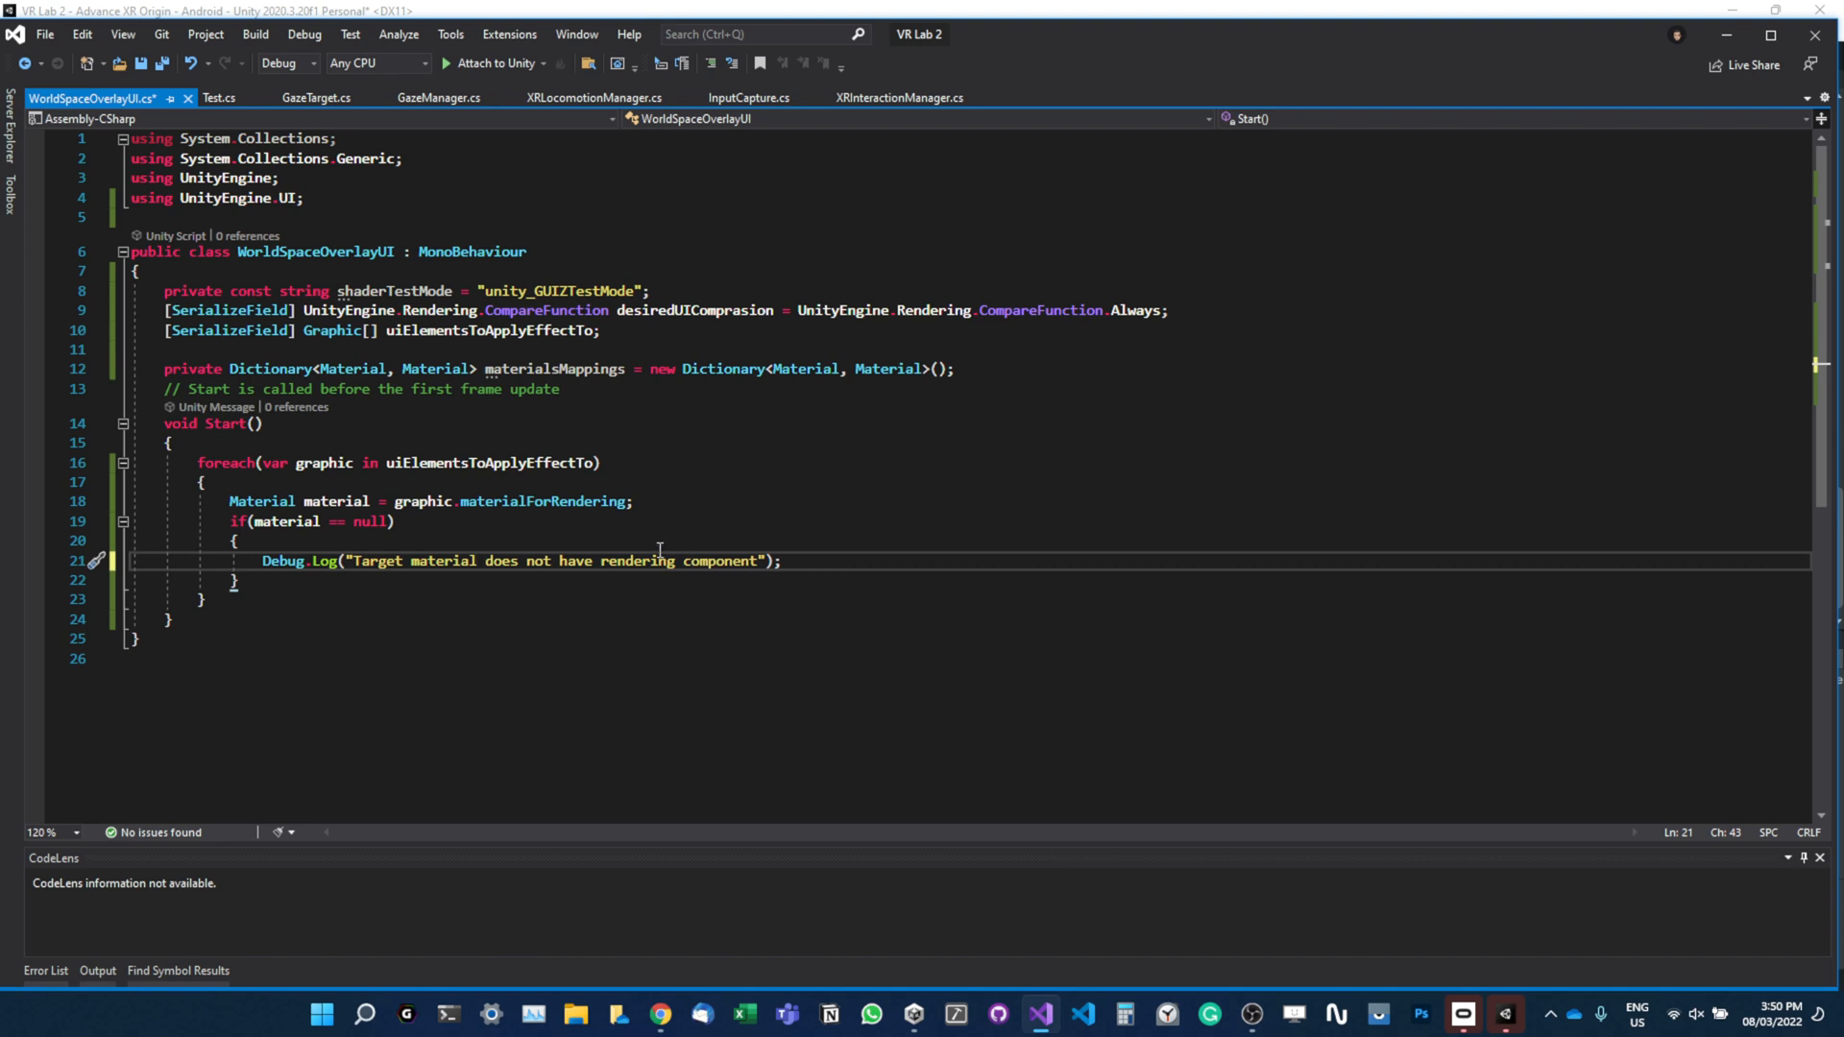
pyautogui.write('continue;')
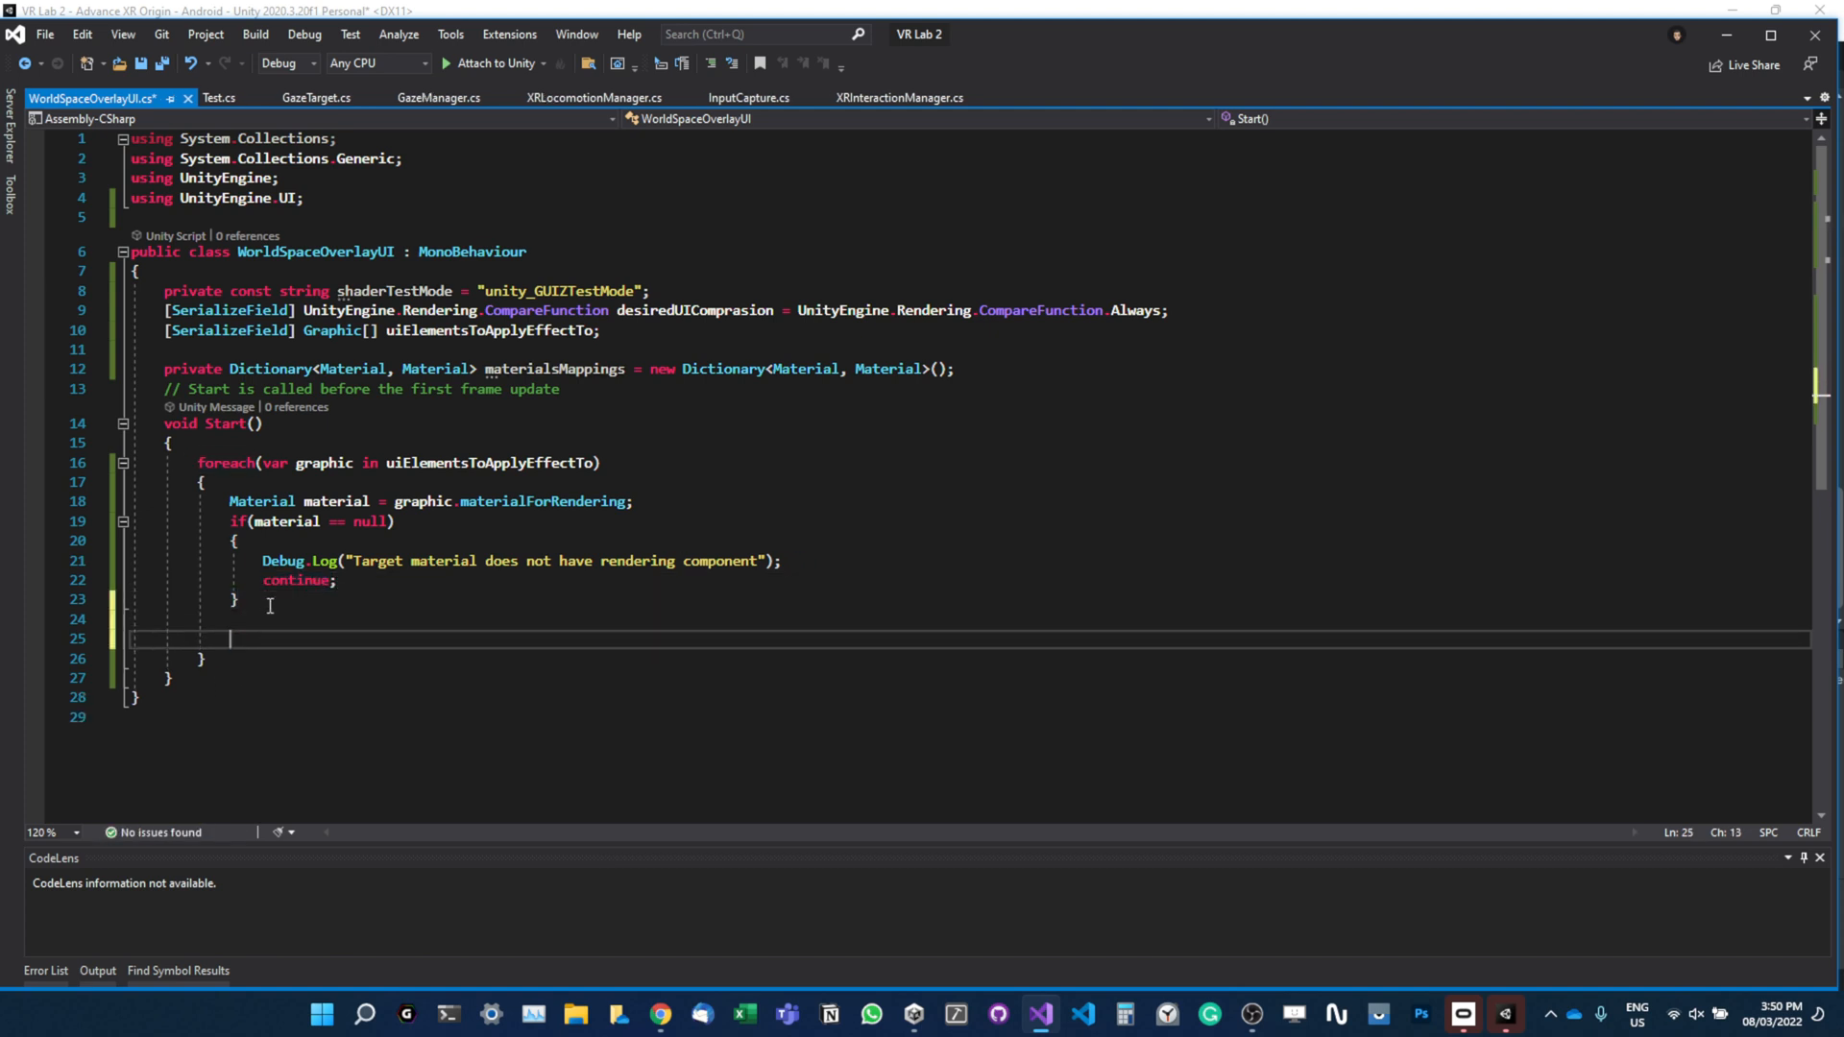
pyautogui.write('if(mat')
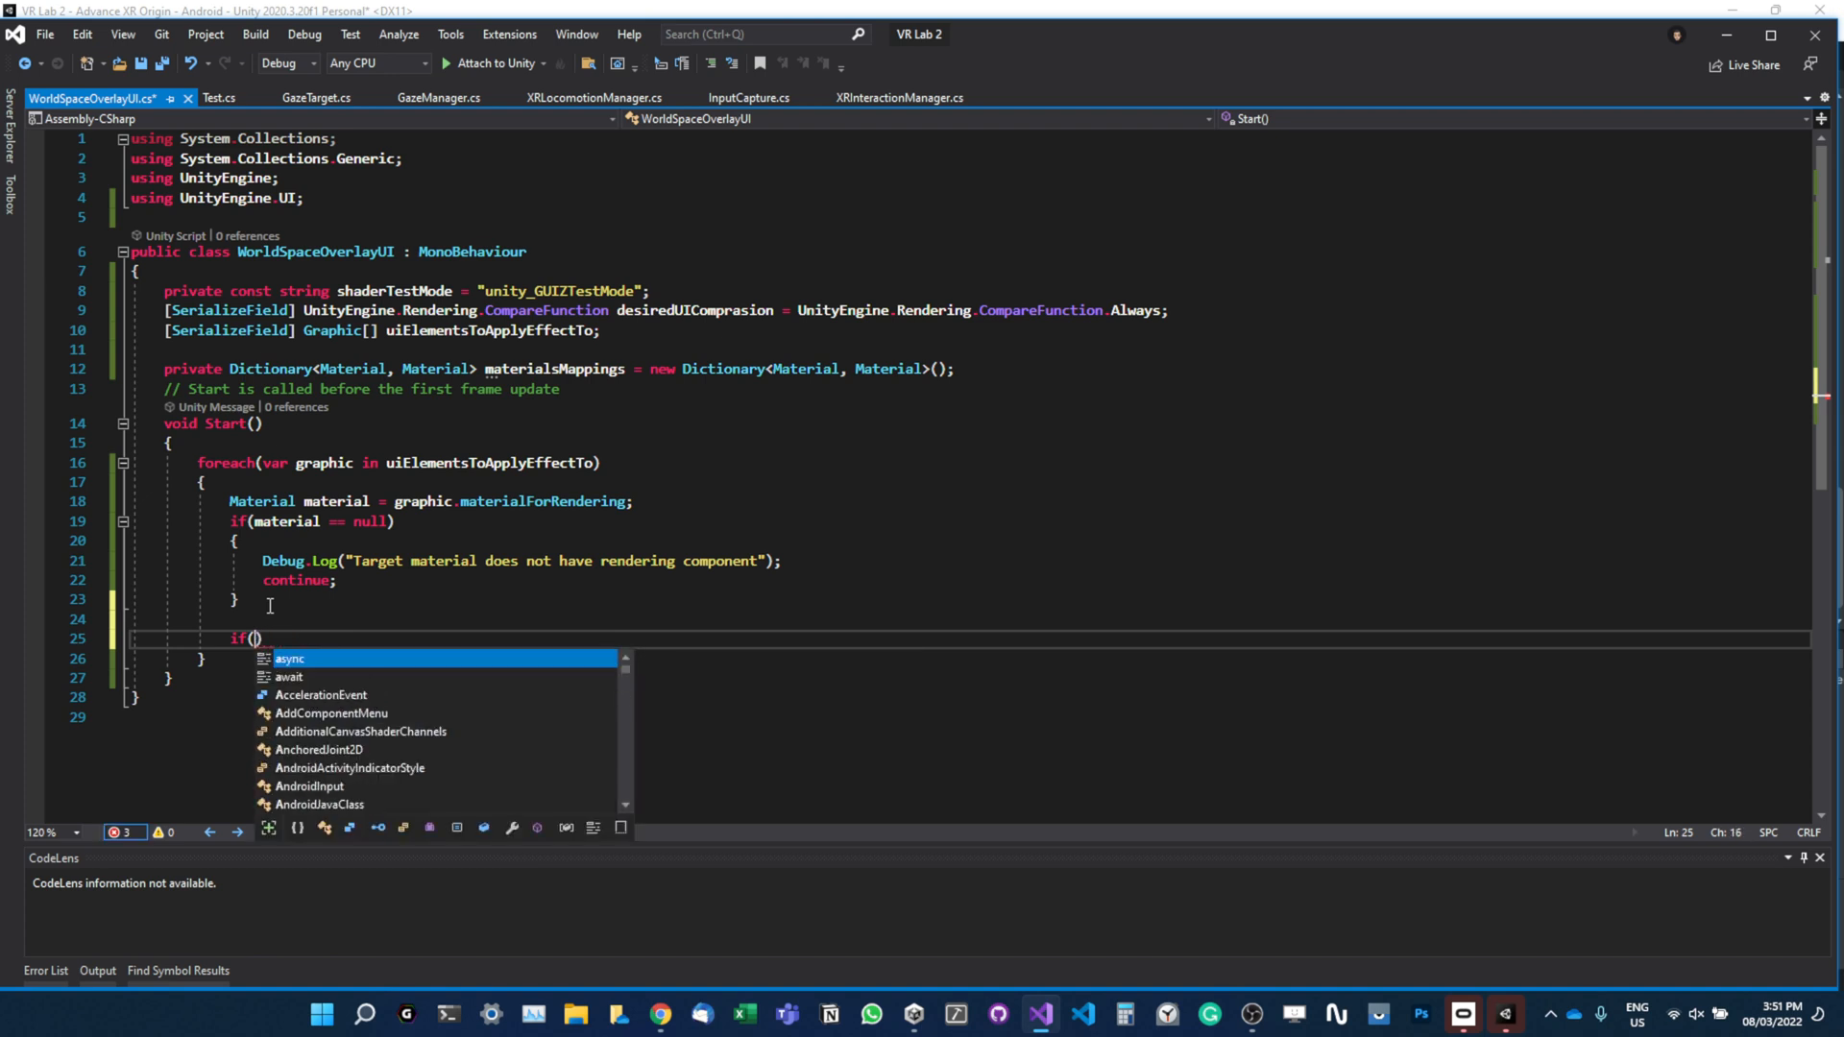
# Write the condition materialsMappings.TryGetValue(material, out matrialCopy) == false.
pyautogui.write('materialsMappings')
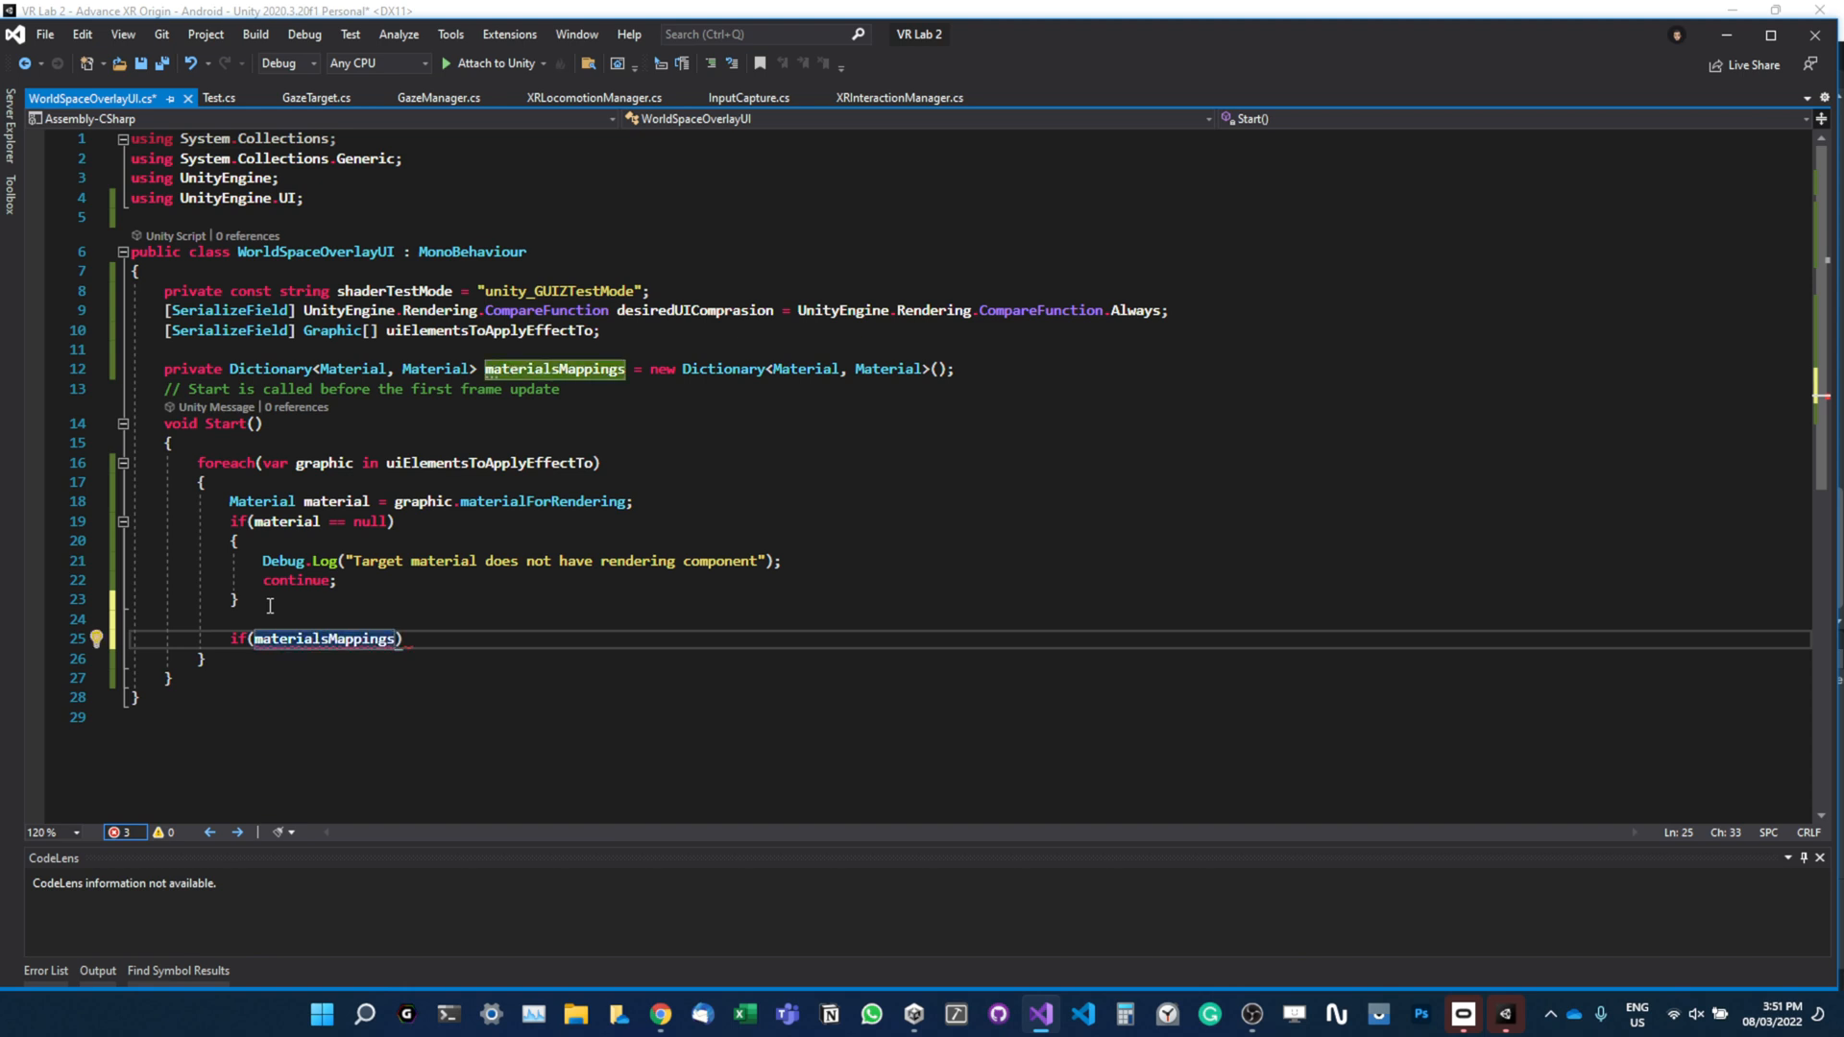
pyautogui.write('.tr')
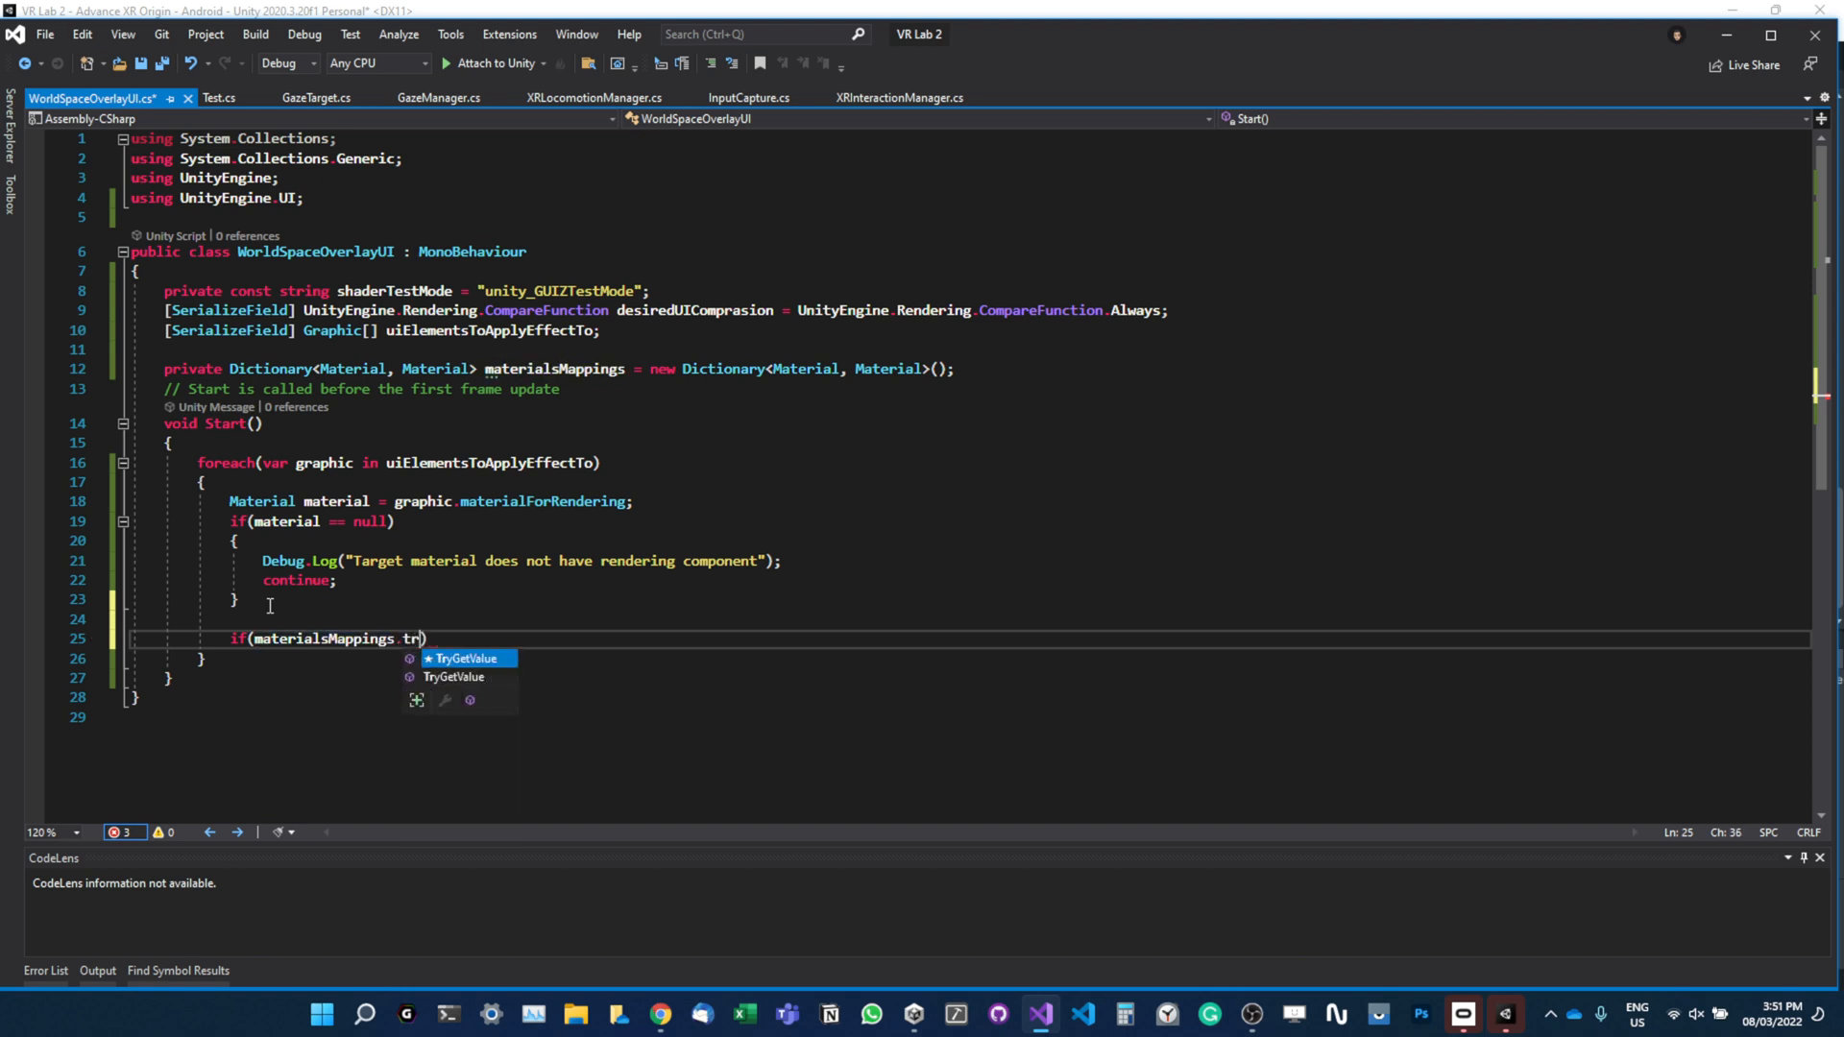
pyautogui.press('Tab')
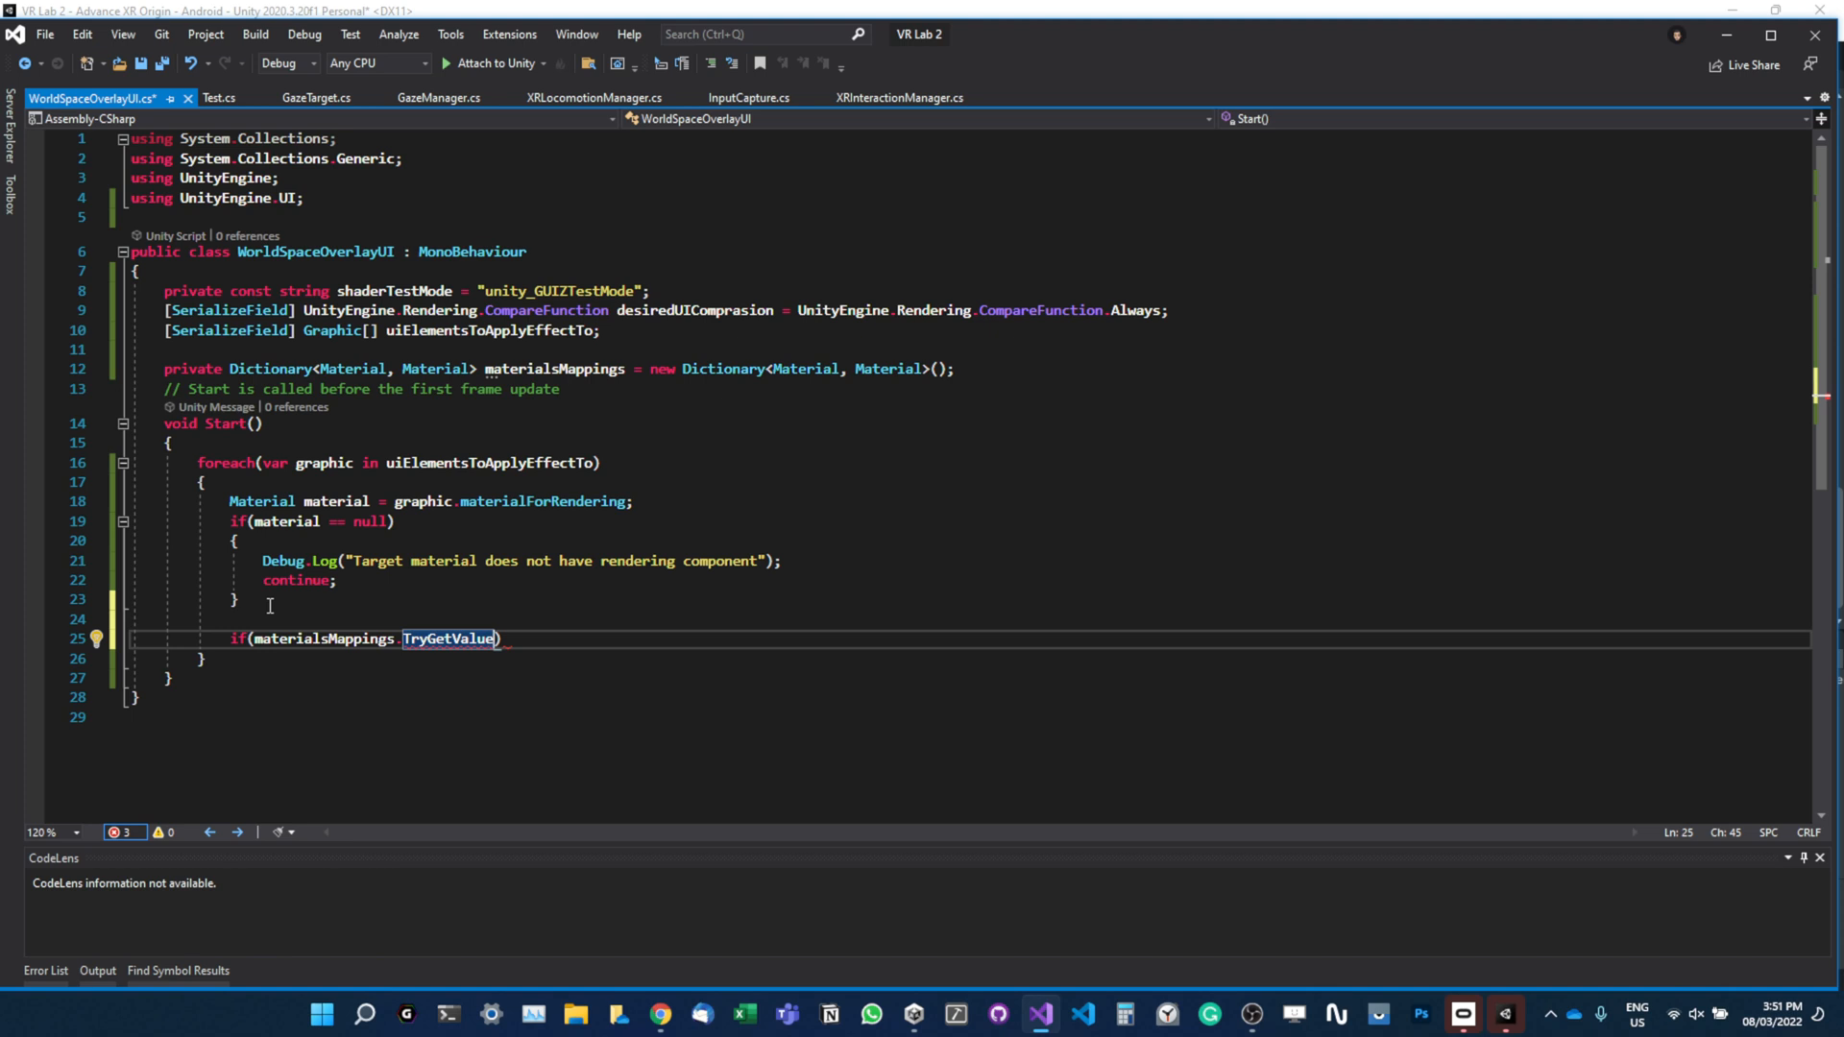
pyautogui.write('(m')
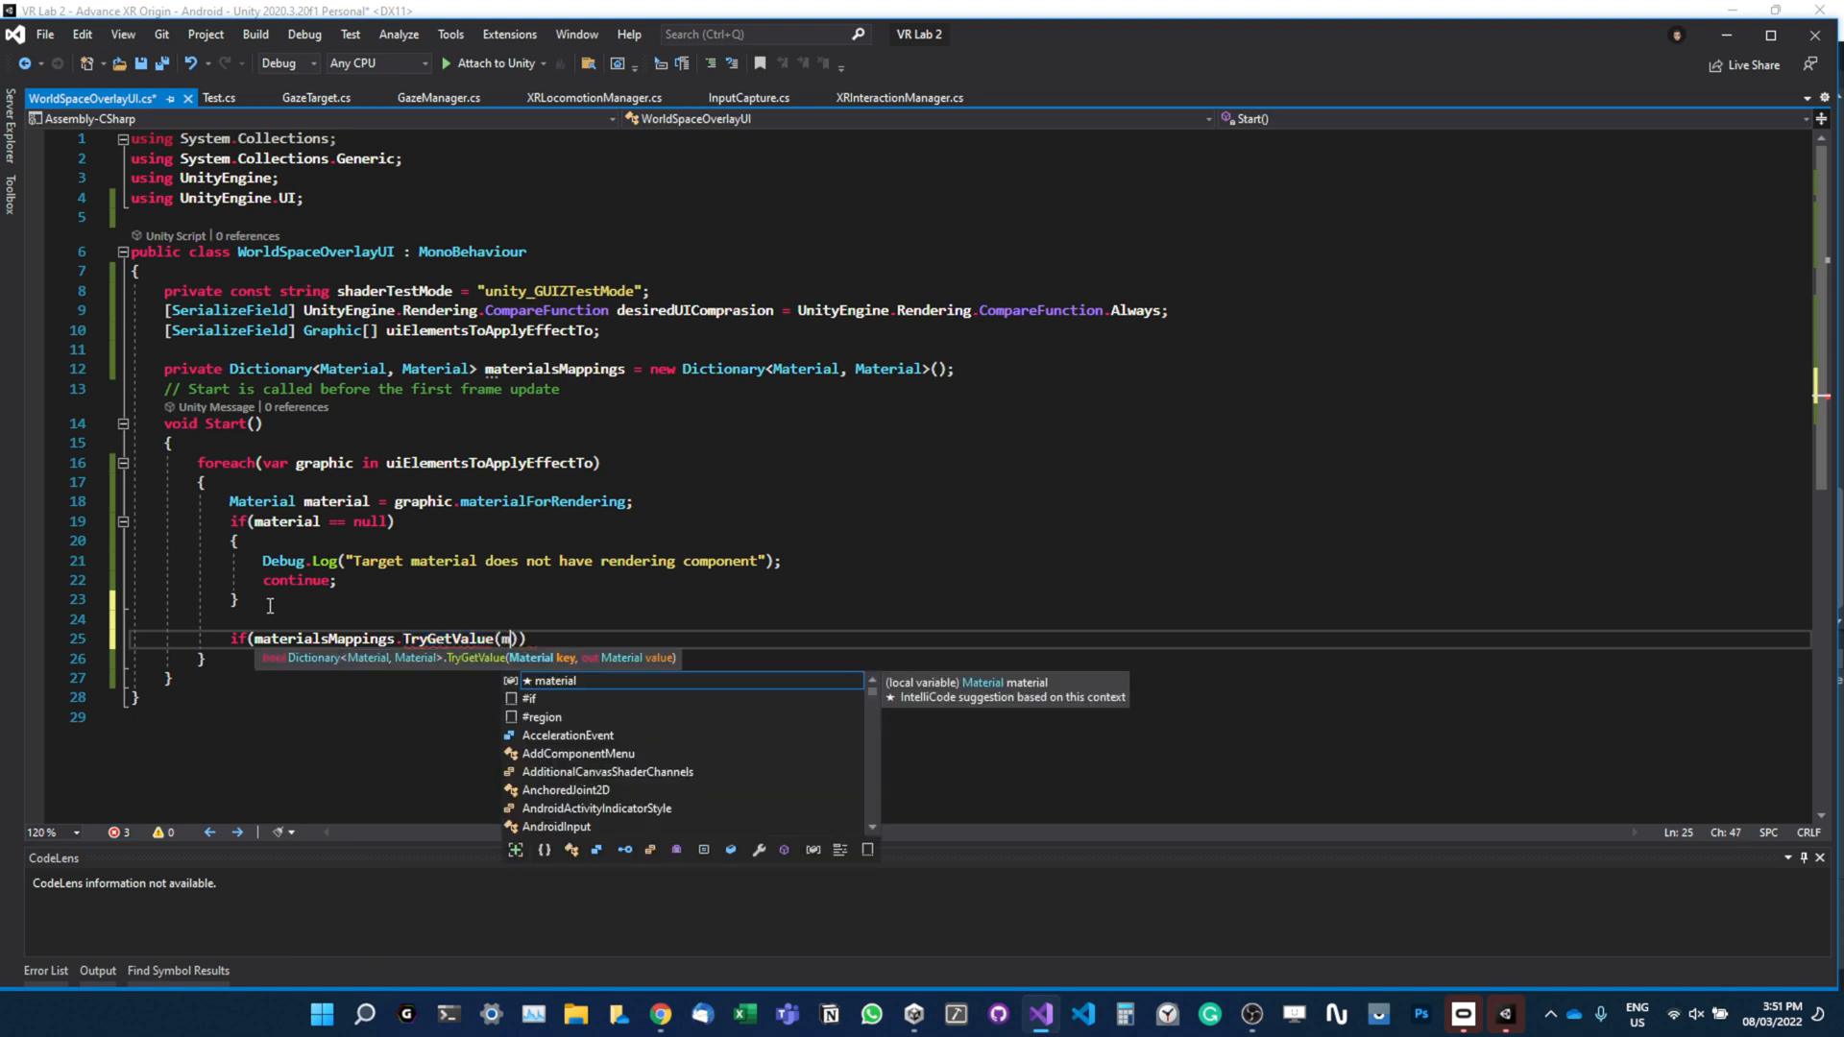
pyautogui.write('Matrix4x4')
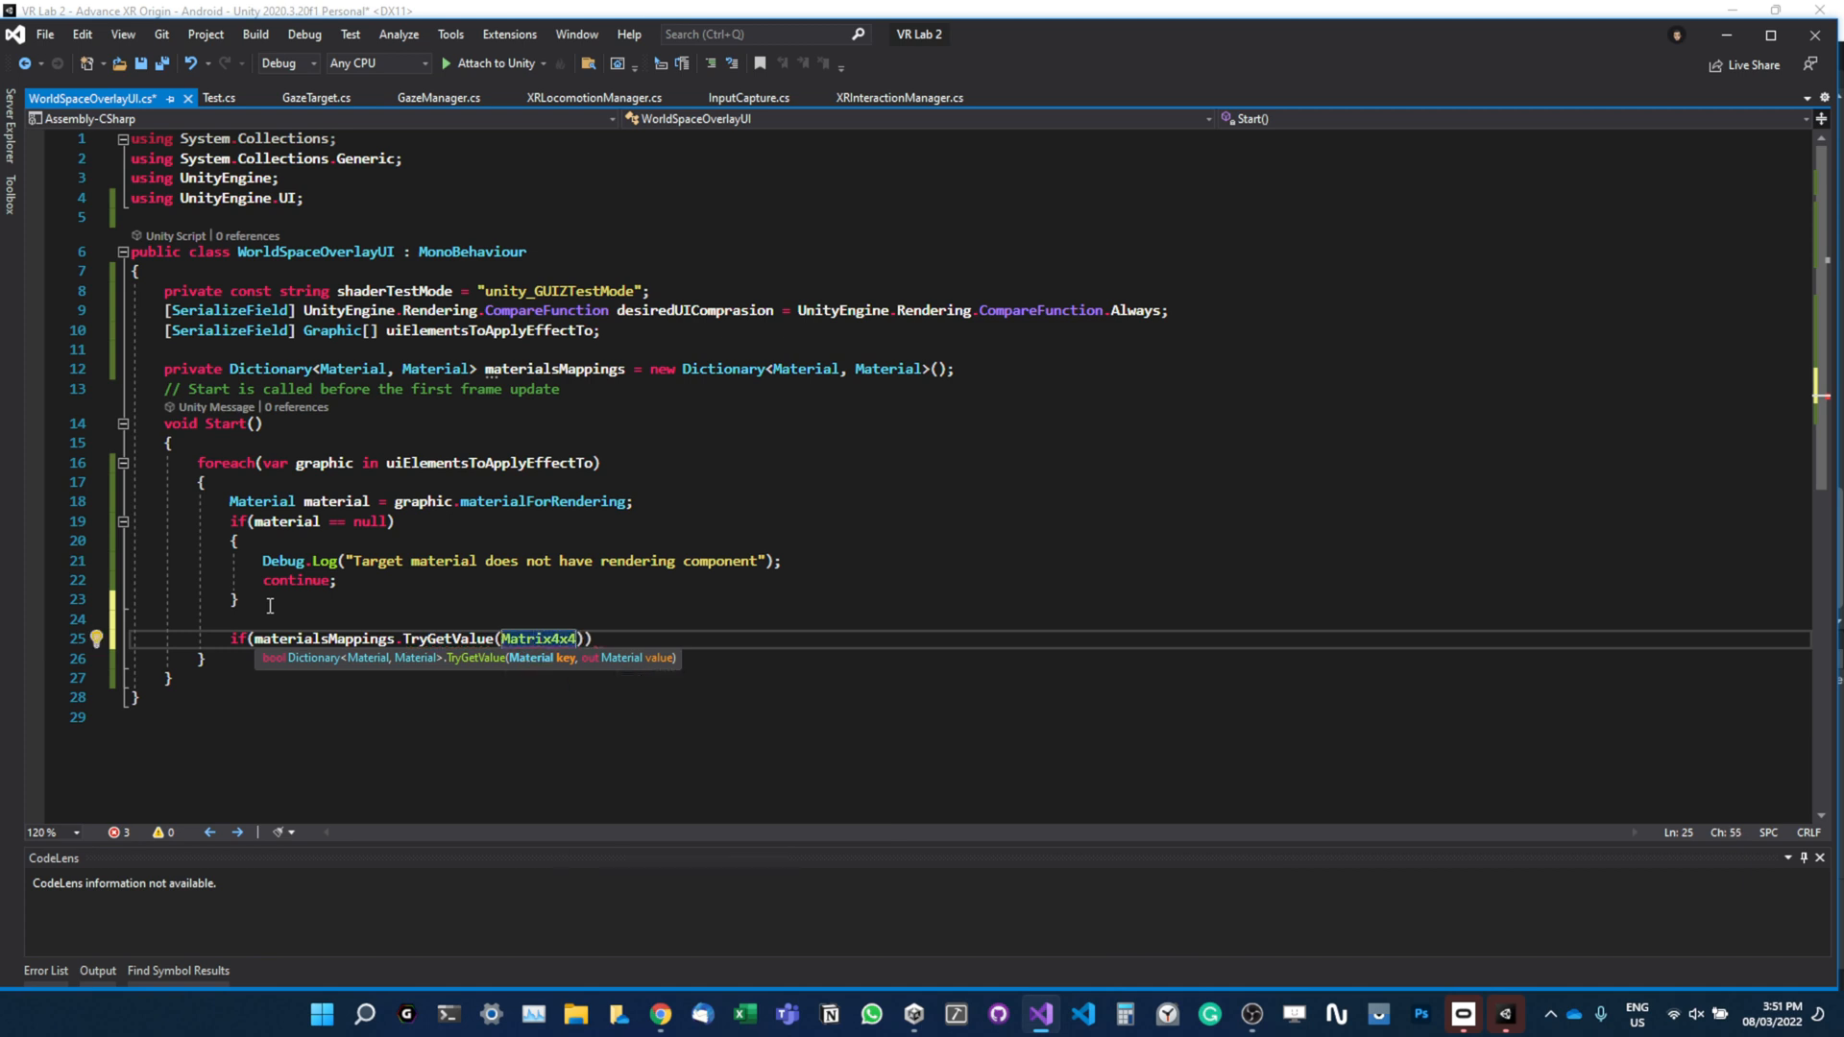
pyautogui.write('matr')
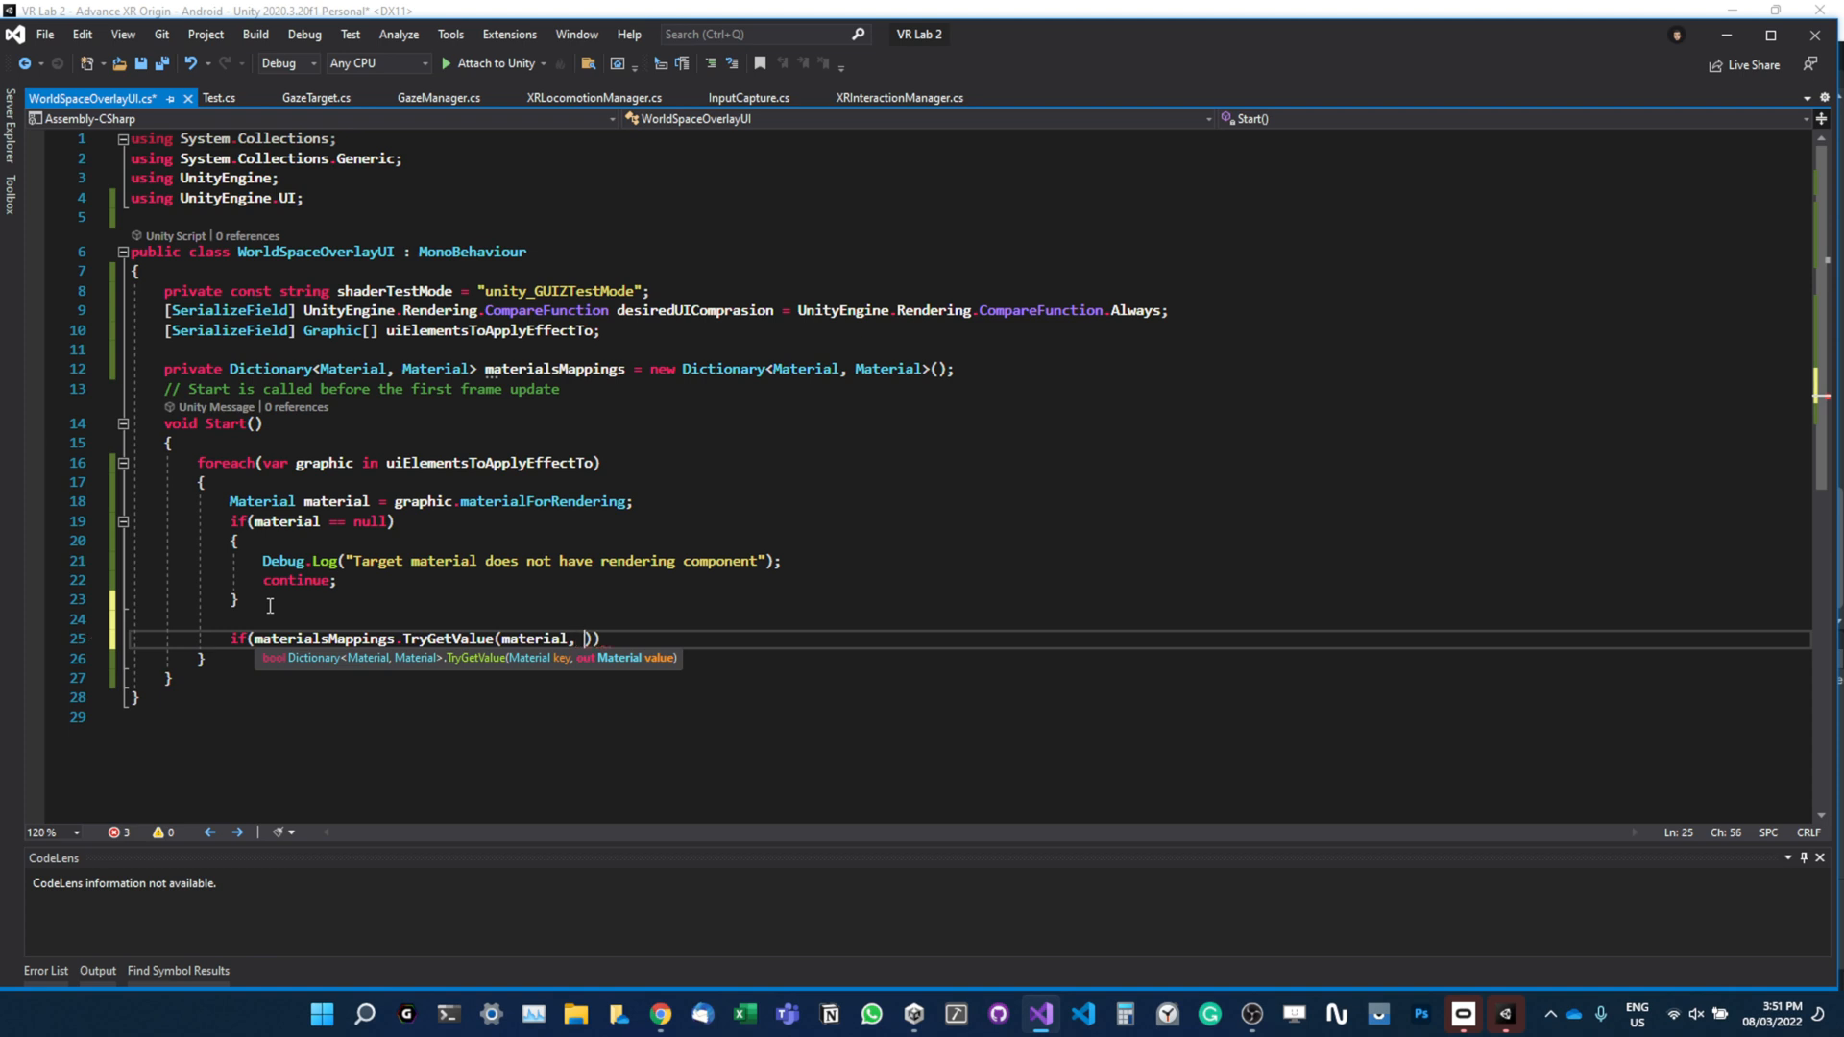
pyautogui.write('out matr')
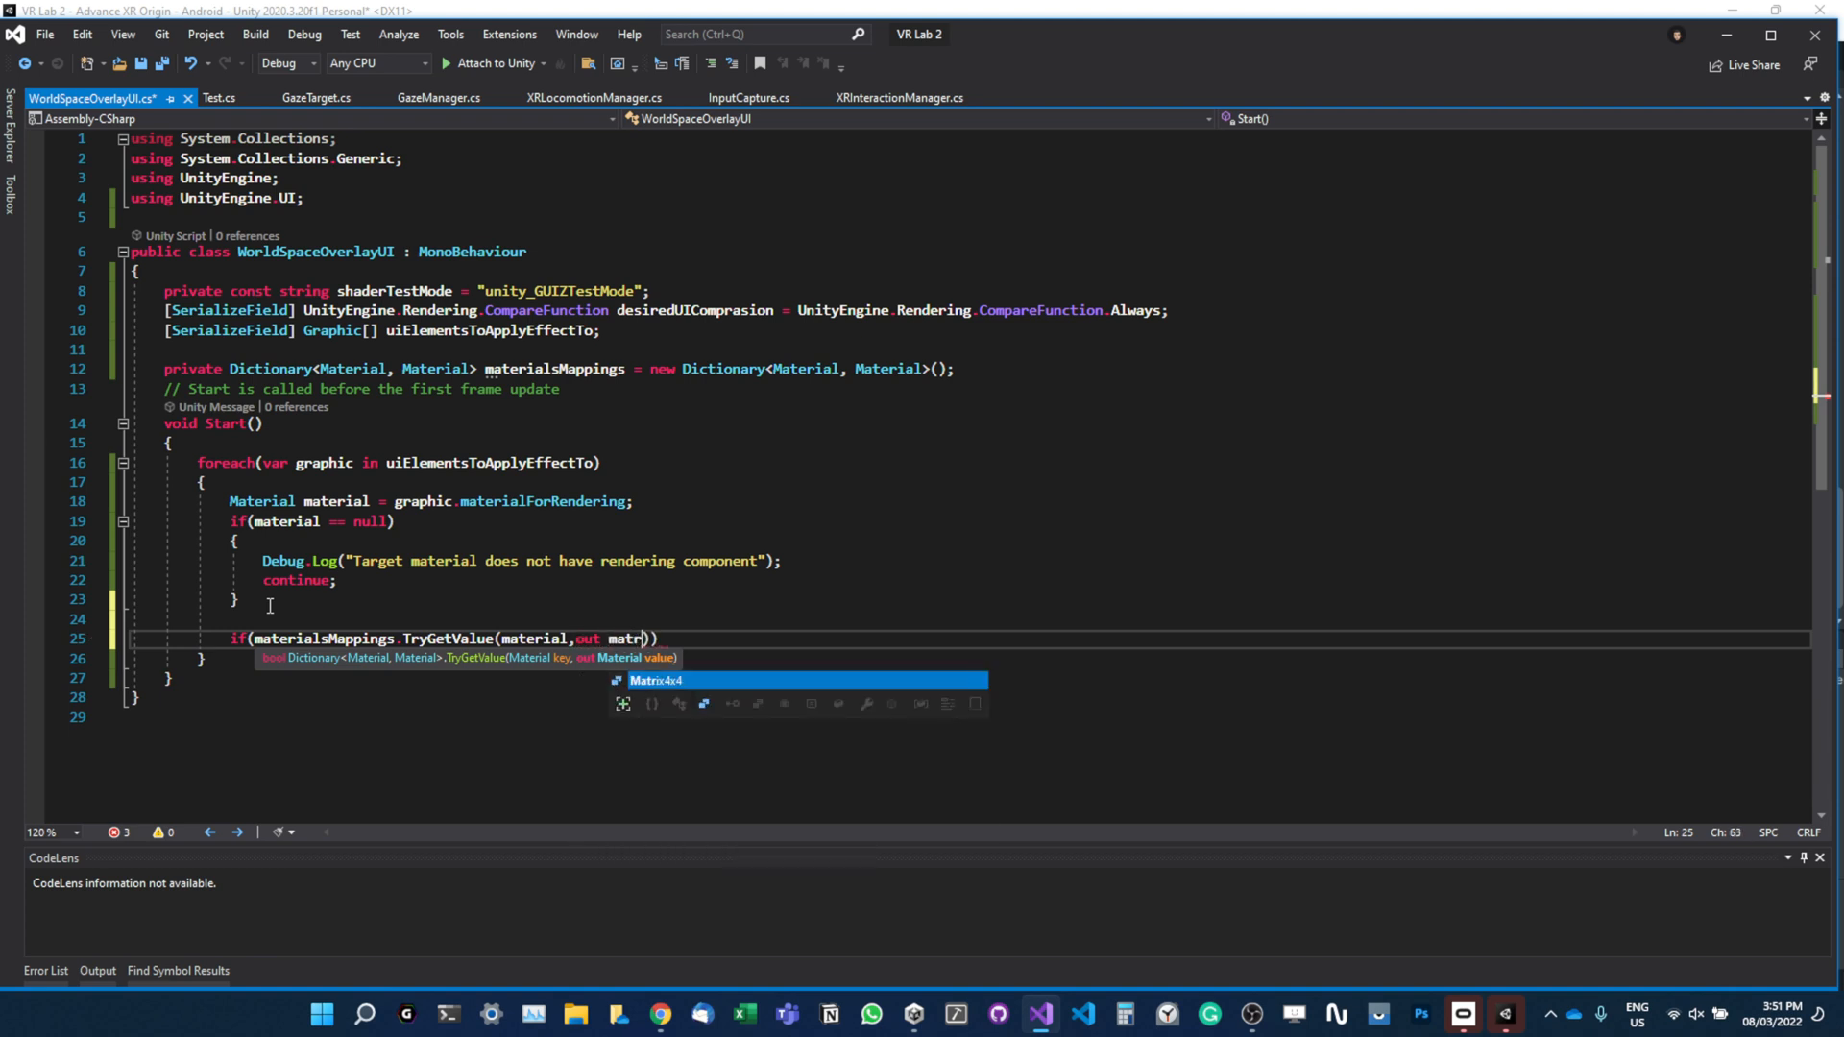
pyautogui.write('Material')
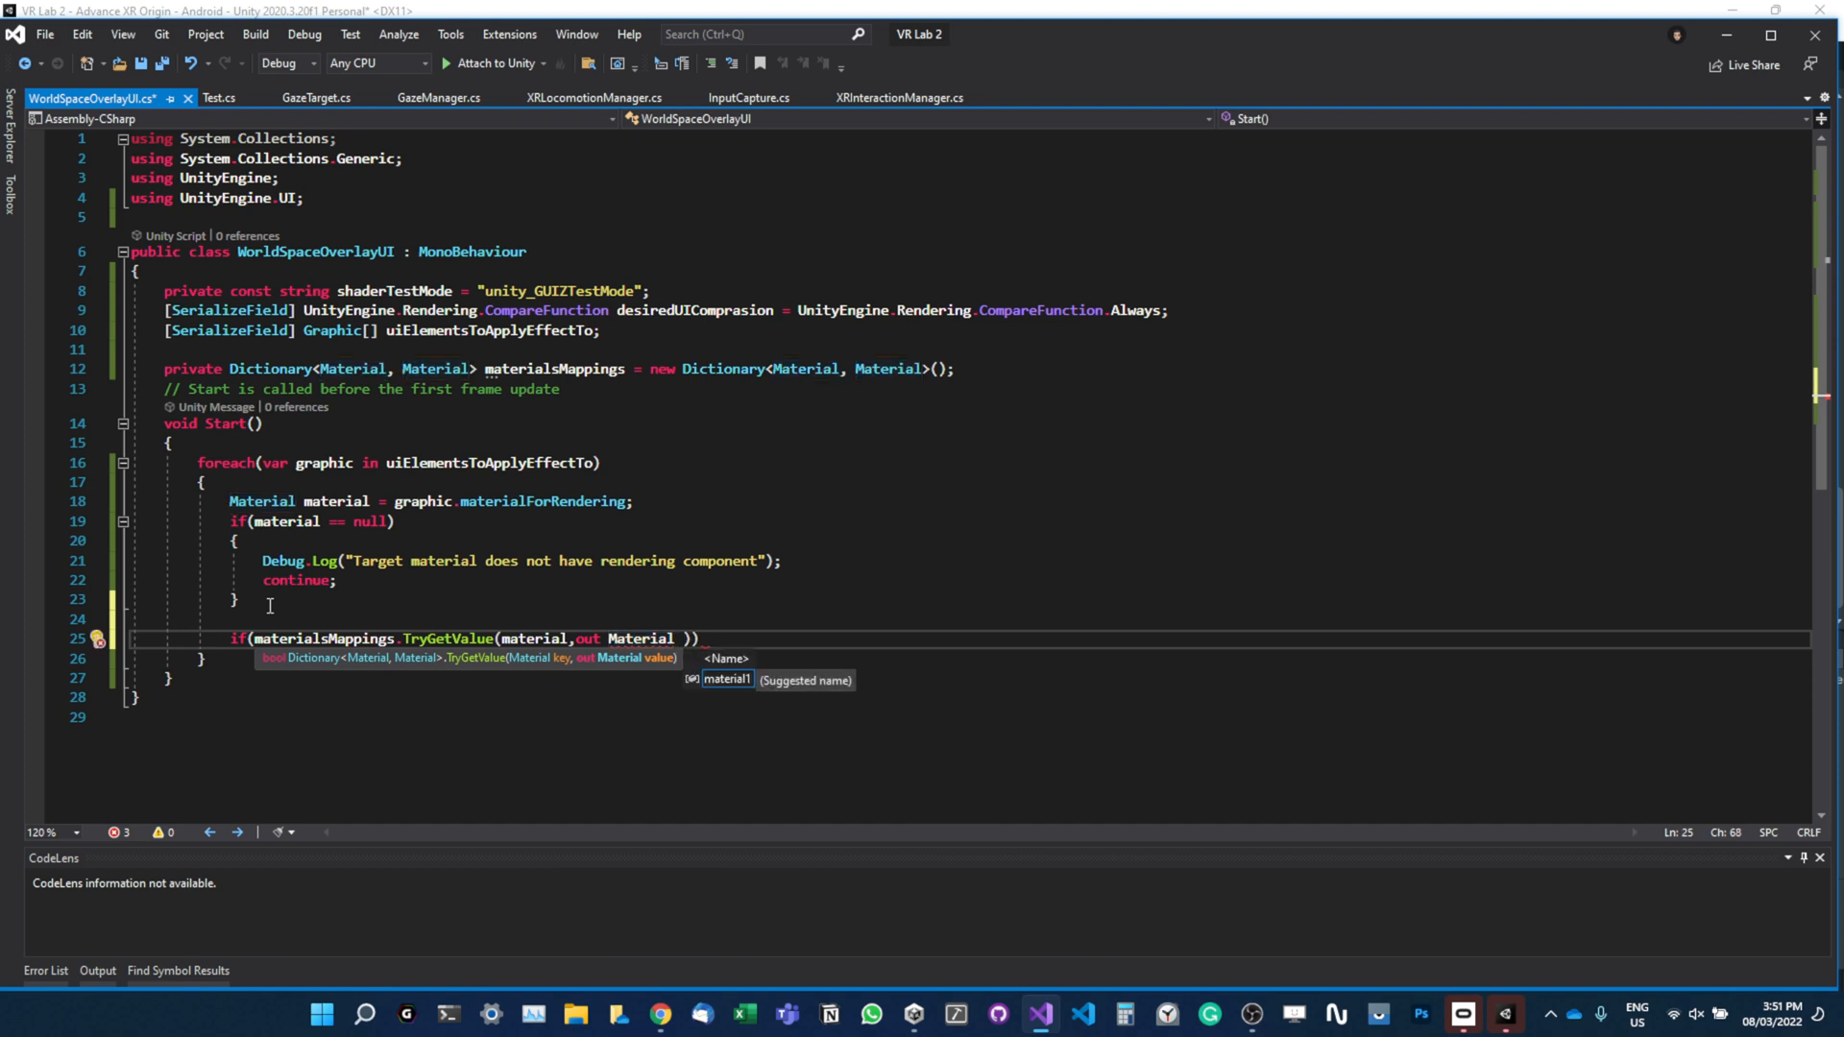
pyautogui.write('metrialCopy')
pyautogui.write('{')
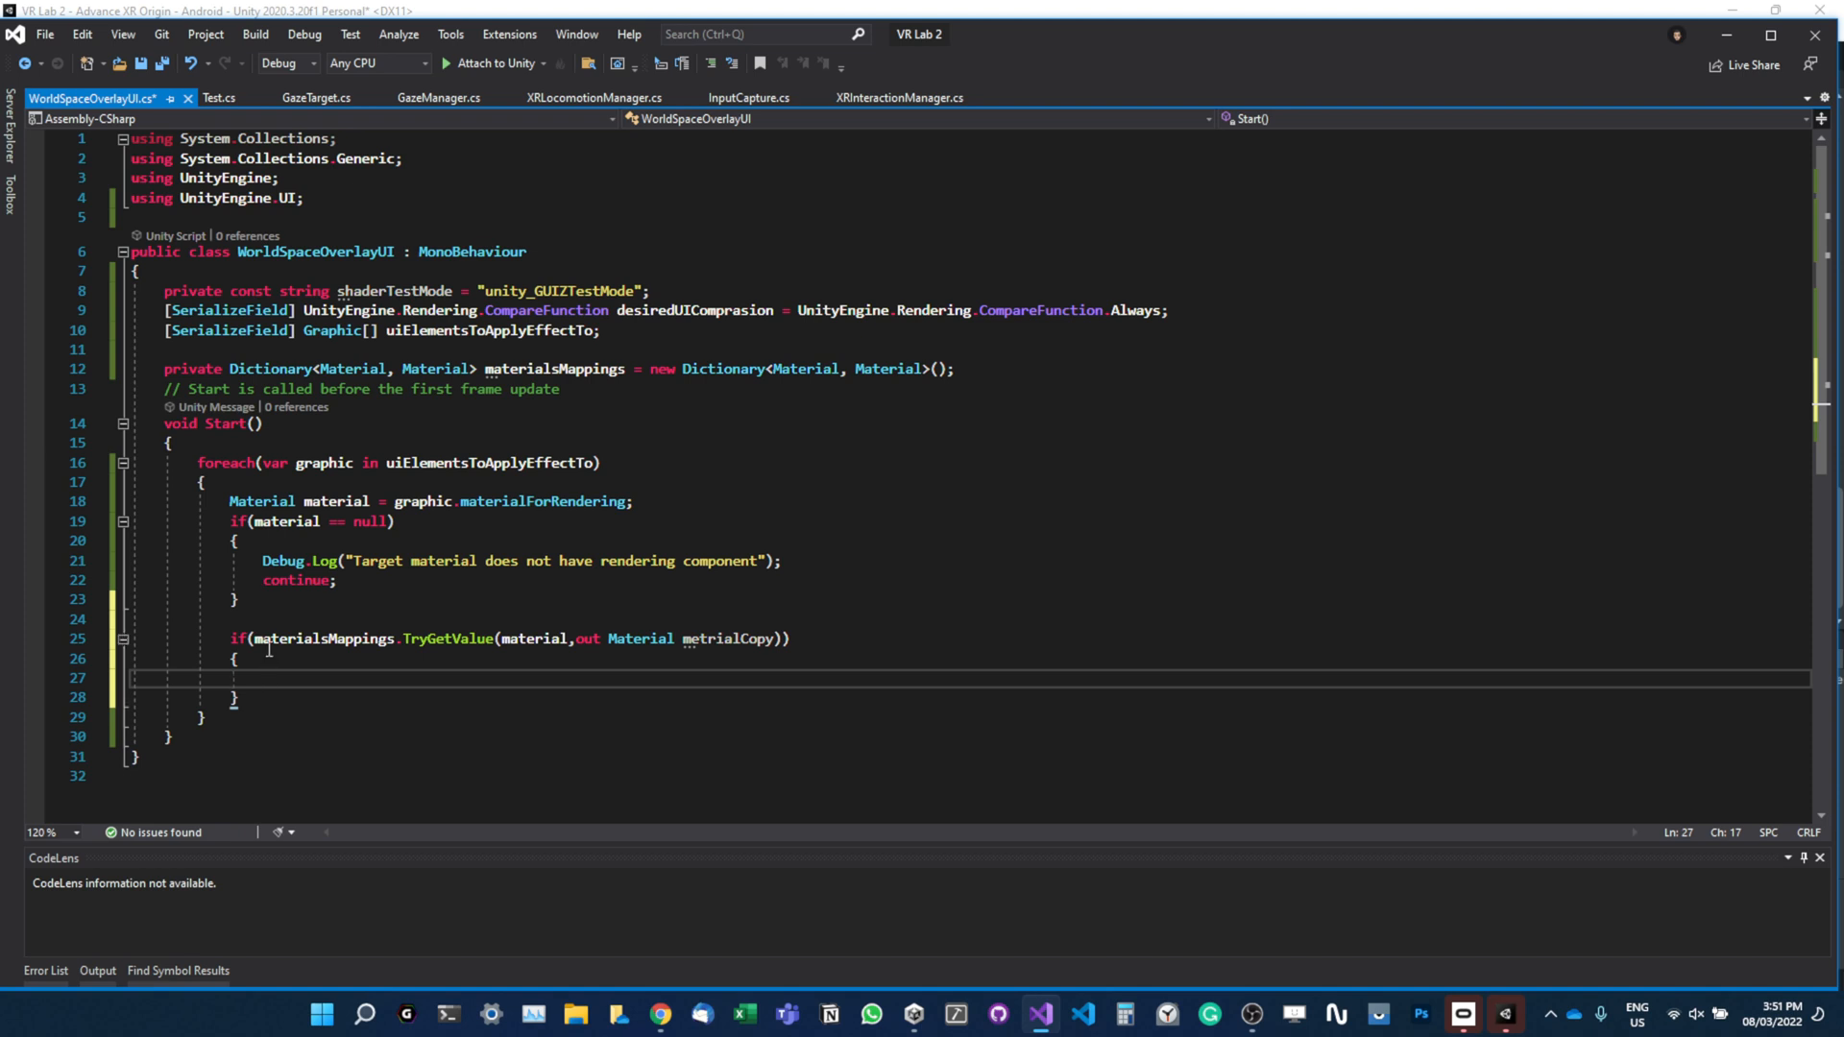
pyautogui.doubleClick(323, 638)
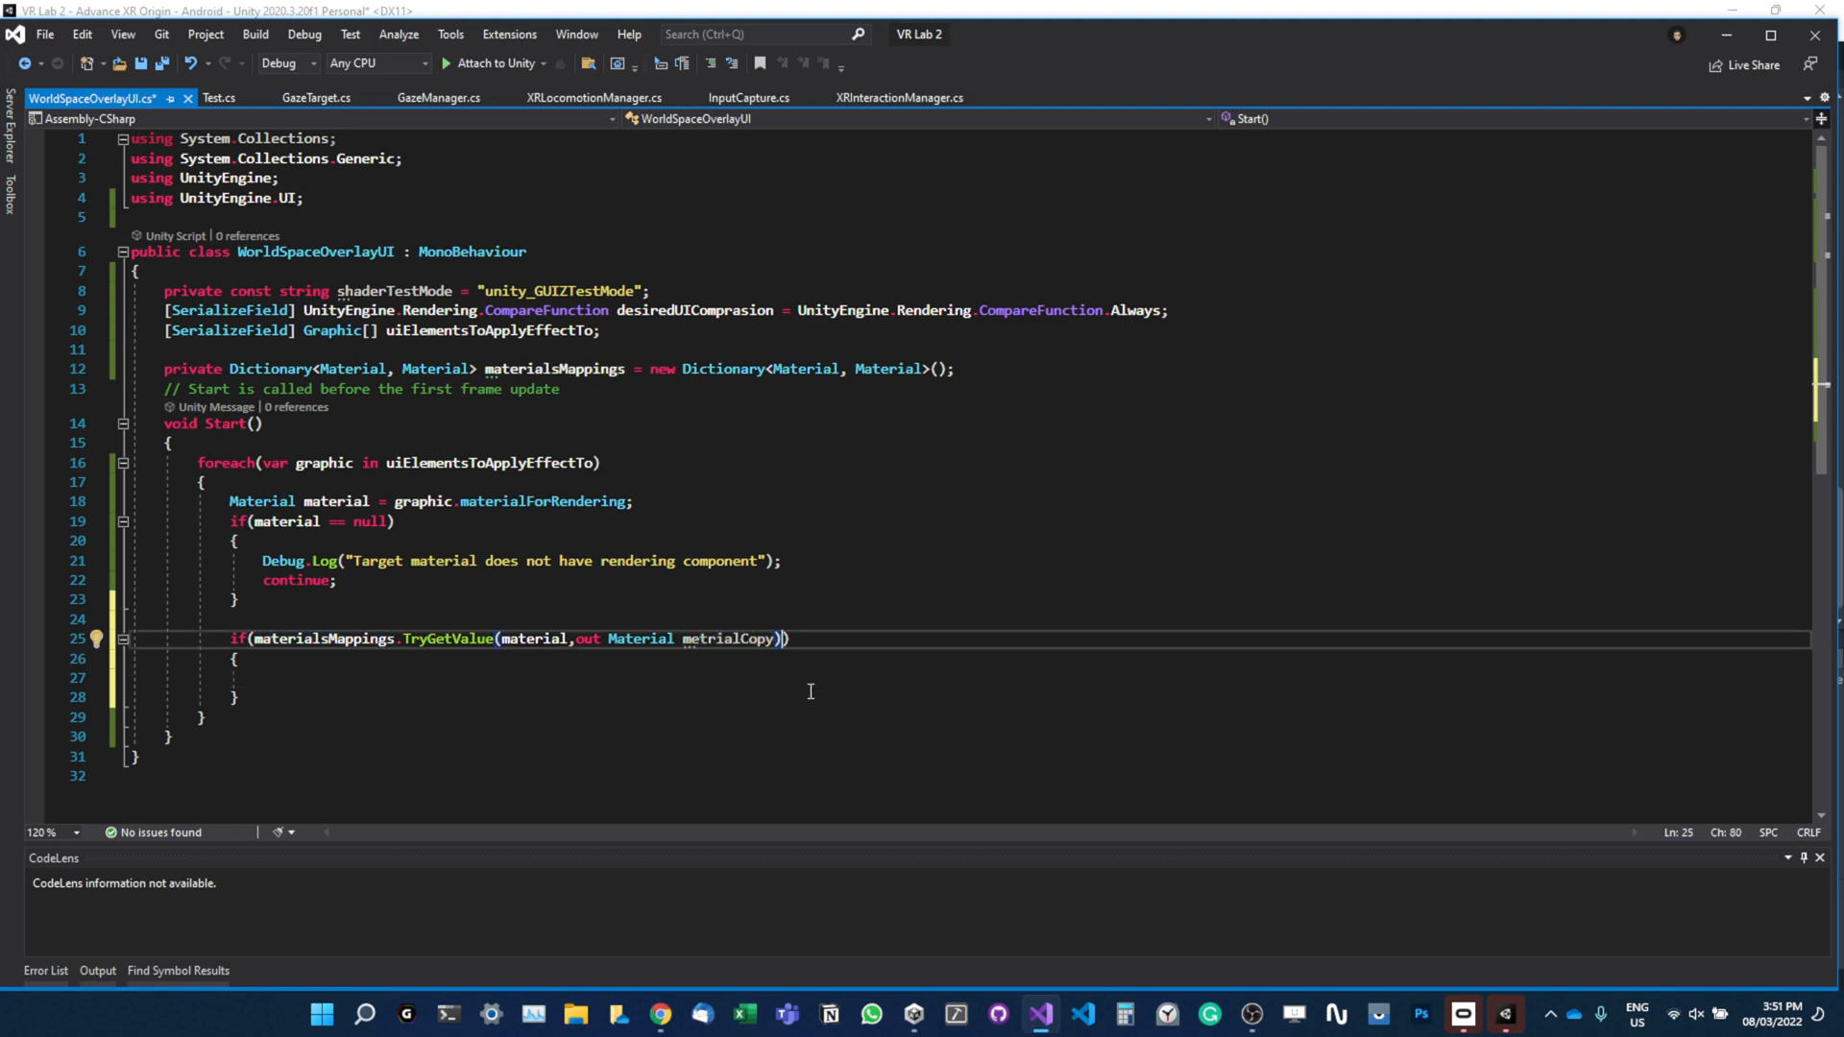
pyautogui.write('== false')
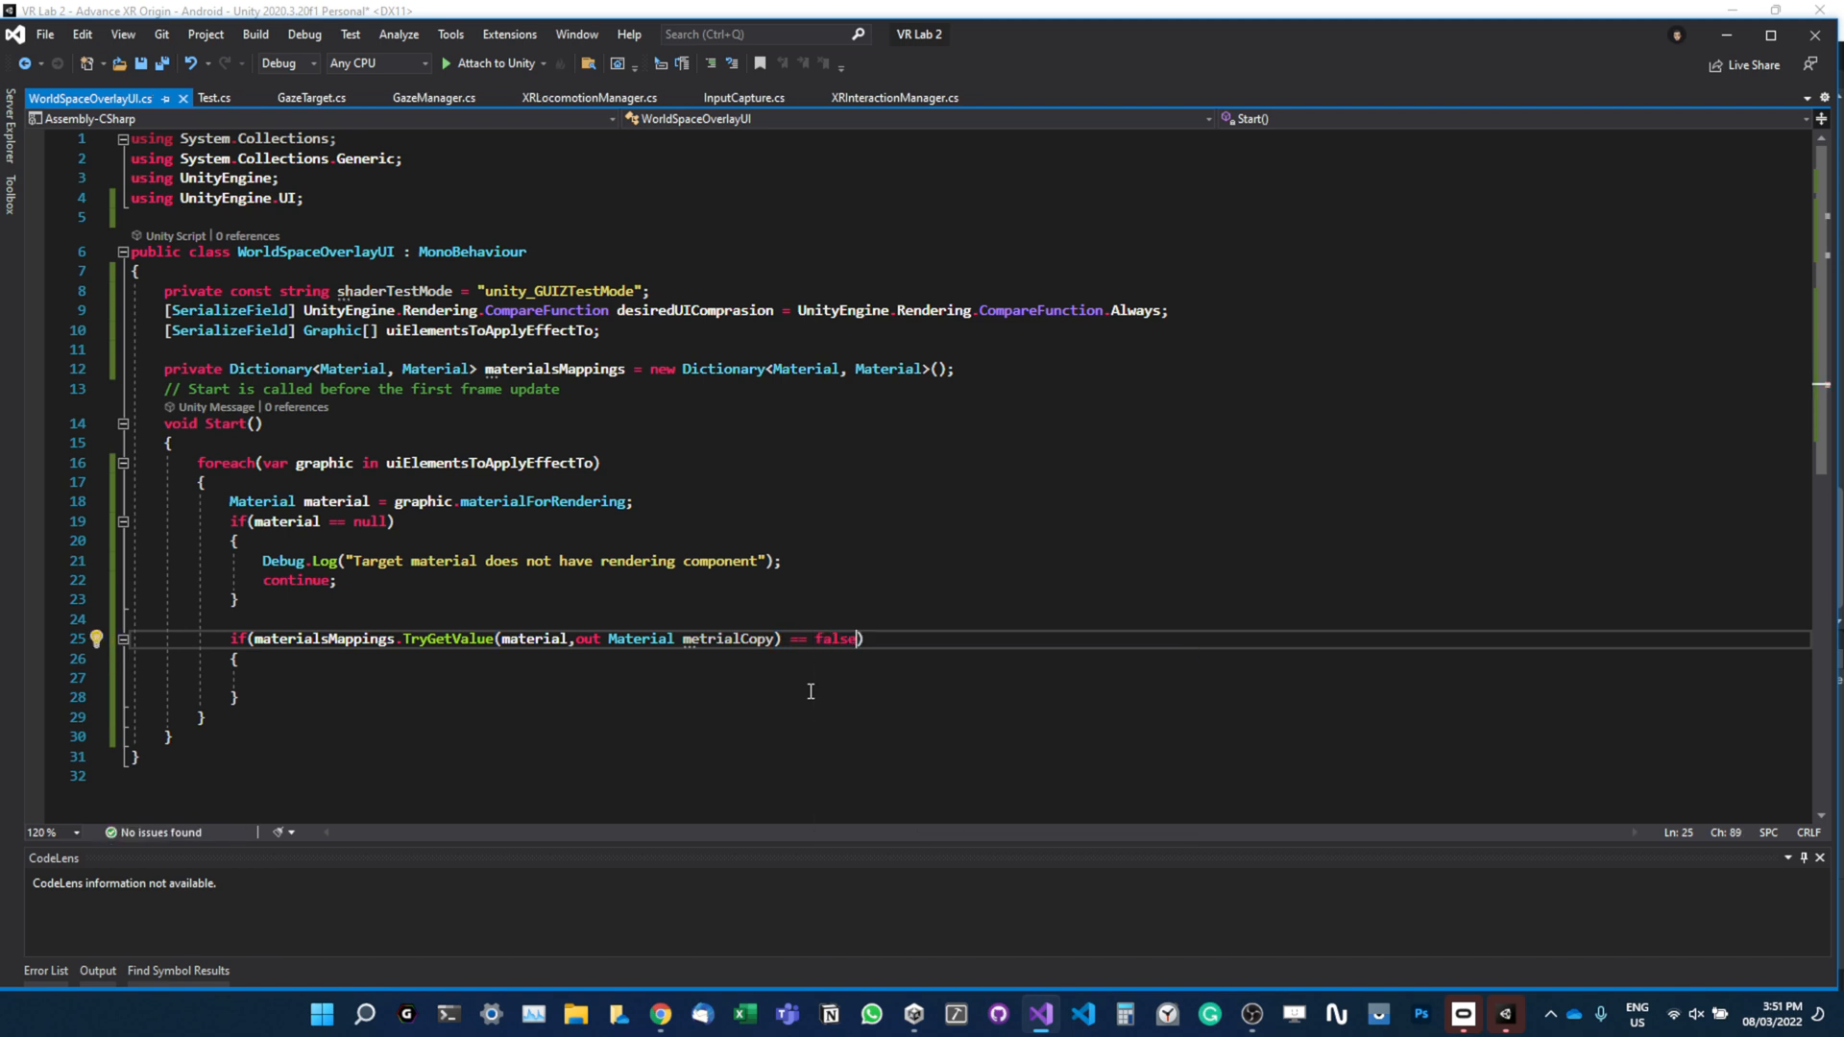
# Inside that block, create matrialCopy = new Material(material).
pyautogui.click(288, 679)
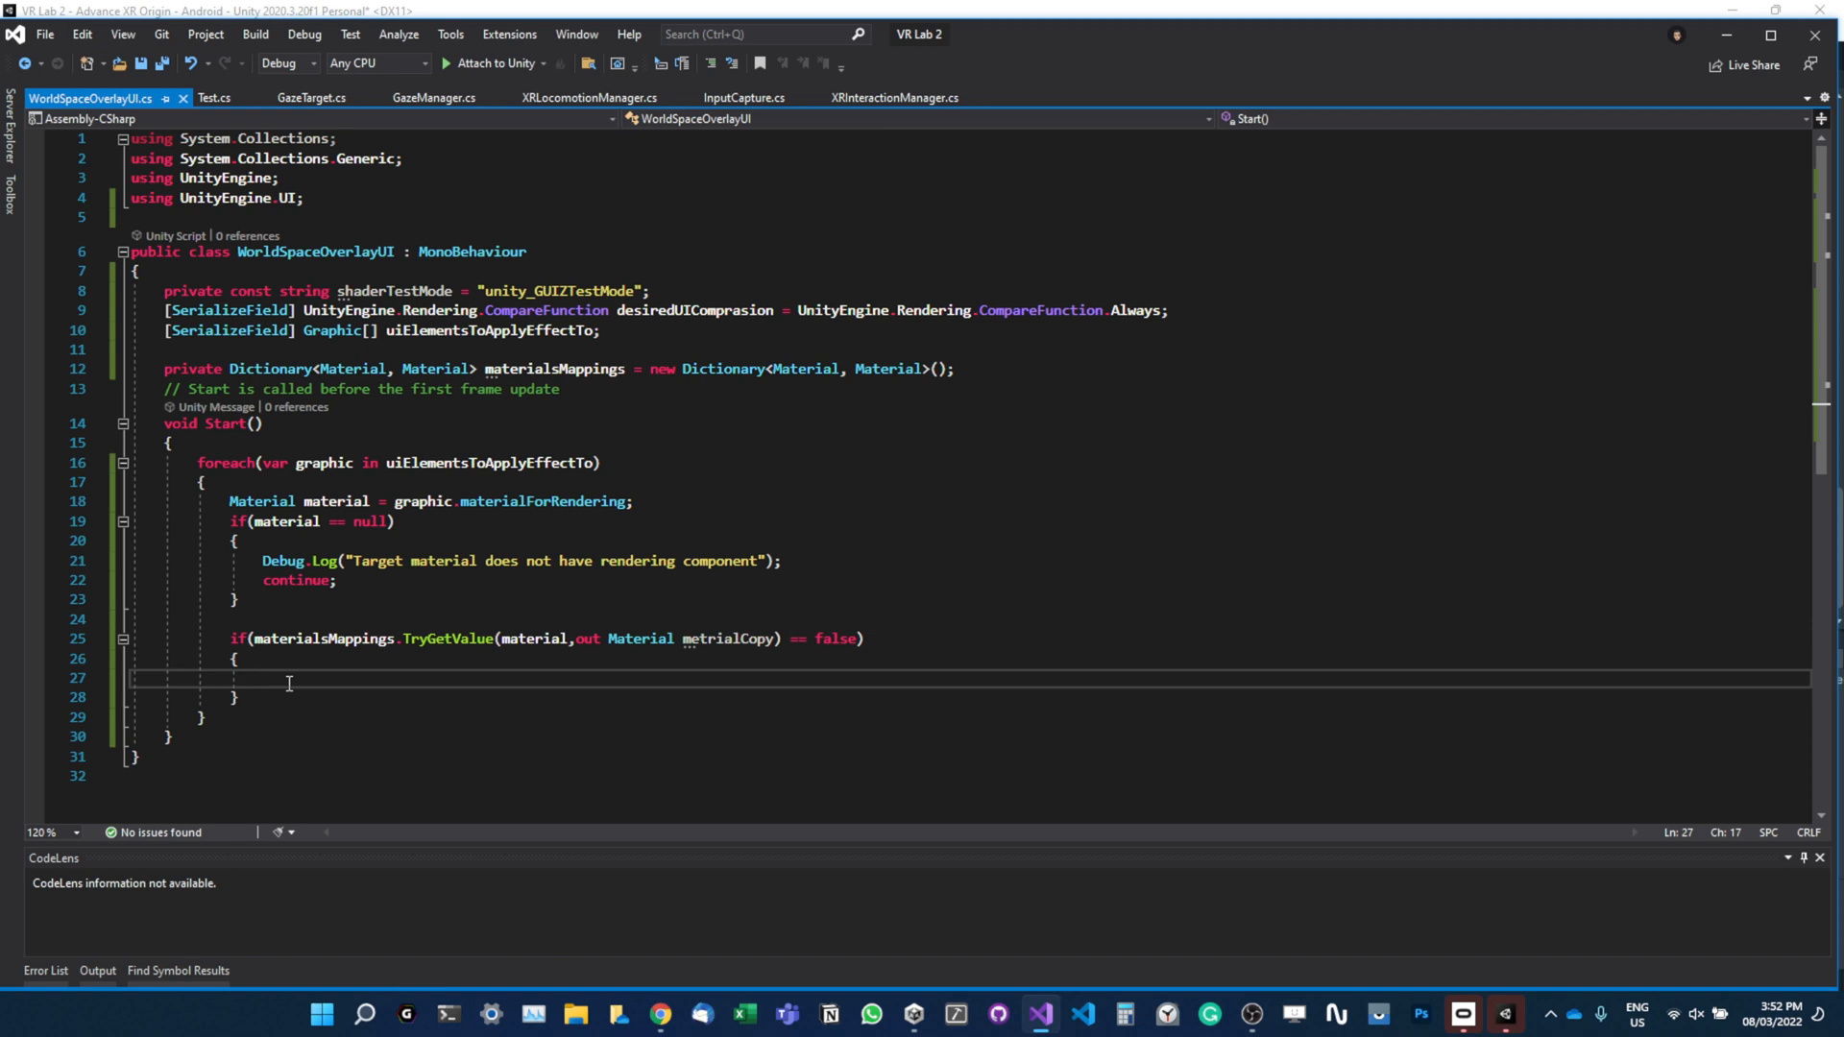
pyautogui.write('m')
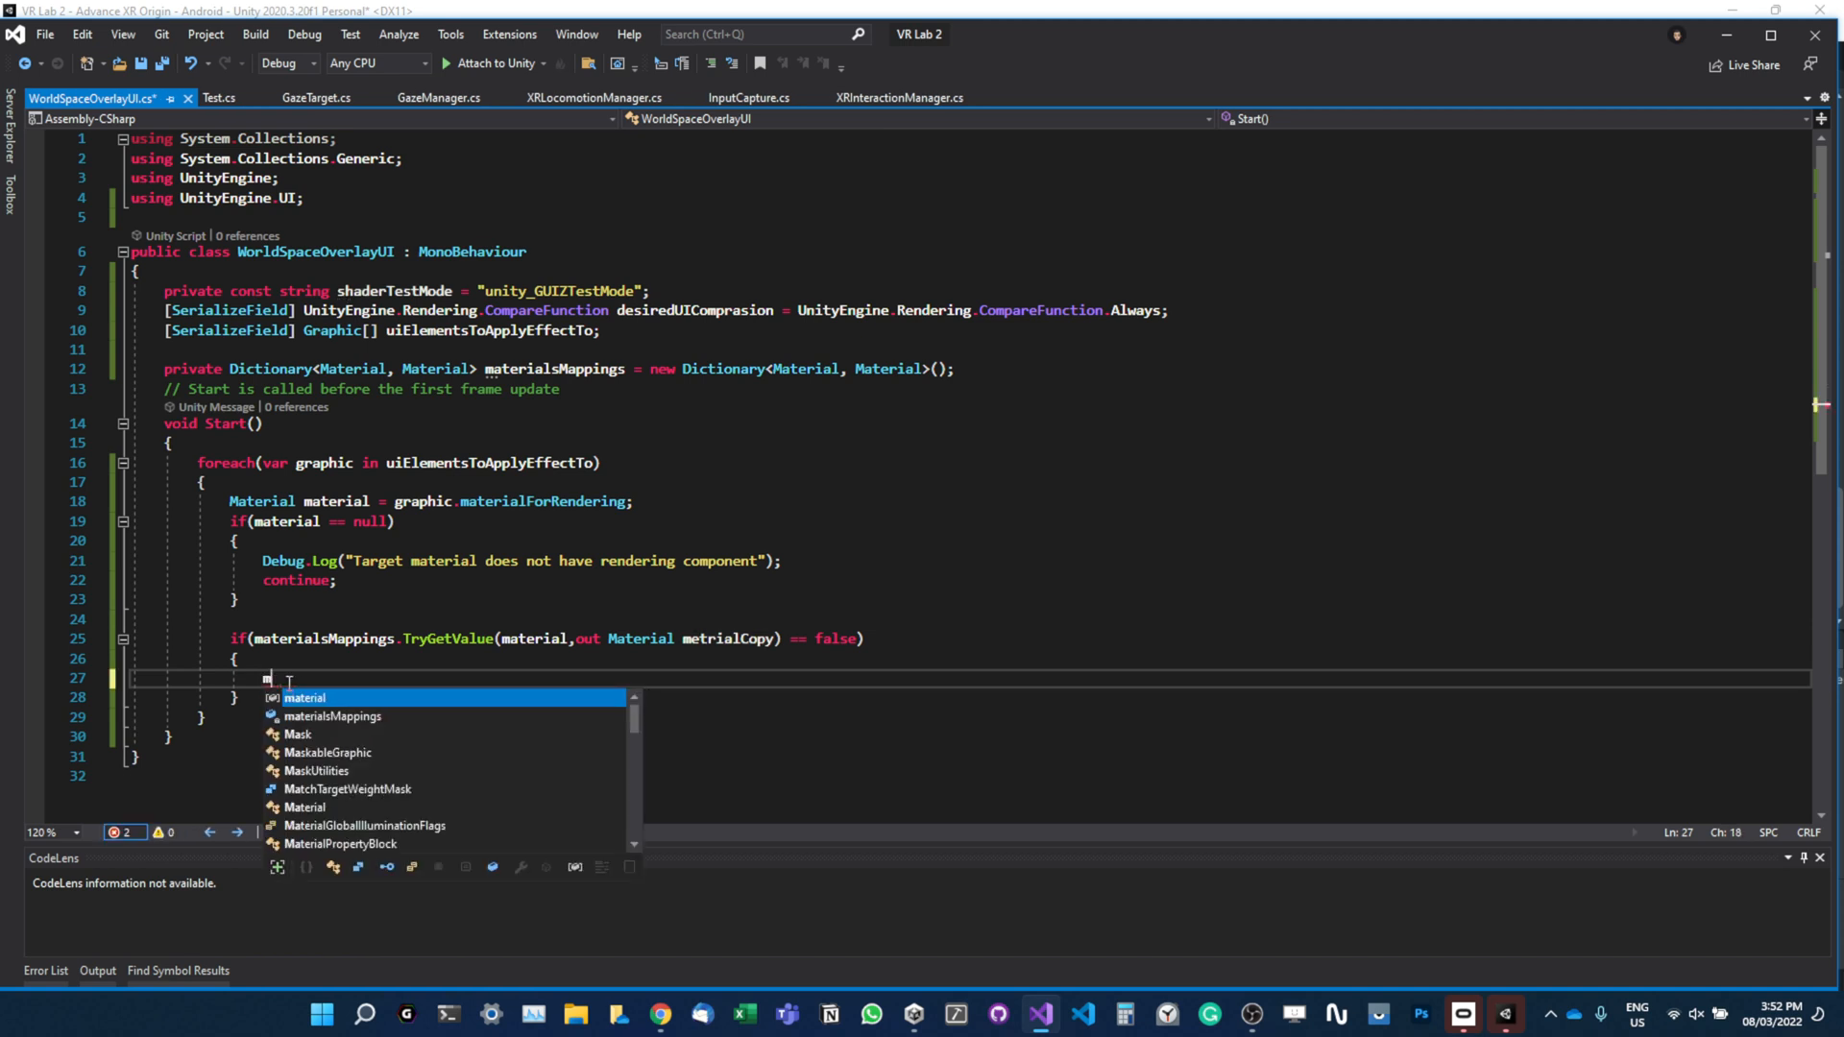
pyautogui.write('a')
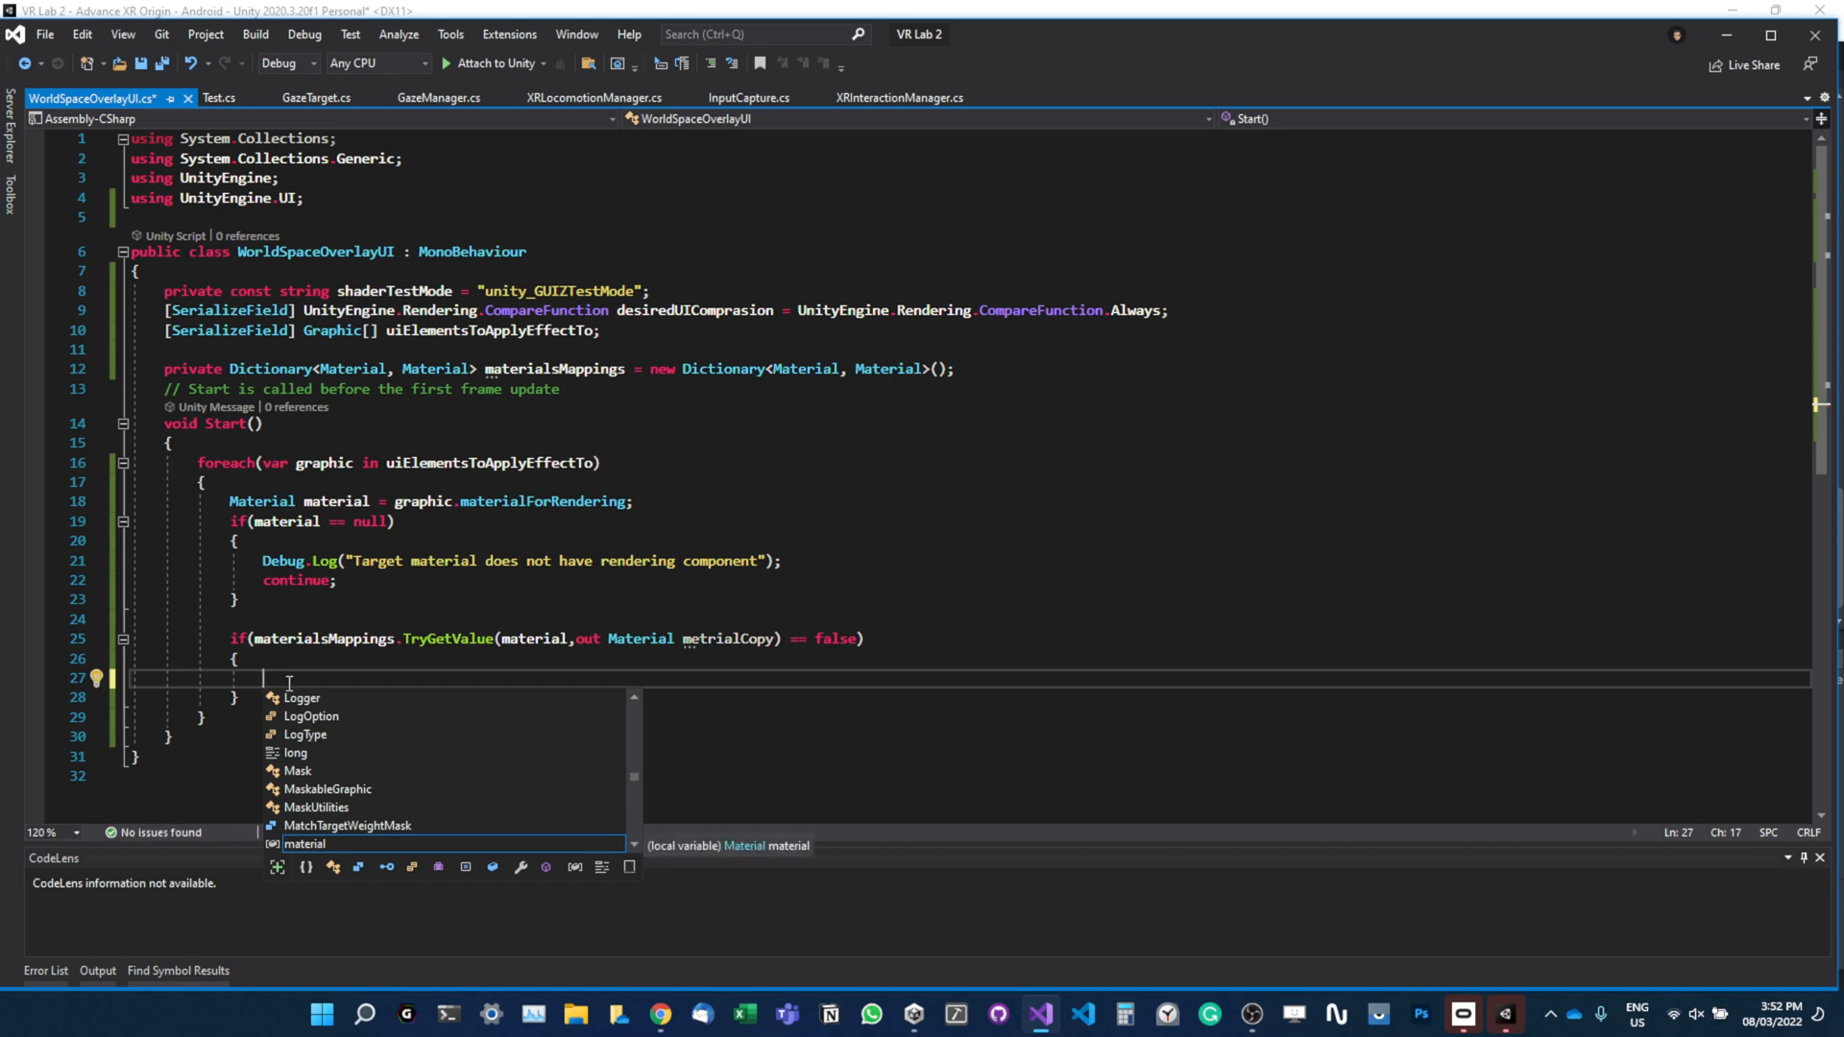
pyautogui.write('materialc')
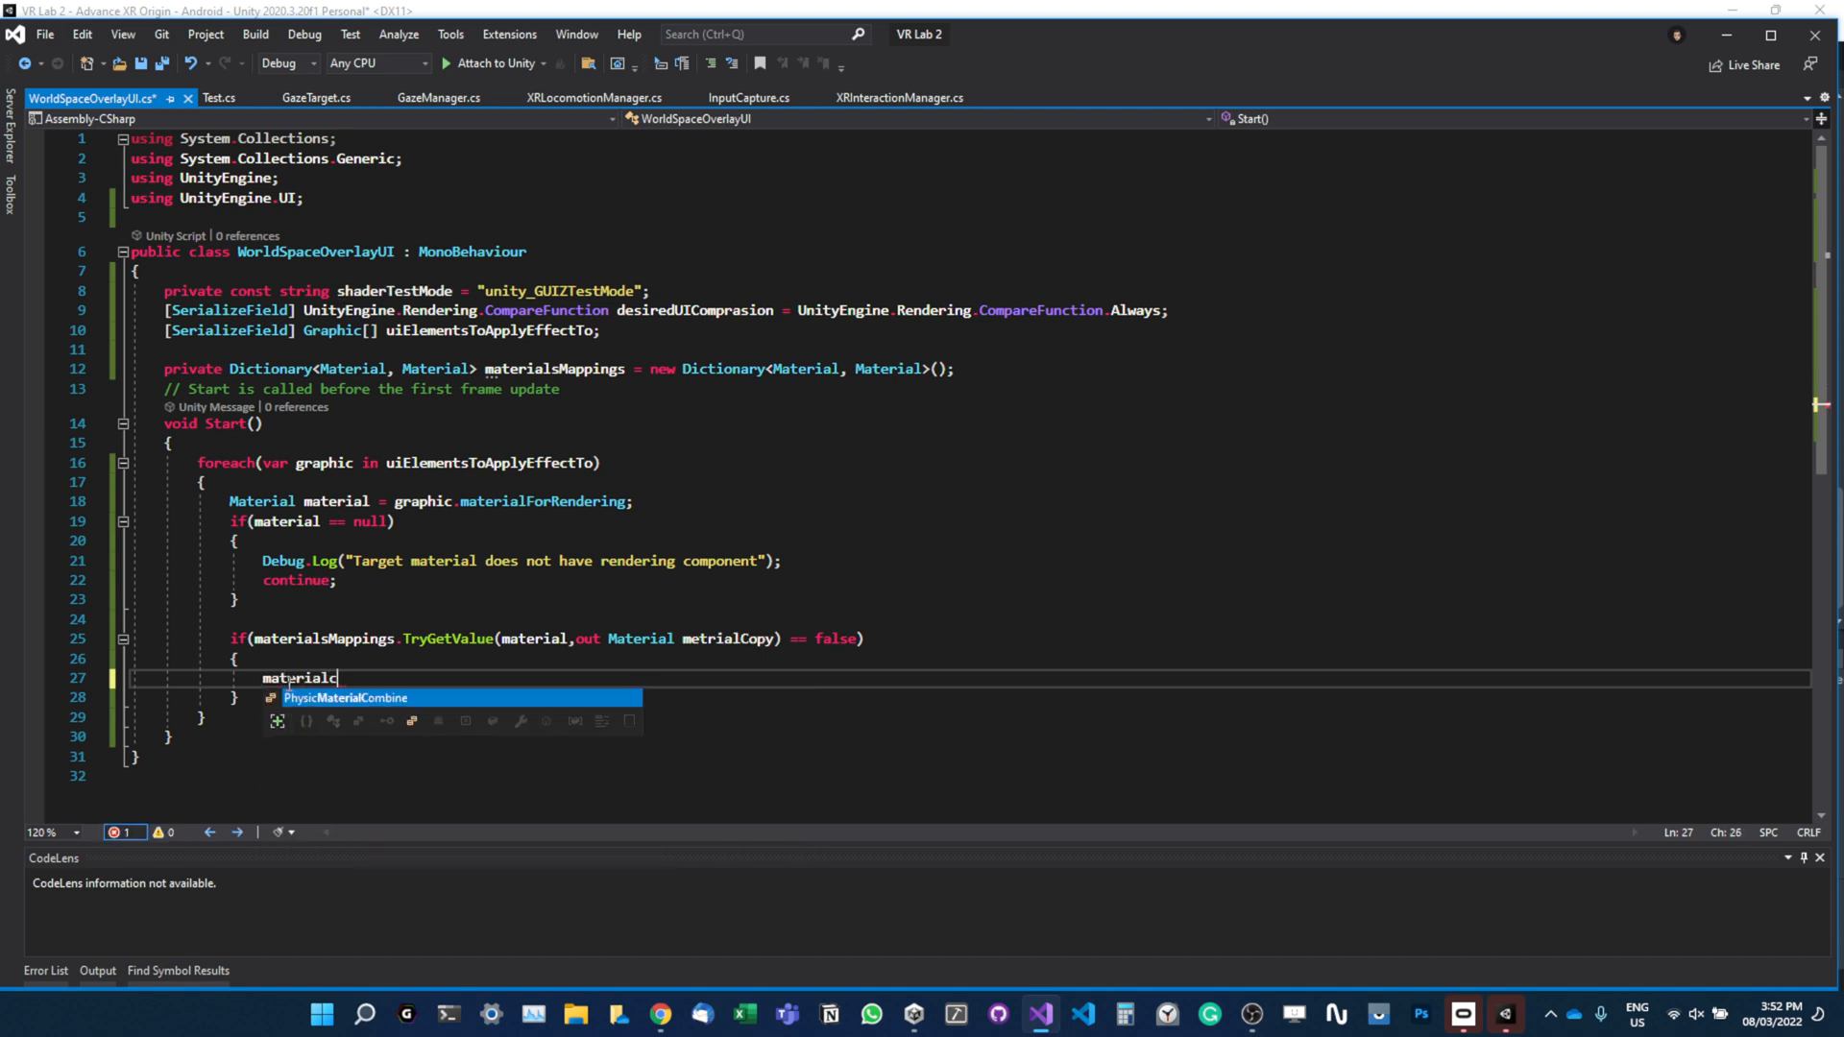
pyautogui.press('BackSpace')
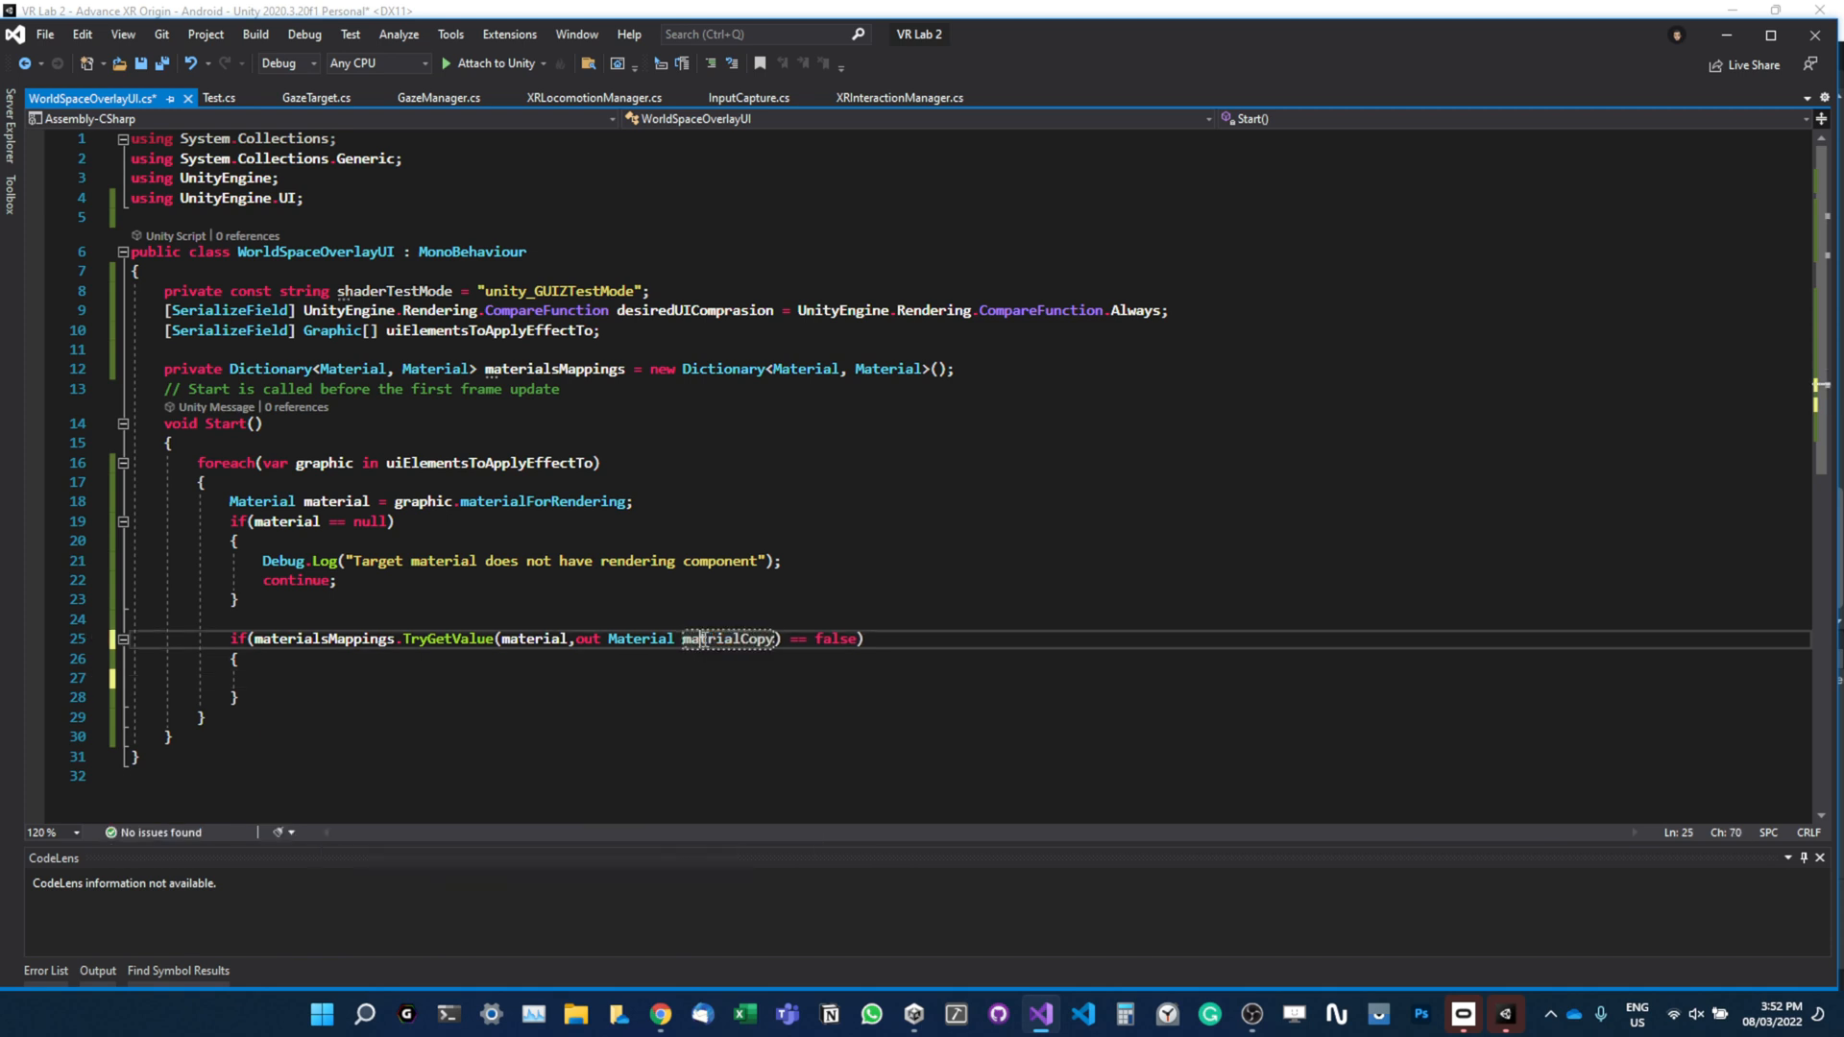
pyautogui.write('mate')
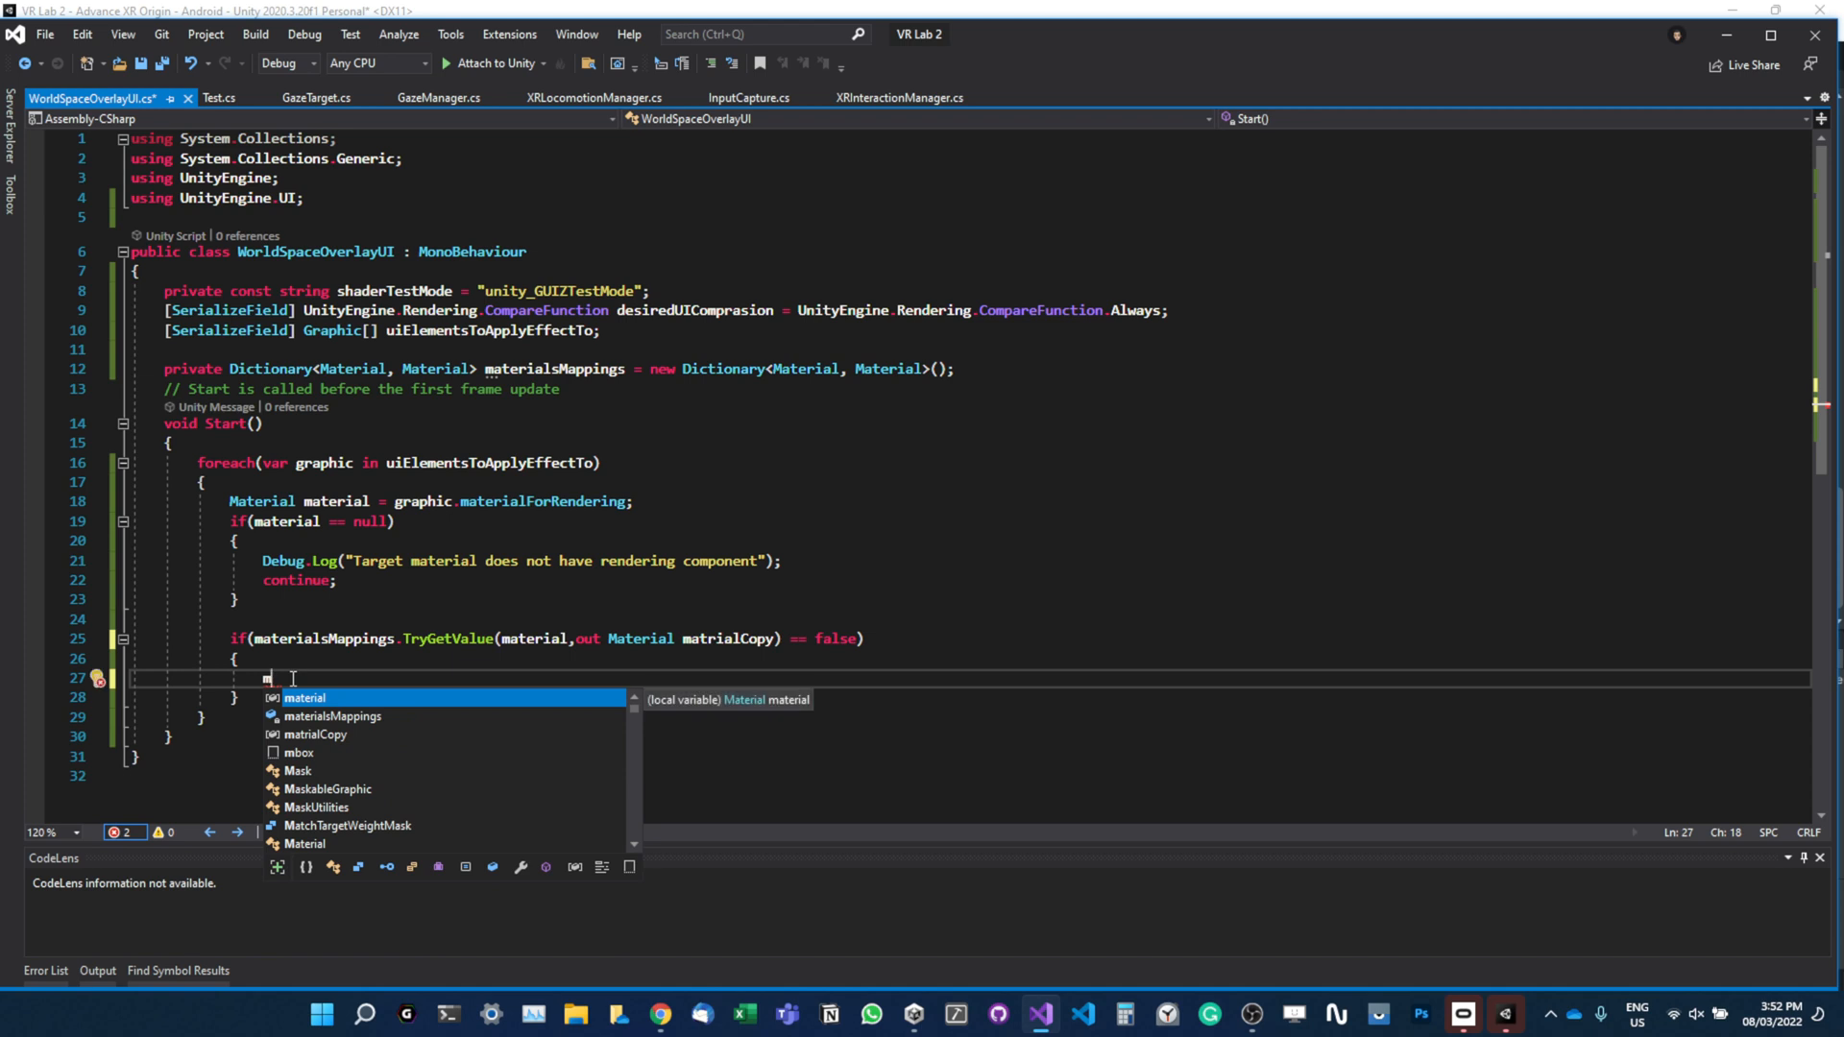
pyautogui.write('matrialCopy')
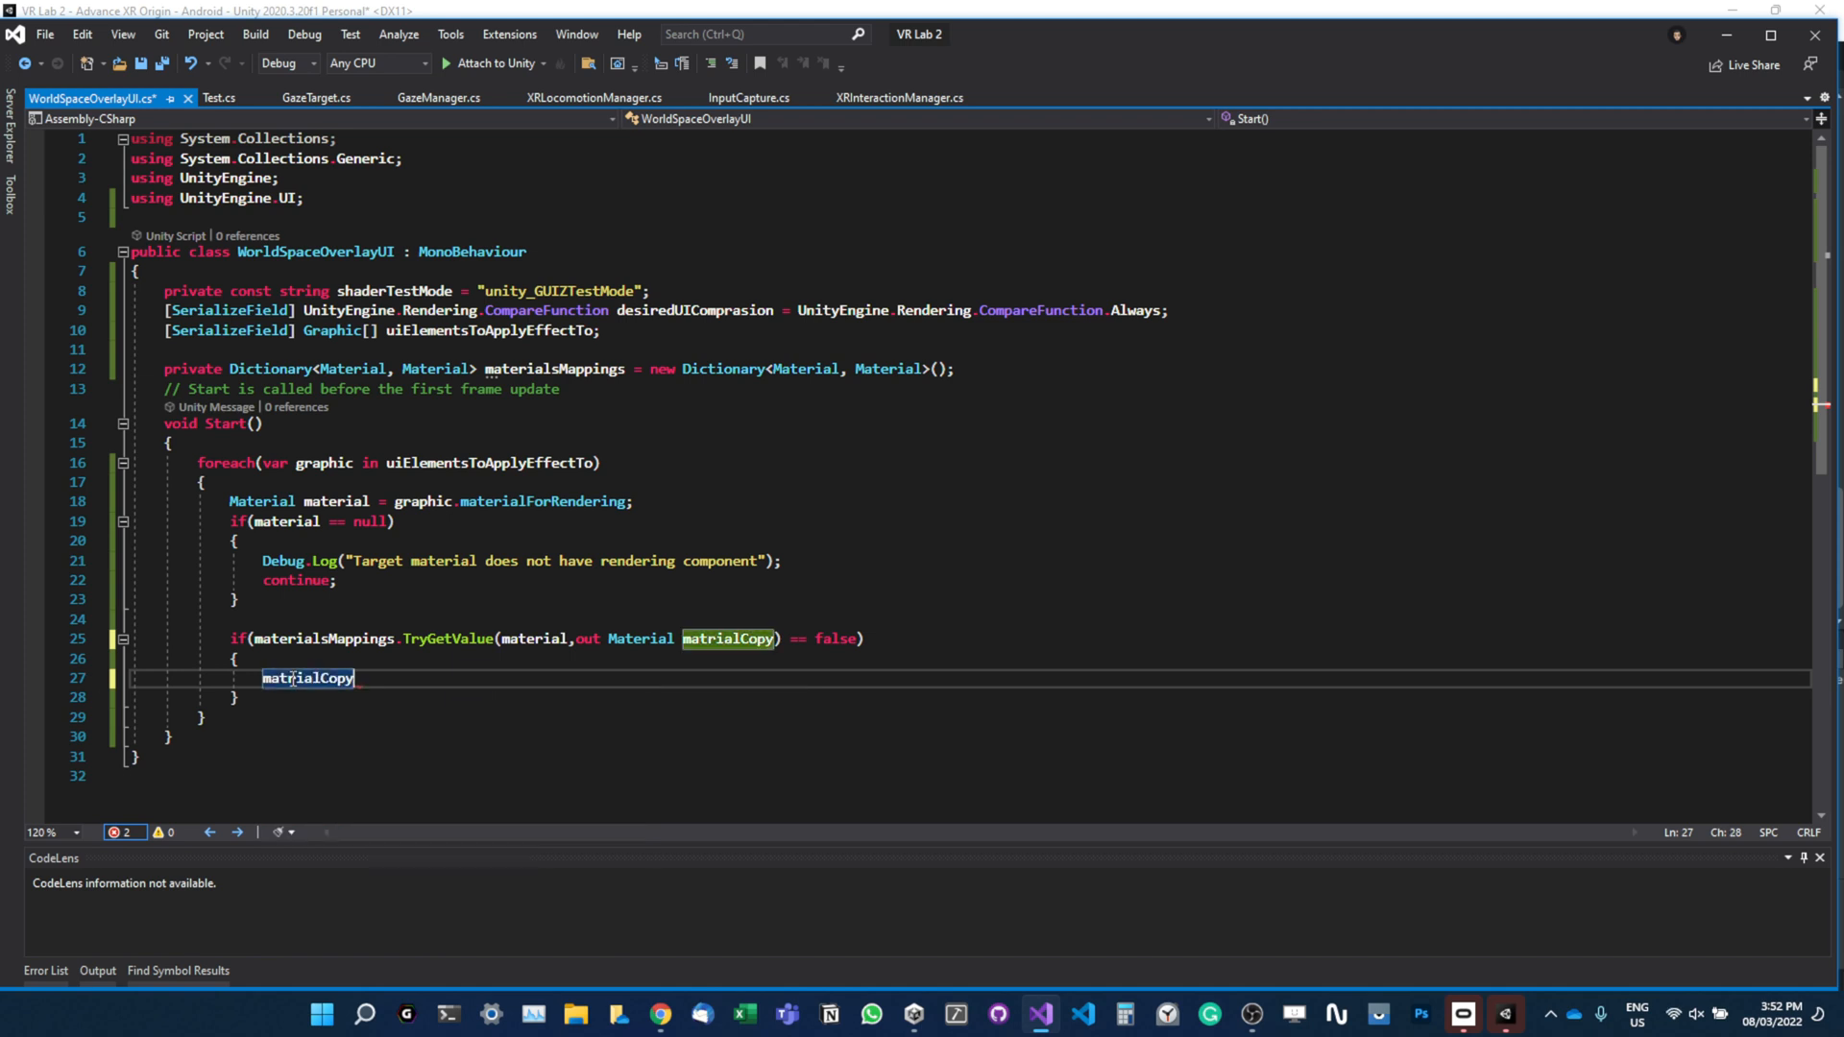
pyautogui.write('= new Material')
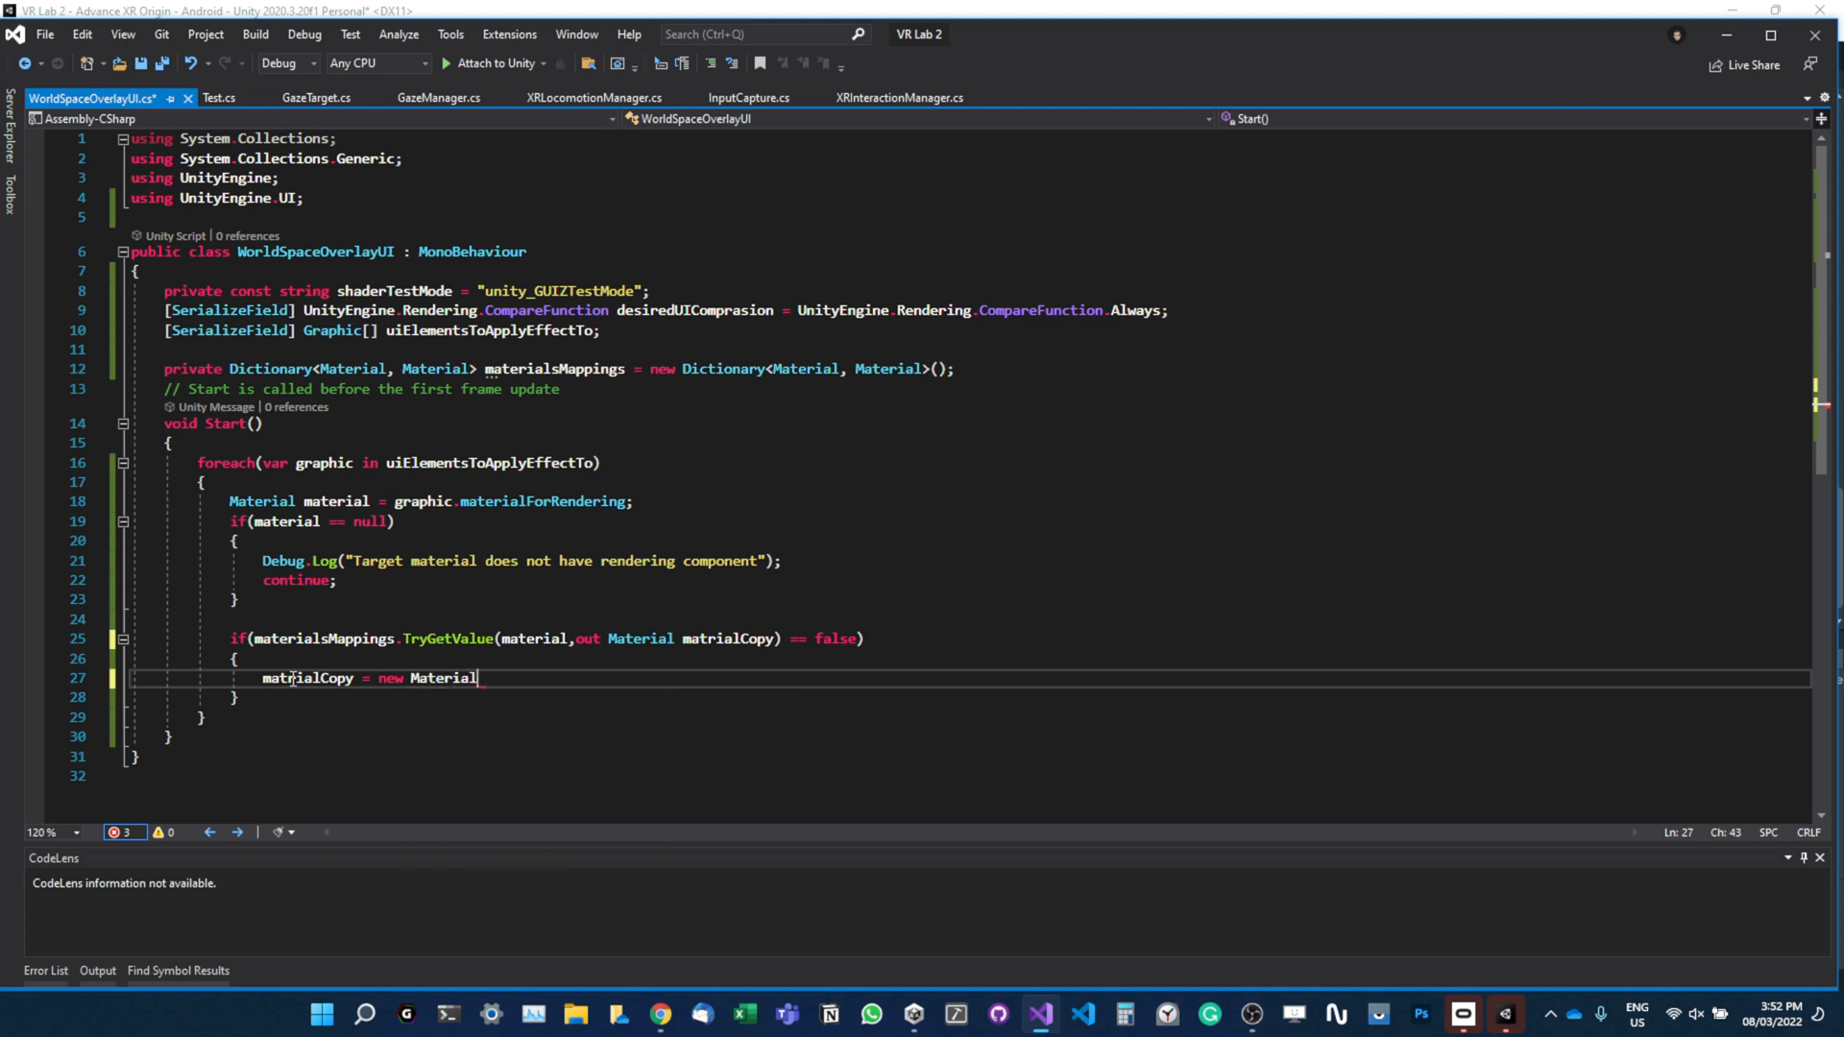
pyautogui.write('(material);')
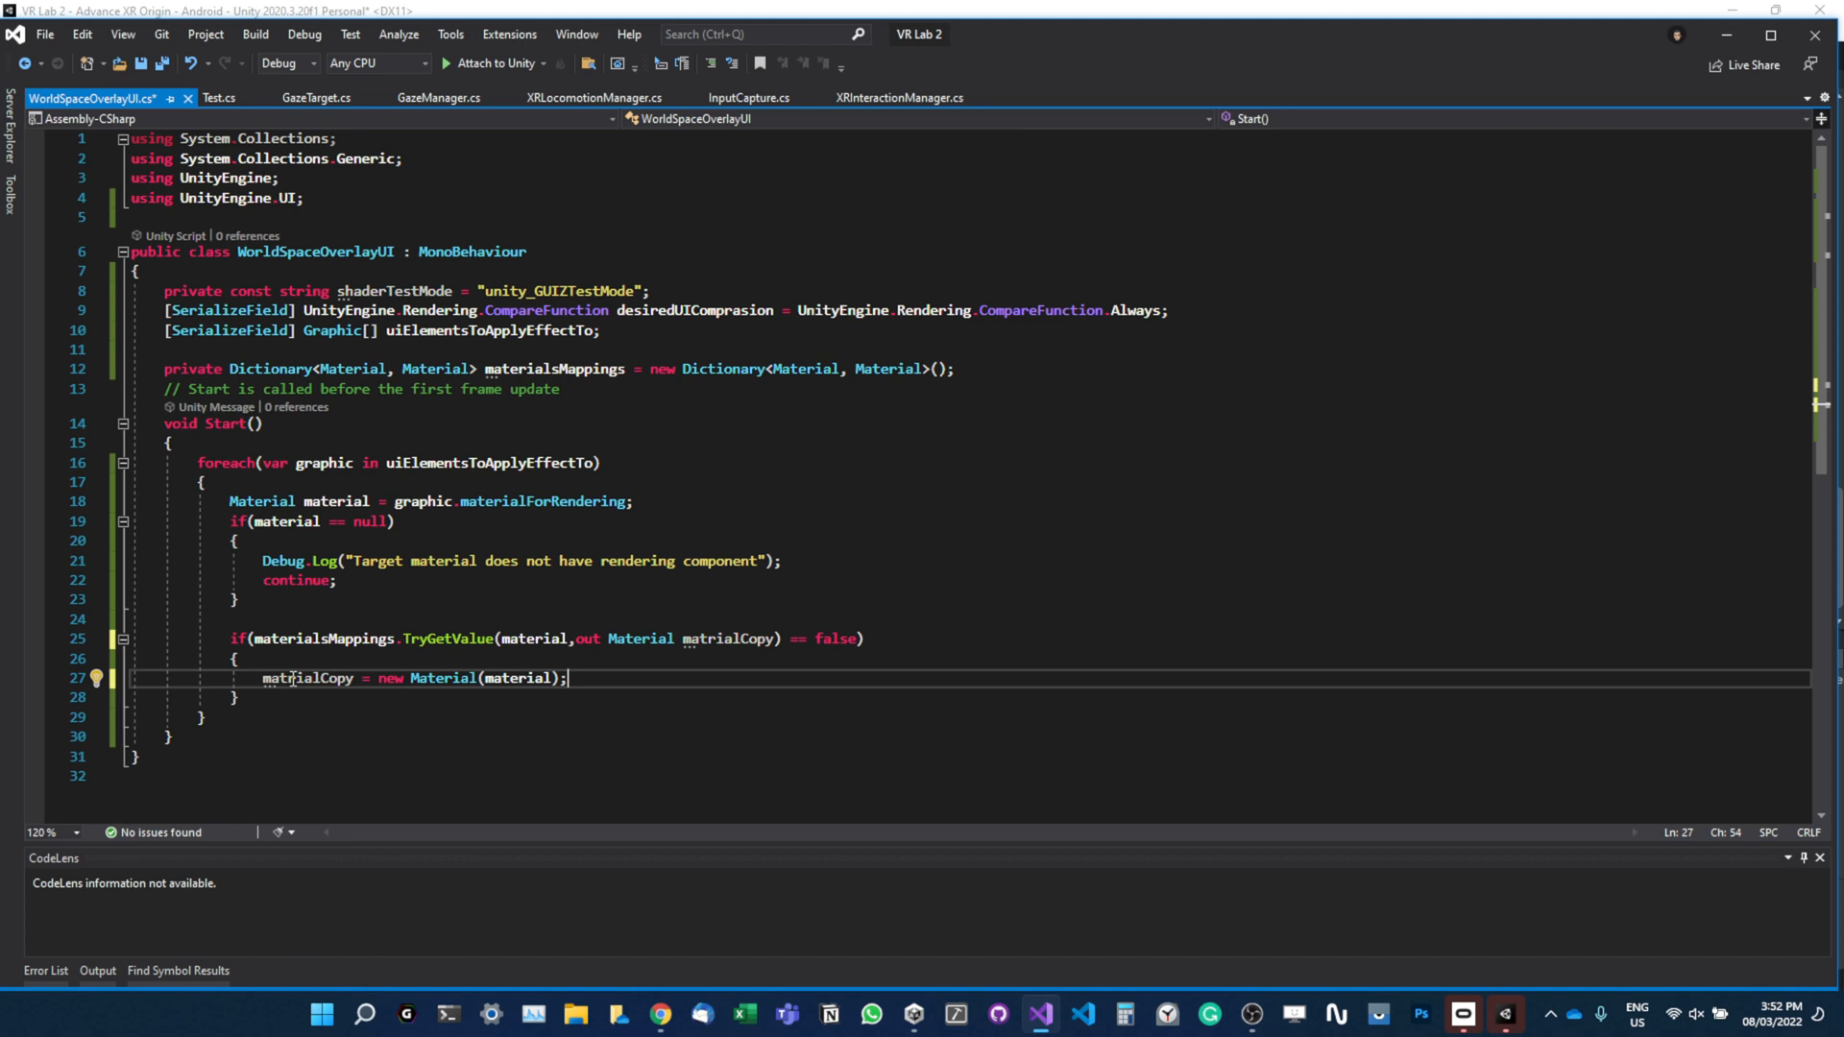
# Add materialsMappings.Add(material, matrialCopy); to the block.
pyautogui.write('mat')
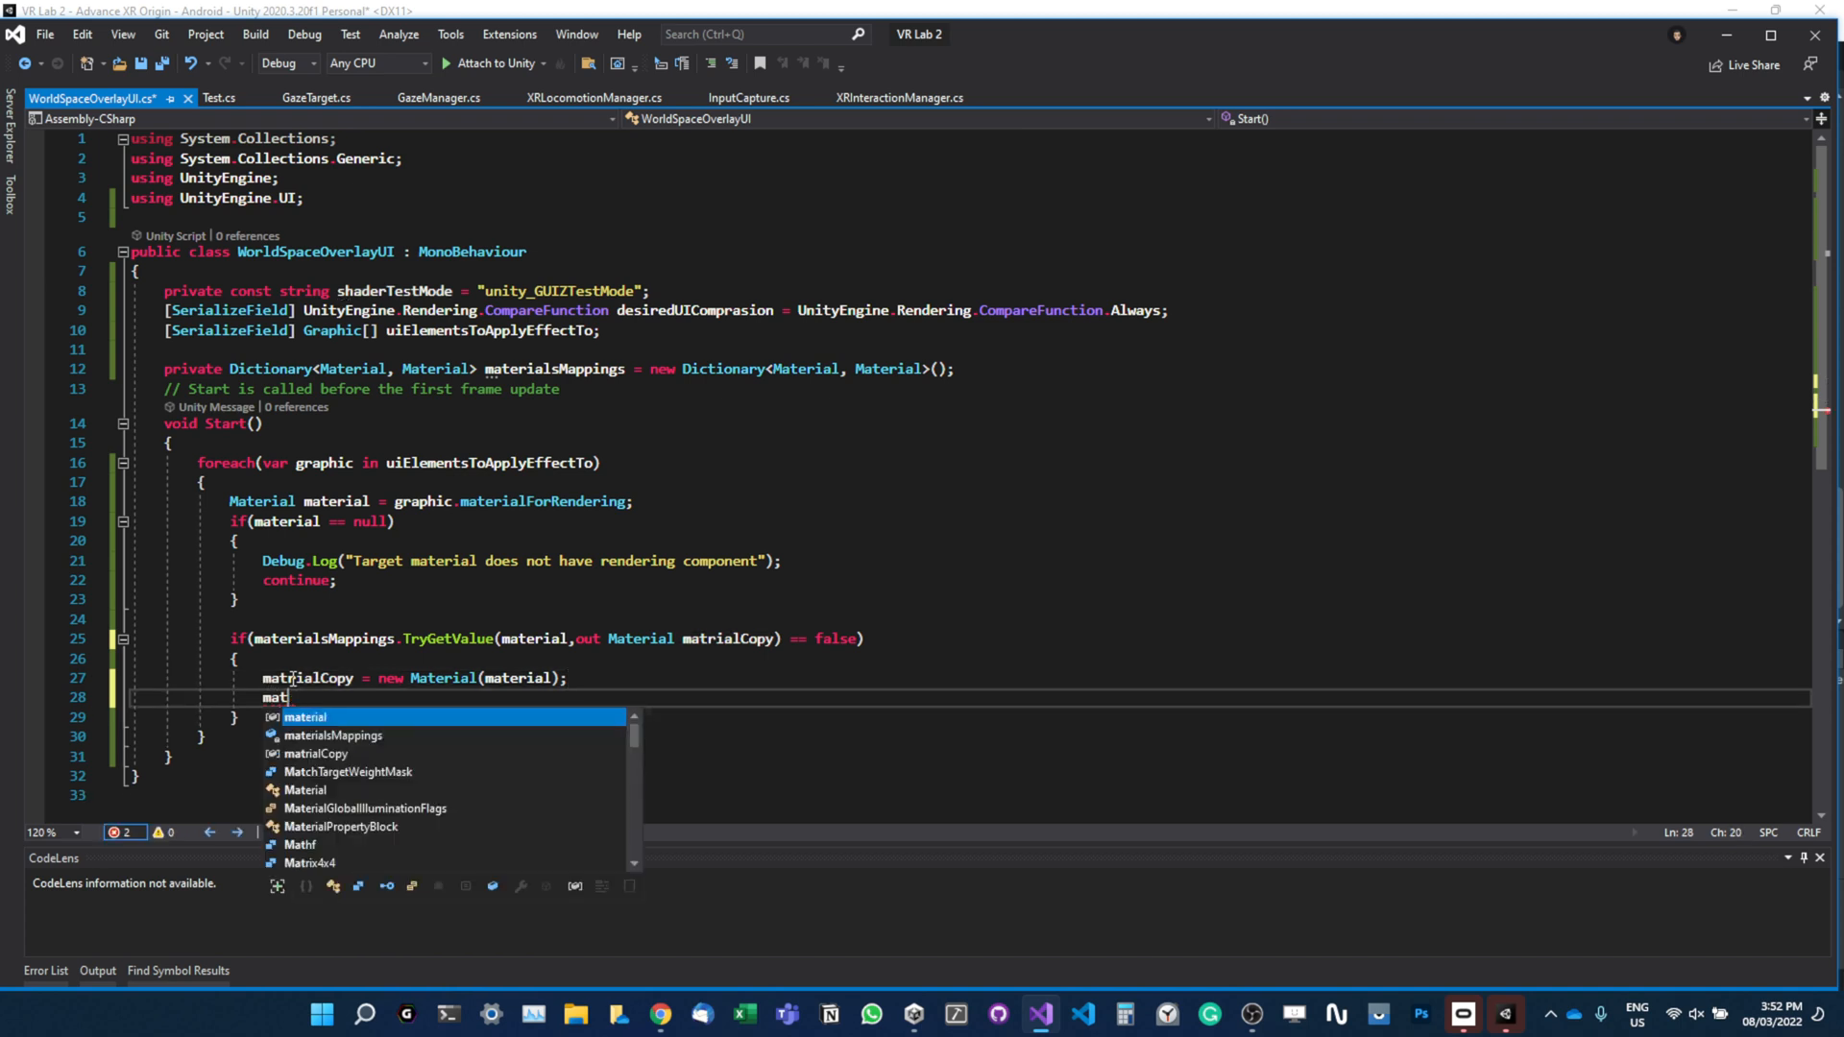
pyautogui.write('e')
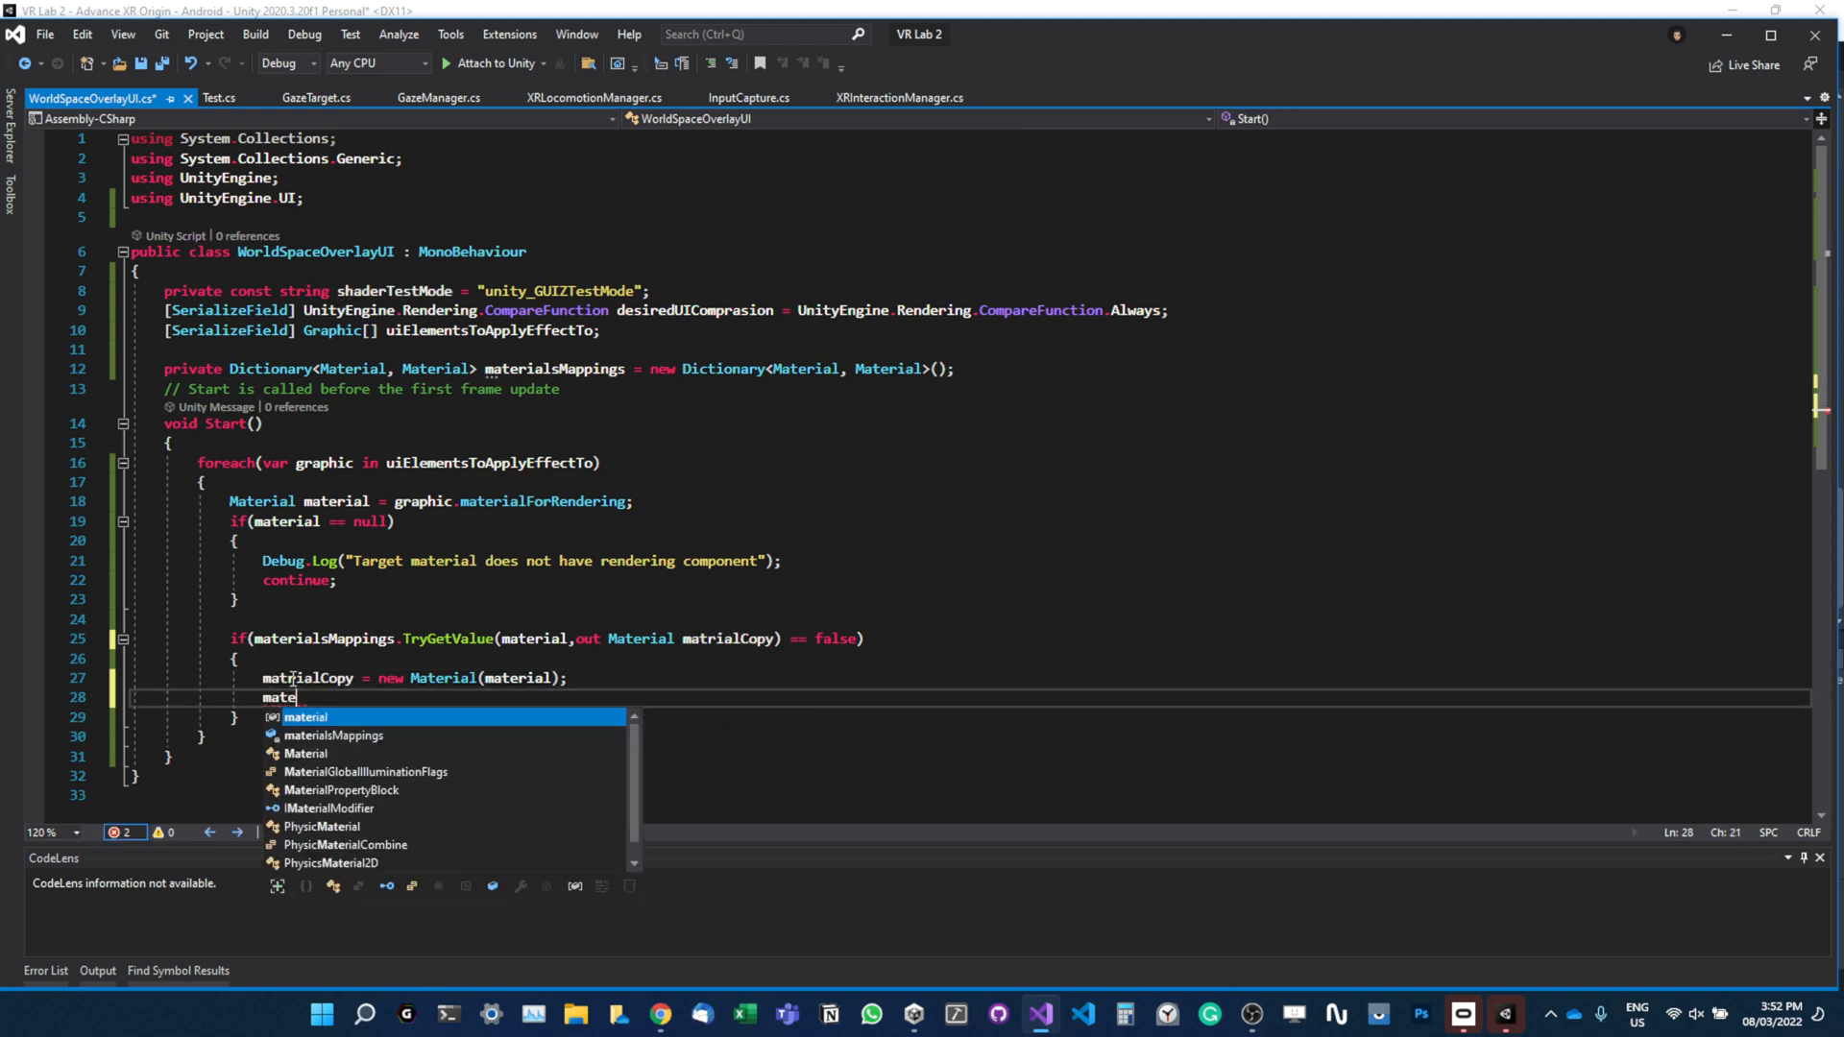
pyautogui.write('materialsMappings')
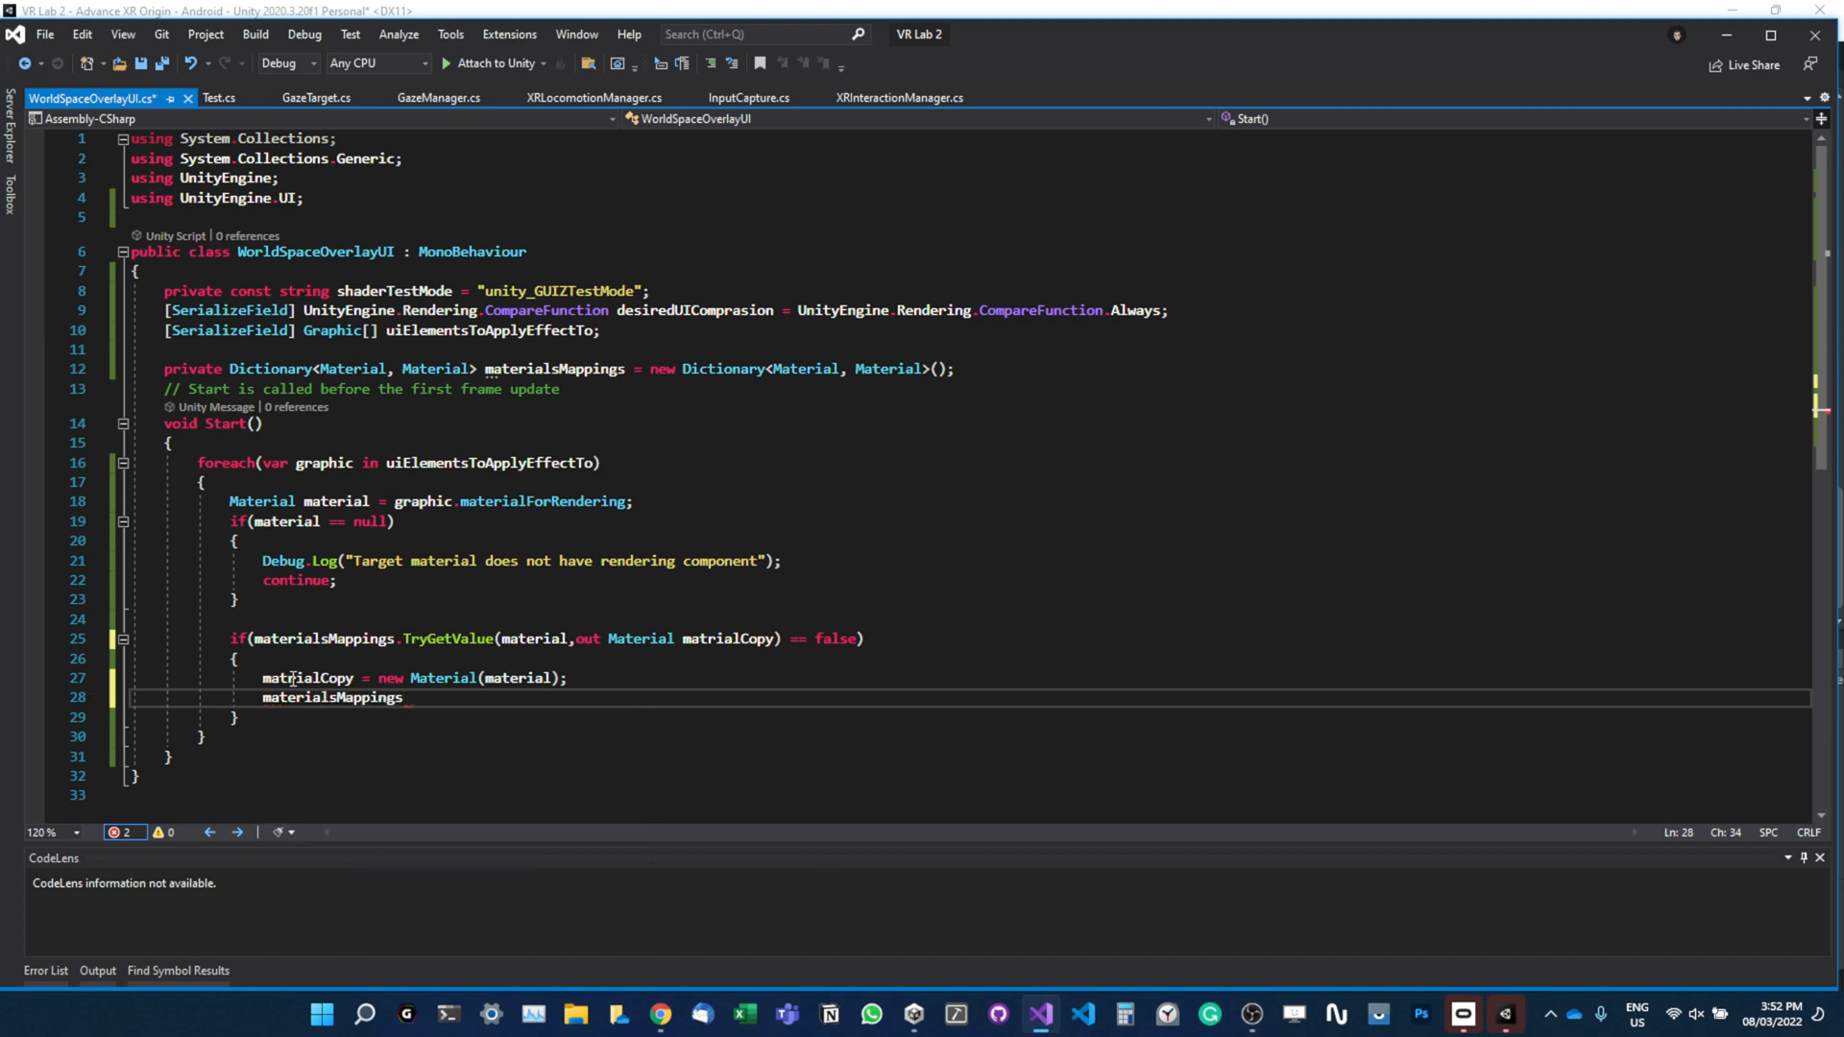
pyautogui.write('.add')
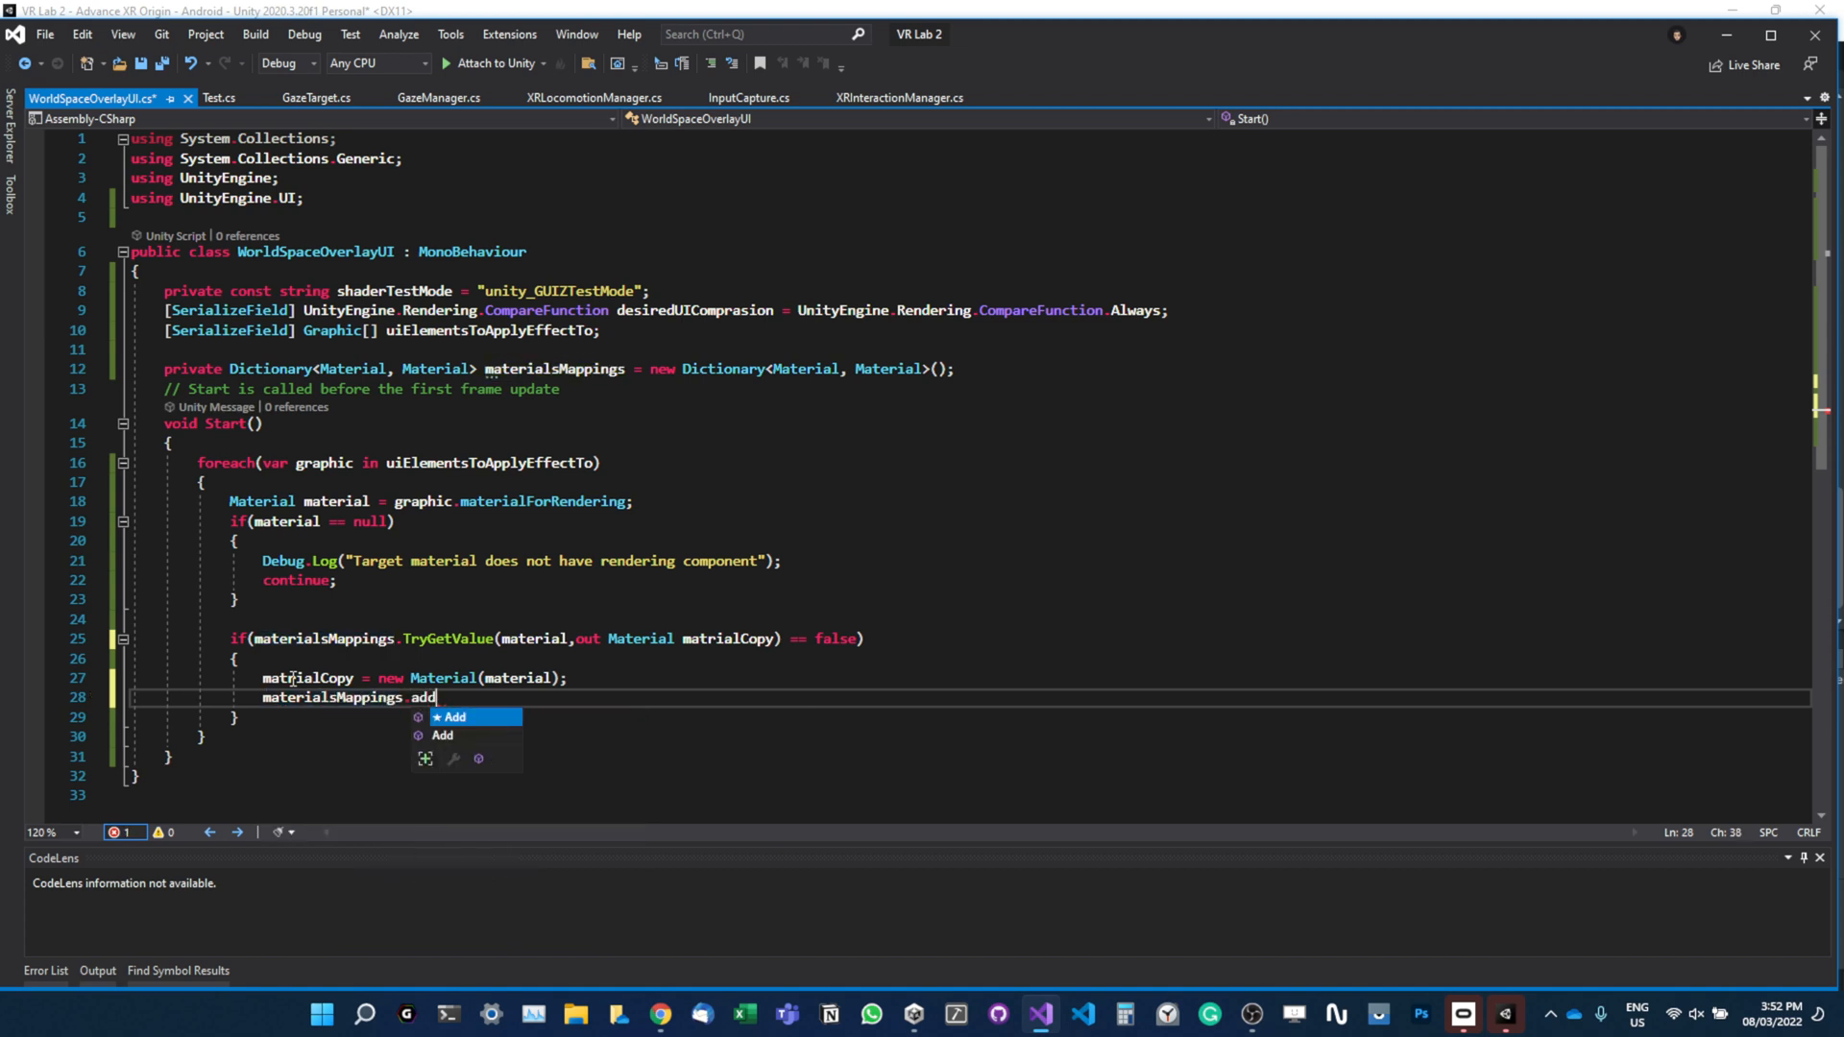
pyautogui.write('(')
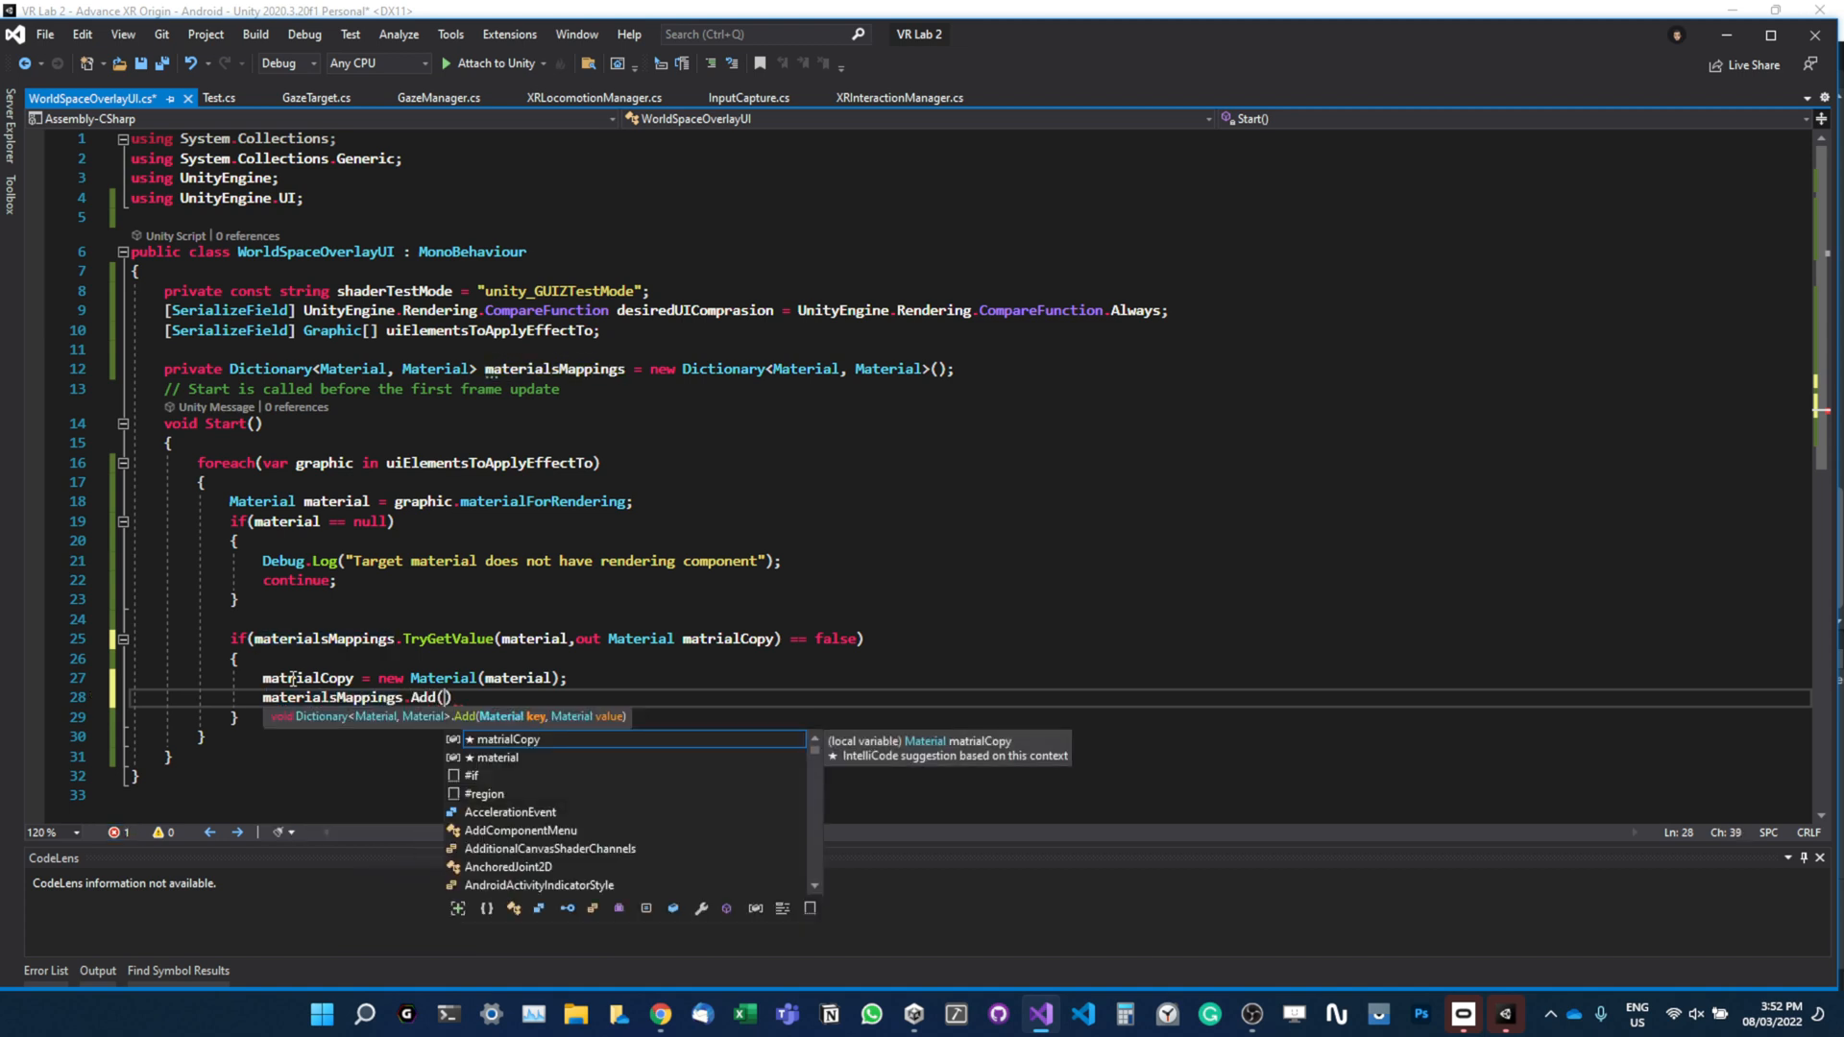
pyautogui.write('mar')
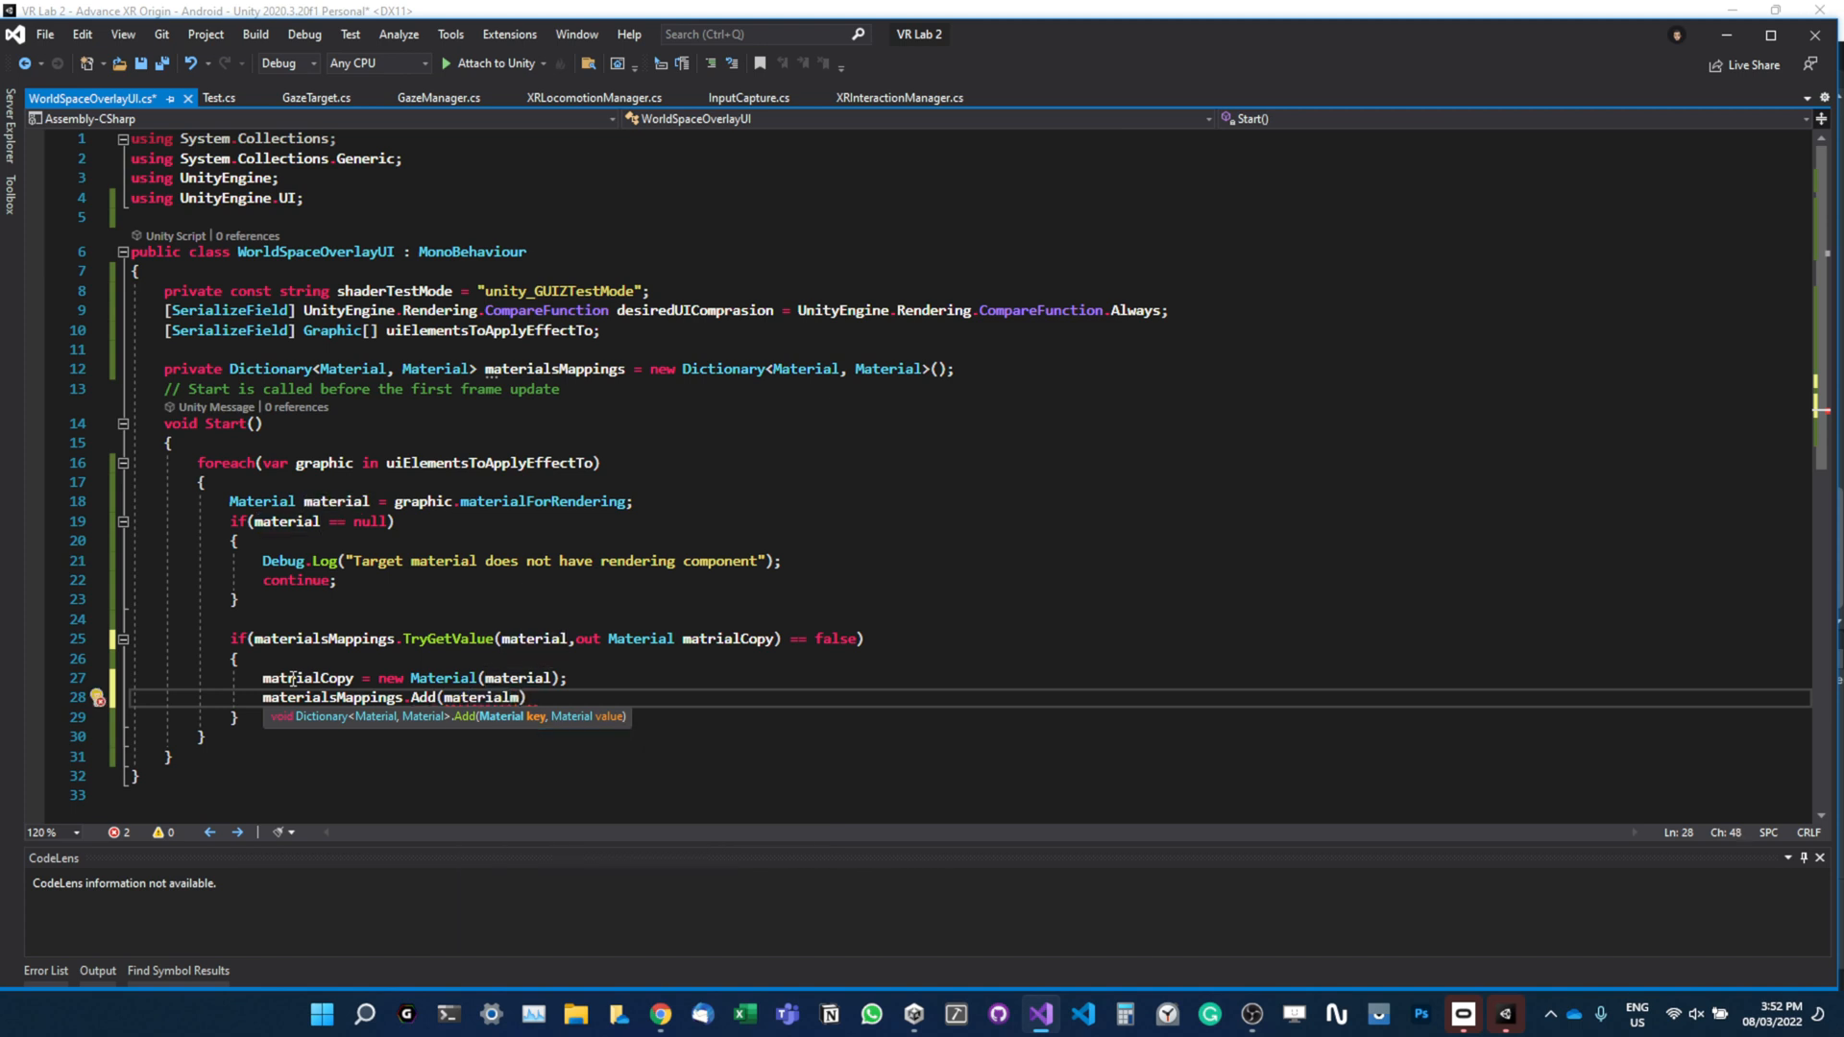
pyautogui.write('mathe')
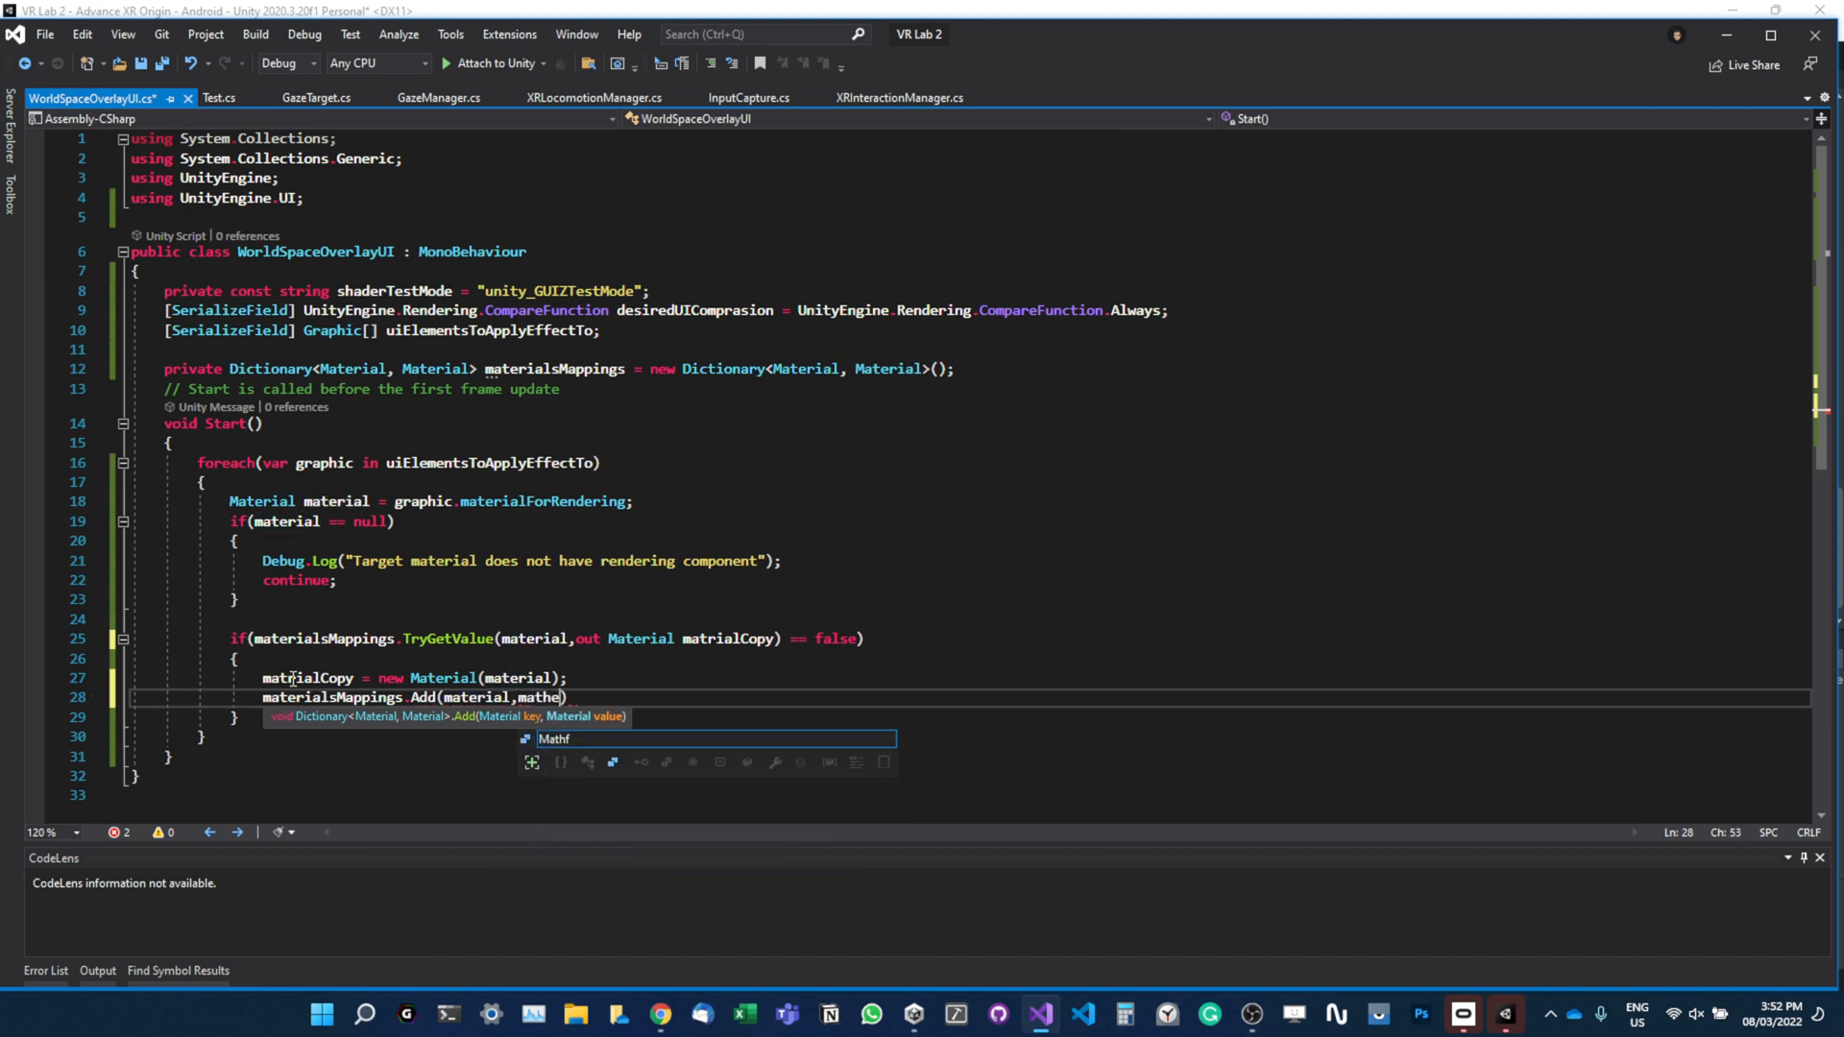
pyautogui.write('matrialCopy')
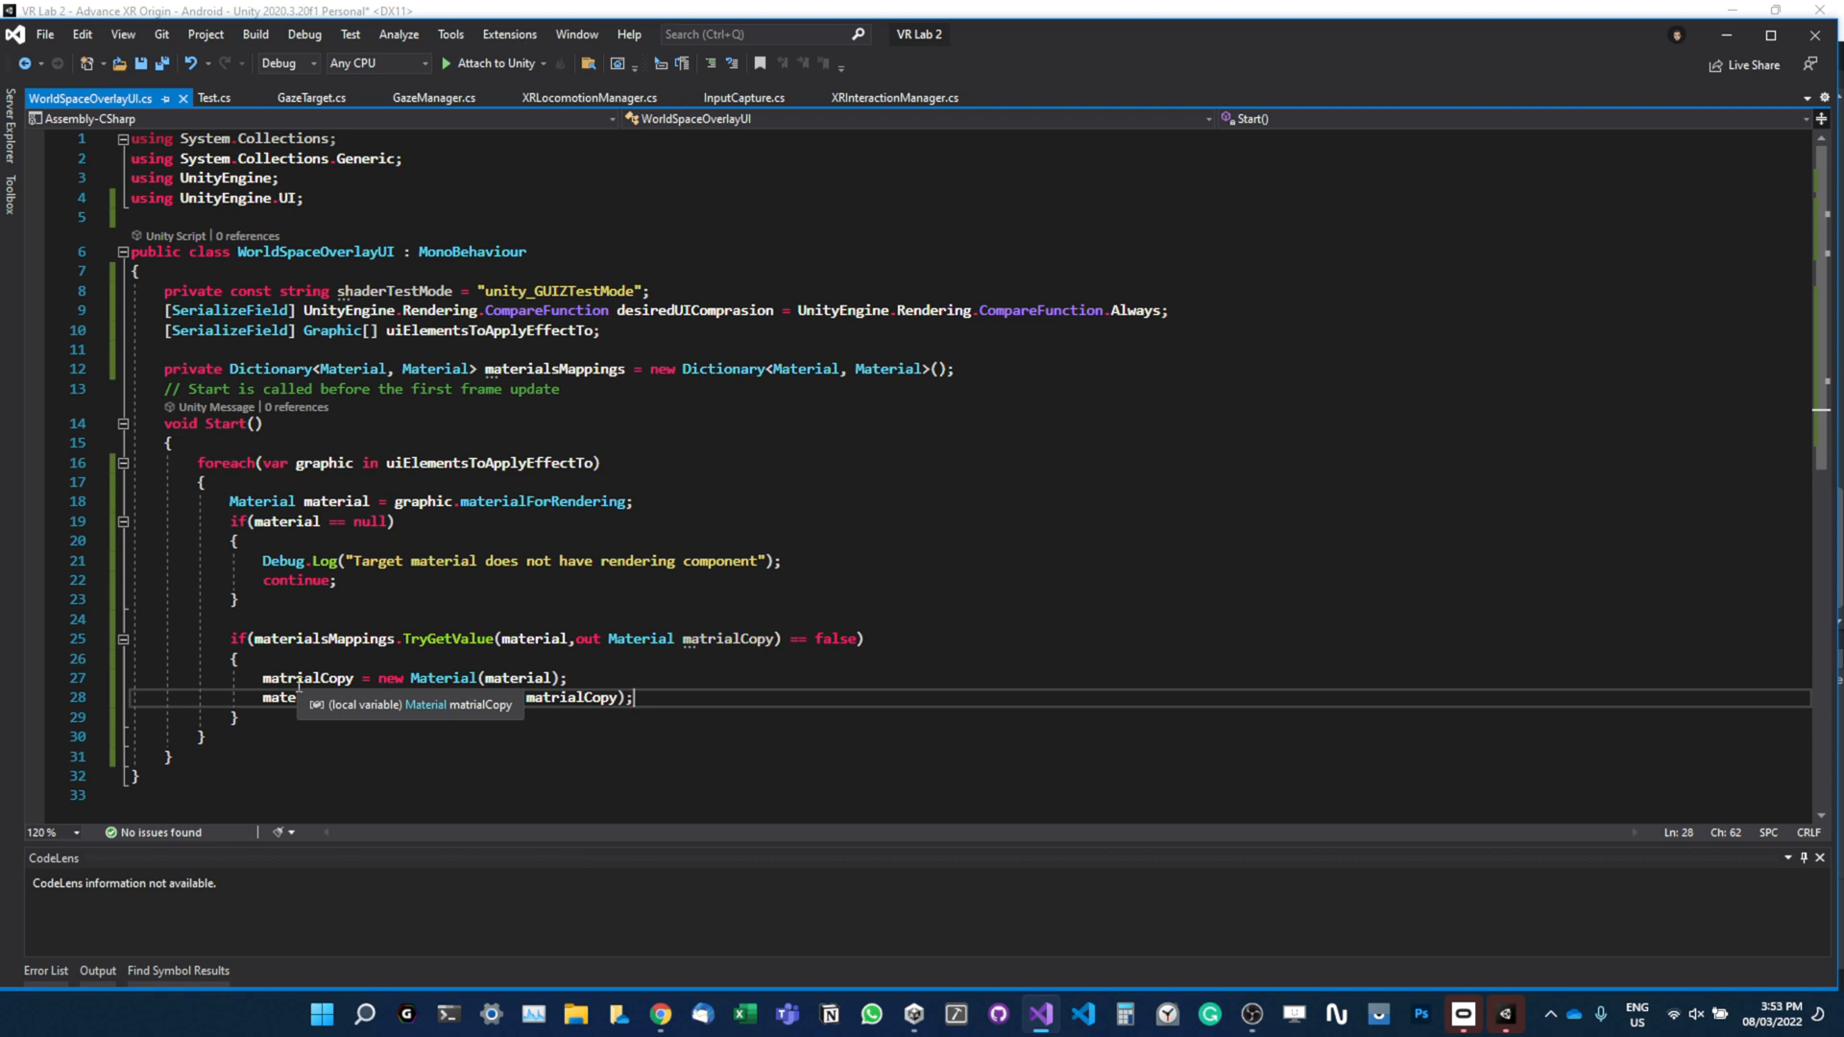
pyautogui.write('materialsMappings.Add(material, matrialCopy);')
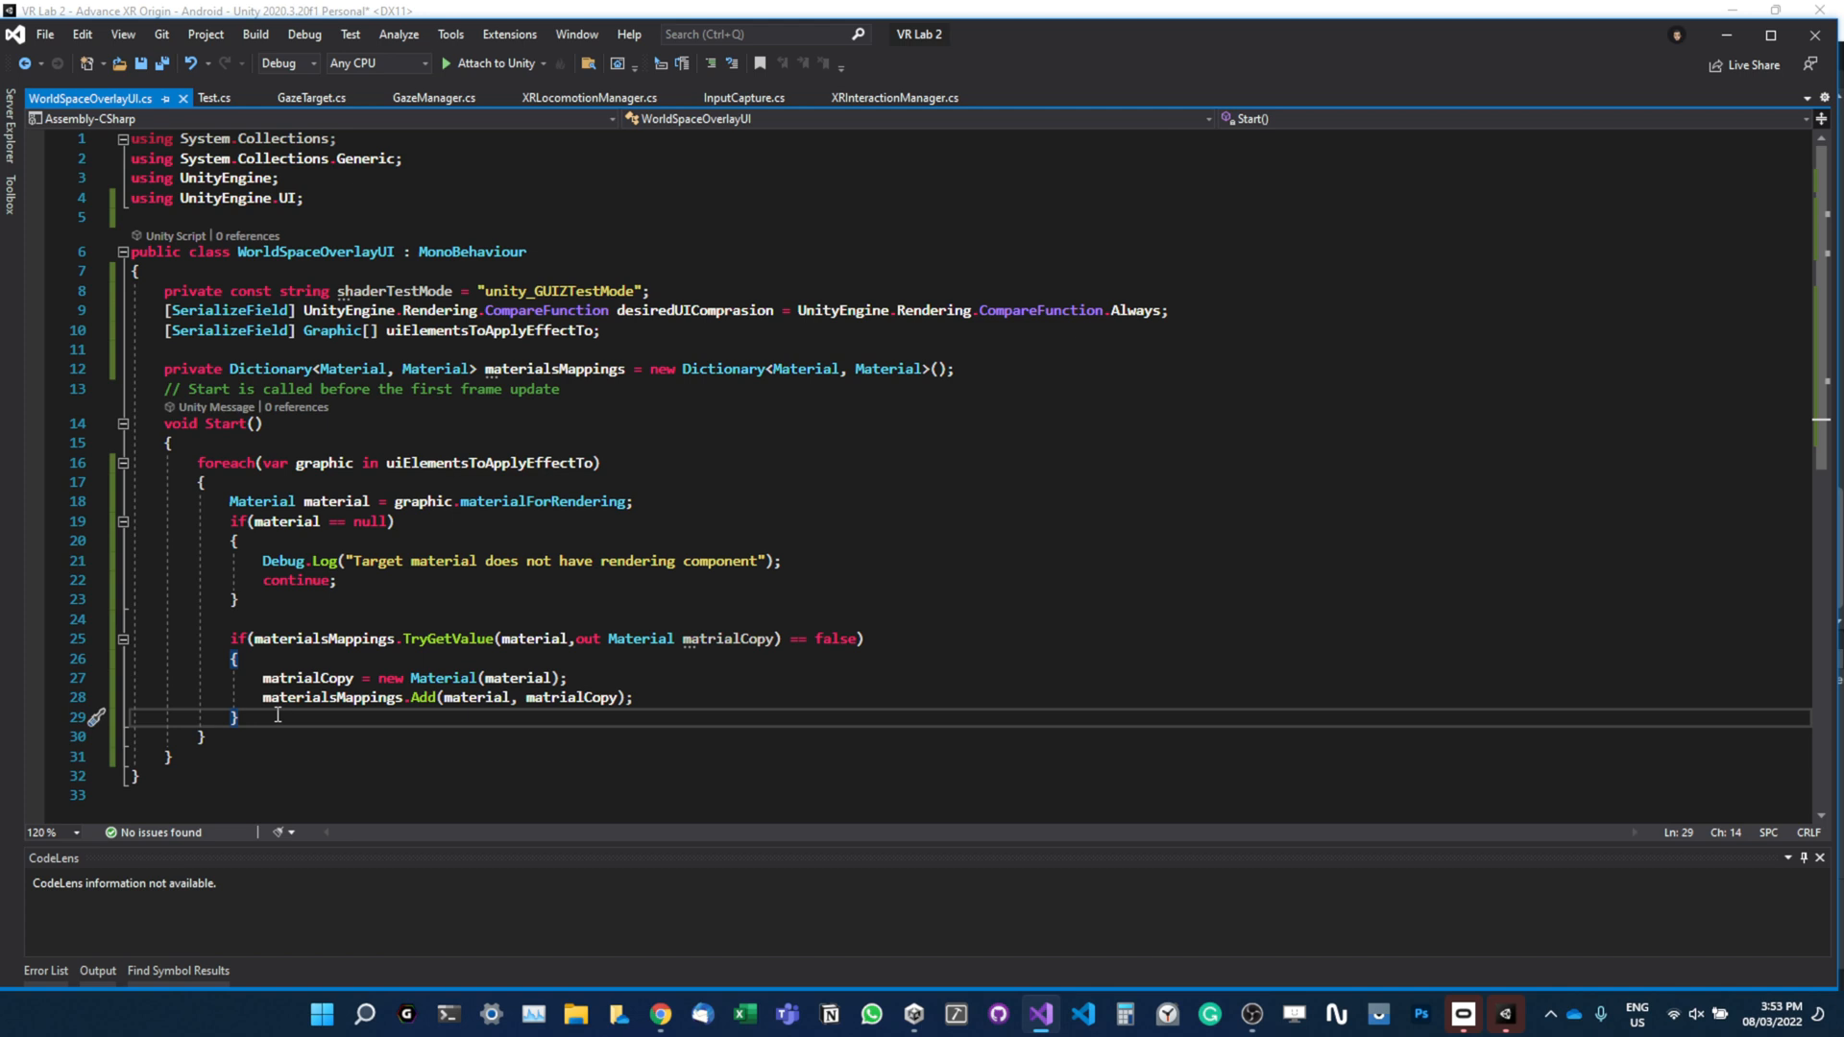
# Below the if block, add matrialCopy.SetInt(shaderTestMode, (int)desiredUIComprasion);.
pyautogui.press('enter')
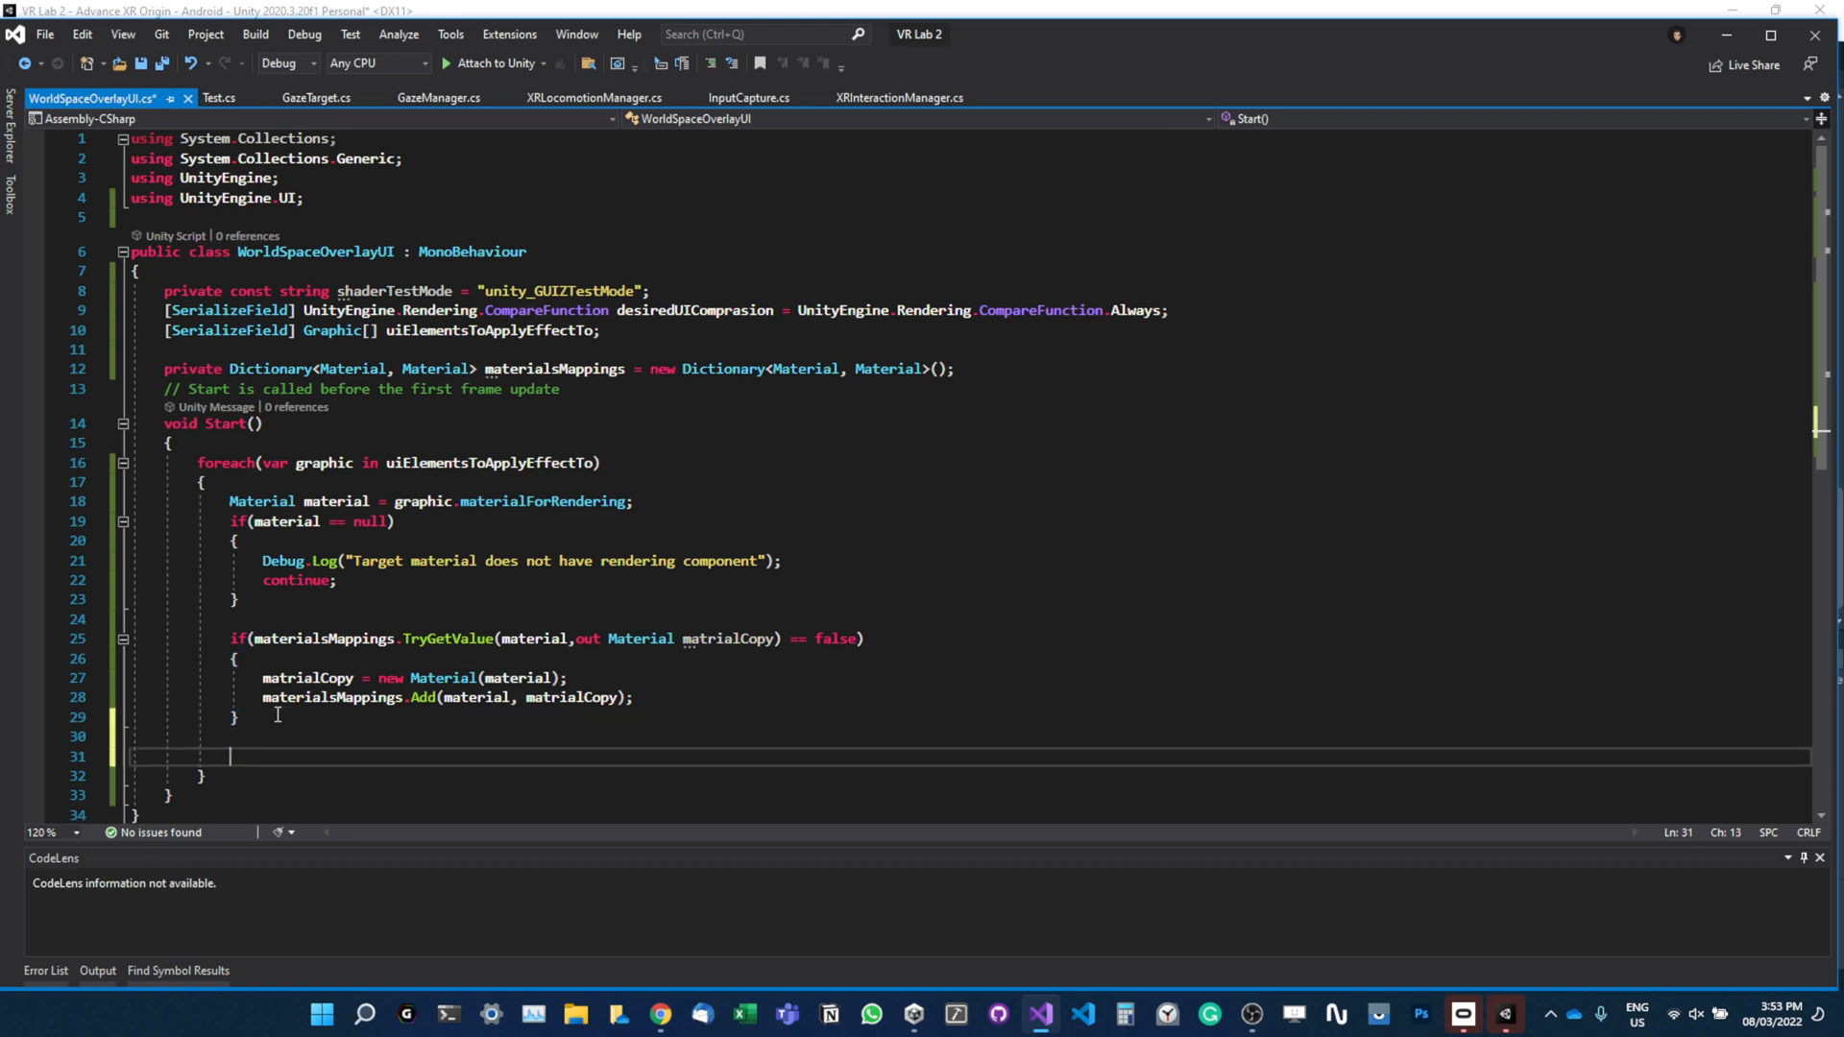
pyautogui.write('materia')
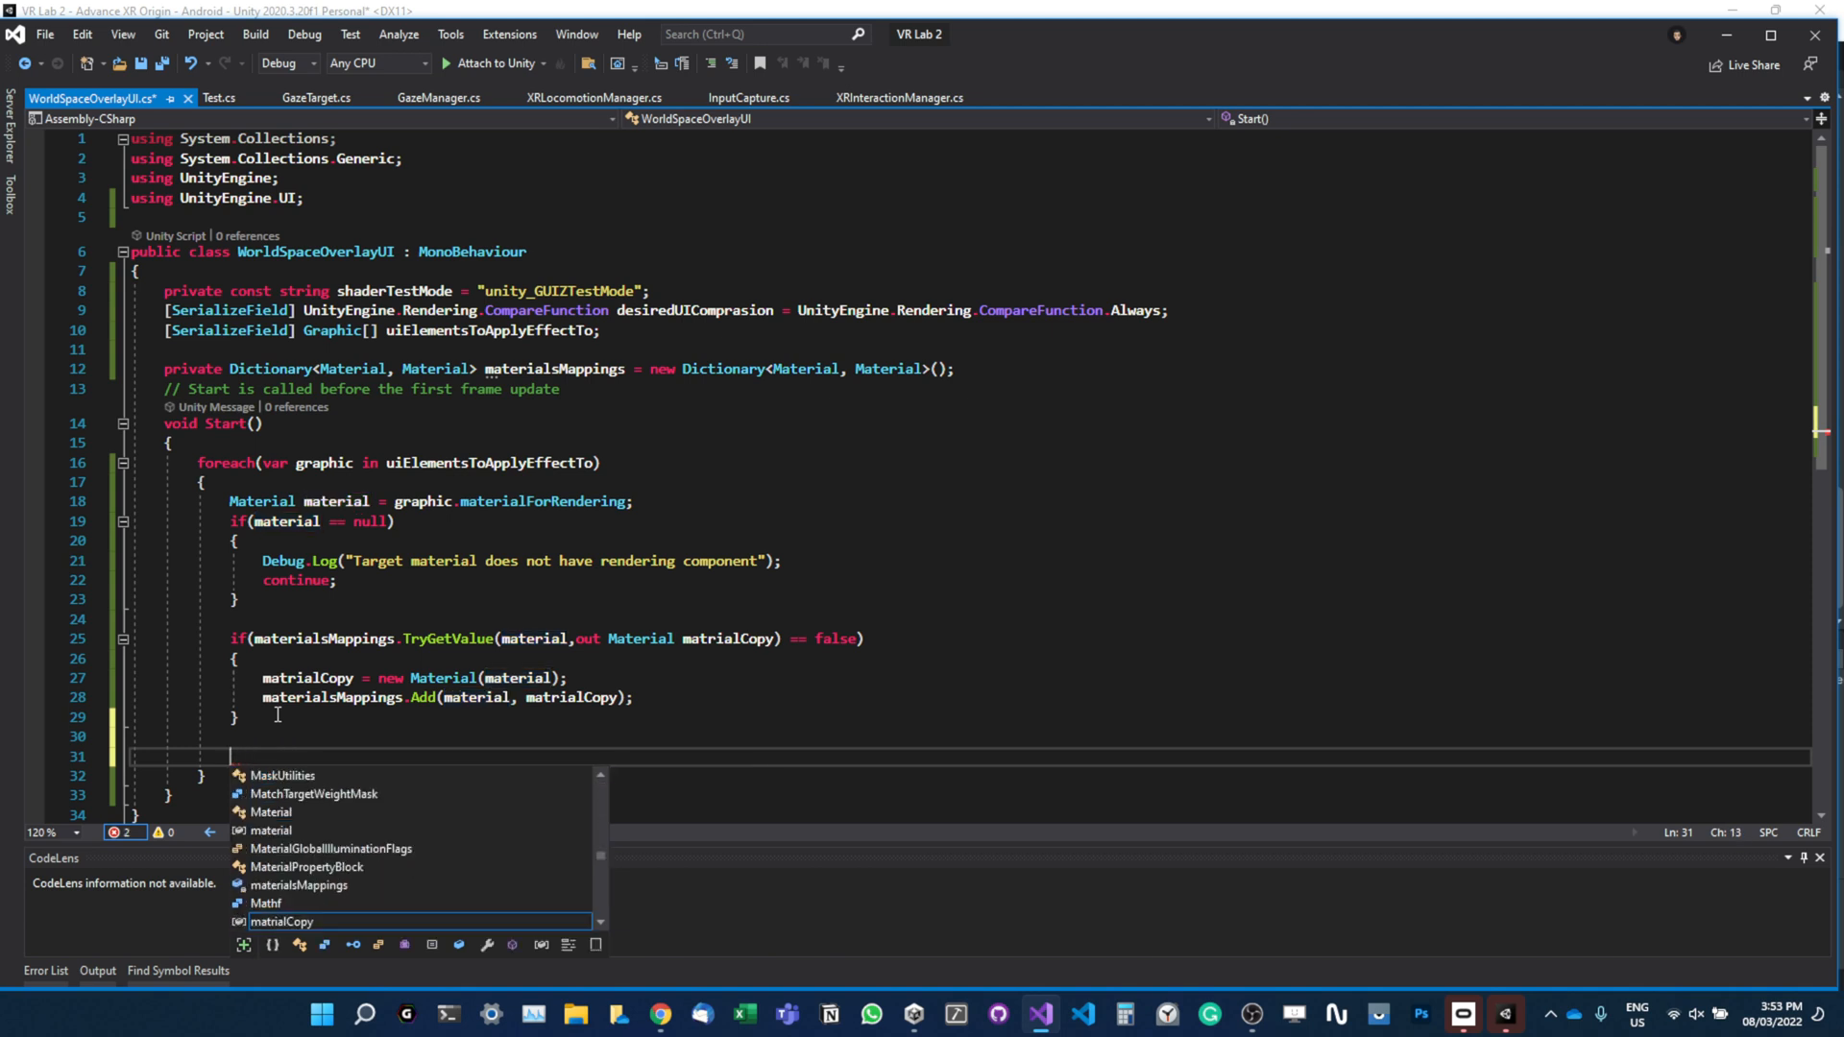
pyautogui.write('materic')
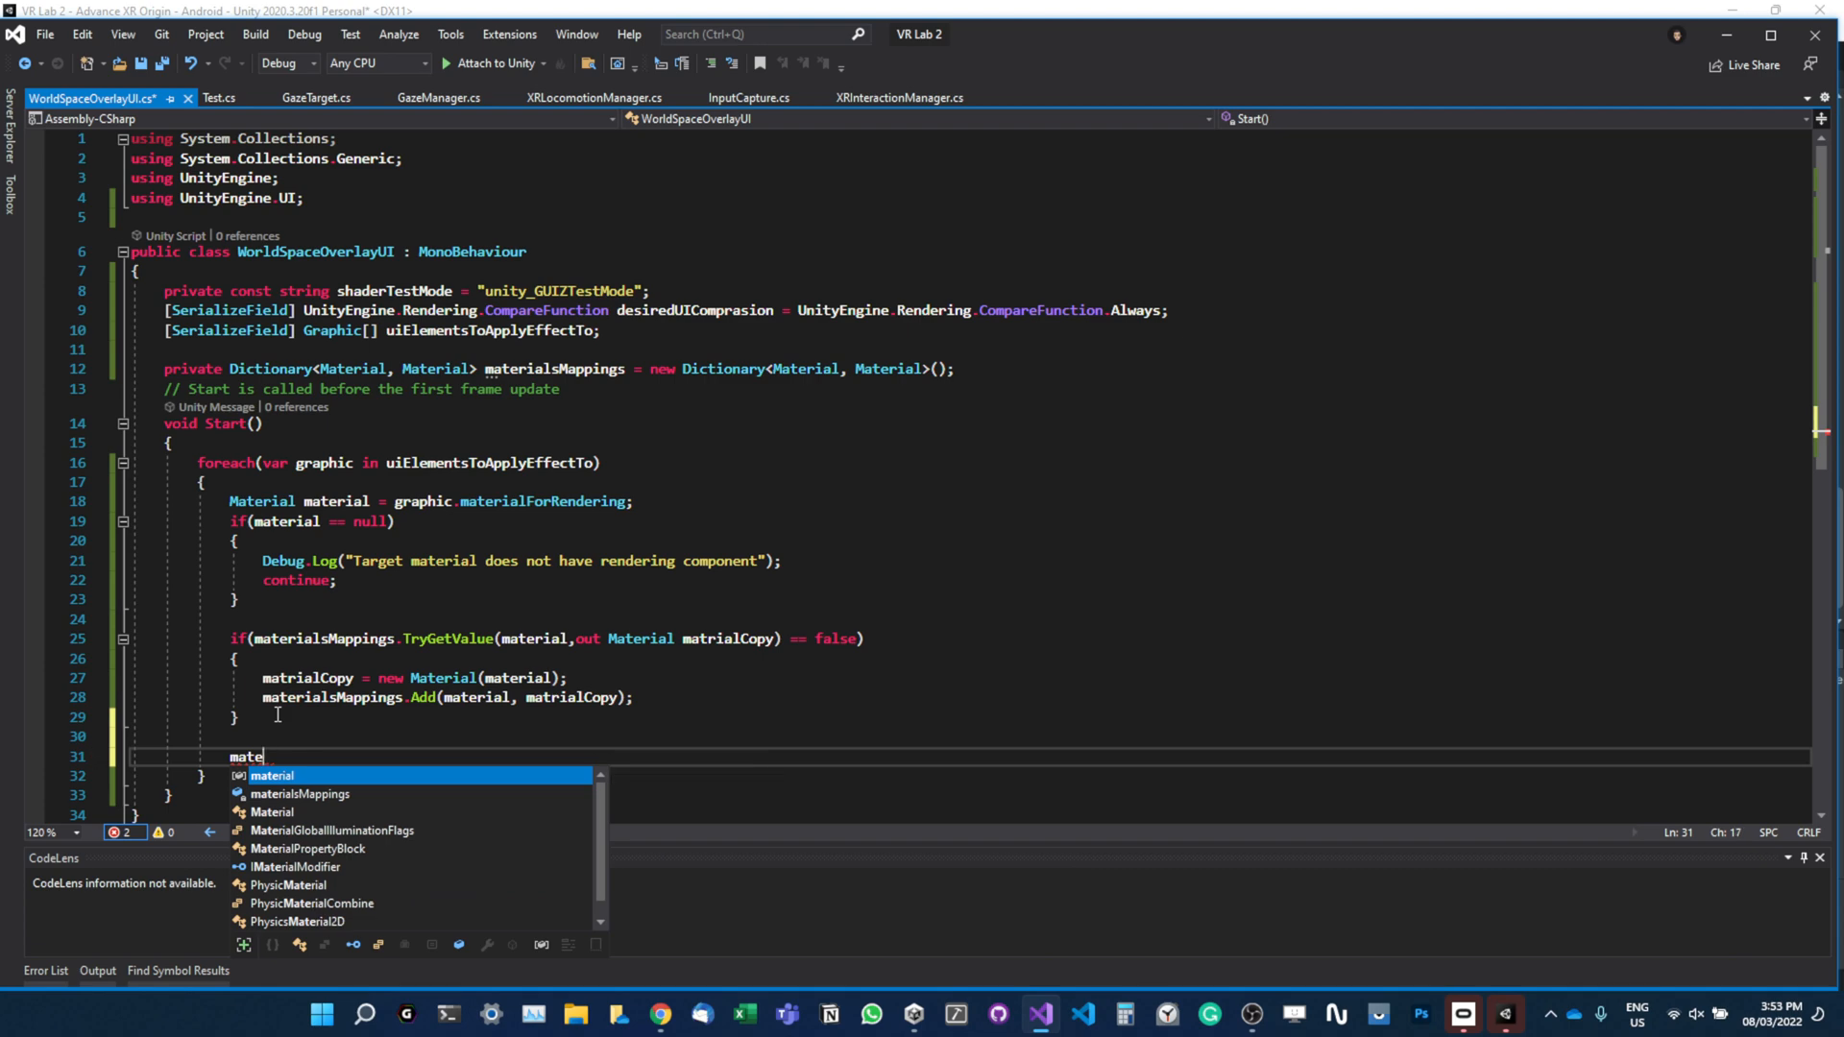
pyautogui.write('rial')
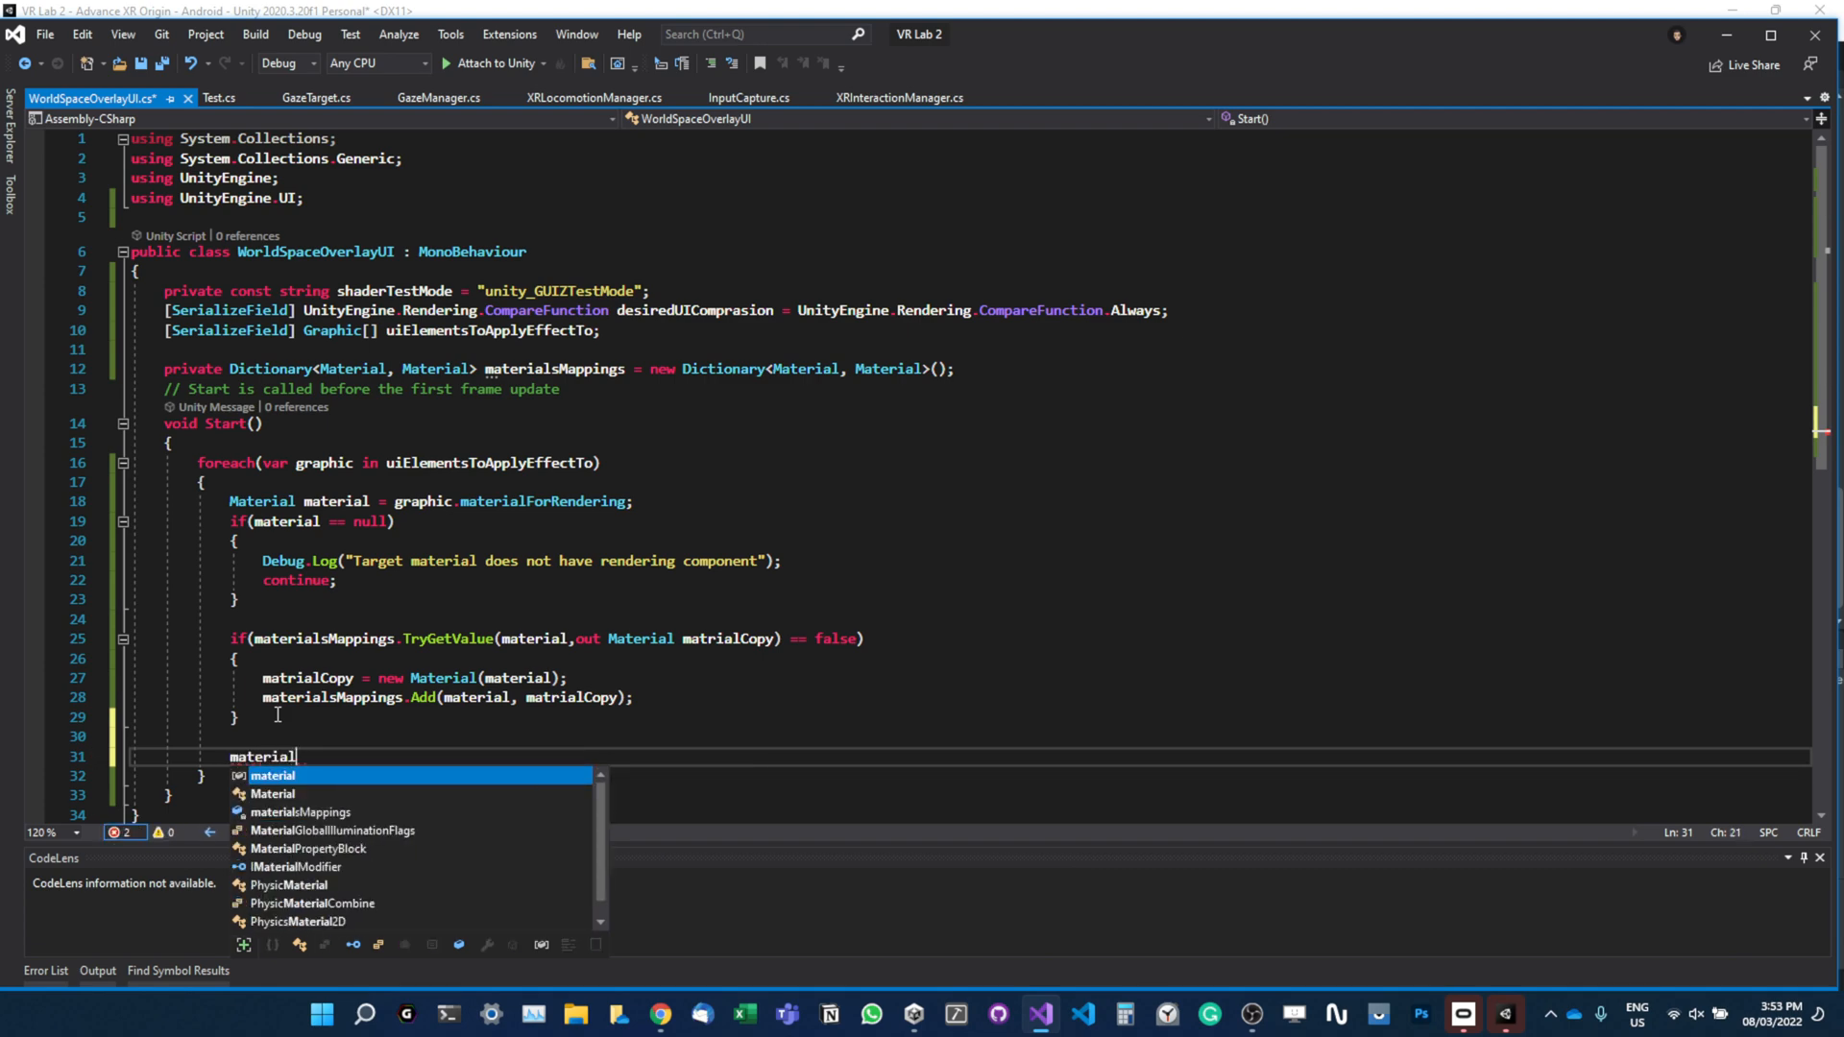
pyautogui.write('c')
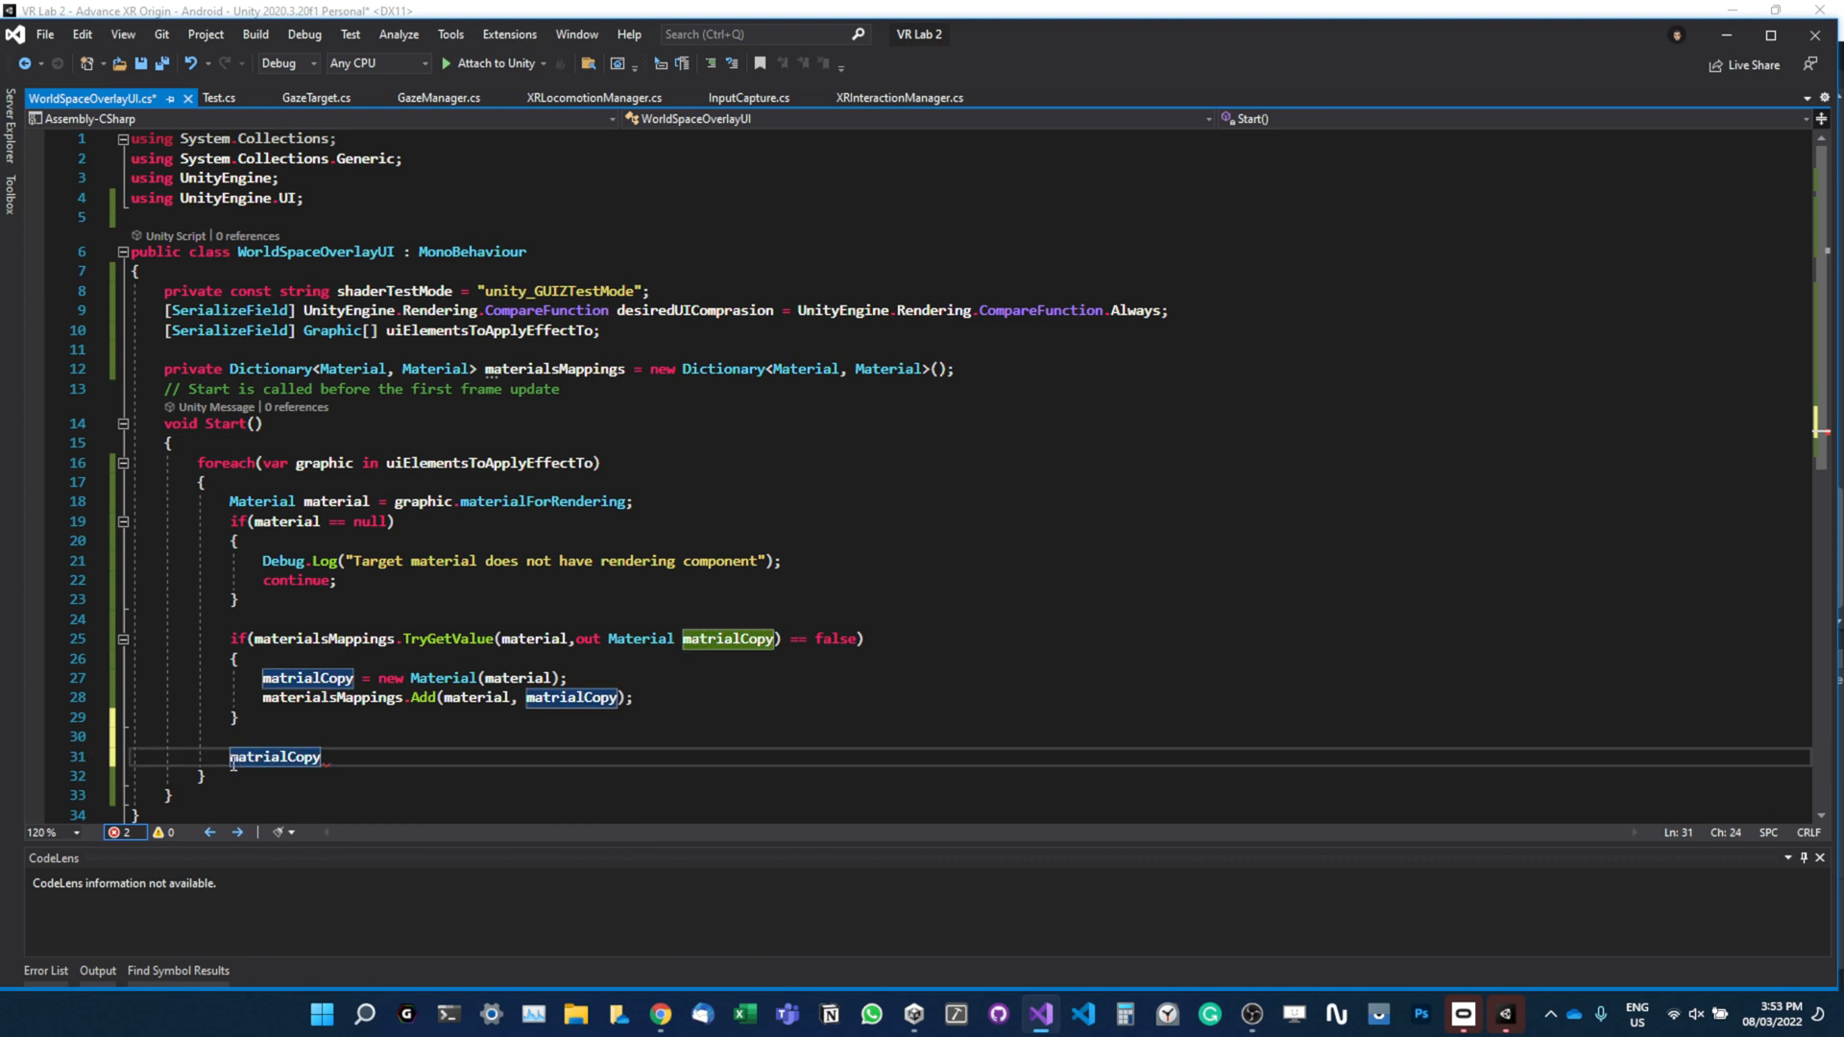
pyautogui.write('.set')
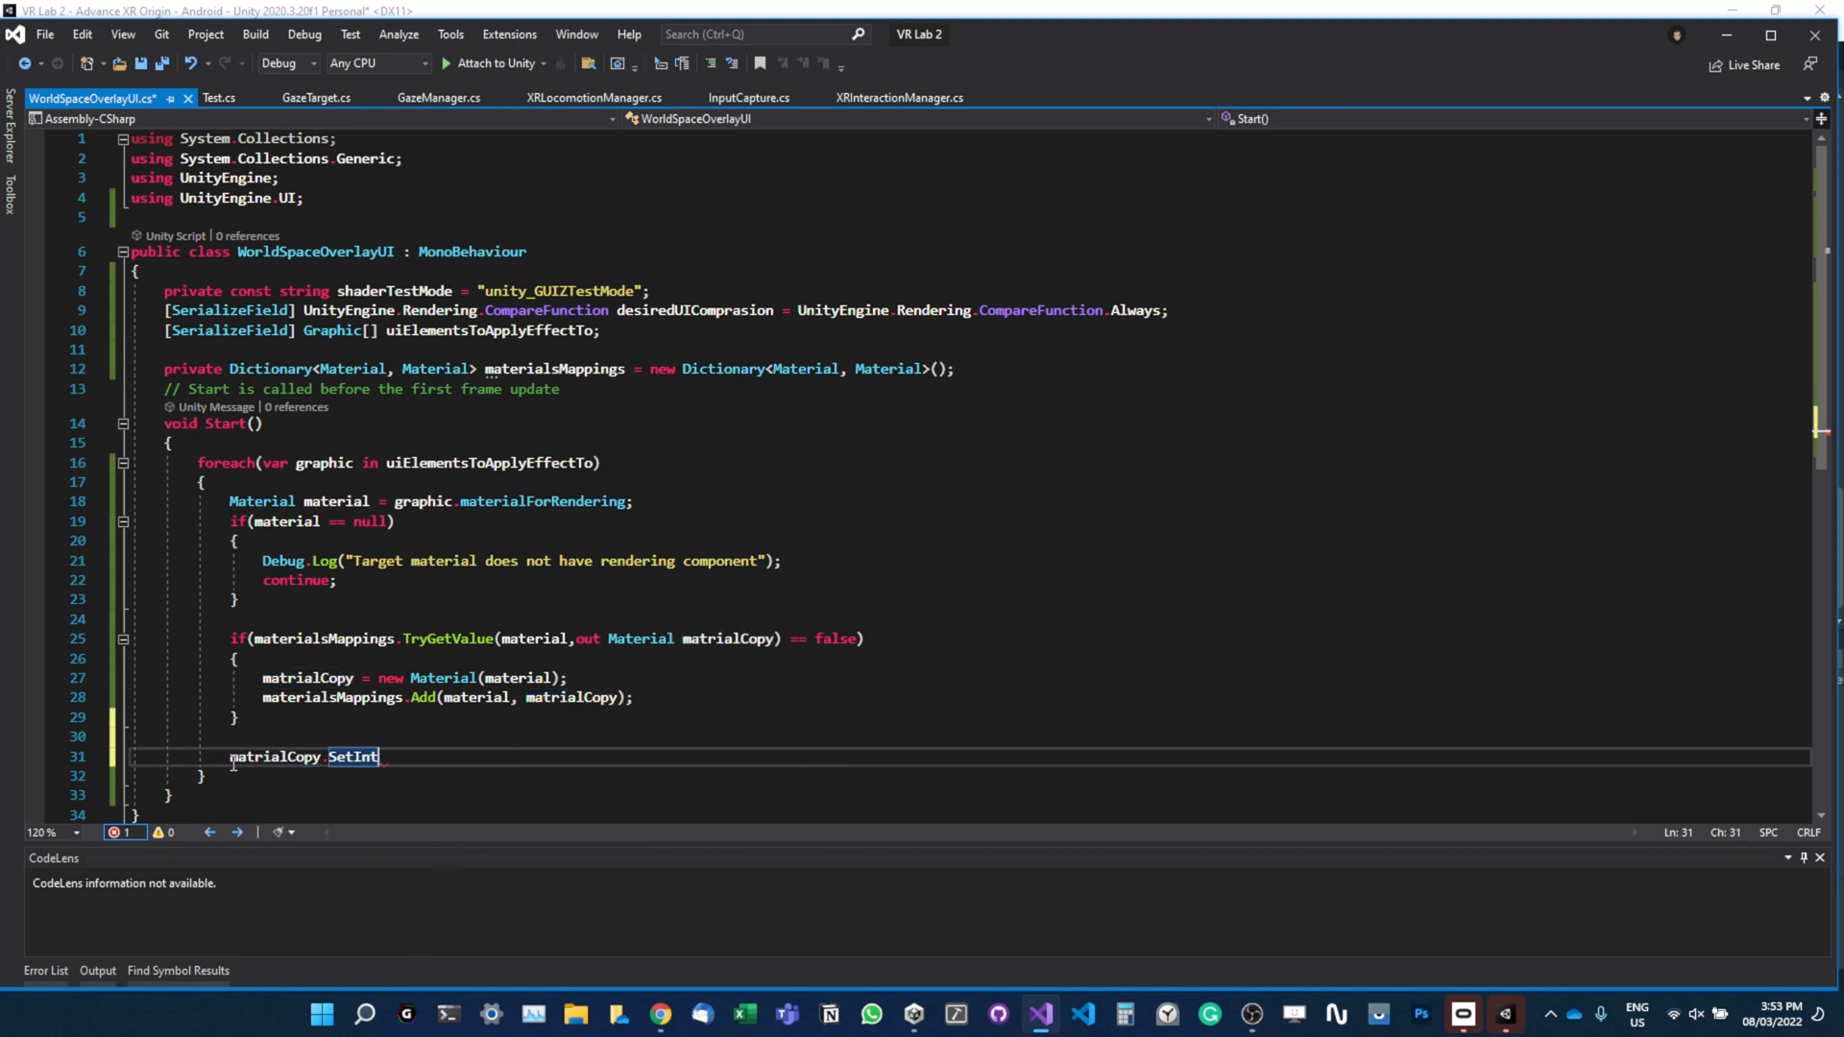
pyautogui.write('(')
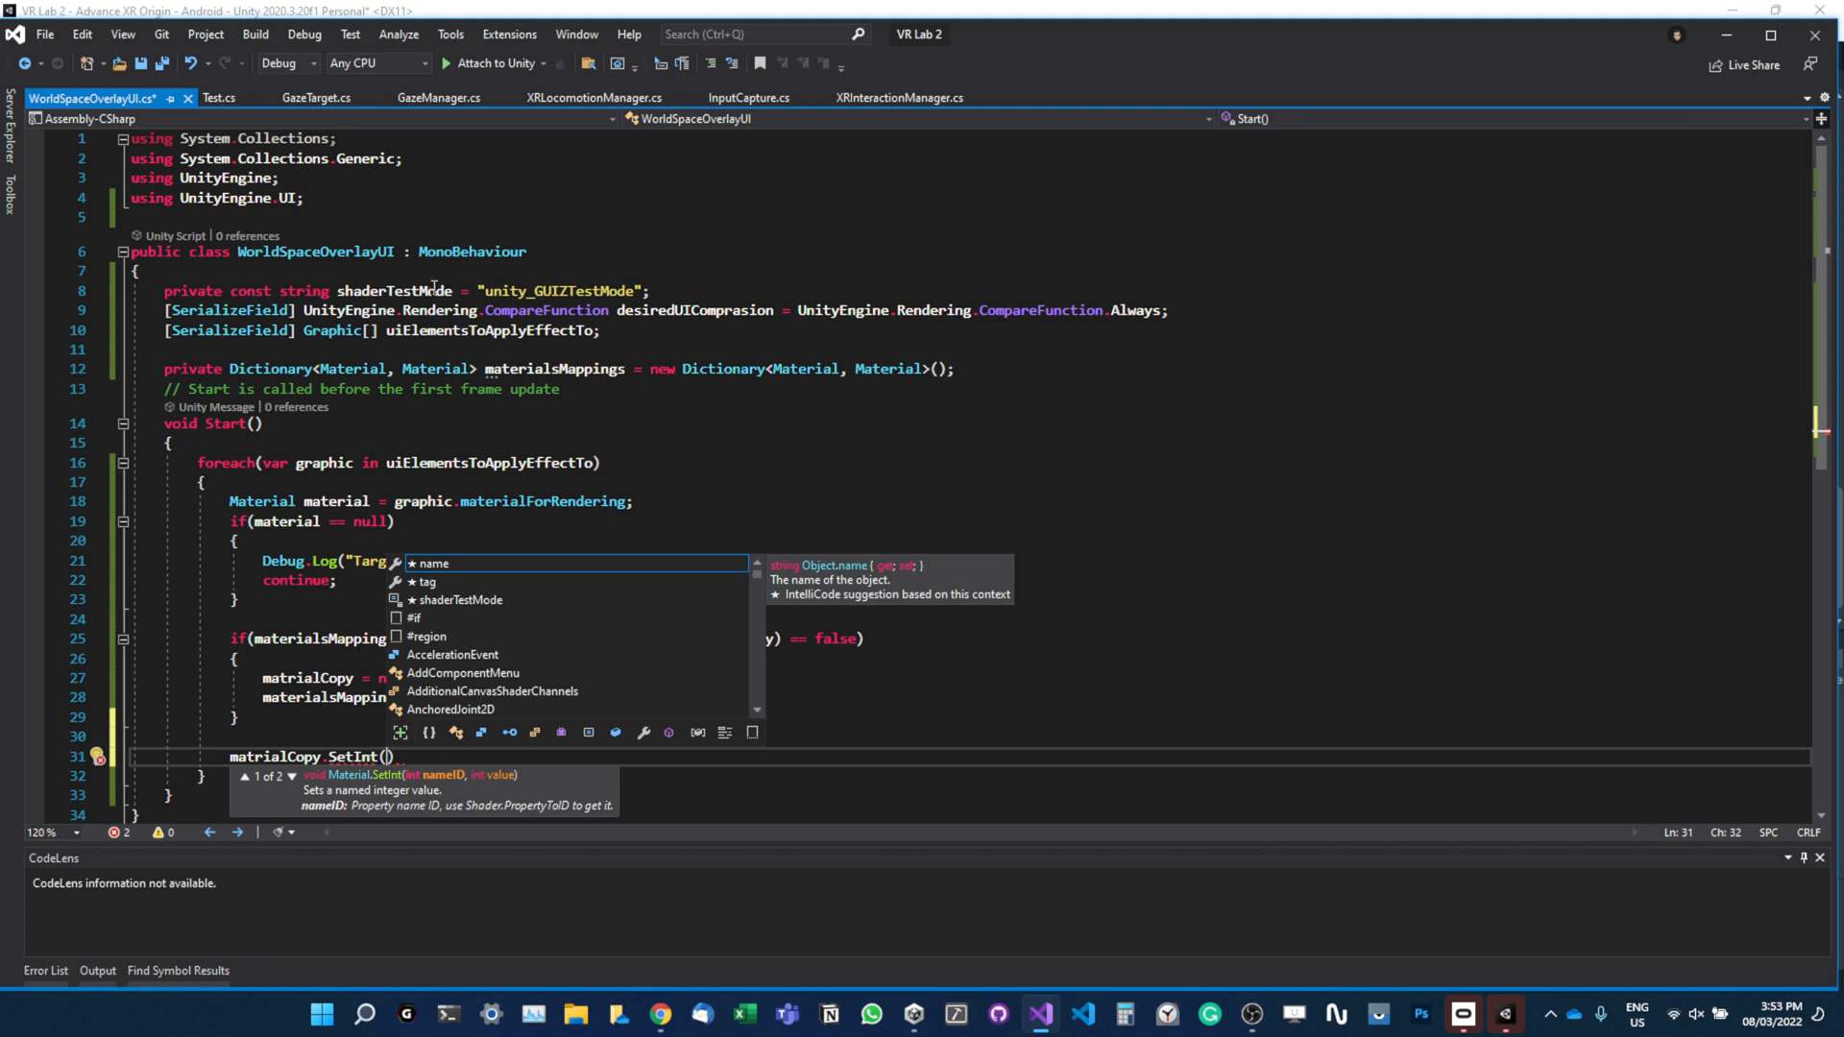
pyautogui.write('shaderTestMode')
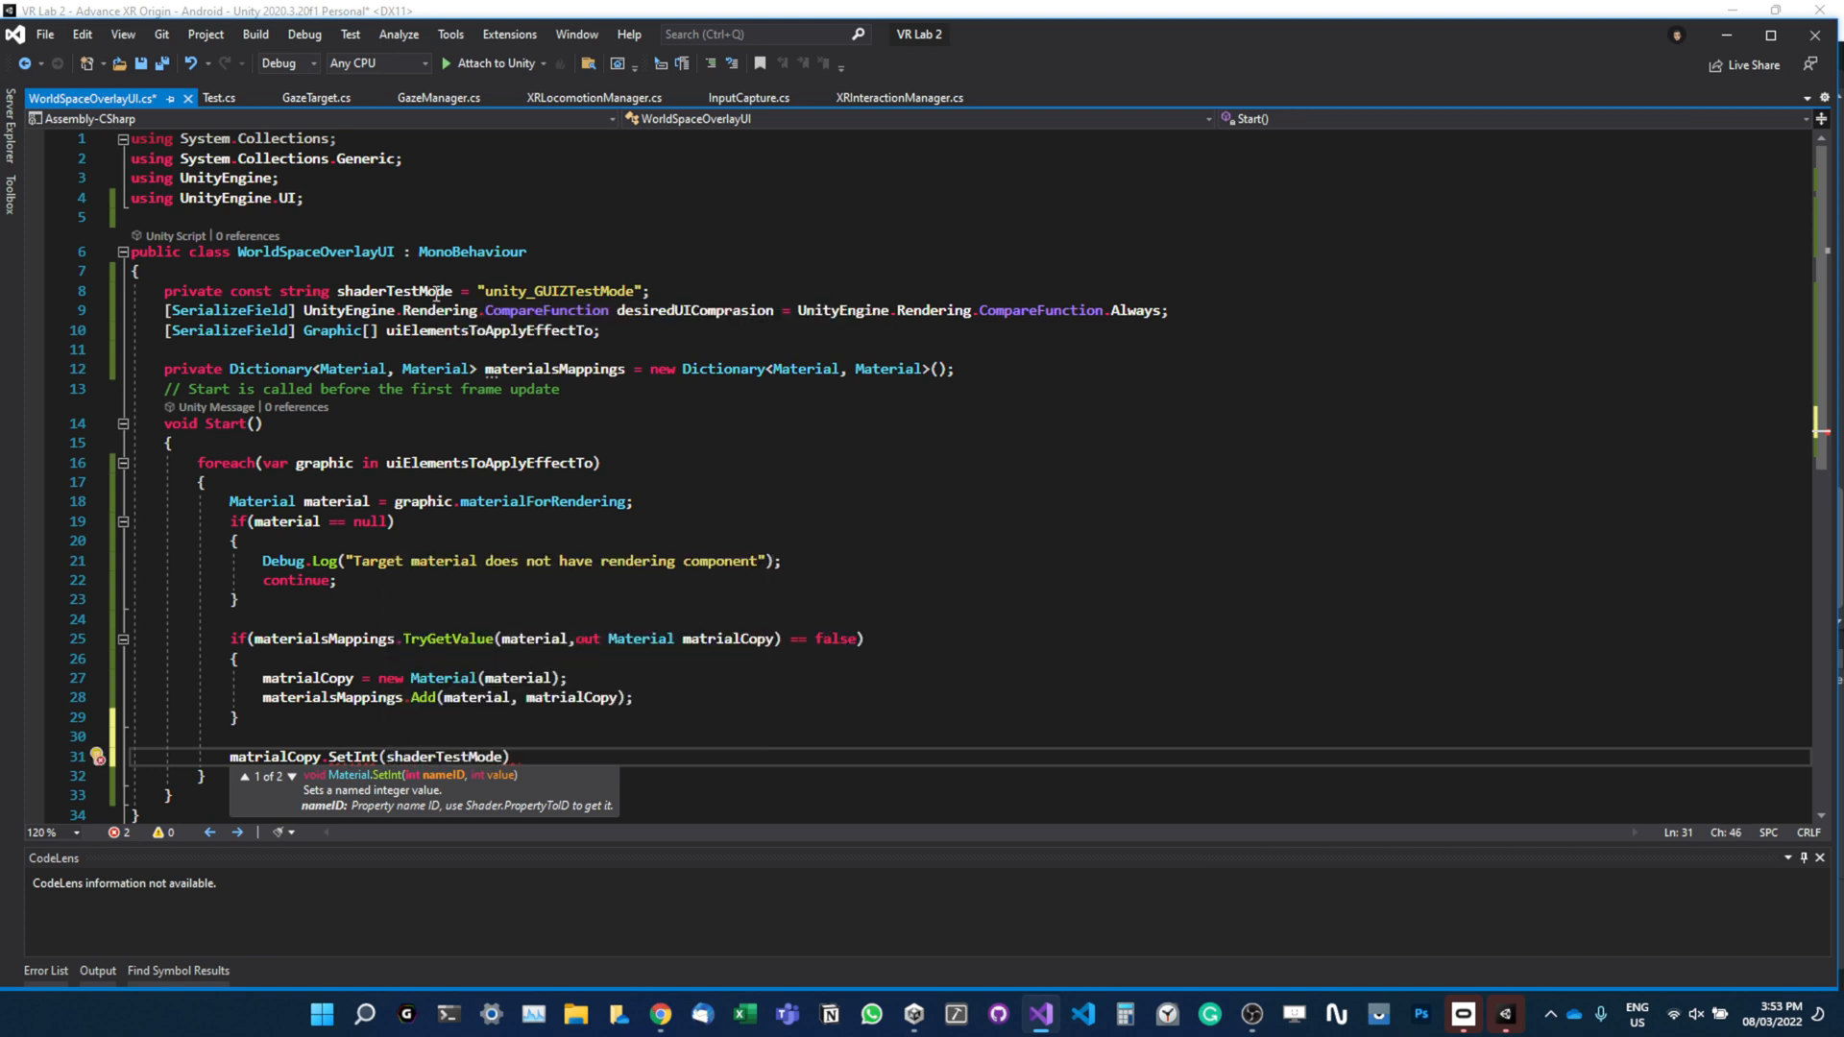
pyautogui.write(',')
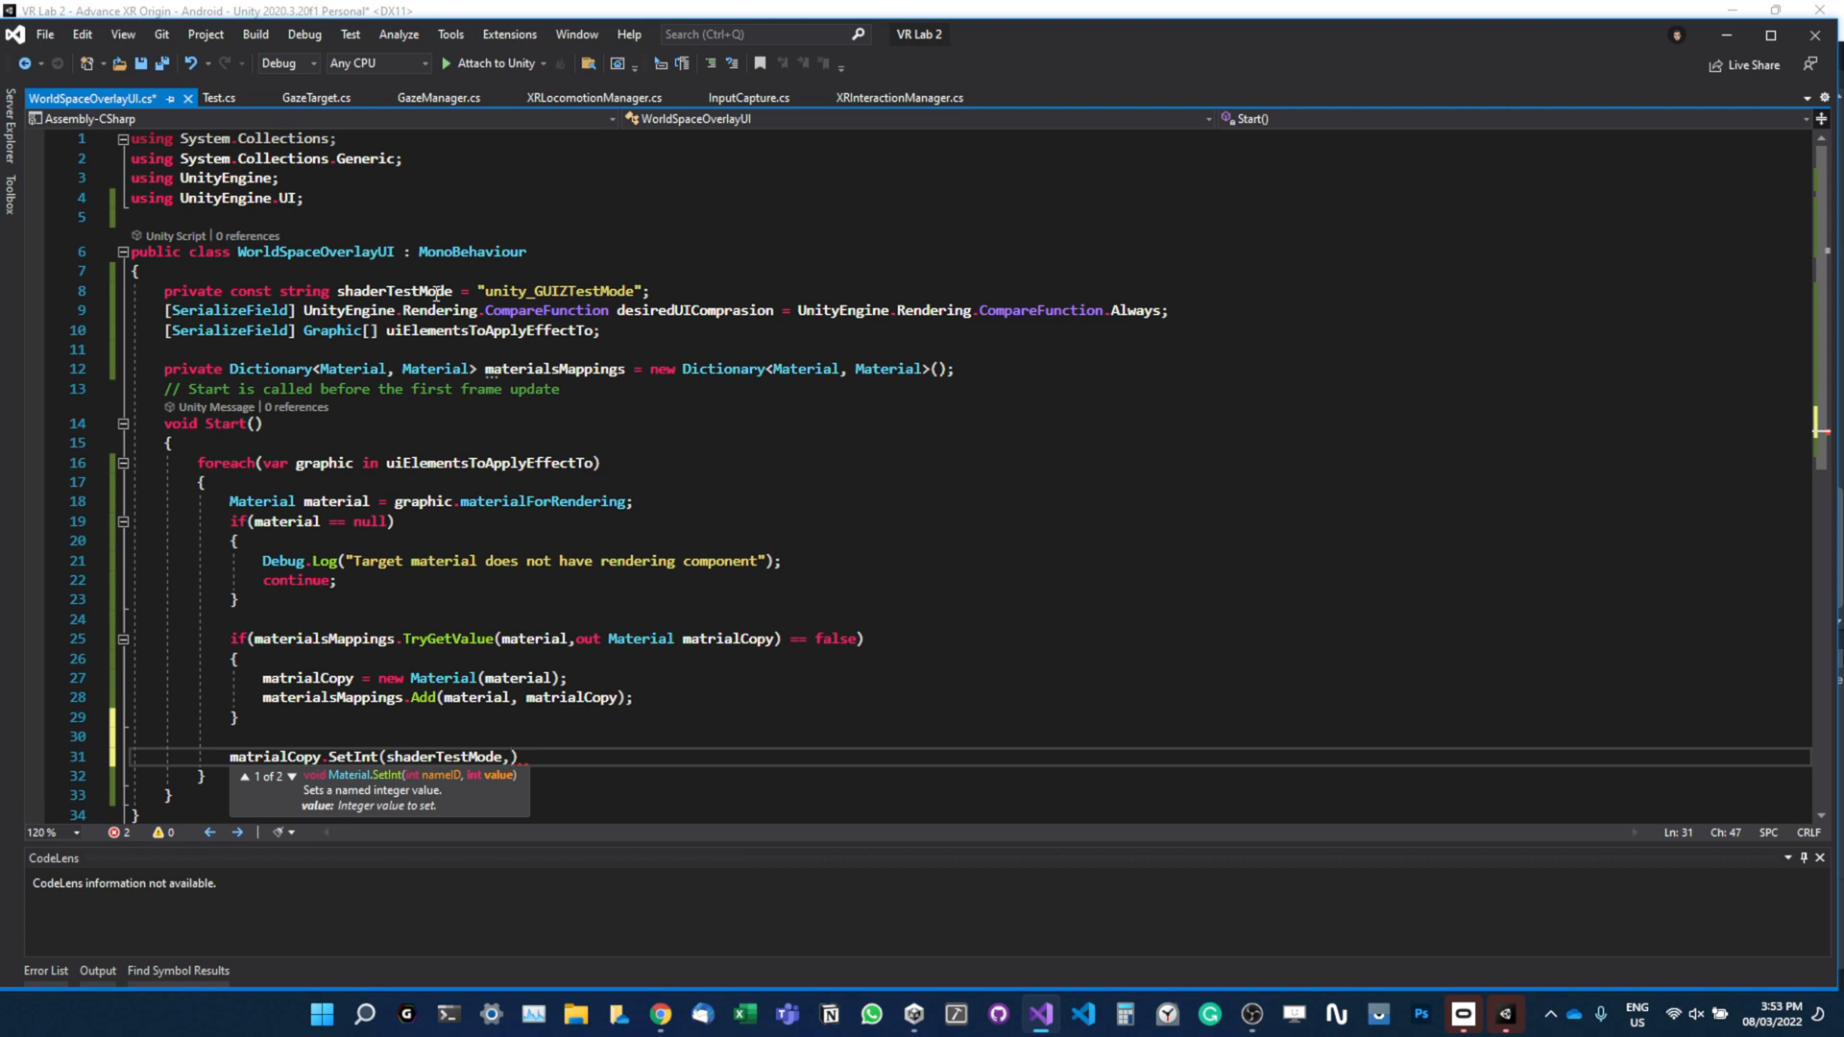
pyautogui.write(',')
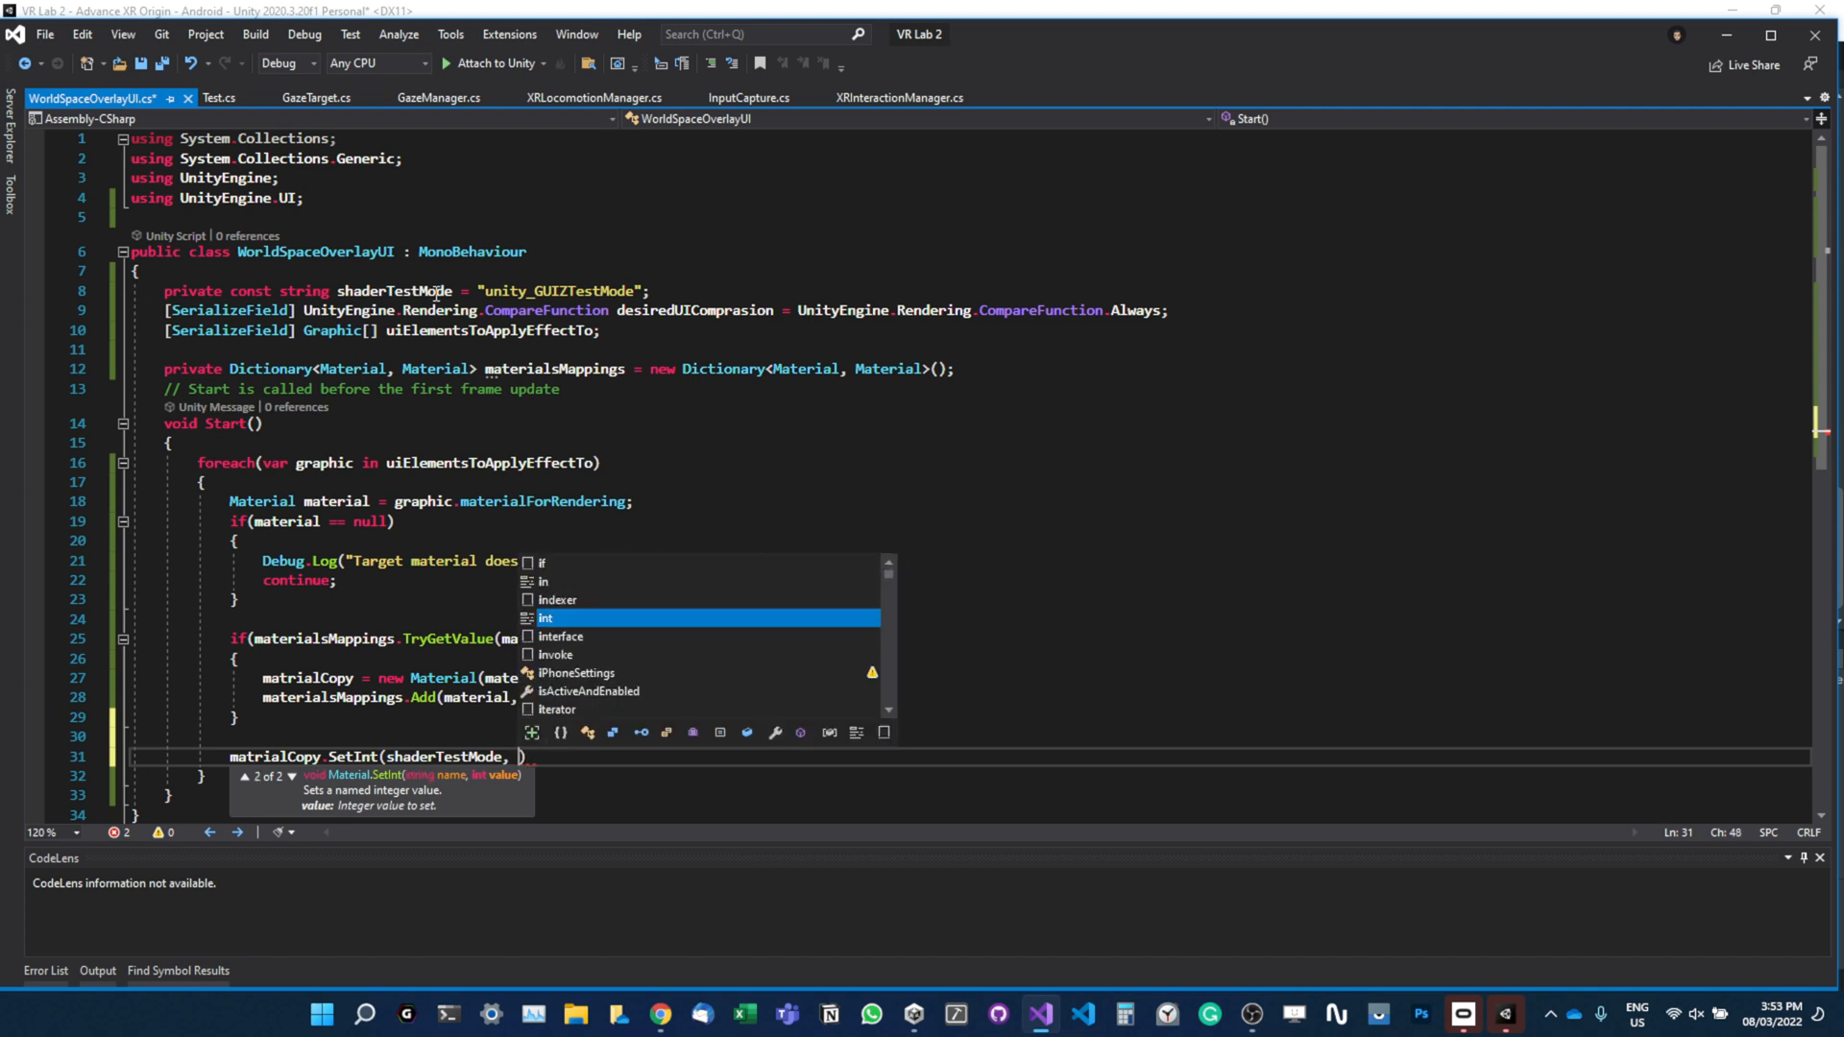
pyautogui.write('(int)')
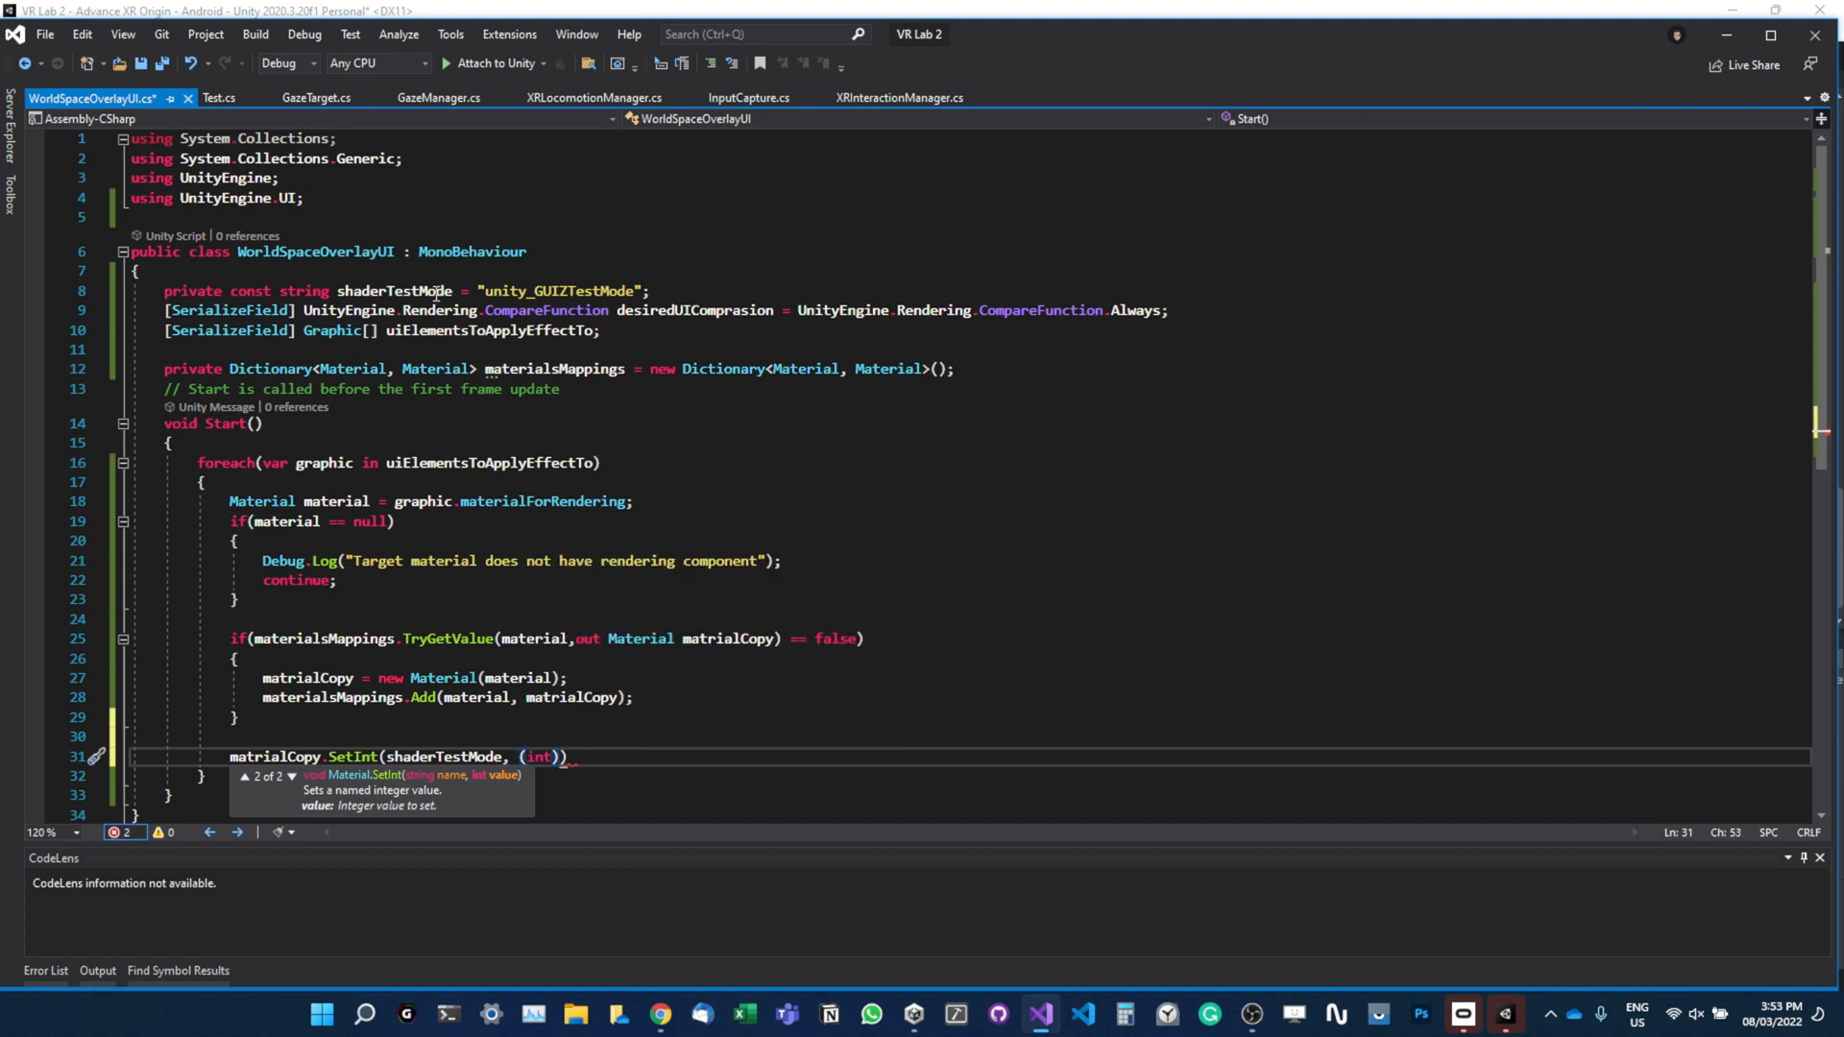
pyautogui.write('des')
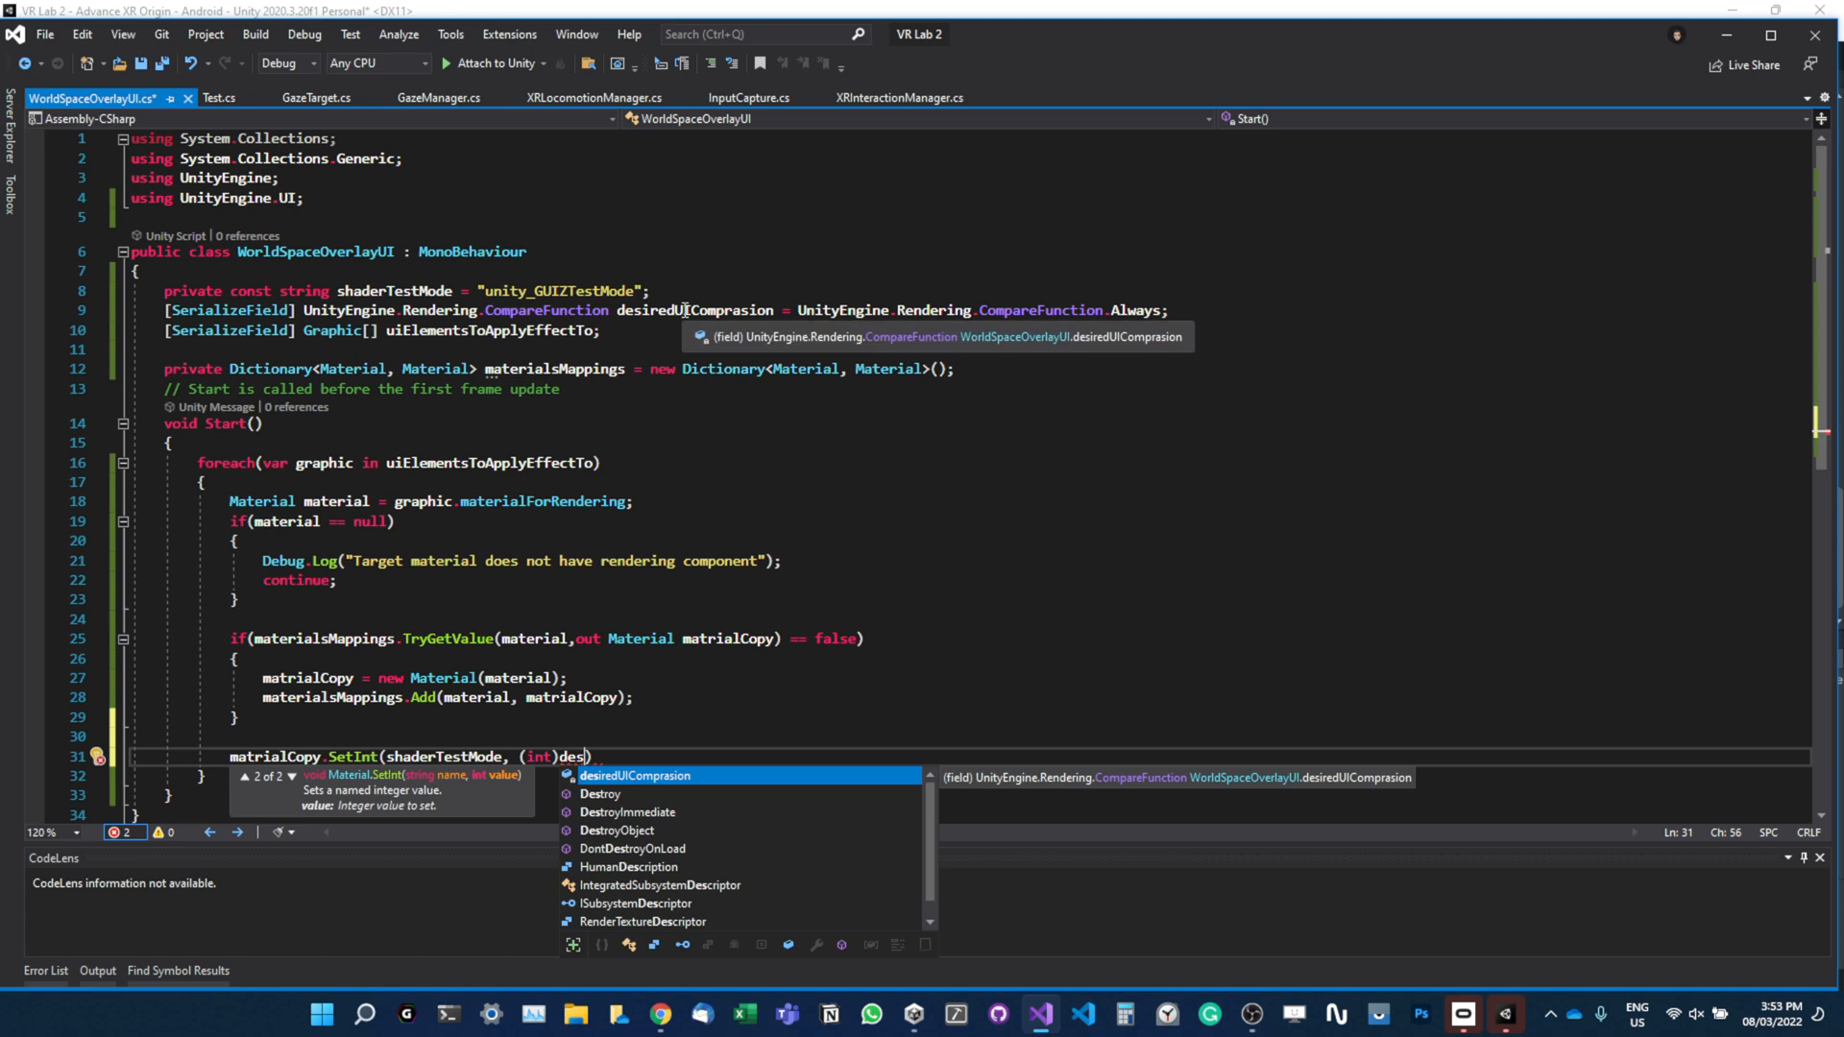
pyautogui.press('Tab')
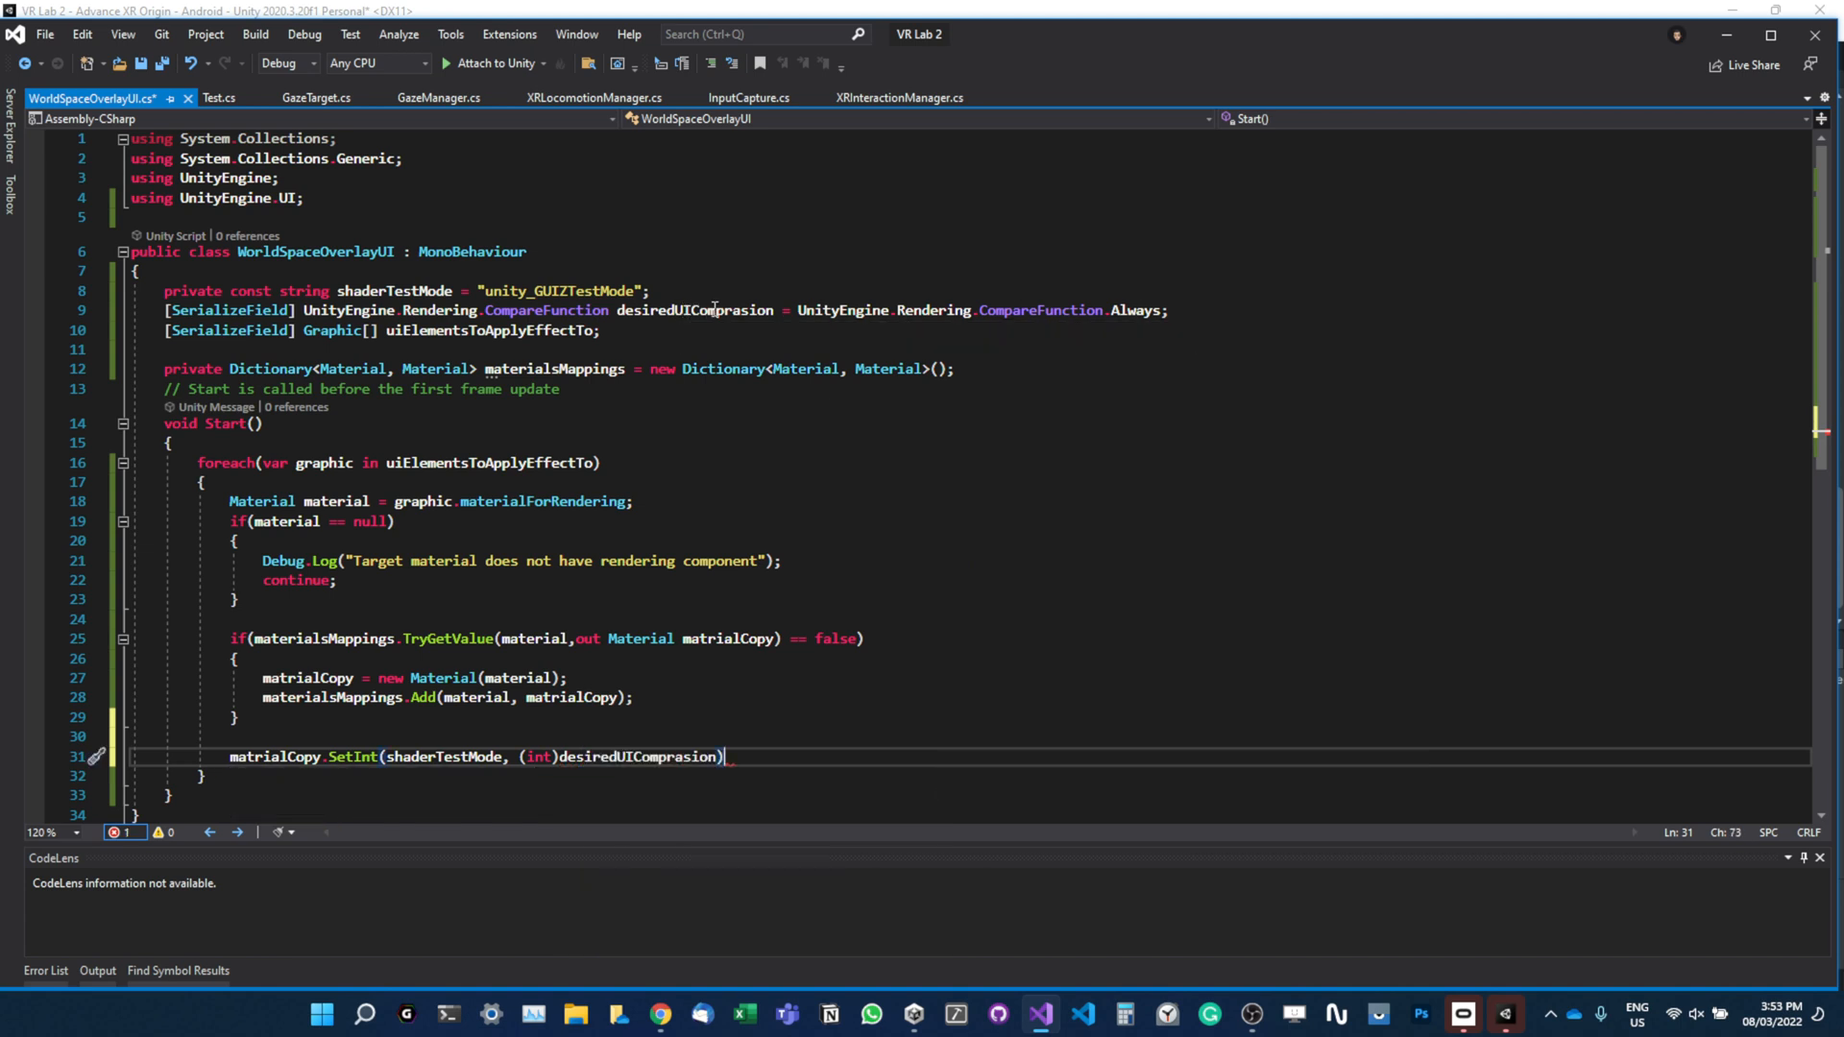
pyautogui.write(';')
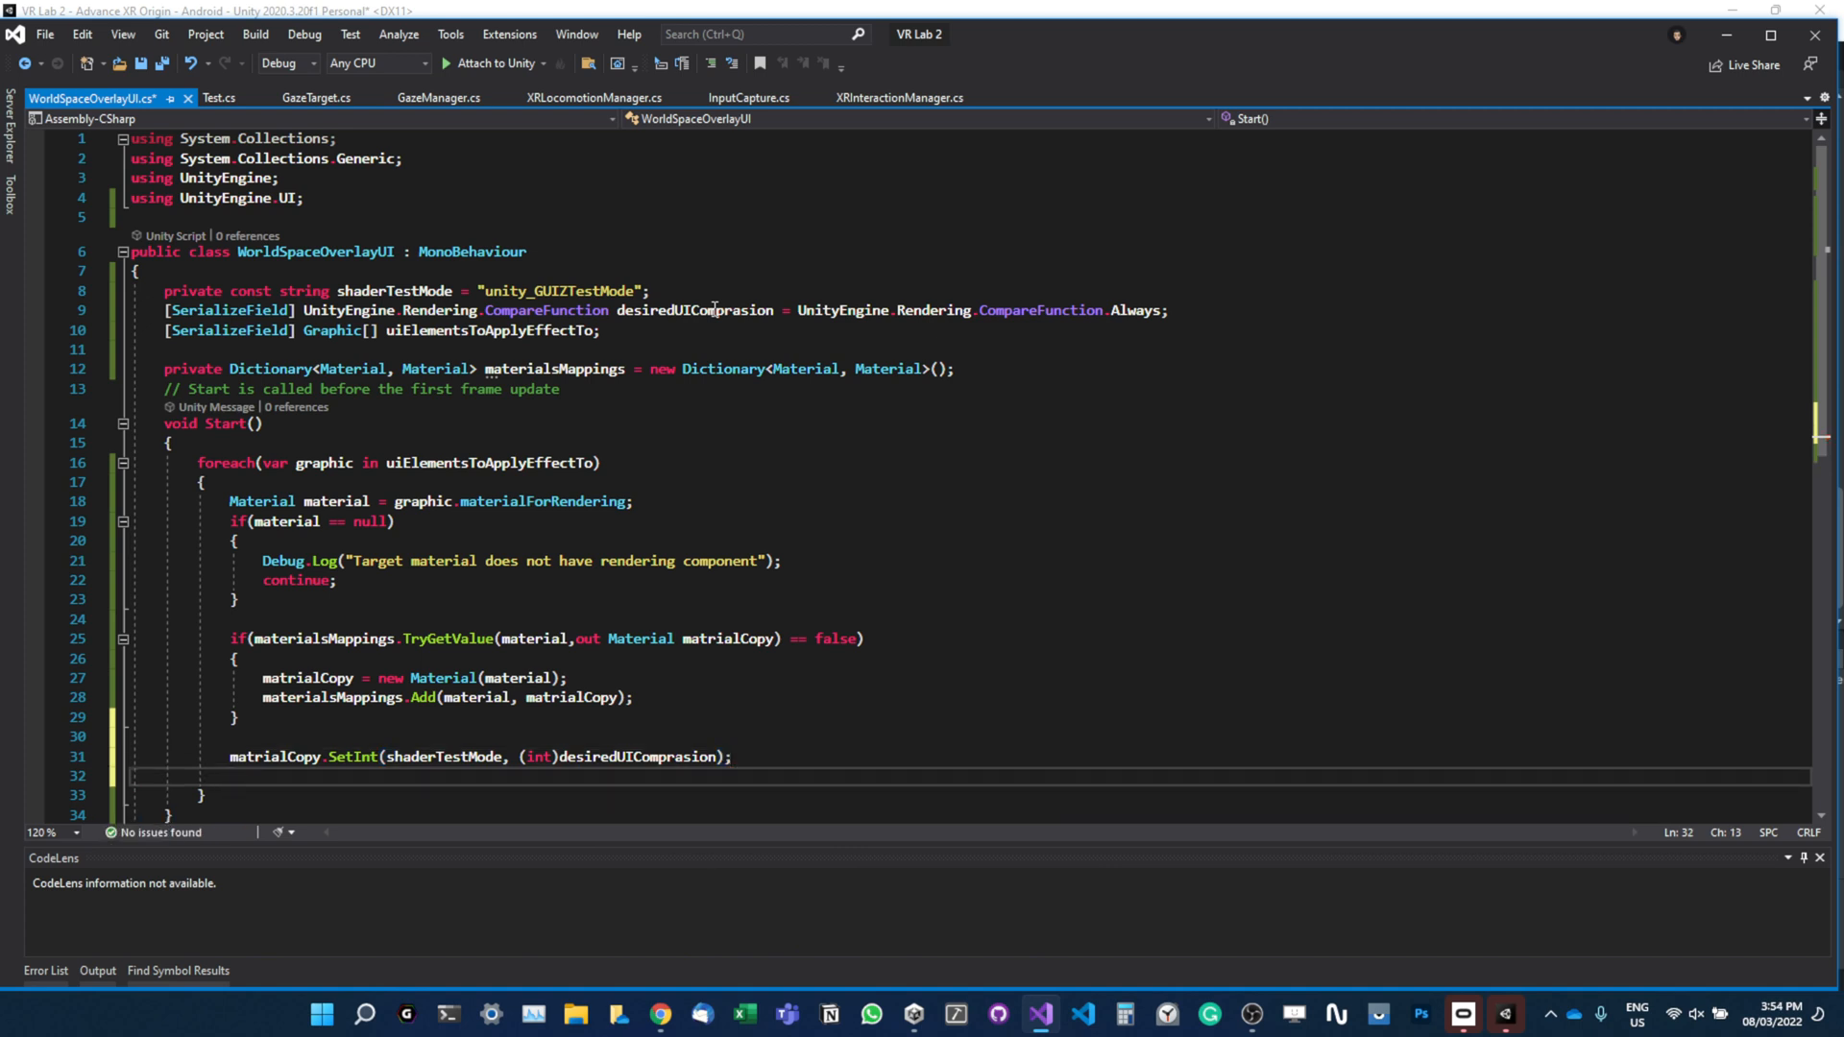
# Assign the copy to each graphic with graphic.material = matrialCopy.
pyautogui.write('graphic')
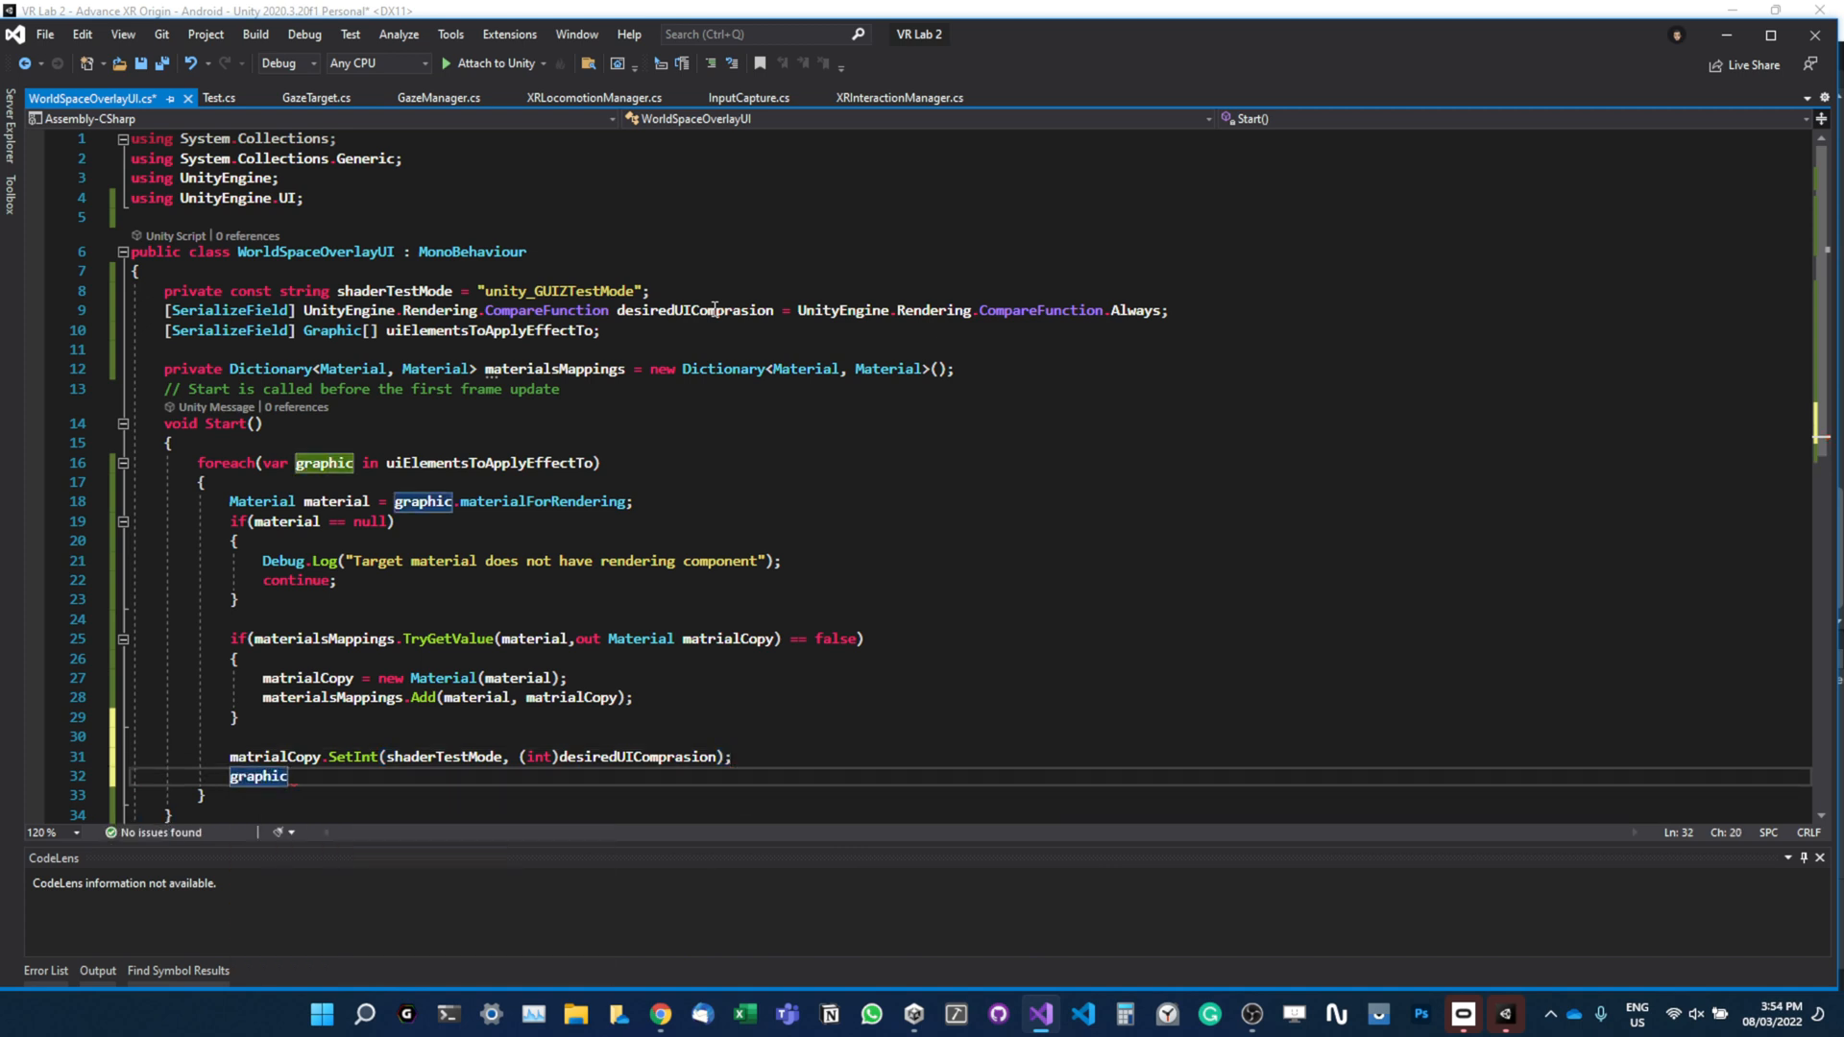
pyautogui.write('.material = mate')
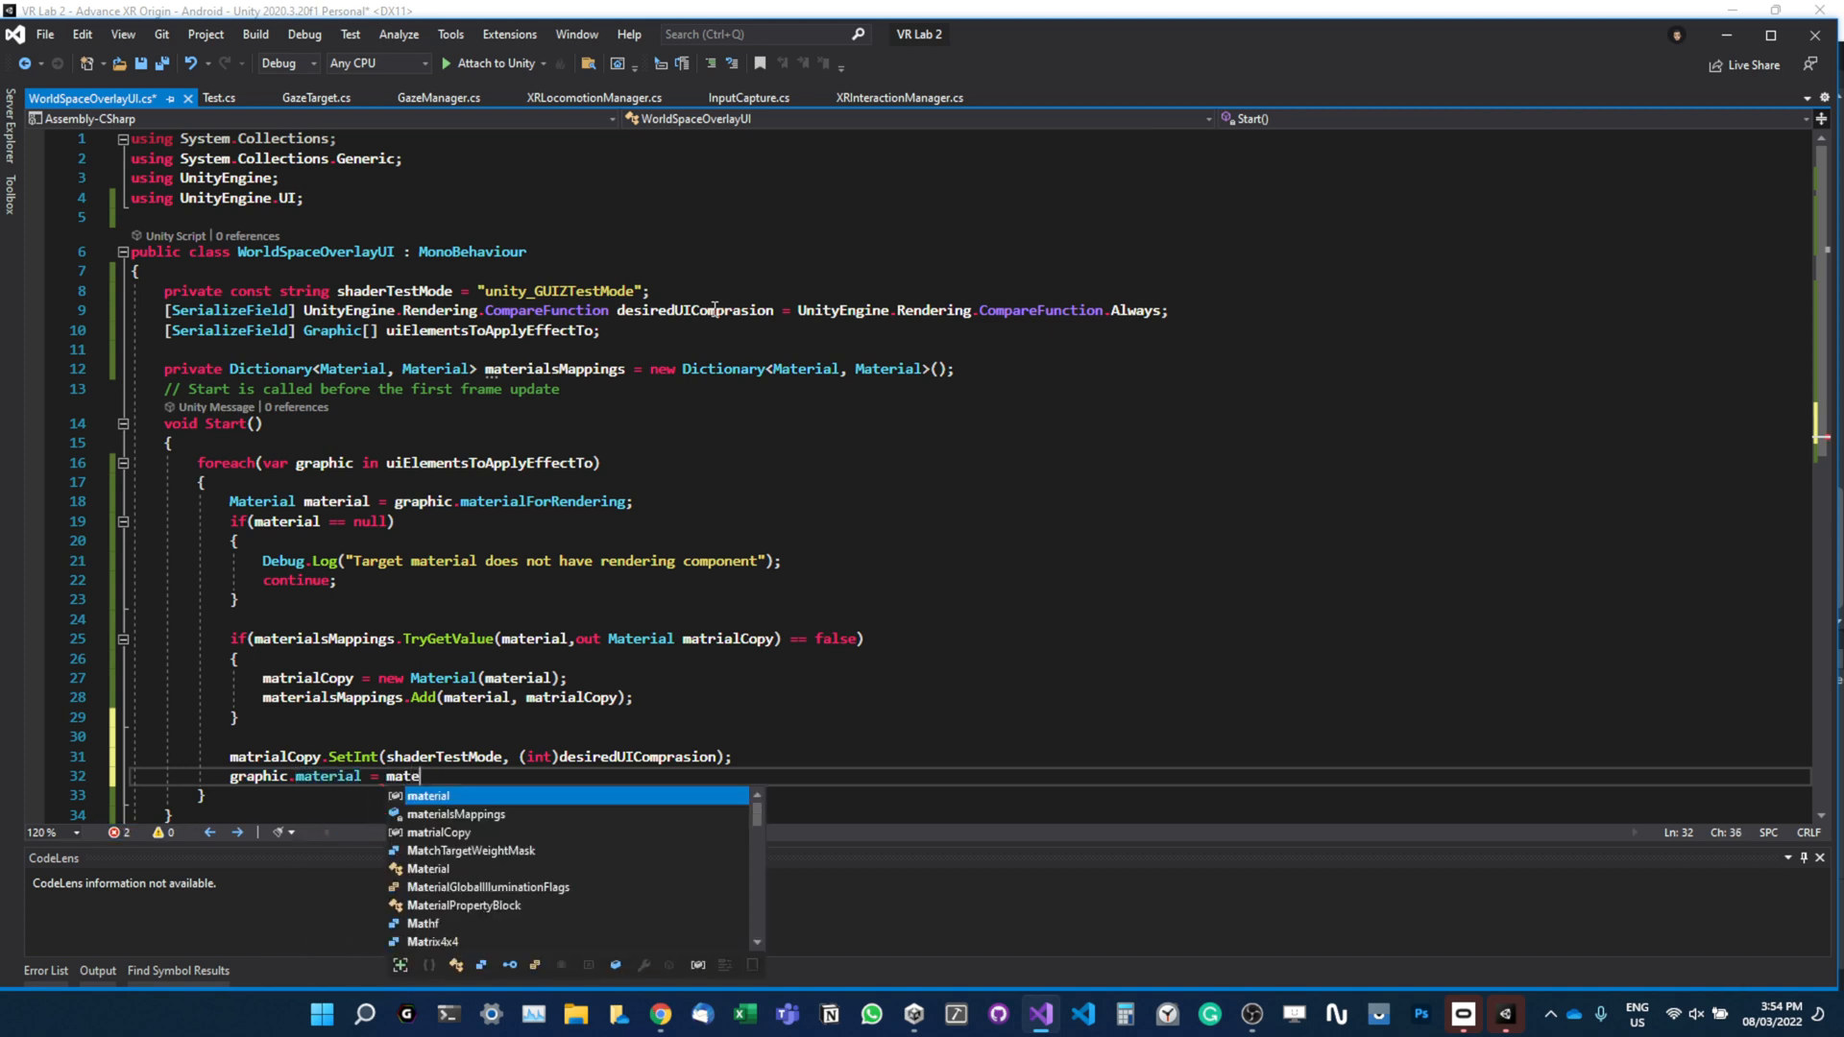
pyautogui.write('rialCopy;')
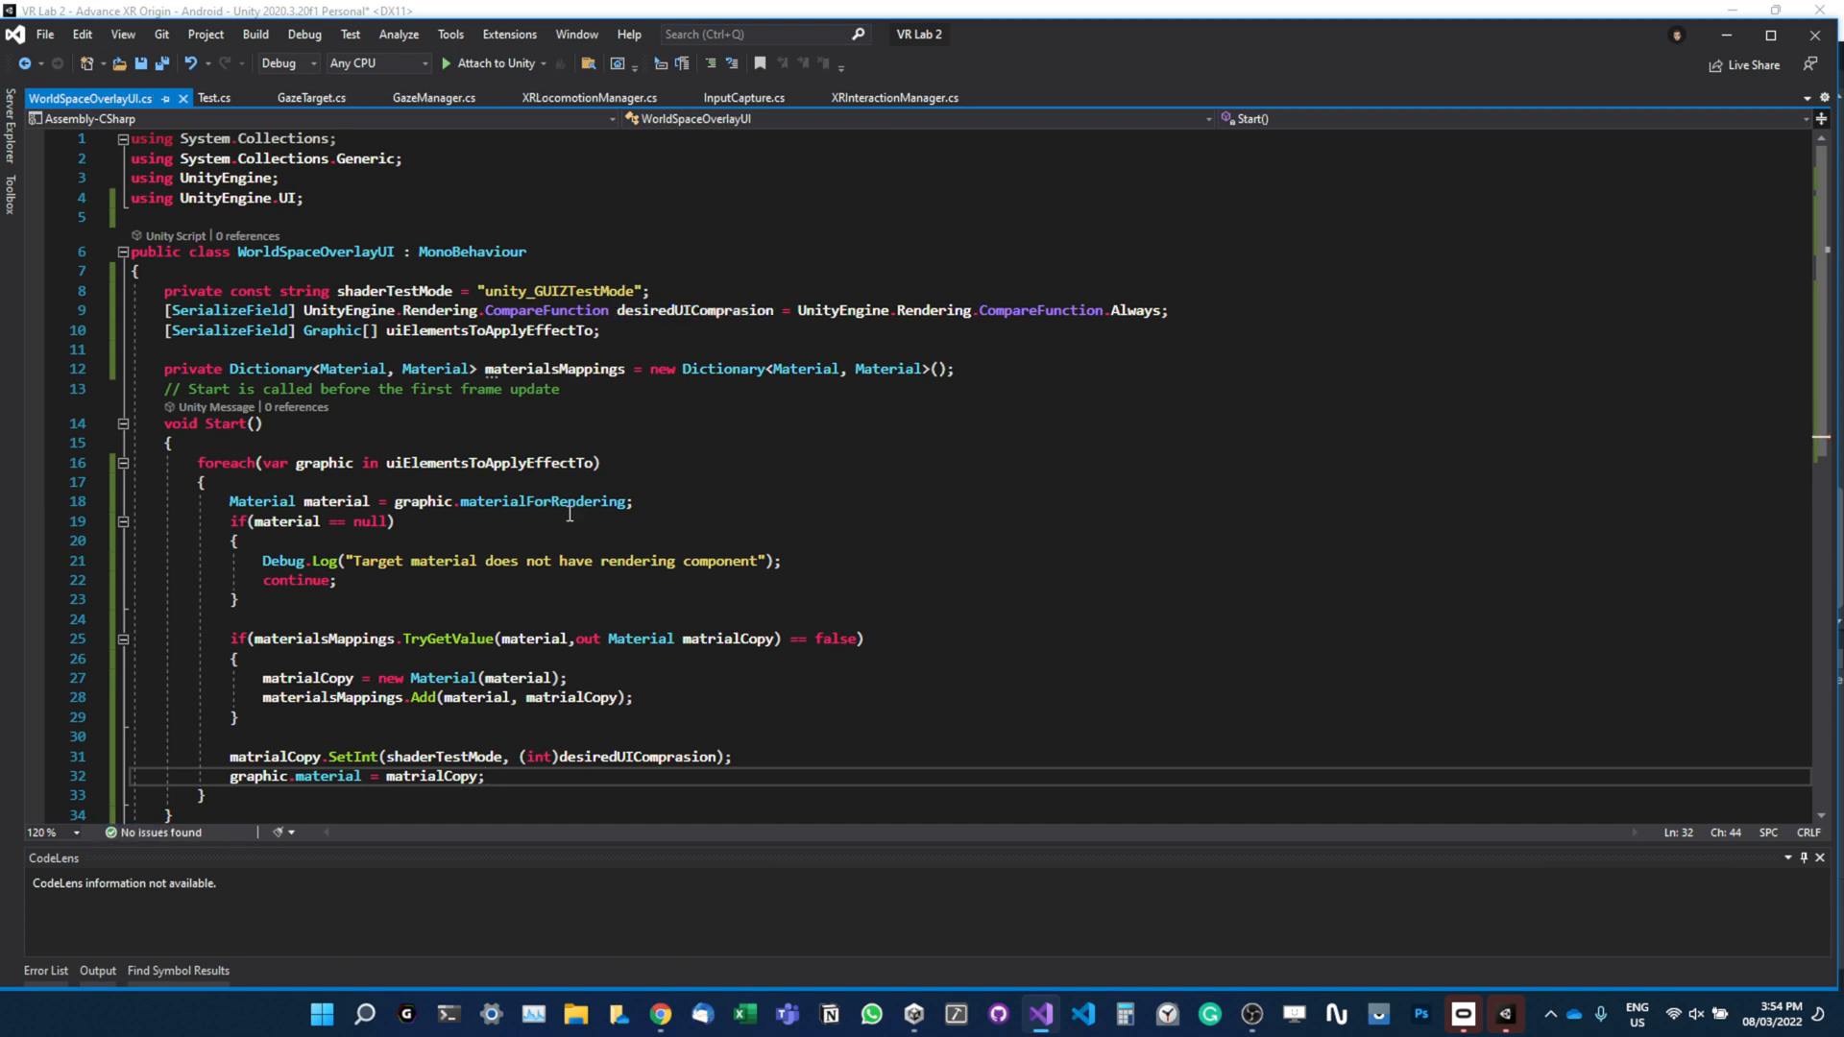
# Select the misspelled matrialCopy names to correct them to materialCopy.
pyautogui.doubleClick(435, 776)
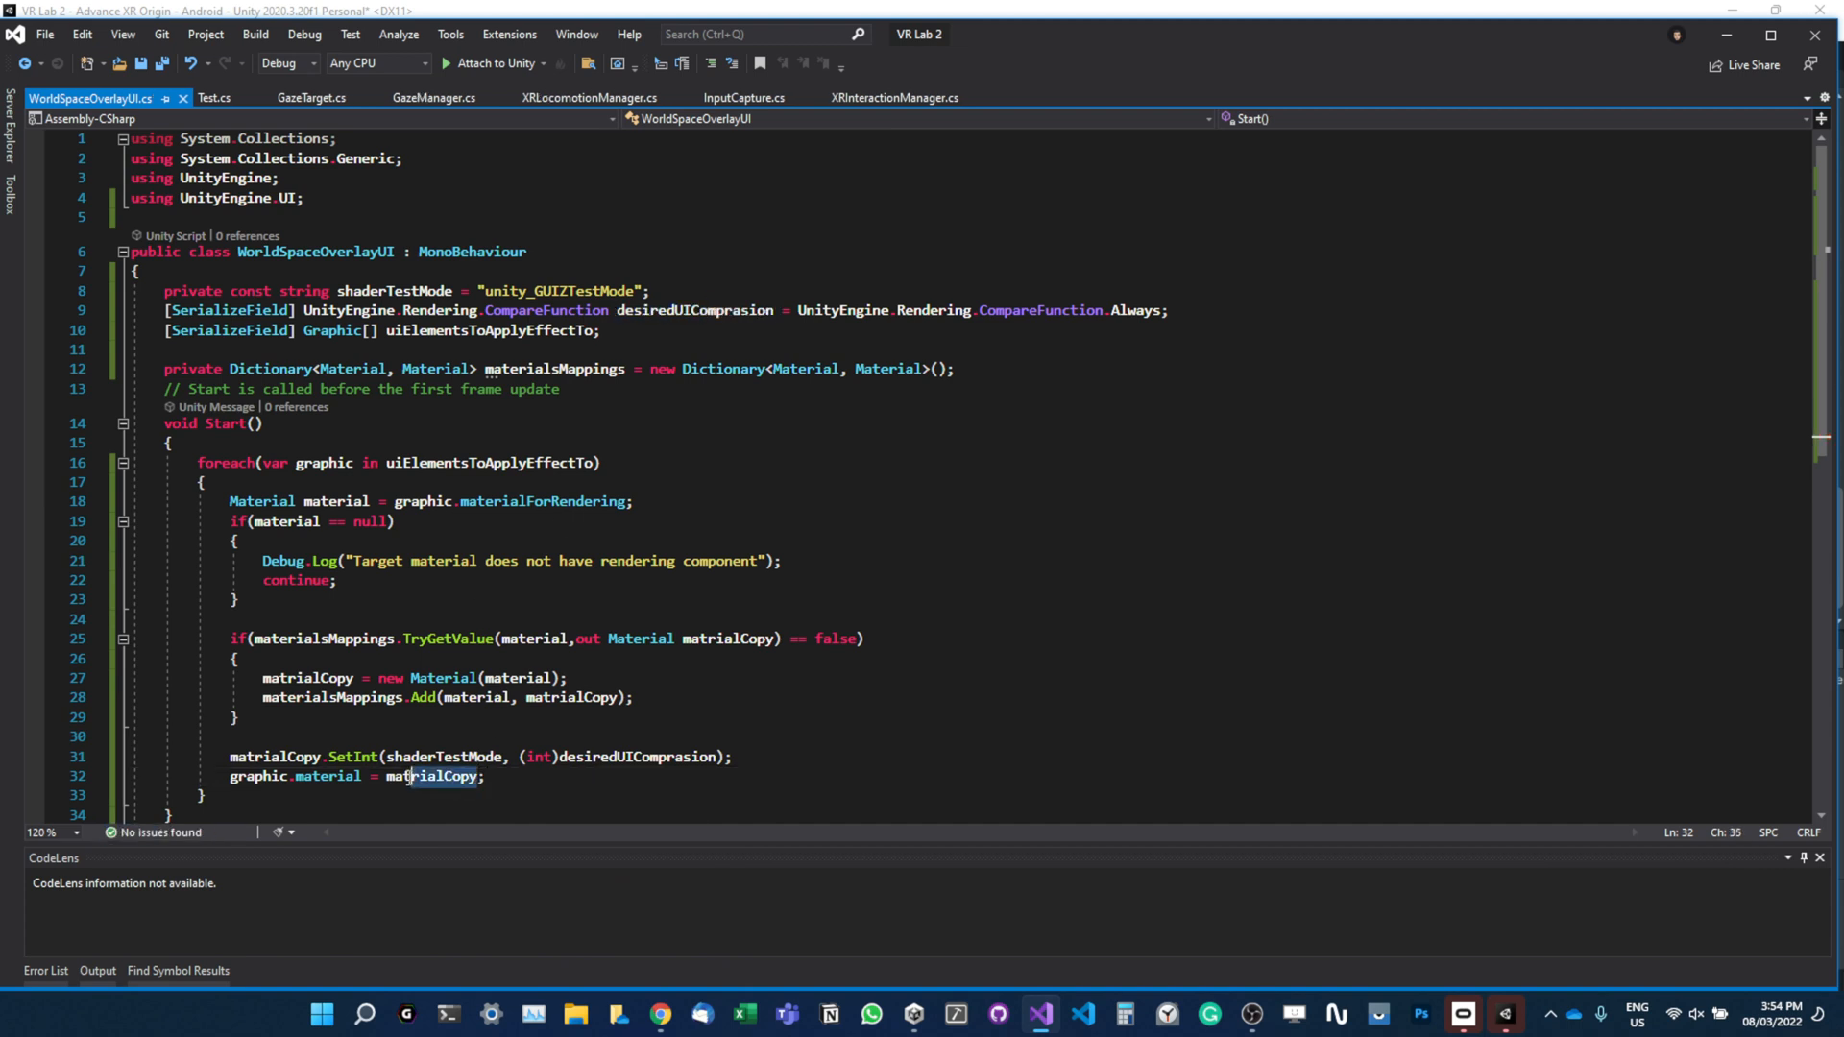
pyautogui.doubleClick(430, 776)
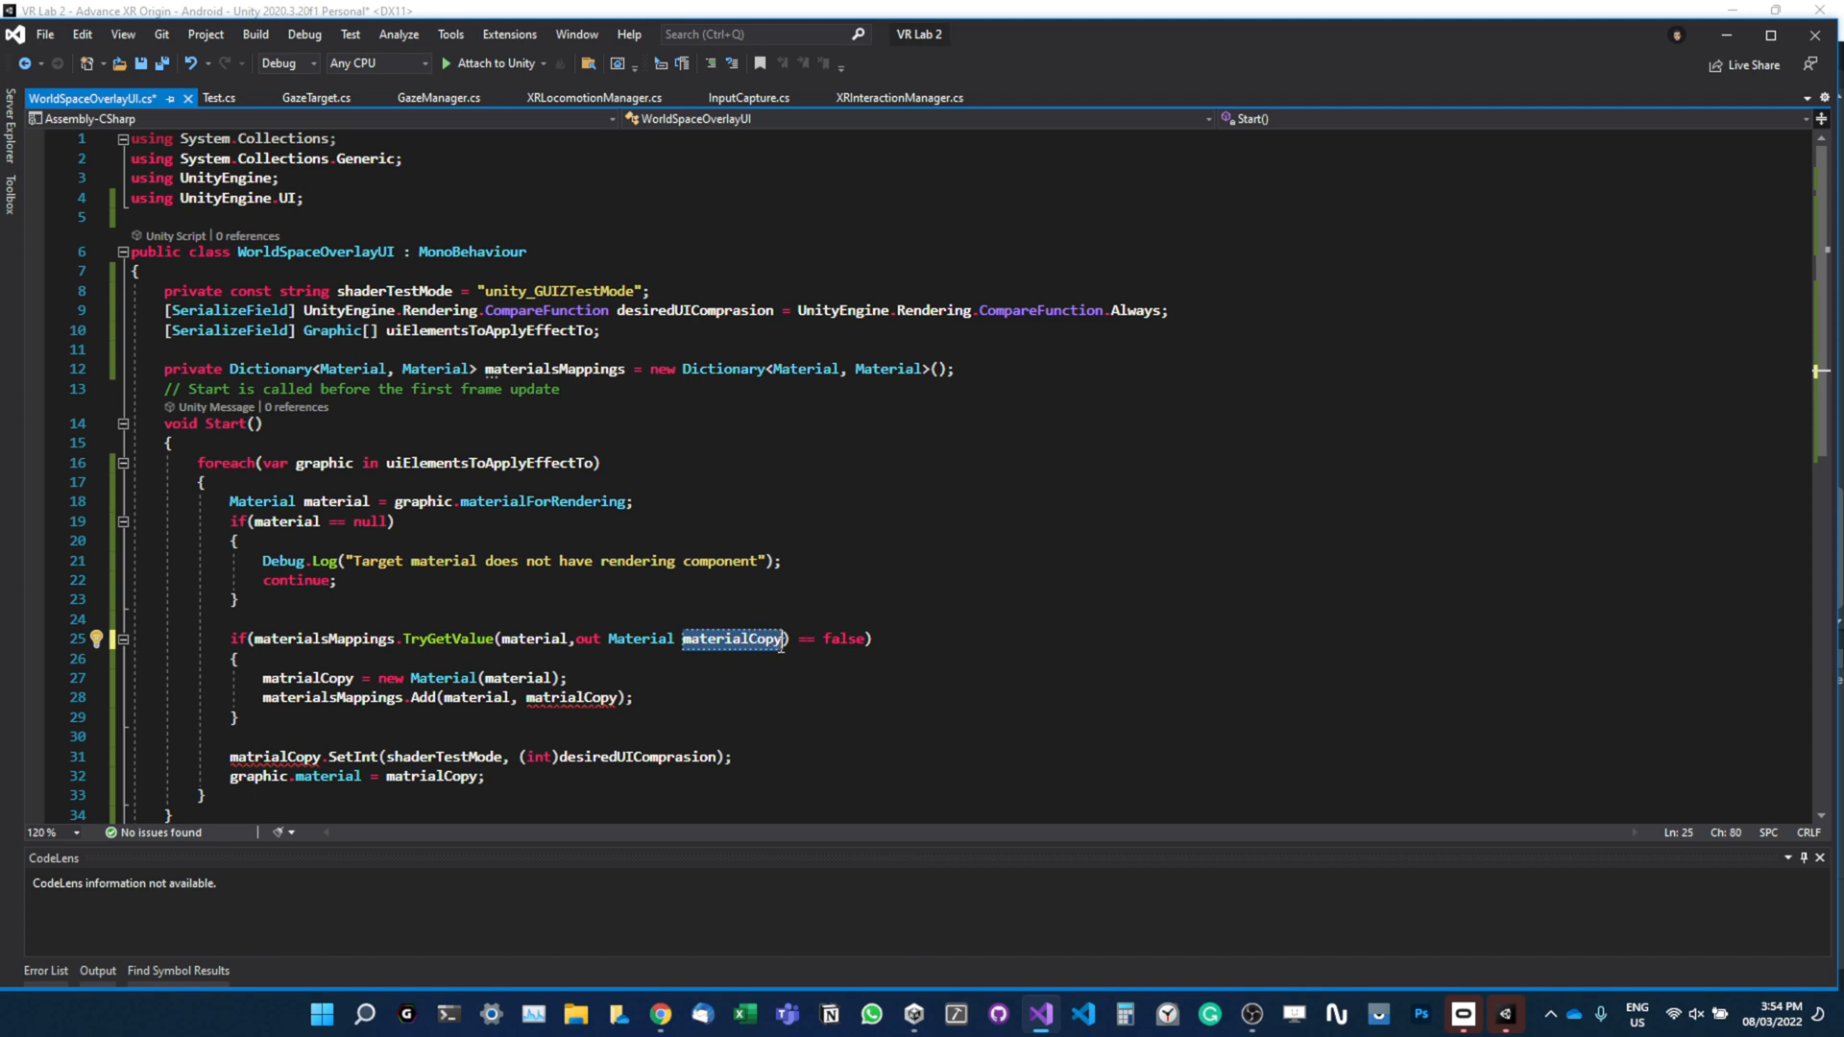
pyautogui.doubleClick(307, 677)
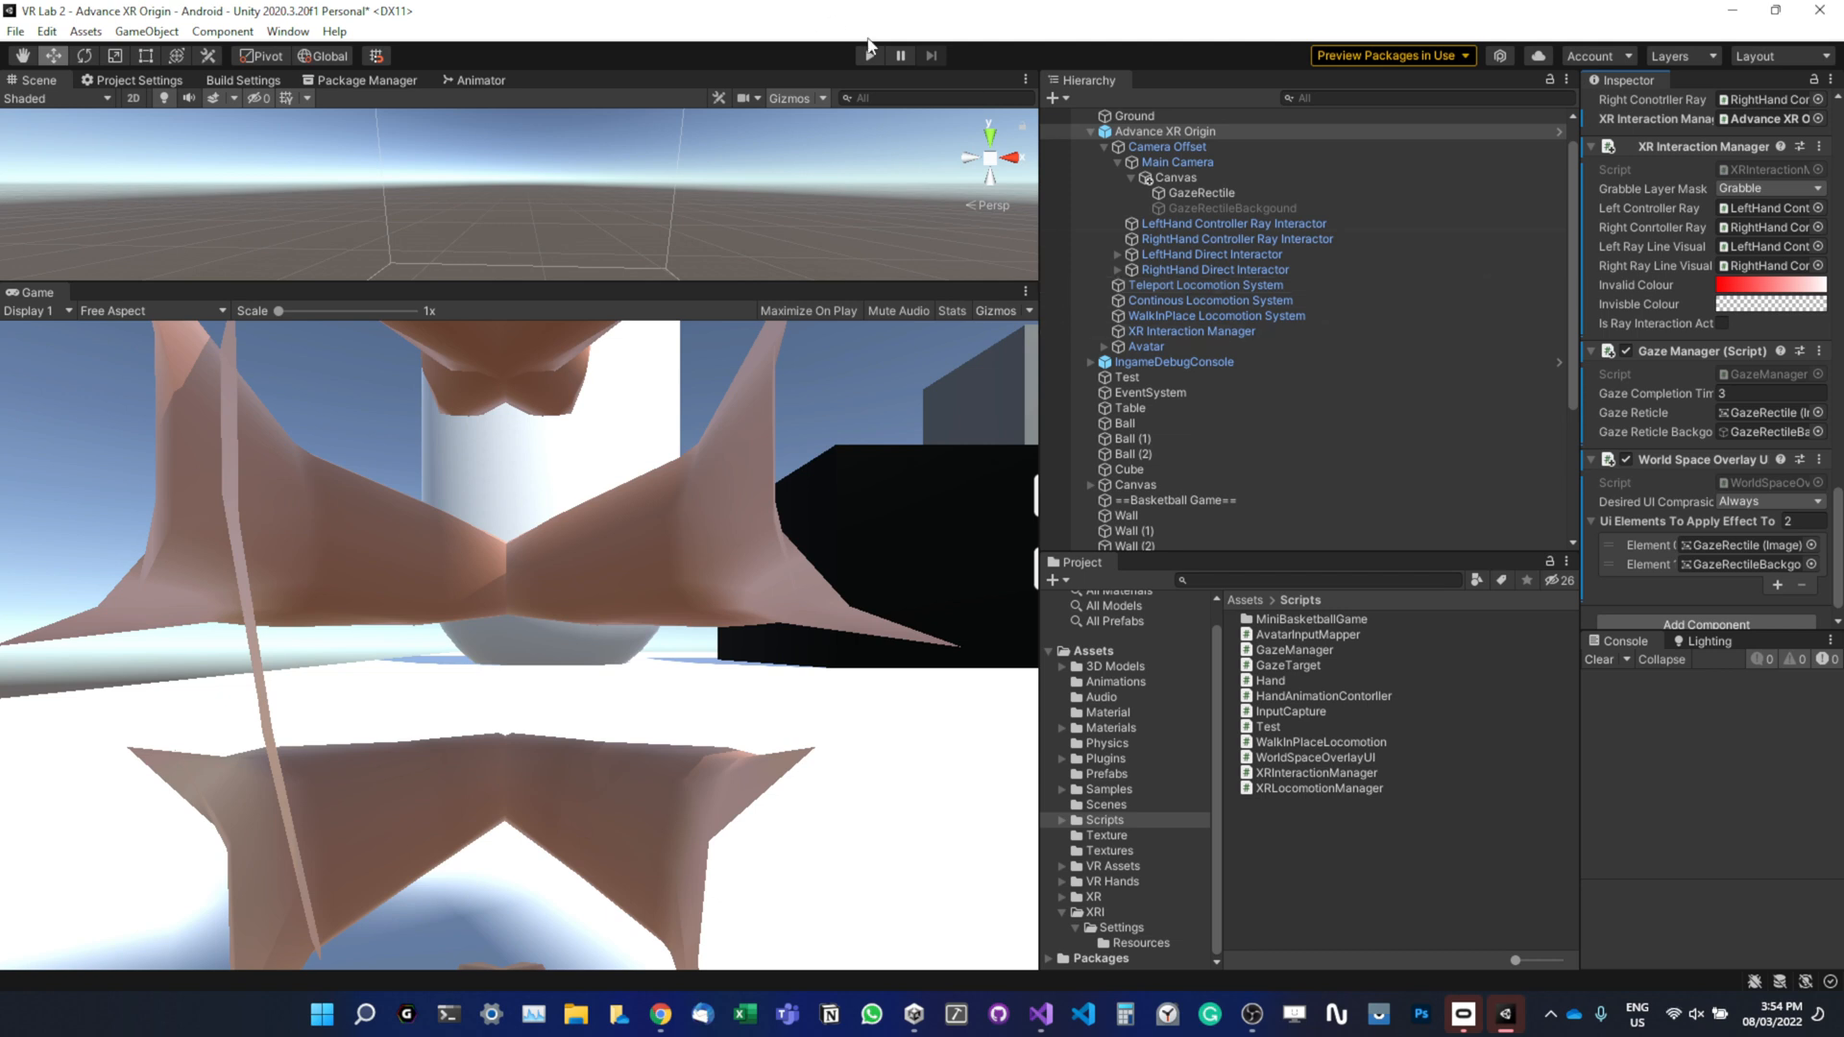
# Hit the Play button in Unity's toolbar to run the overlay test.
pyautogui.click(869, 56)
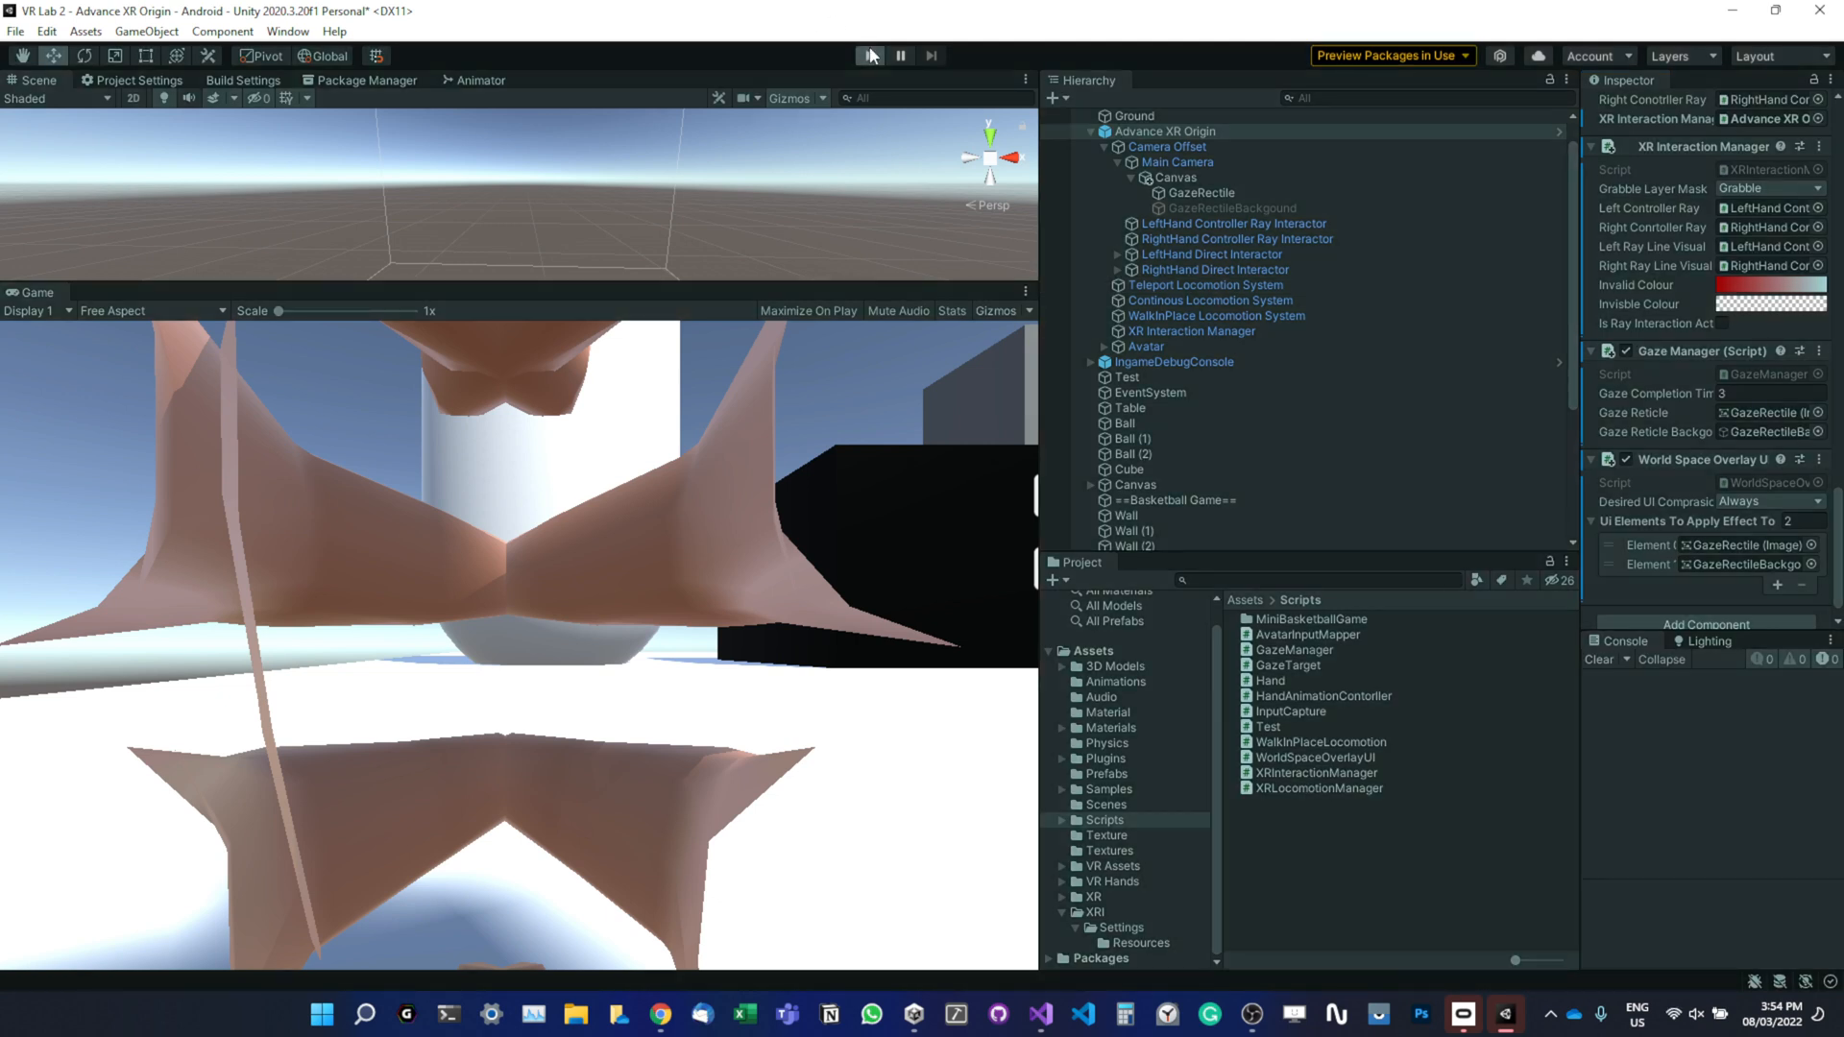
pyautogui.click(869, 56)
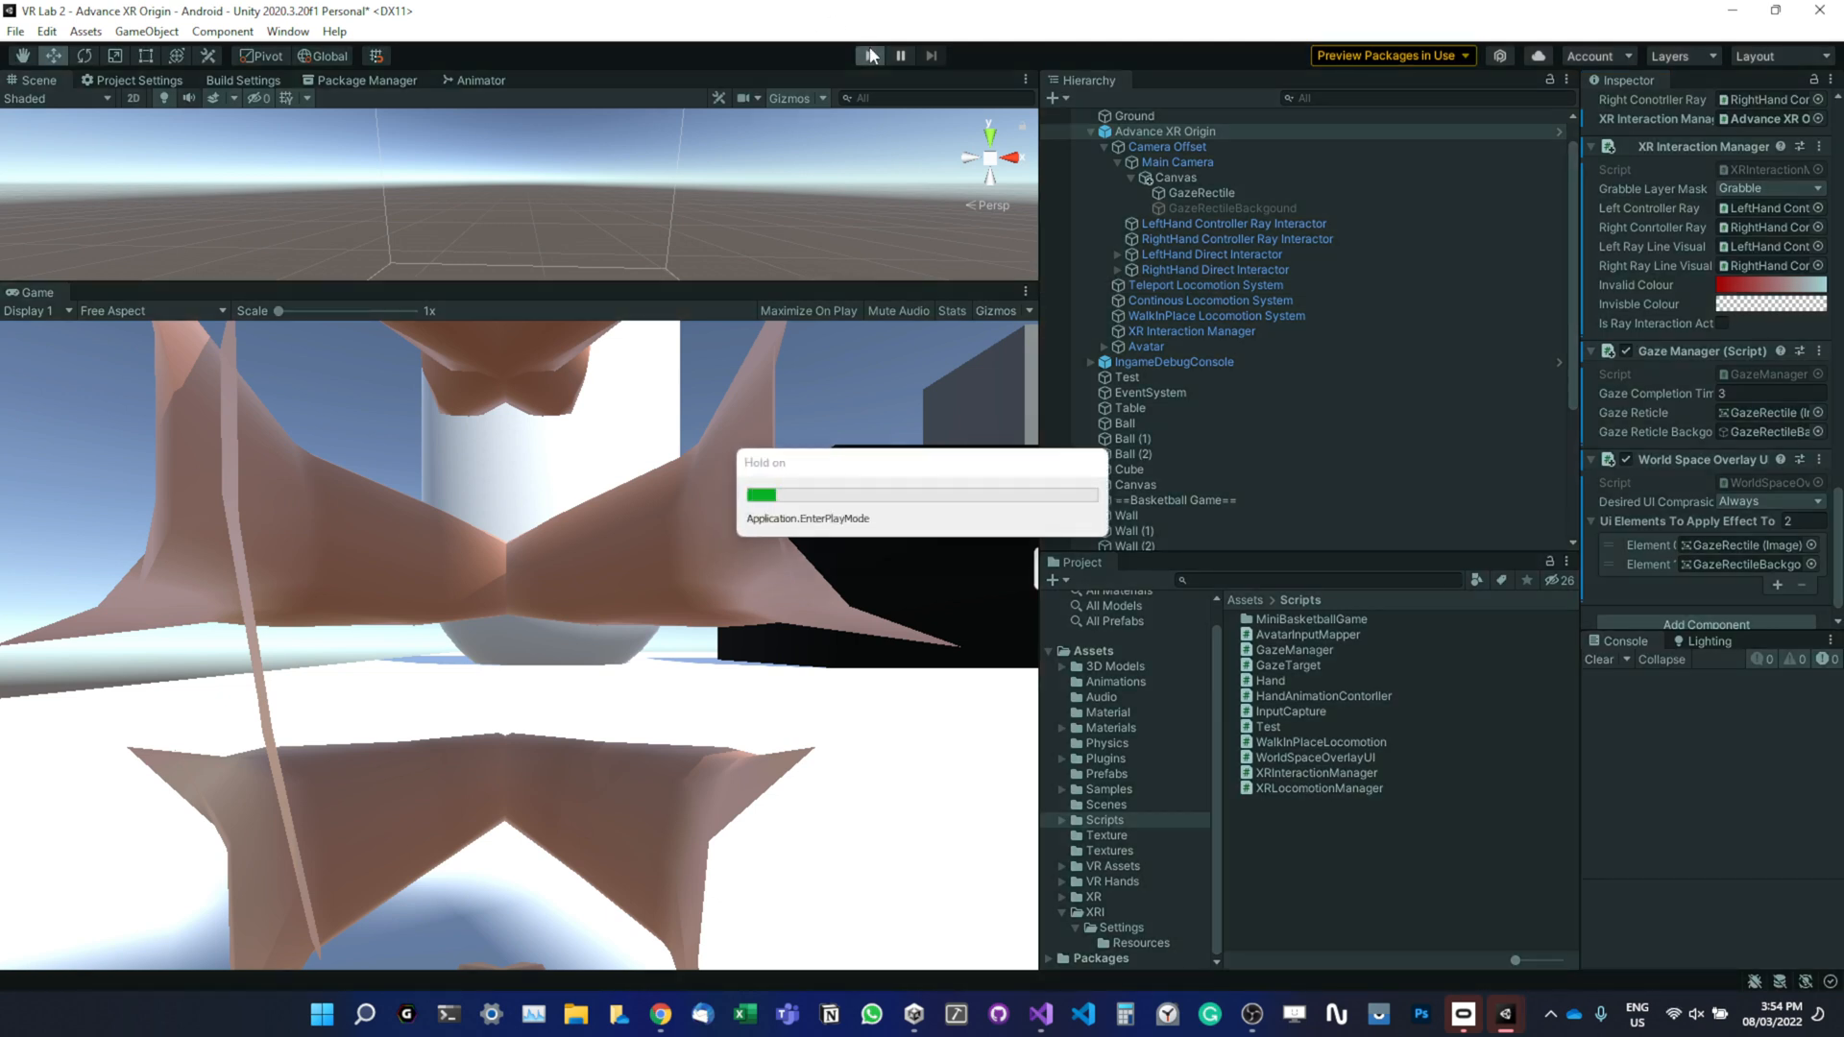